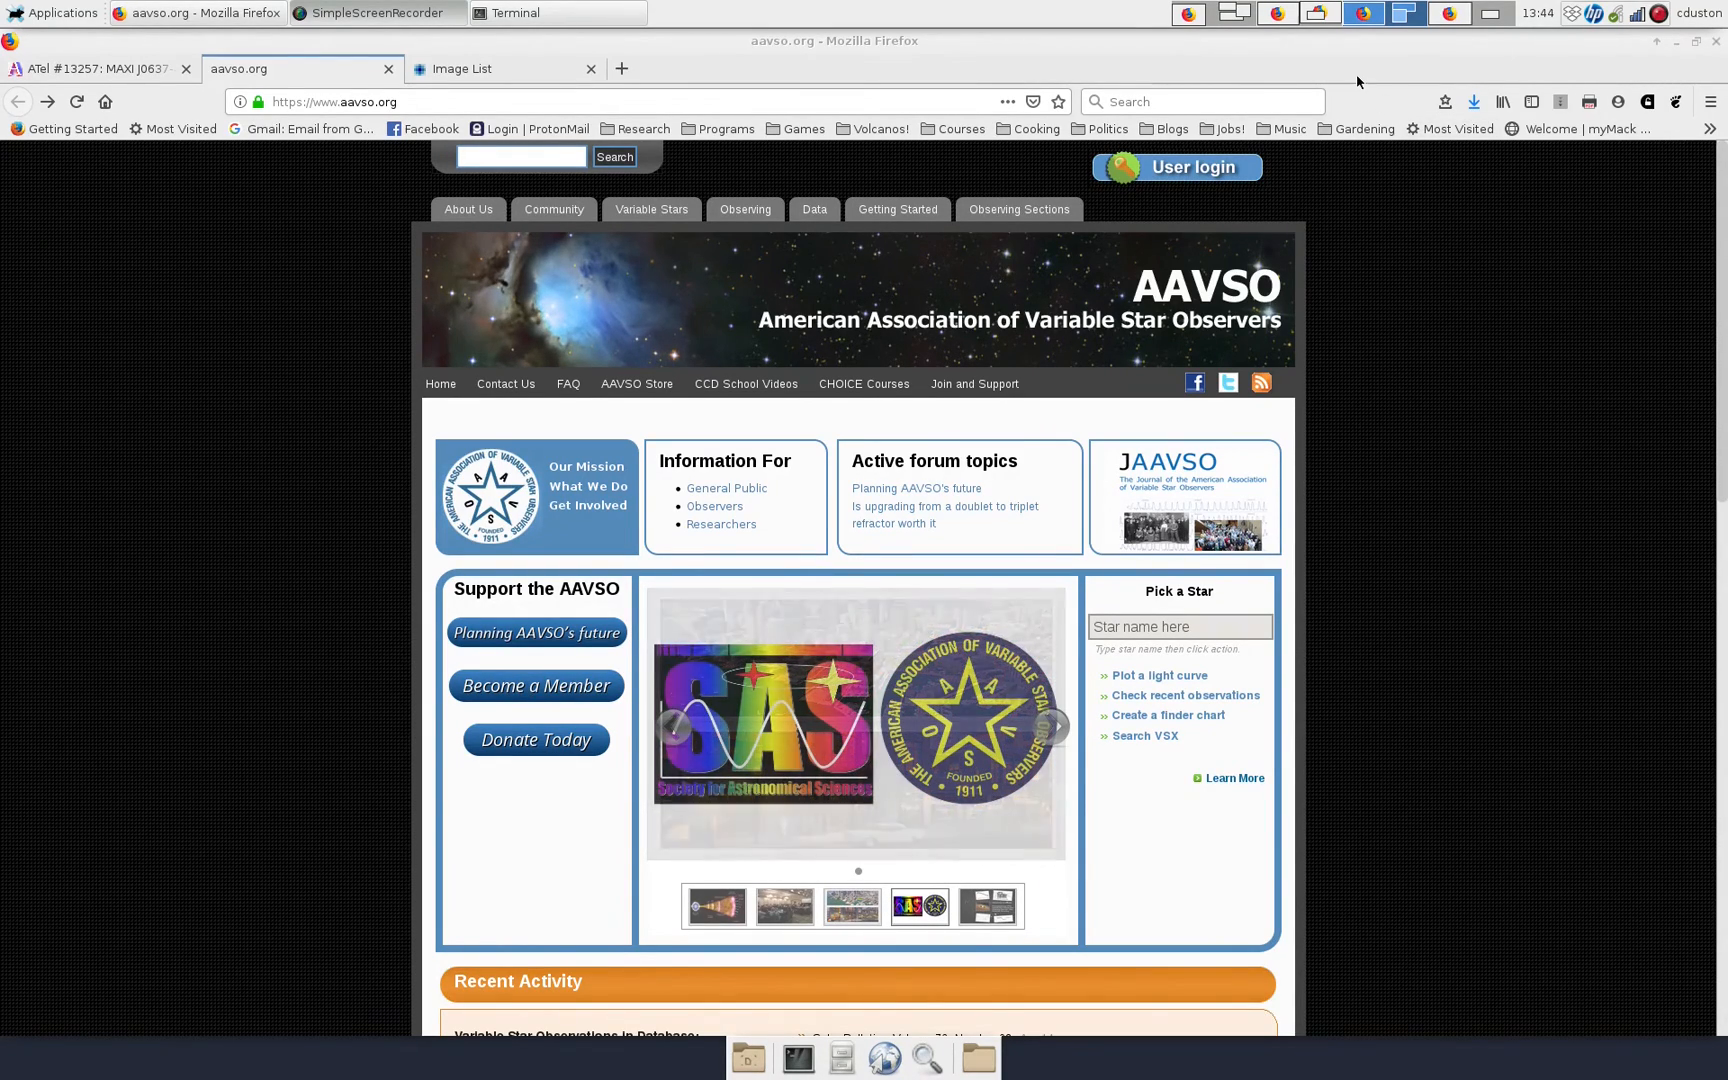
# Sign in to aavso.org with the saved account login.
pyautogui.click(1176, 166)
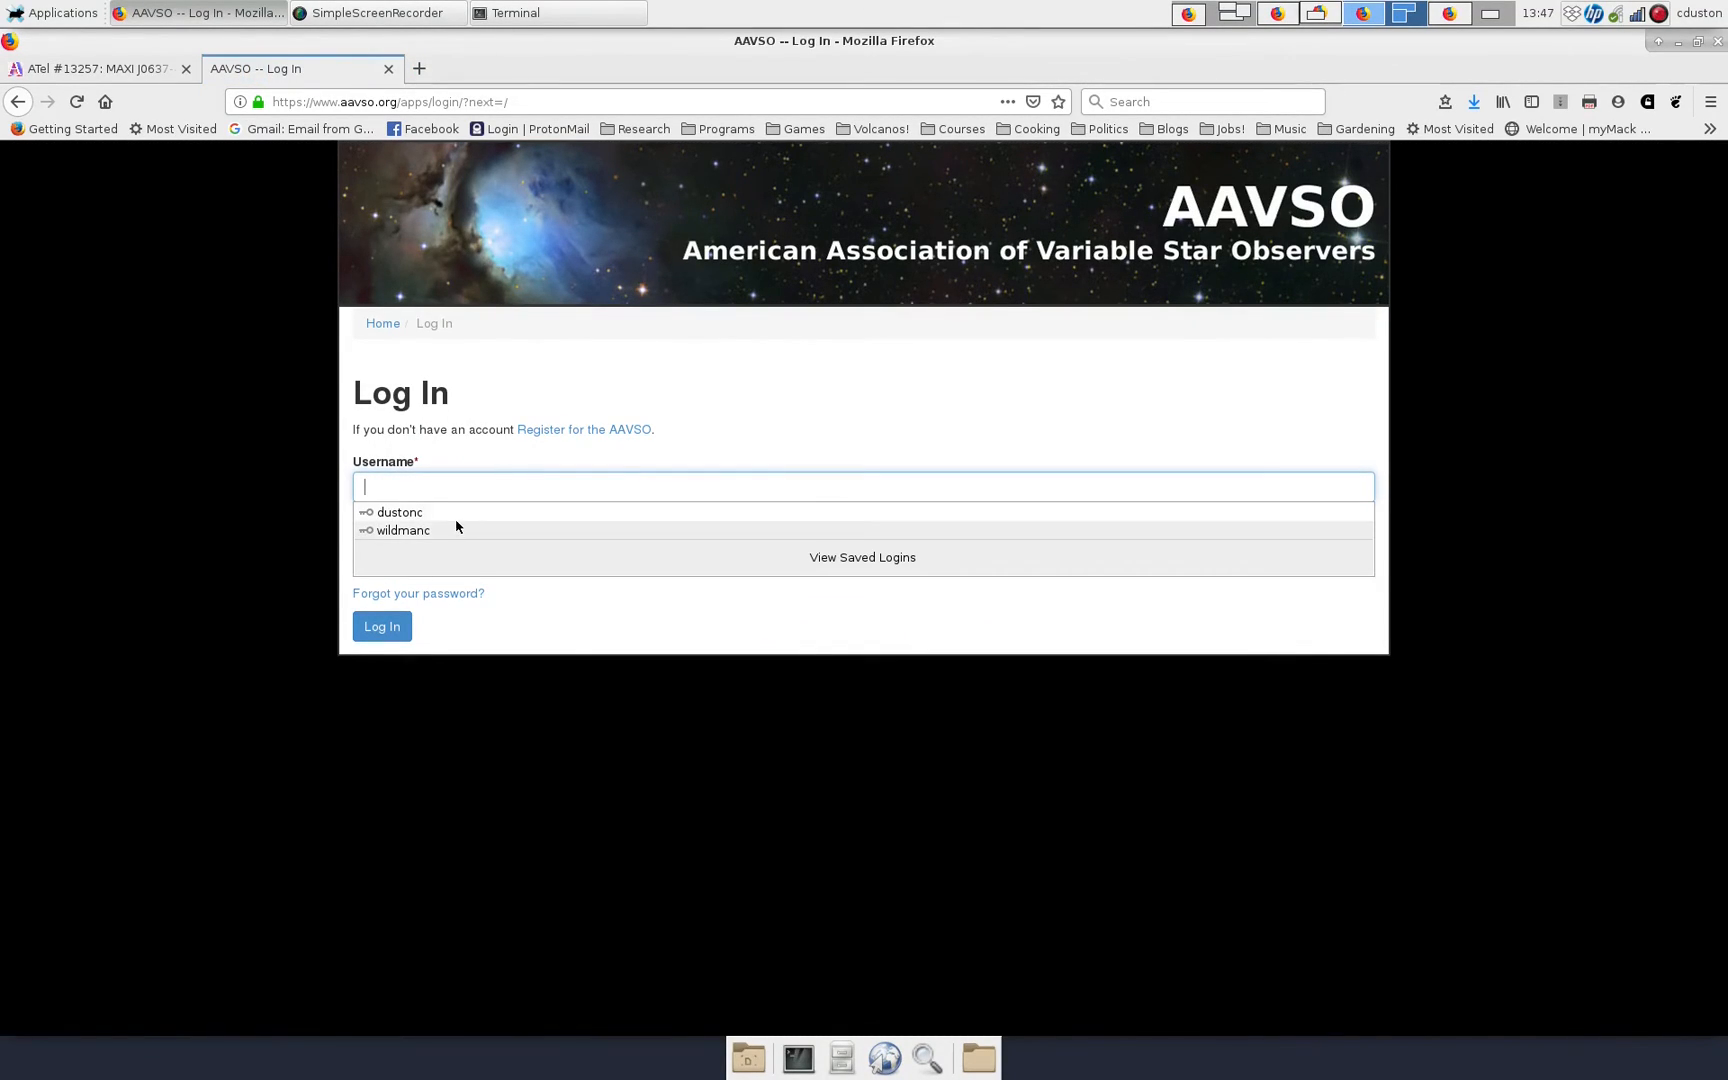
pyautogui.click(398, 512)
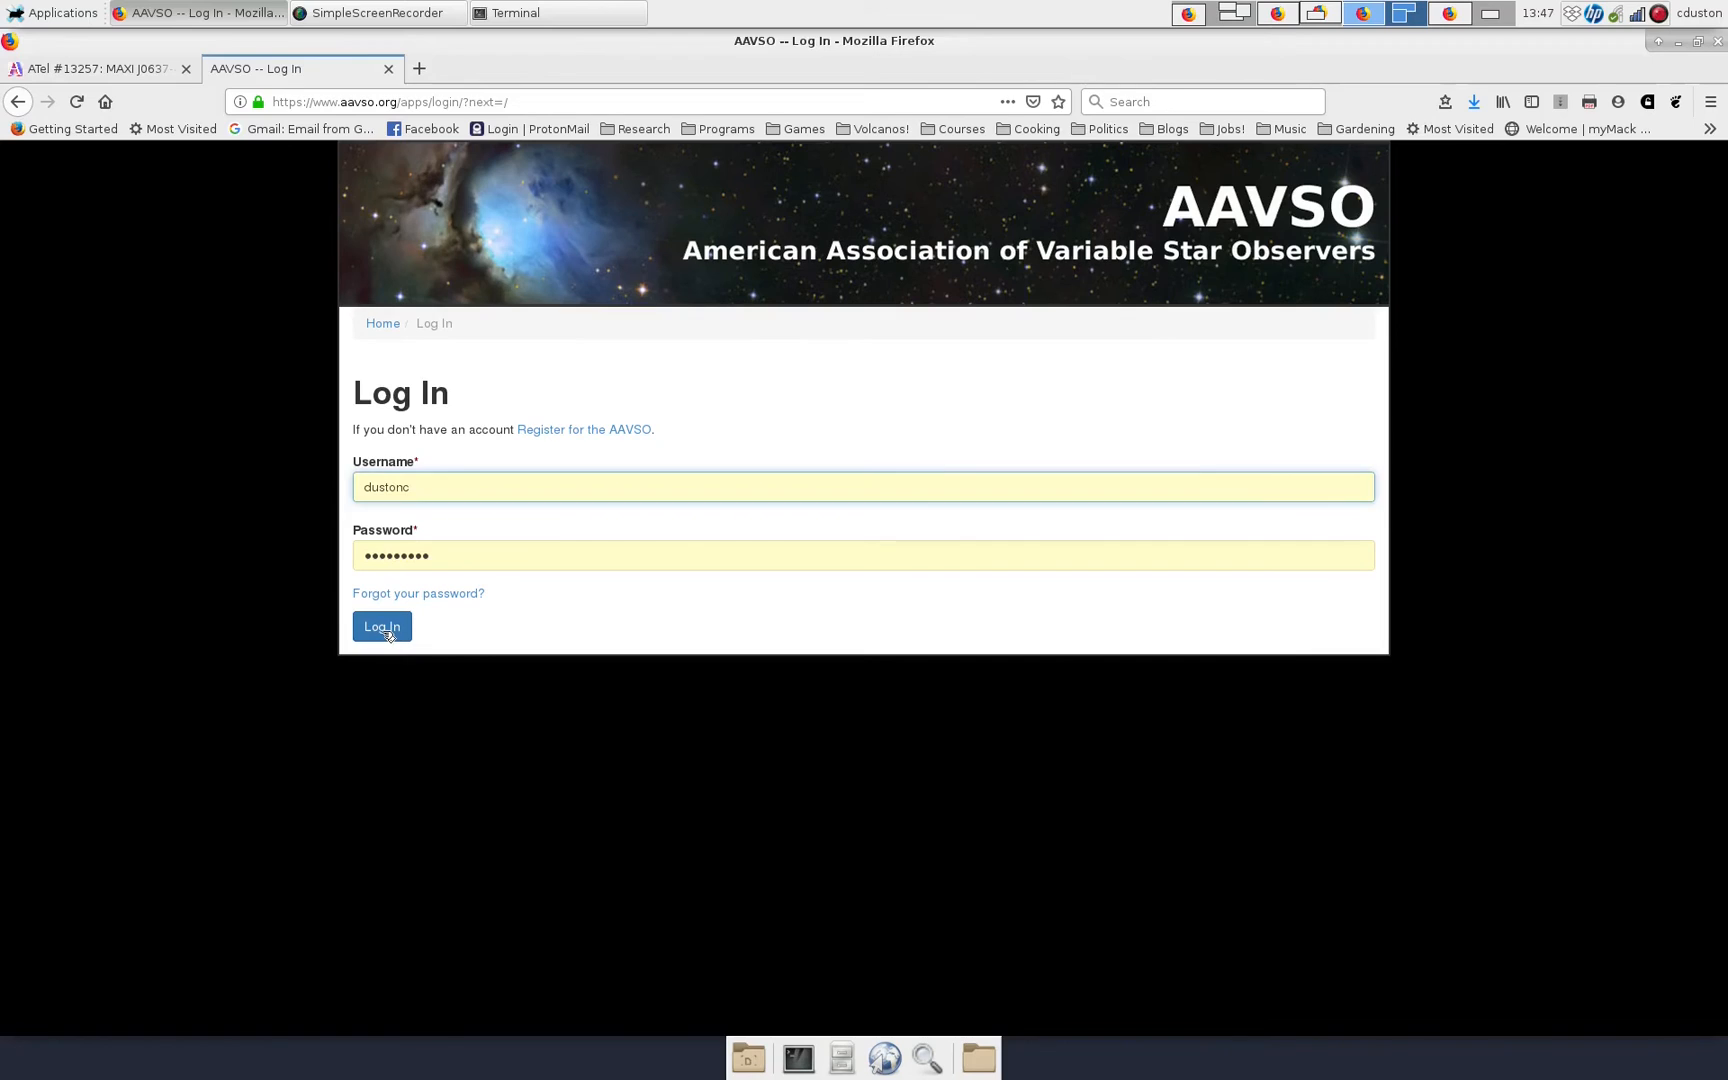
pyautogui.click(382, 626)
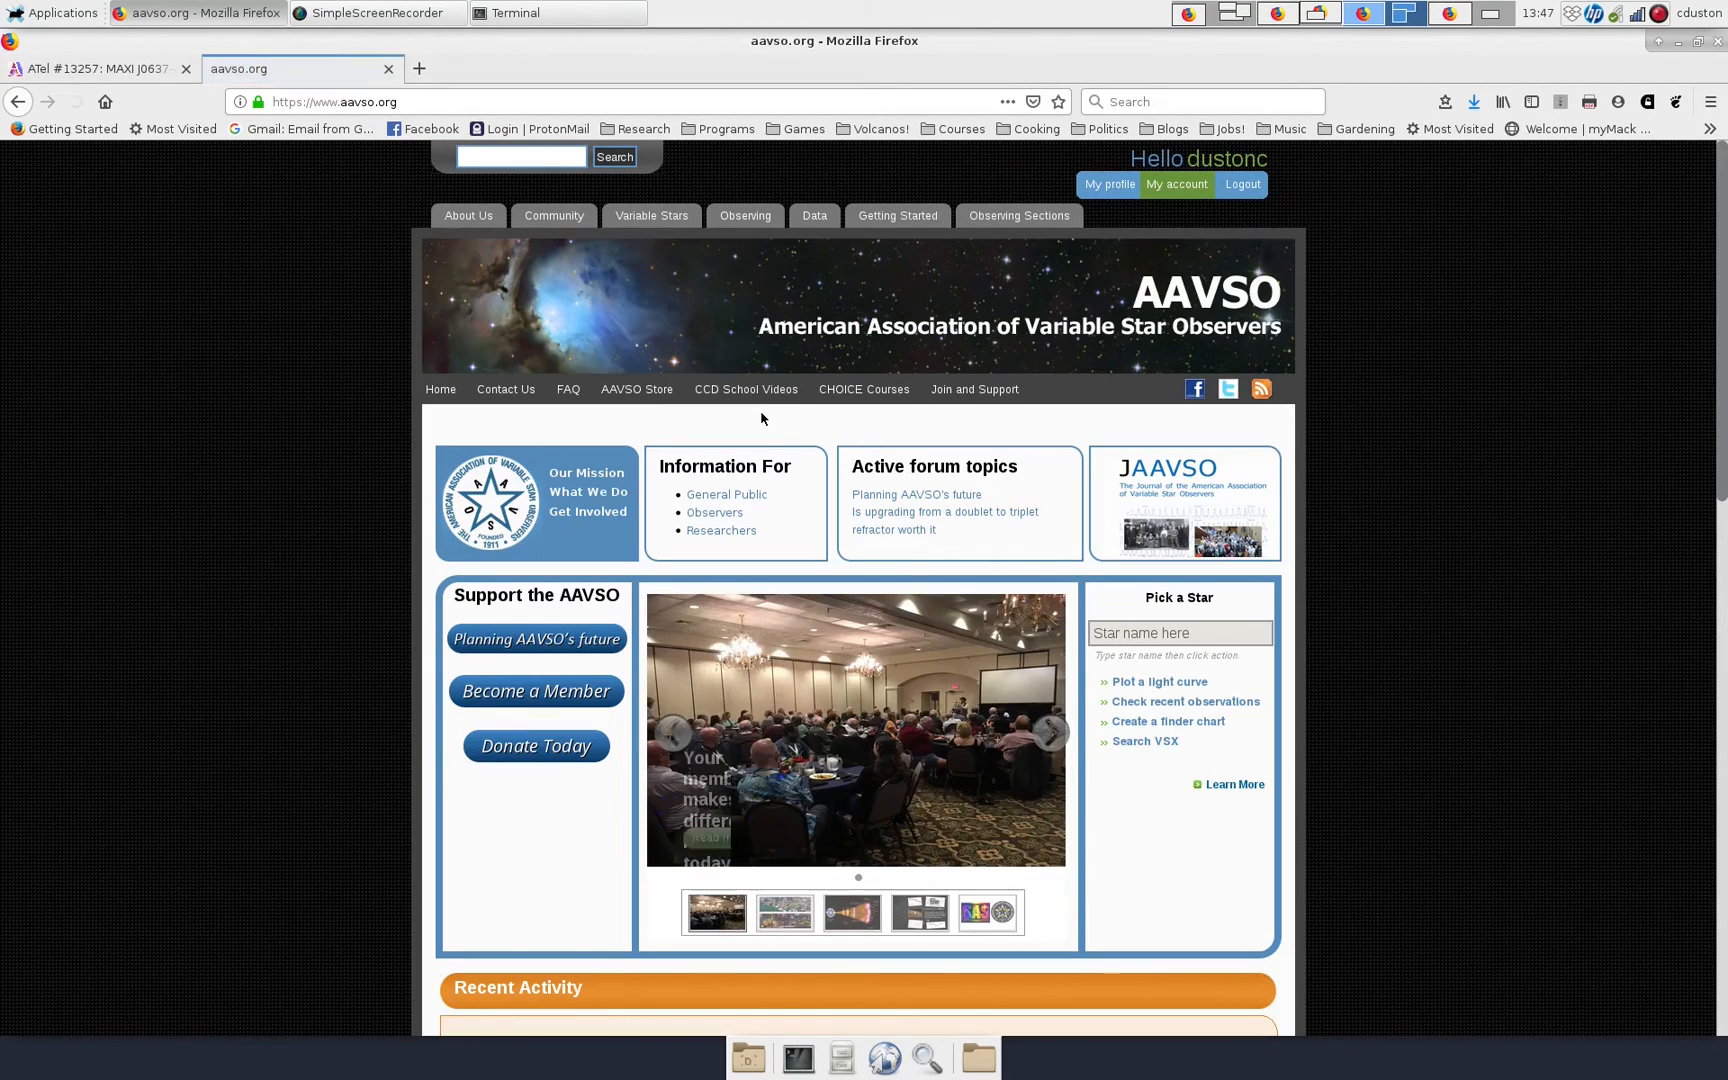
pyautogui.moveTo(830, 430)
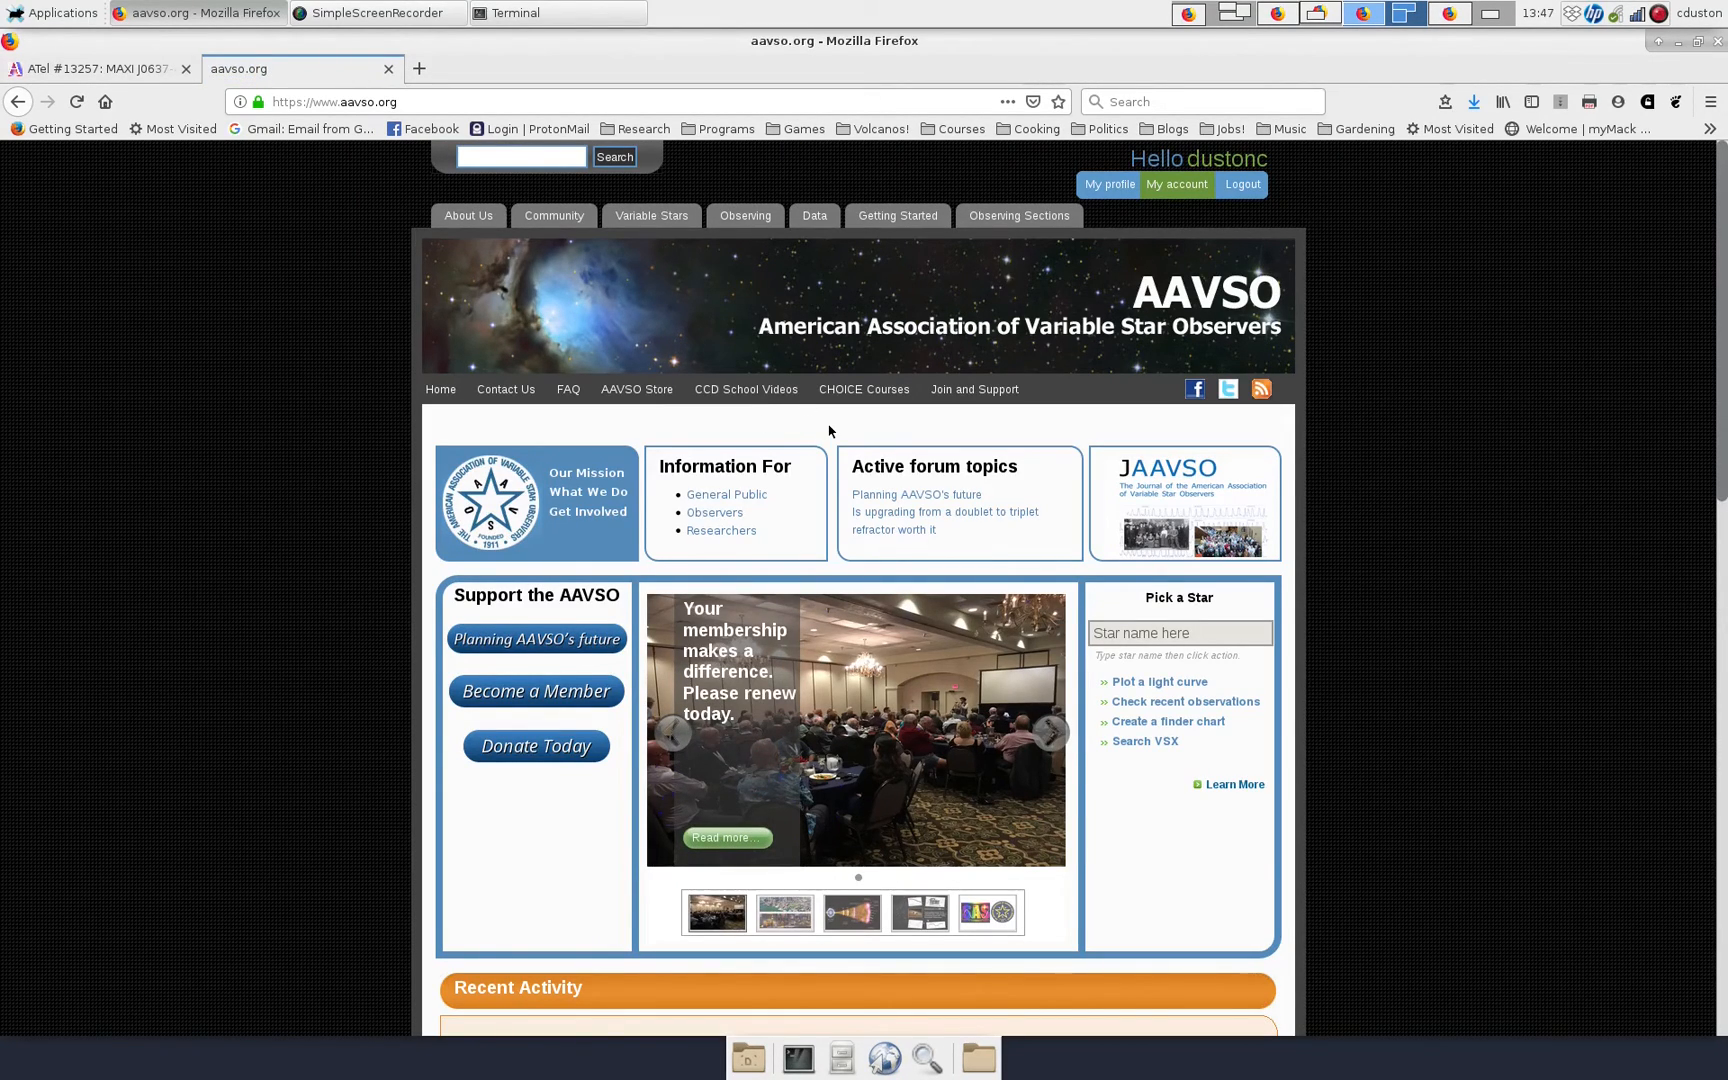
pyautogui.moveTo(814, 220)
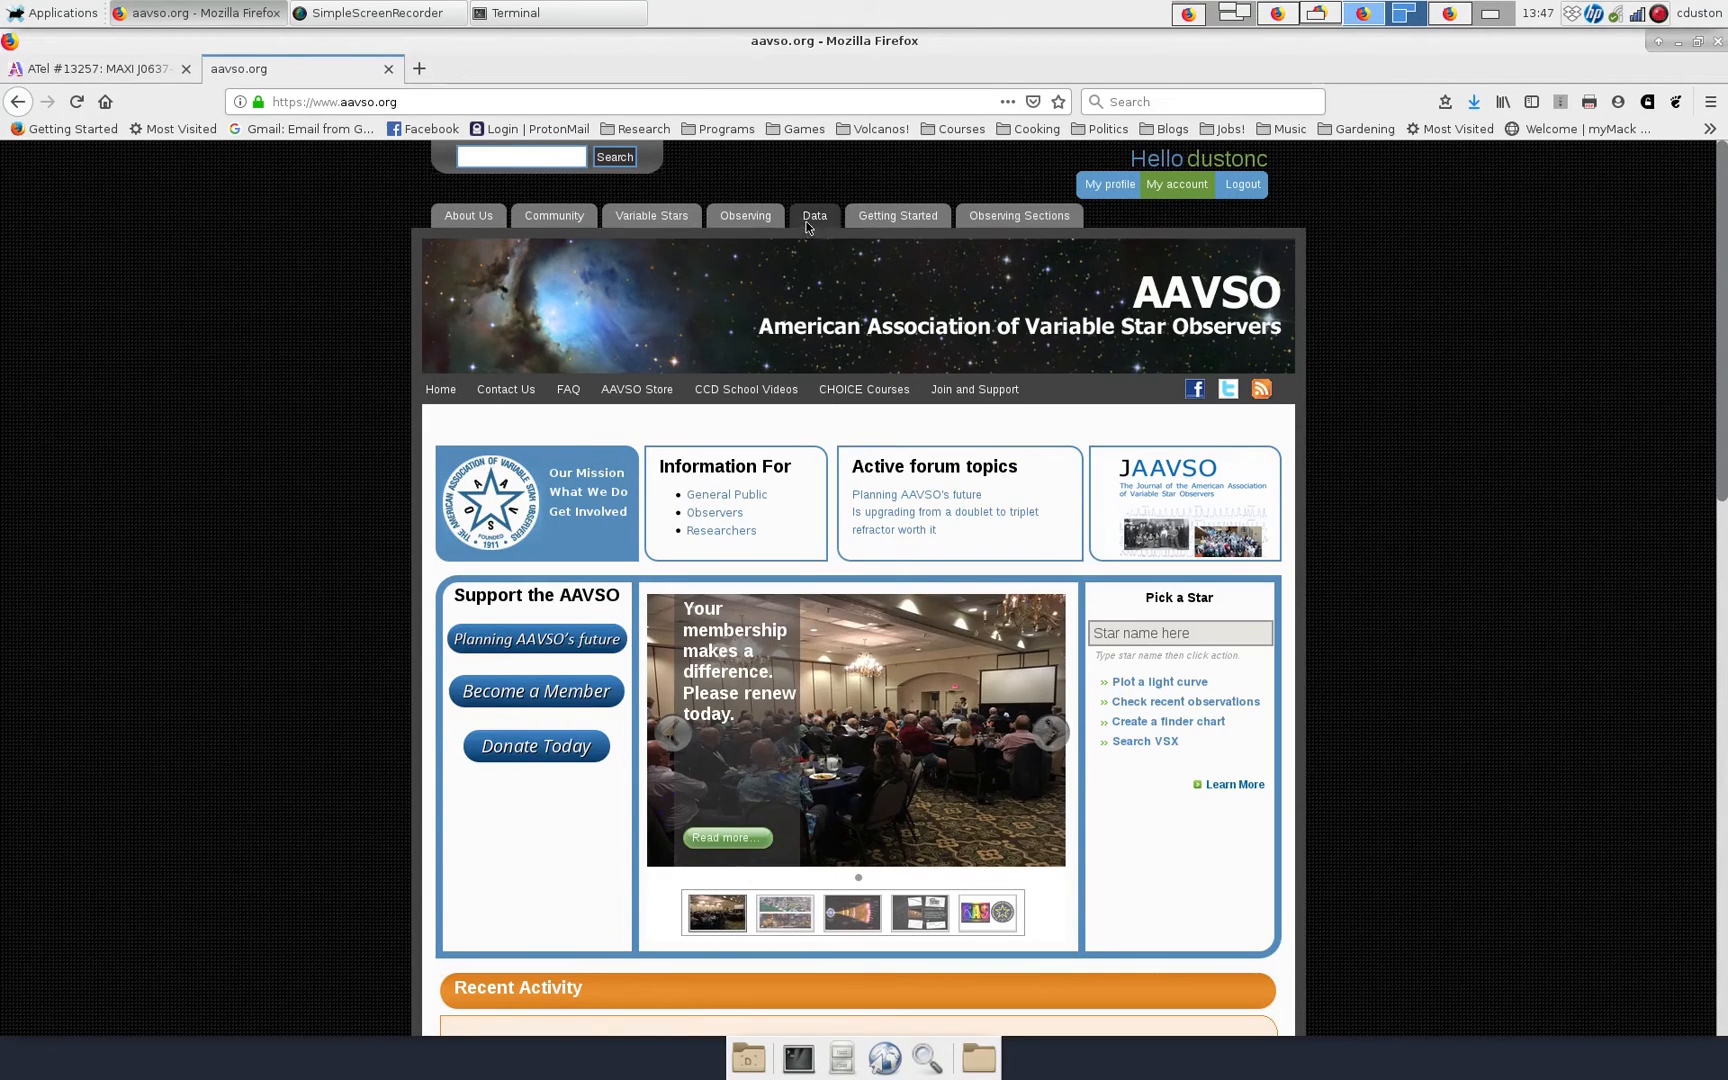
# Reach the VPhot online photometry tool page via Data > Data Analysis.
pyautogui.click(814, 214)
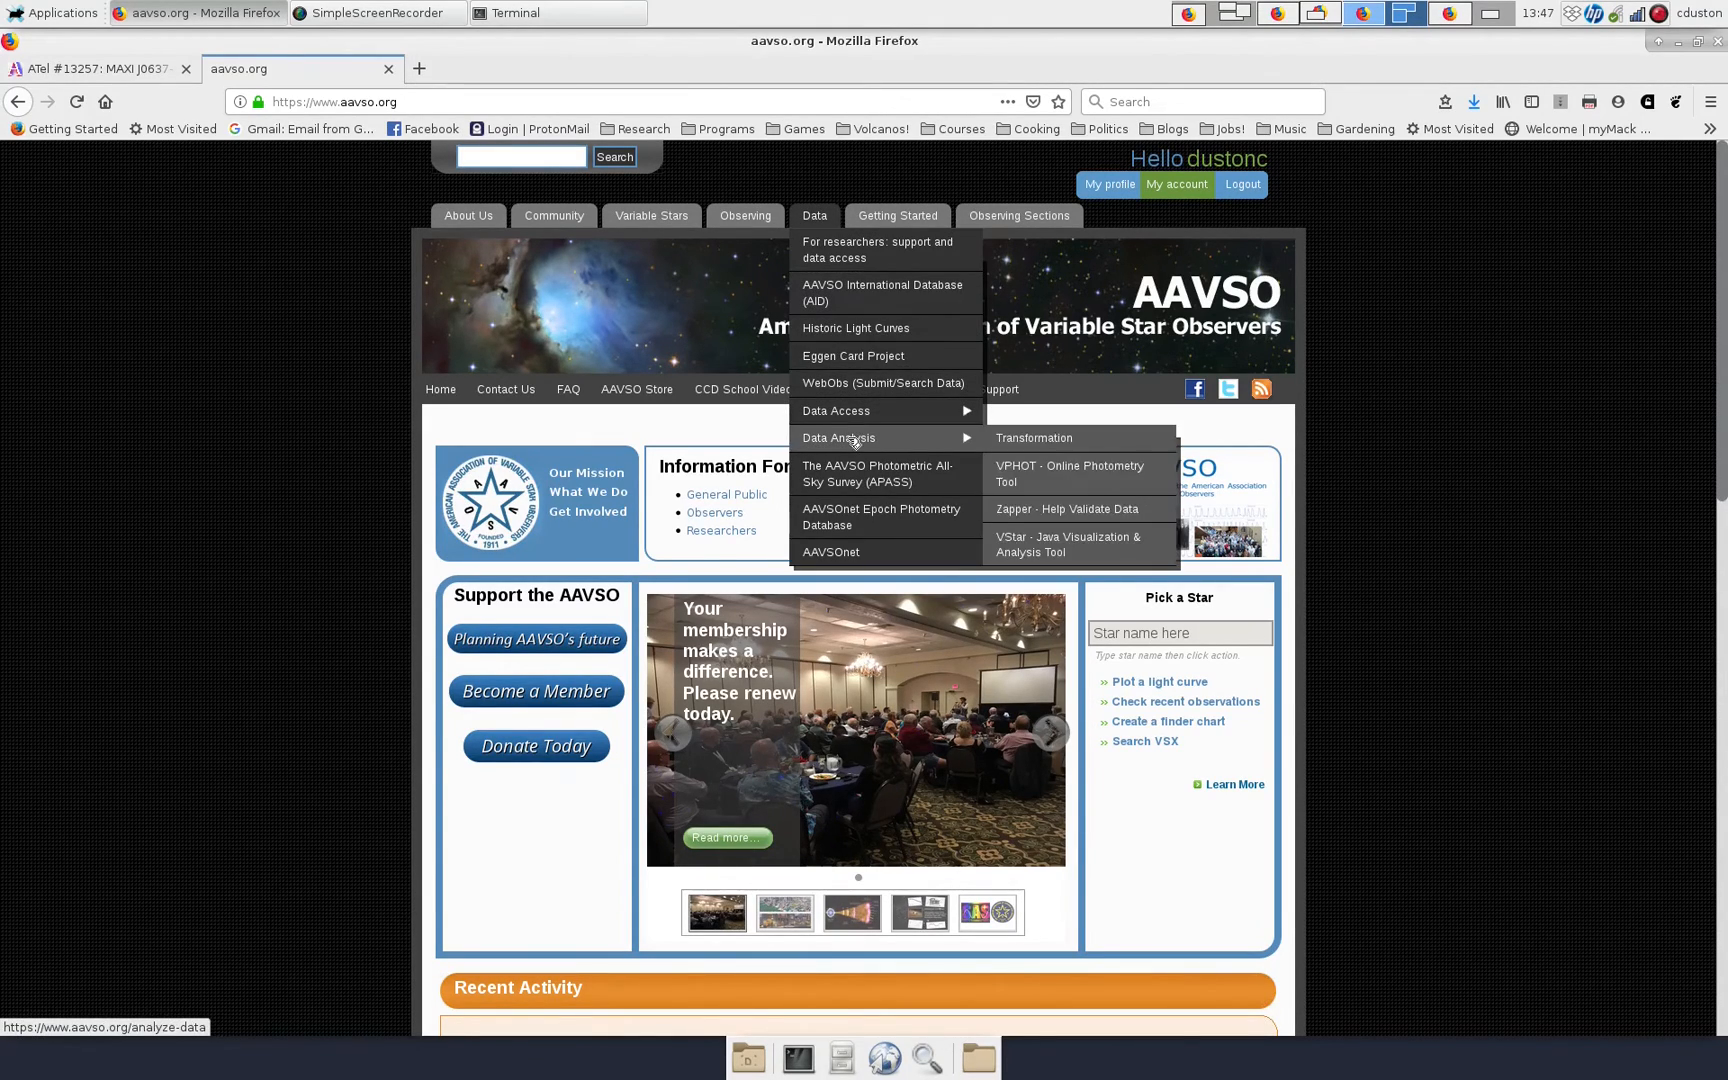
pyautogui.moveTo(1064, 472)
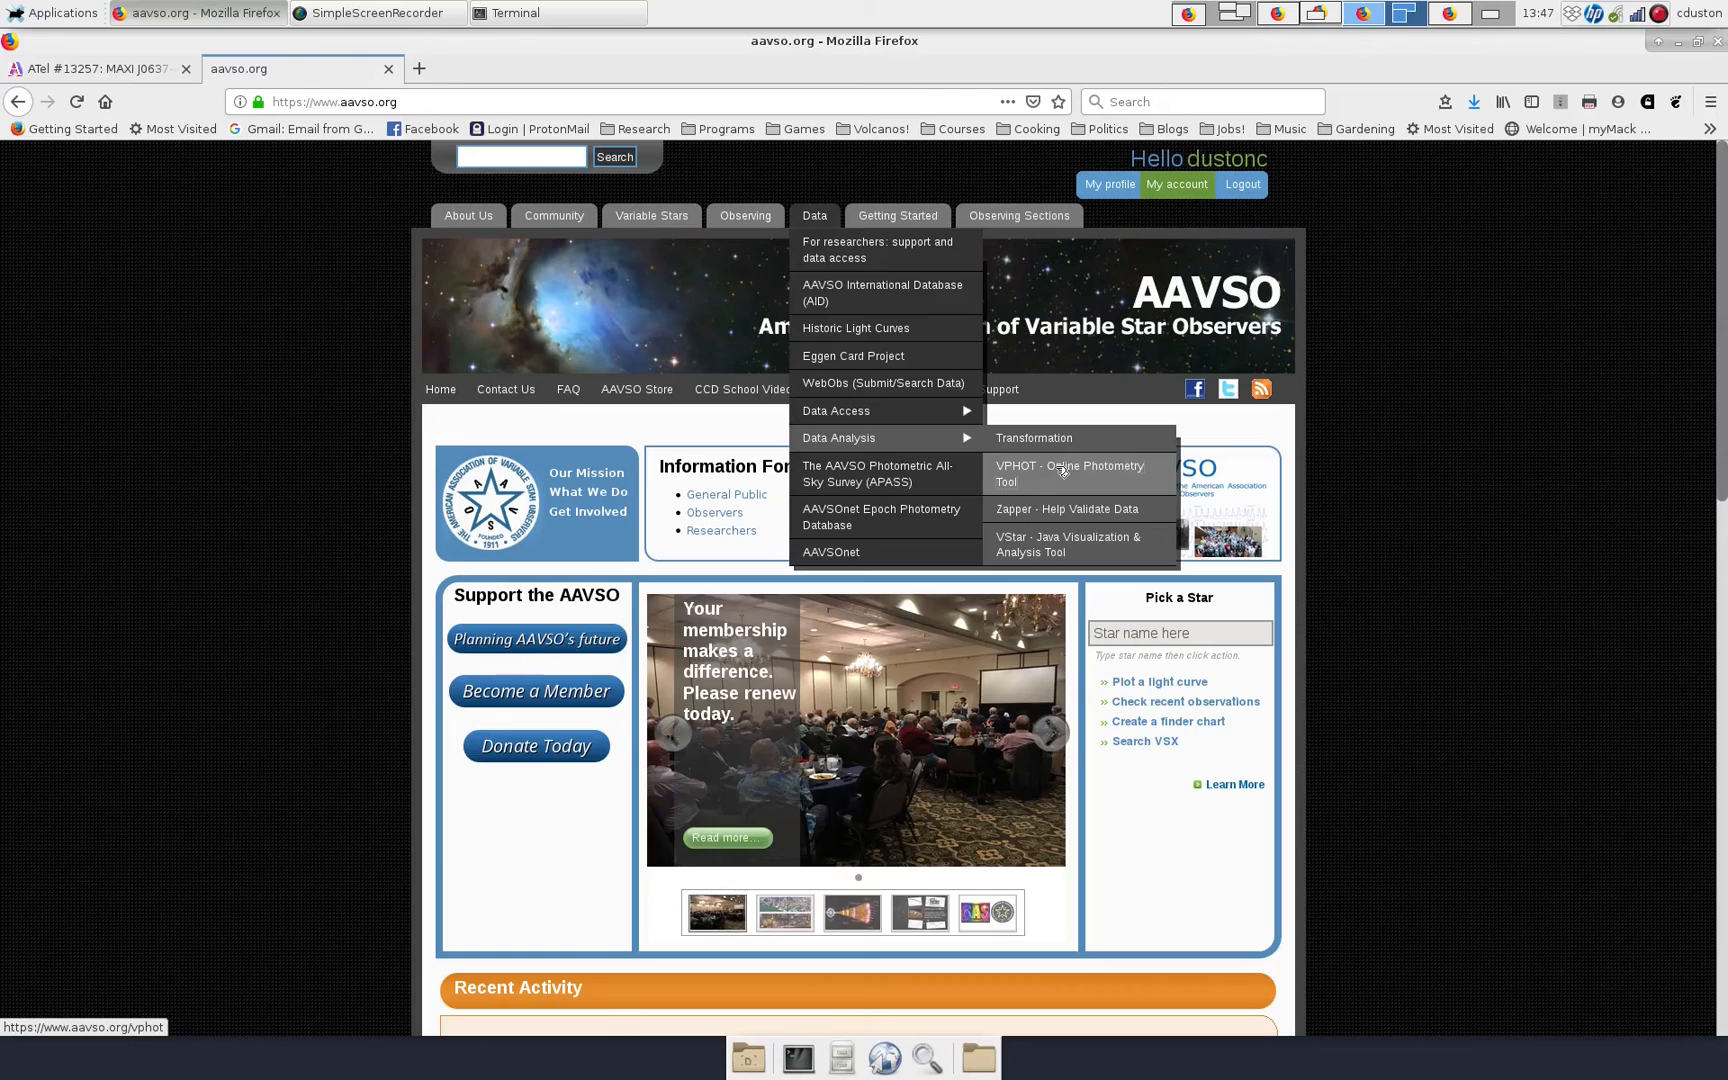
pyautogui.click(1068, 472)
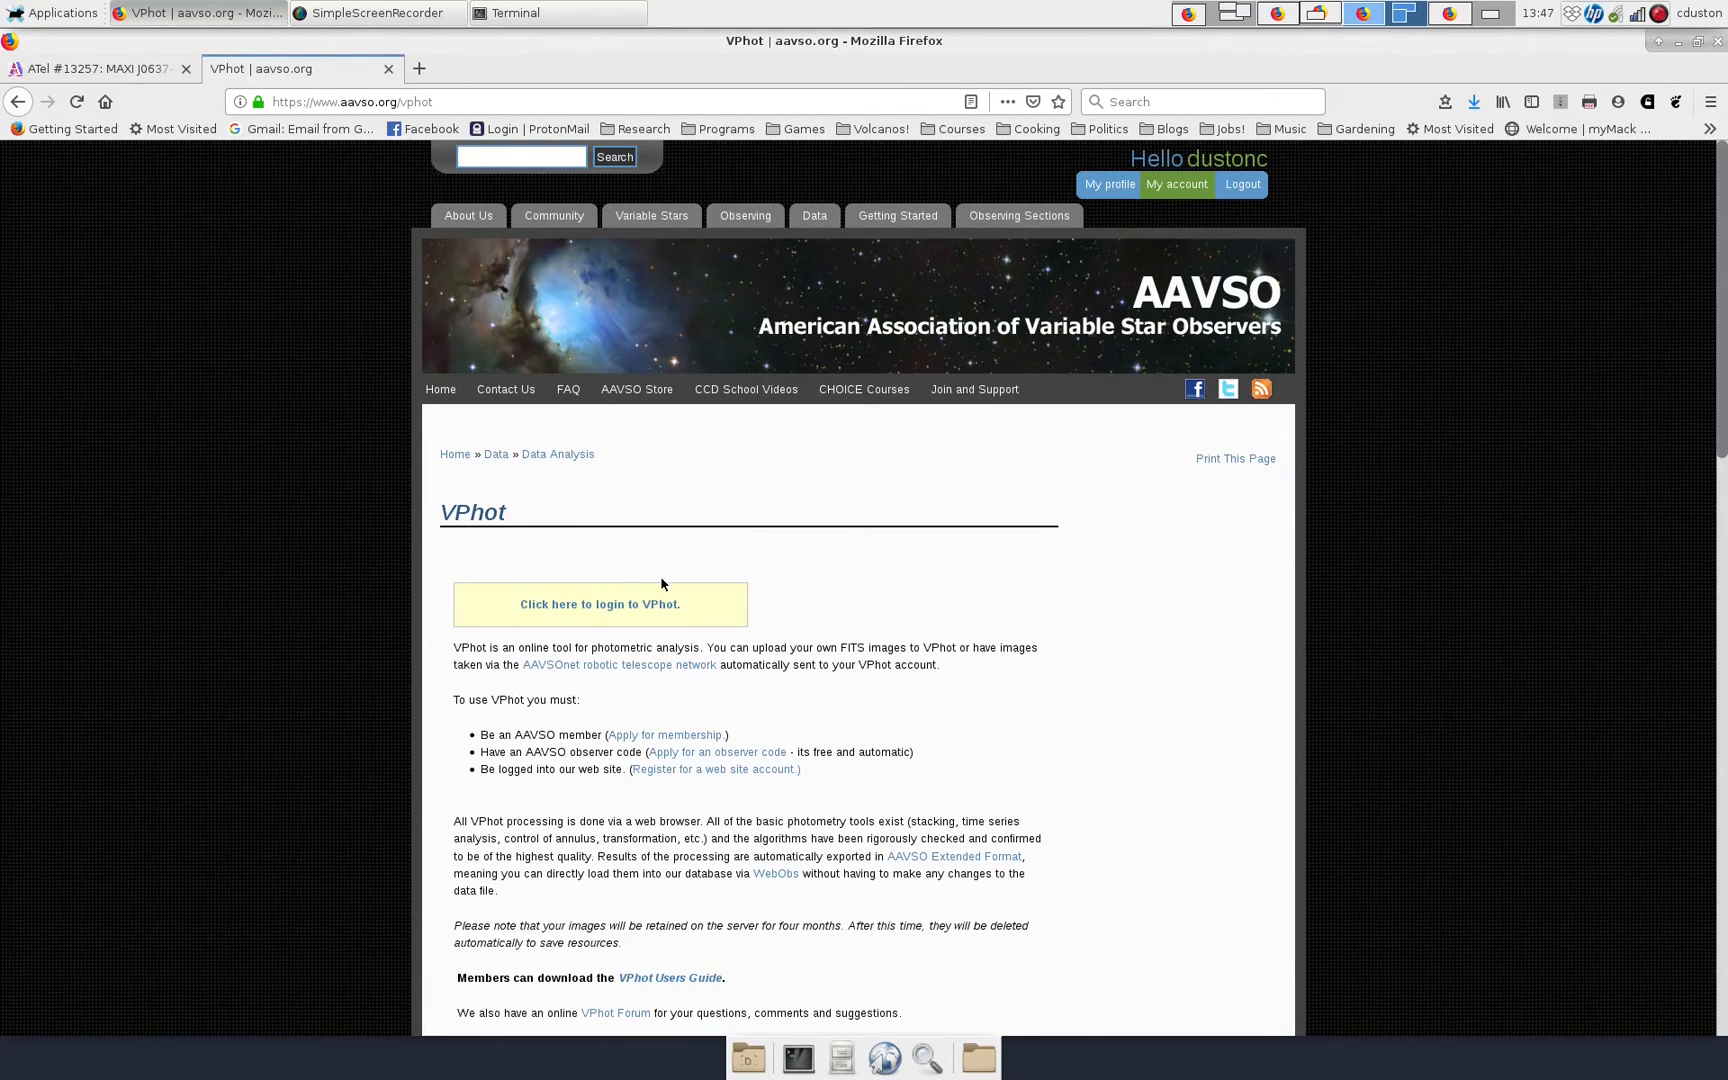
# Enter VPhot and browse the image list of 60 luminance exposures of ATel 13257.
pyautogui.click(598, 604)
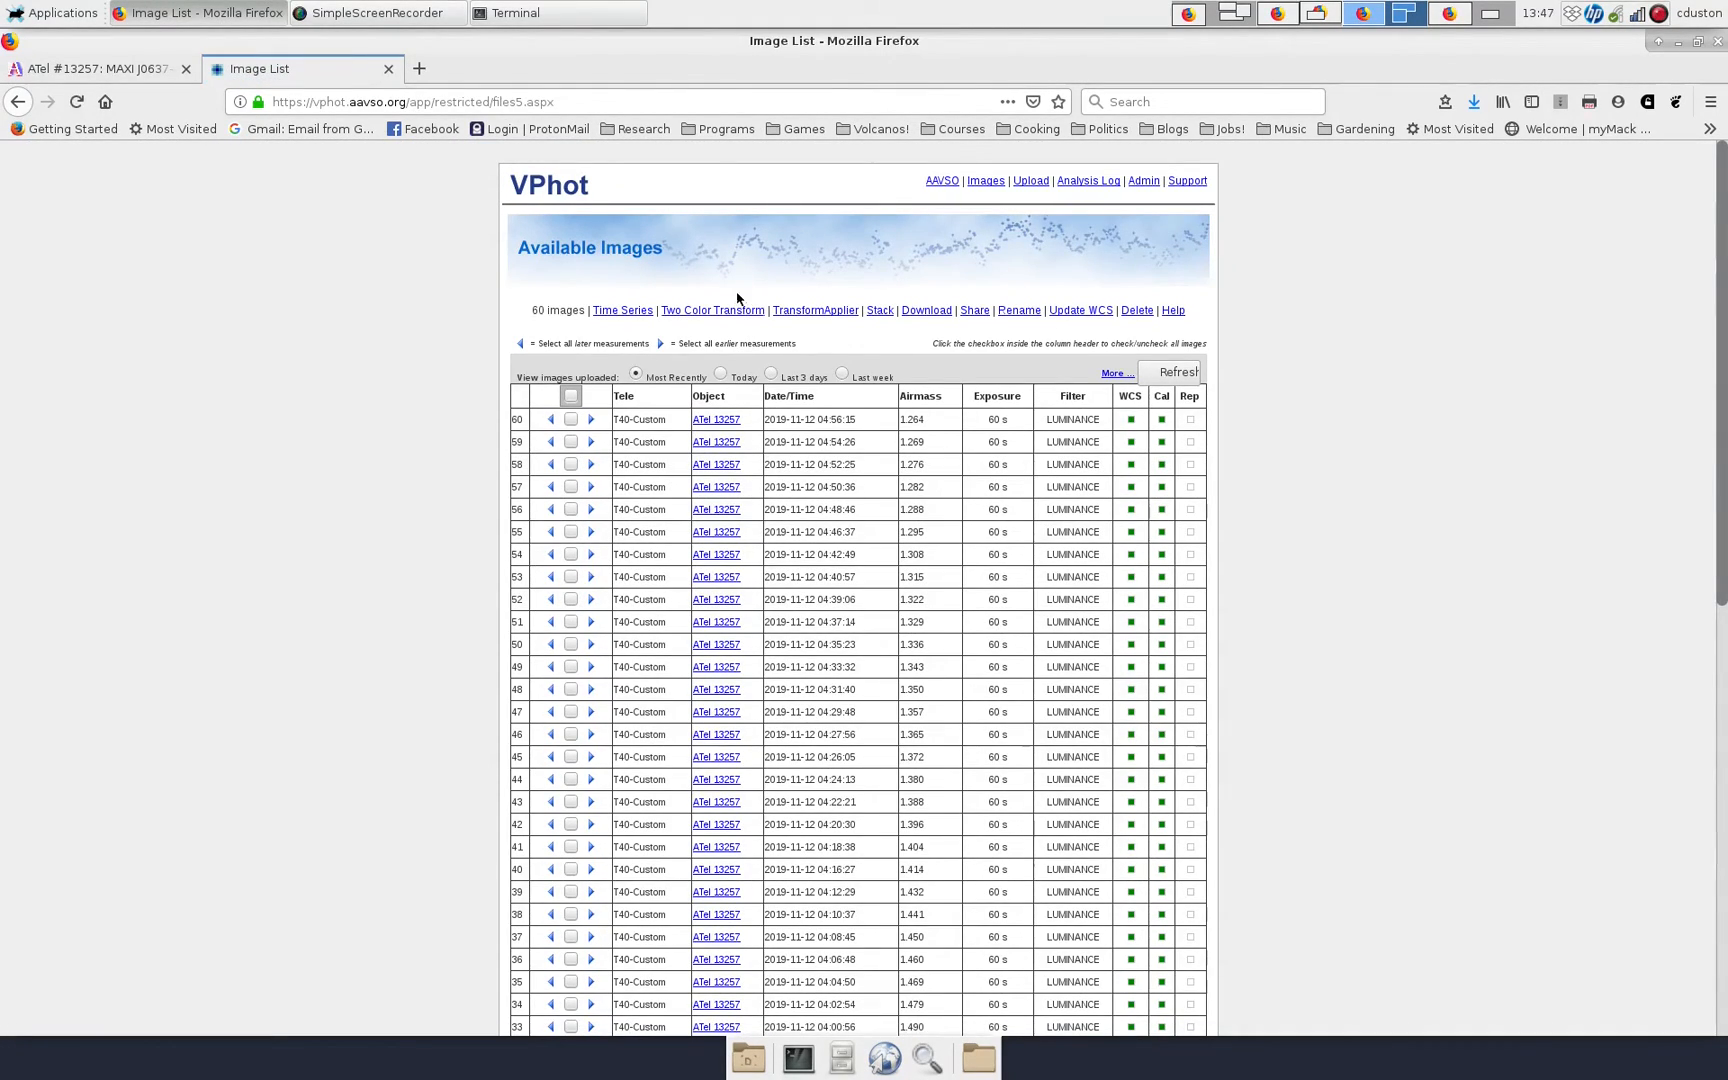
pyautogui.moveTo(706, 278)
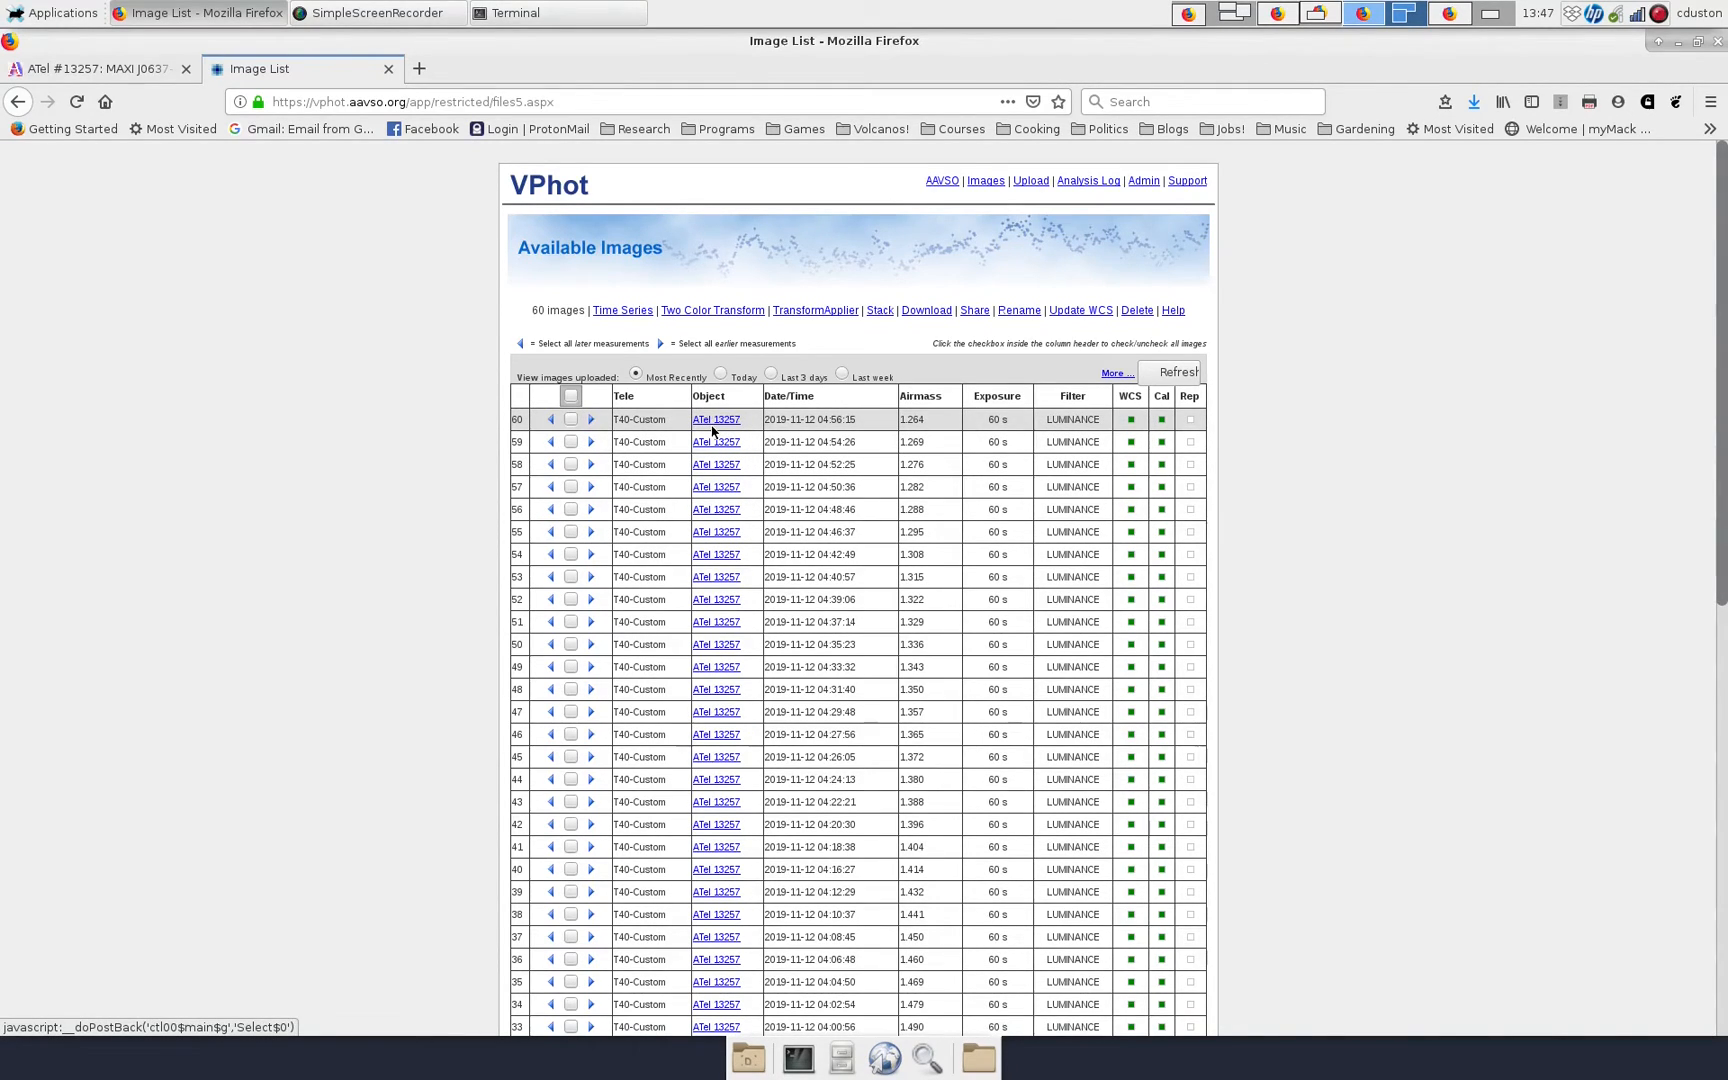
pyautogui.moveTo(742, 410)
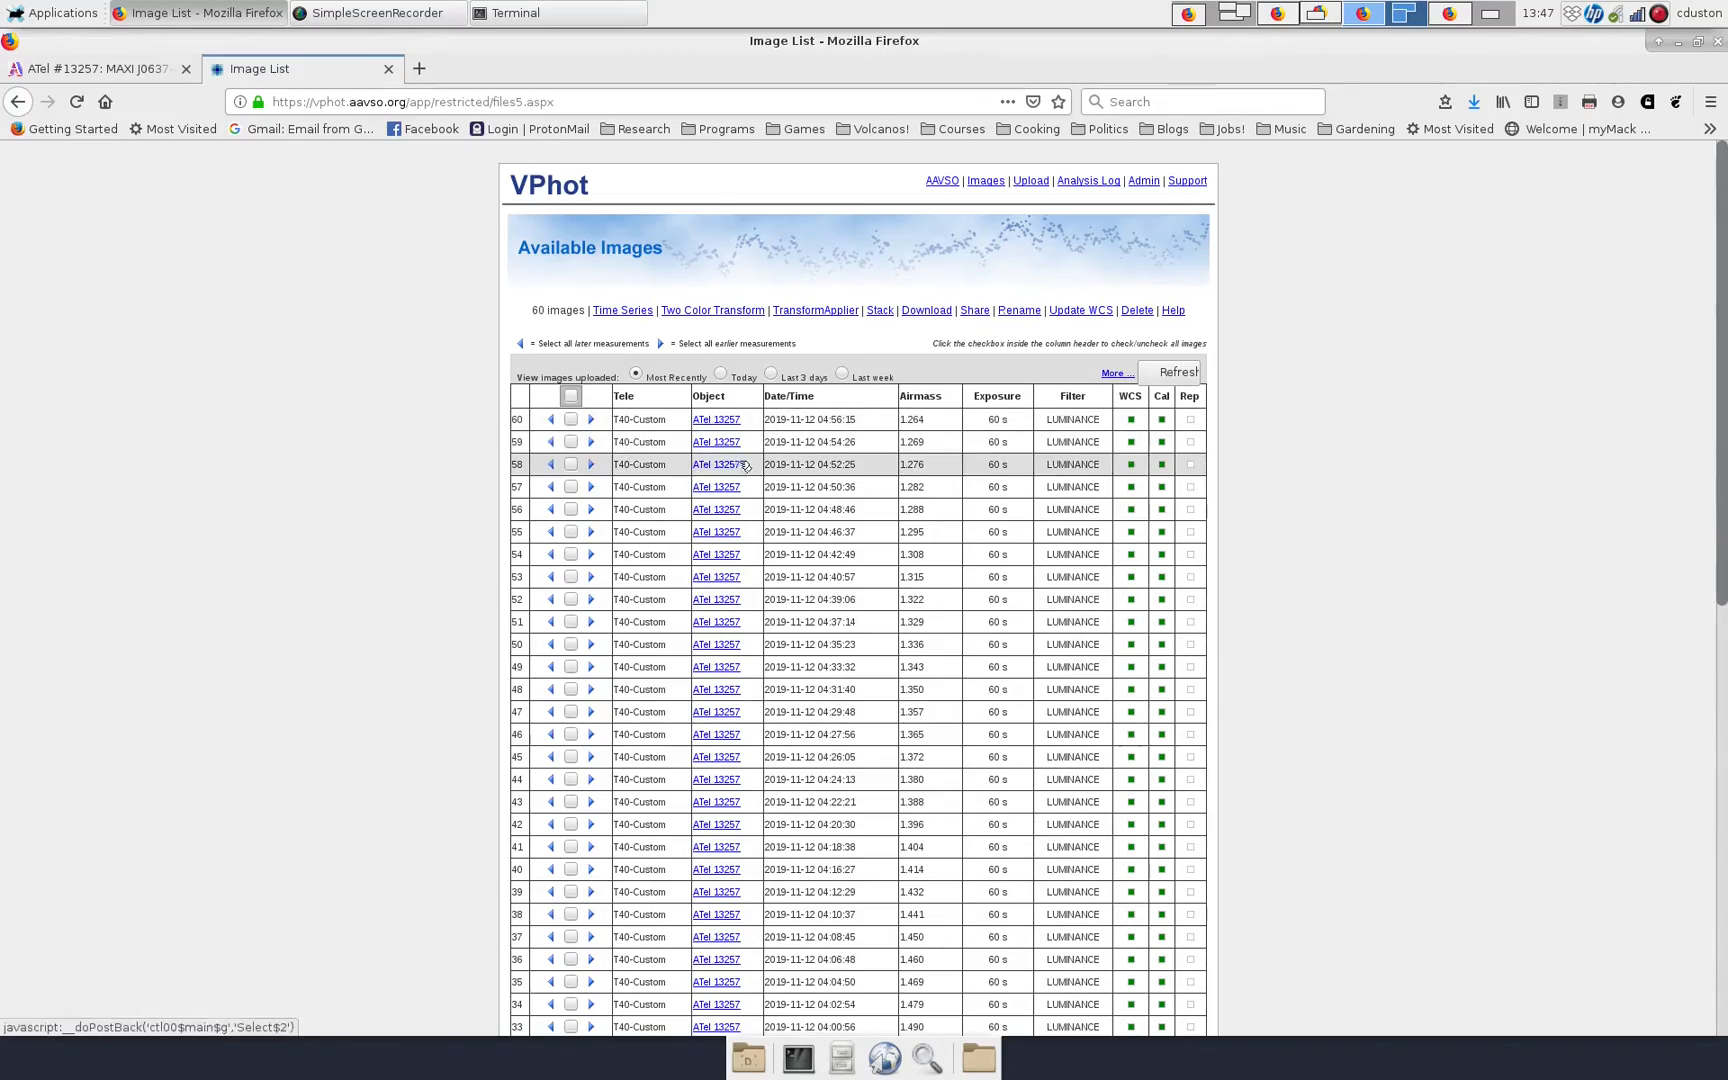
pyautogui.scroll(-3)
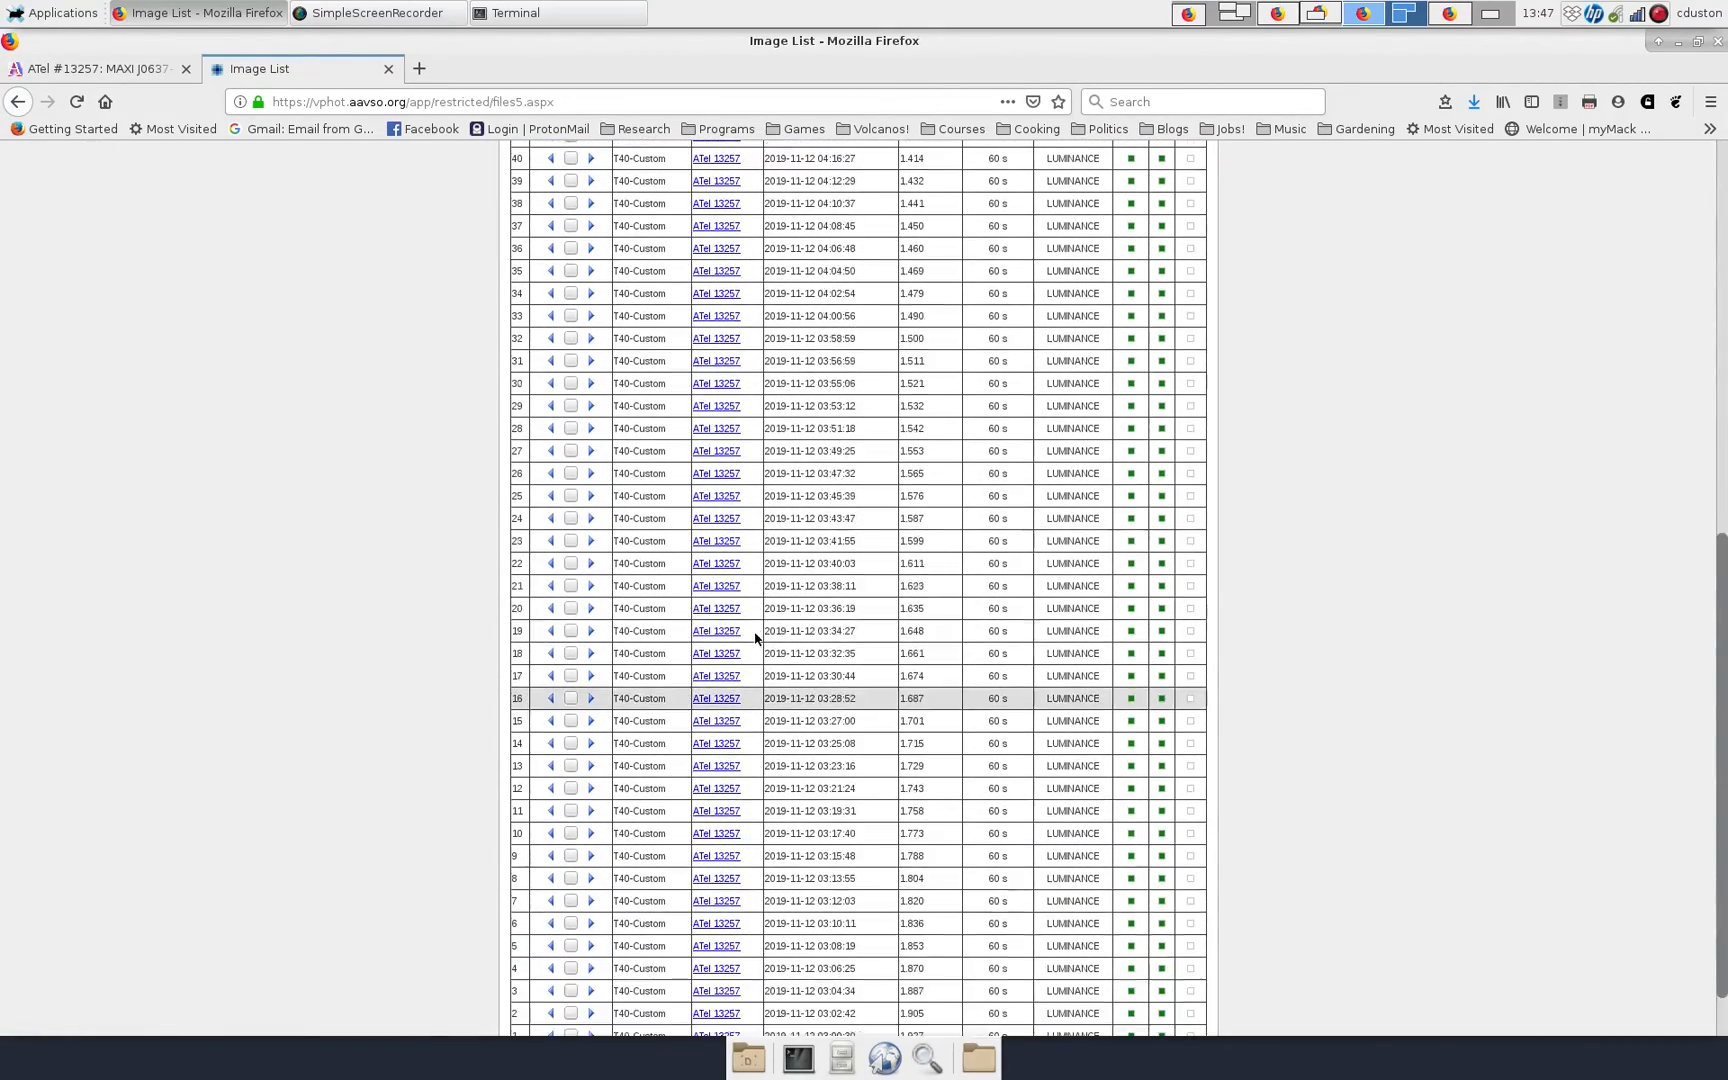
pyautogui.scroll(3)
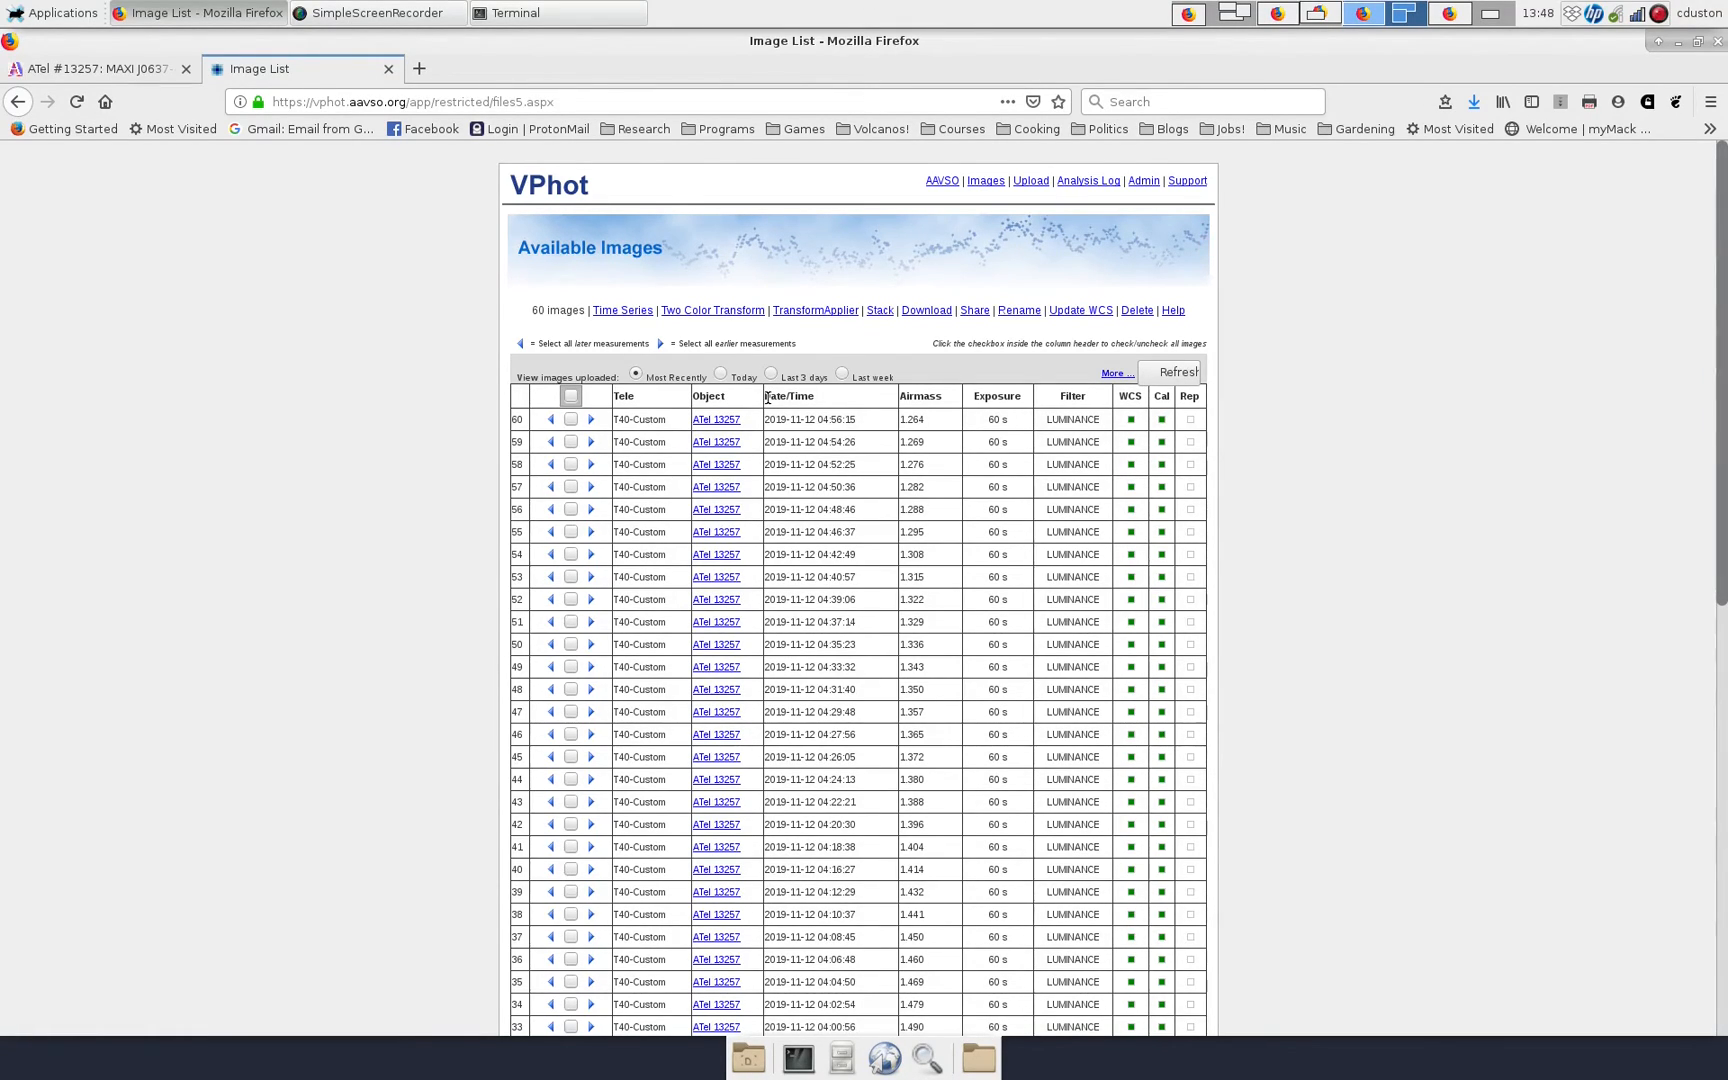
pyautogui.moveTo(878, 190)
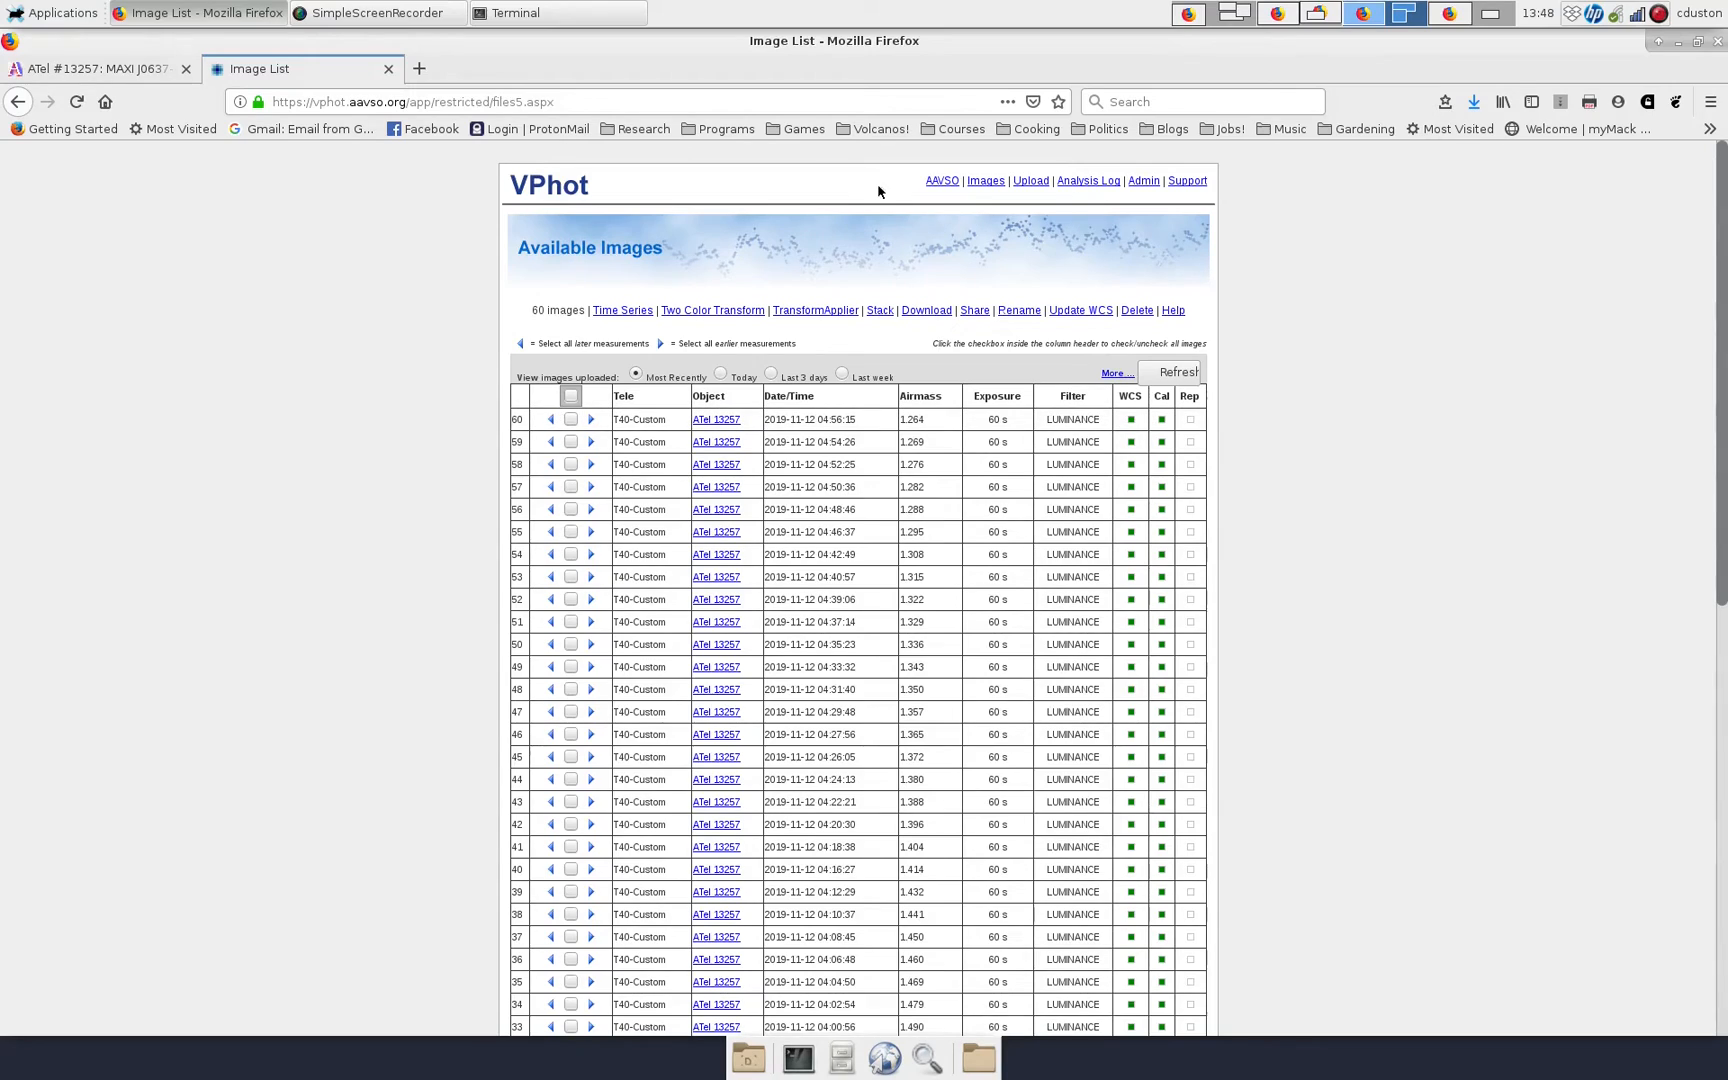
# Bring up the image upload form and browse the Telescope dropdown without choosing one.
pyautogui.click(1030, 180)
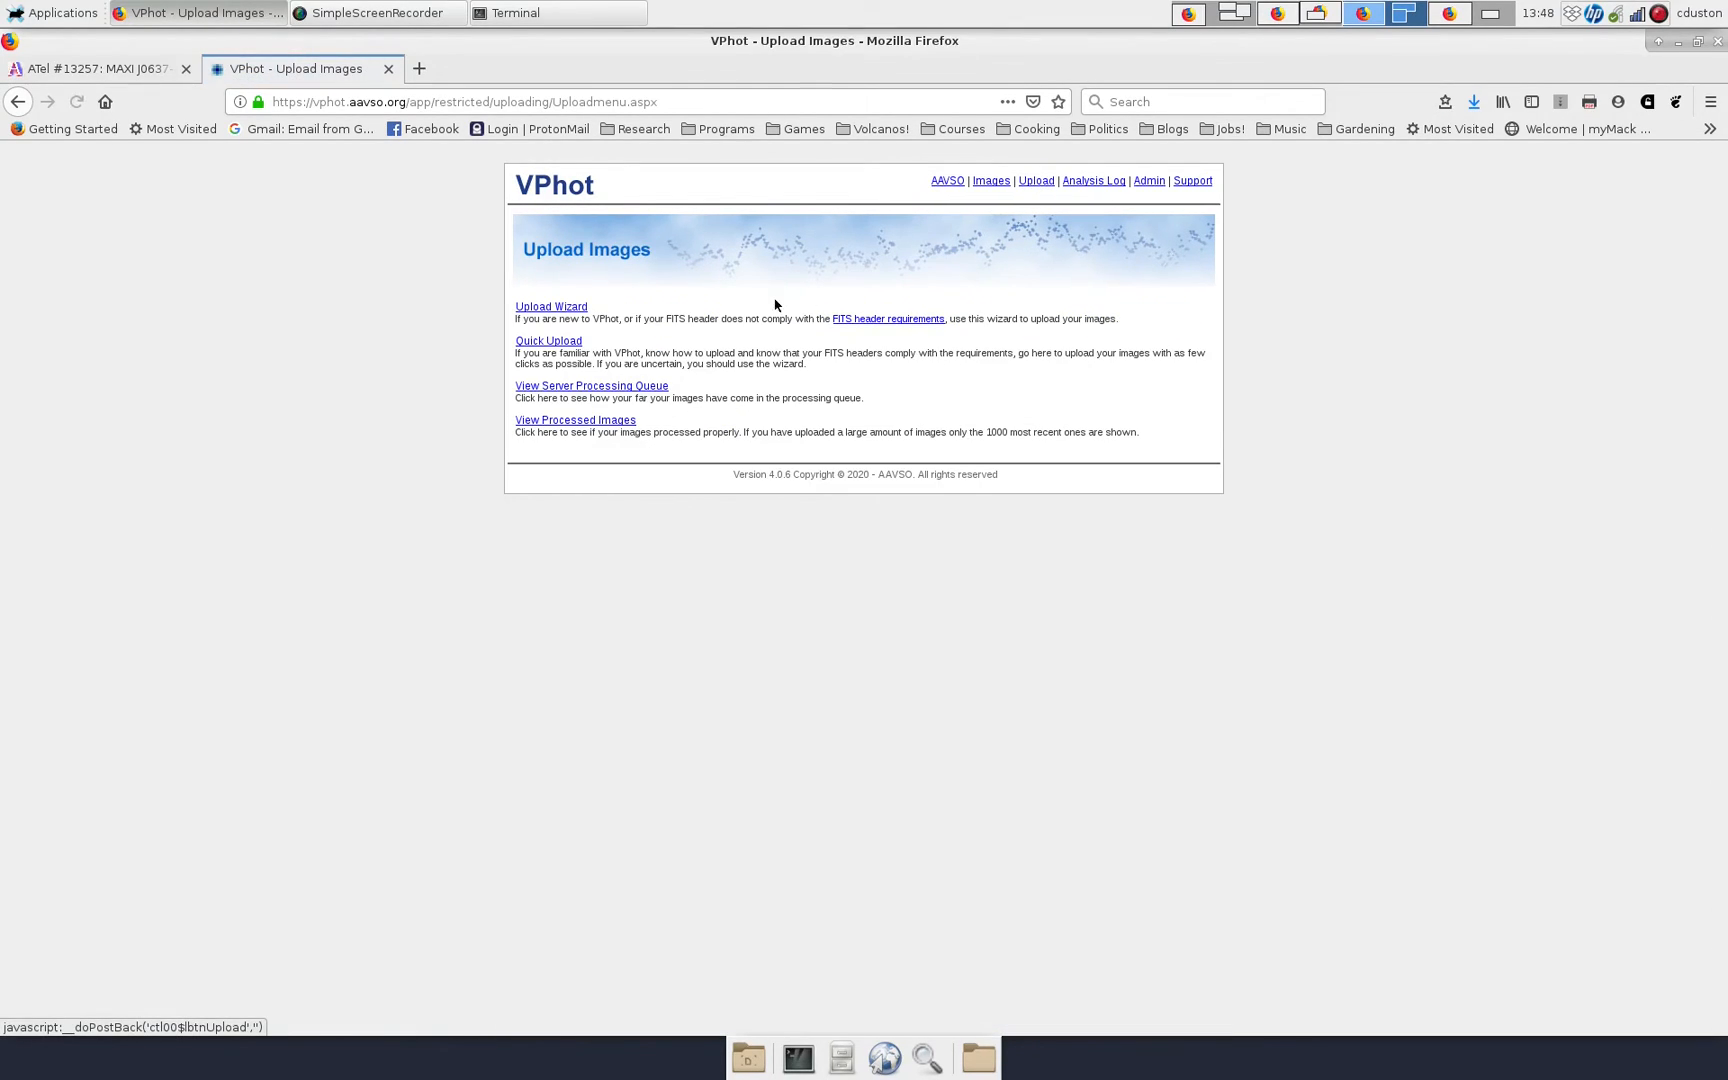
pyautogui.click(548, 340)
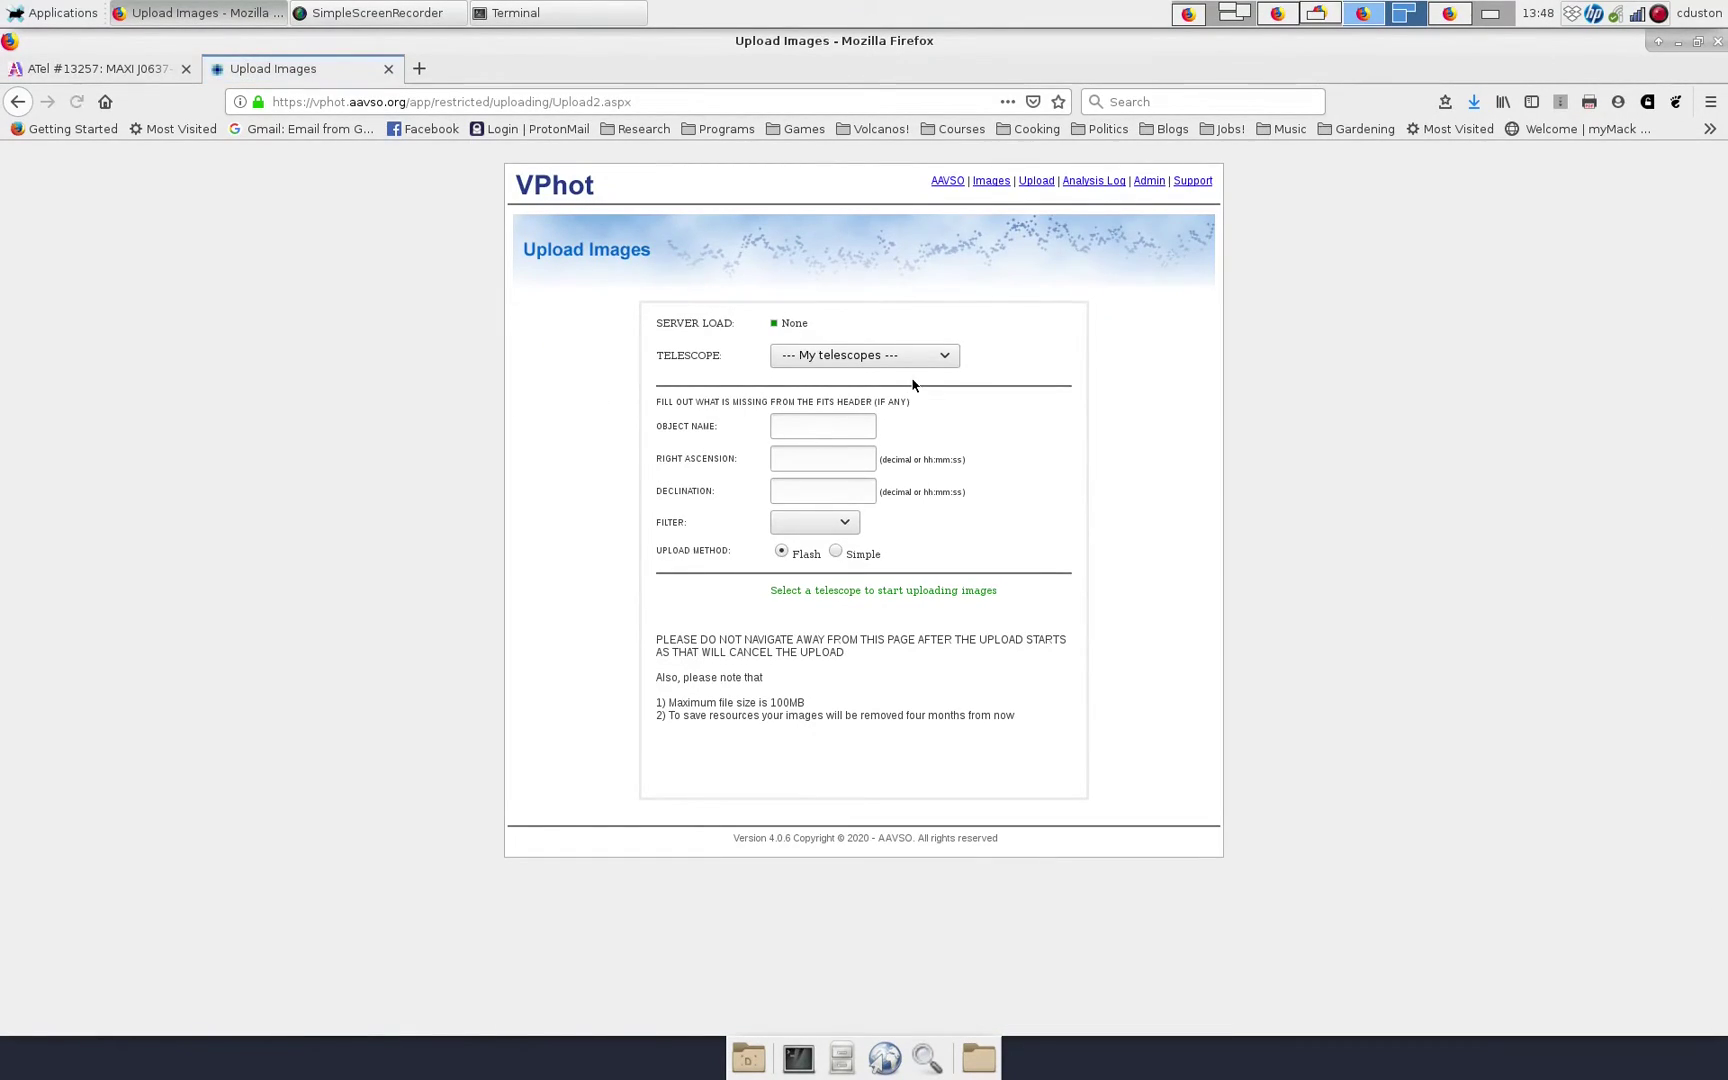
pyautogui.click(864, 354)
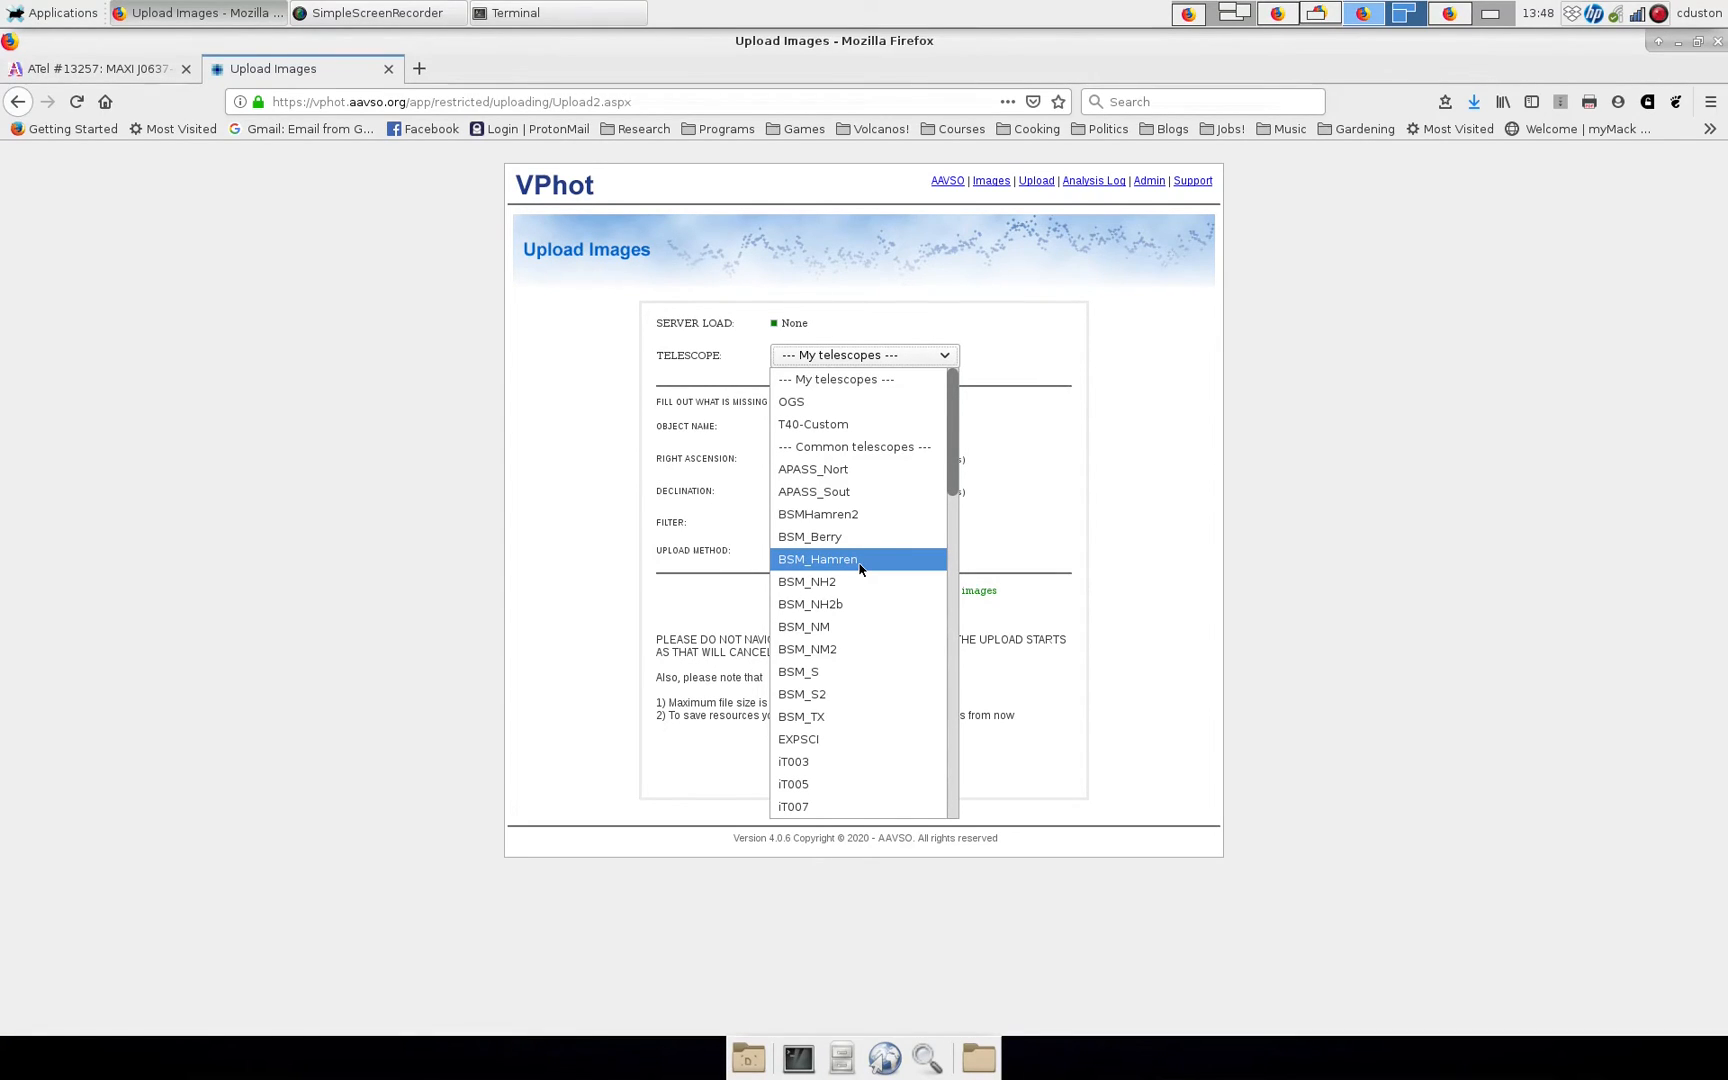
pyautogui.moveTo(794, 402)
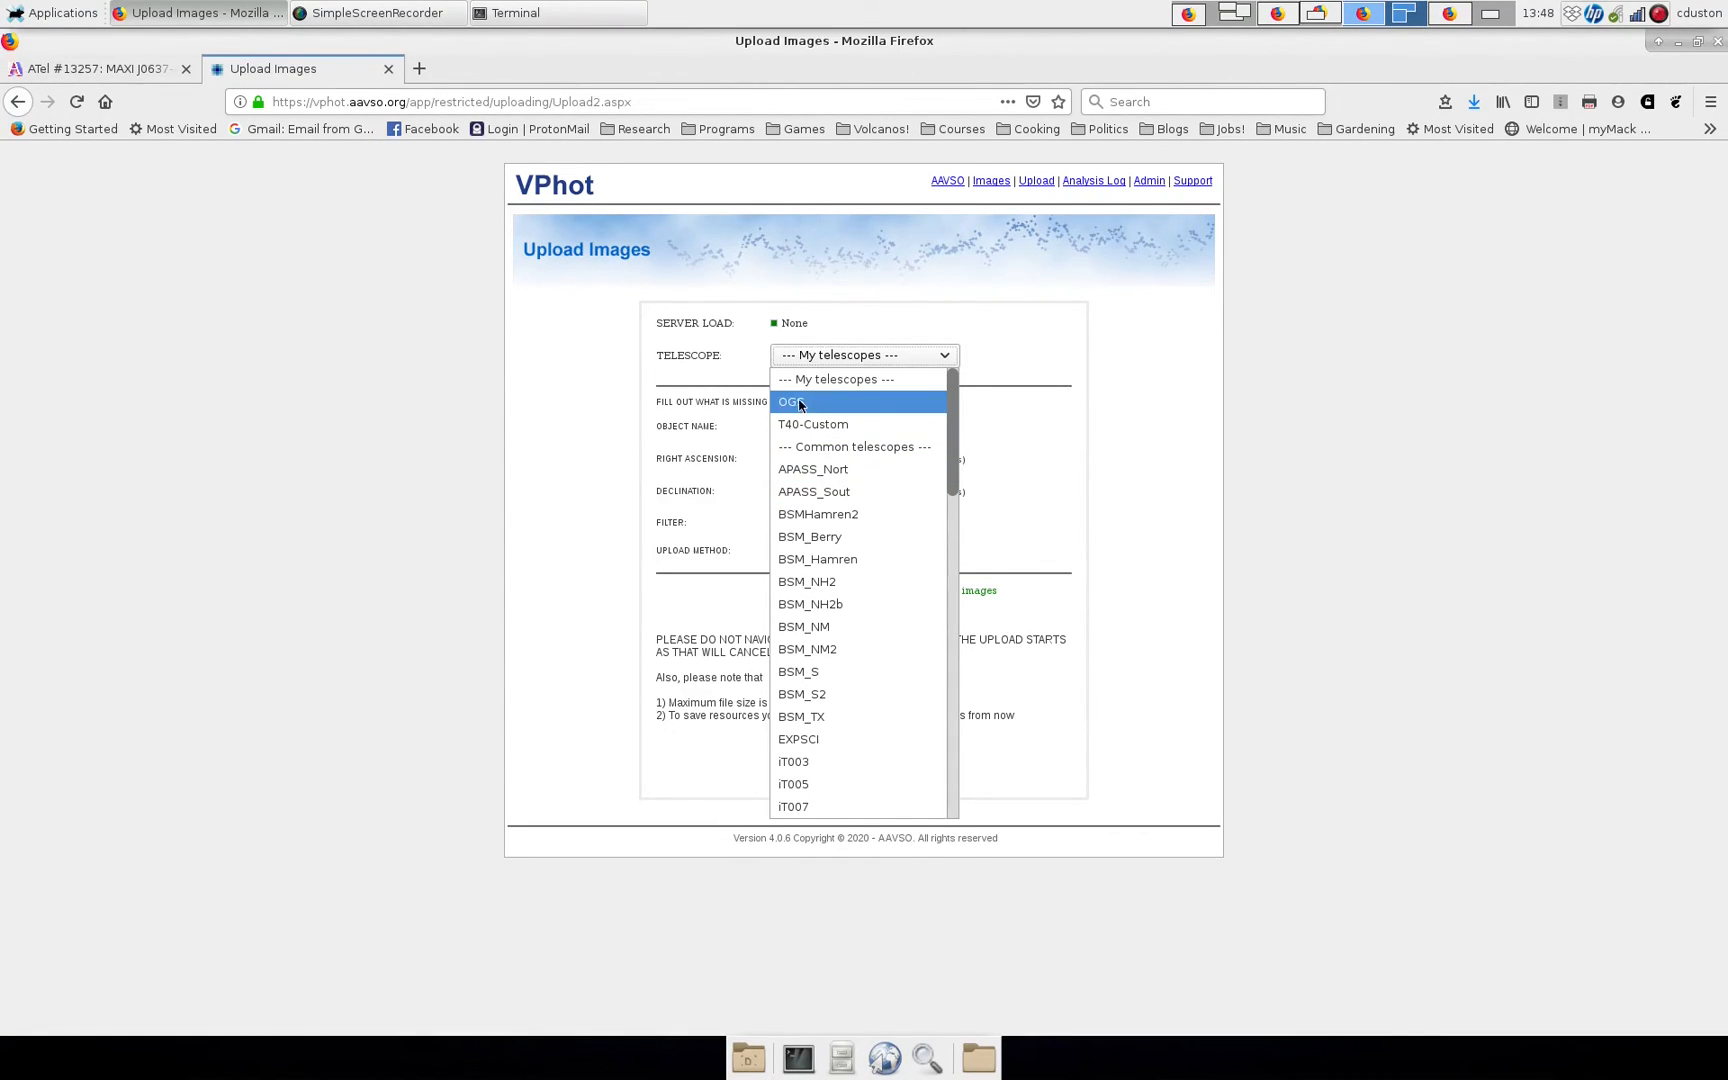
pyautogui.moveTo(812, 424)
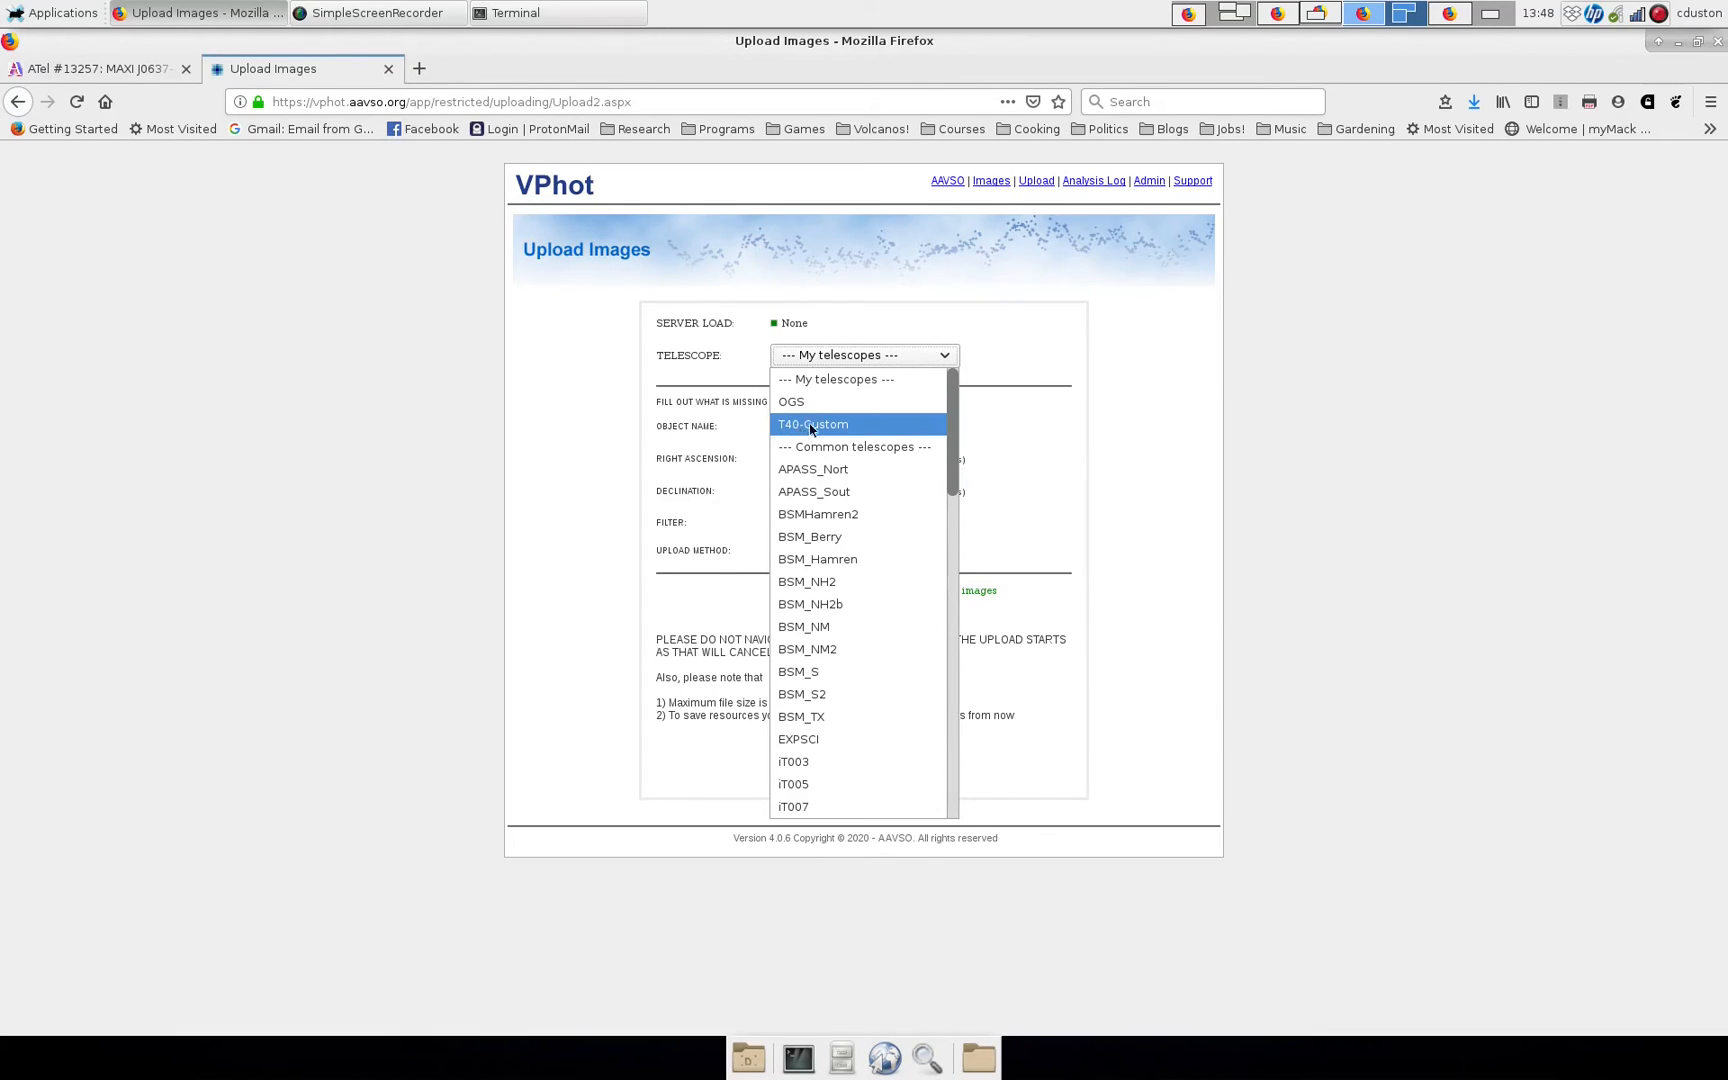
pyautogui.scroll(-3)
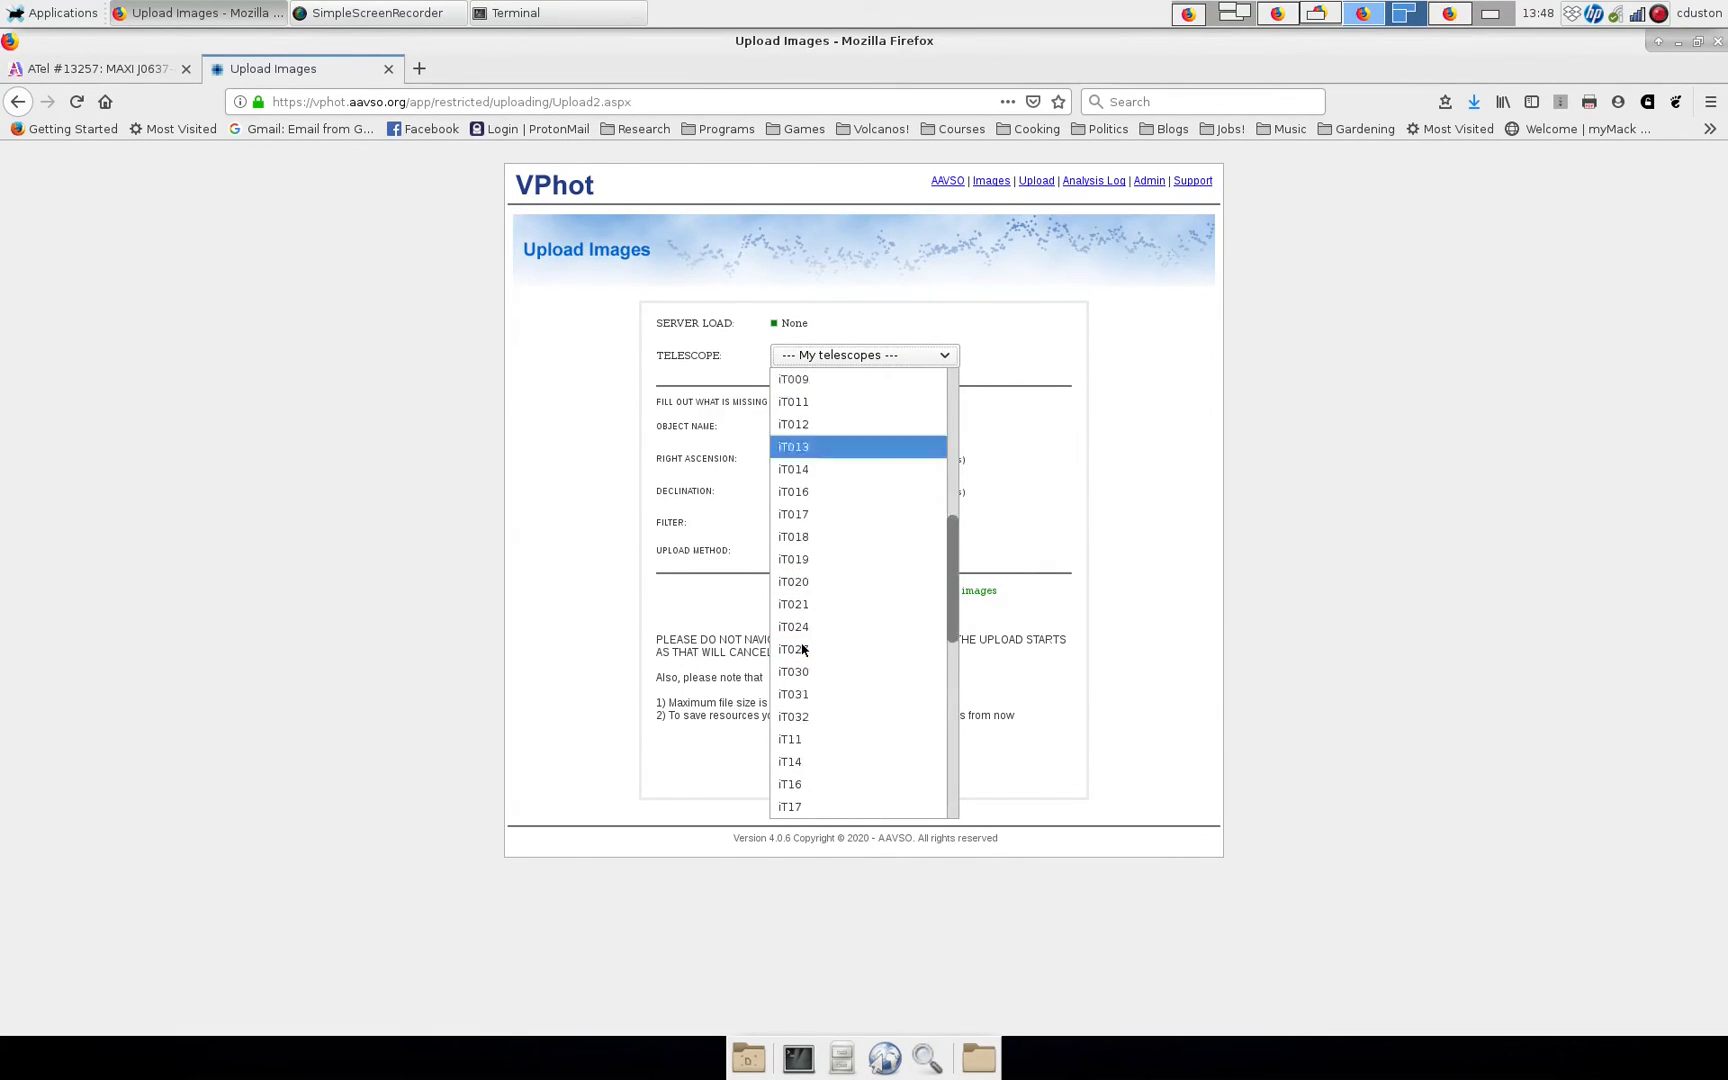
pyautogui.scroll(3)
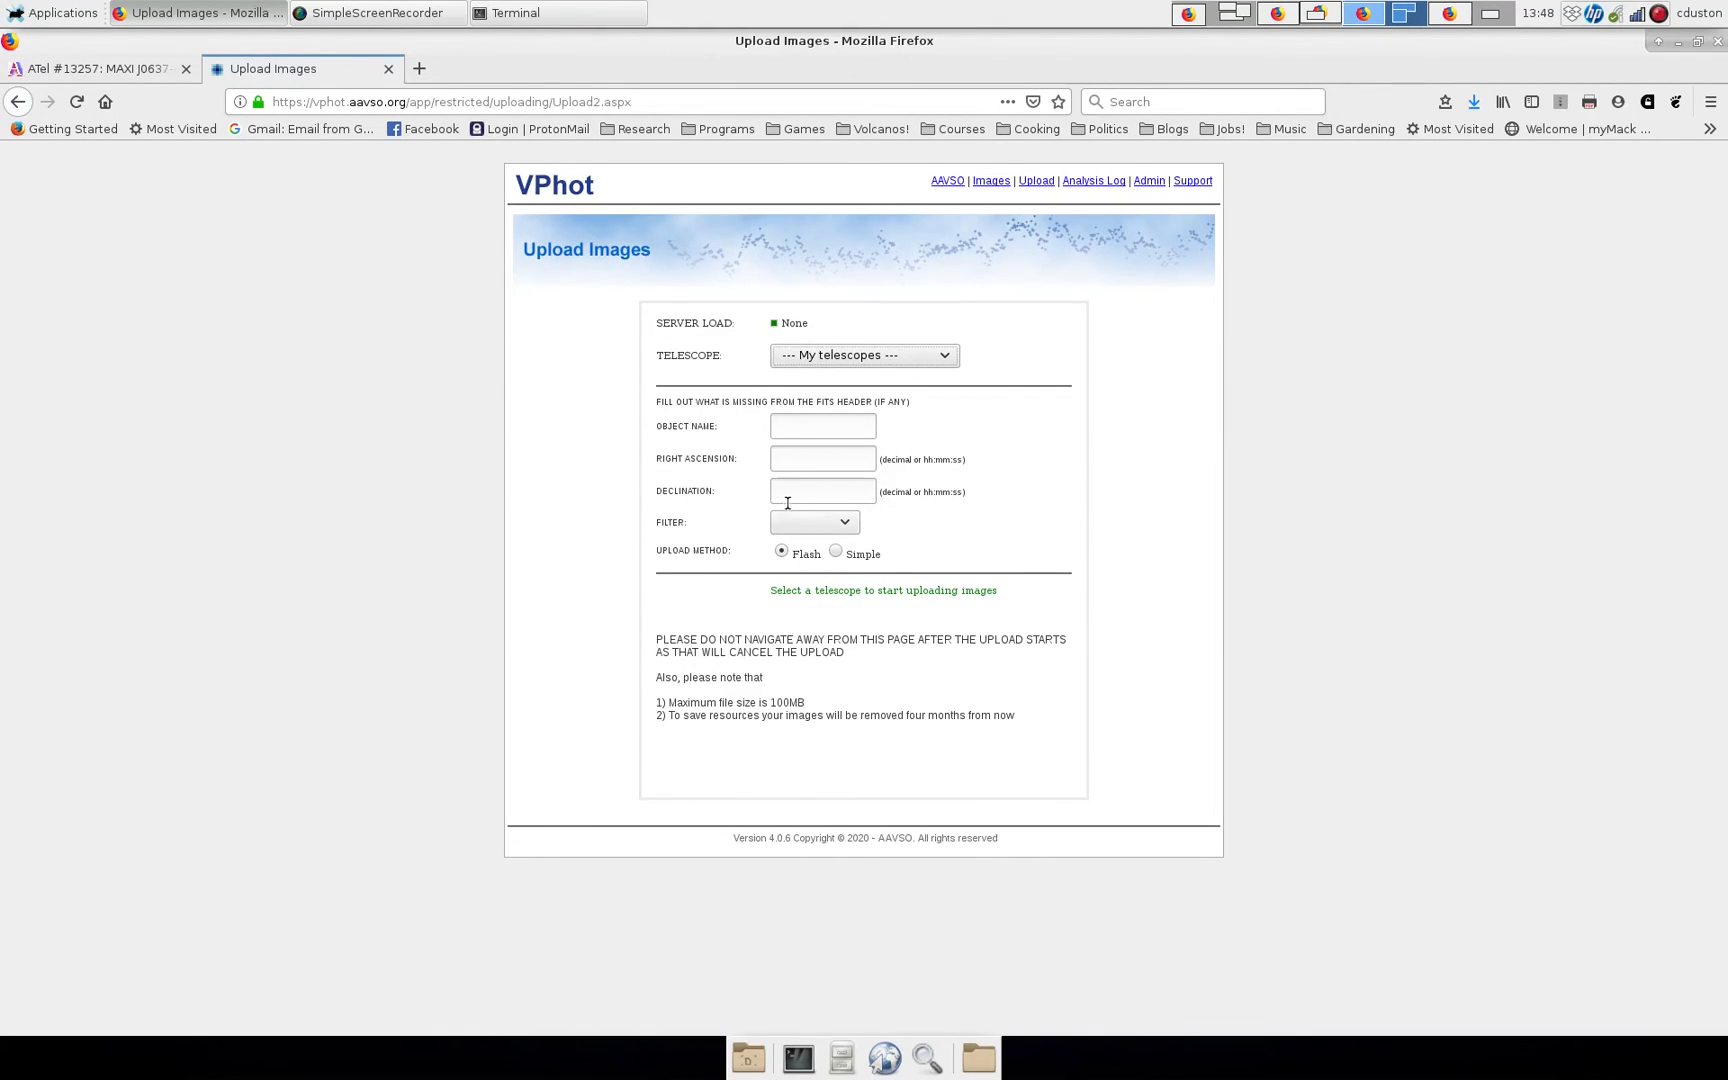
pyautogui.moveTo(786, 516)
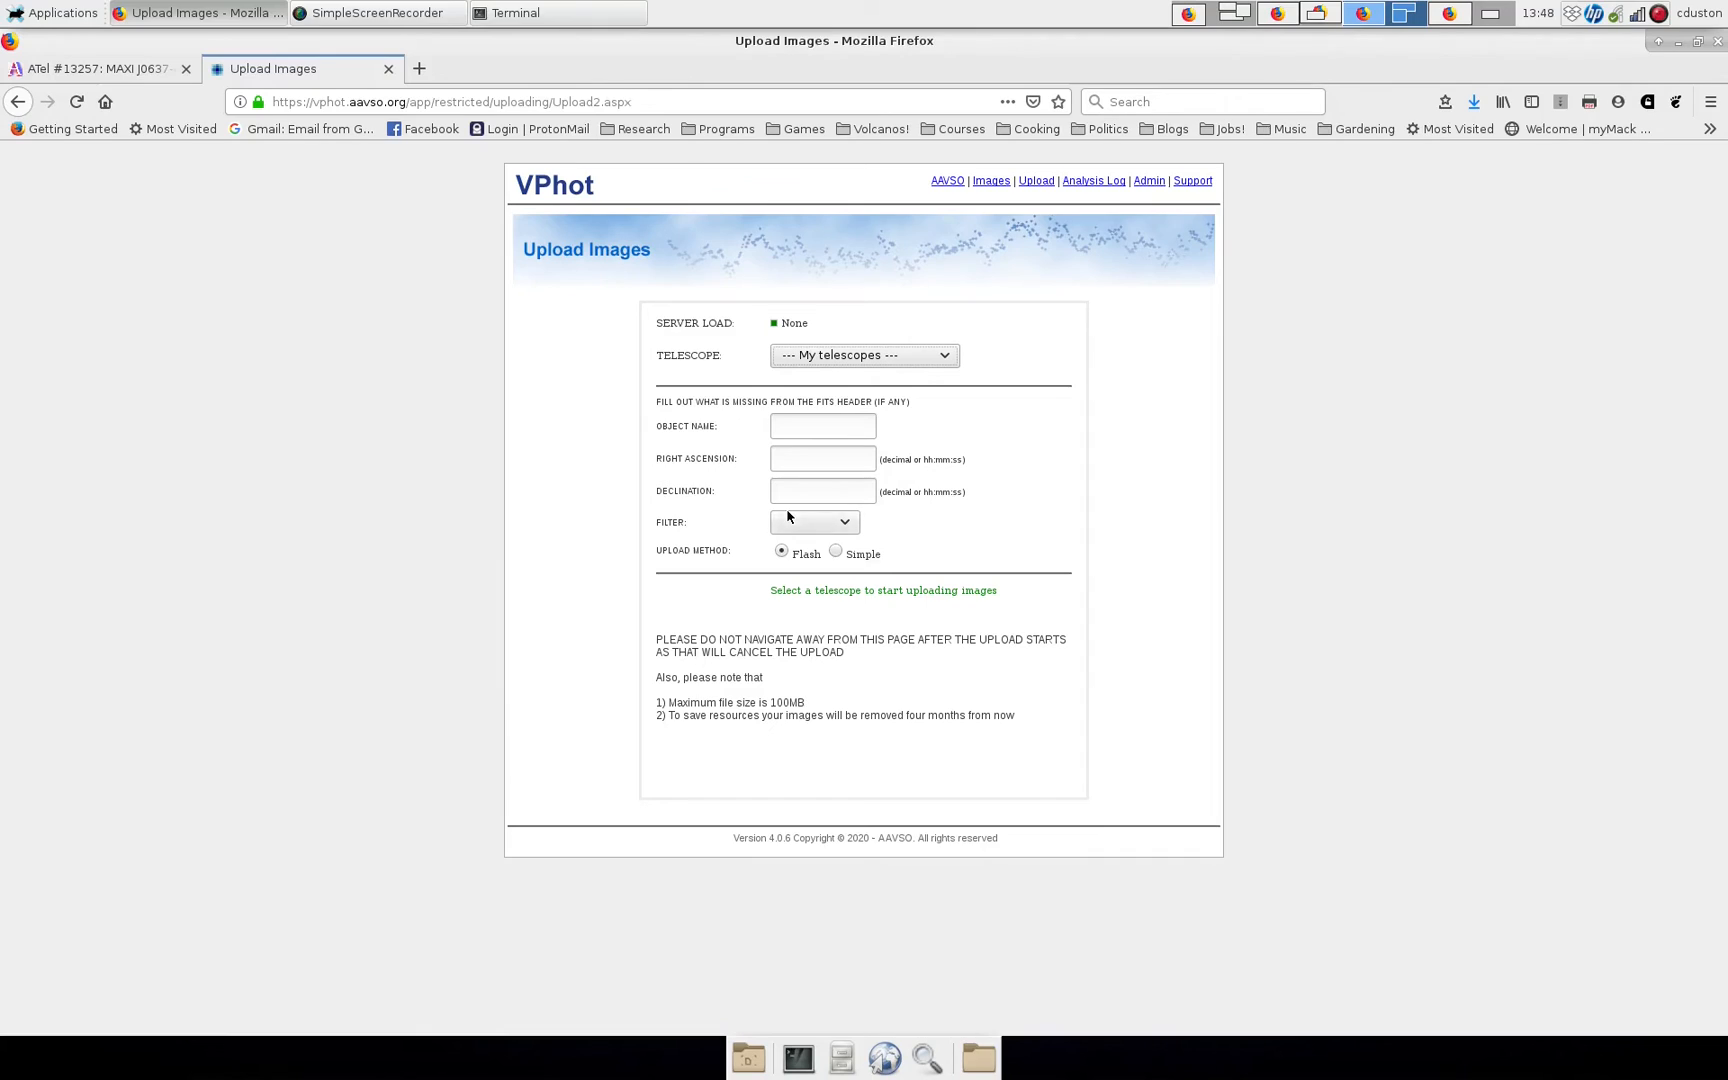
pyautogui.moveTo(708, 512)
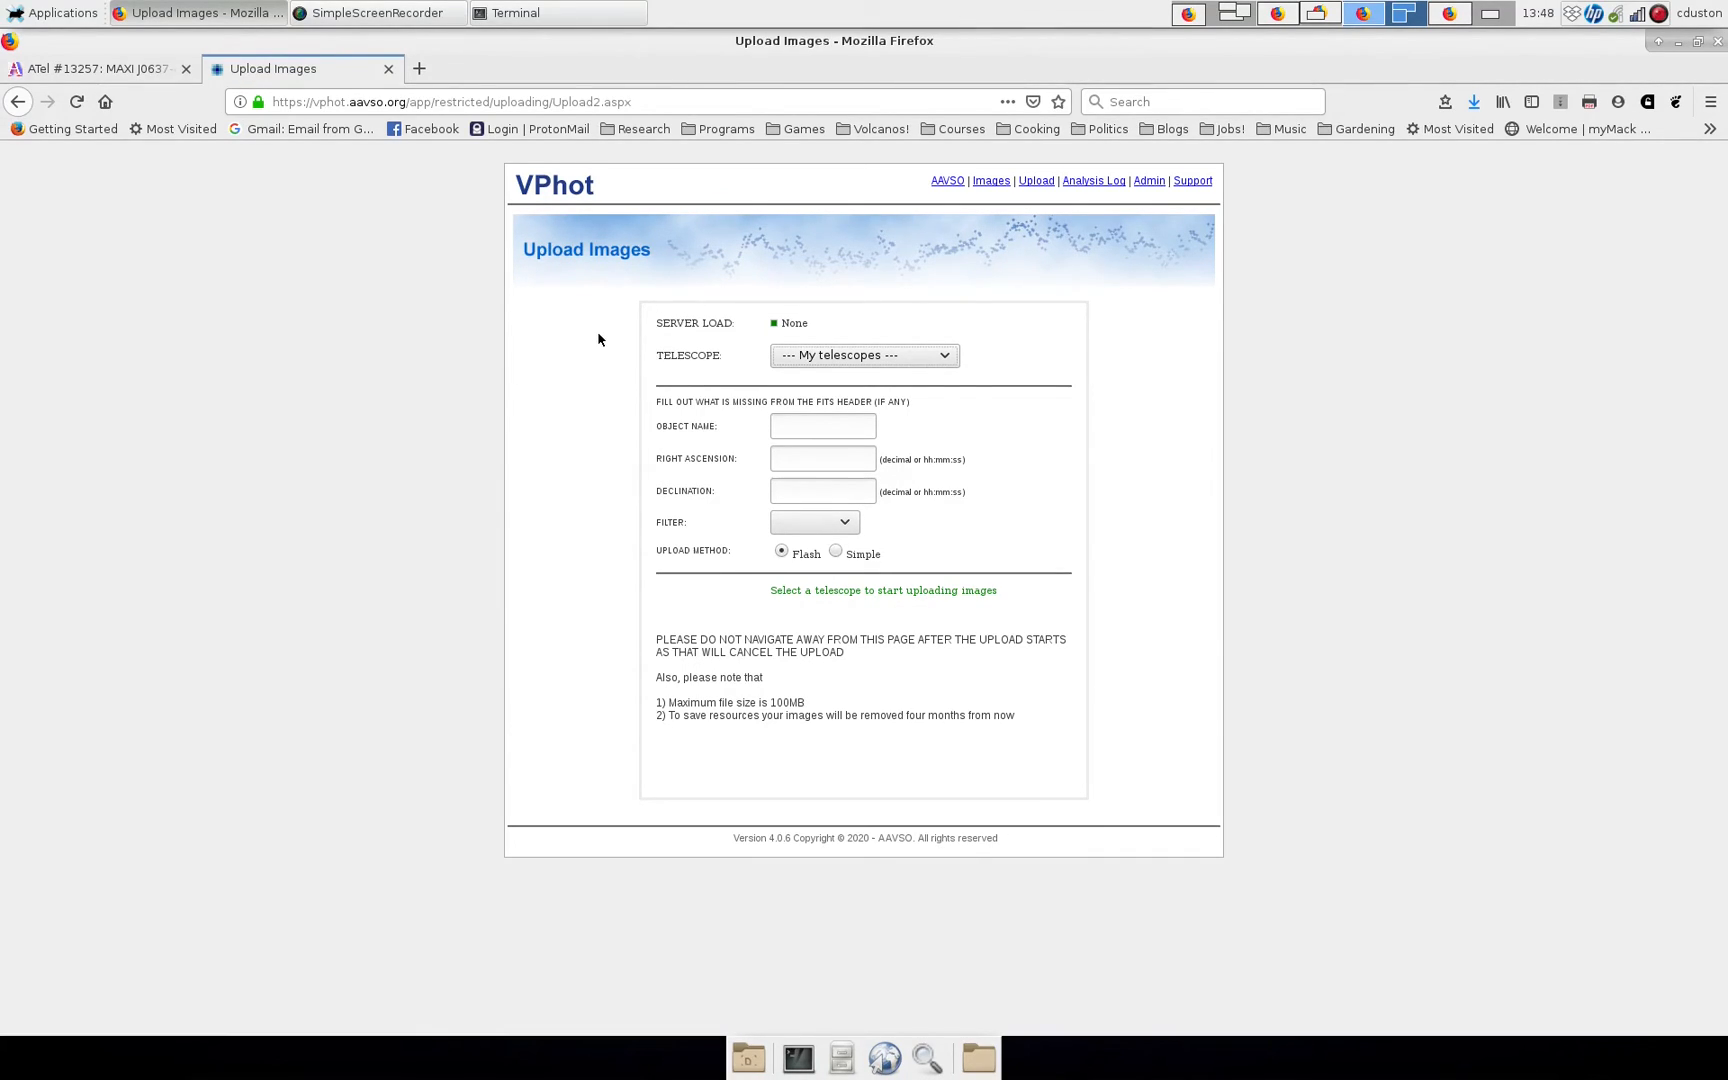
pyautogui.moveTo(990, 180)
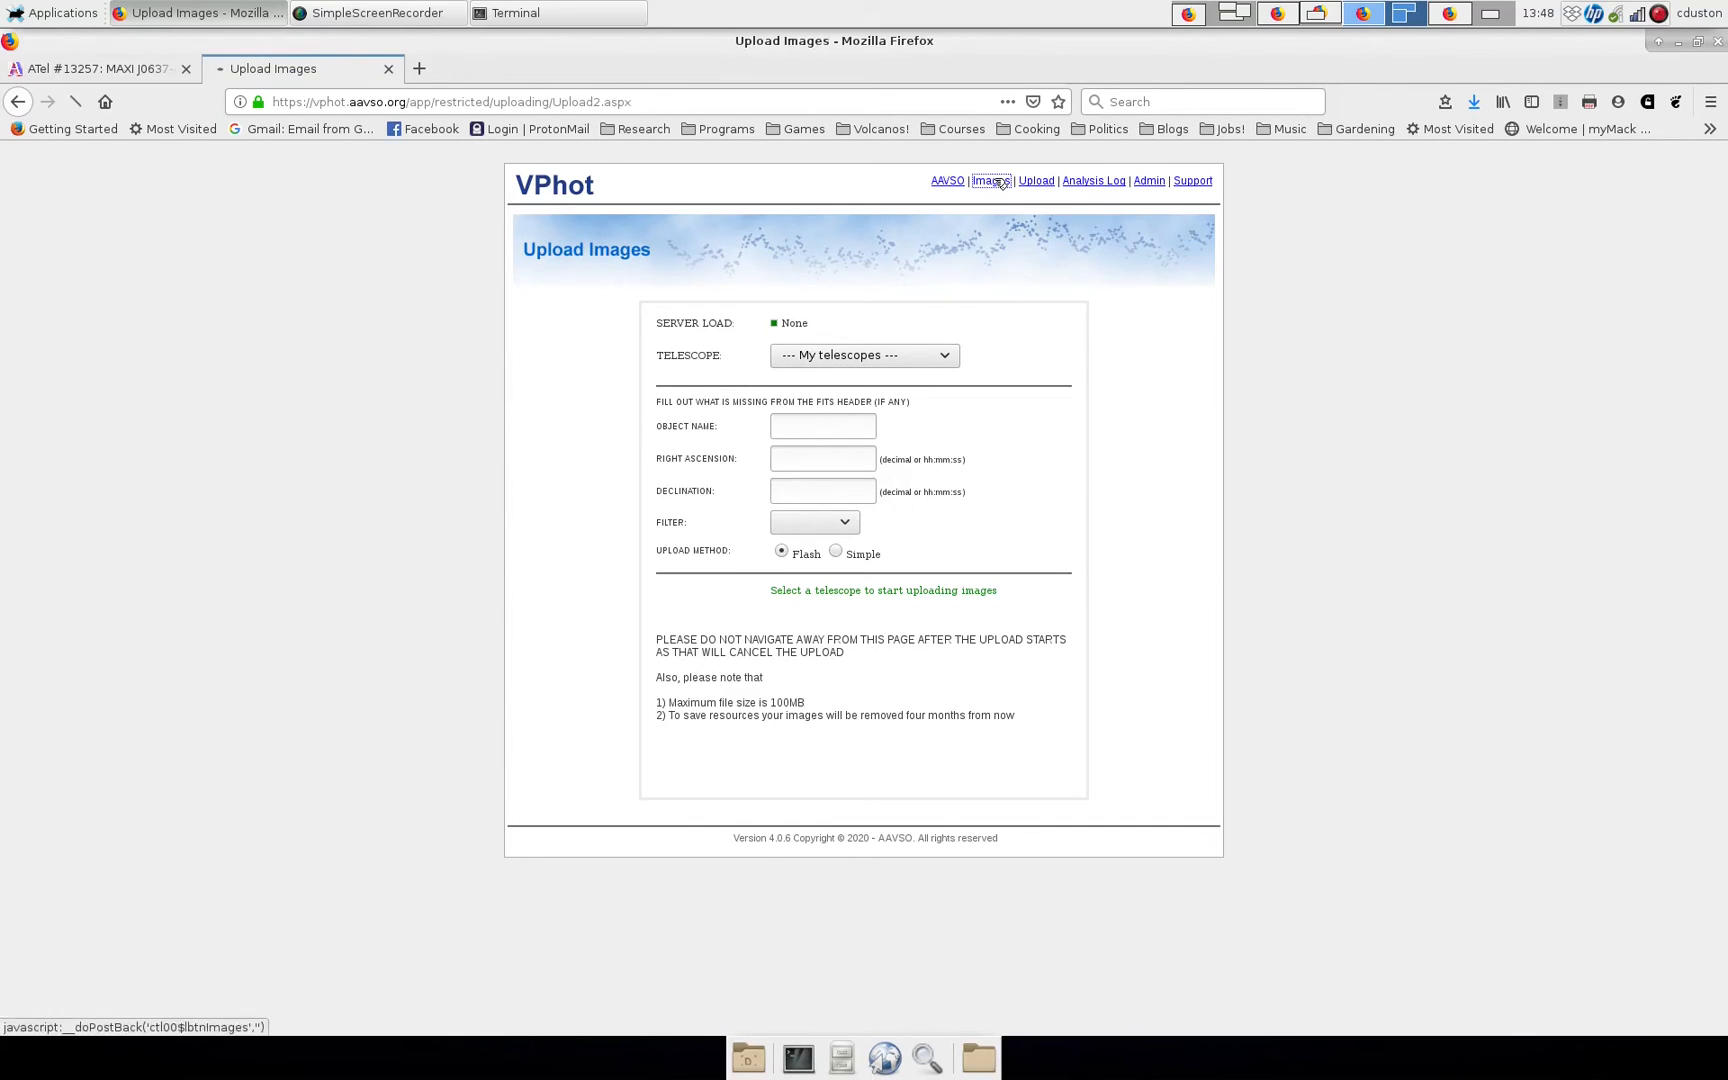
pyautogui.click(990, 180)
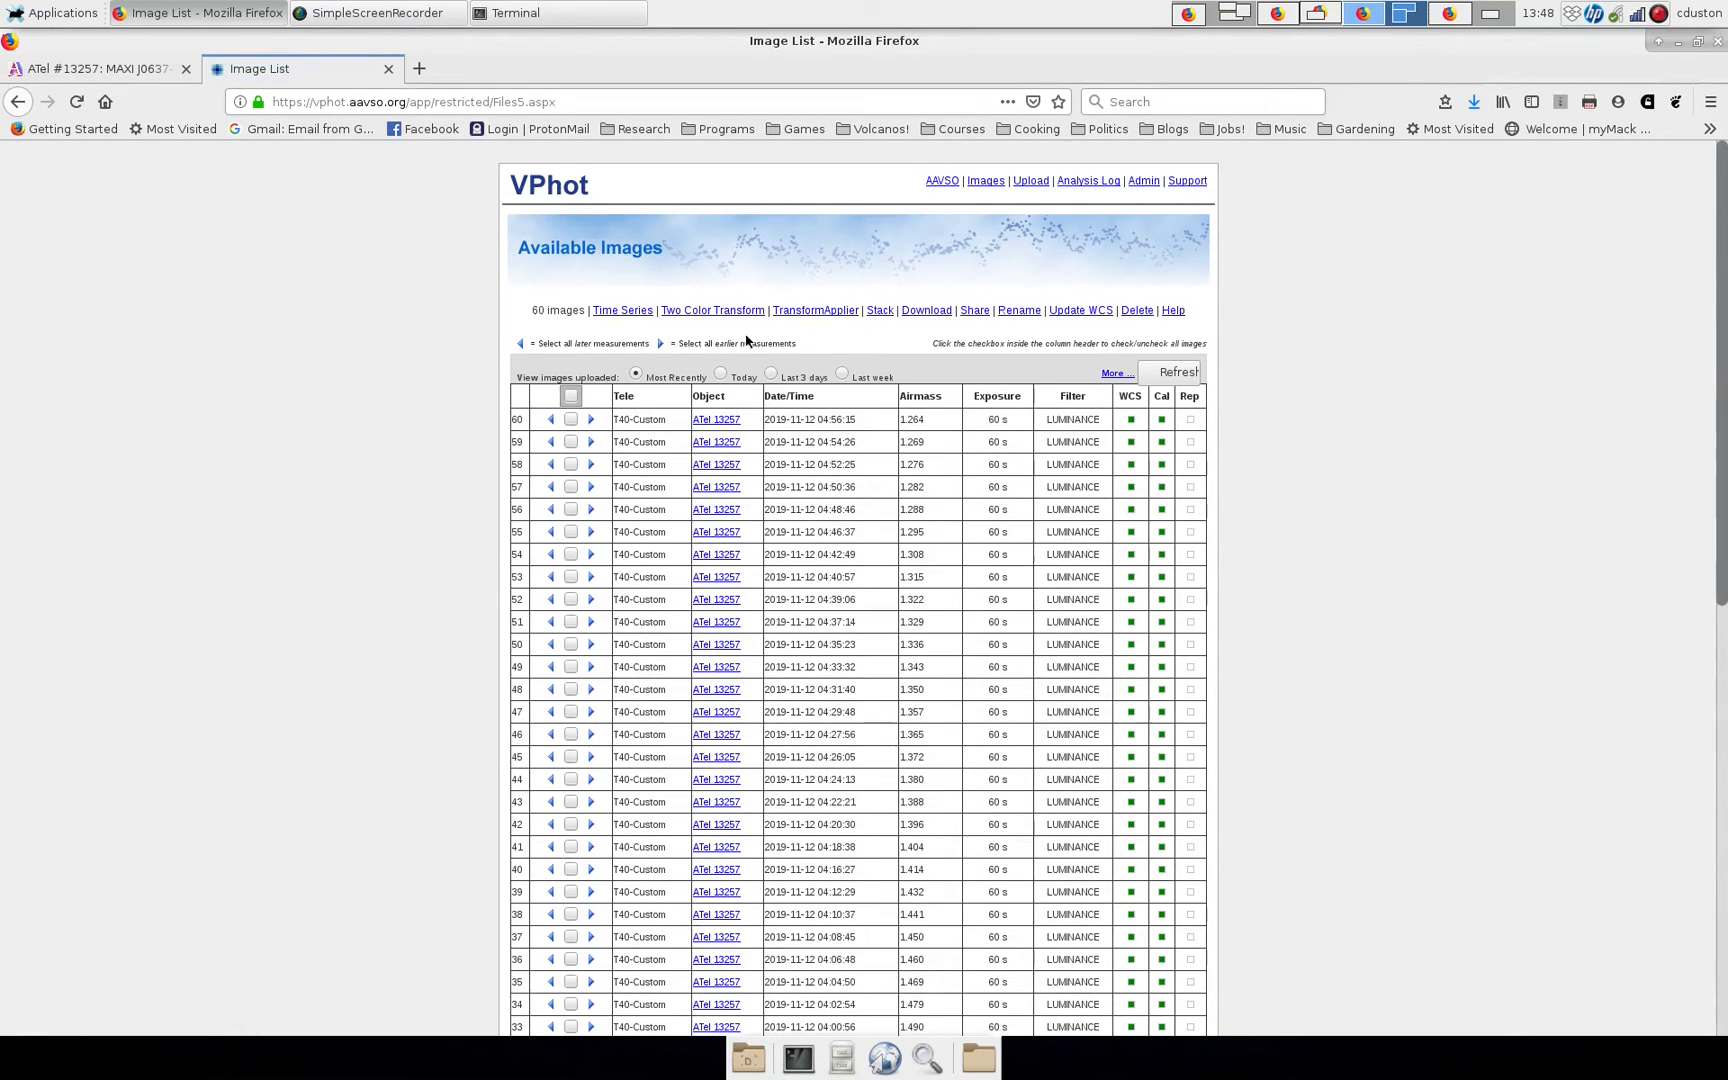
pyautogui.click(716, 418)
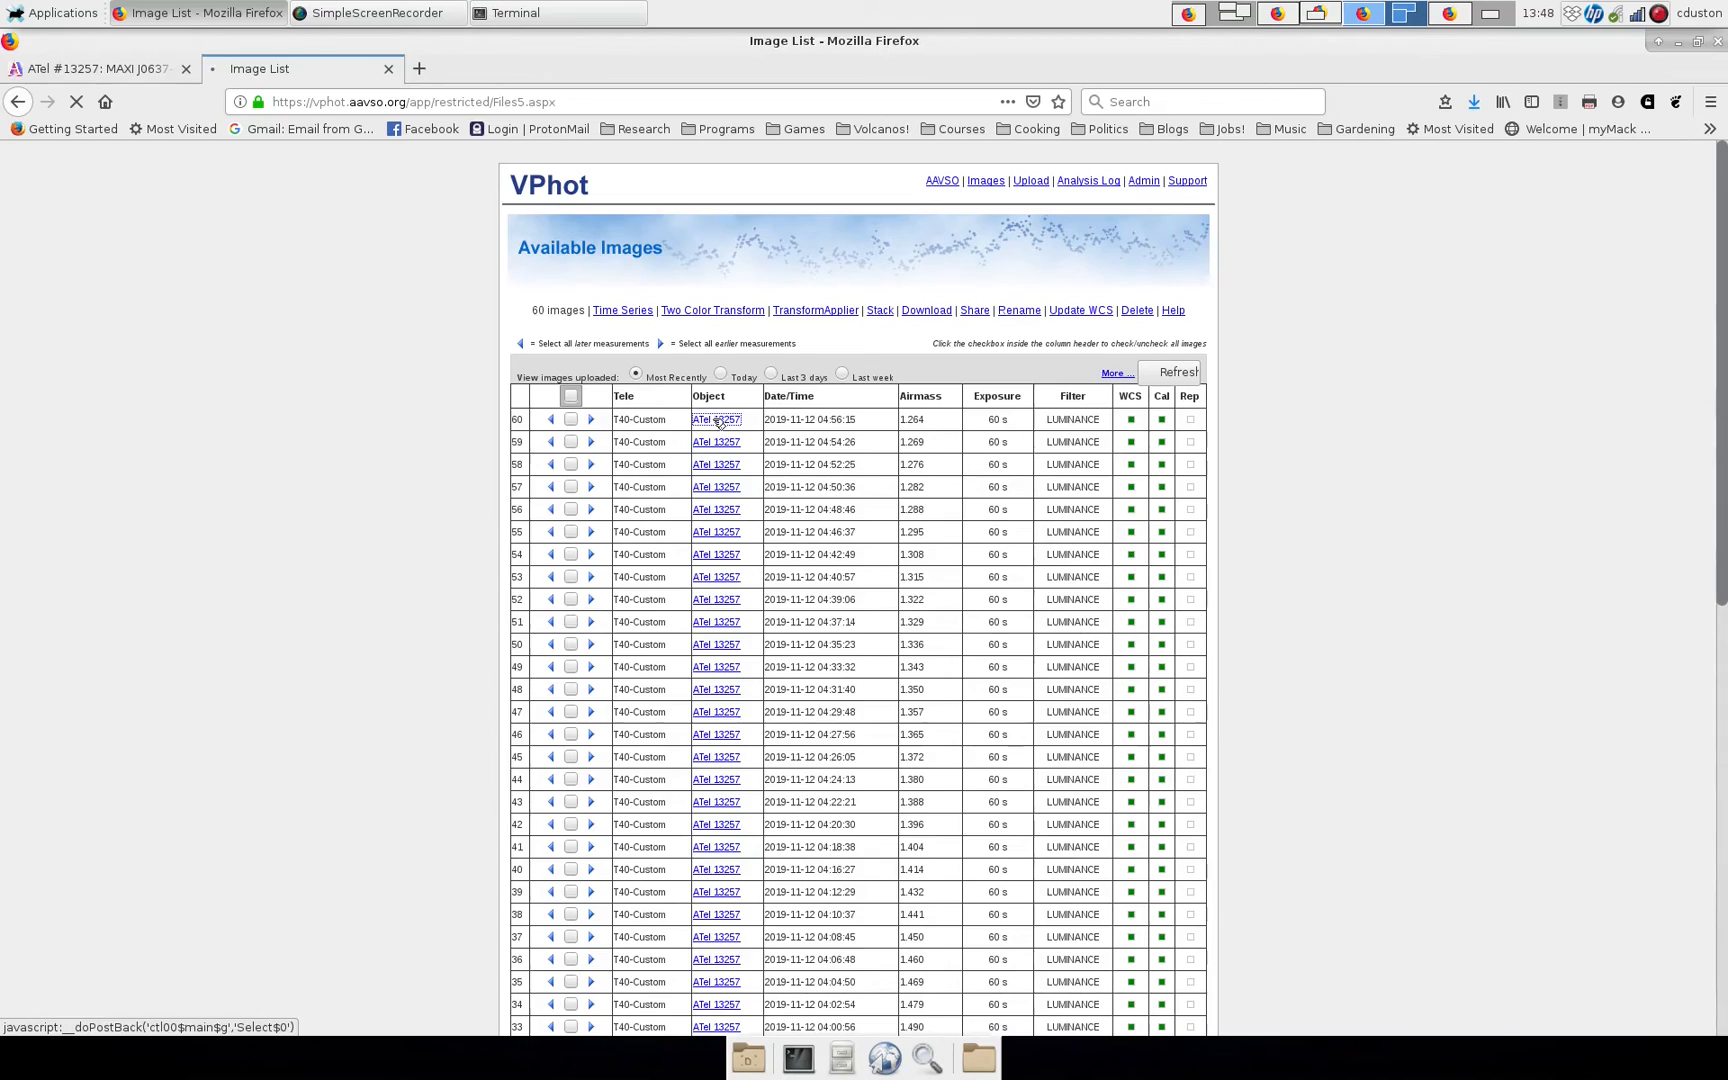
pyautogui.click(716, 418)
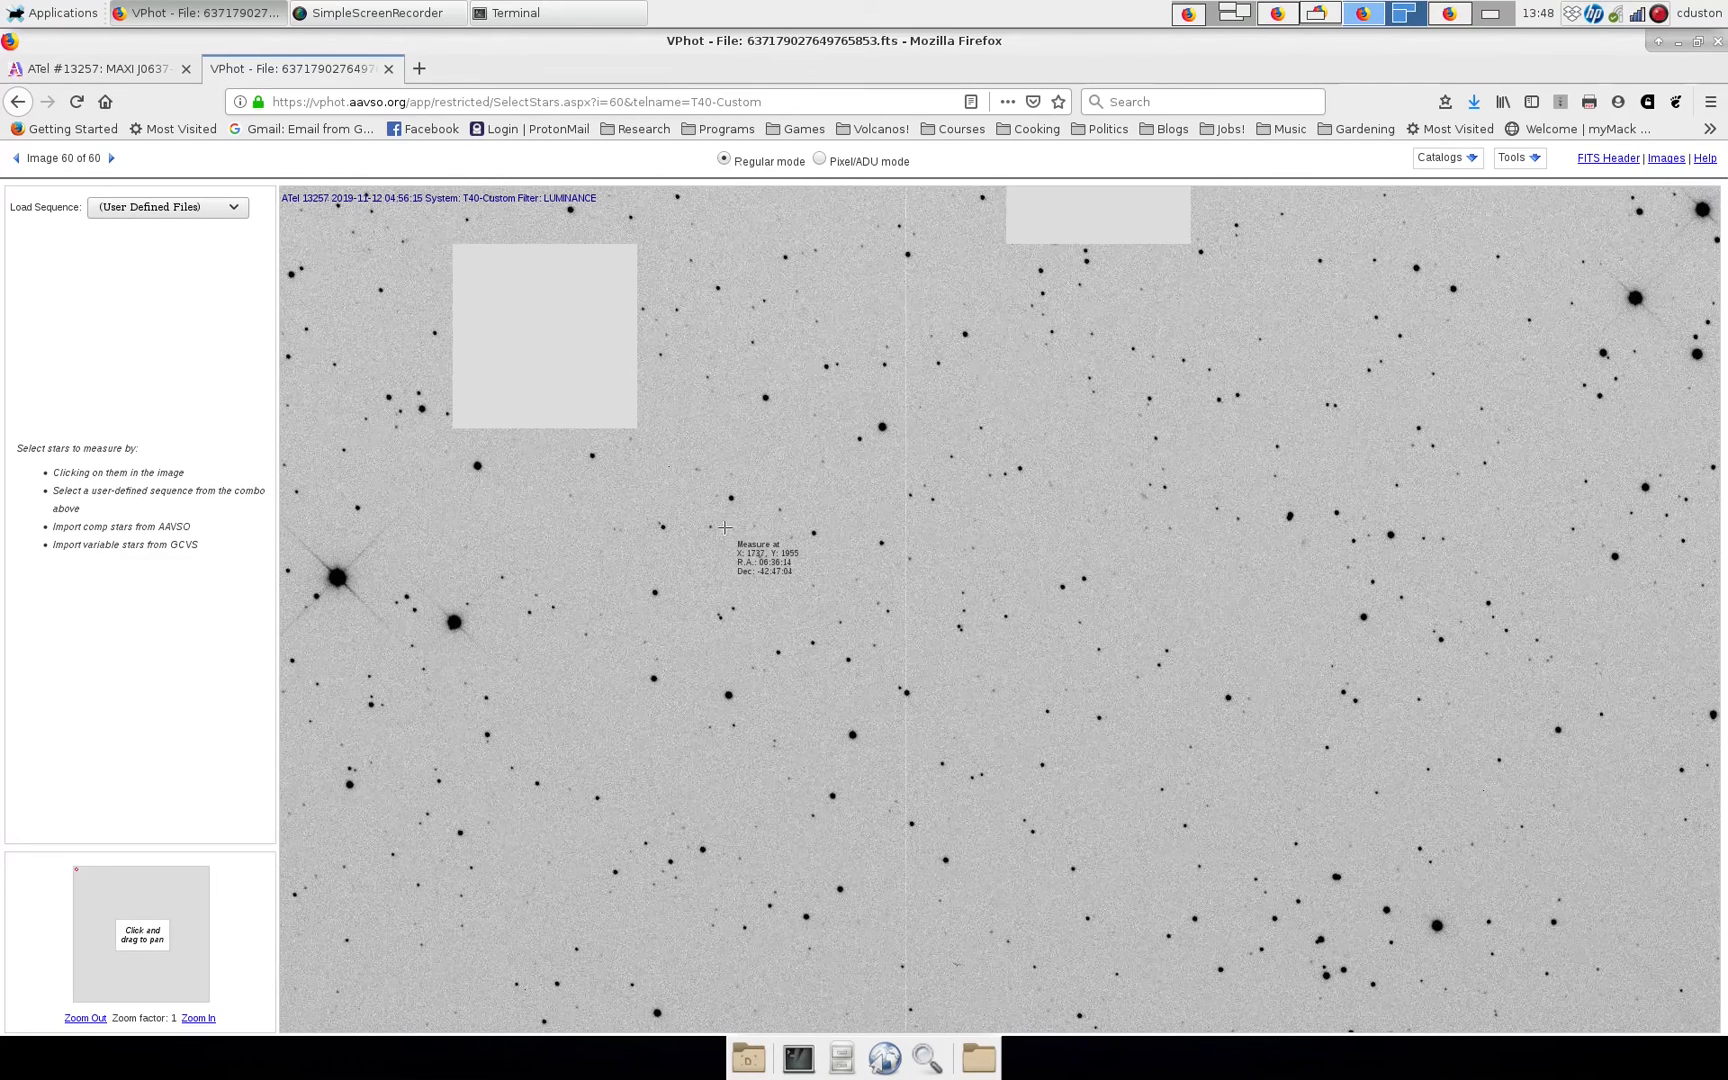
pyautogui.moveTo(688, 492)
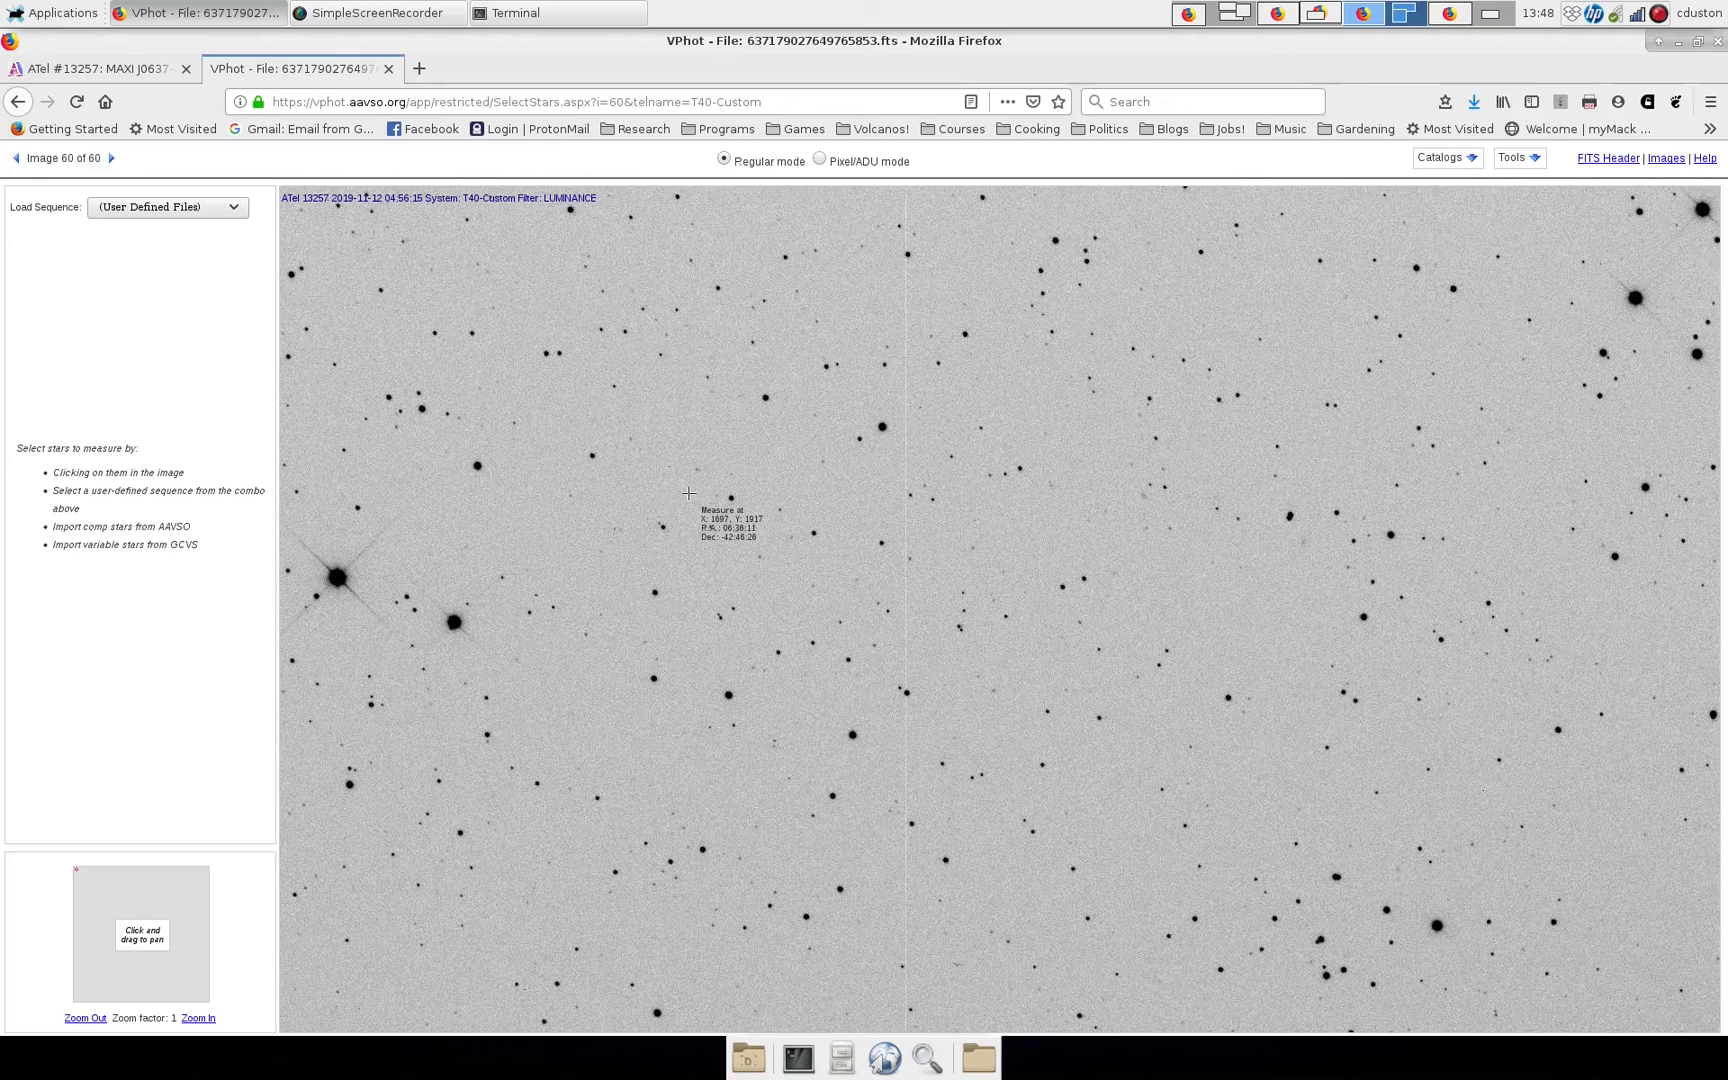
pyautogui.moveTo(154, 946)
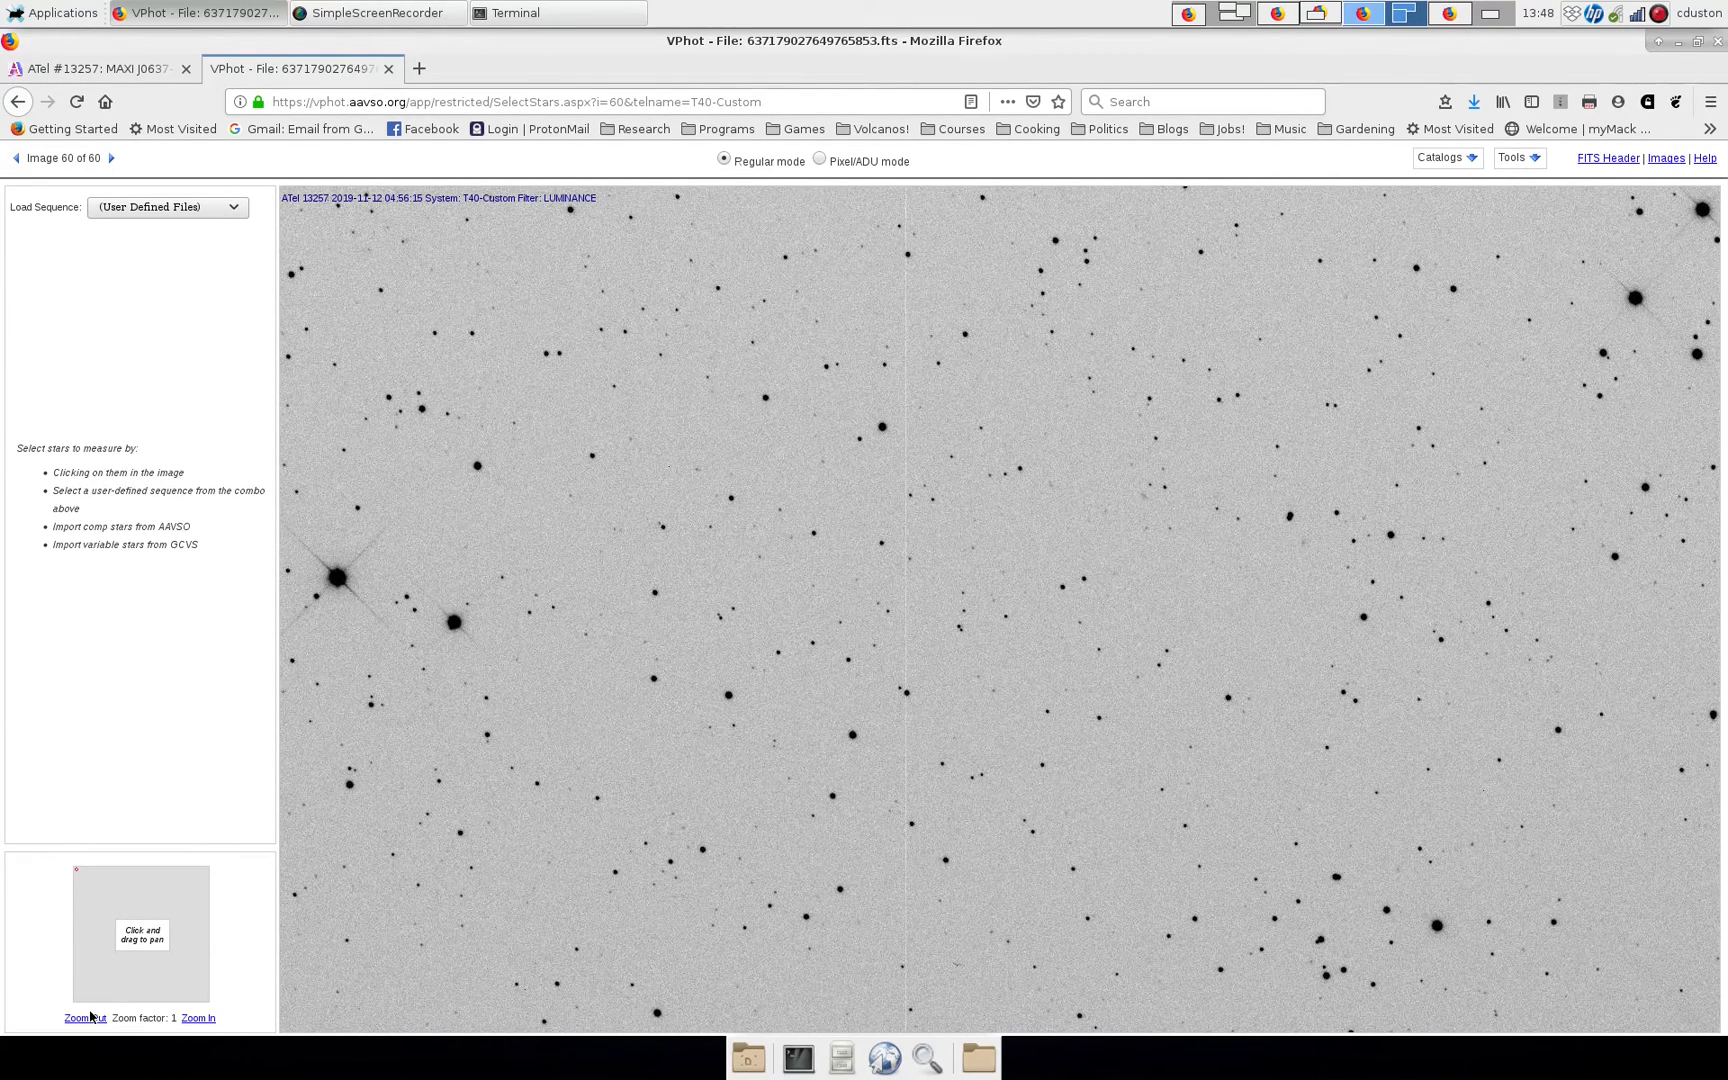
pyautogui.click(82, 1018)
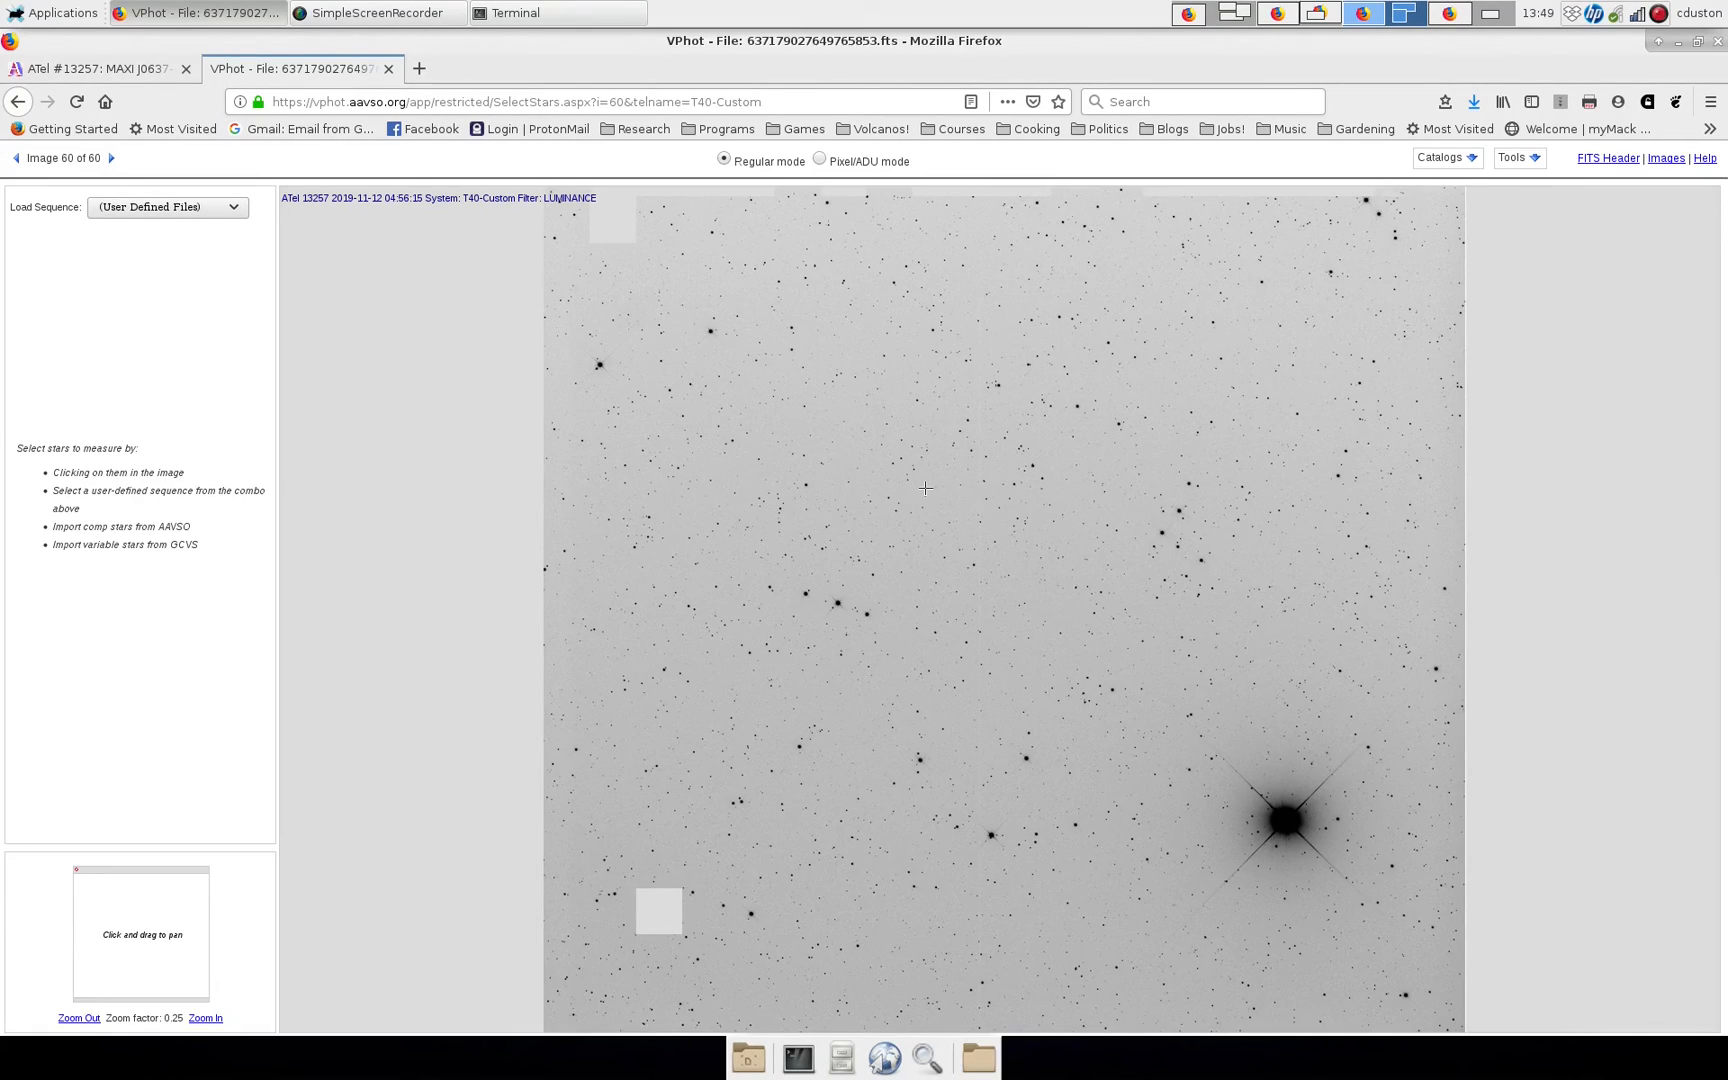
pyautogui.moveTo(1020, 644)
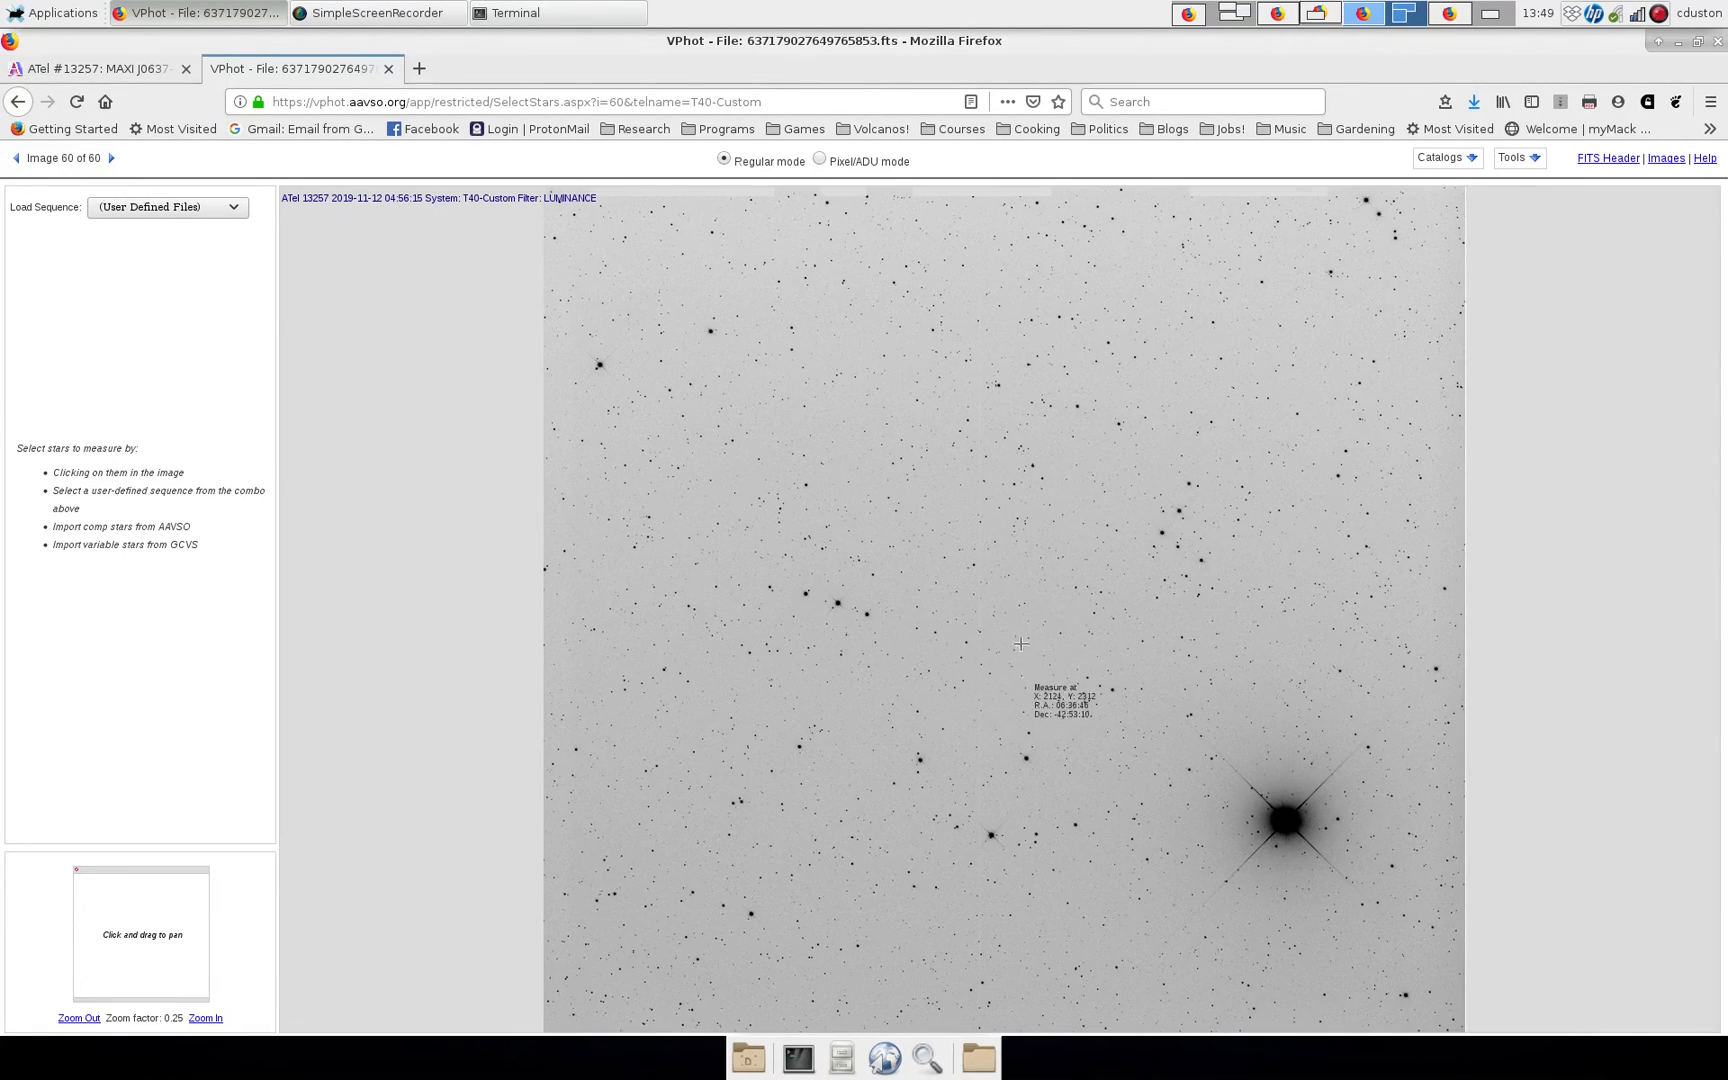
pyautogui.moveTo(1026, 634)
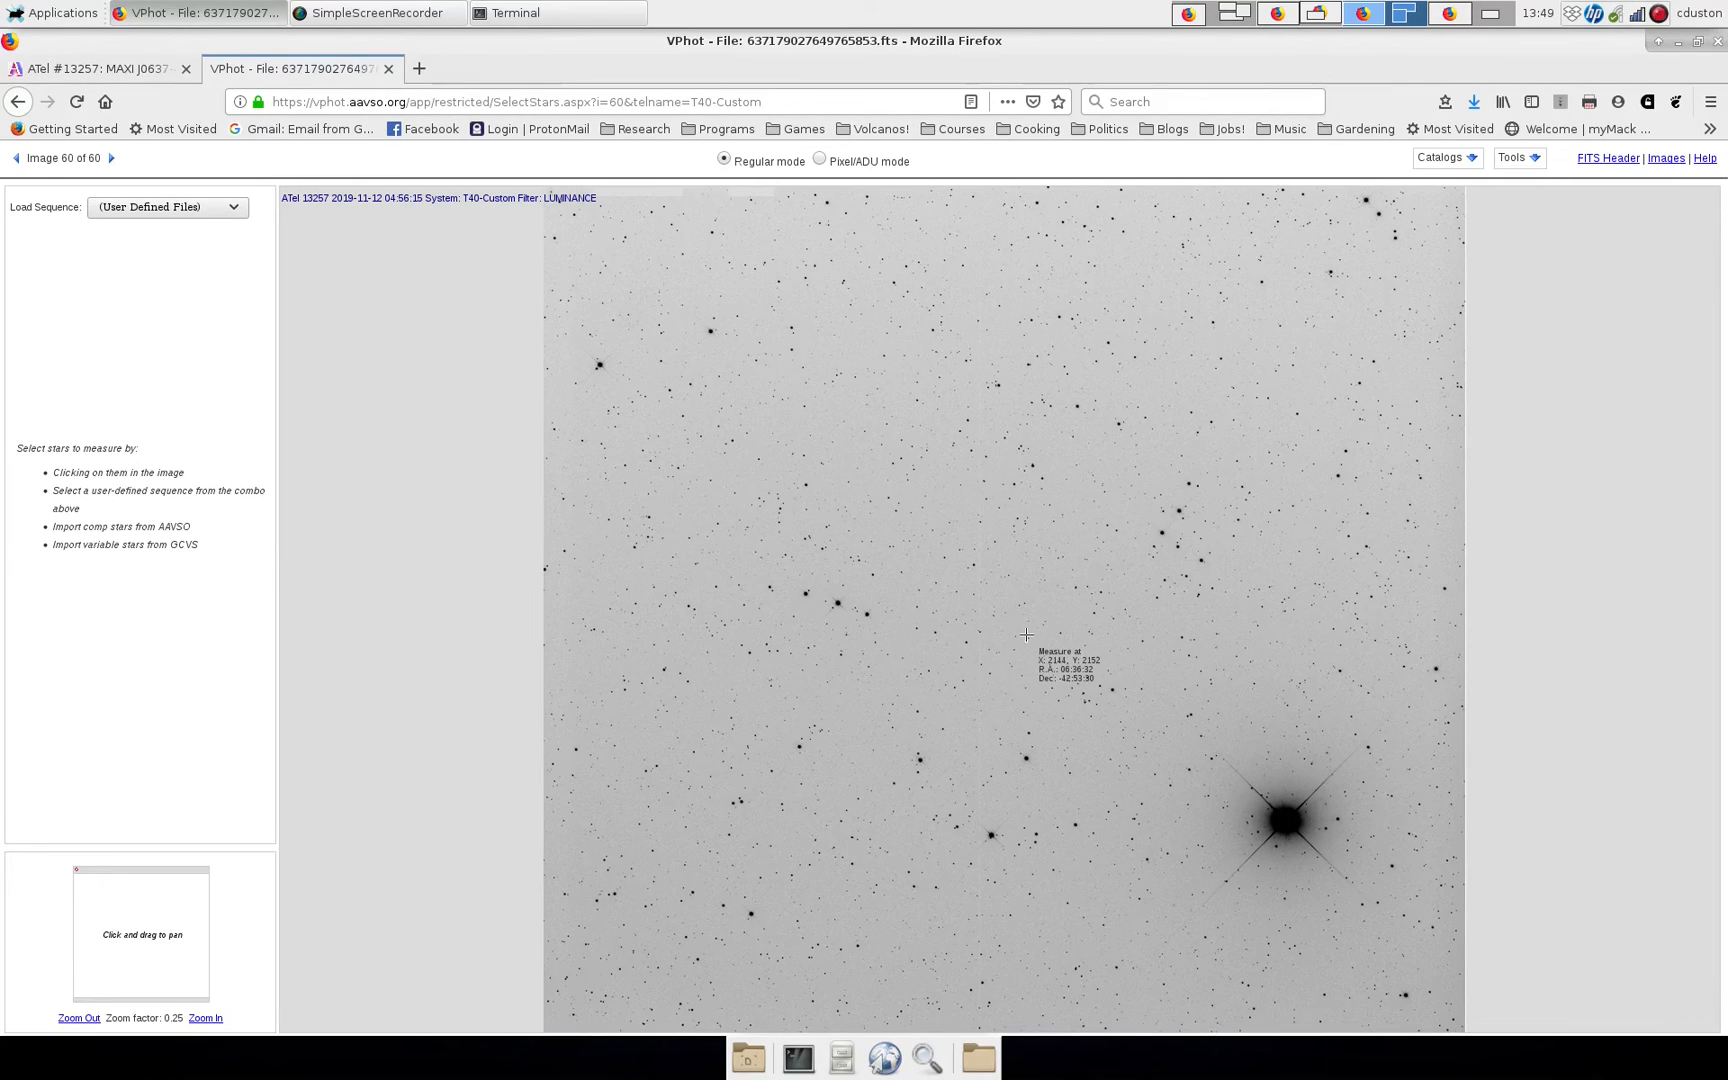
pyautogui.moveTo(1040, 618)
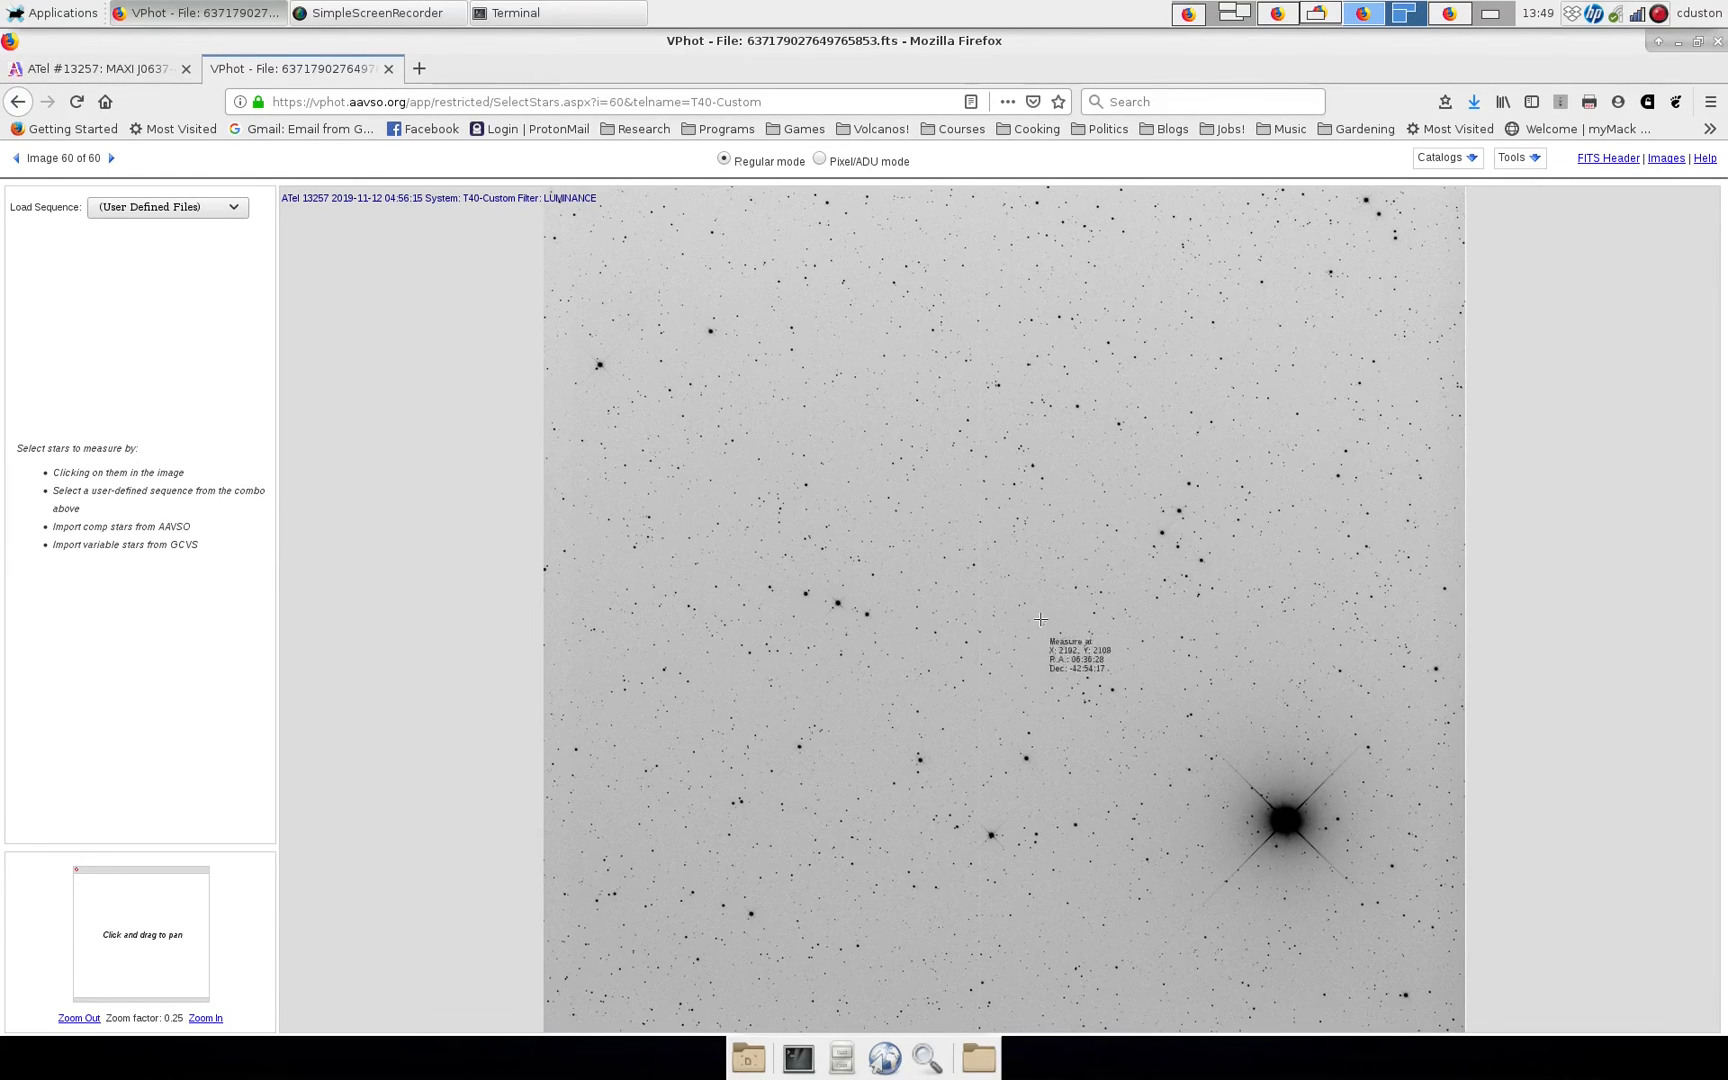
pyautogui.moveTo(1170, 662)
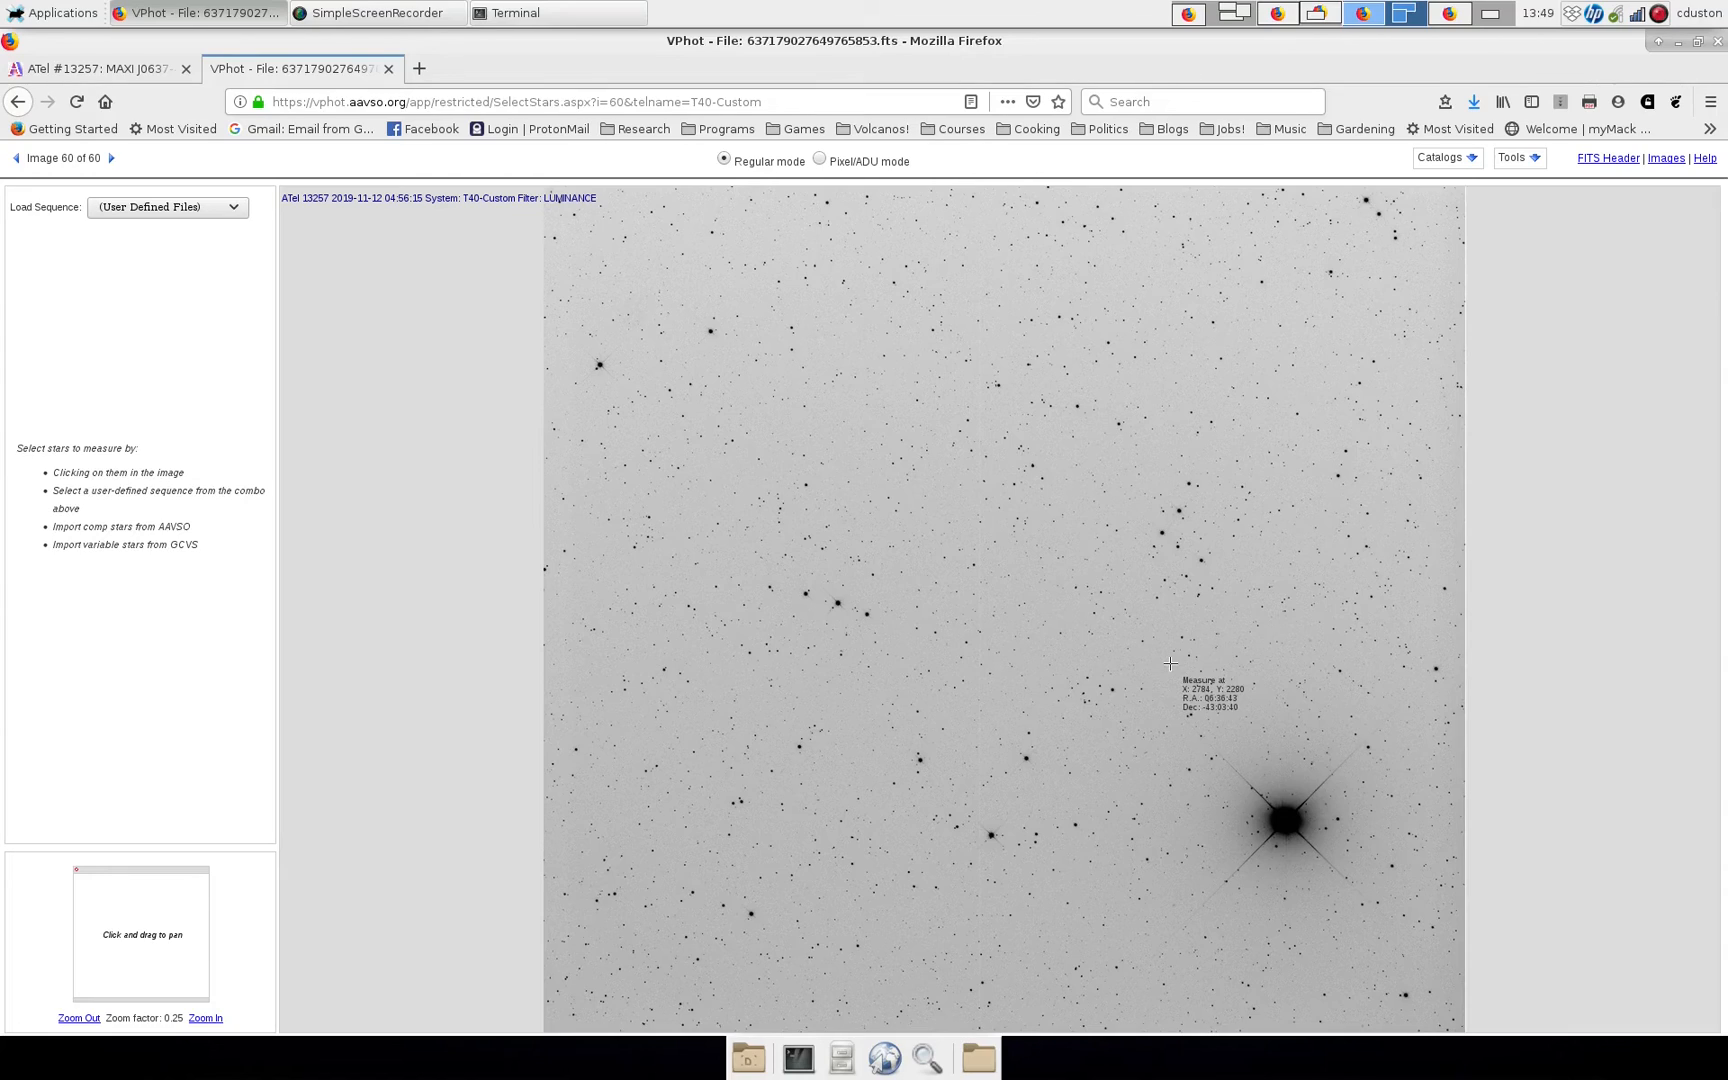
pyautogui.moveTo(1004, 578)
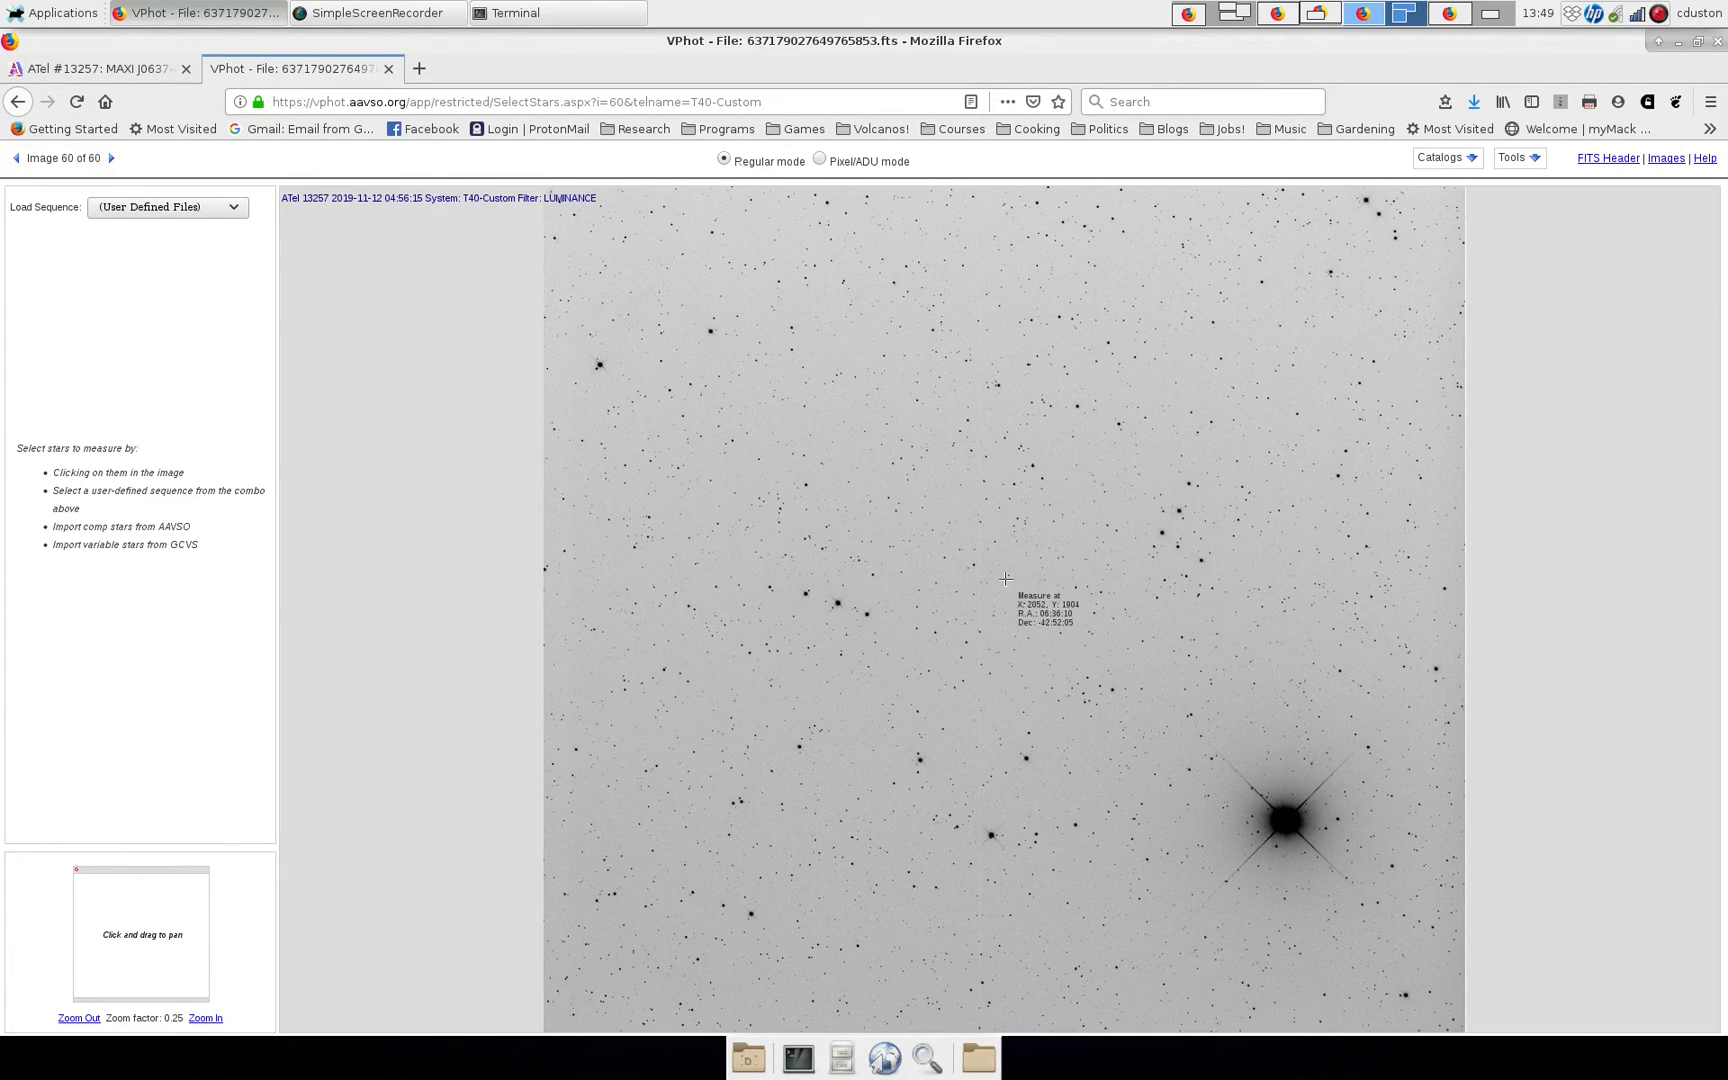
pyautogui.moveTo(1002, 578)
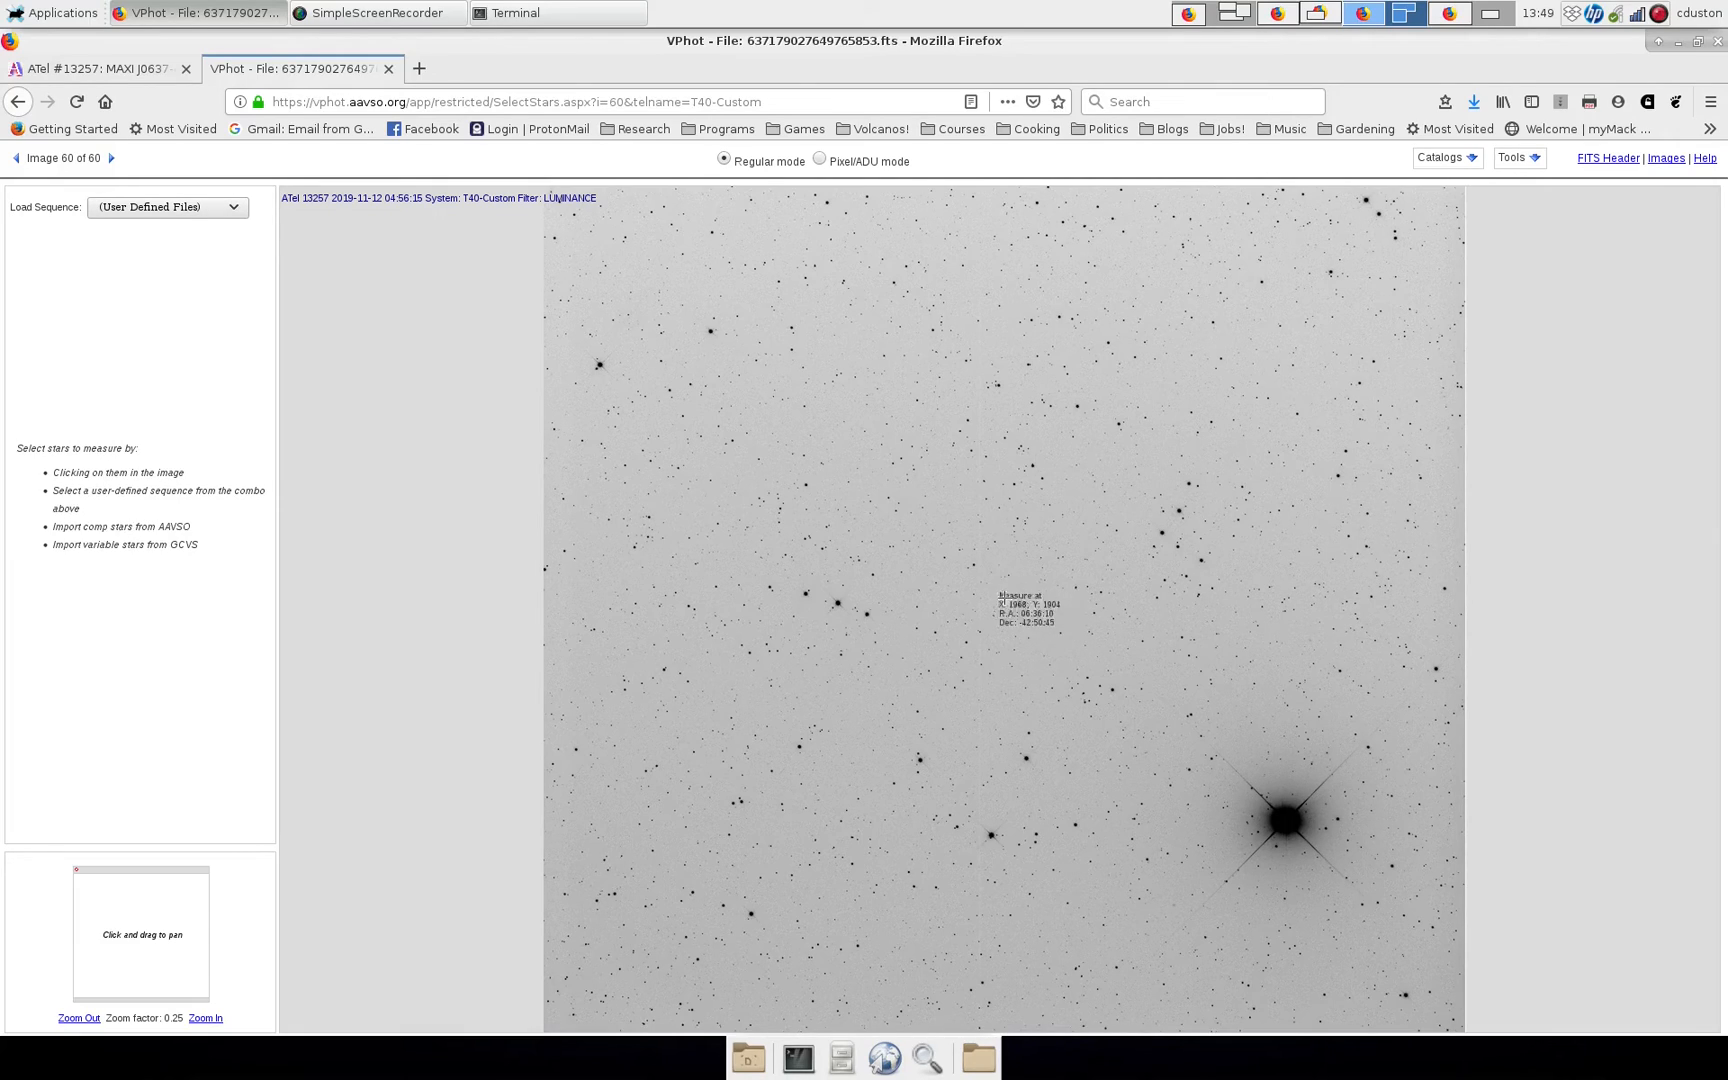
pyautogui.moveTo(992, 598)
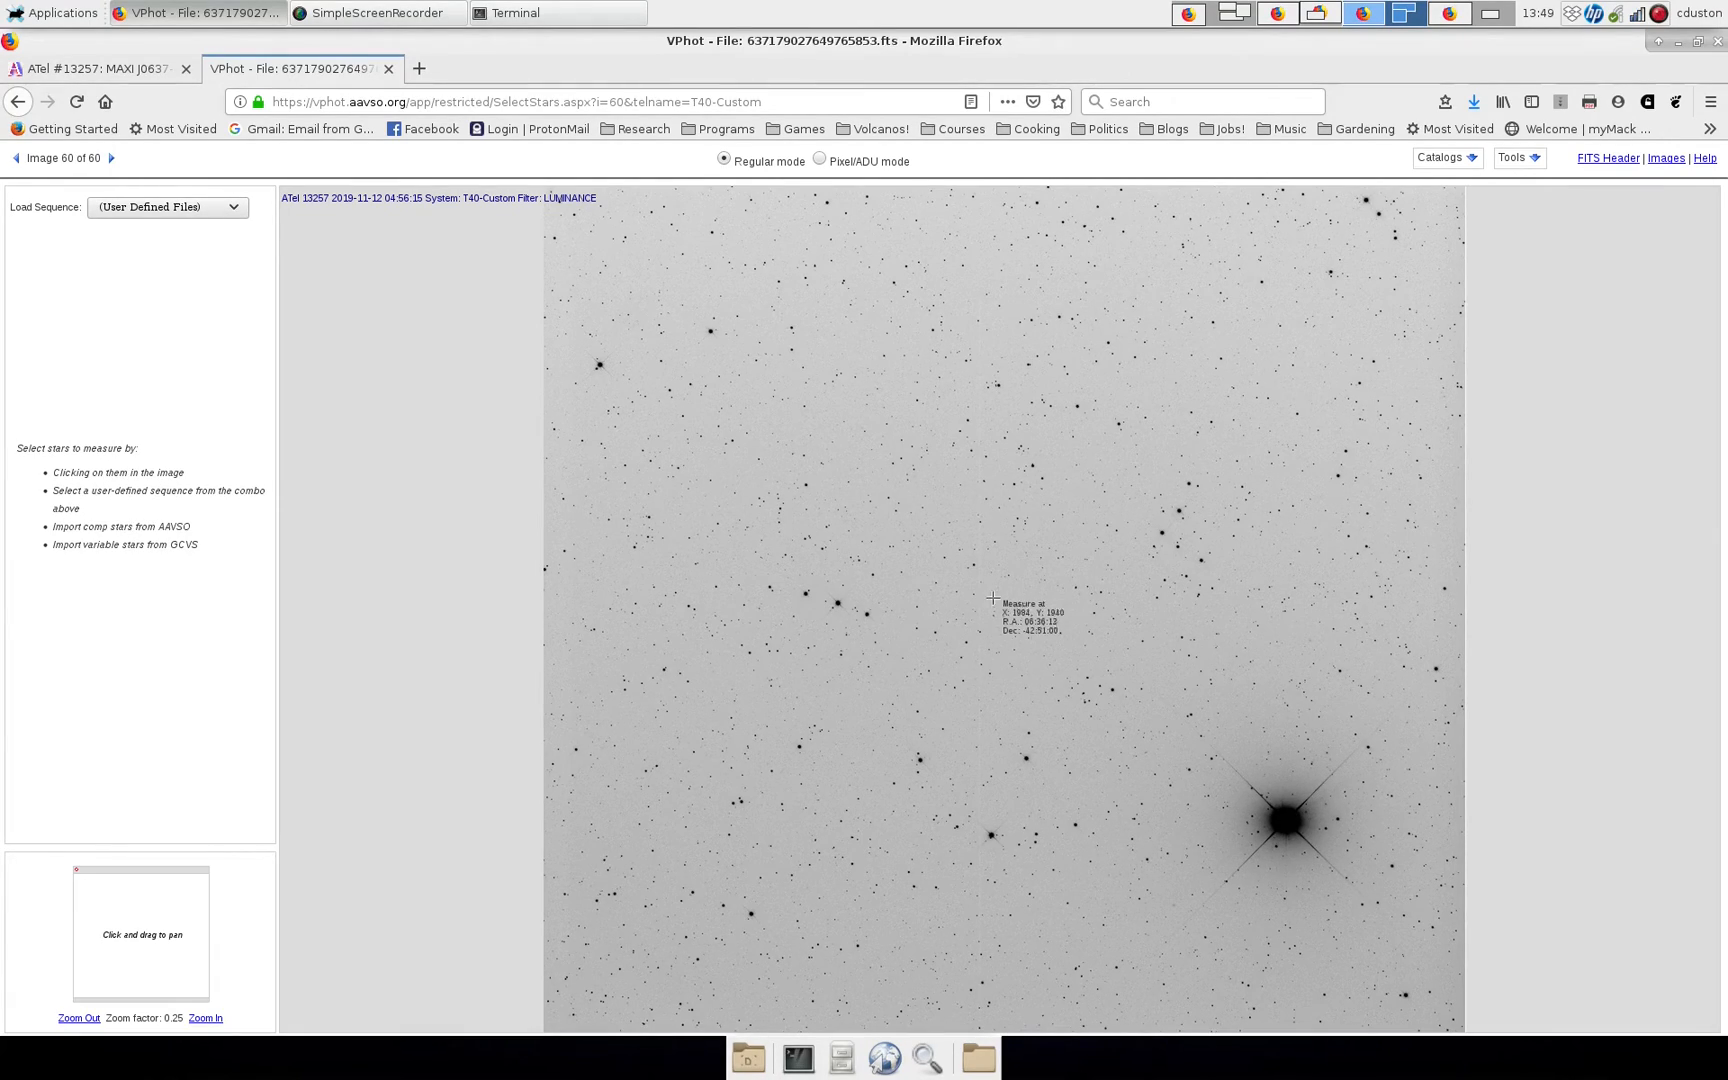
pyautogui.moveTo(892, 590)
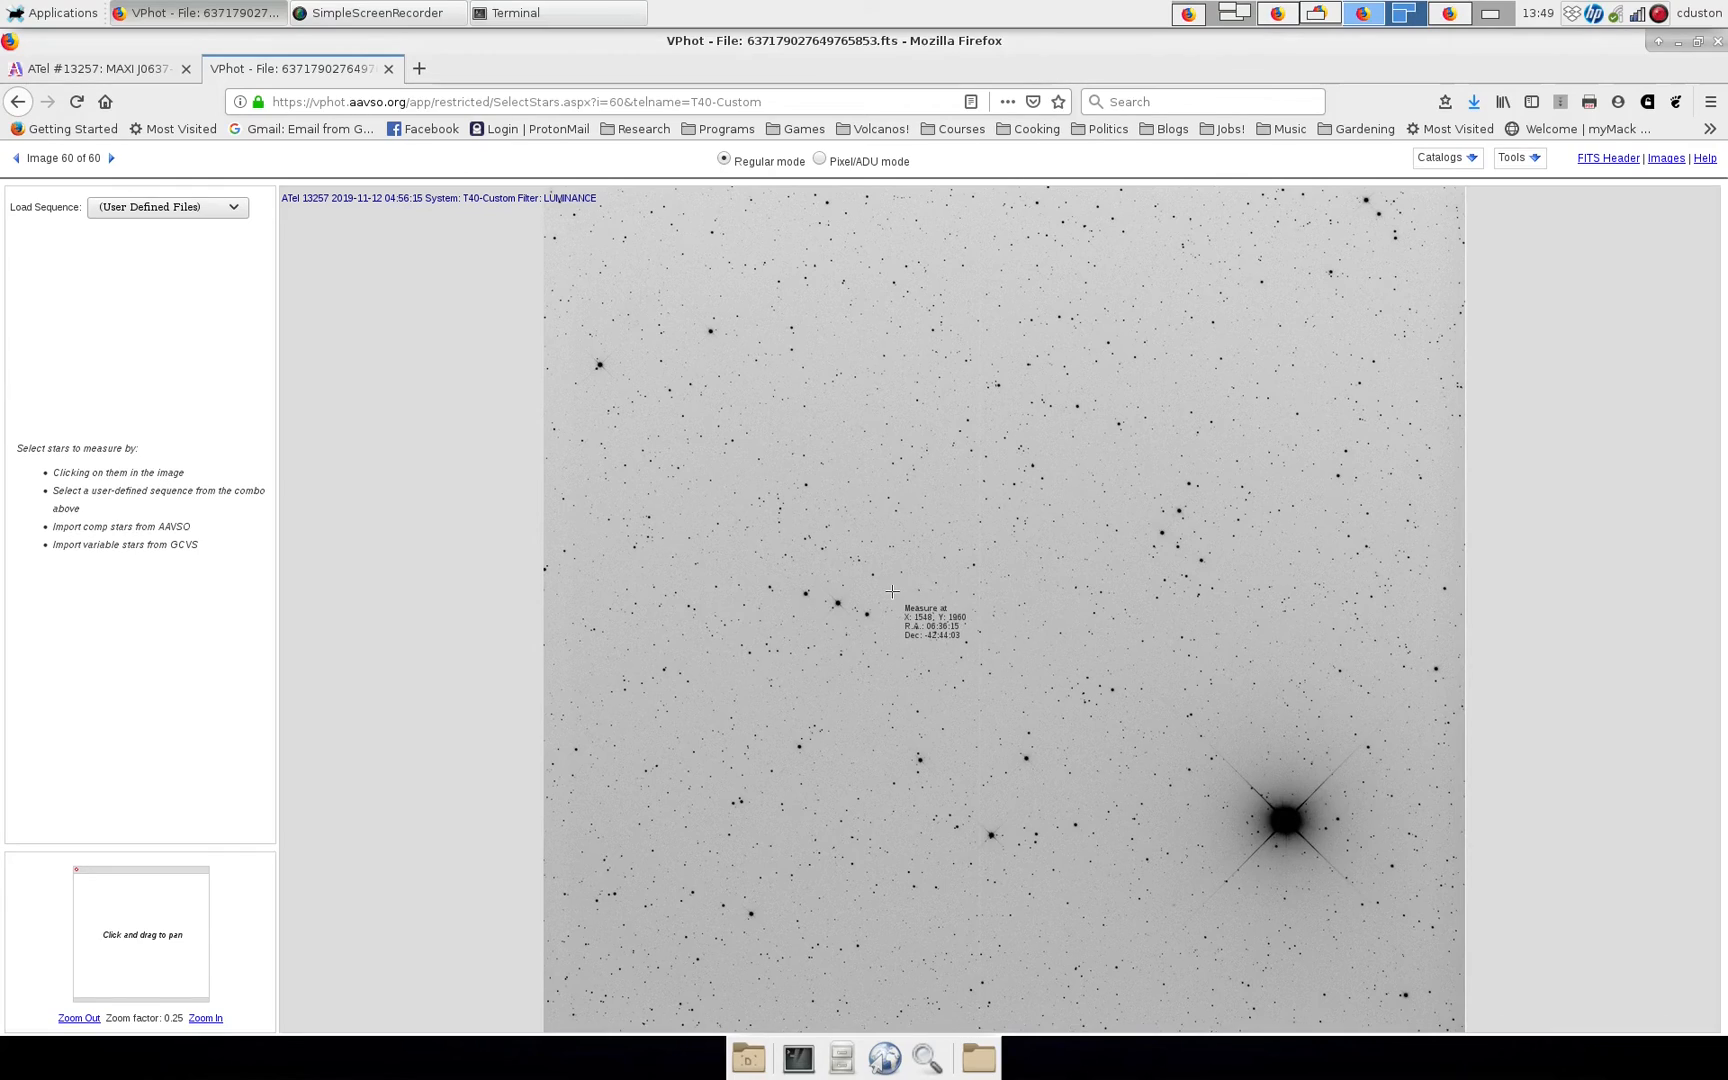
pyautogui.click(94, 68)
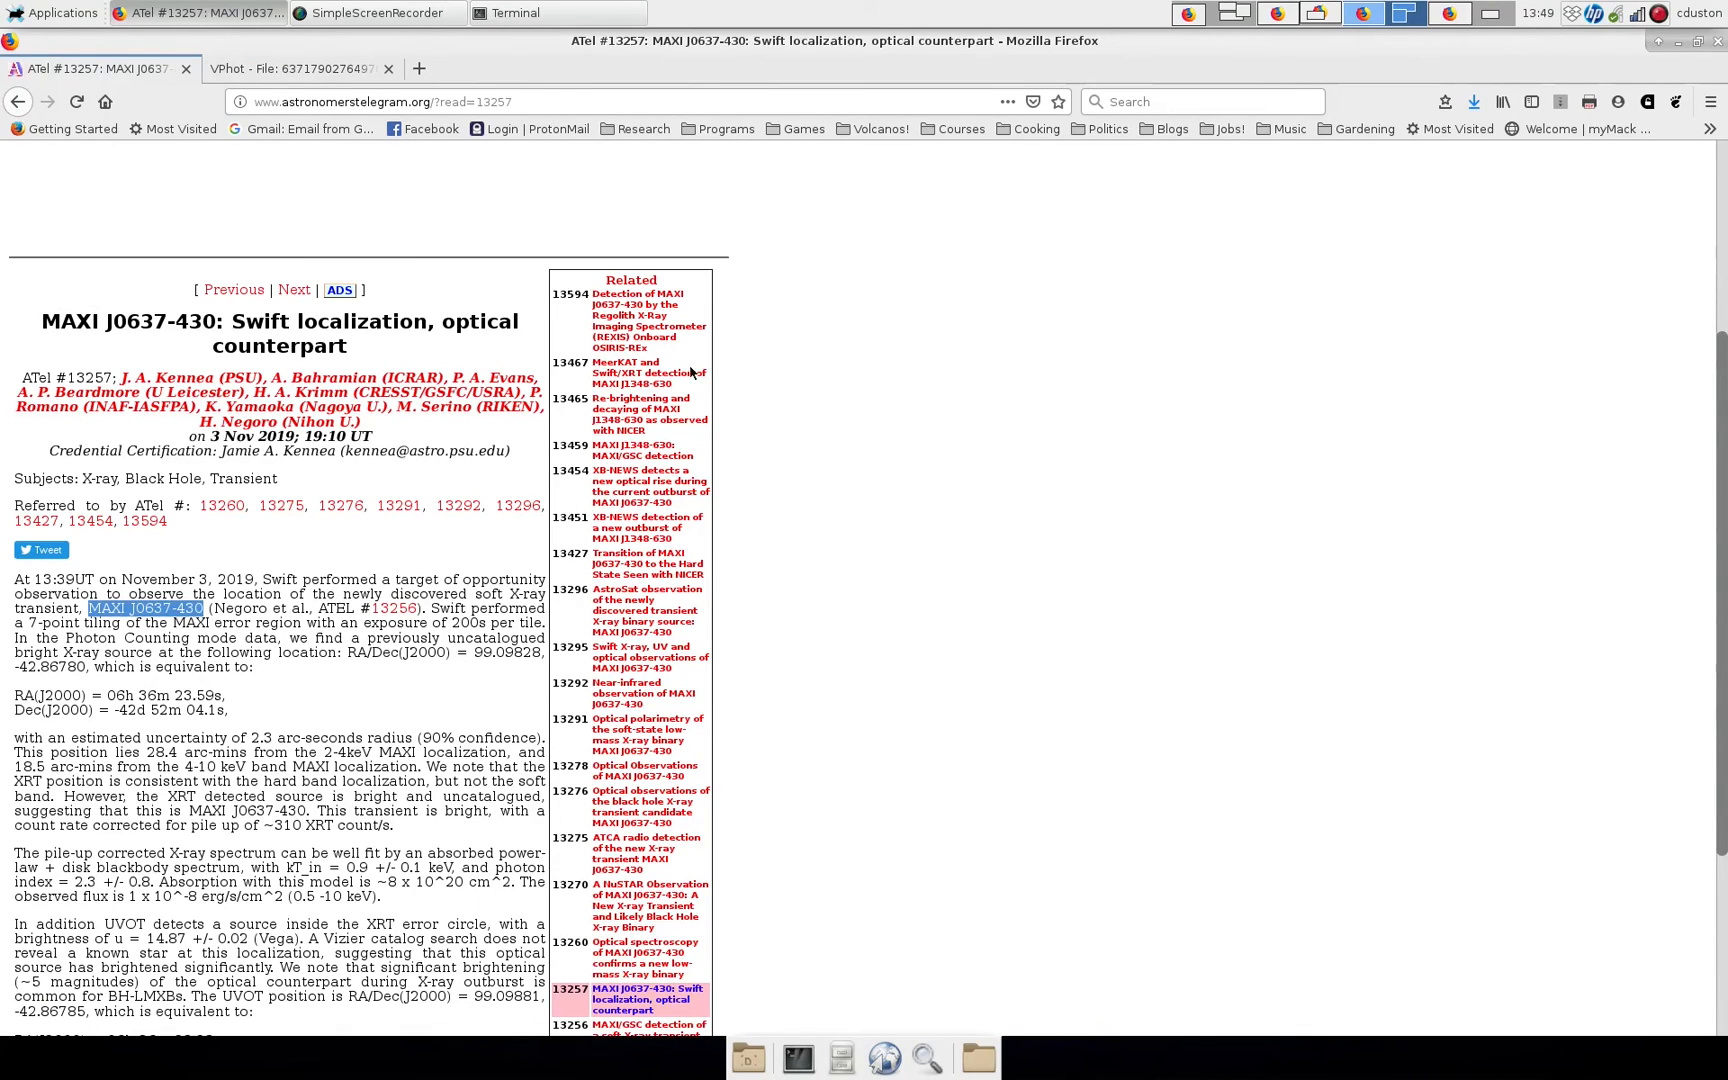
pyautogui.moveTo(72, 332)
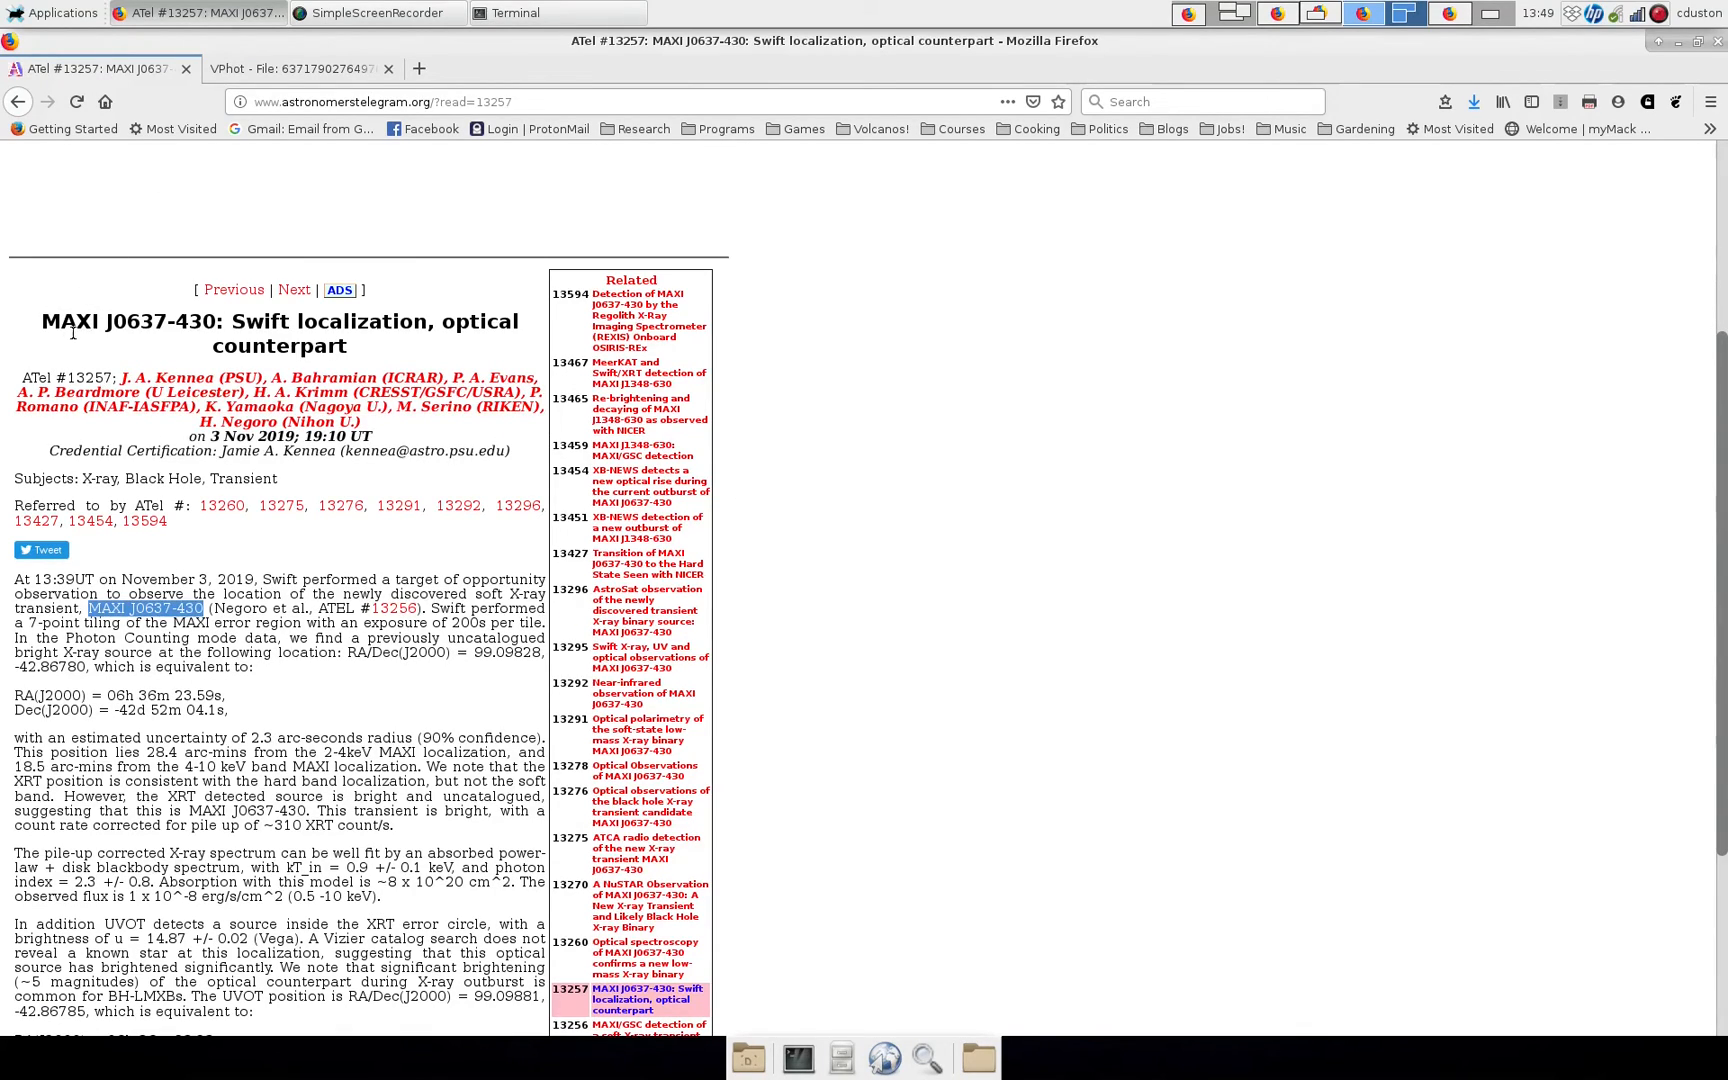
pyautogui.moveTo(204, 326)
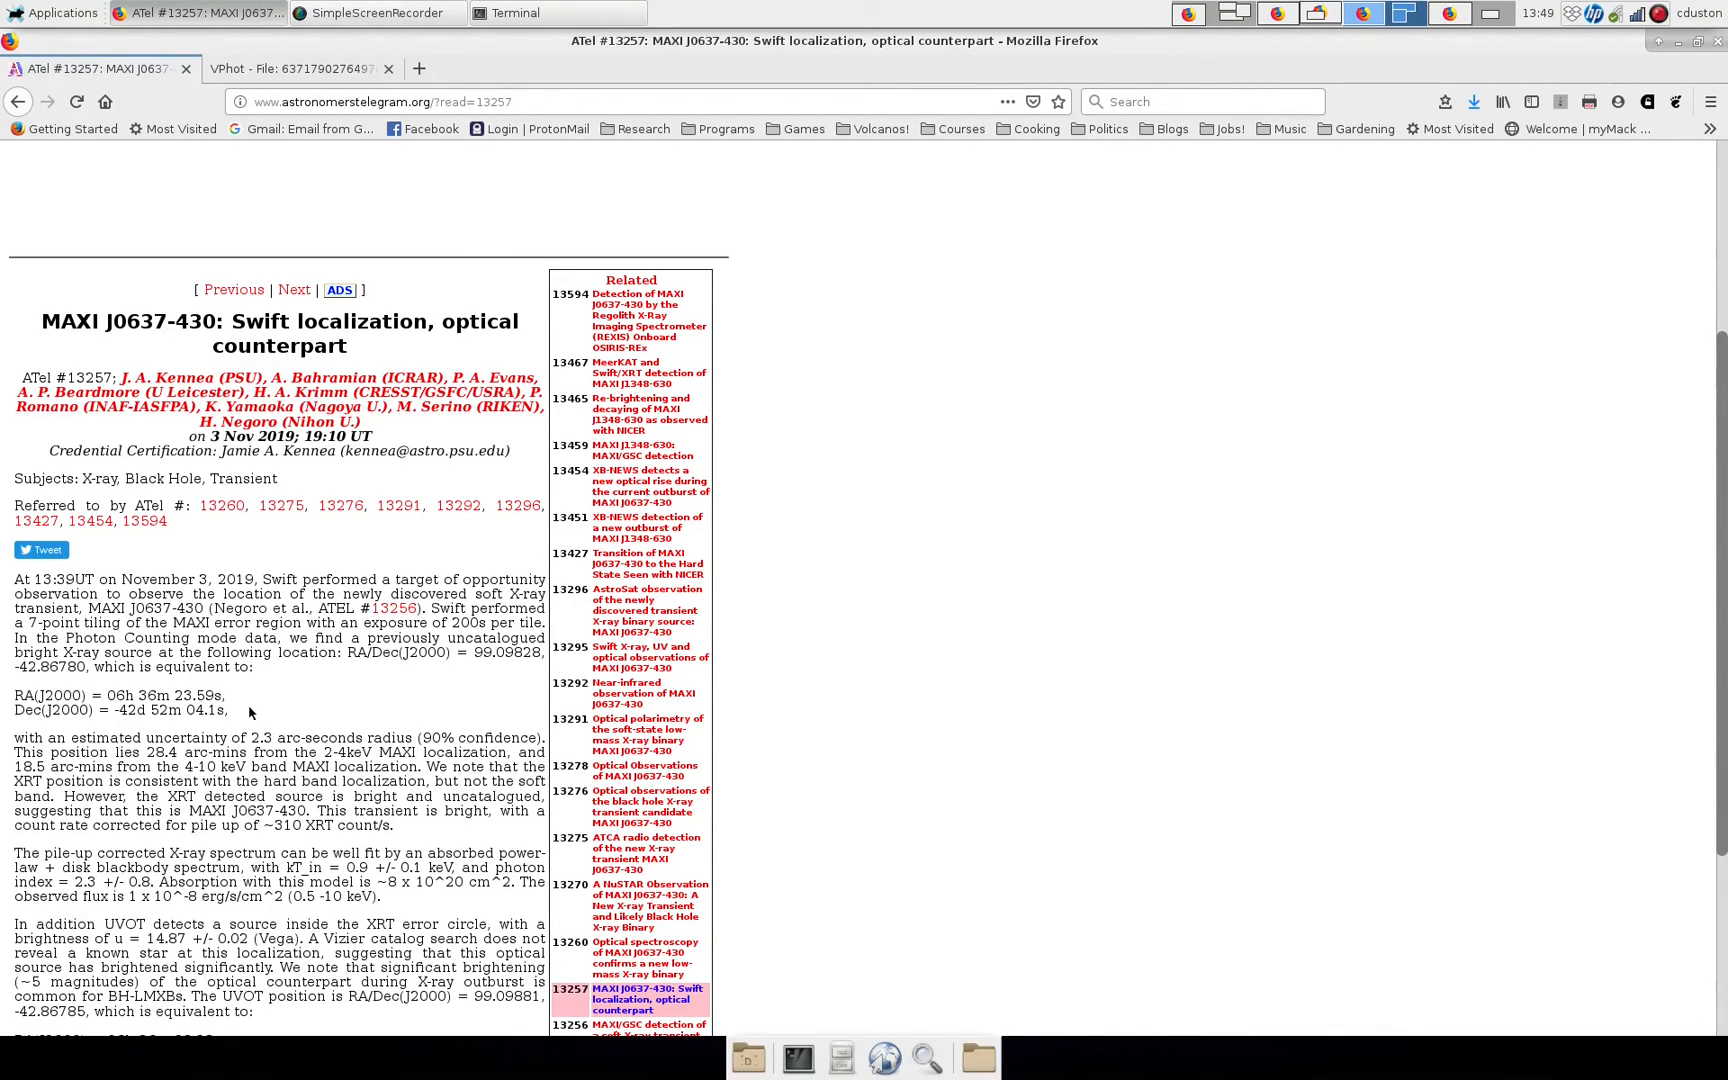
pyautogui.moveTo(234, 686)
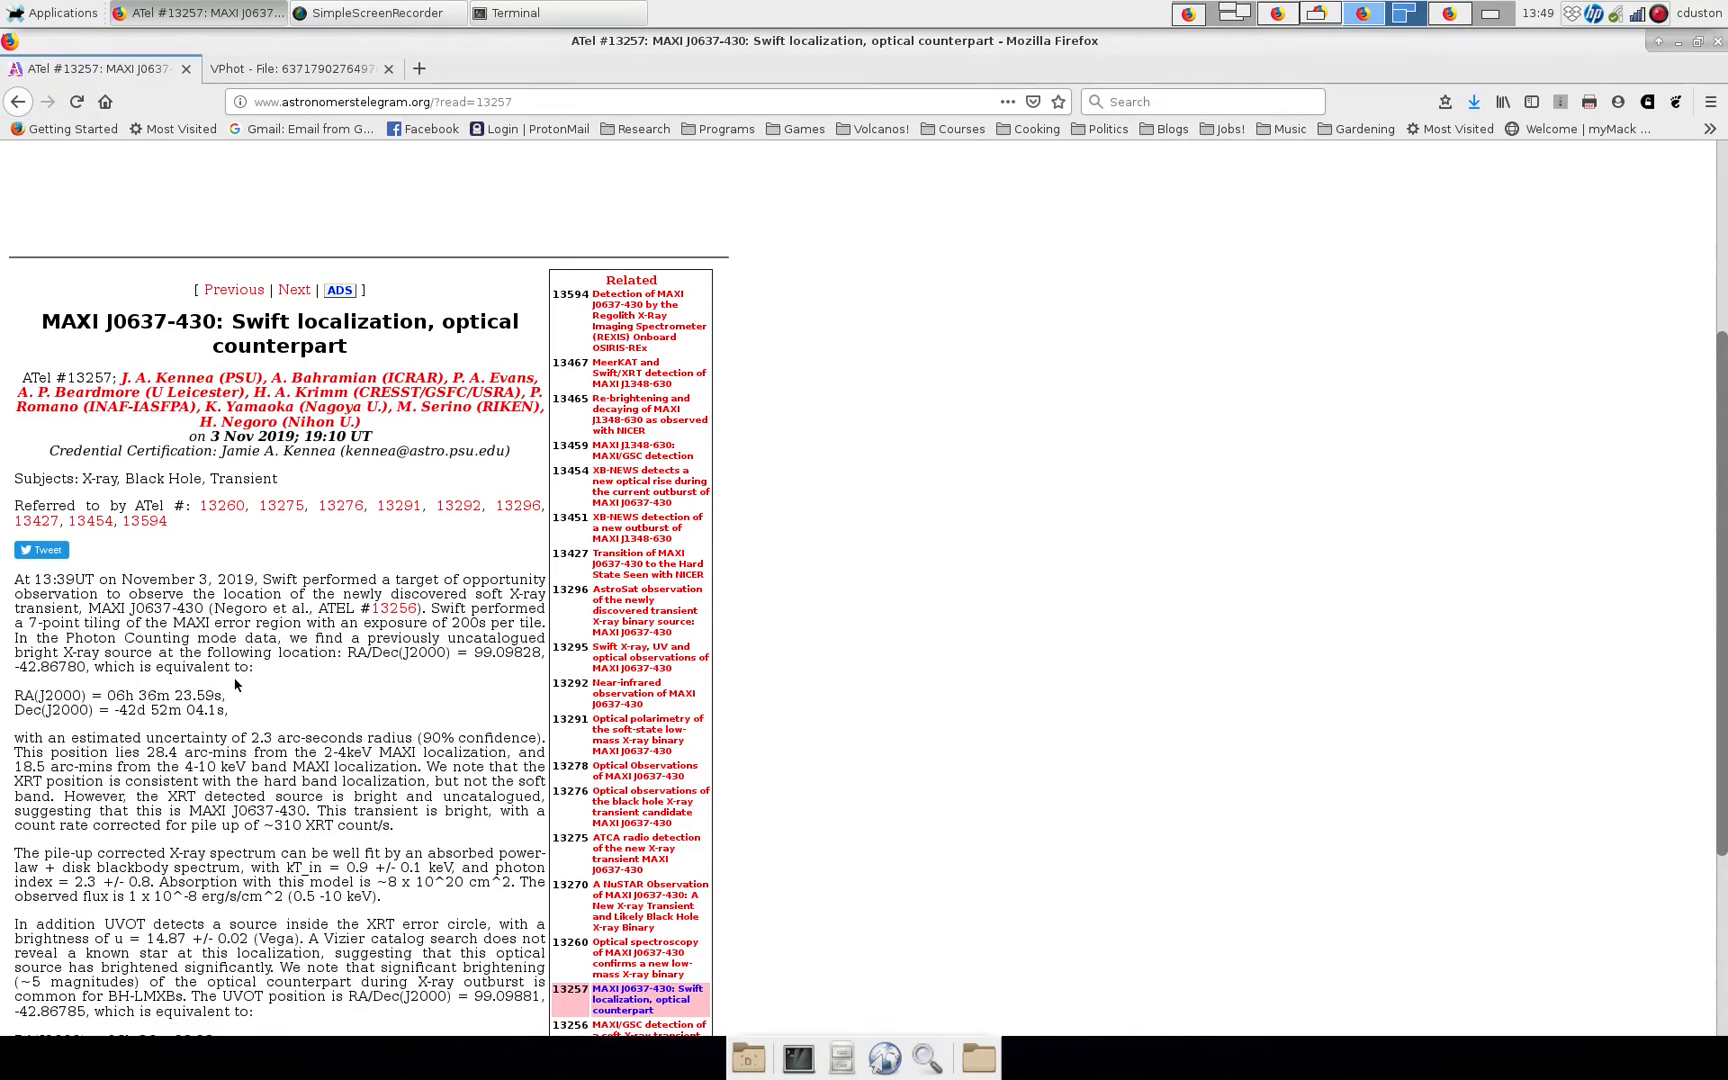
pyautogui.moveTo(338, 240)
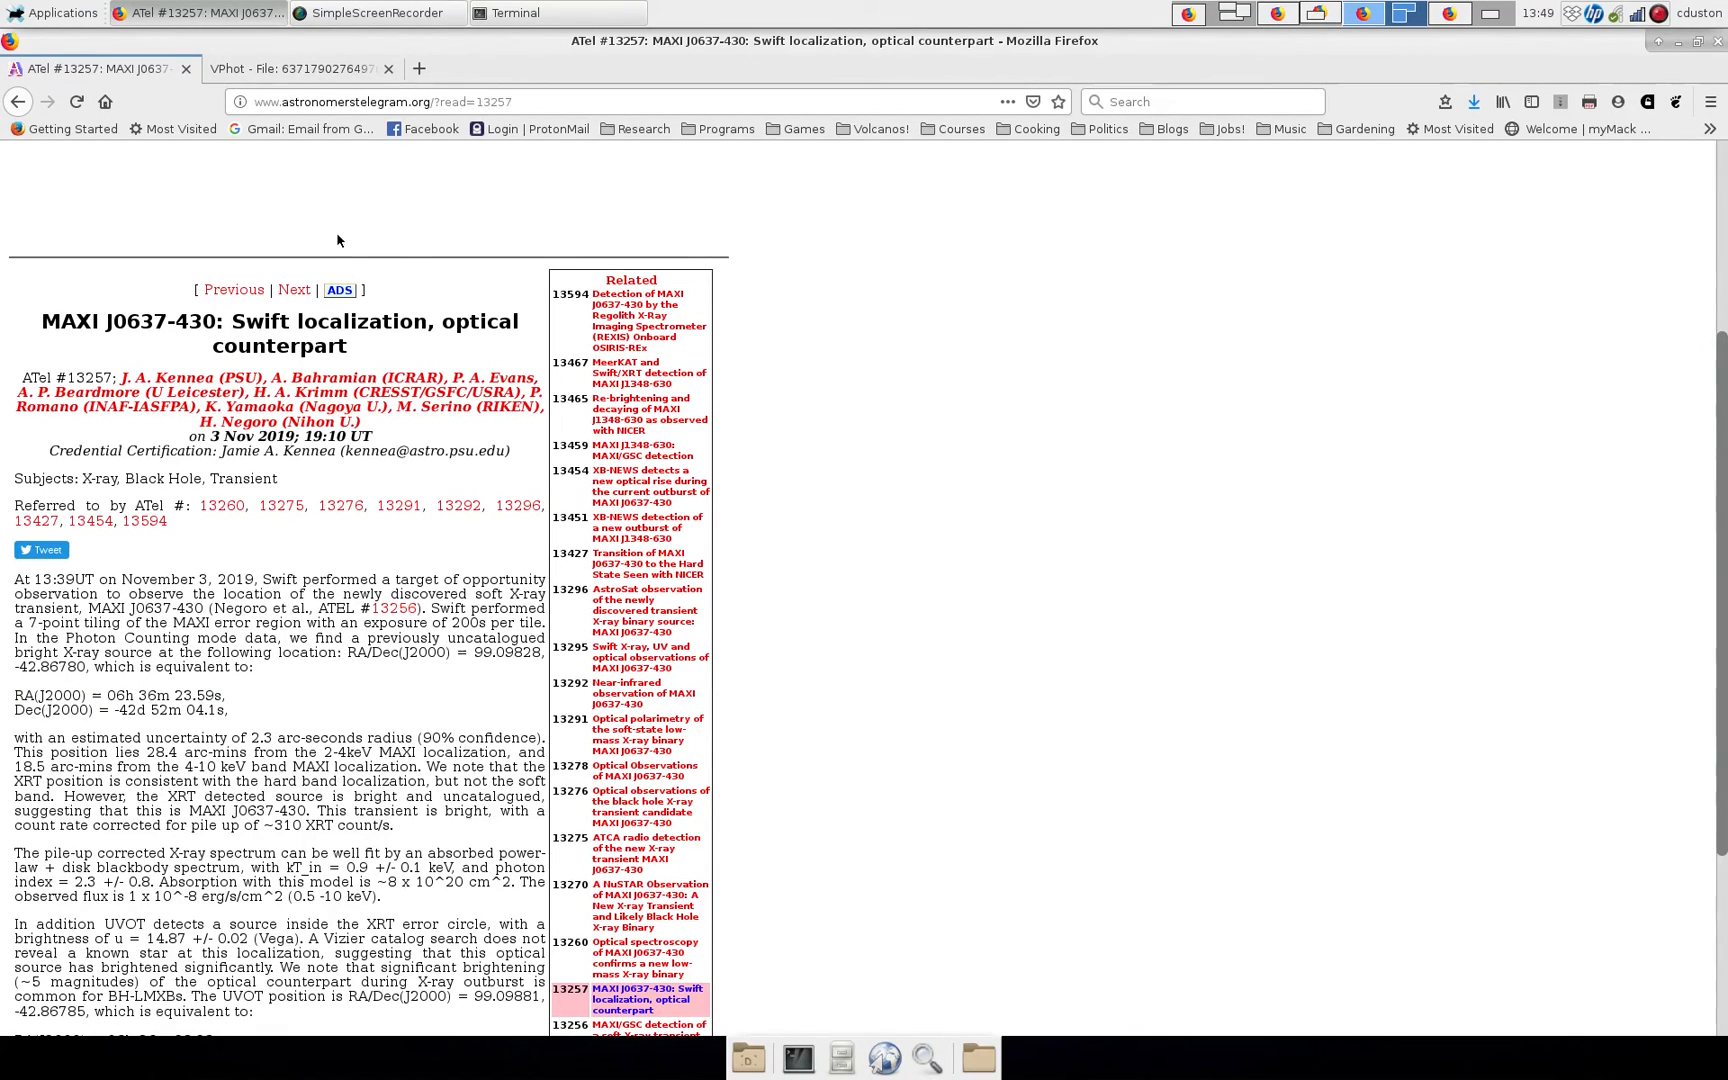
pyautogui.click(294, 68)
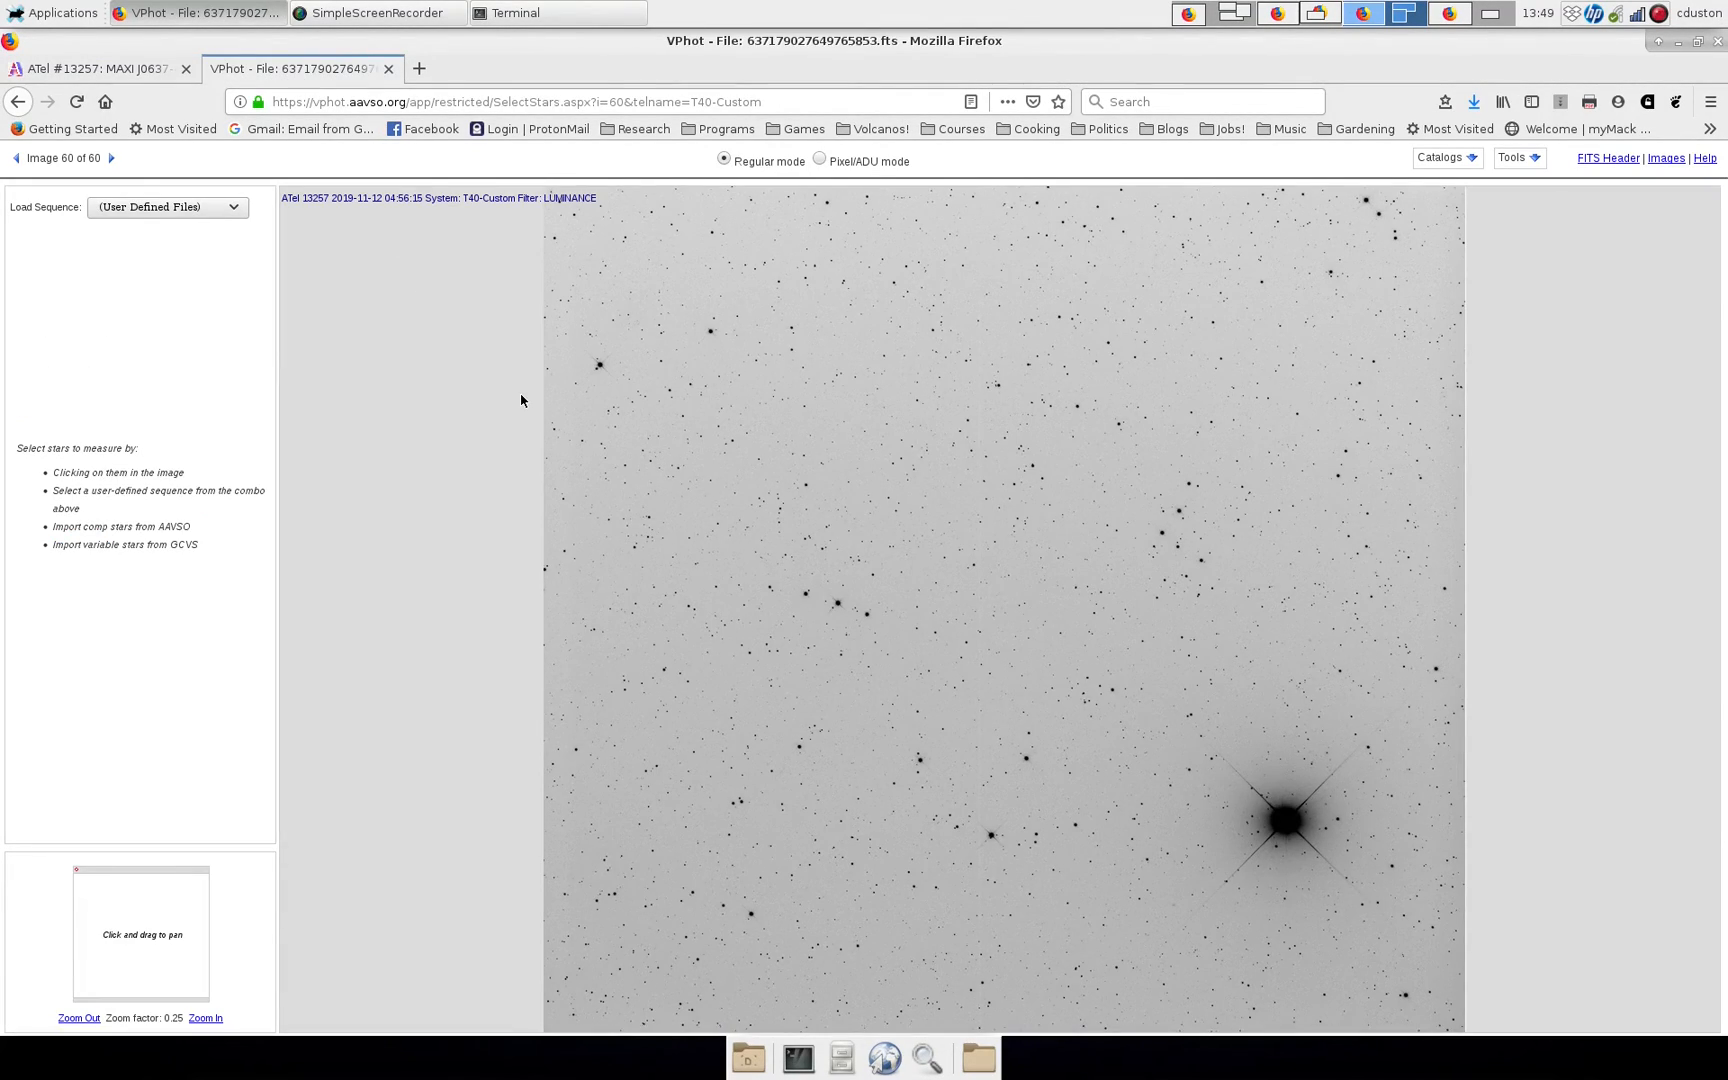
pyautogui.moveTo(538, 374)
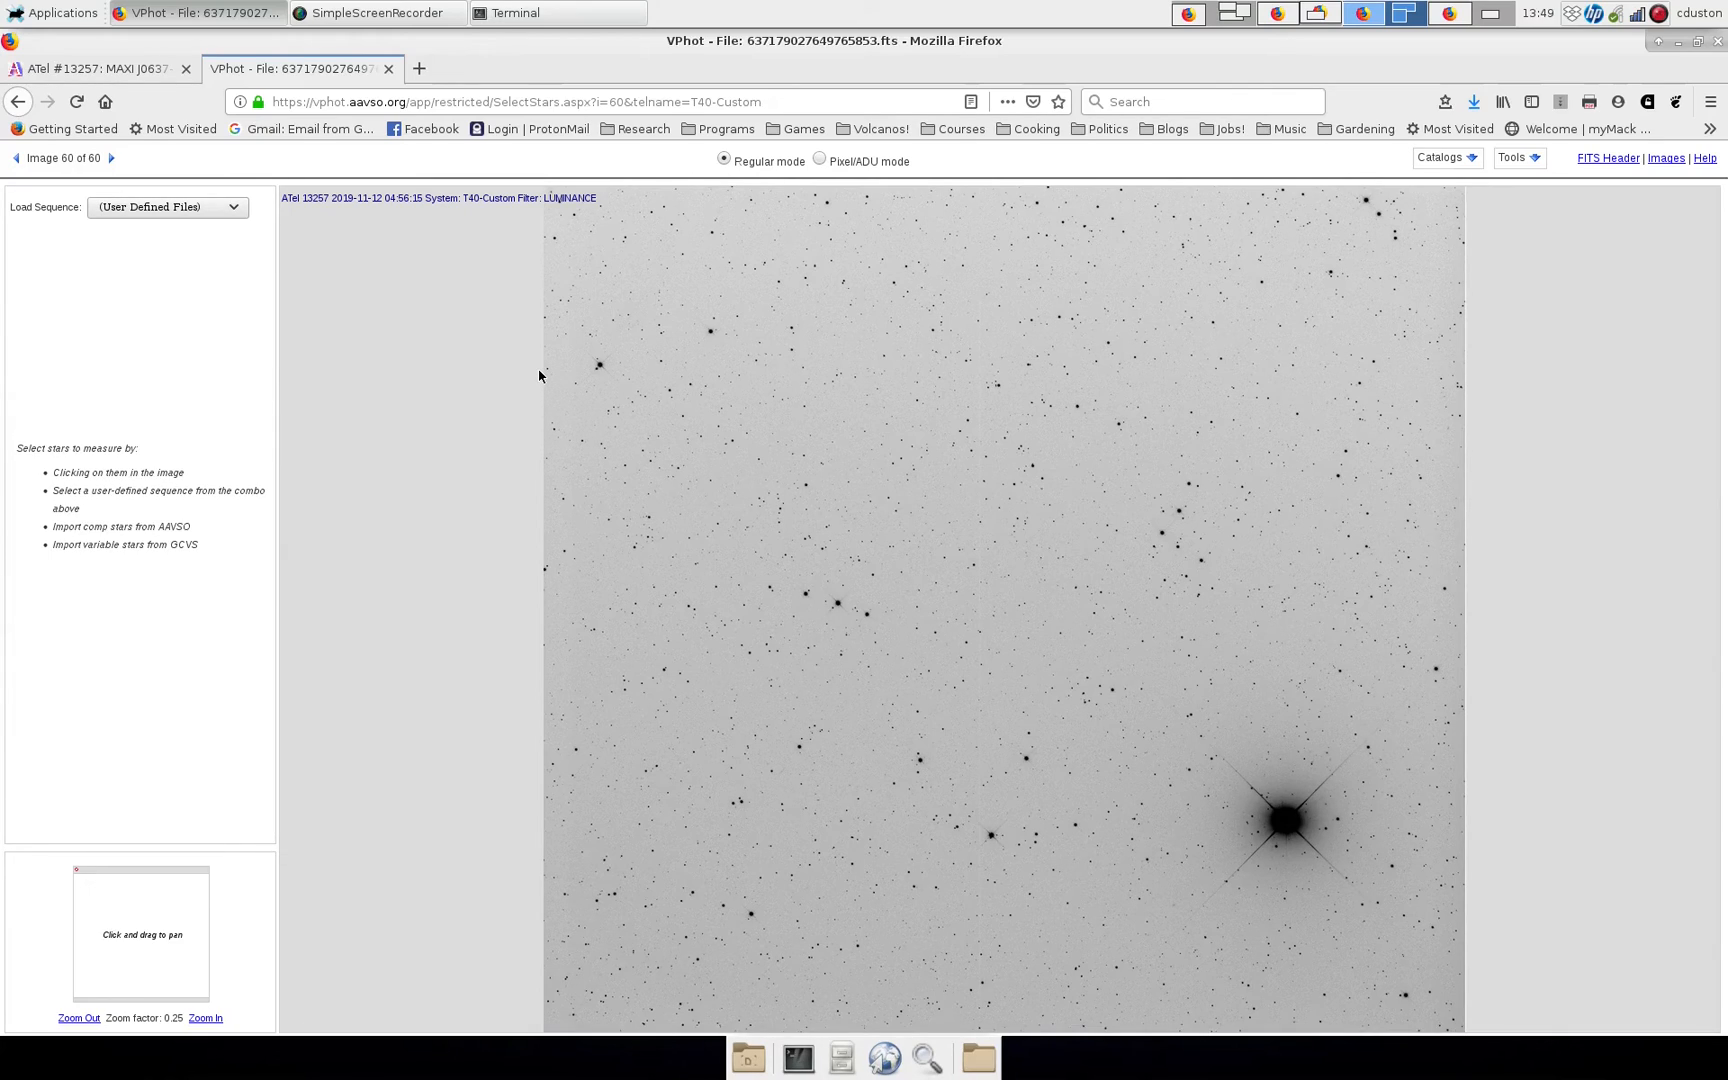
pyautogui.moveTo(532, 362)
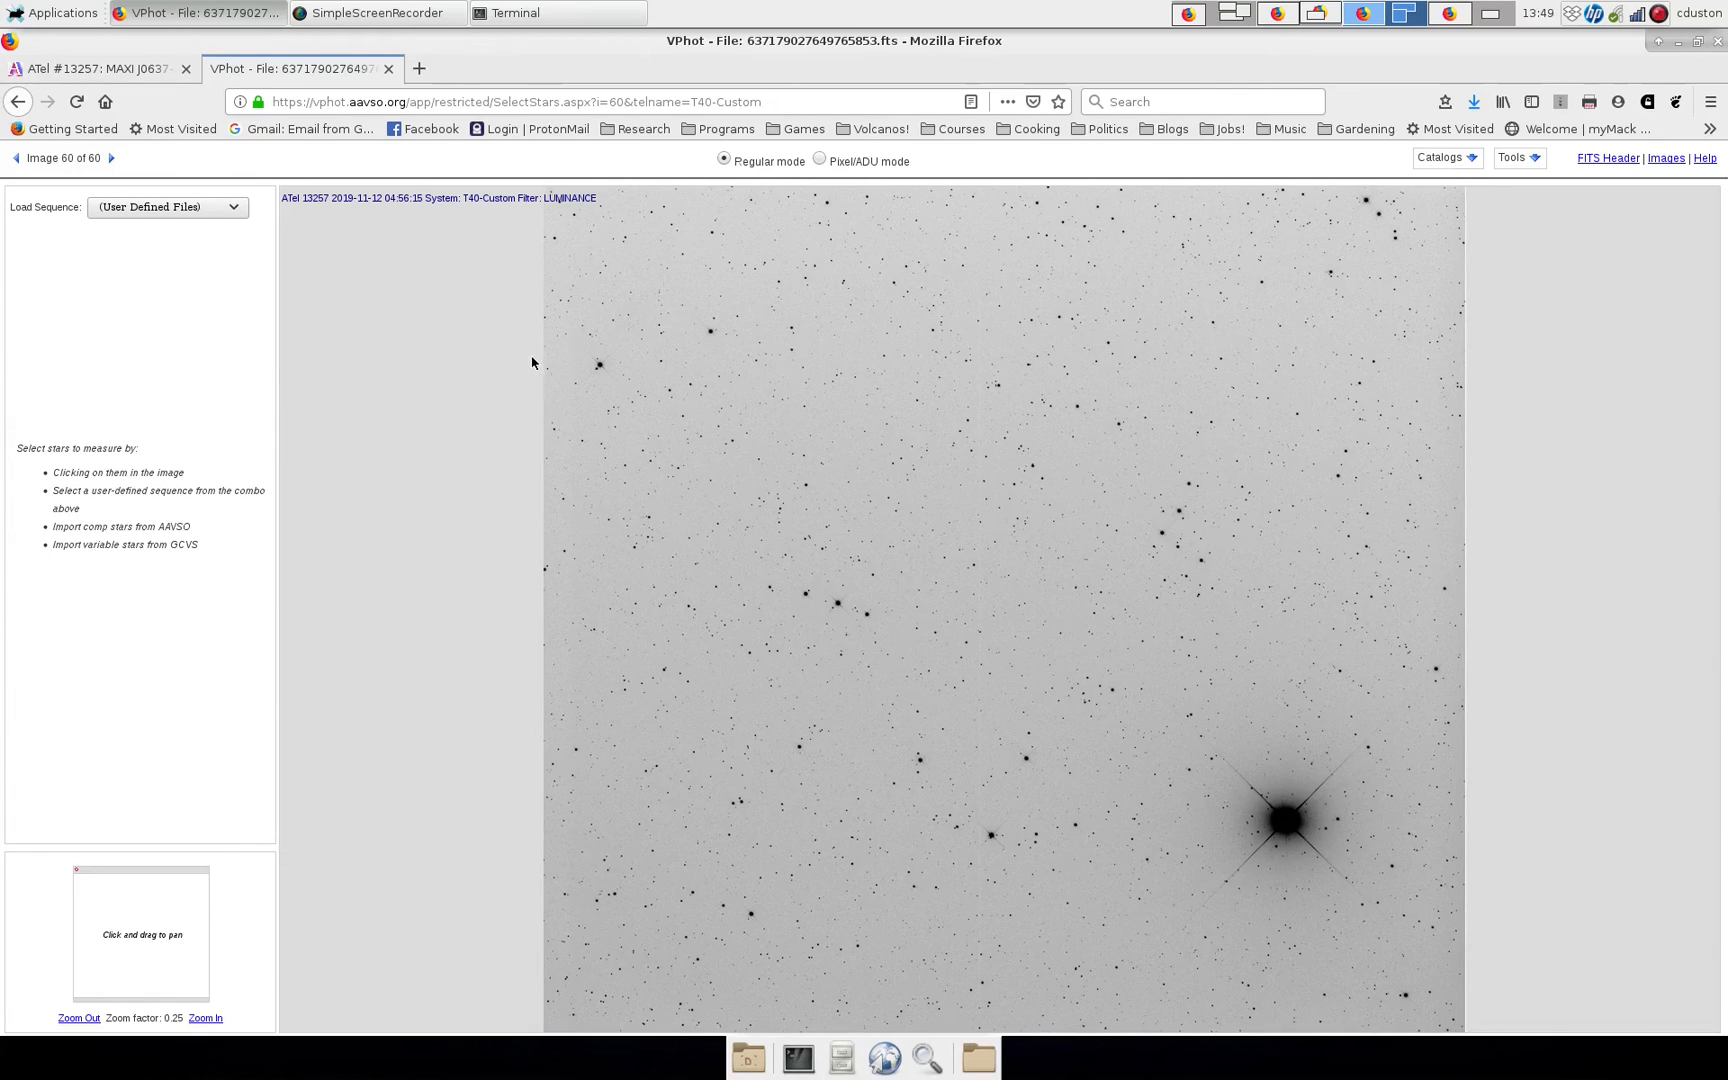
pyautogui.moveTo(426, 368)
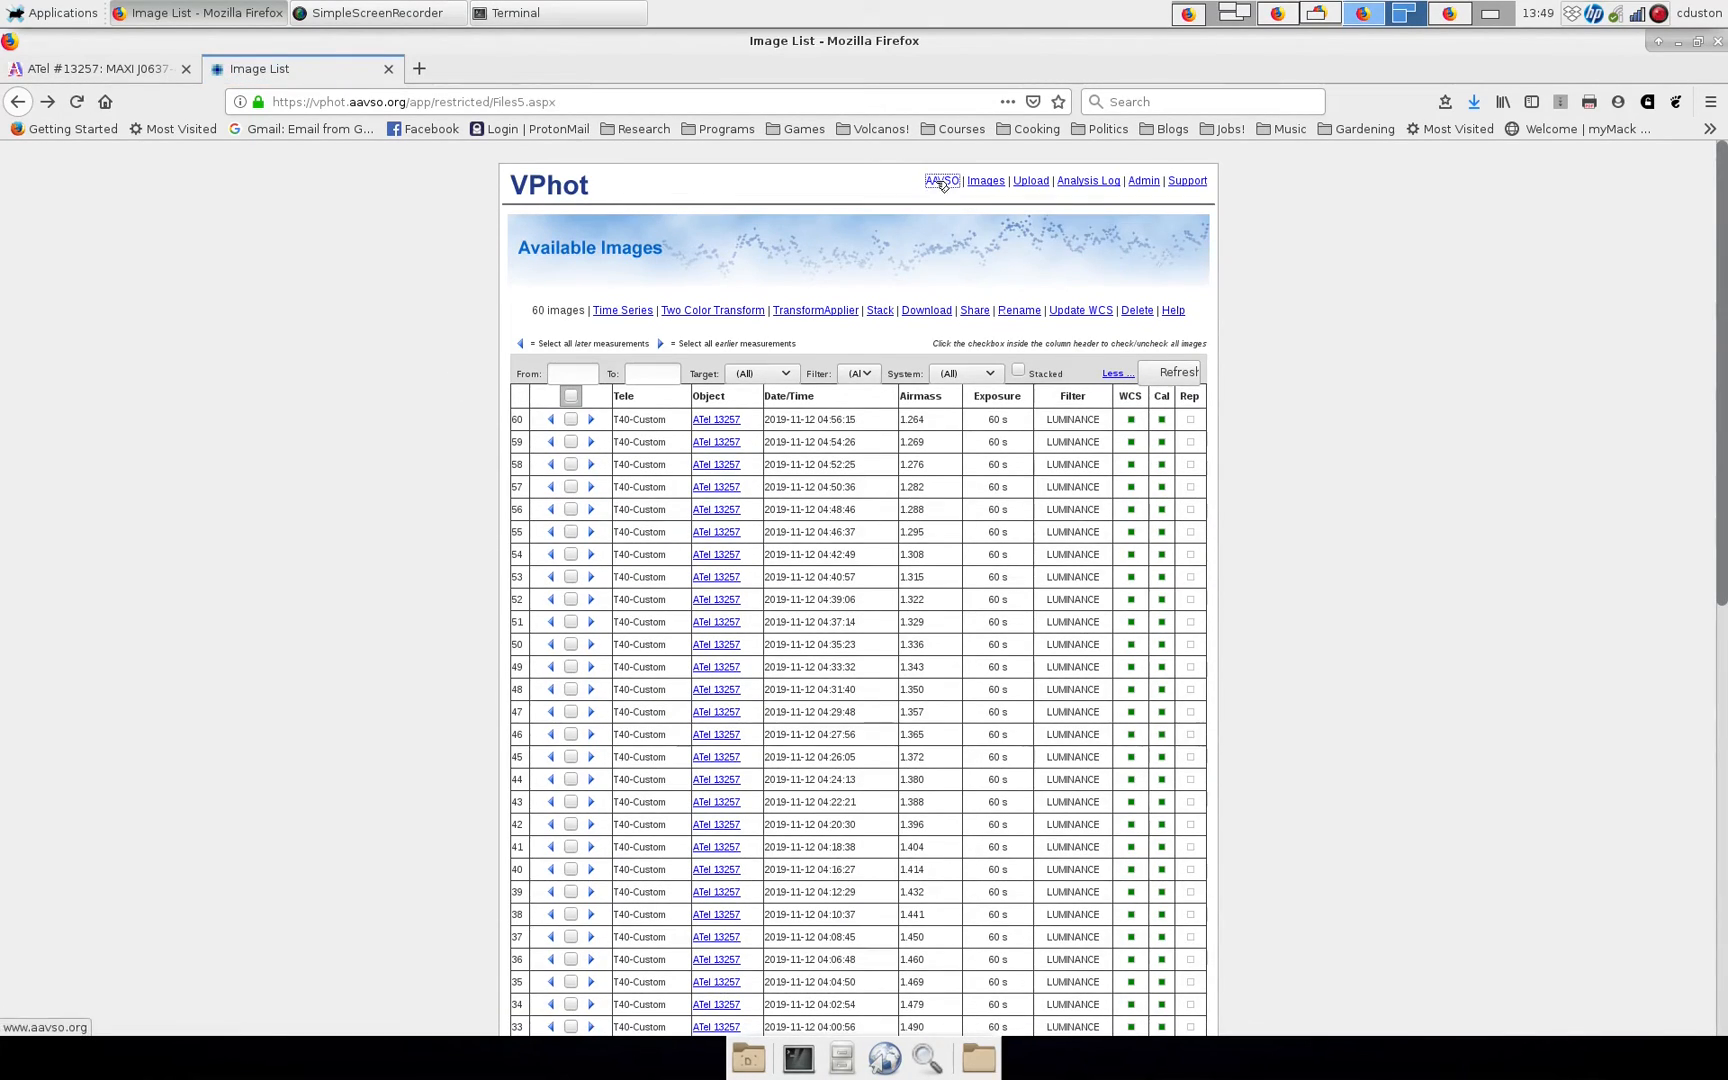
# Reach the Variable Star Plotter quick-chart form from the AAVSO home page's Observing menu.
pyautogui.click(940, 180)
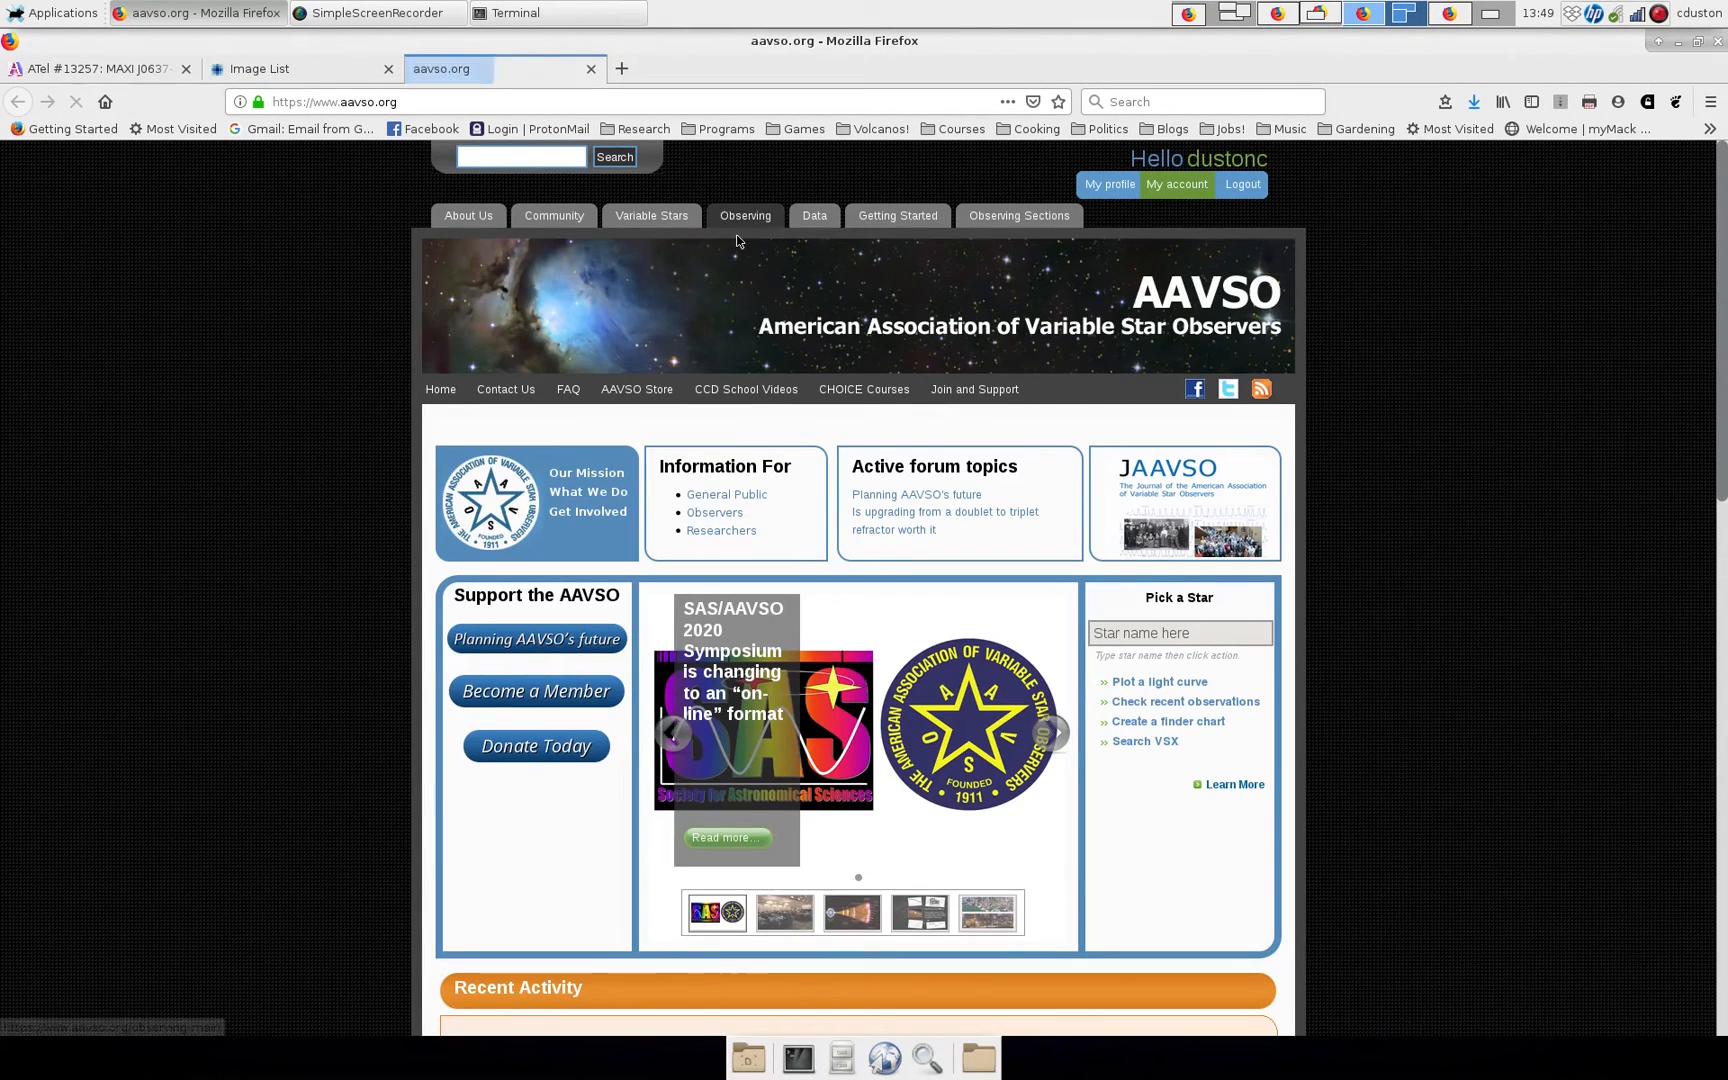
pyautogui.click(744, 214)
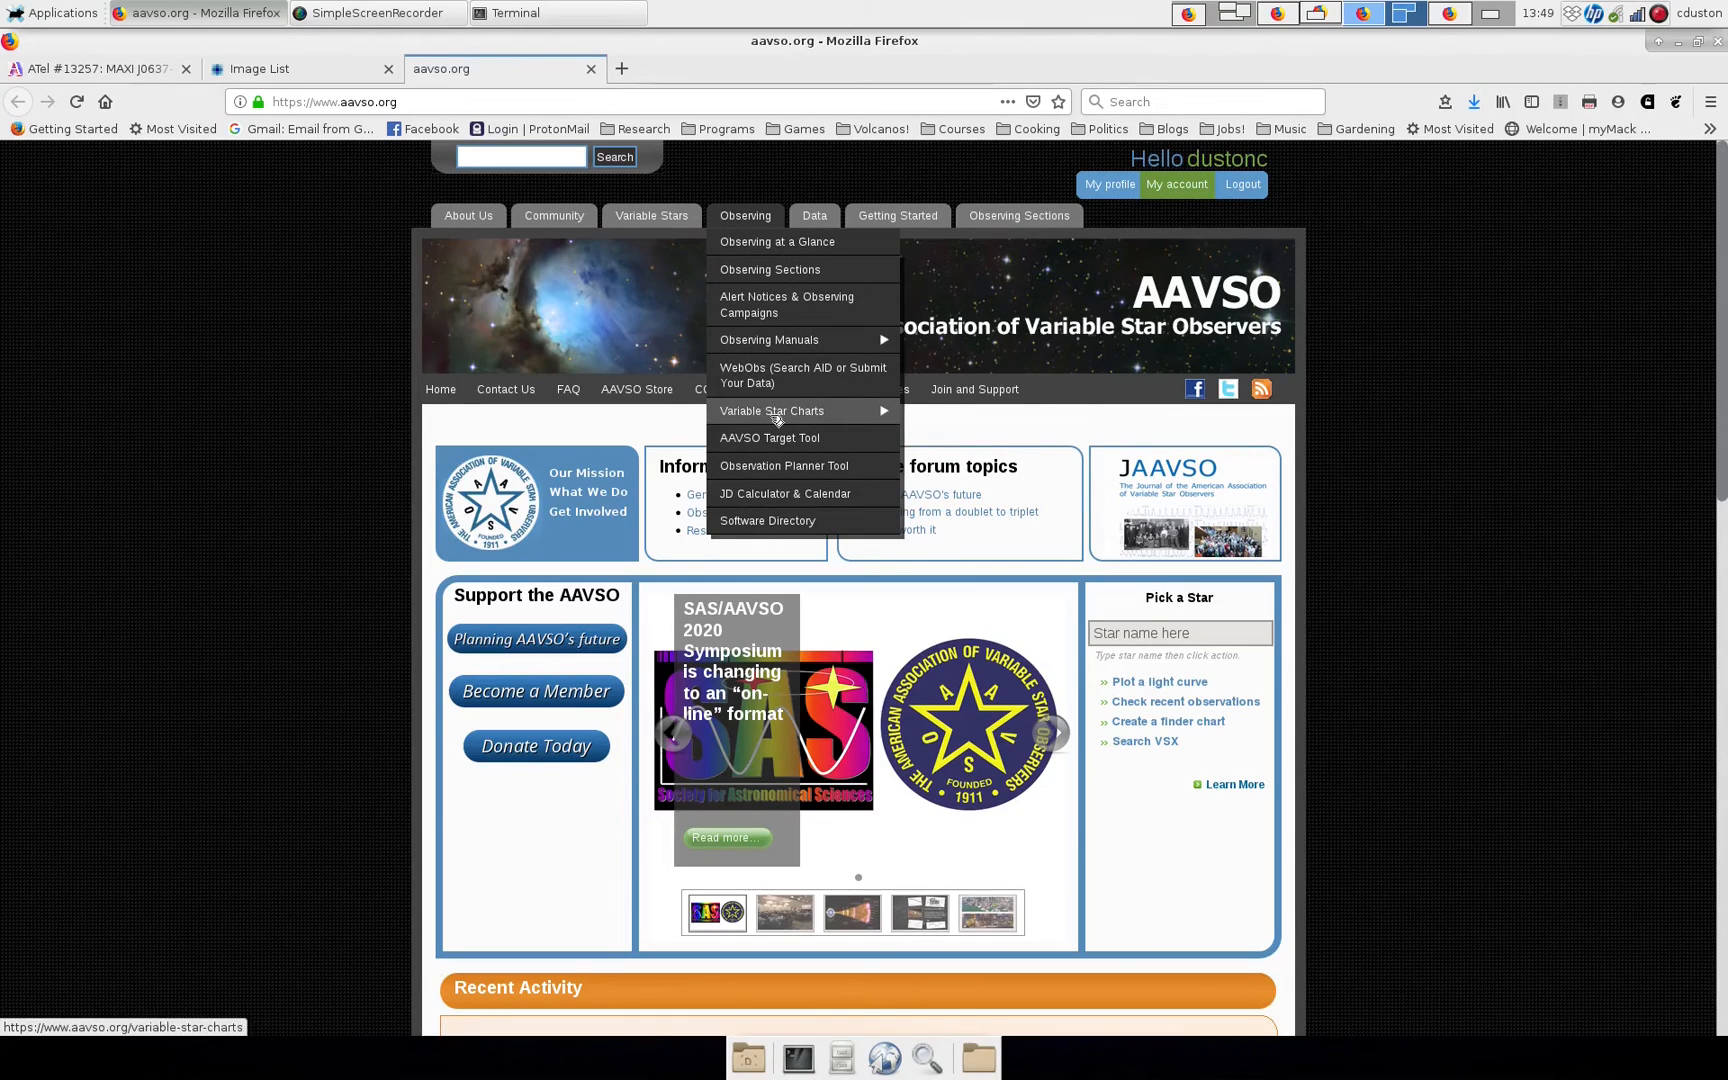
pyautogui.click(772, 410)
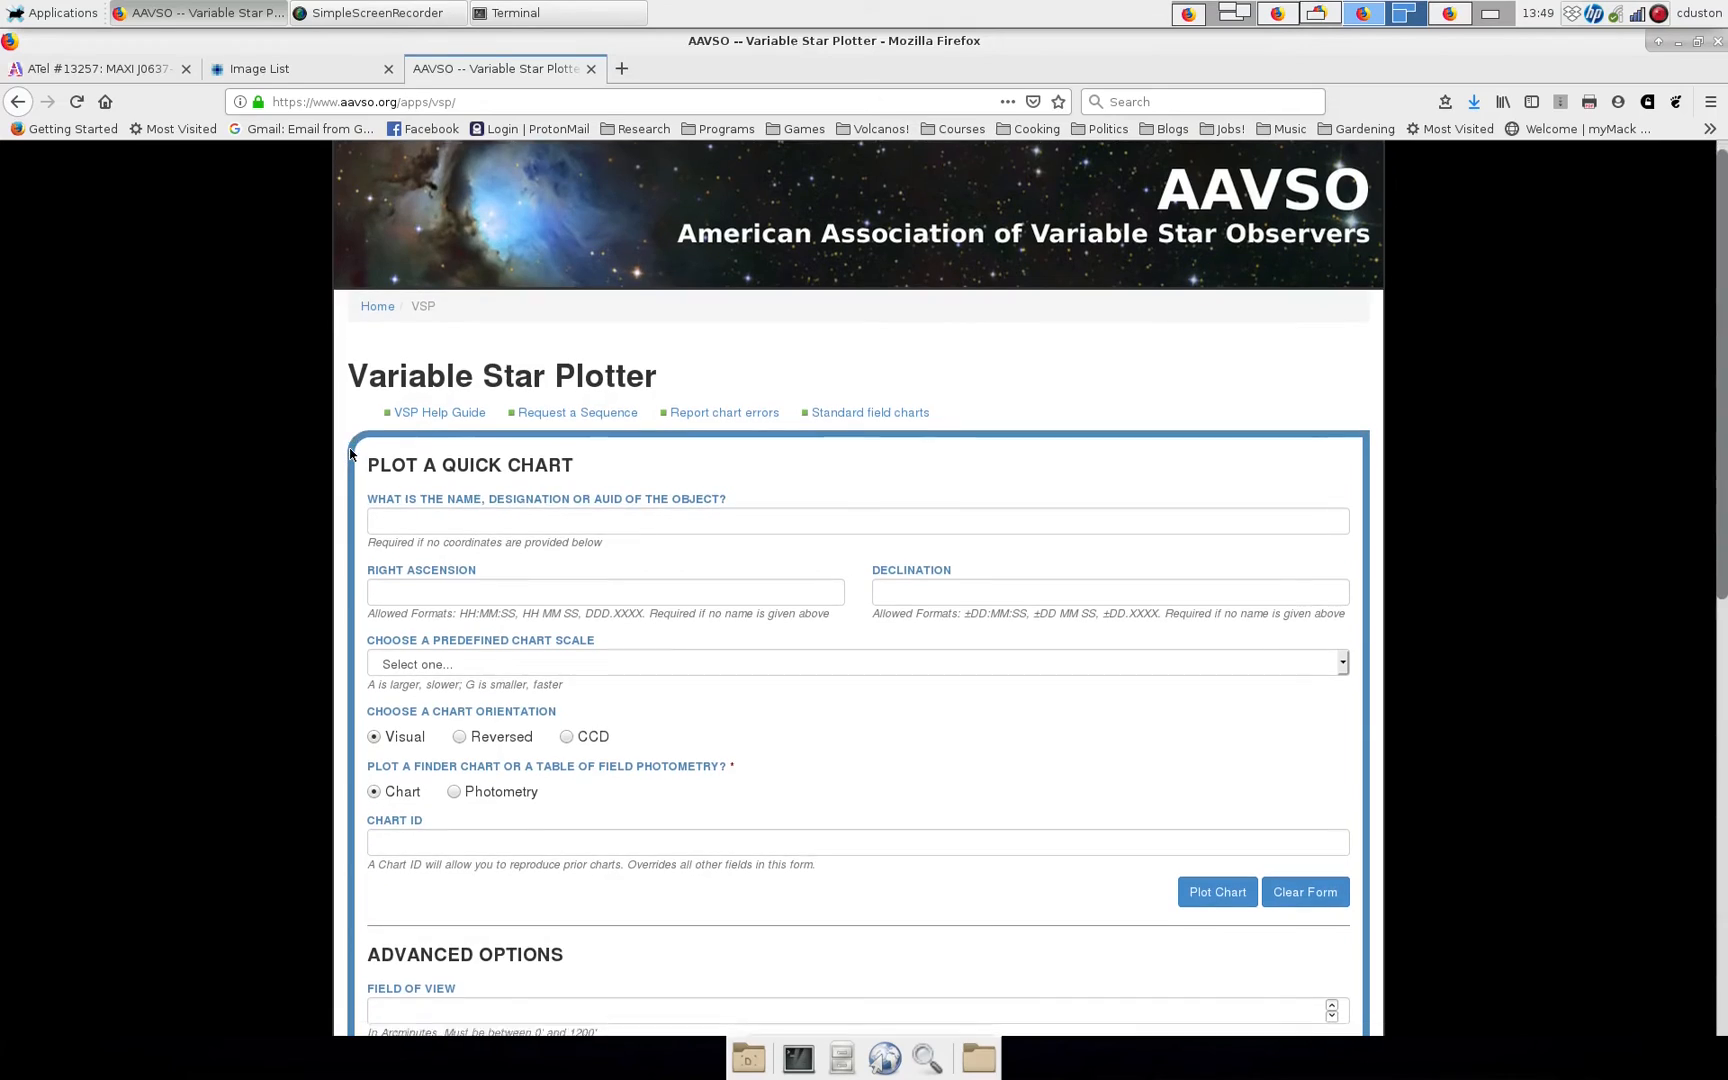
pyautogui.scroll(-3)
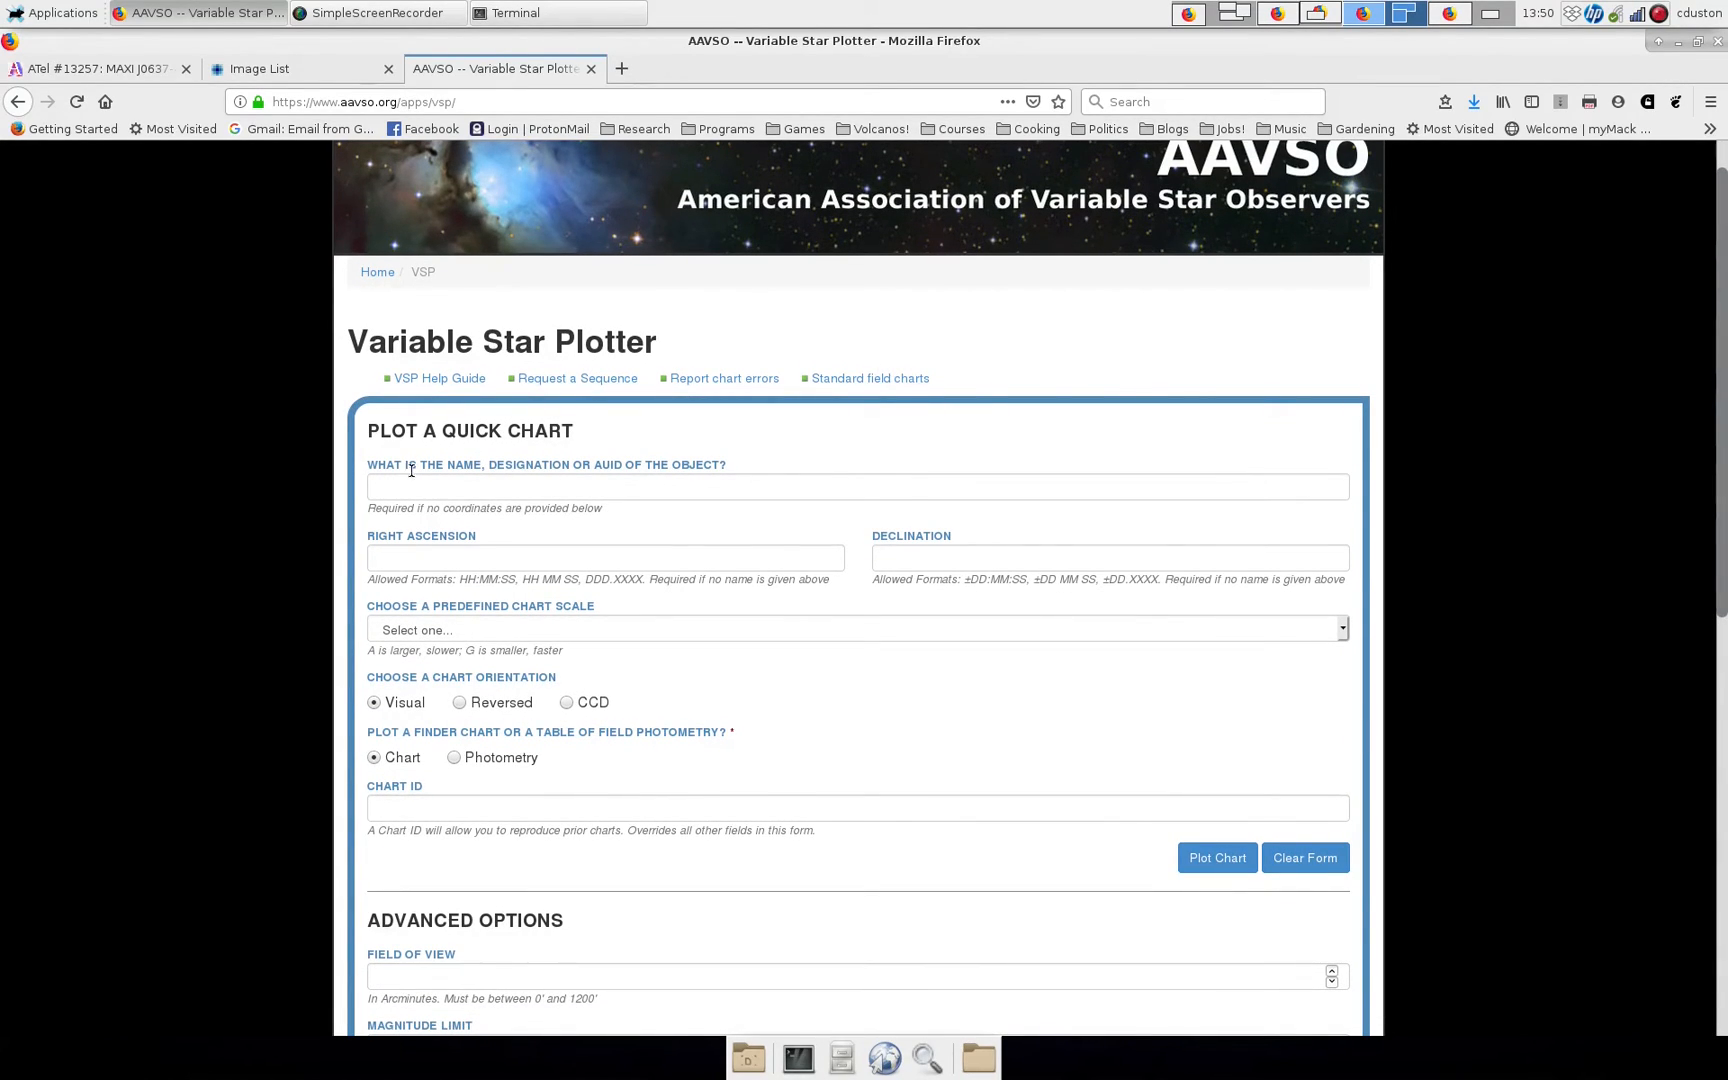
# Fill in MAXI J0637-430 with the E 30 arcmin scale and Reversed orientation.
pyautogui.click(94, 68)
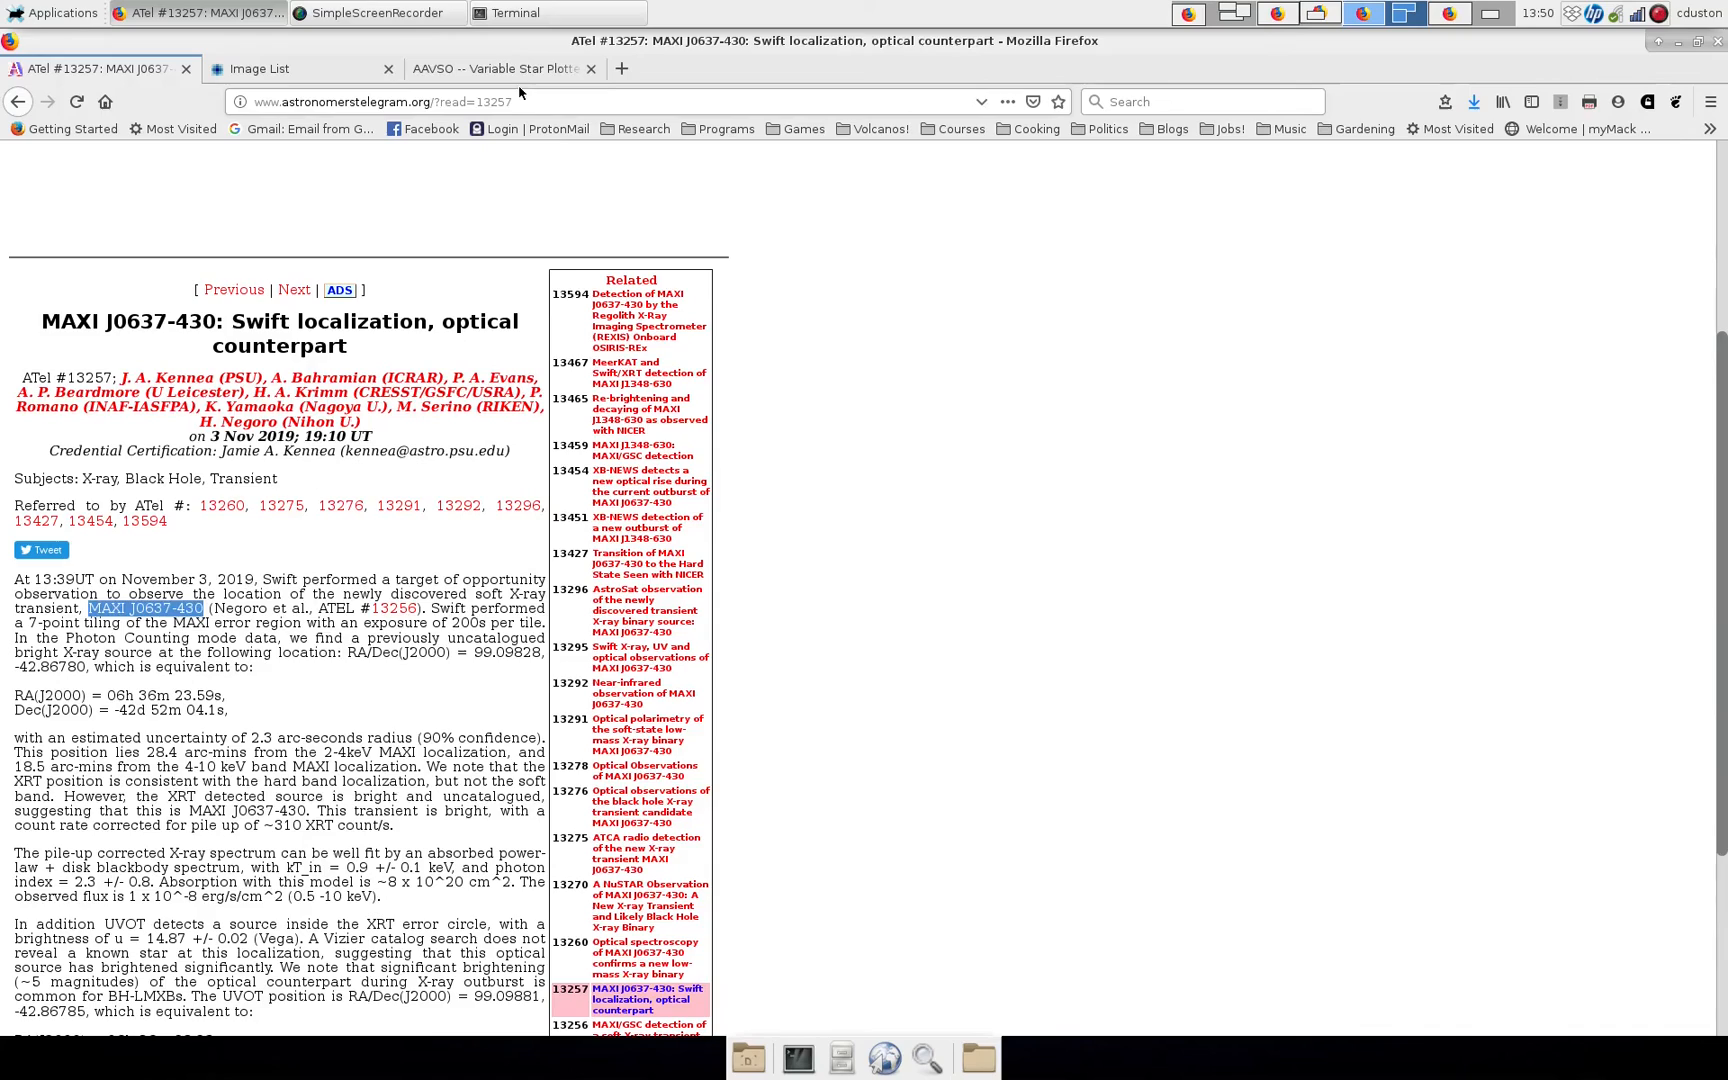
pyautogui.click(496, 68)
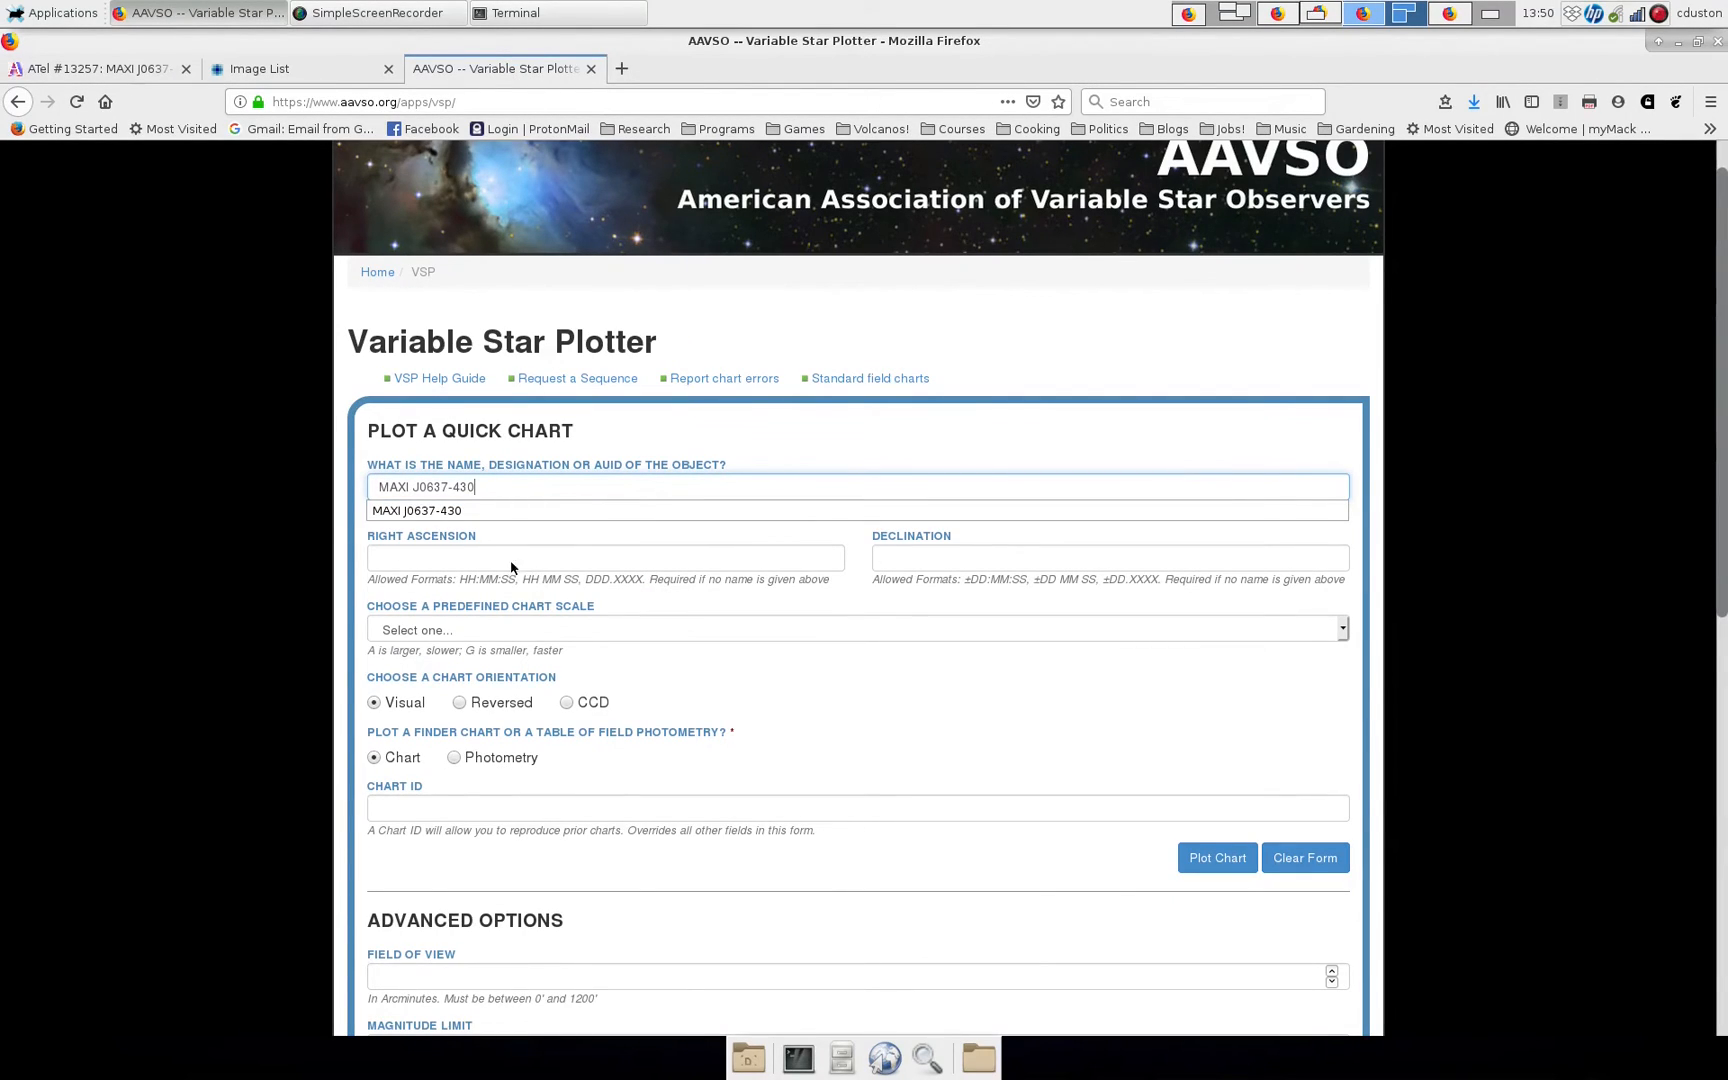
pyautogui.moveTo(652, 708)
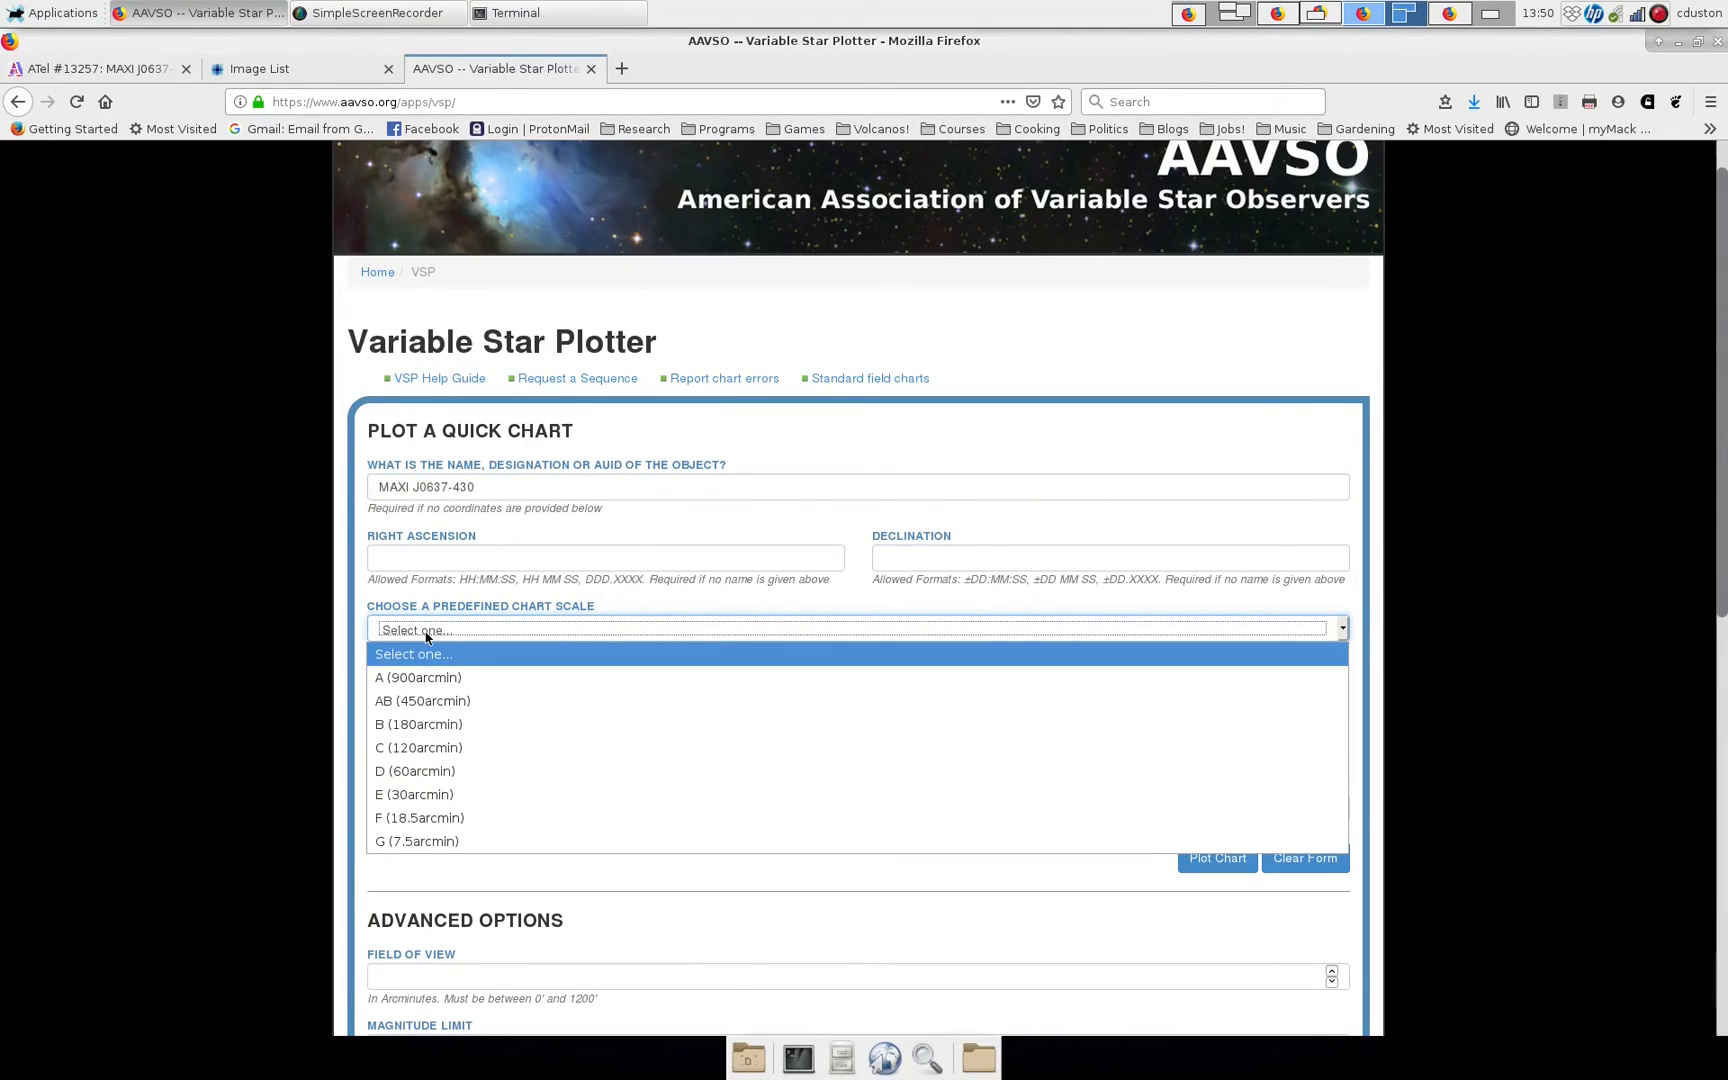
pyautogui.moveTo(416, 794)
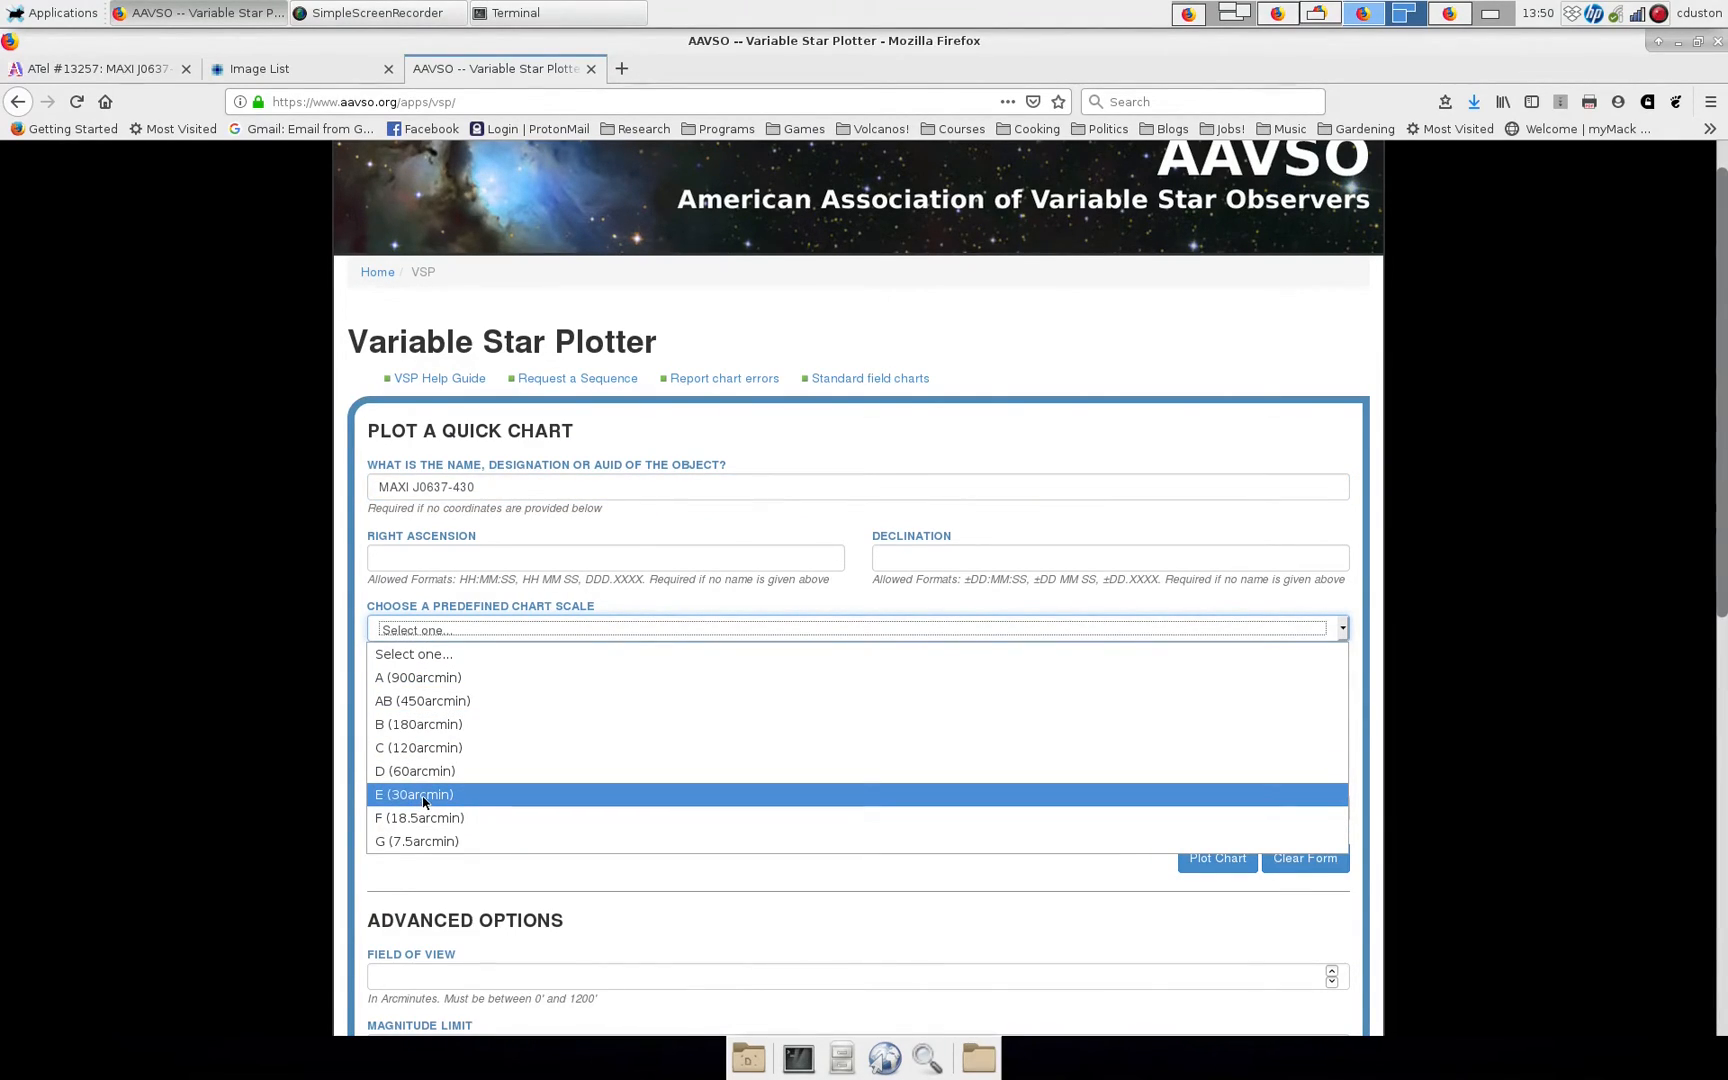
pyautogui.click(418, 794)
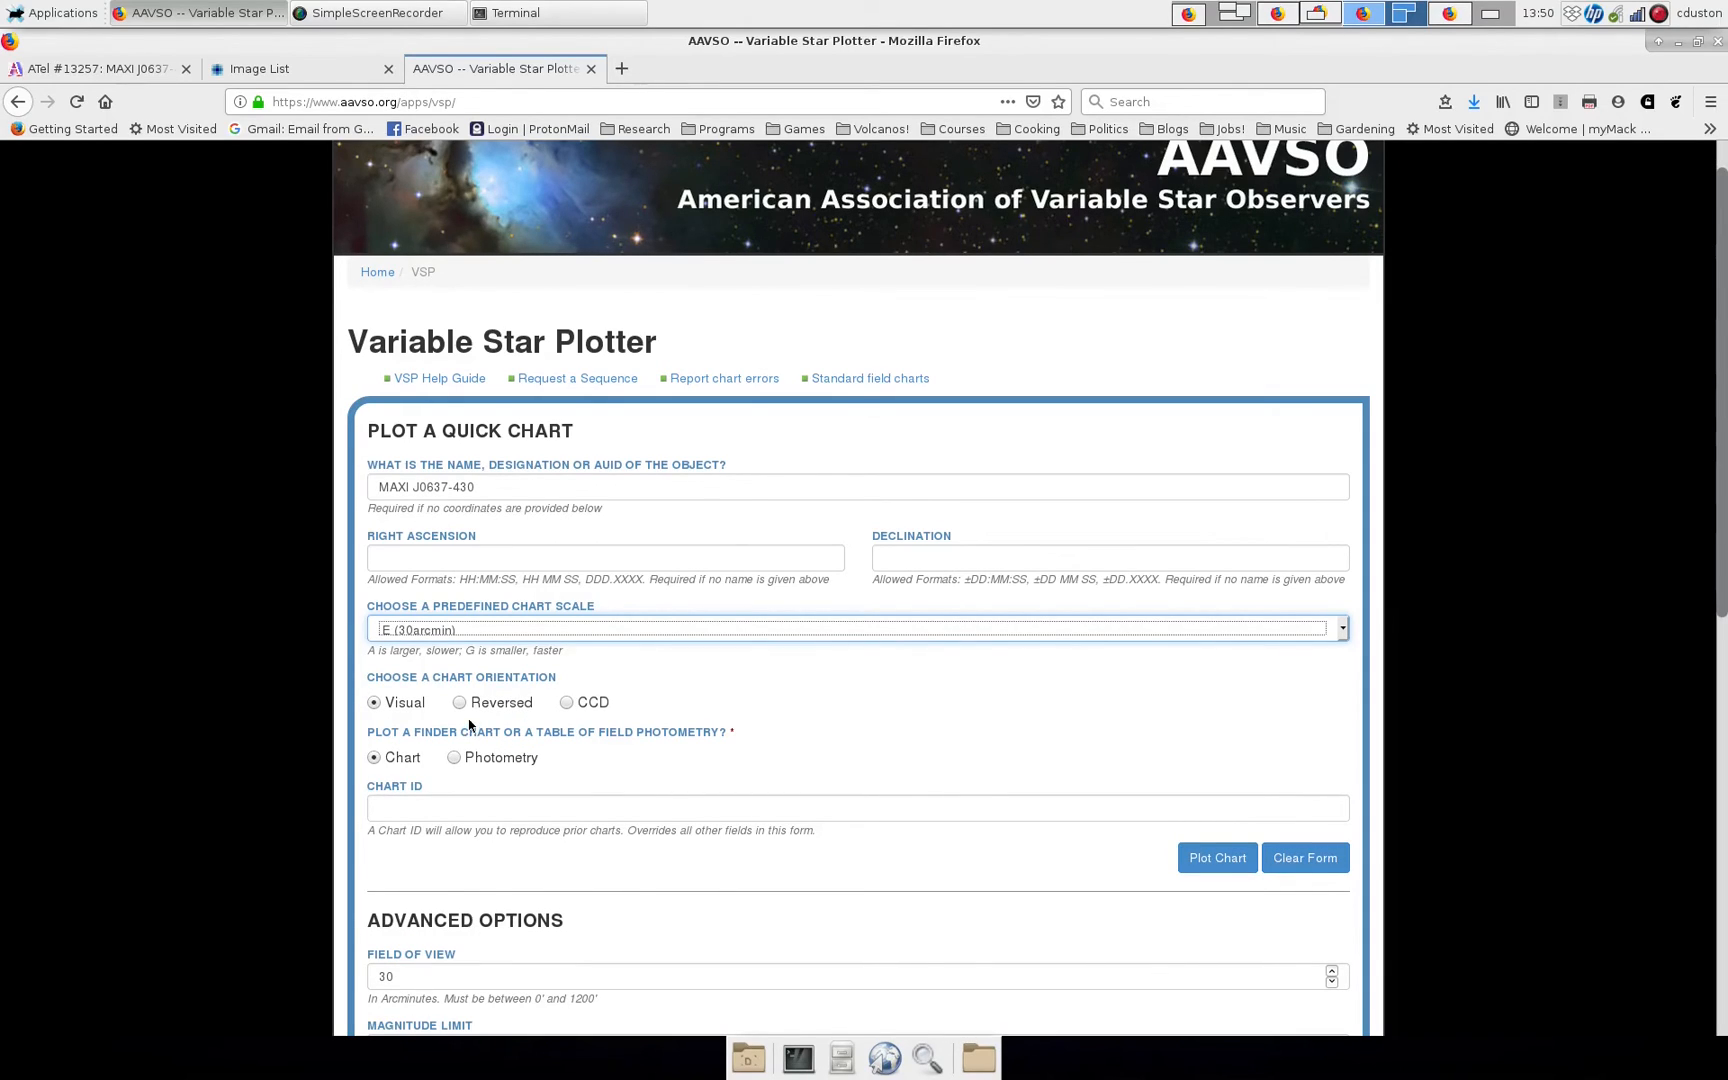
pyautogui.moveTo(476, 704)
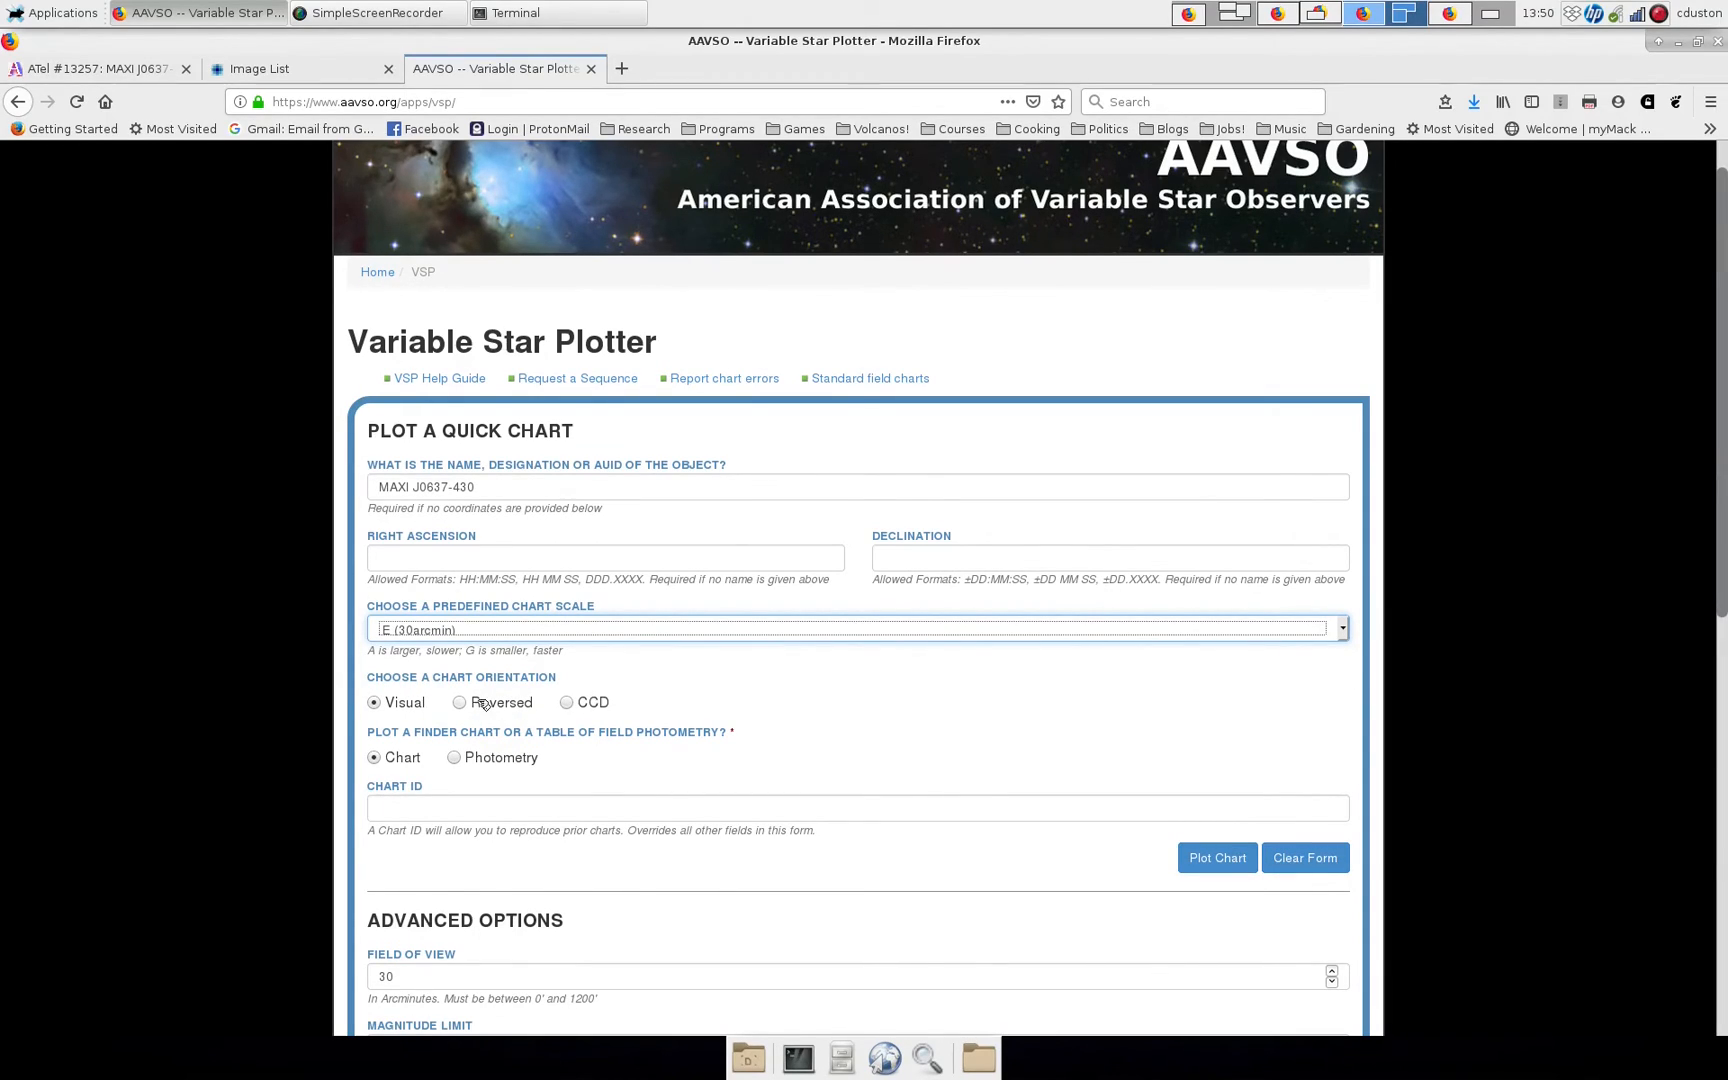
pyautogui.click(566, 702)
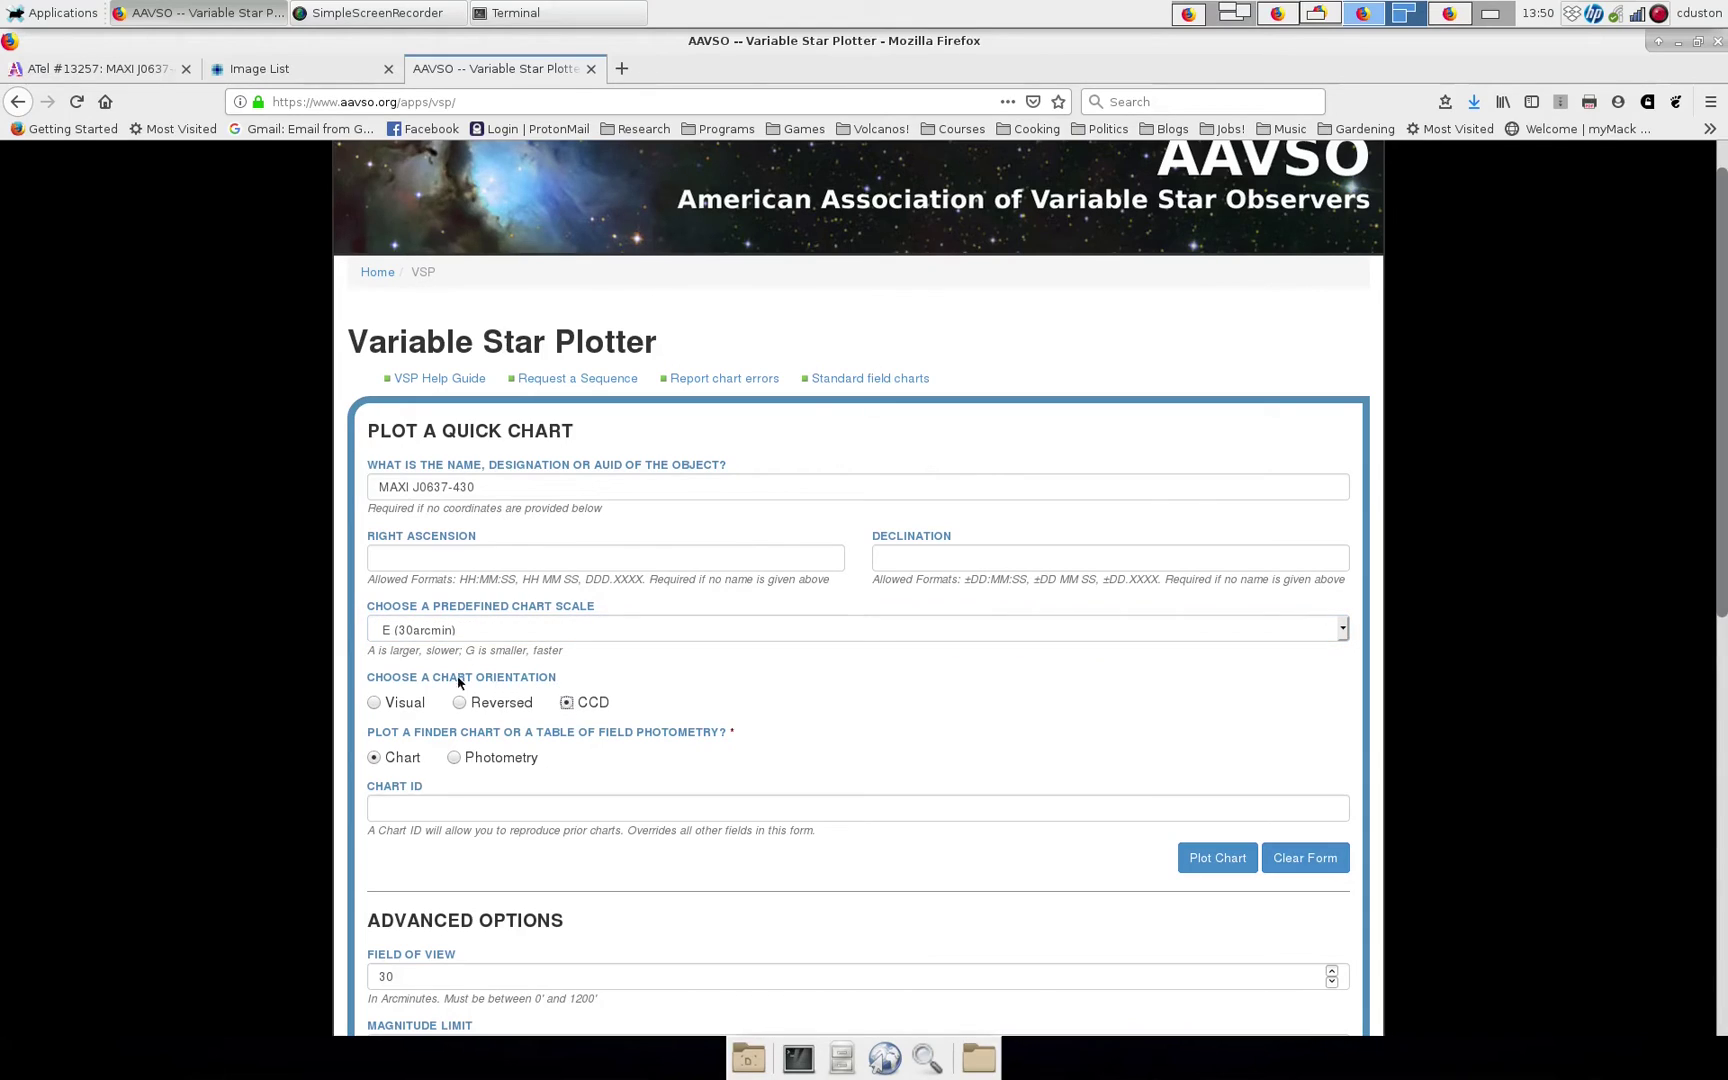
pyautogui.moveTo(566, 706)
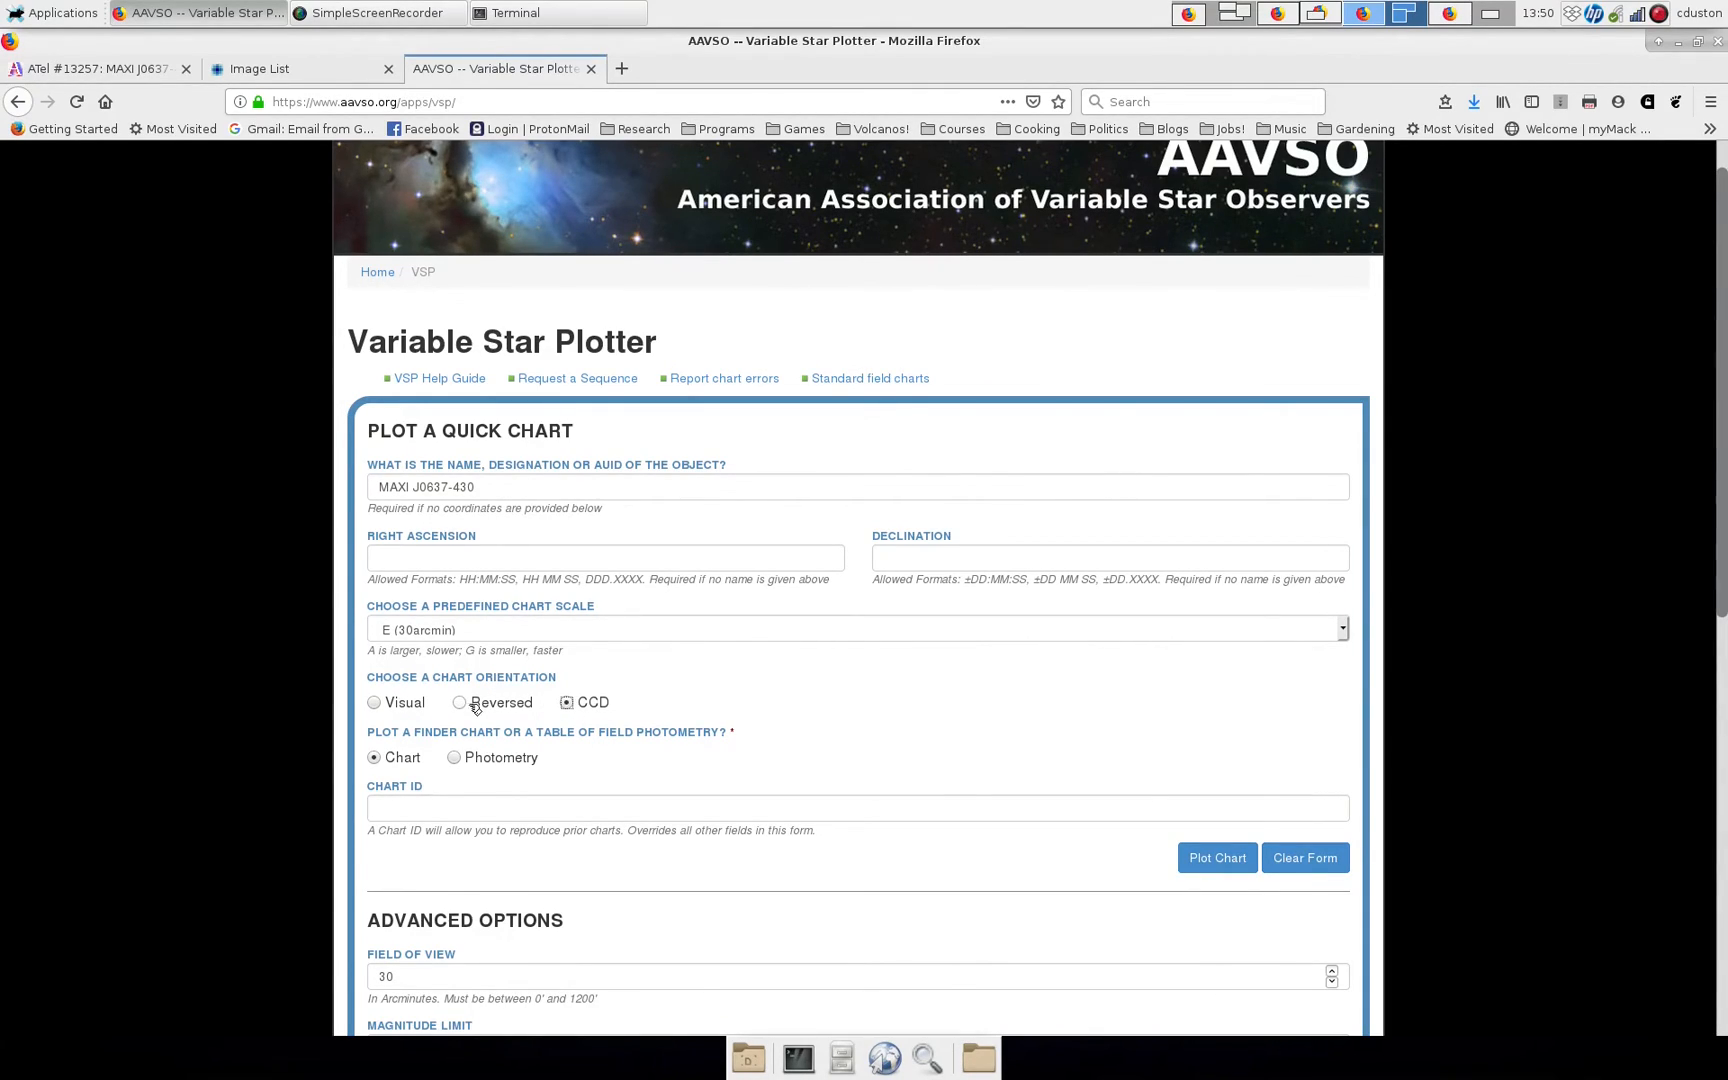
pyautogui.click(460, 702)
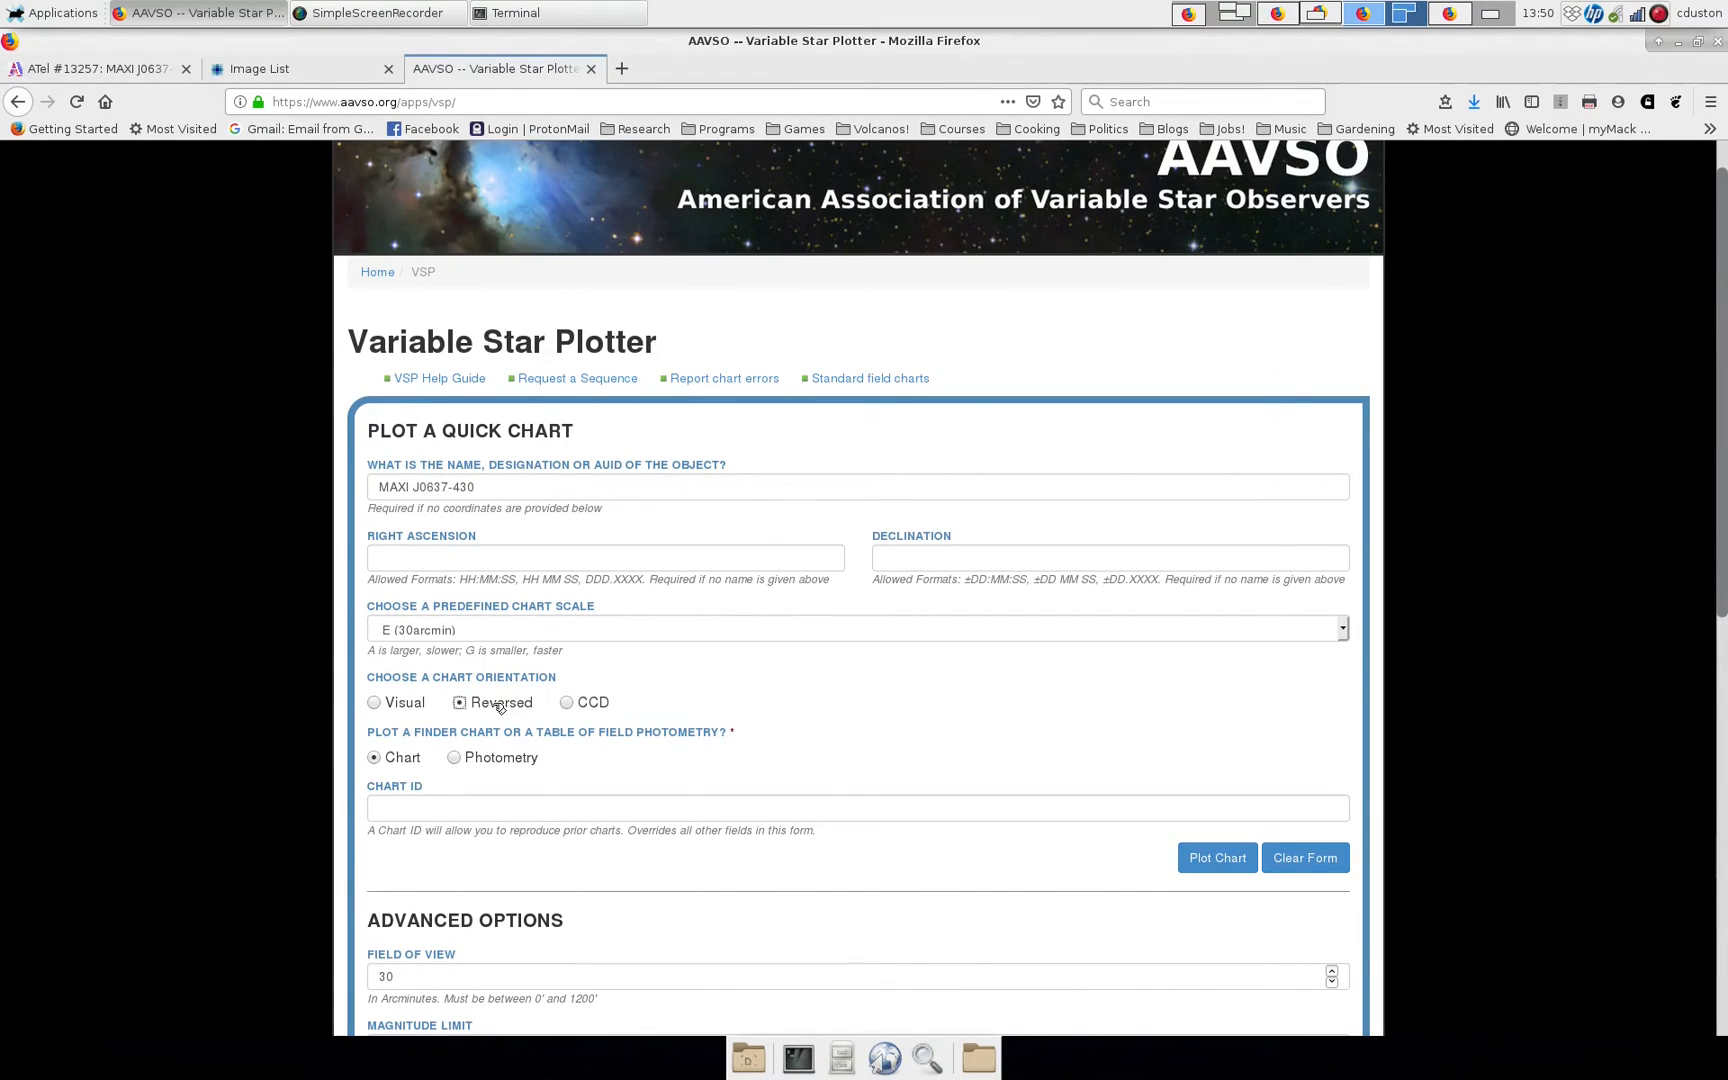
pyautogui.moveTo(546, 676)
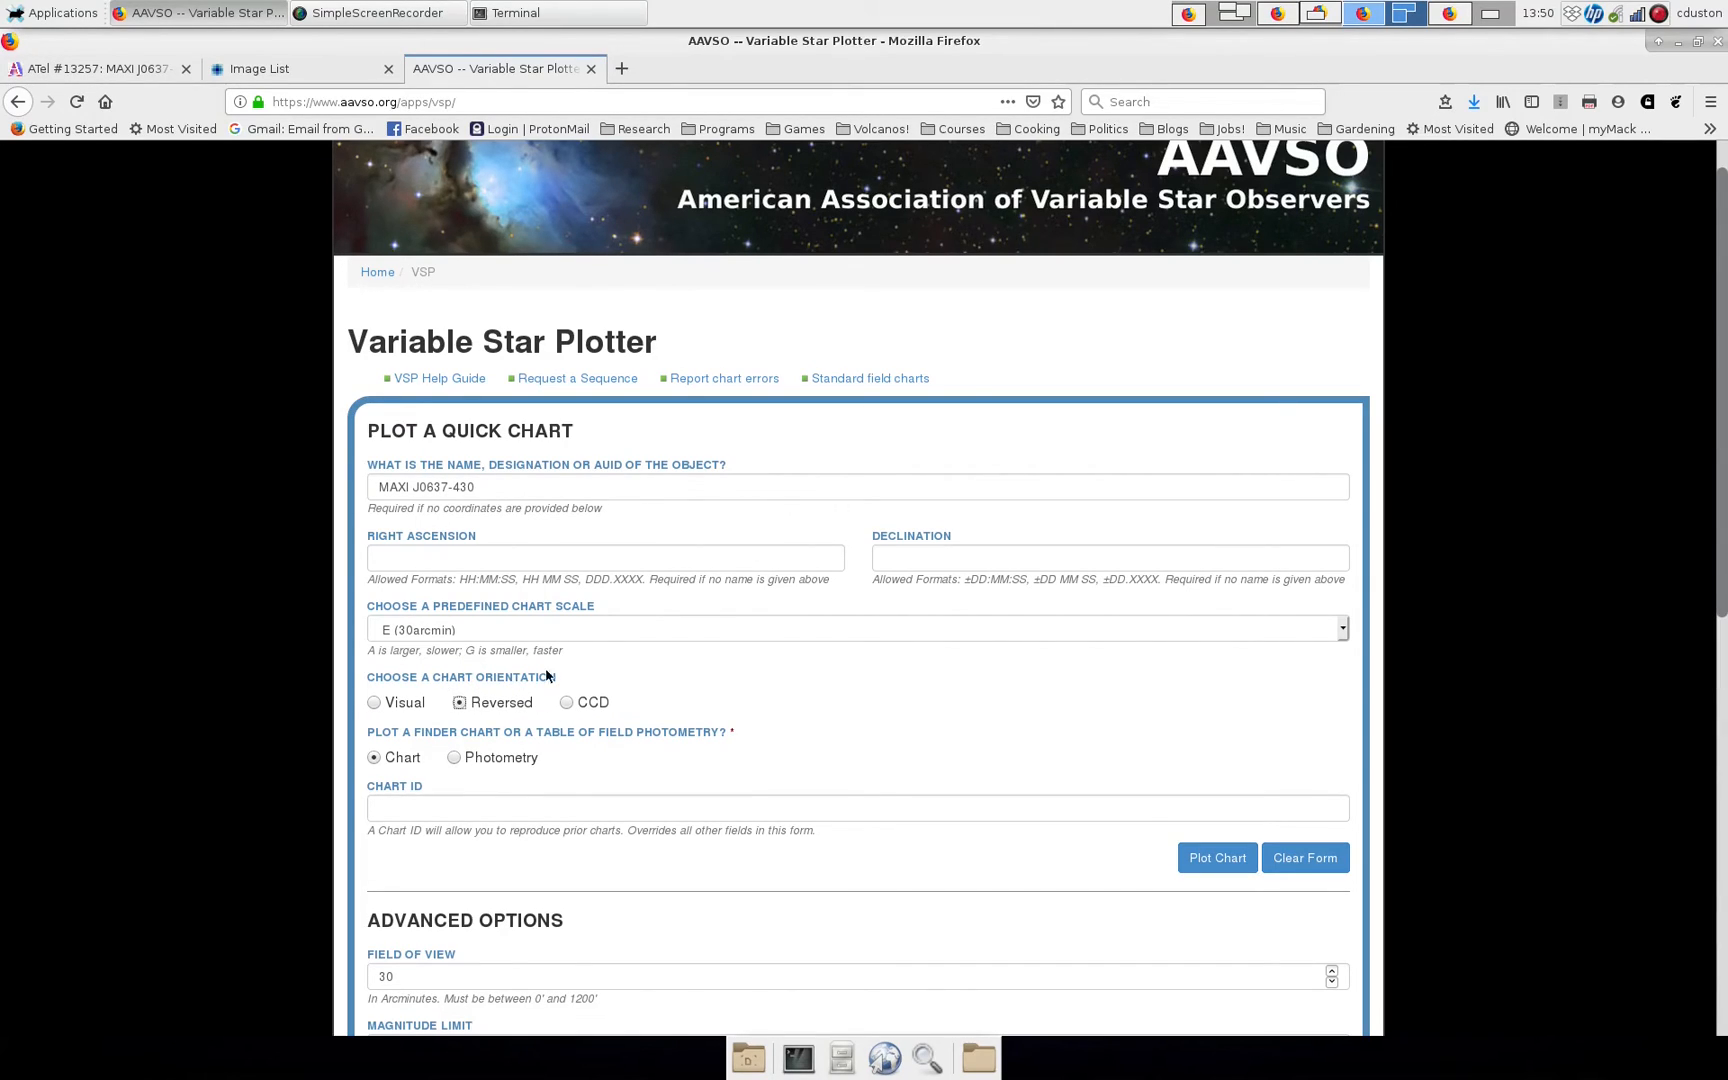
pyautogui.moveTo(554, 746)
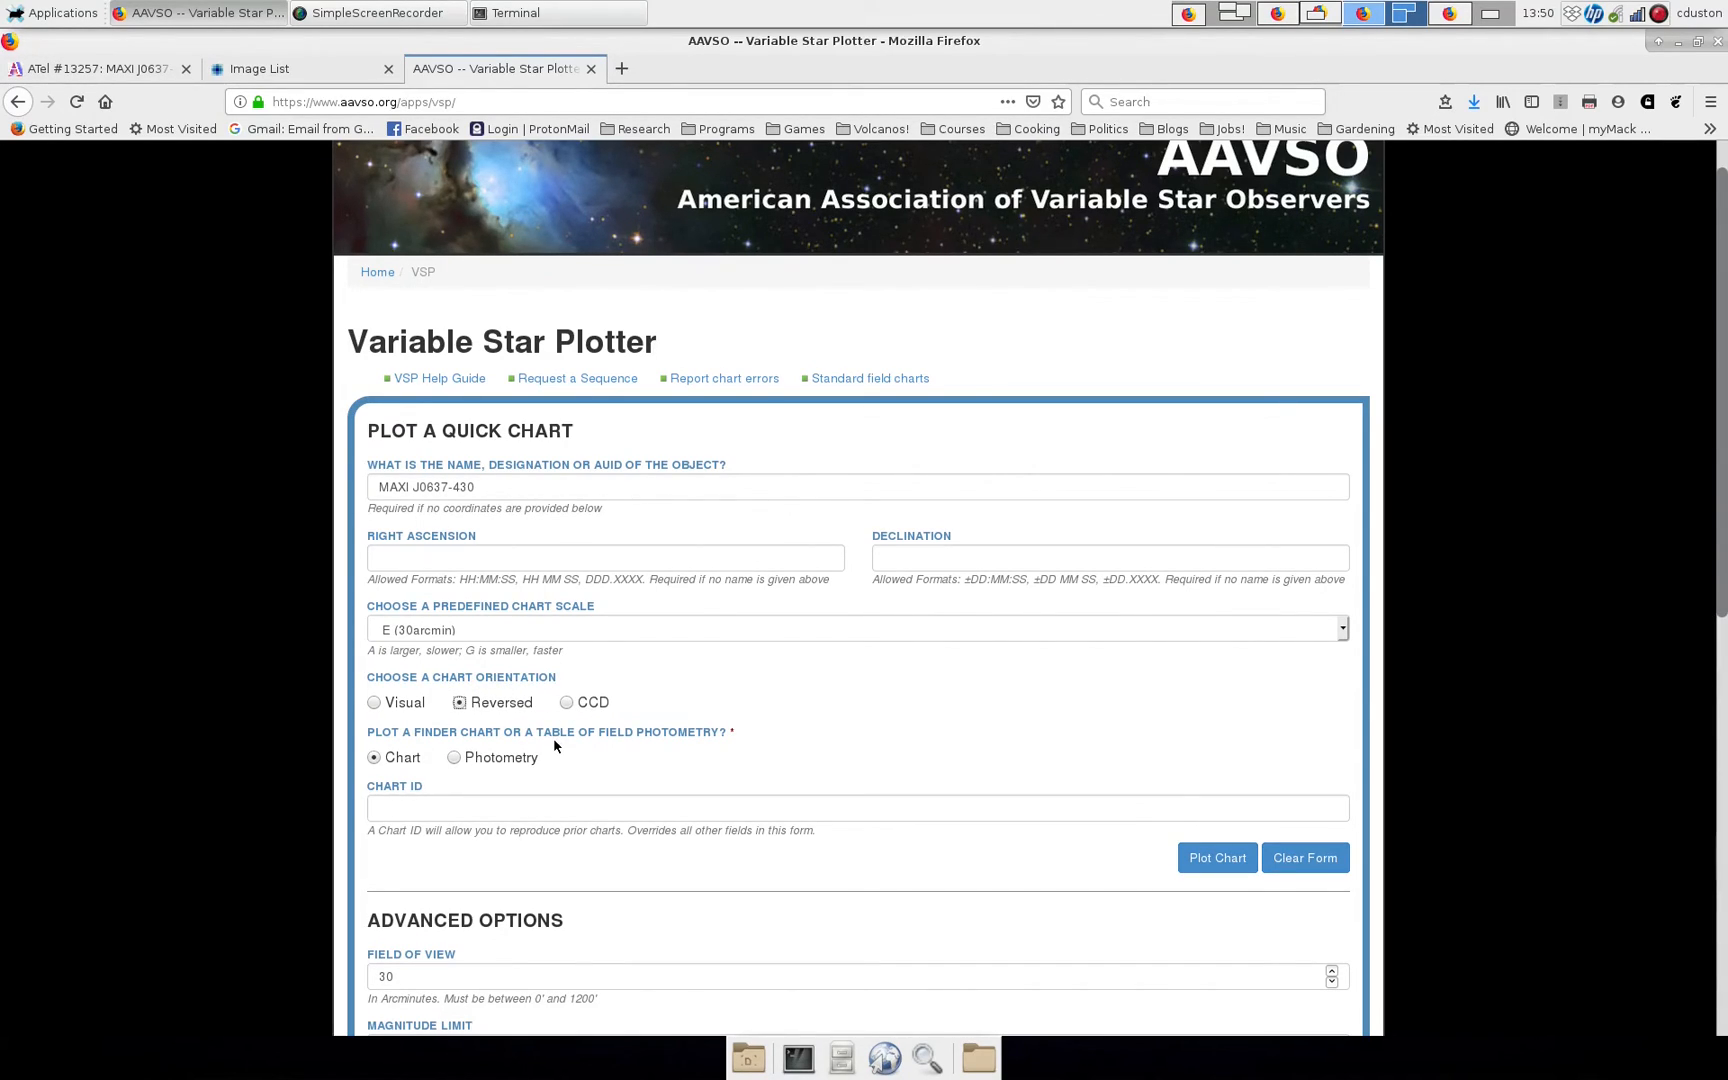
pyautogui.moveTo(506, 750)
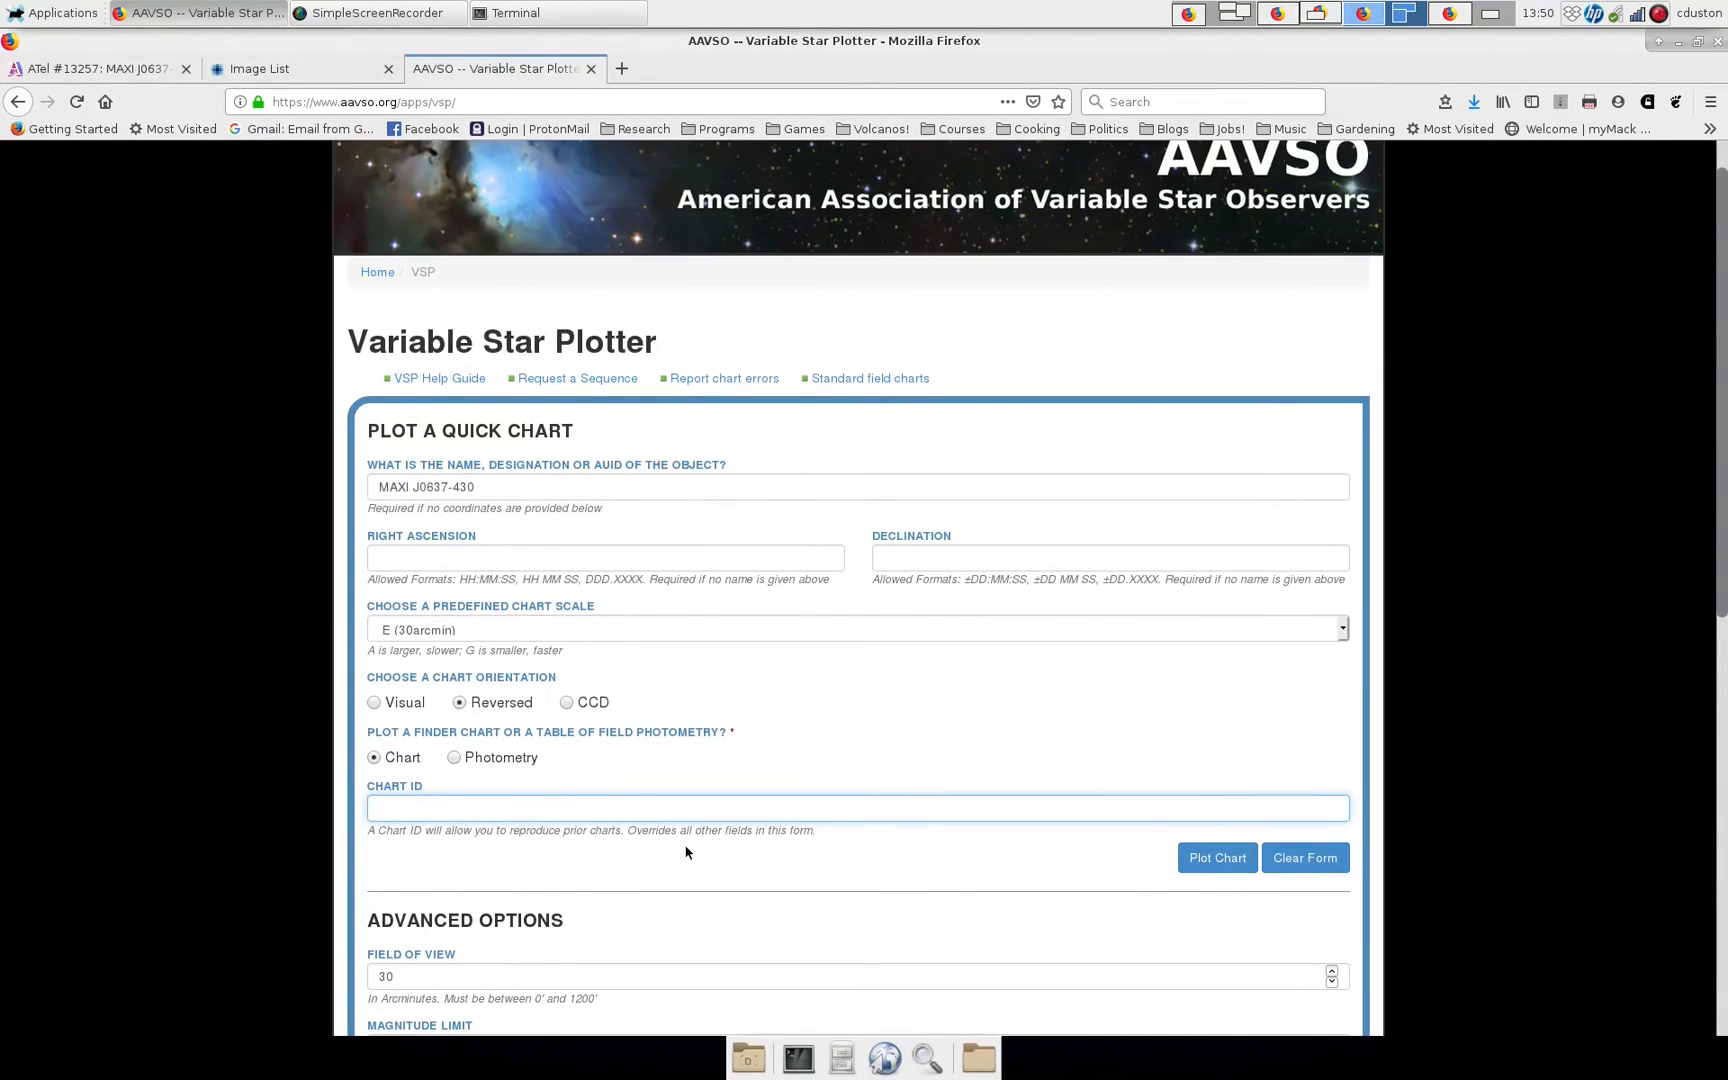
# Enter chart ID MAXI-10 and a magnitude limit of 18.
pyautogui.write('MAXI')
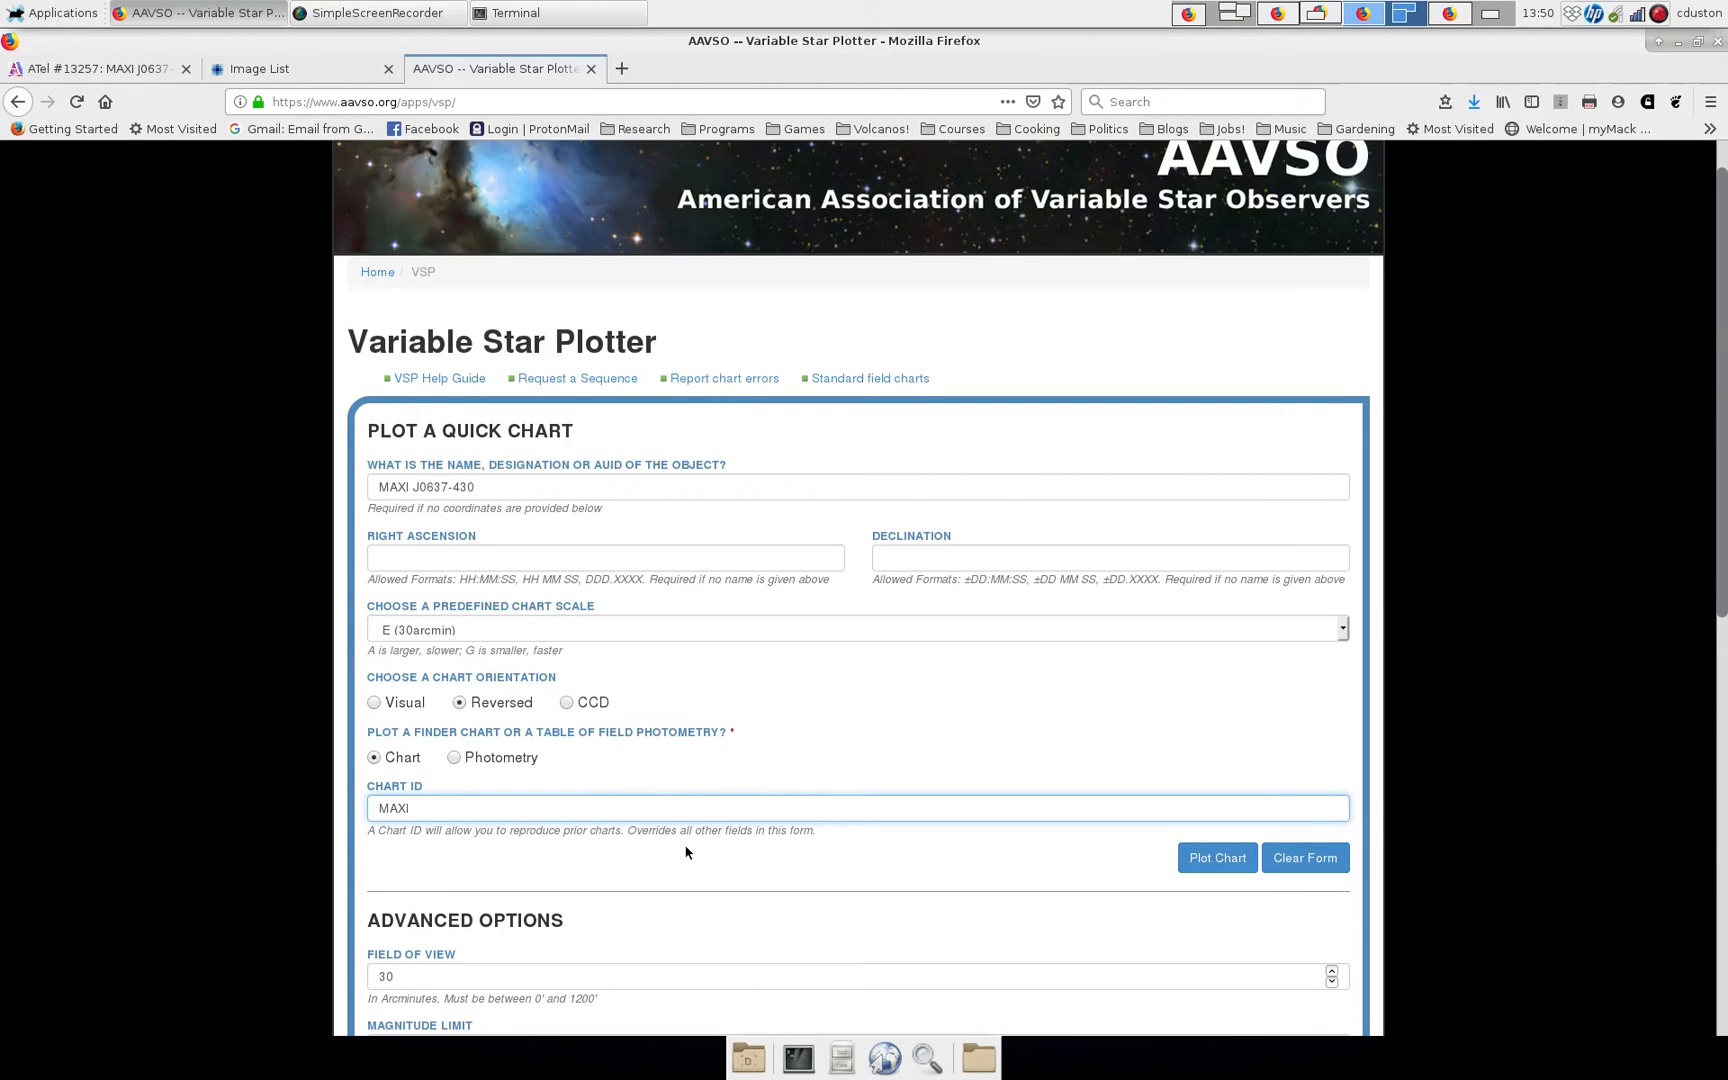
pyautogui.write('-10')
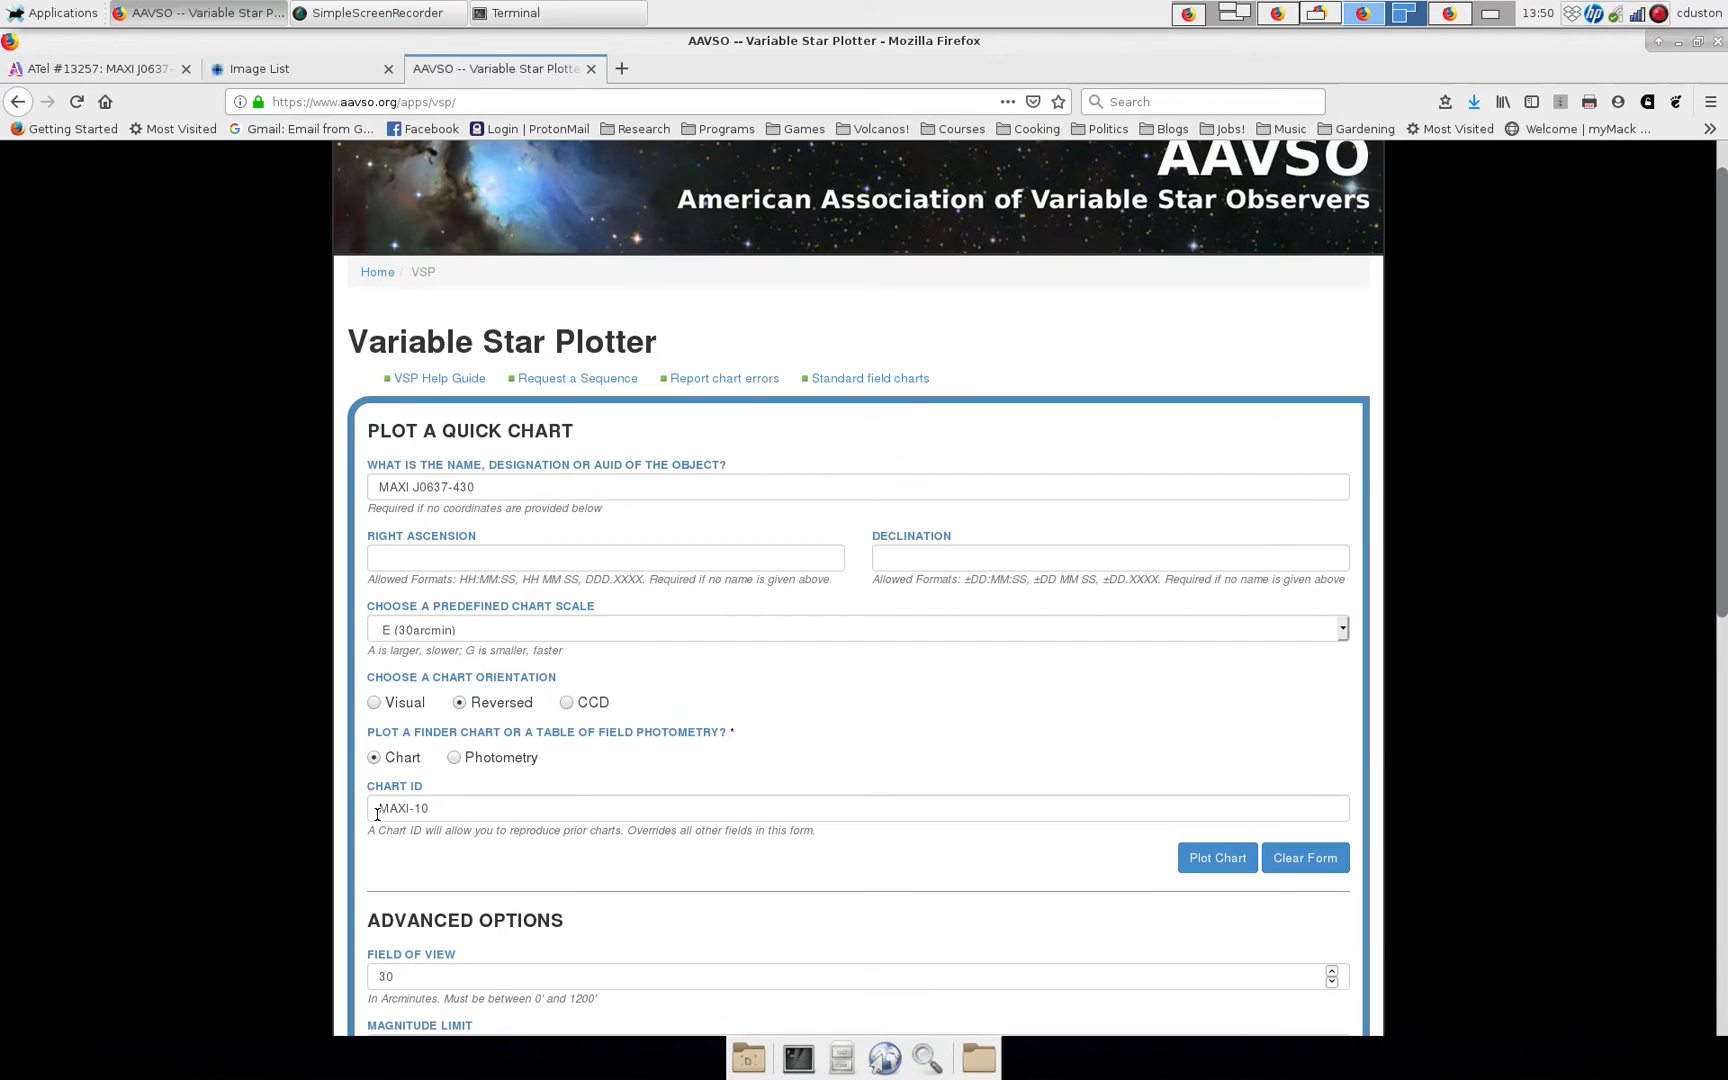
pyautogui.scroll(-3)
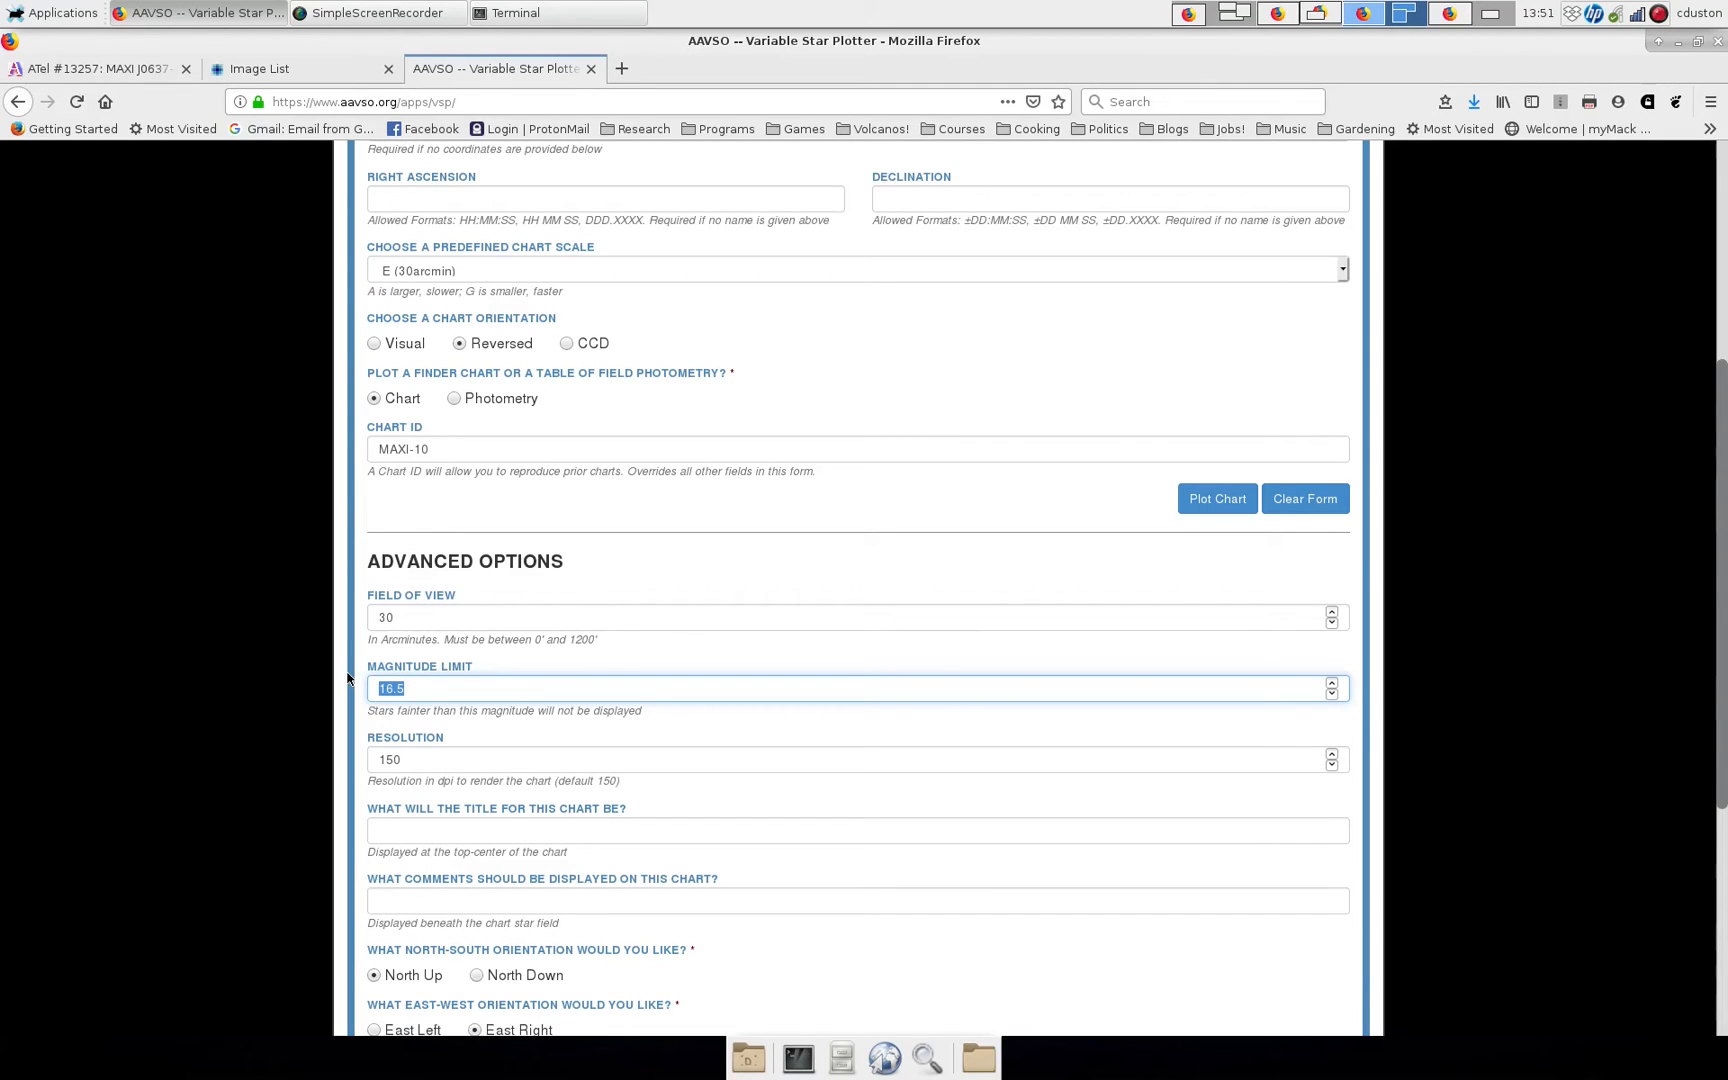
pyautogui.write('18')
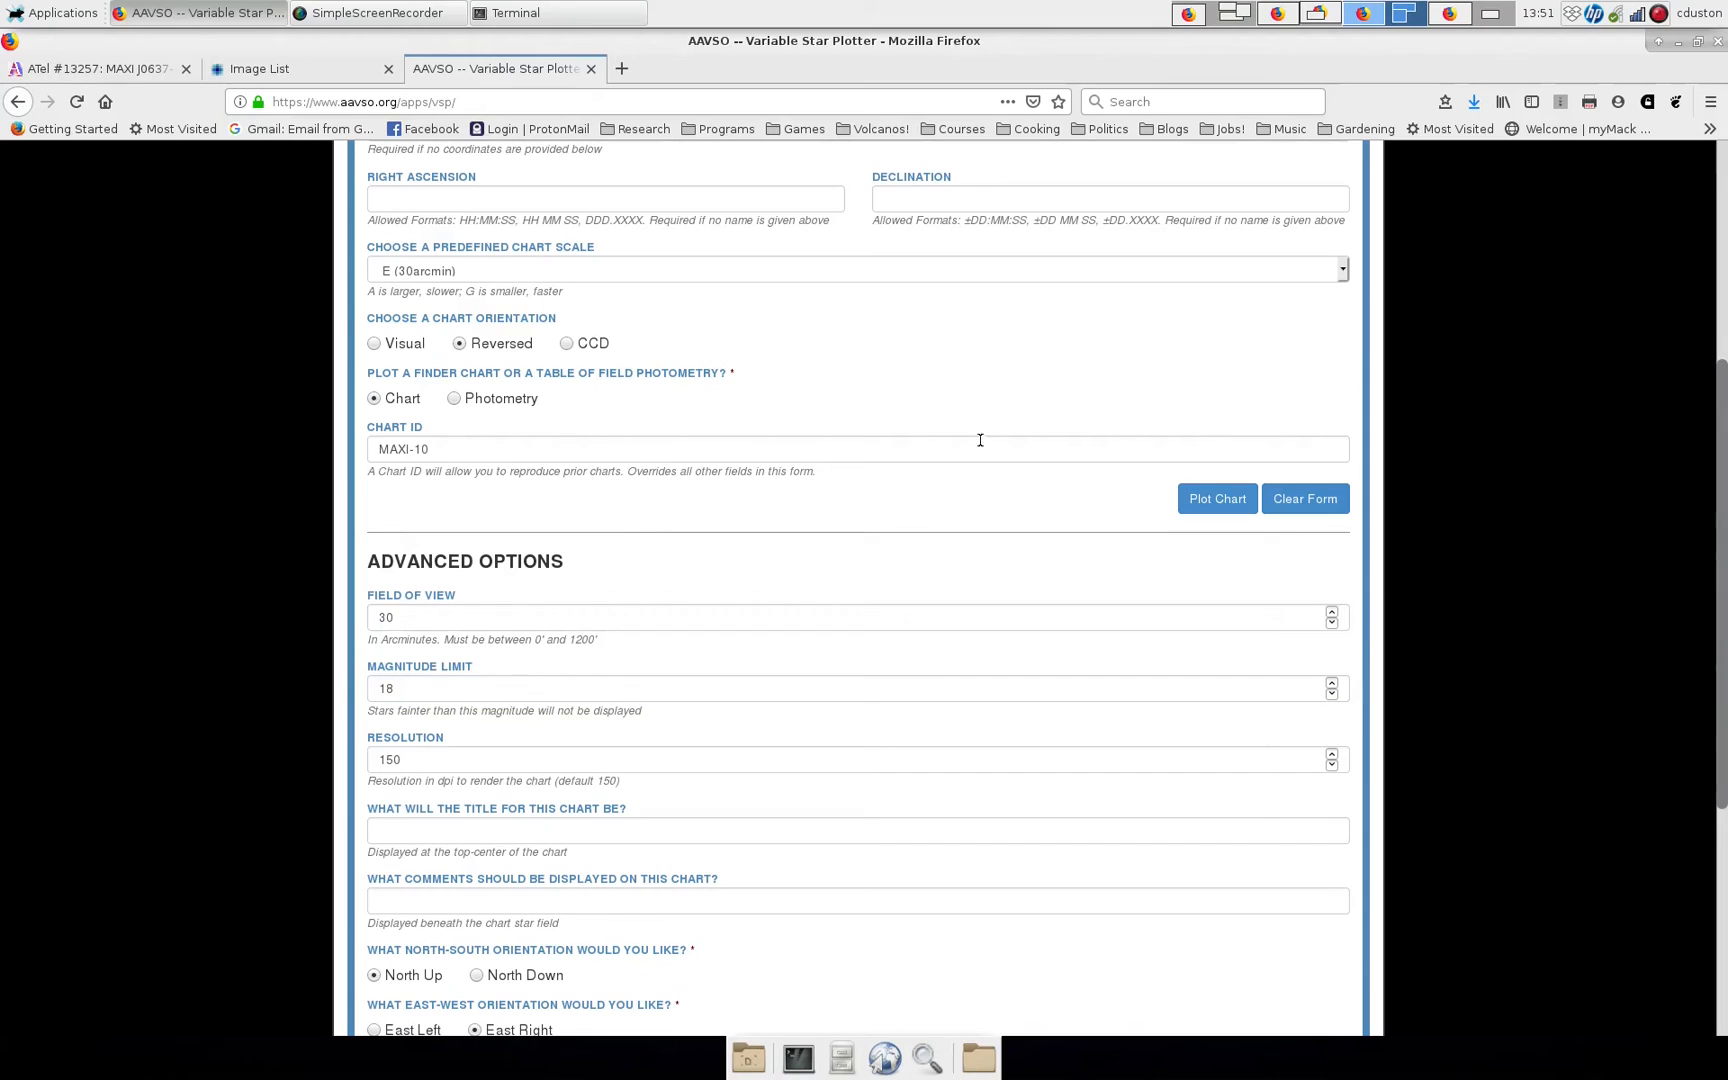
# Attempt the plot, get the 'MAXI-10 does not exist' error, return and clear the chart ID.
pyautogui.click(1216, 498)
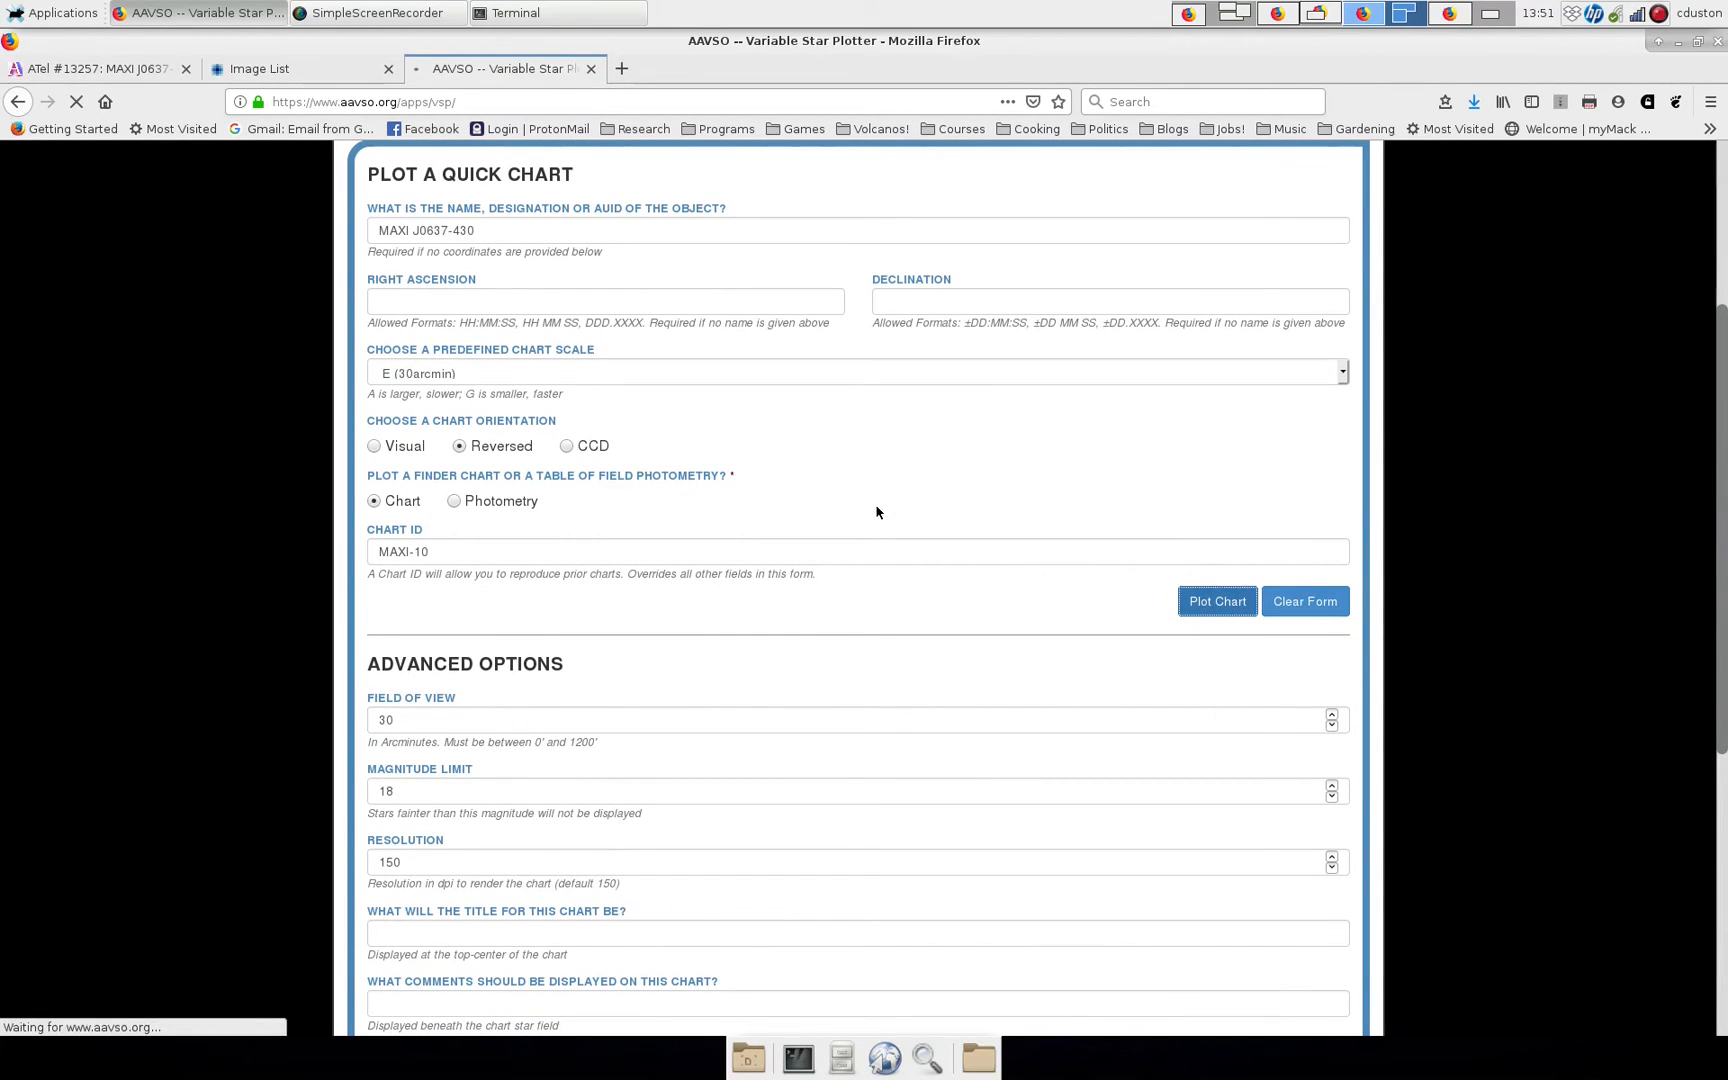
pyautogui.click(1216, 600)
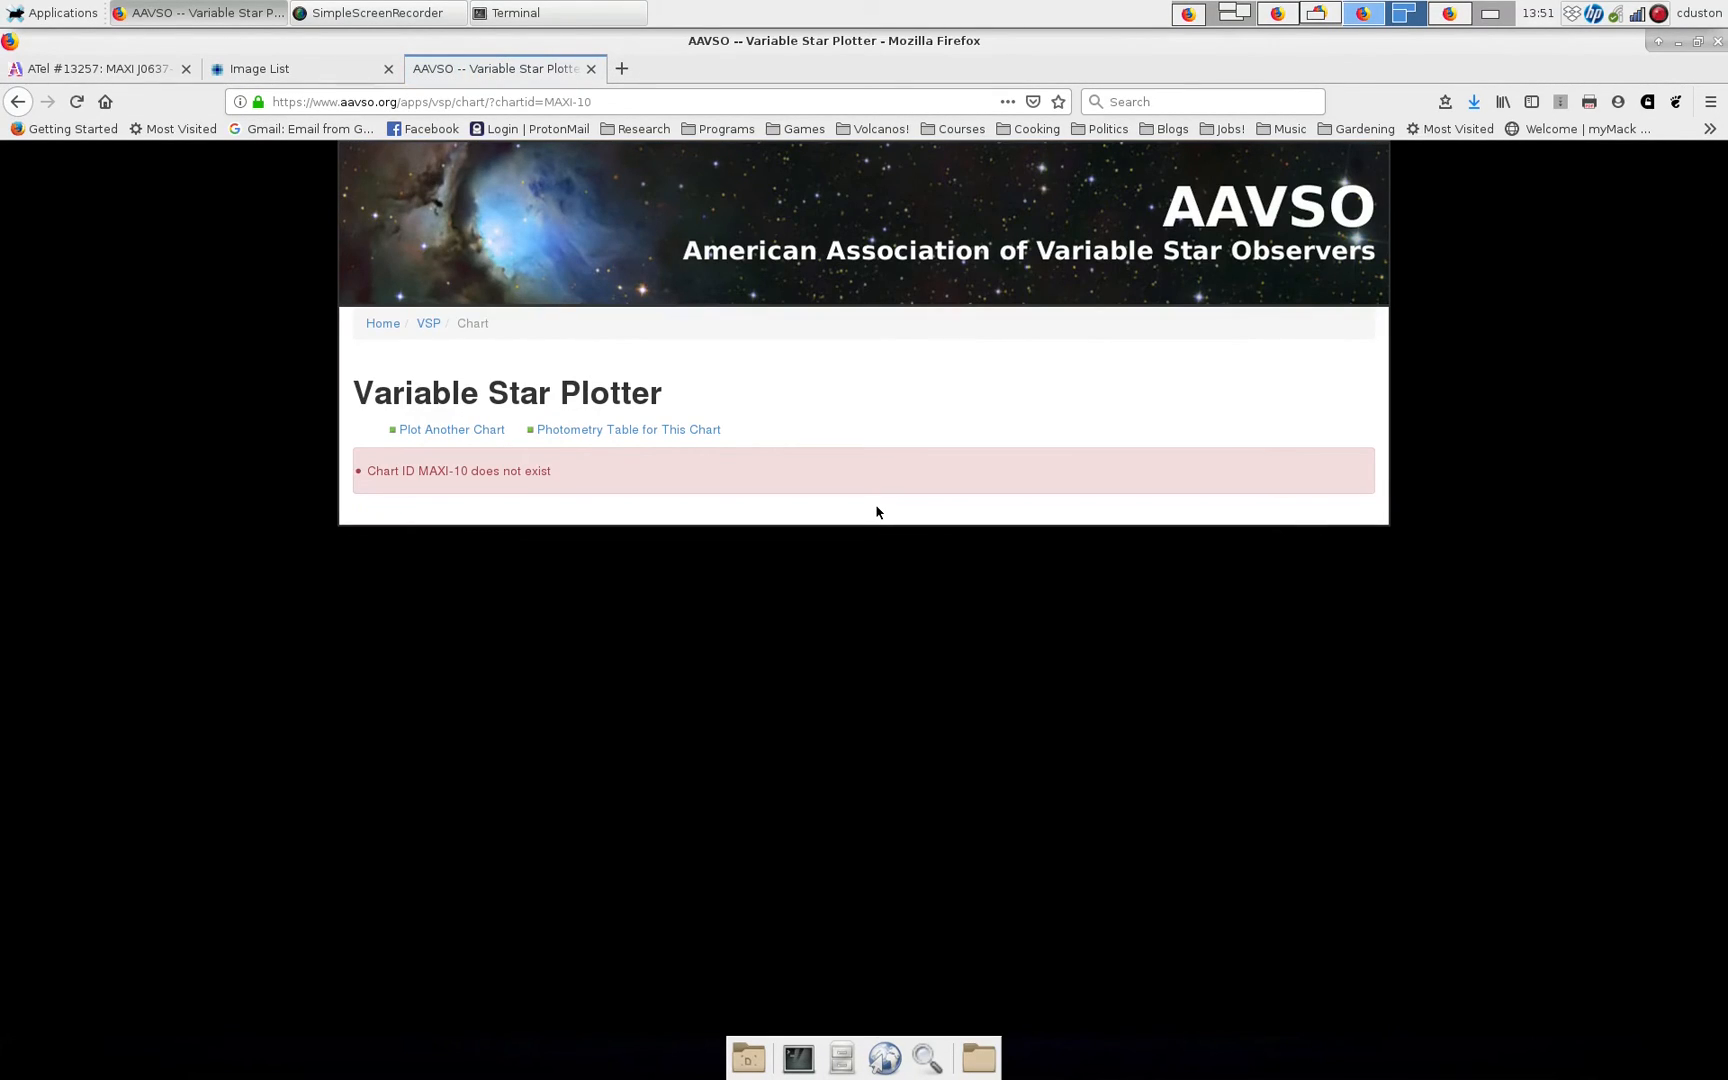
pyautogui.click(450, 428)
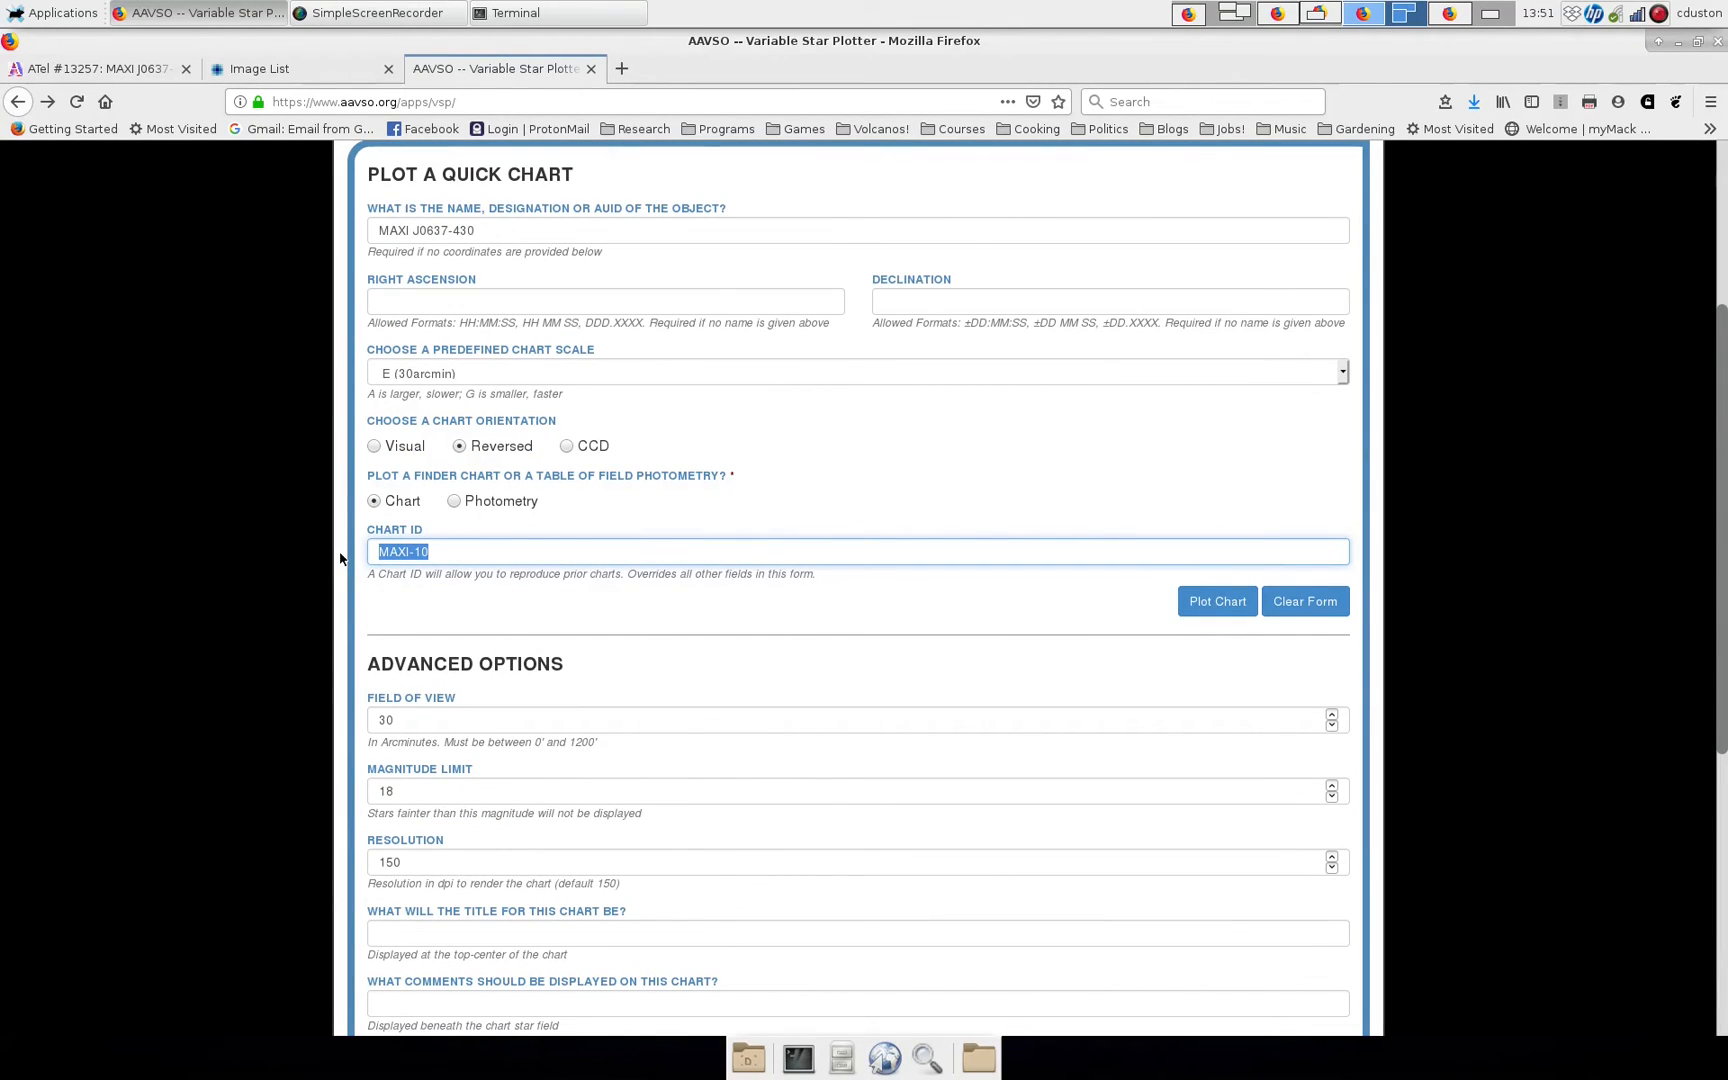
pyautogui.press('Delete')
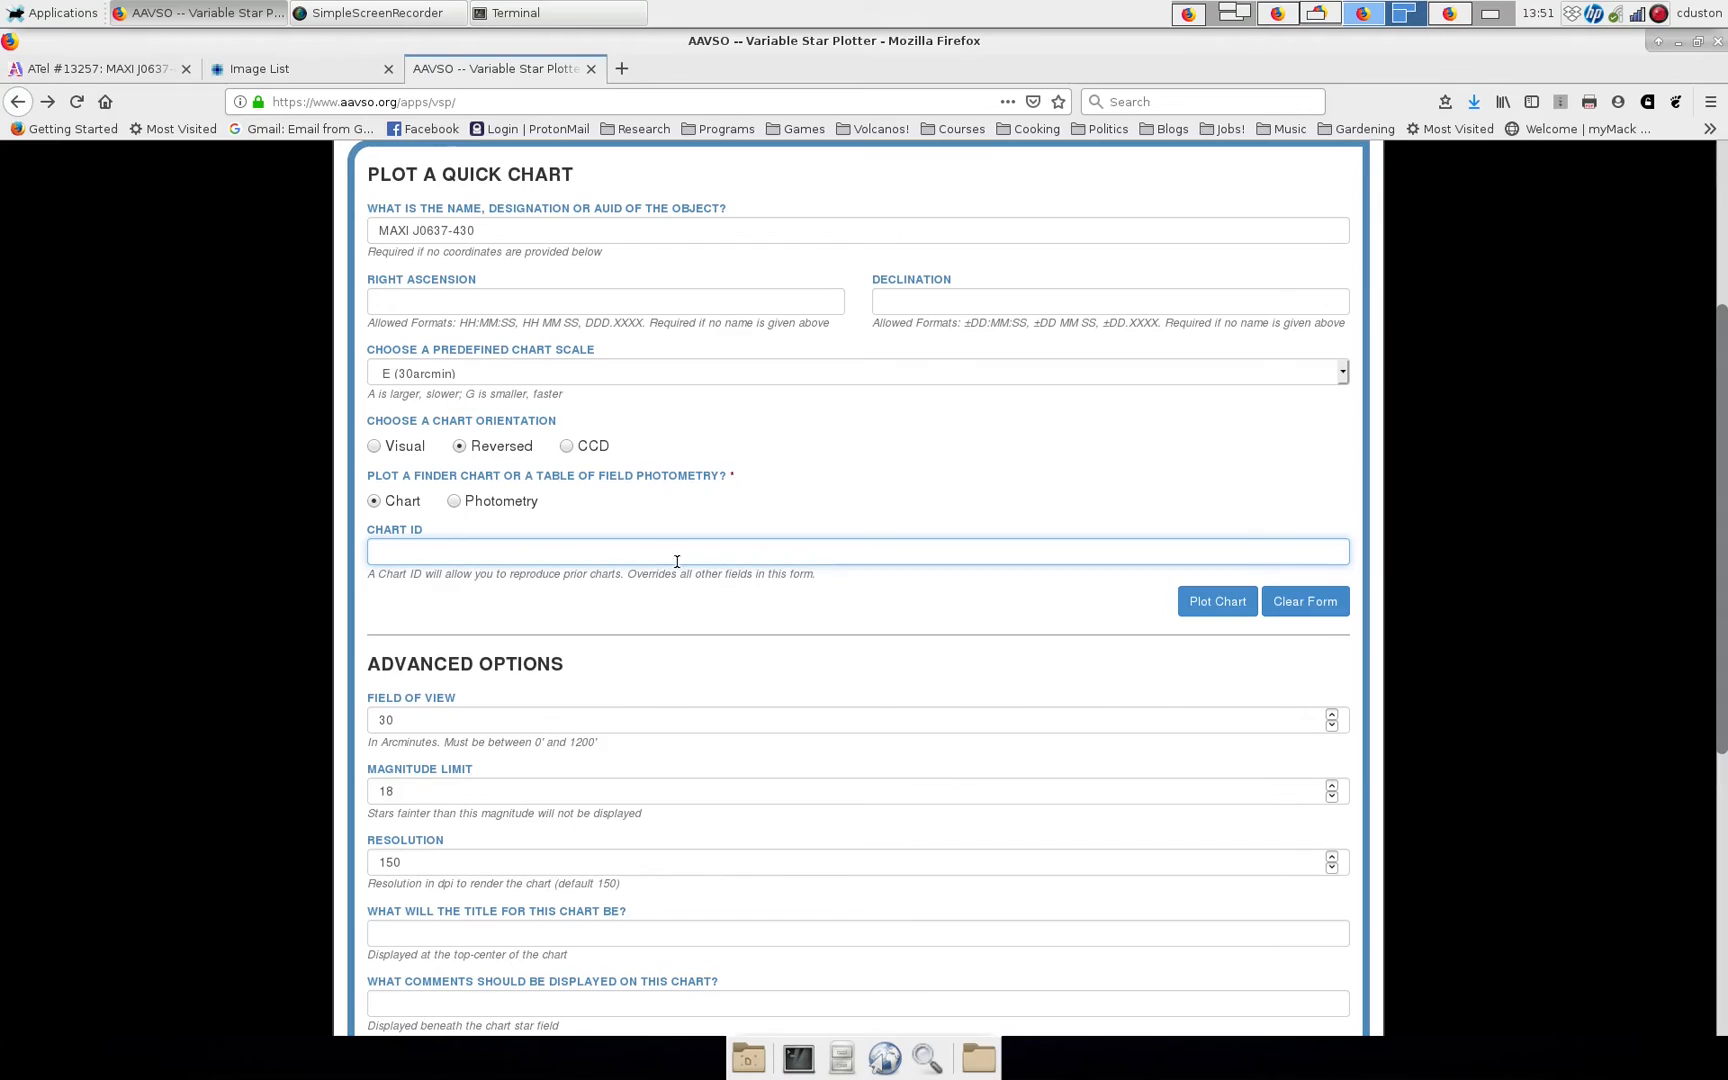
pyautogui.moveTo(620, 590)
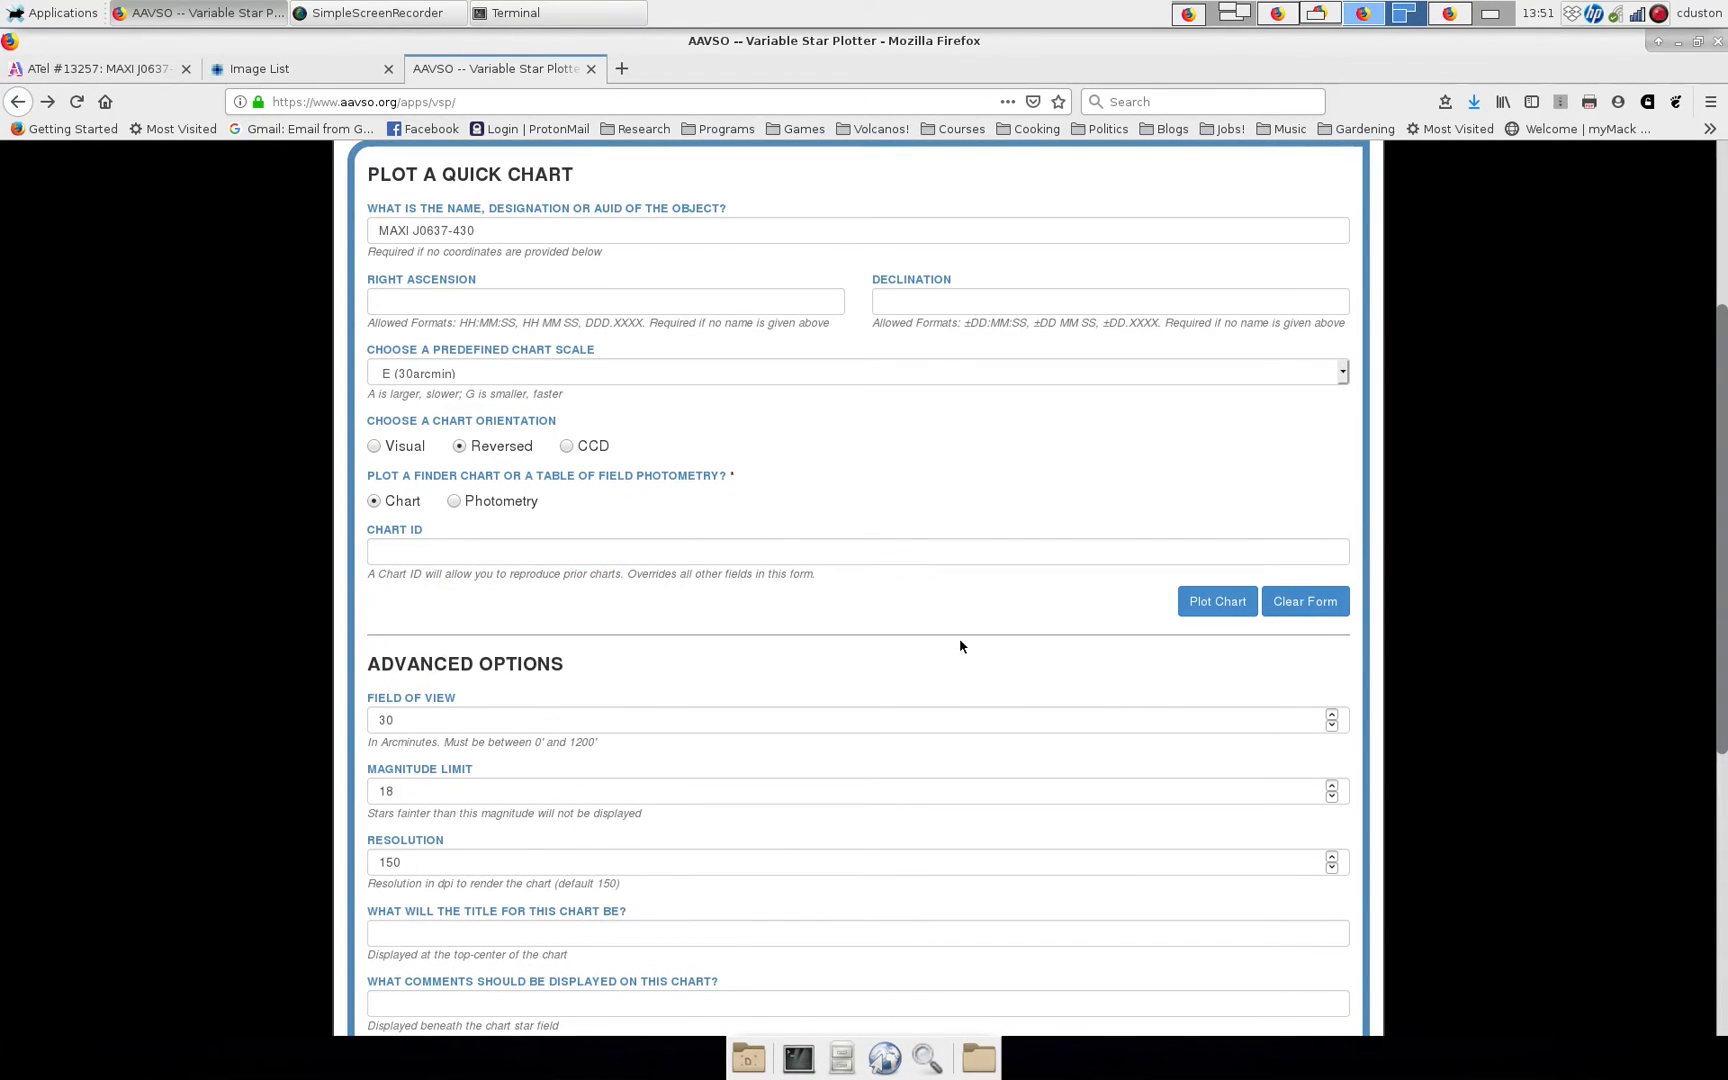
# Generate the MAXI J0637-430 finder chart and view its numbered comparison stars.
pyautogui.click(1216, 600)
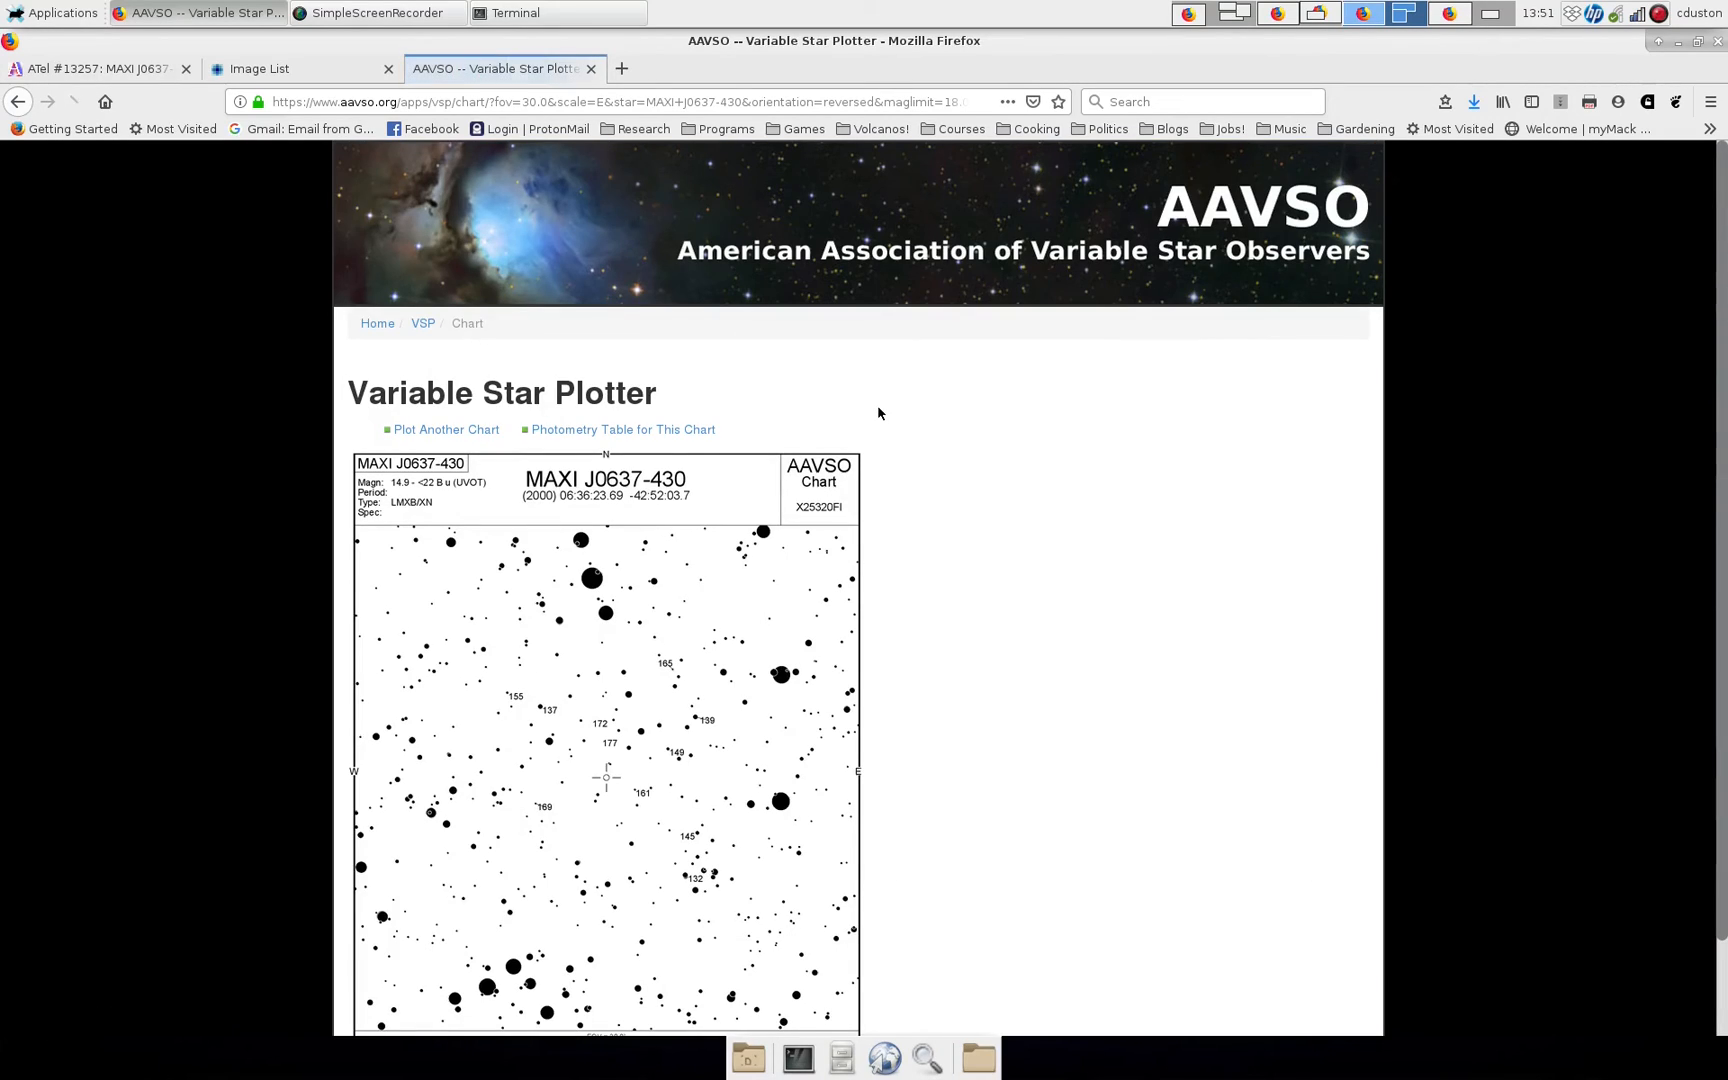
pyautogui.scroll(-3)
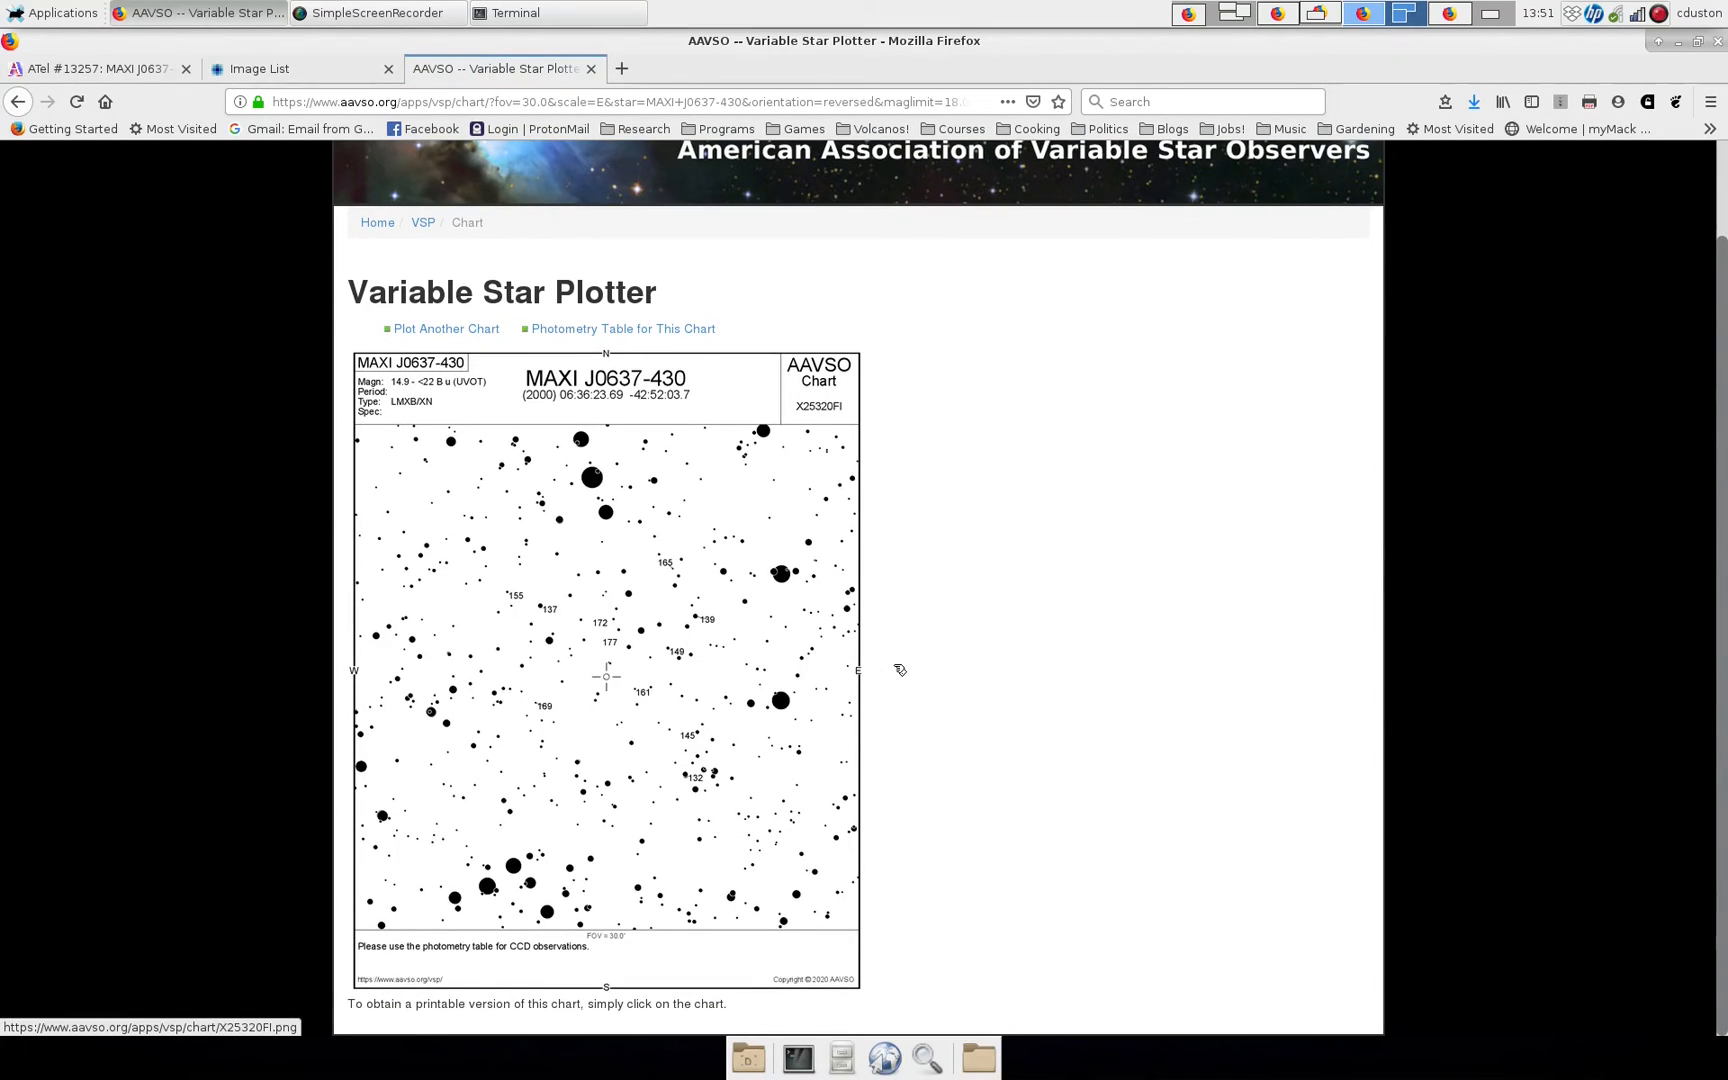
pyautogui.moveTo(612, 662)
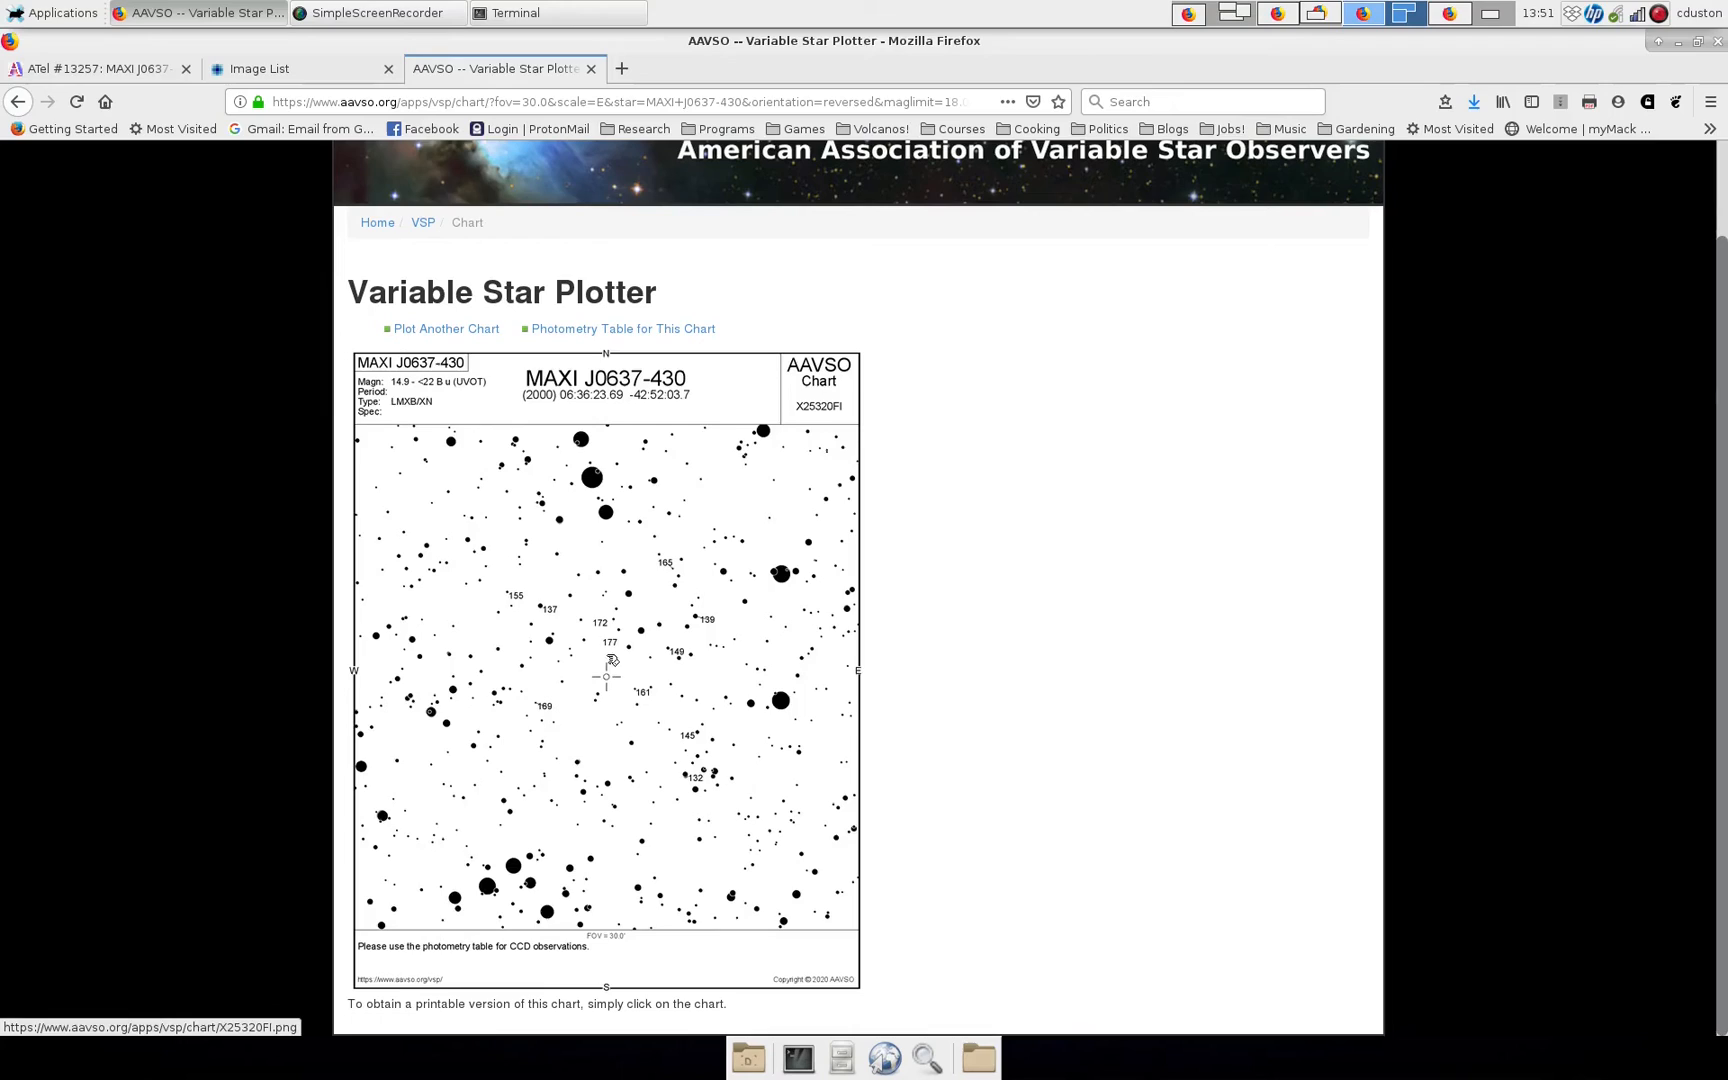
pyautogui.moveTo(604, 676)
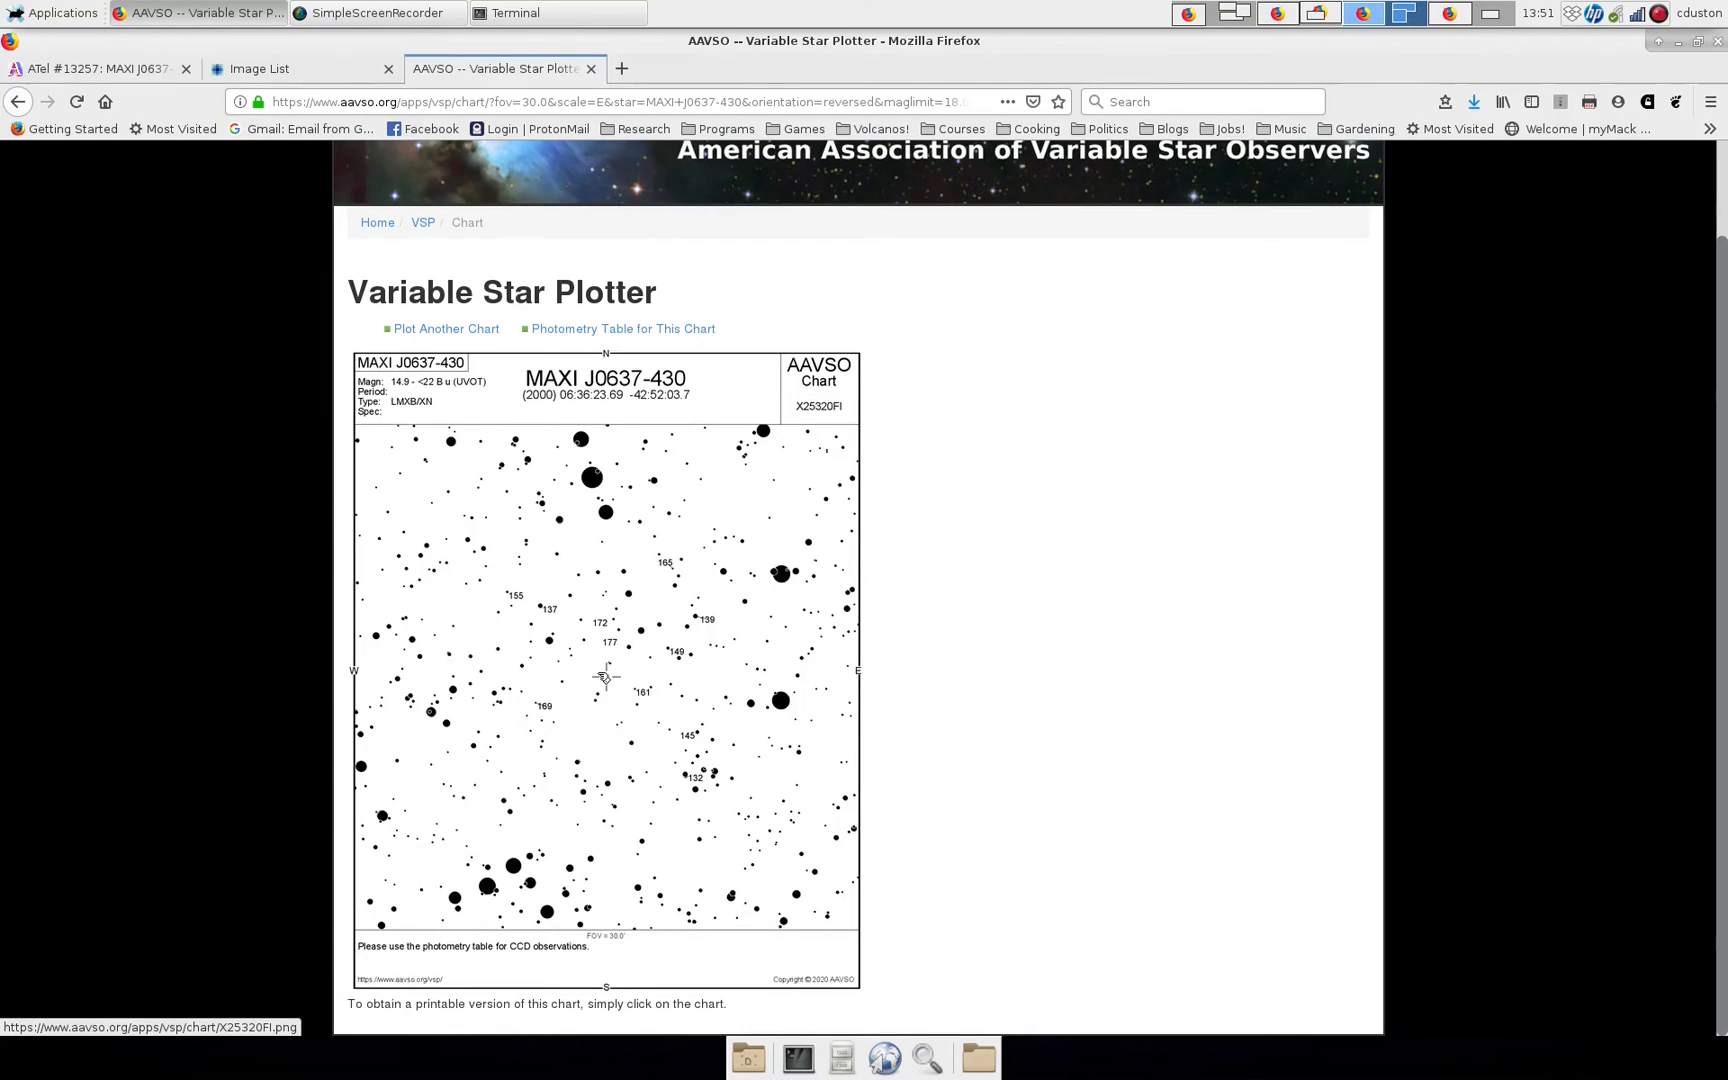
pyautogui.moveTo(596, 490)
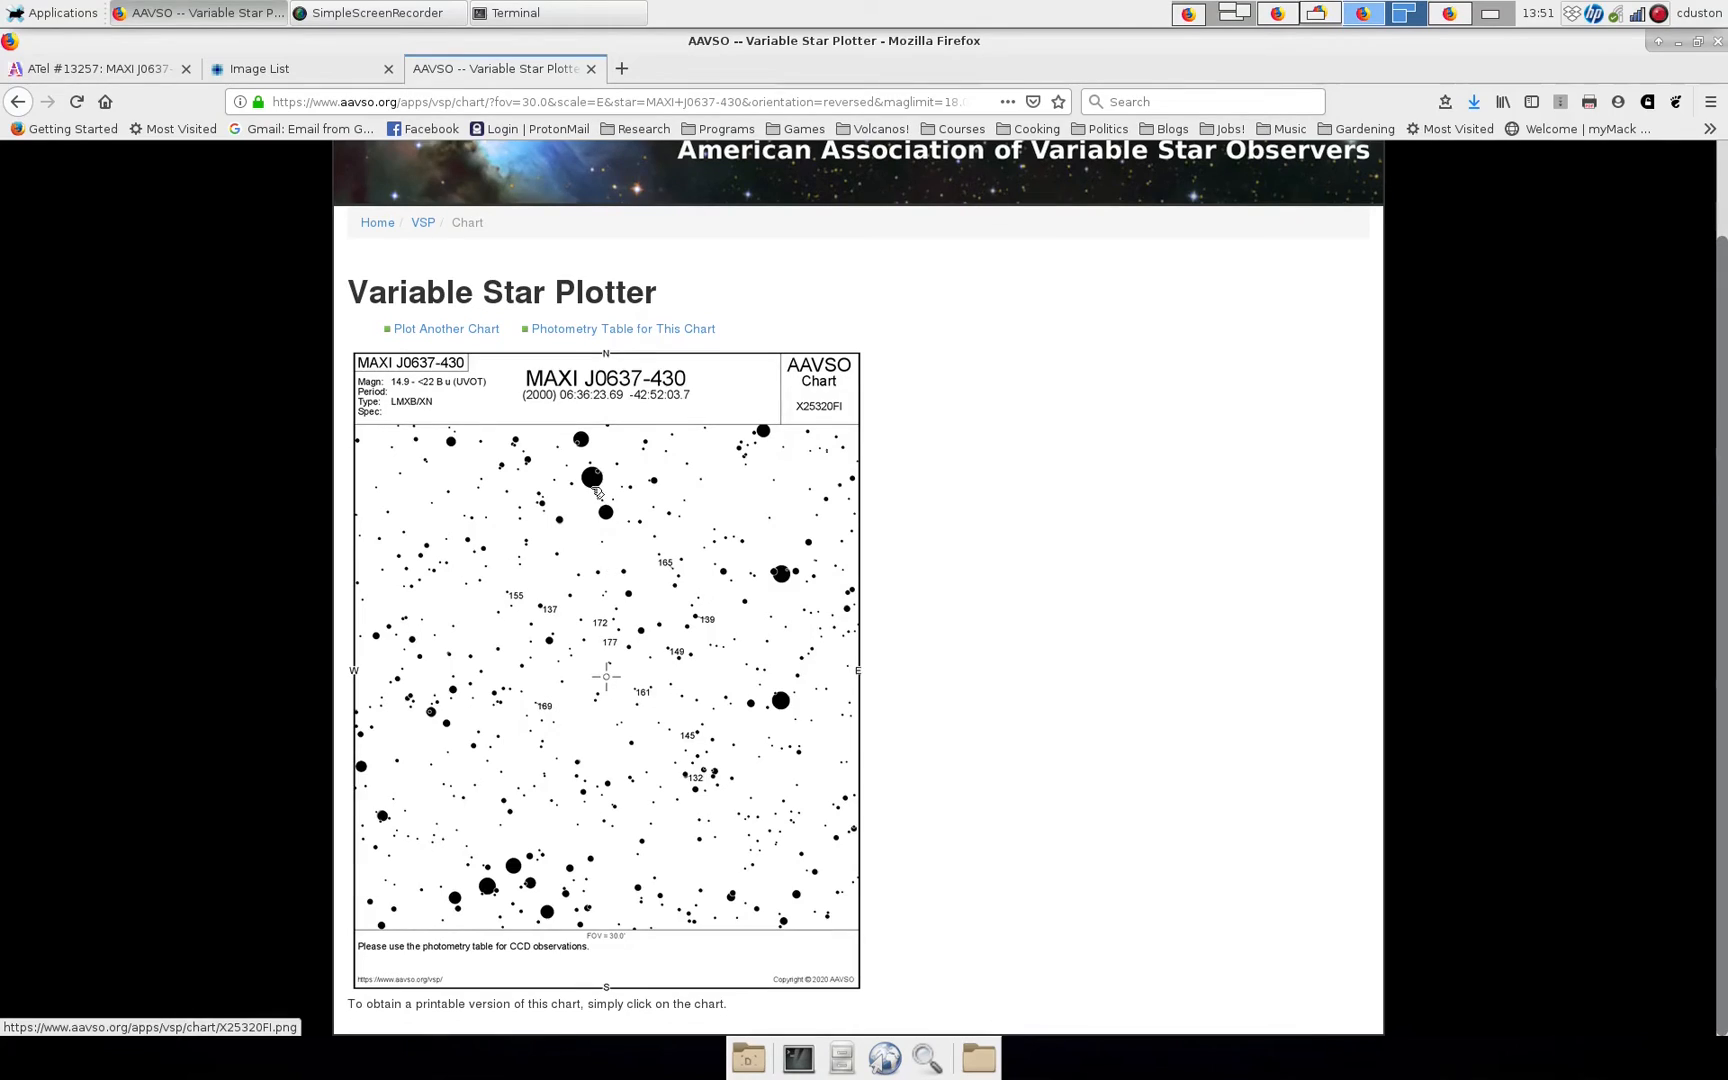
pyautogui.moveTo(596, 460)
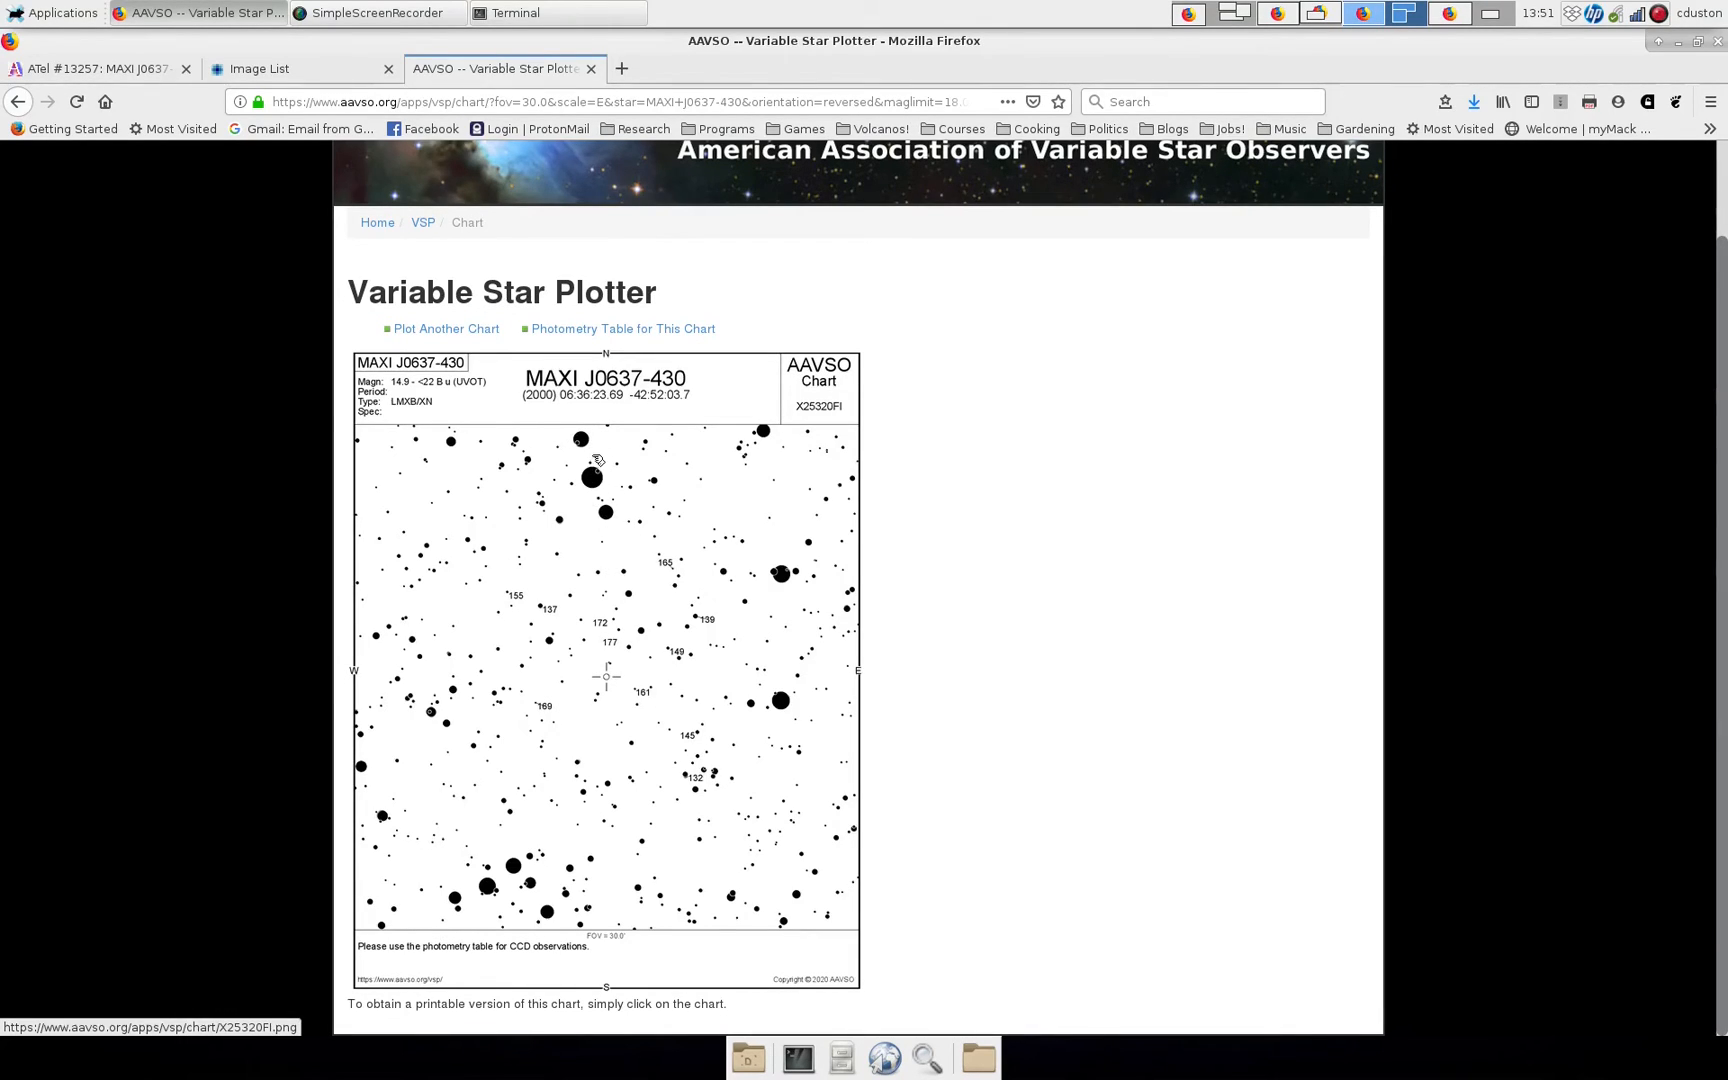
pyautogui.moveTo(514, 866)
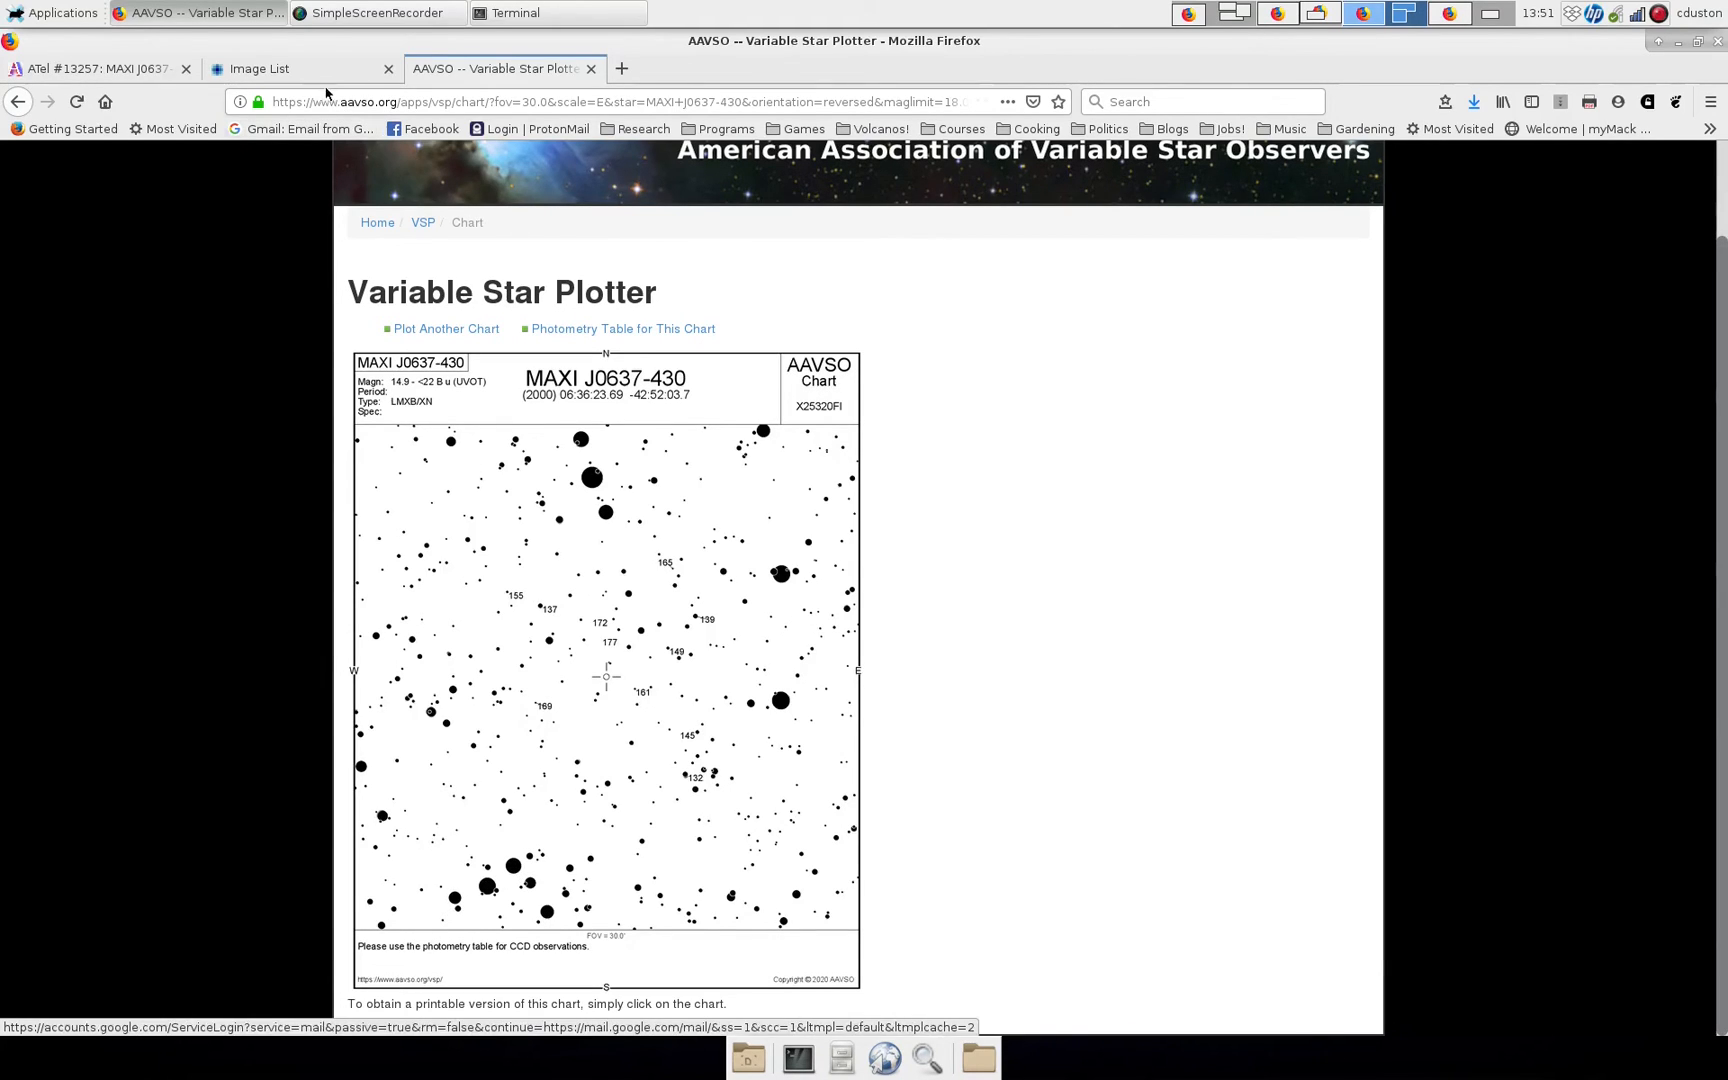
# Zoom the VPhot image out to the whole field and flip between it and the finder chart.
pyautogui.click(258, 68)
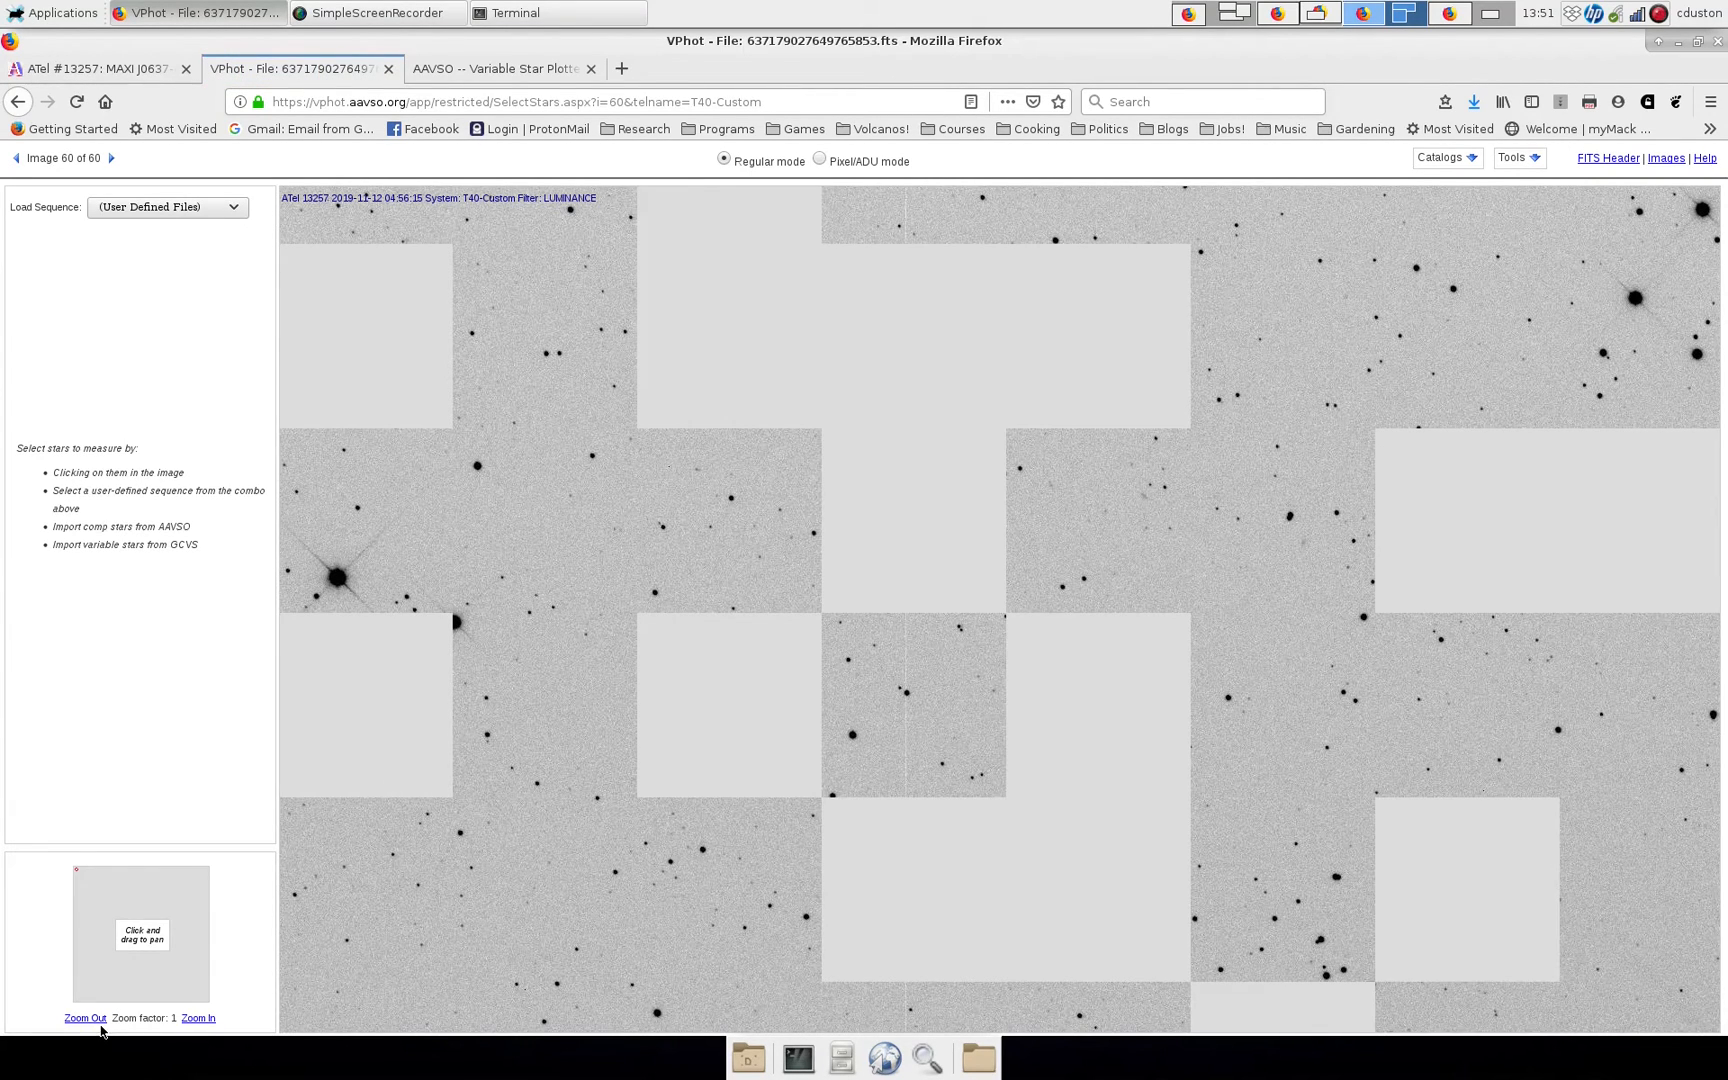
pyautogui.click(84, 1018)
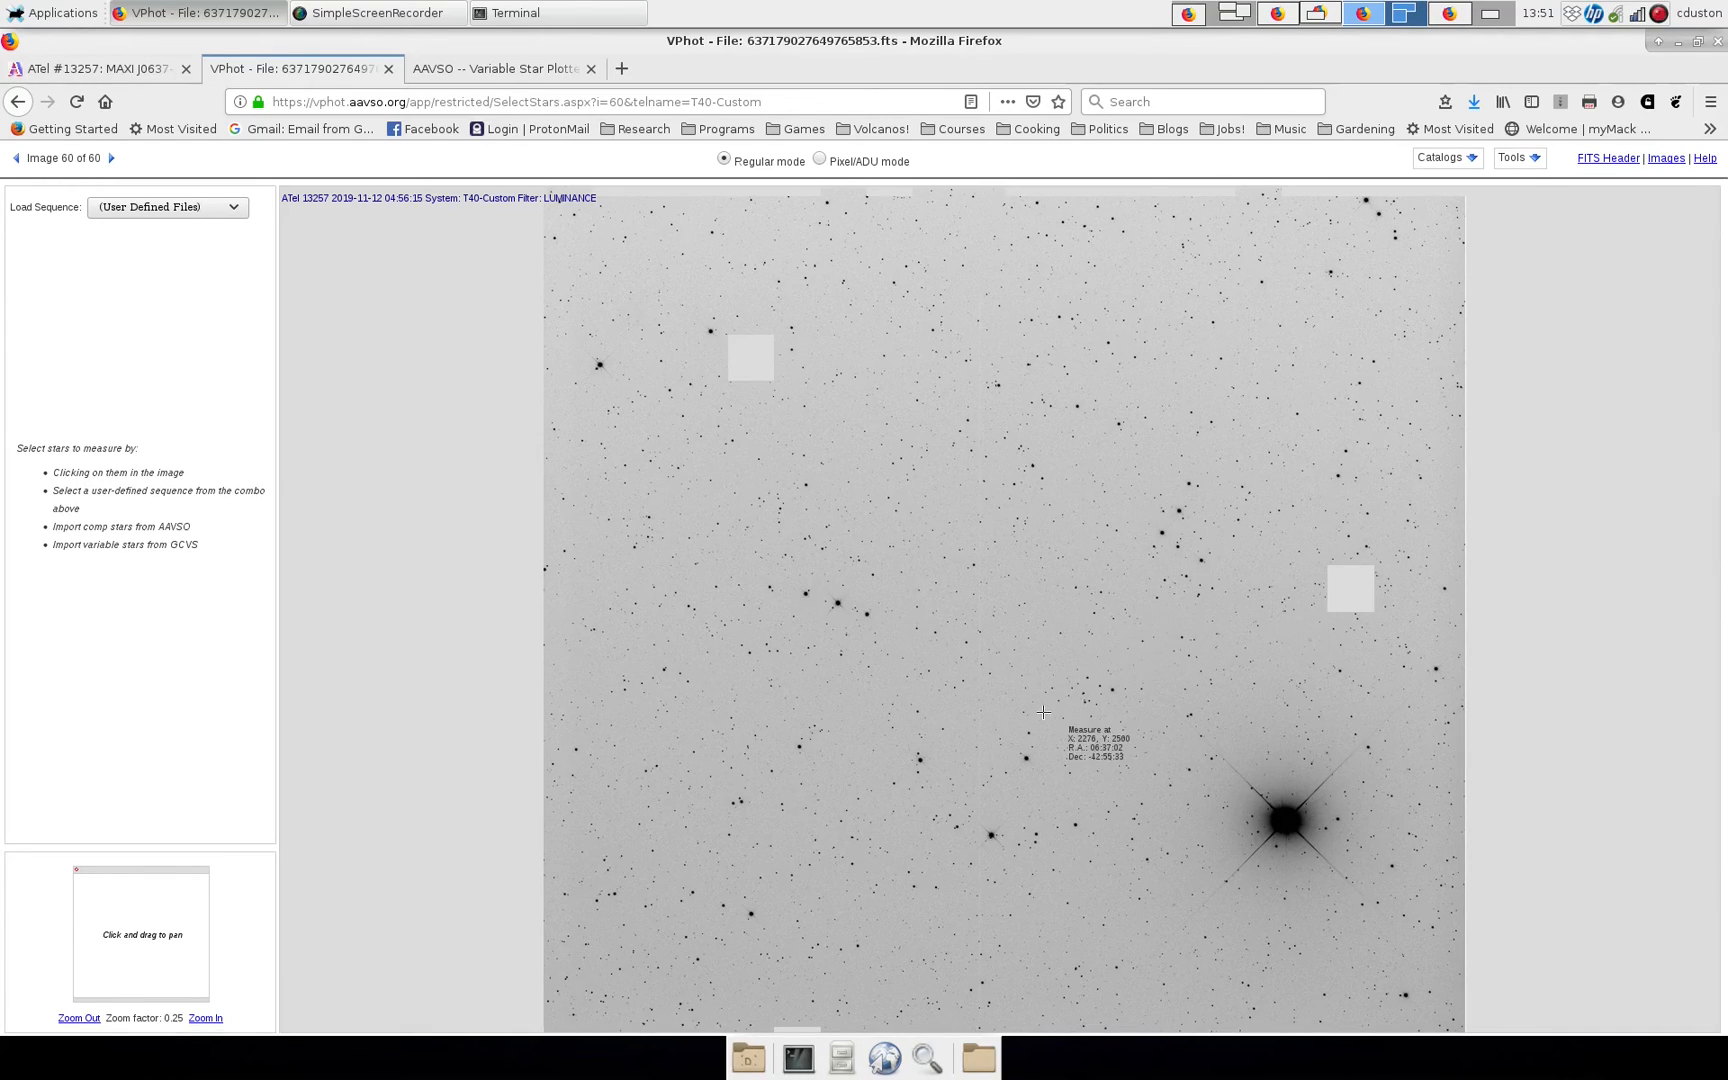
pyautogui.moveTo(802, 592)
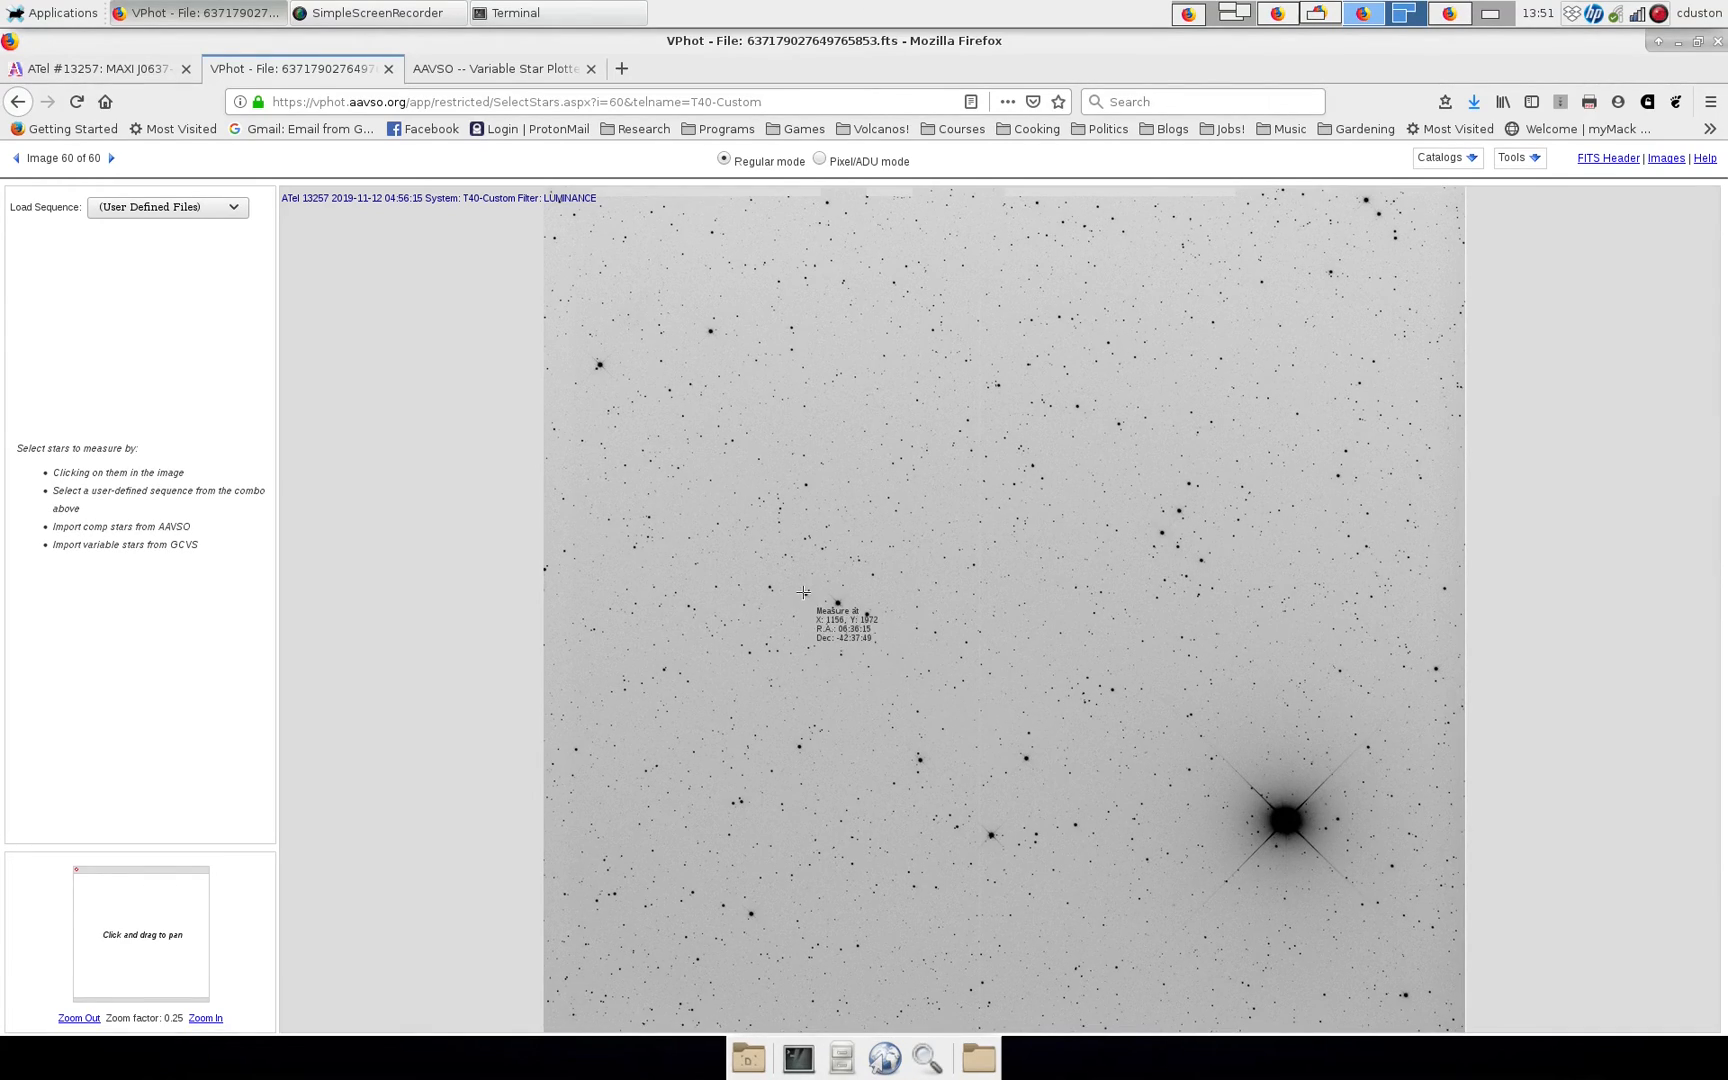
pyautogui.moveTo(1160, 532)
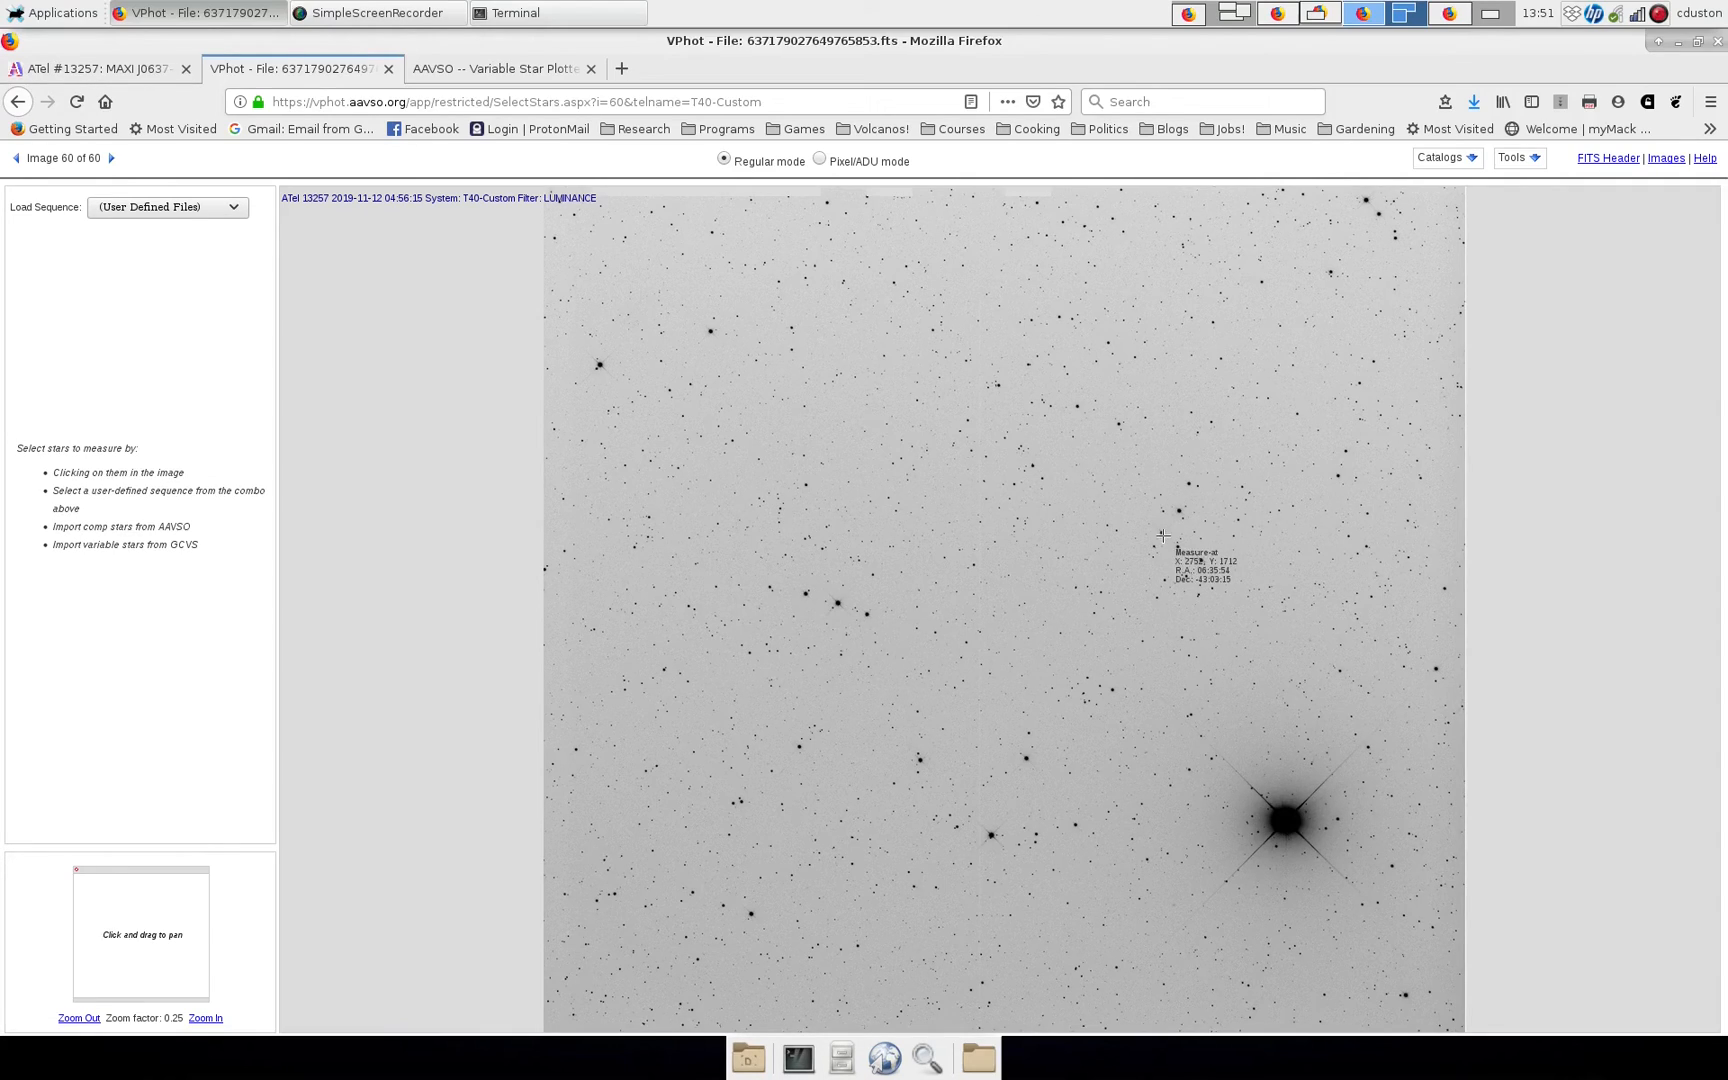
pyautogui.moveTo(502, 68)
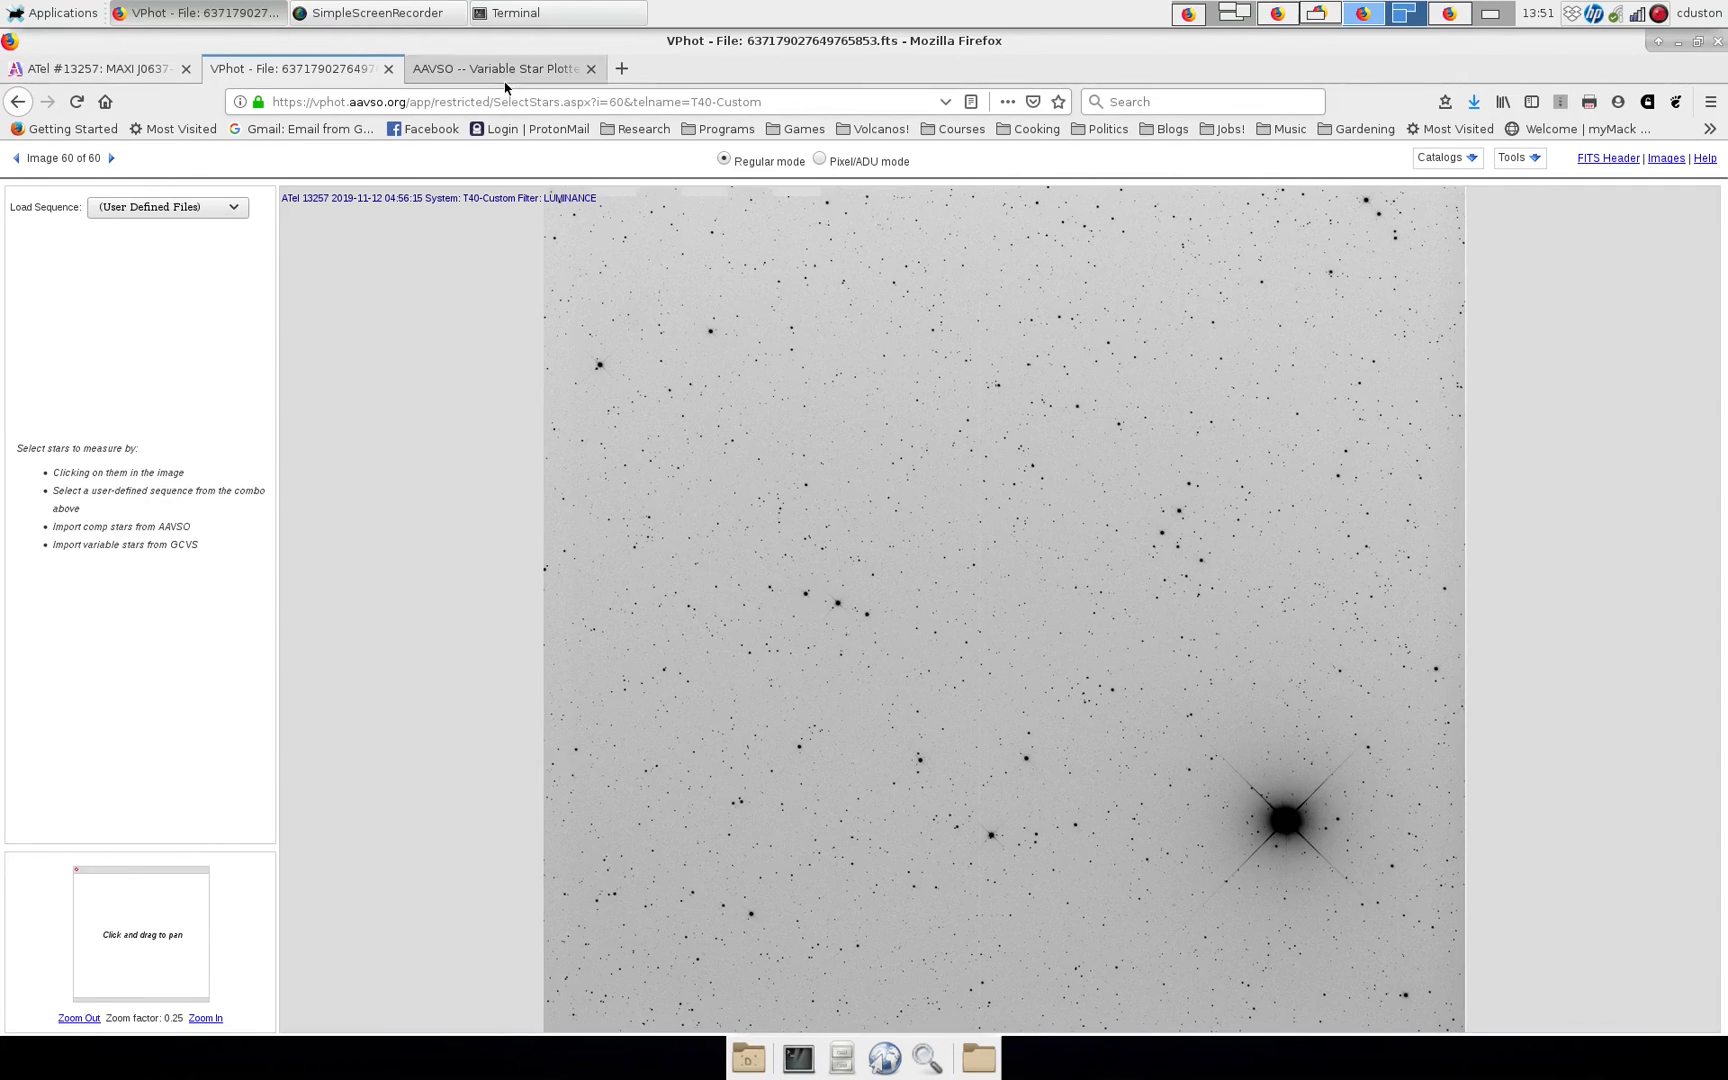
pyautogui.click(502, 68)
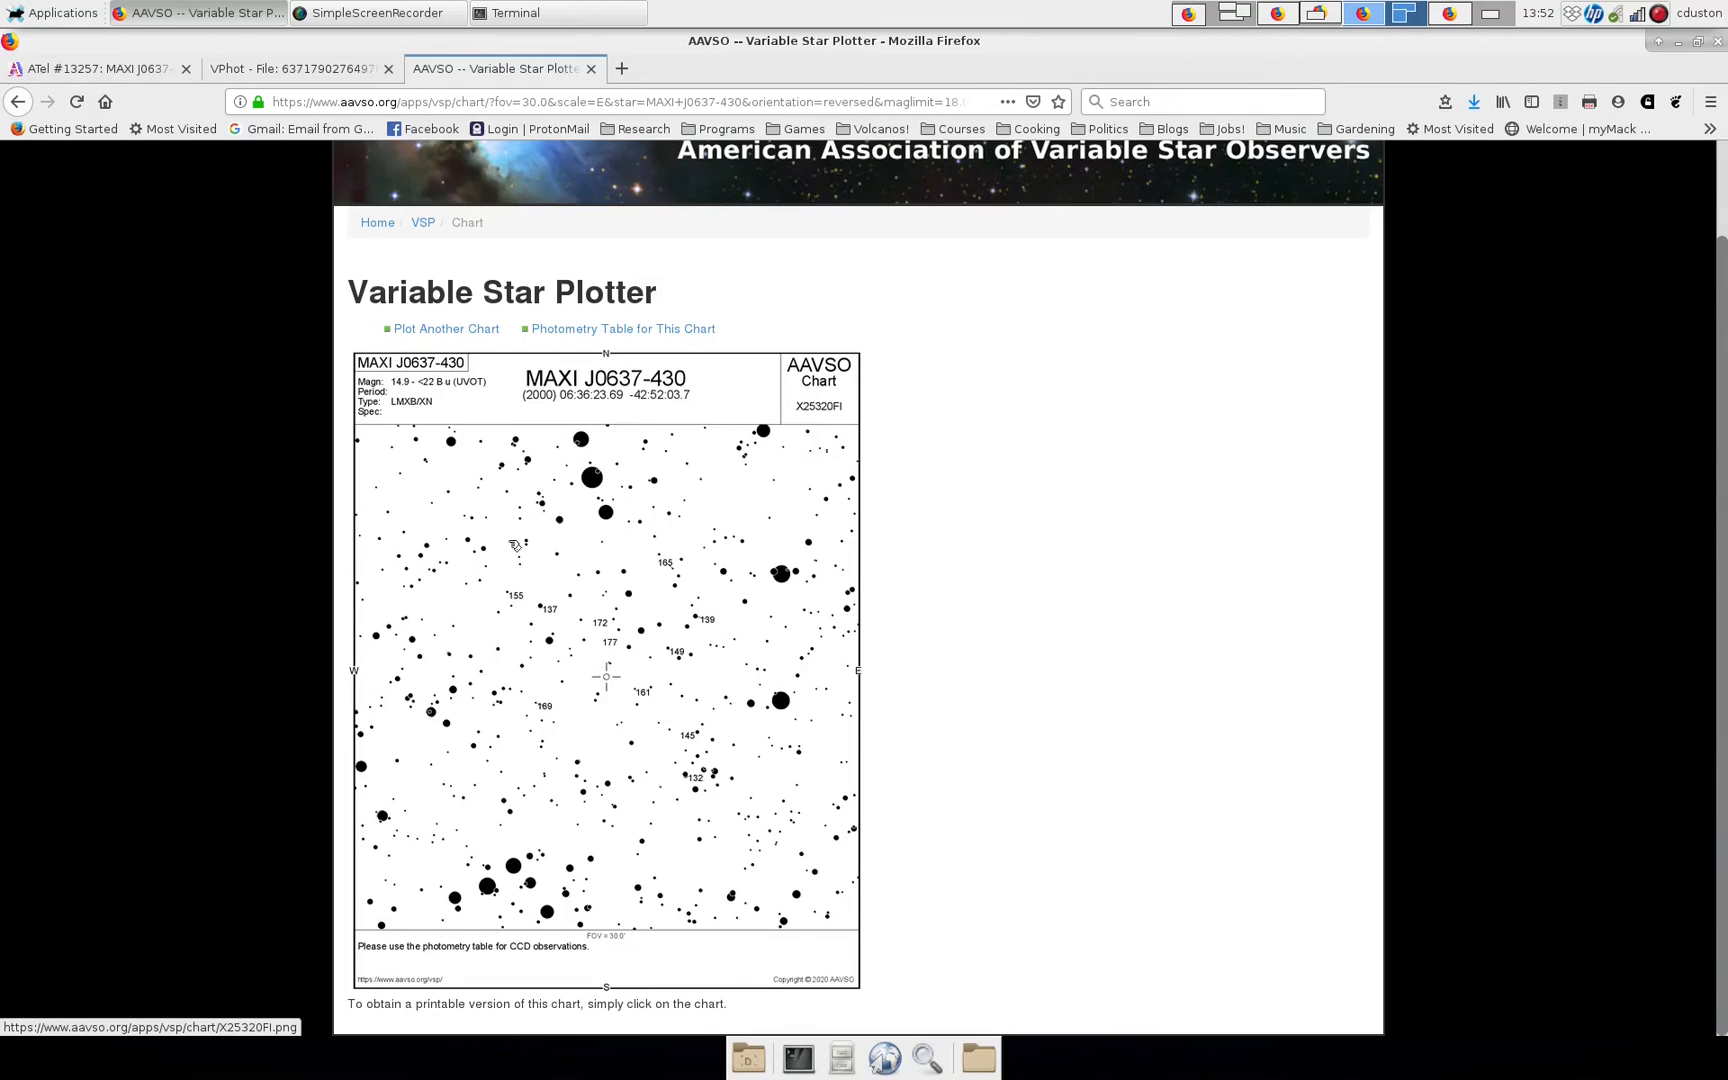
pyautogui.moveTo(570, 526)
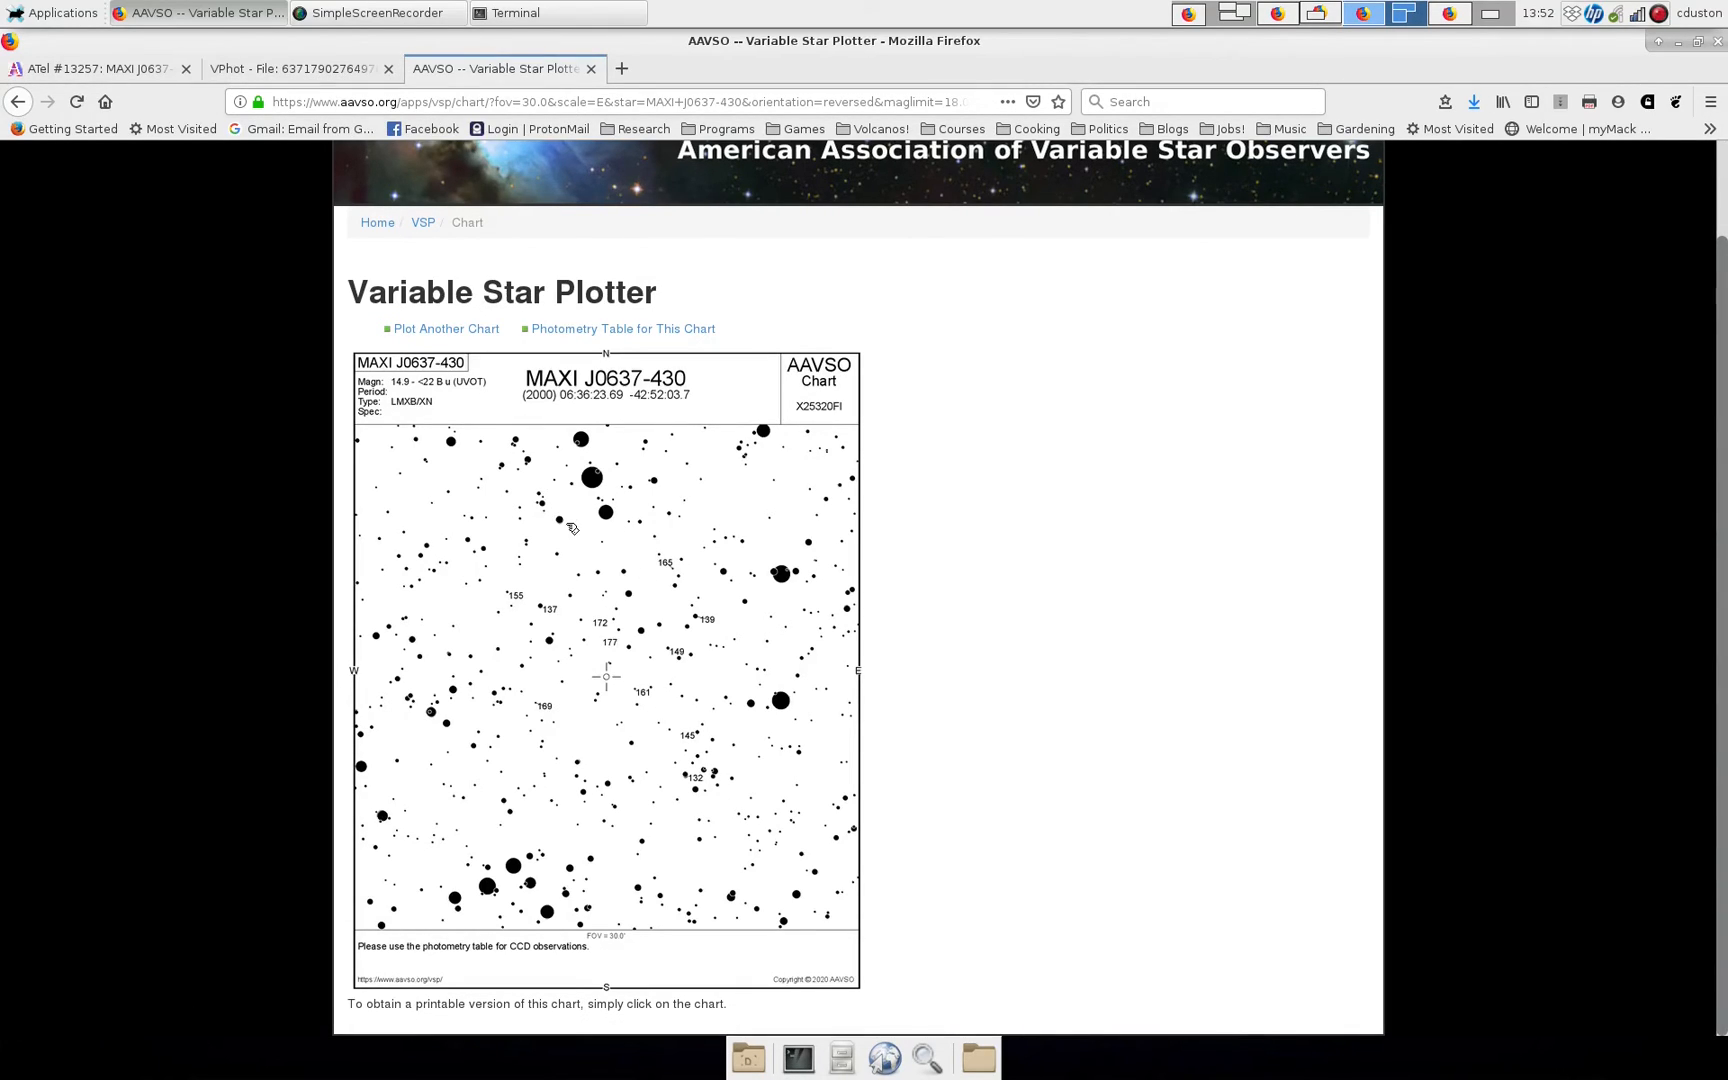
pyautogui.moveTo(562, 642)
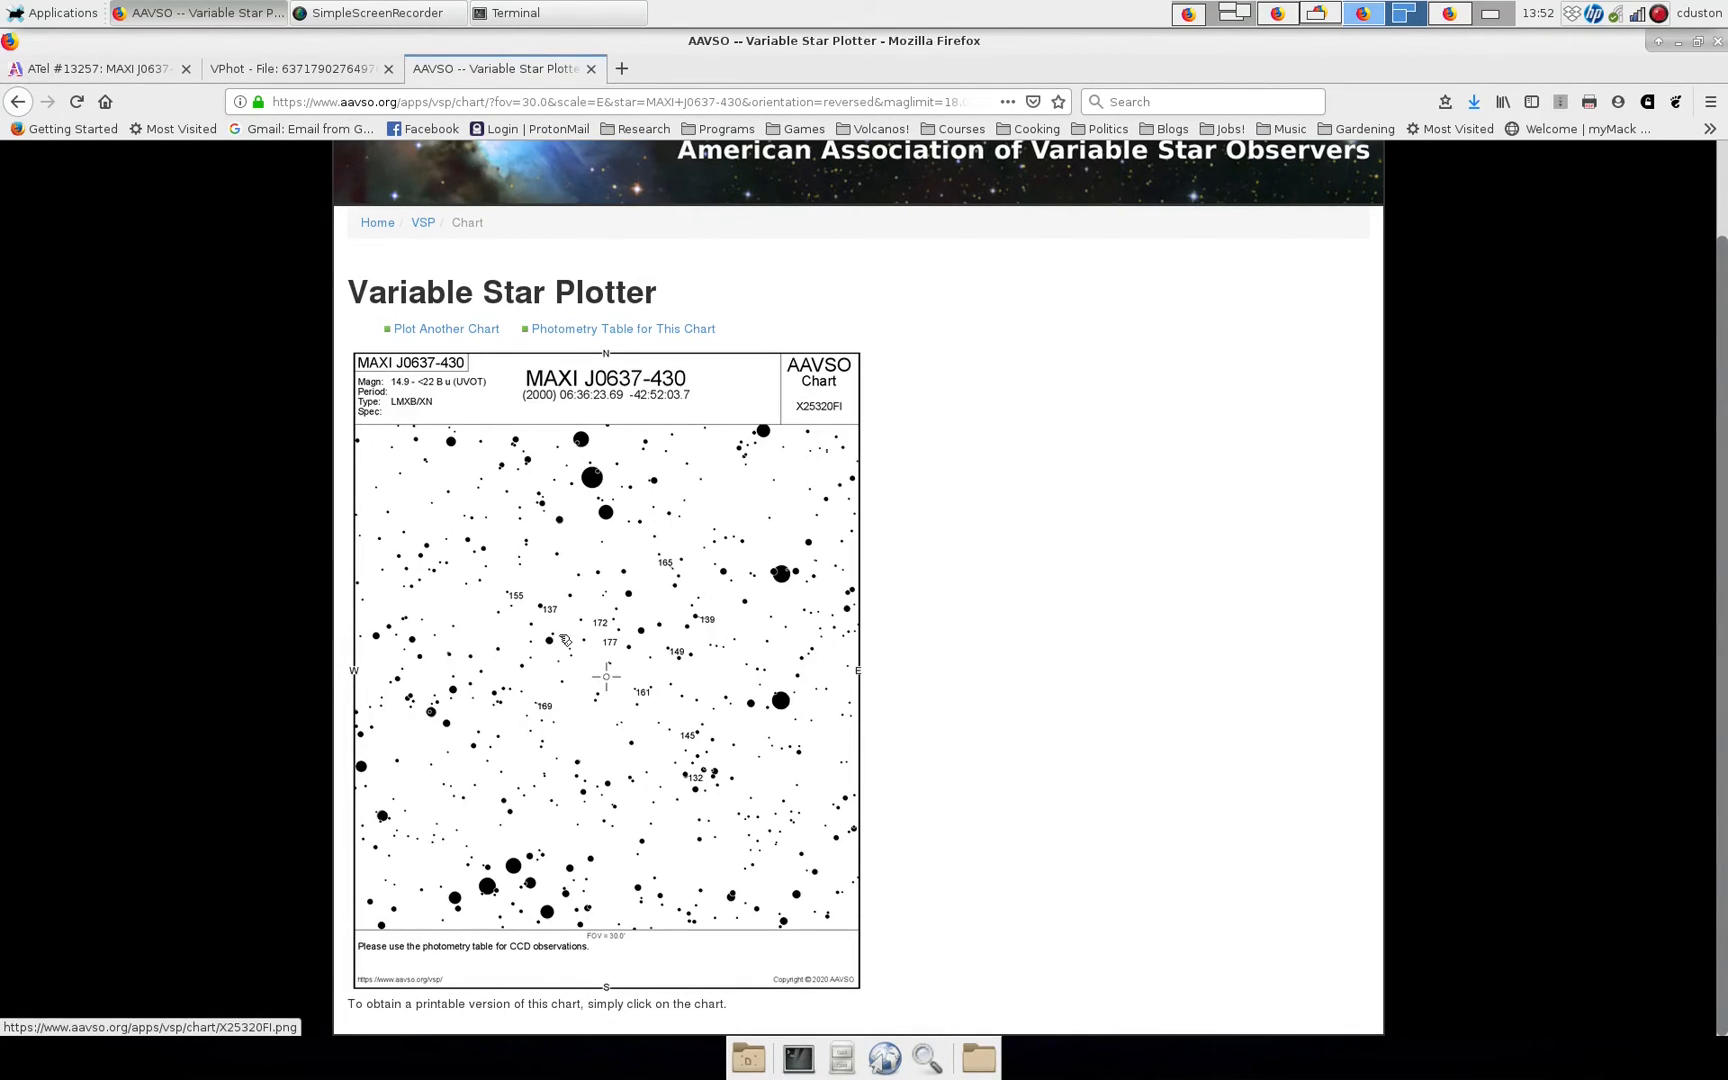
pyautogui.click(294, 68)
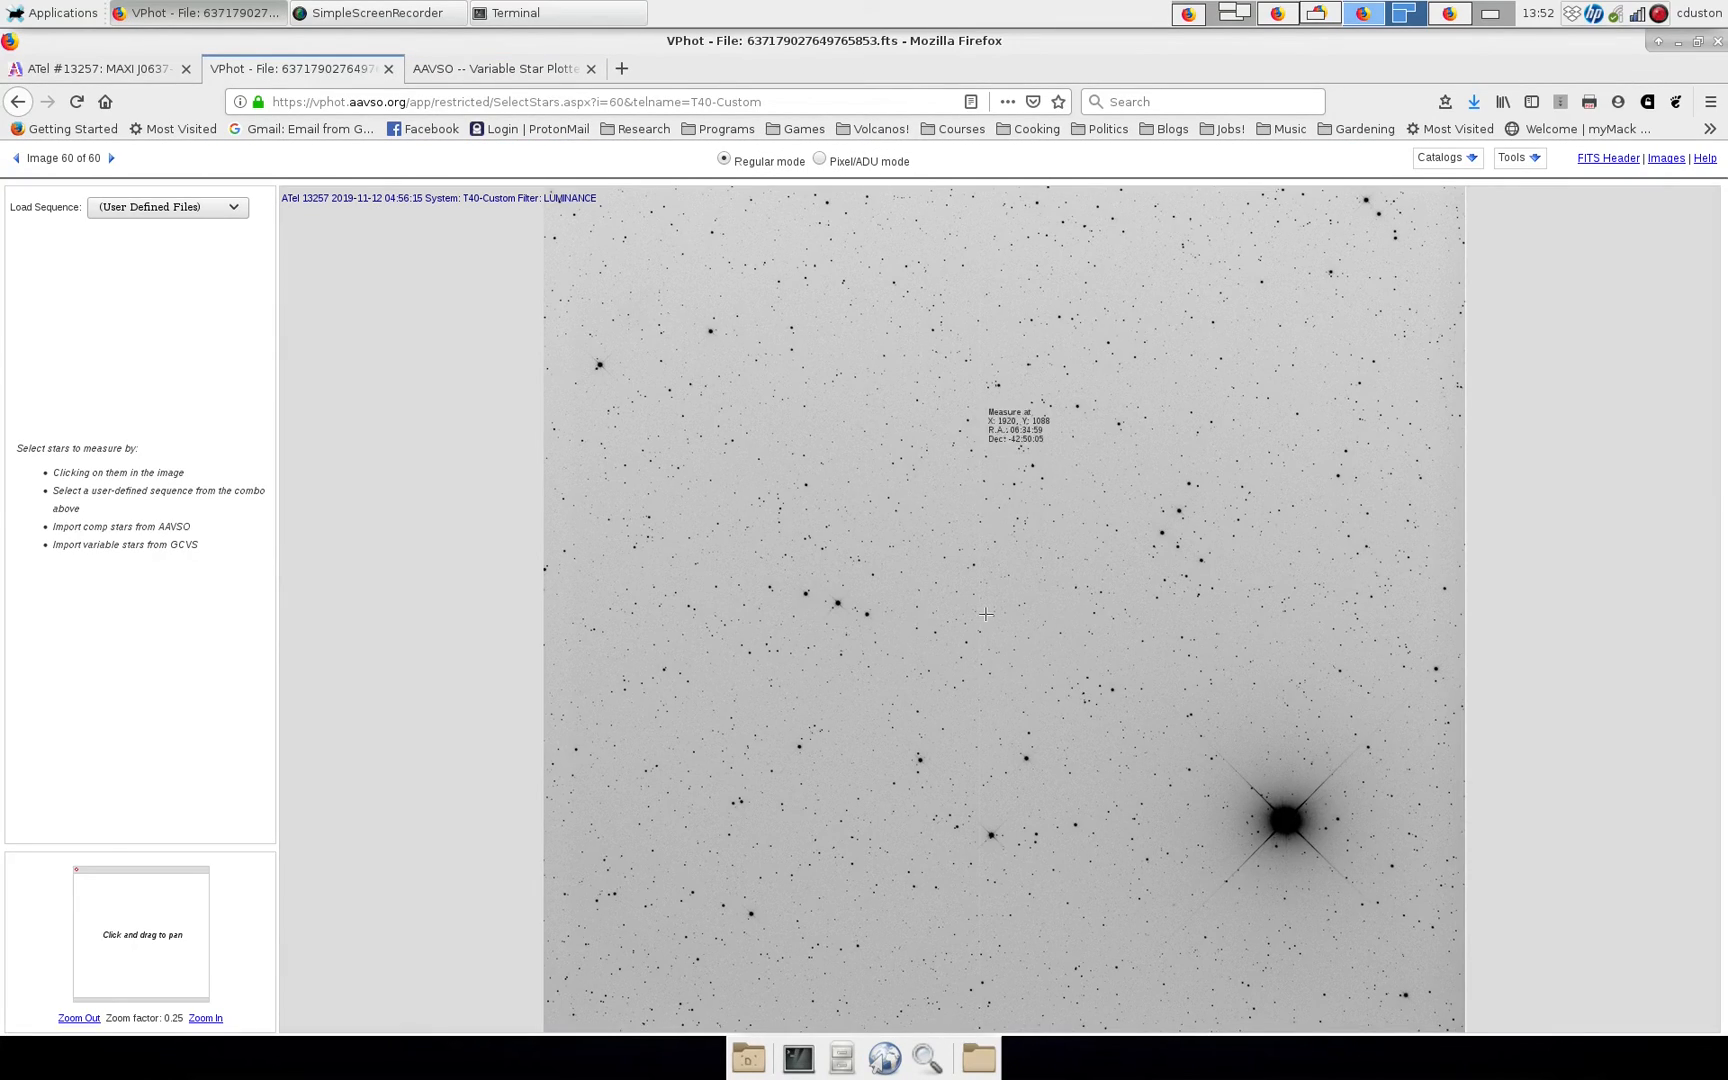
pyautogui.moveTo(1062, 596)
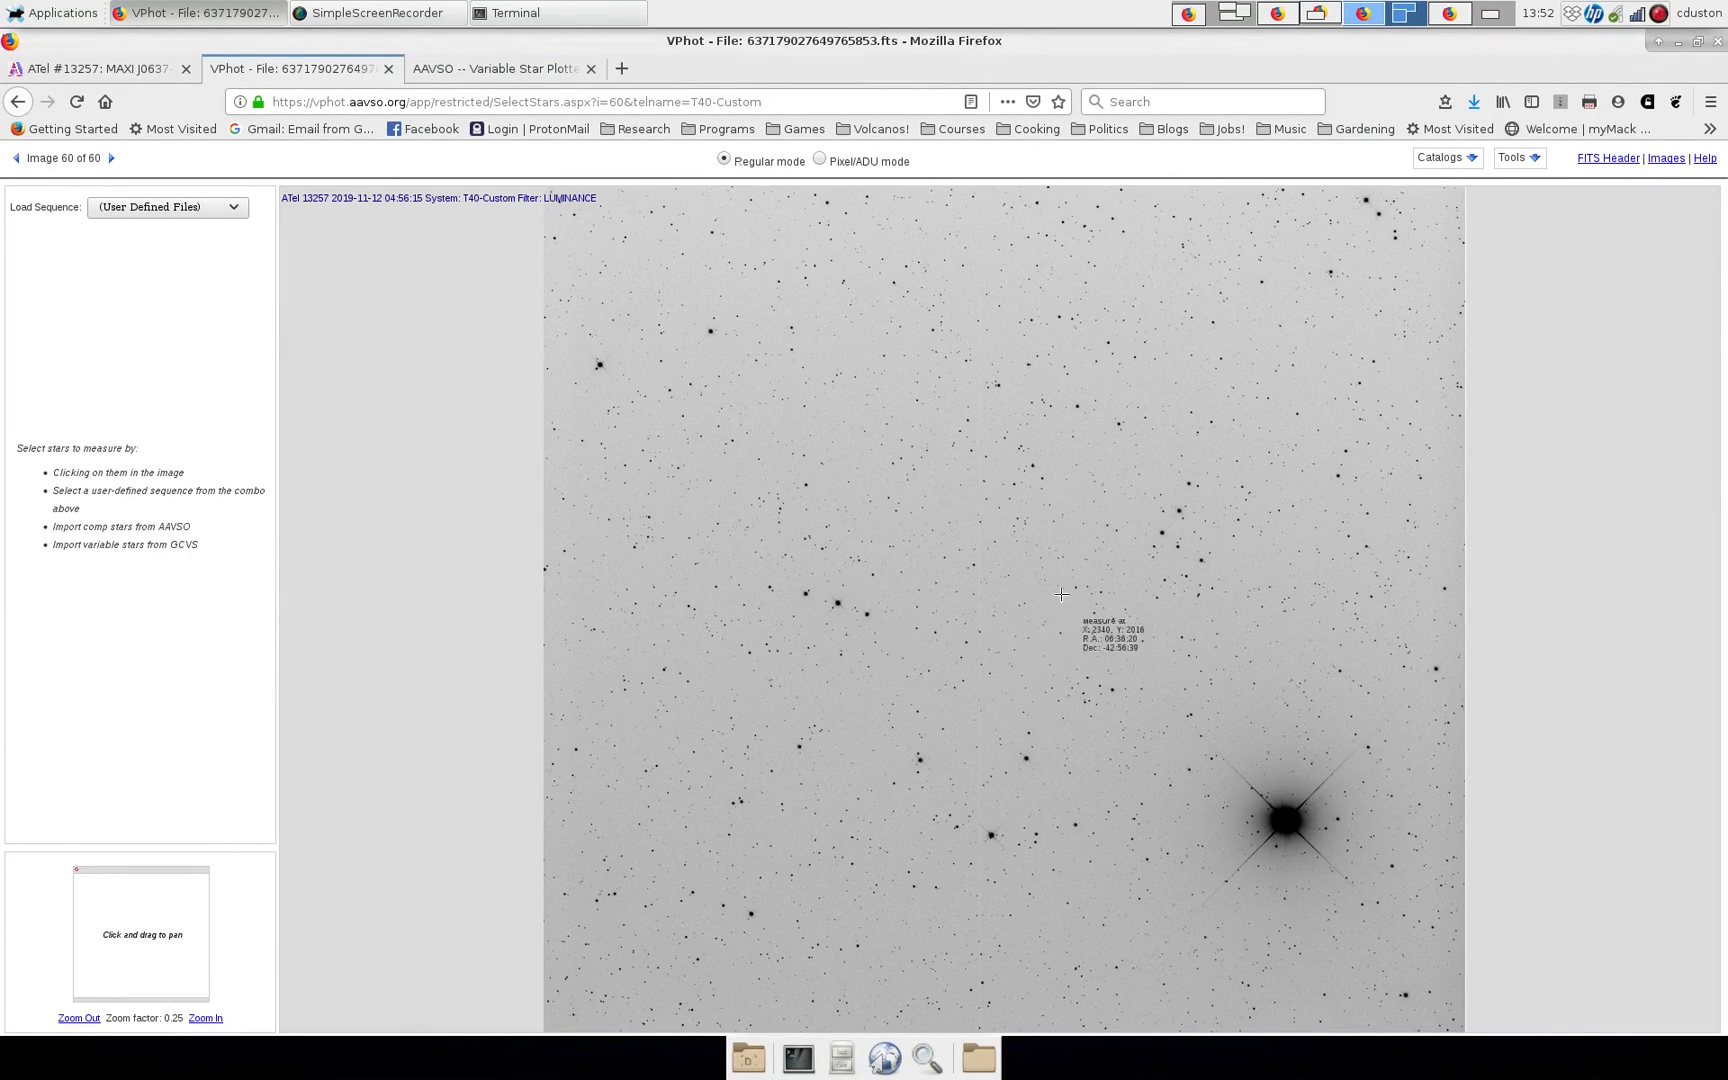
pyautogui.moveTo(968, 630)
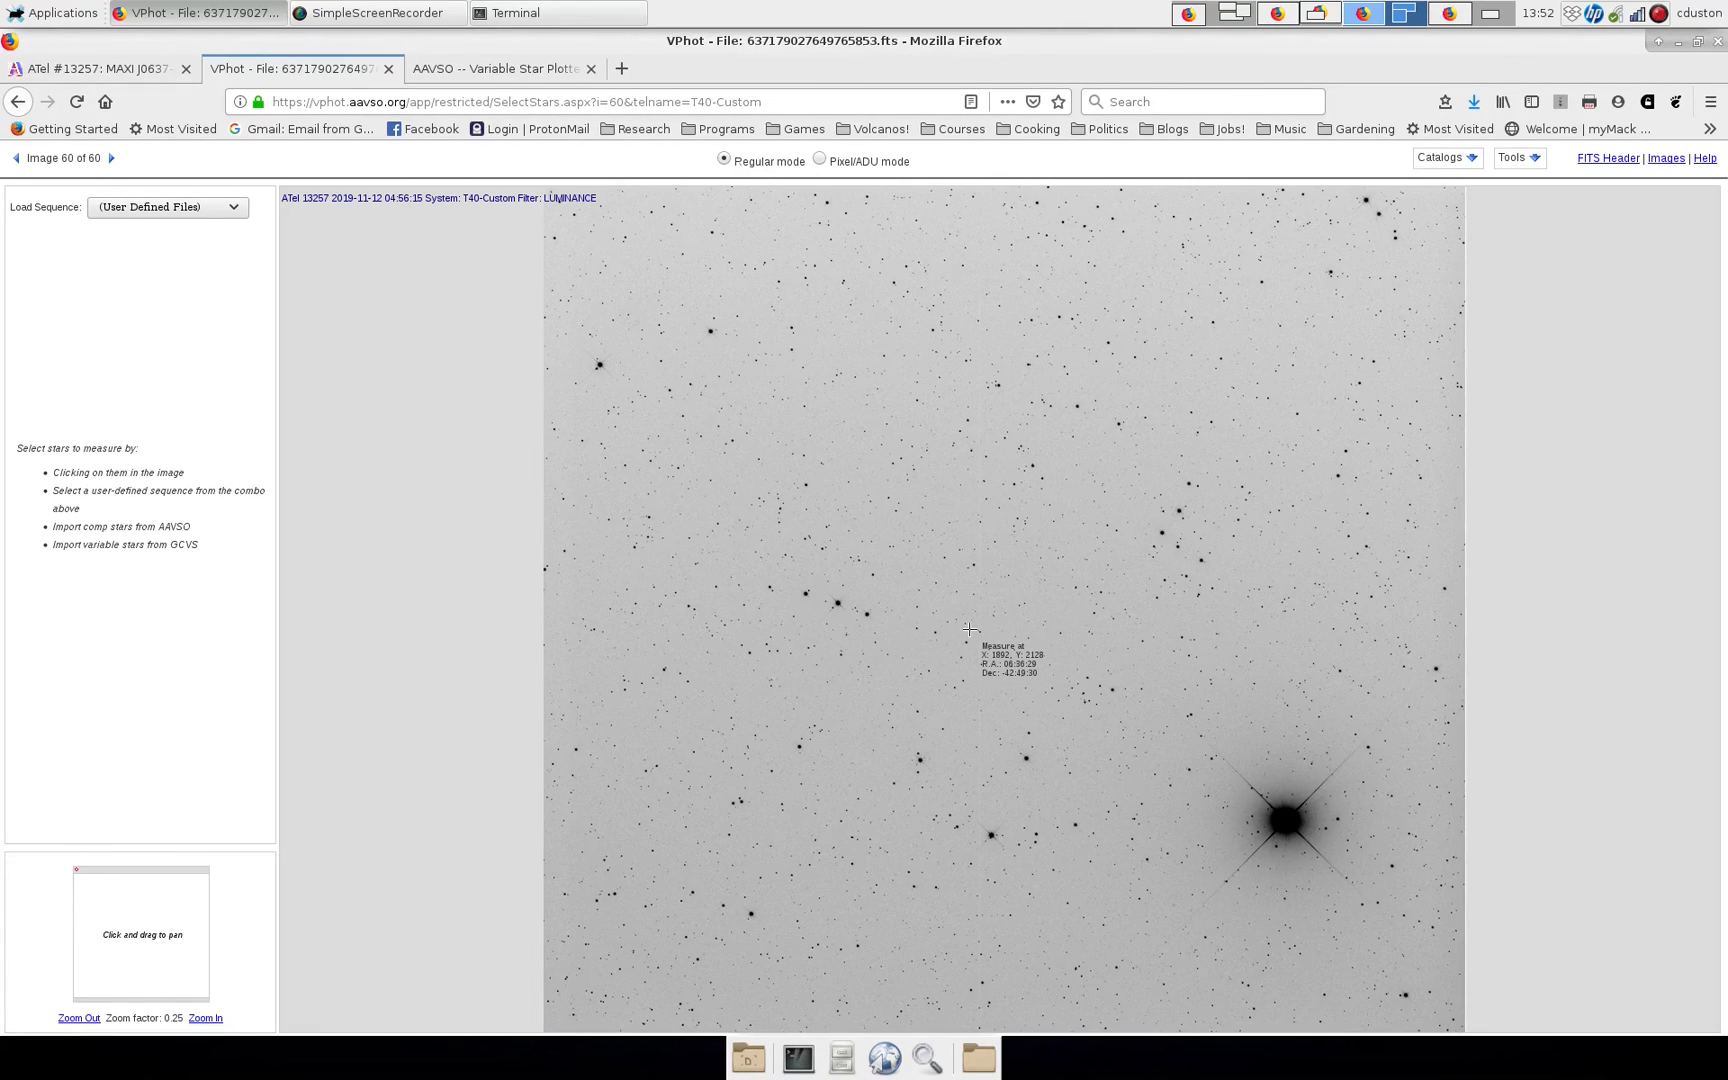
pyautogui.moveTo(968, 630)
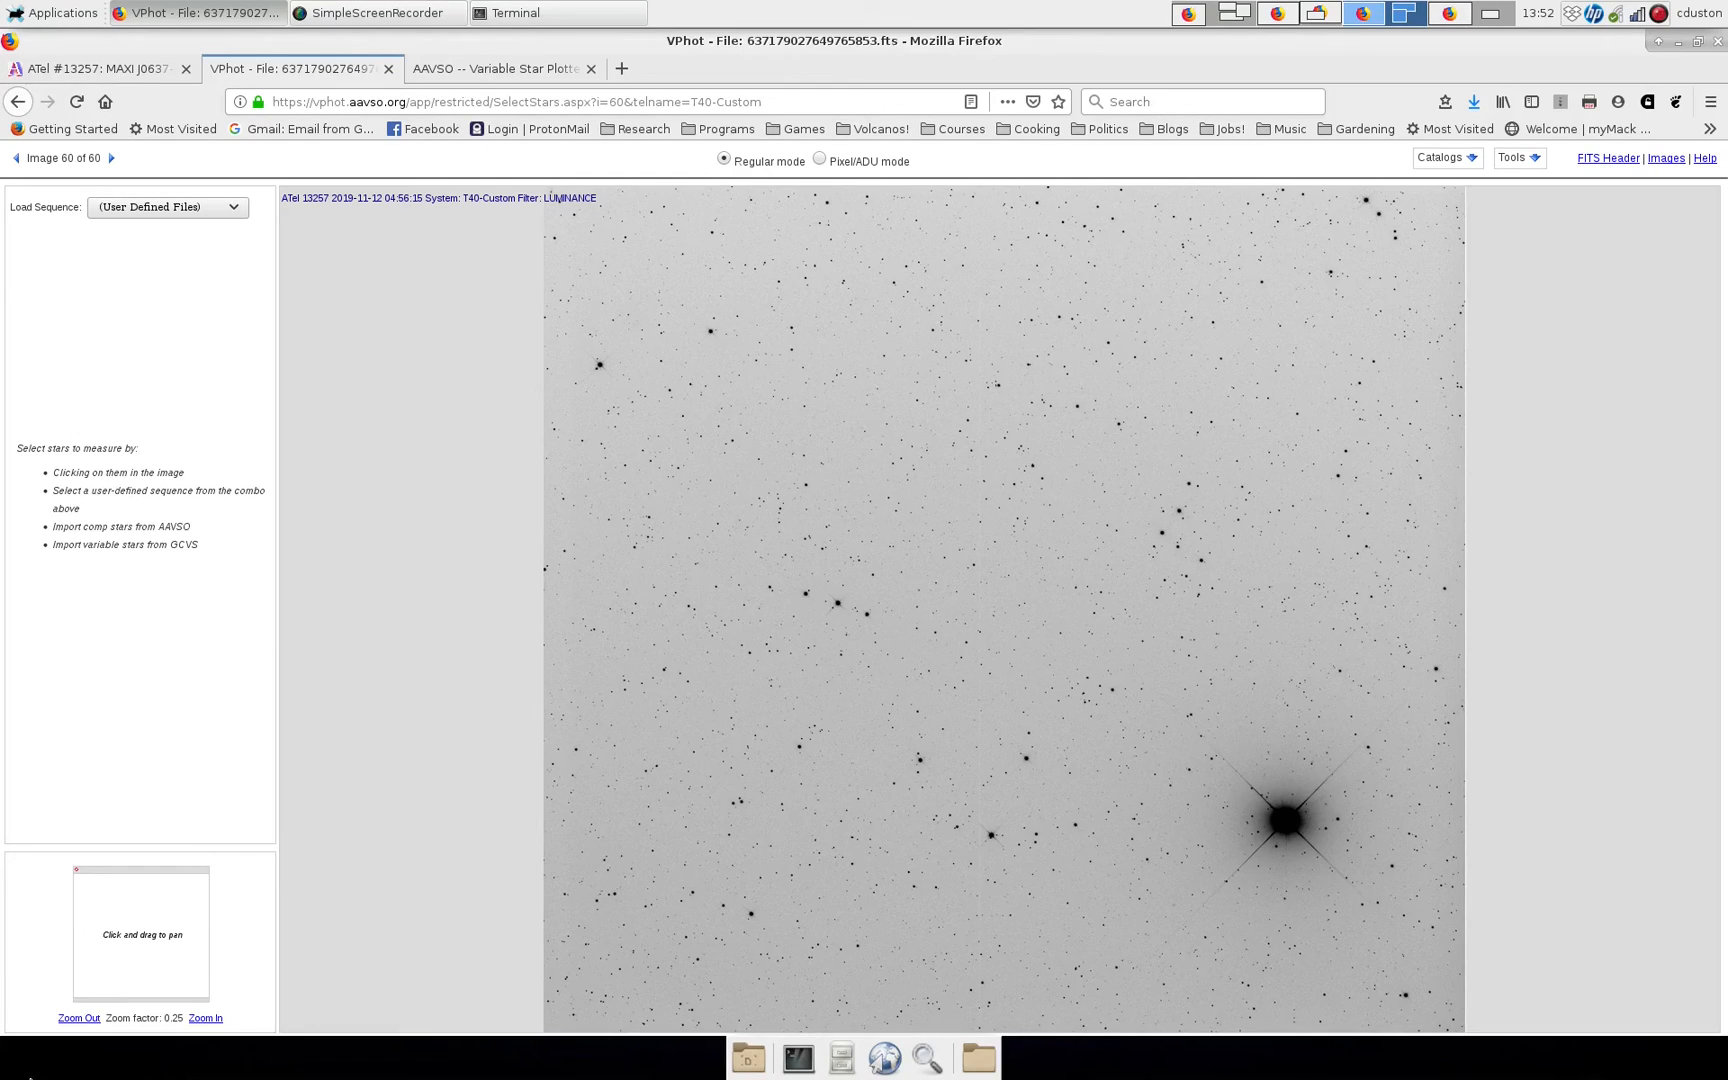
pyautogui.moveTo(744, 646)
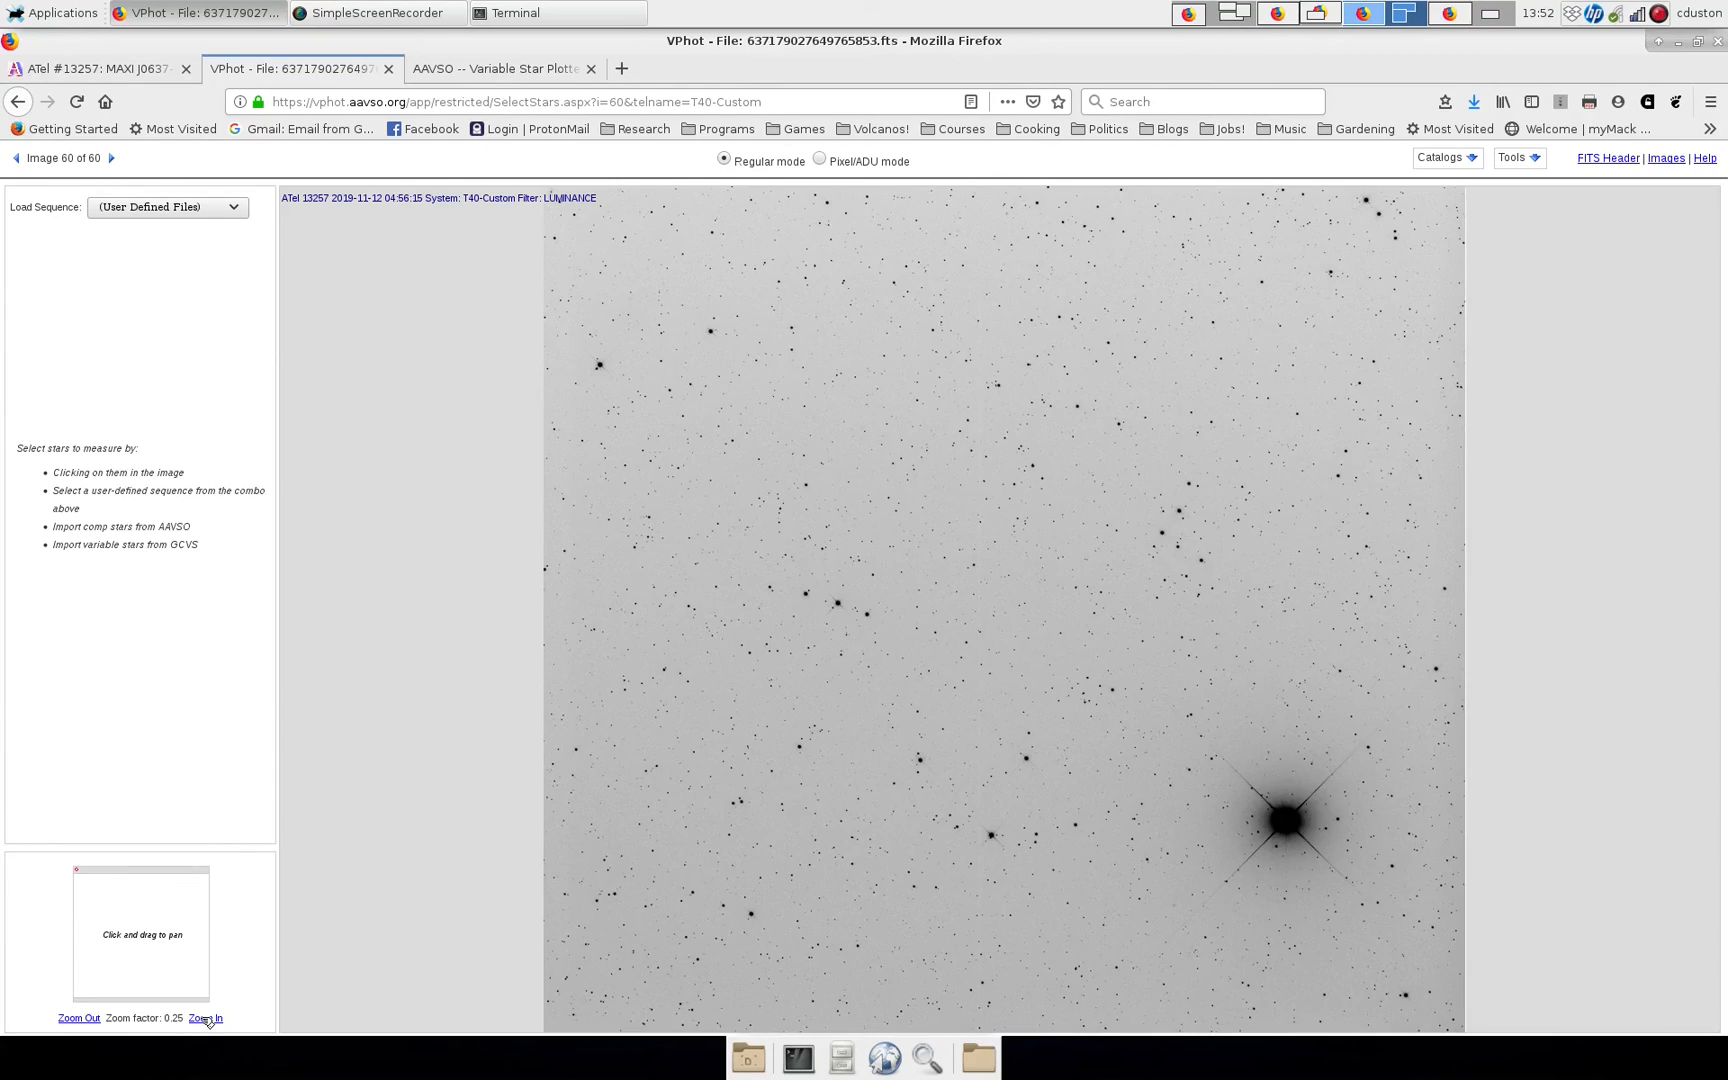
# Zoom the star-field image in twice to factor 1 around the target near the spiked bright star.
pyautogui.click(204, 1018)
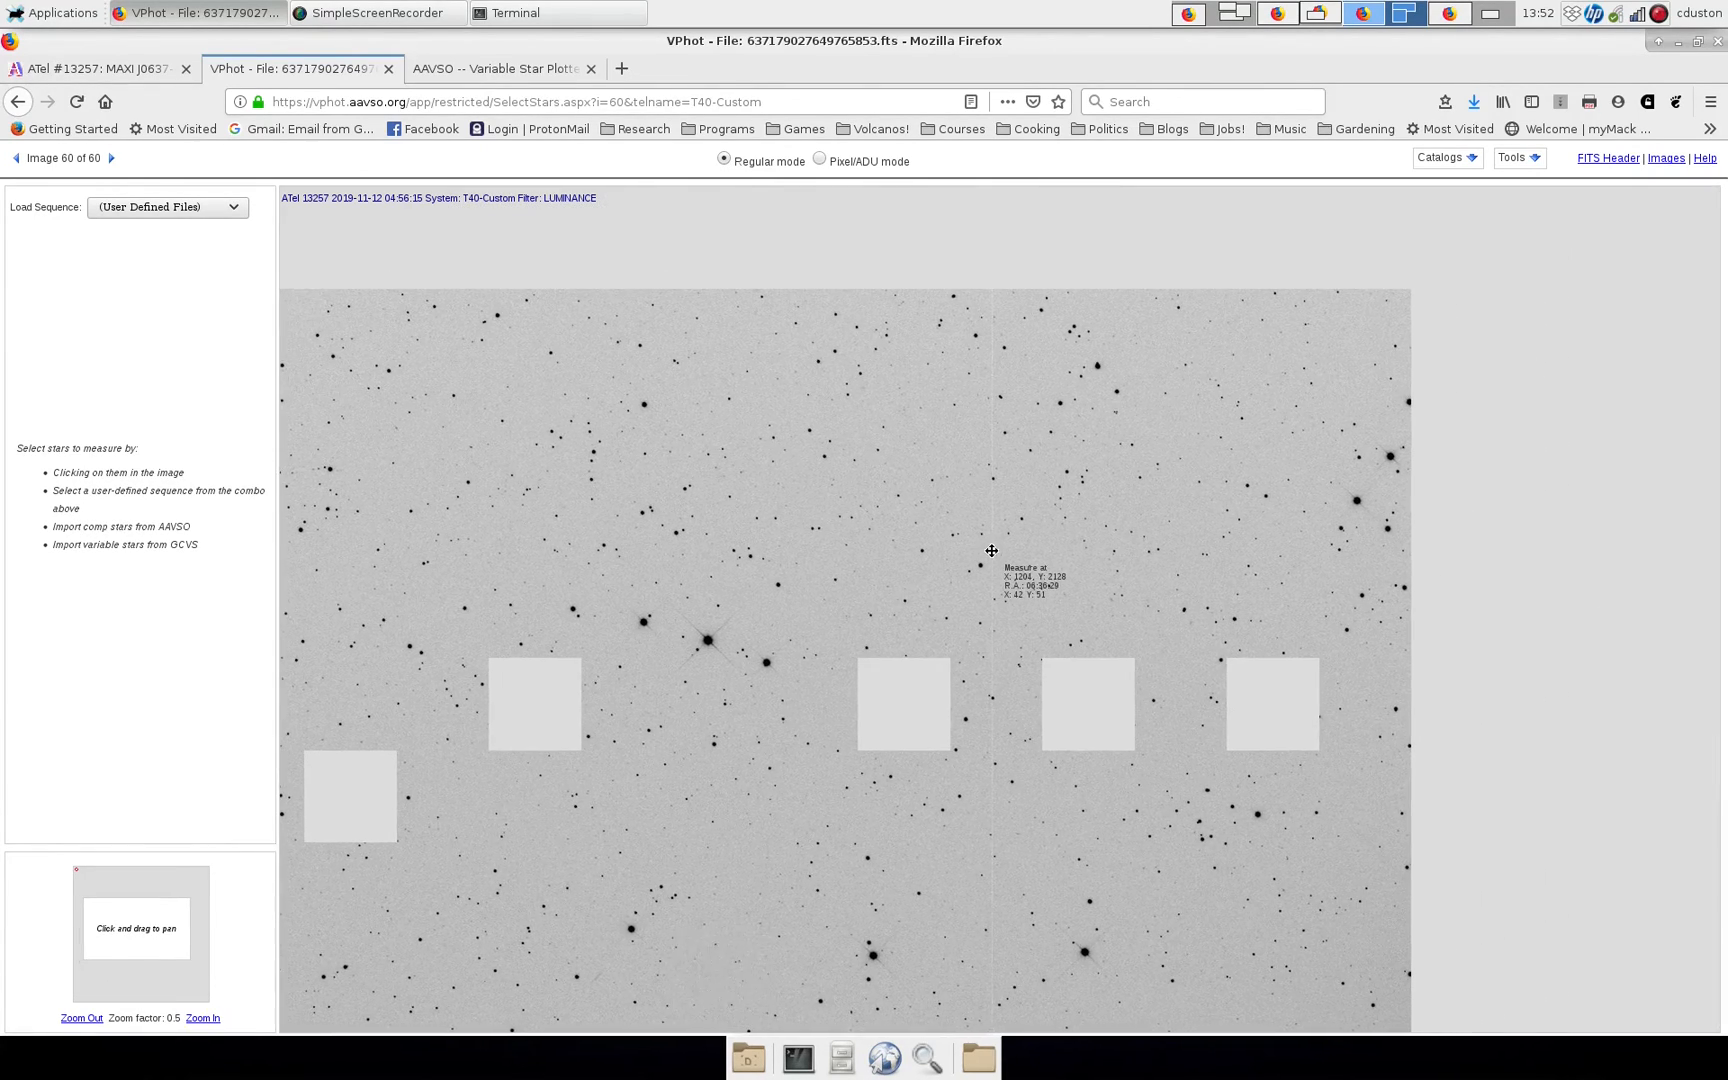
pyautogui.click(202, 1018)
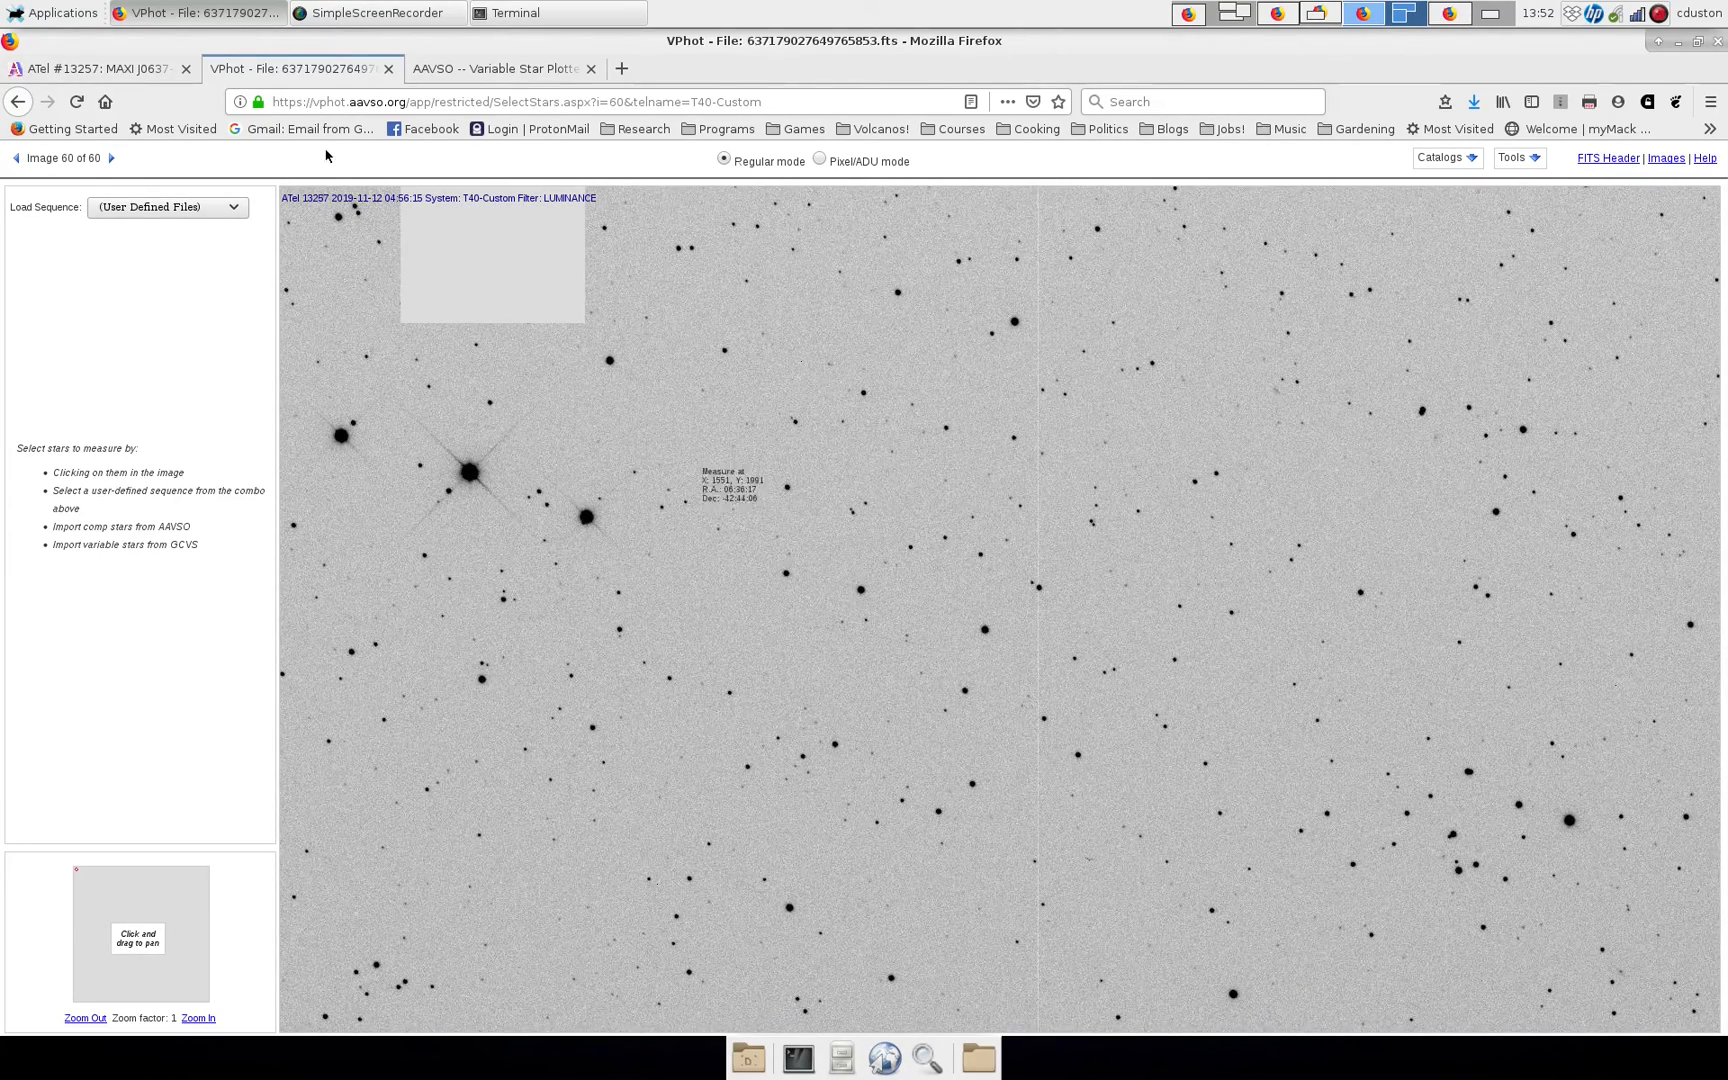
# Switch back to the MAXI J0637-430 finder chart tab to study its comparison stars.
pyautogui.click(496, 68)
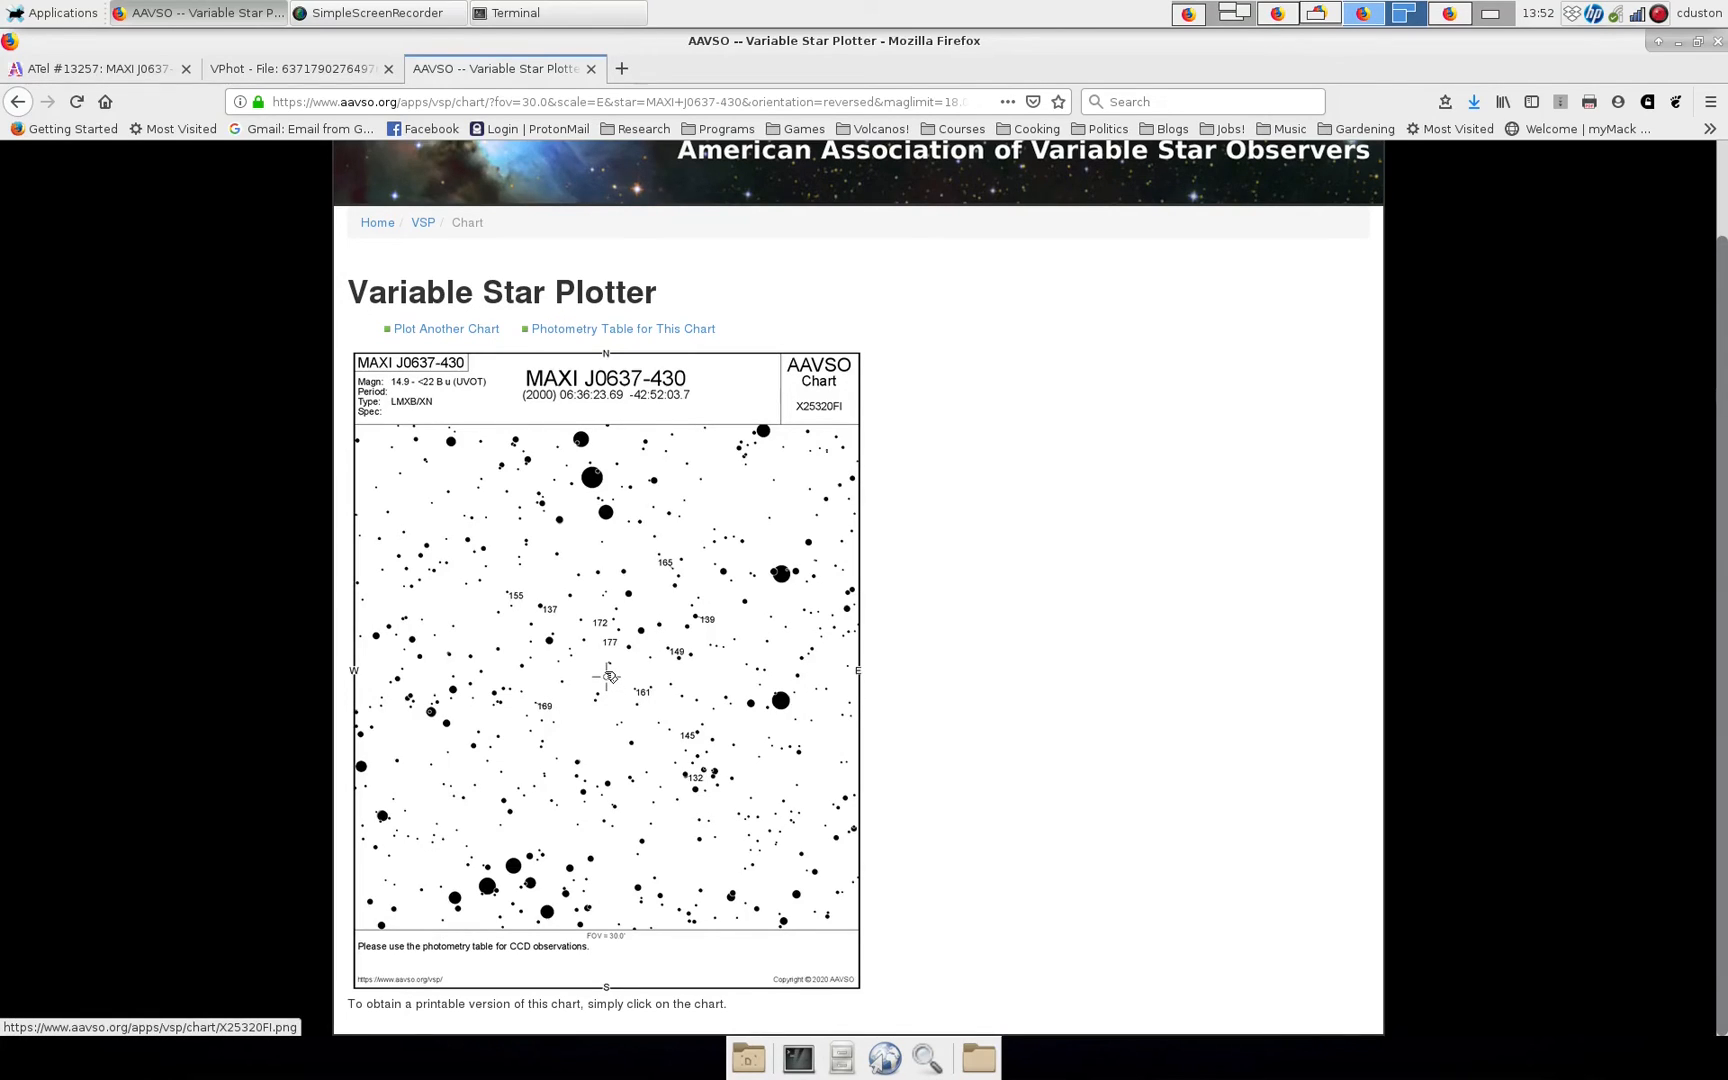
pyautogui.moveTo(622, 700)
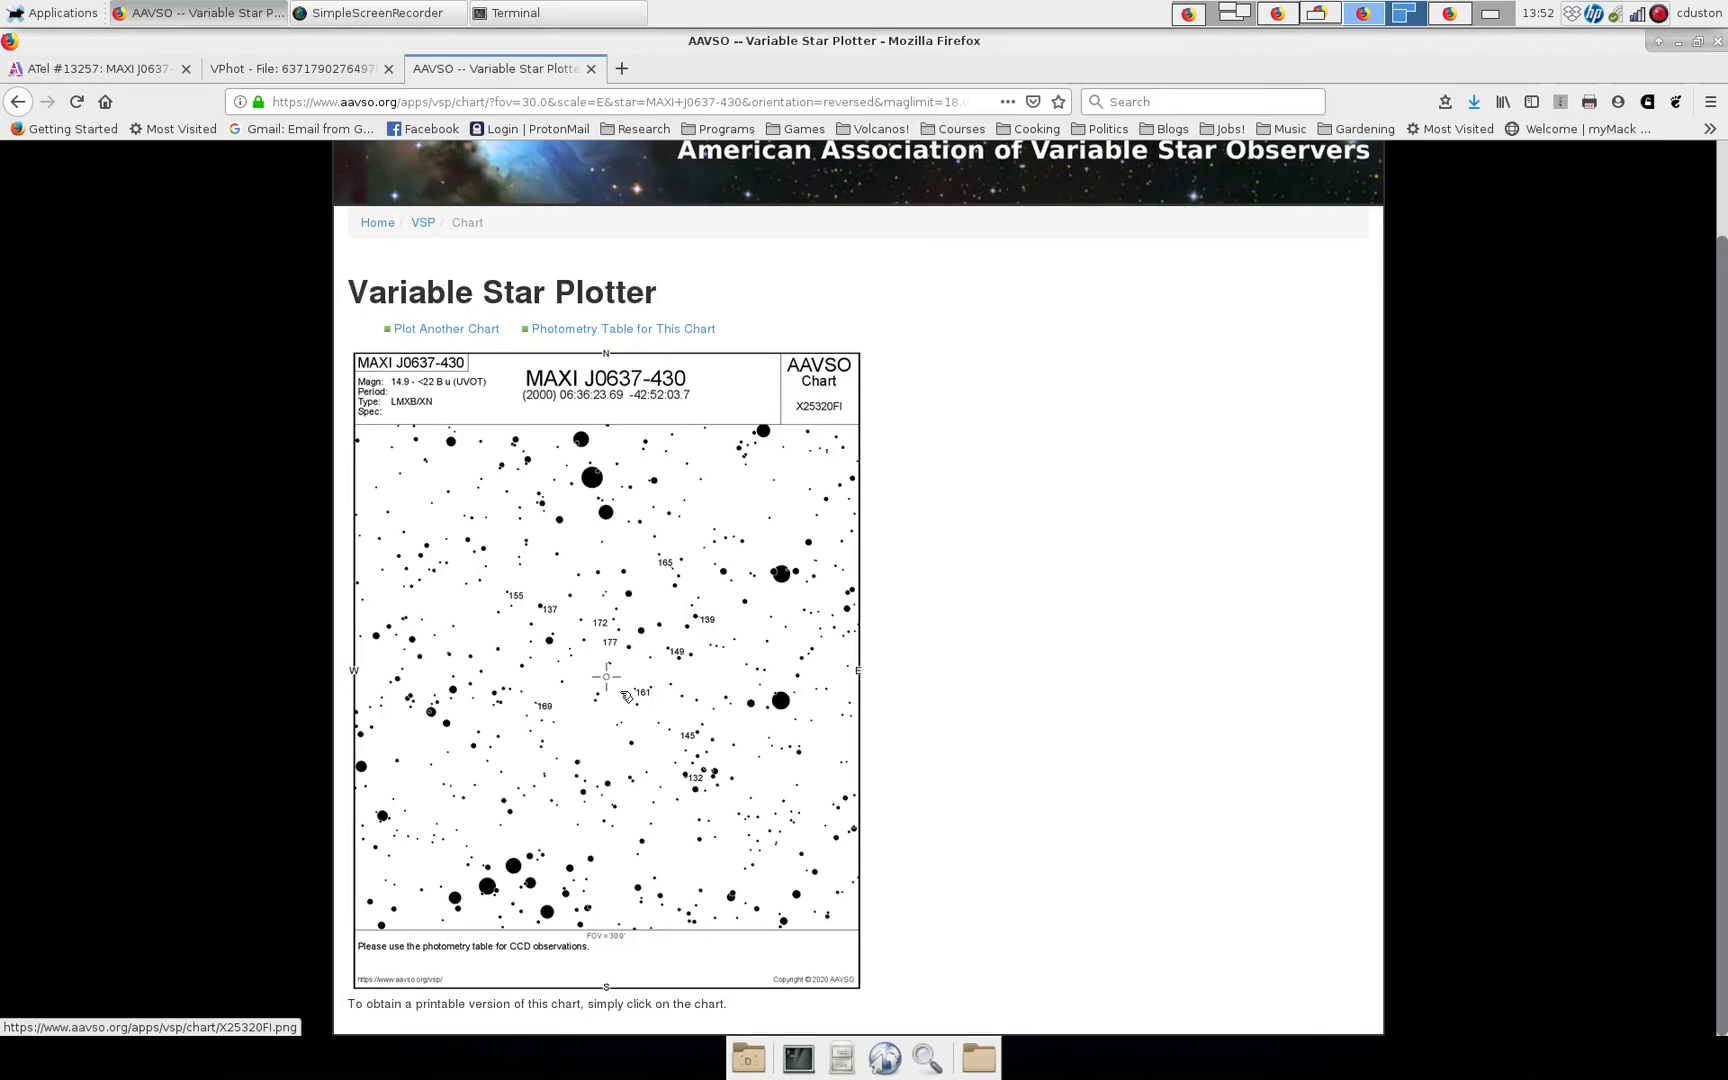
pyautogui.moveTo(528, 378)
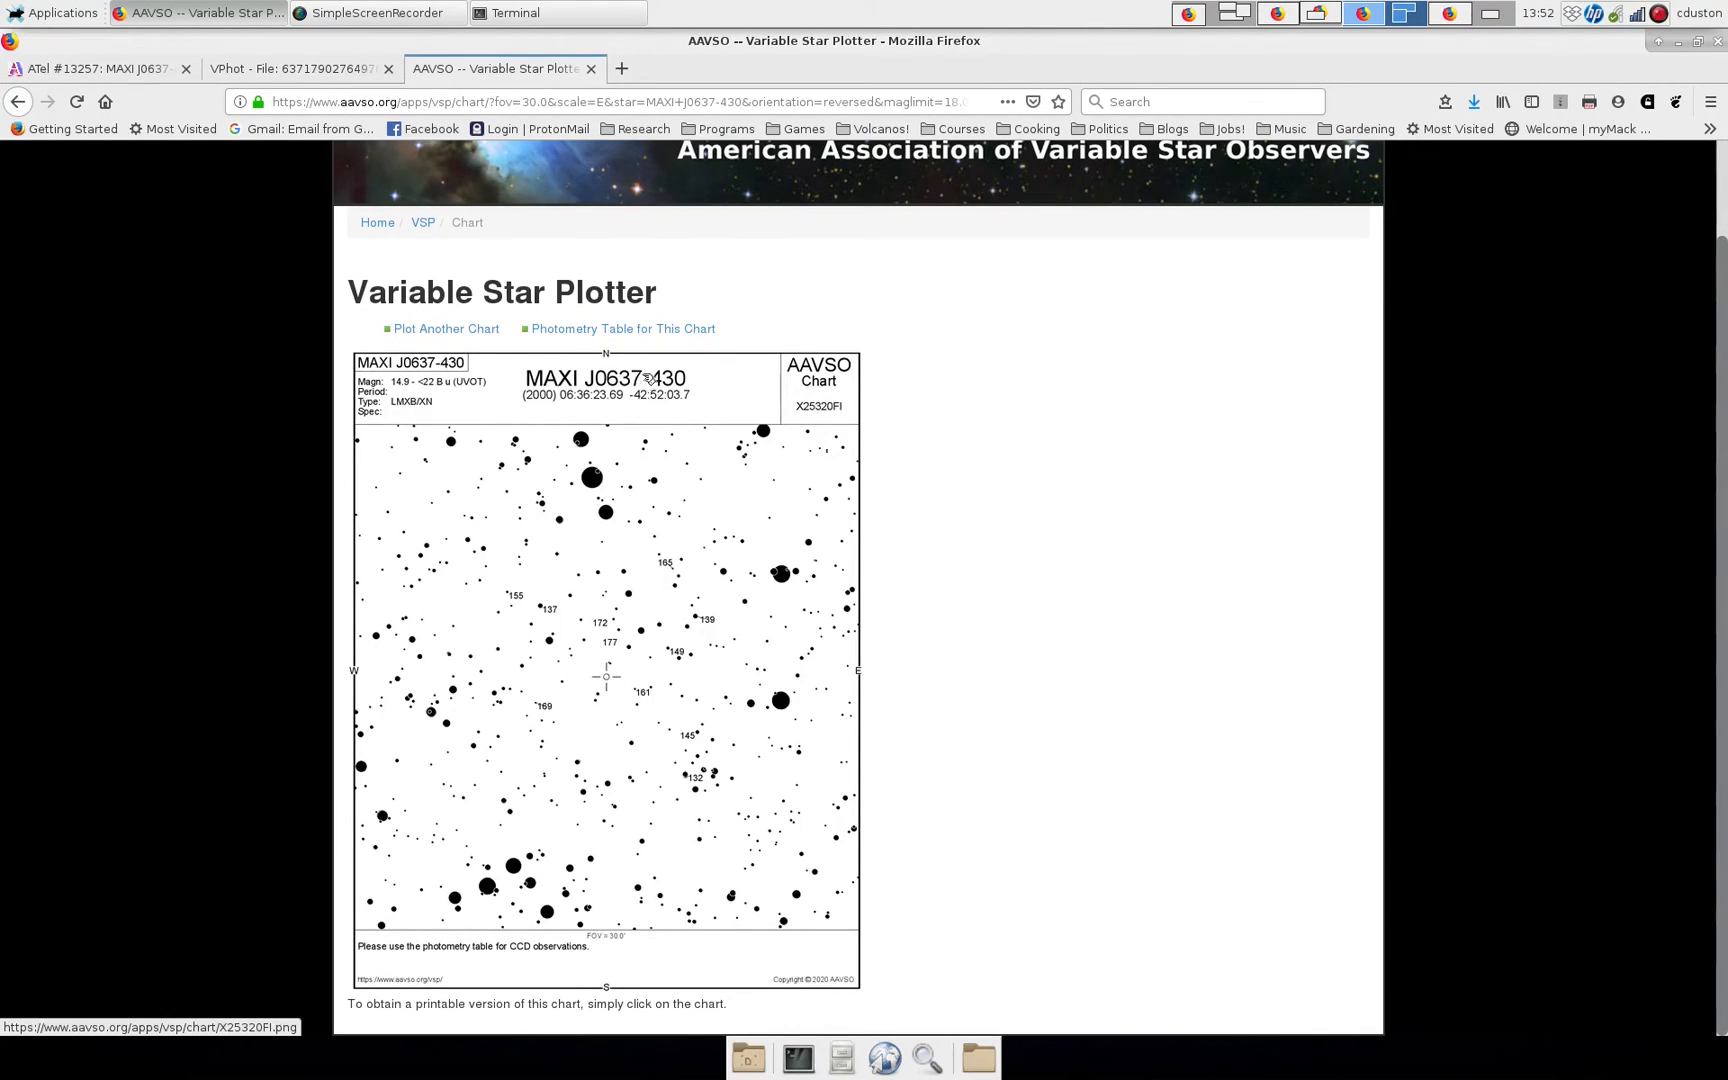
pyautogui.moveTo(606, 672)
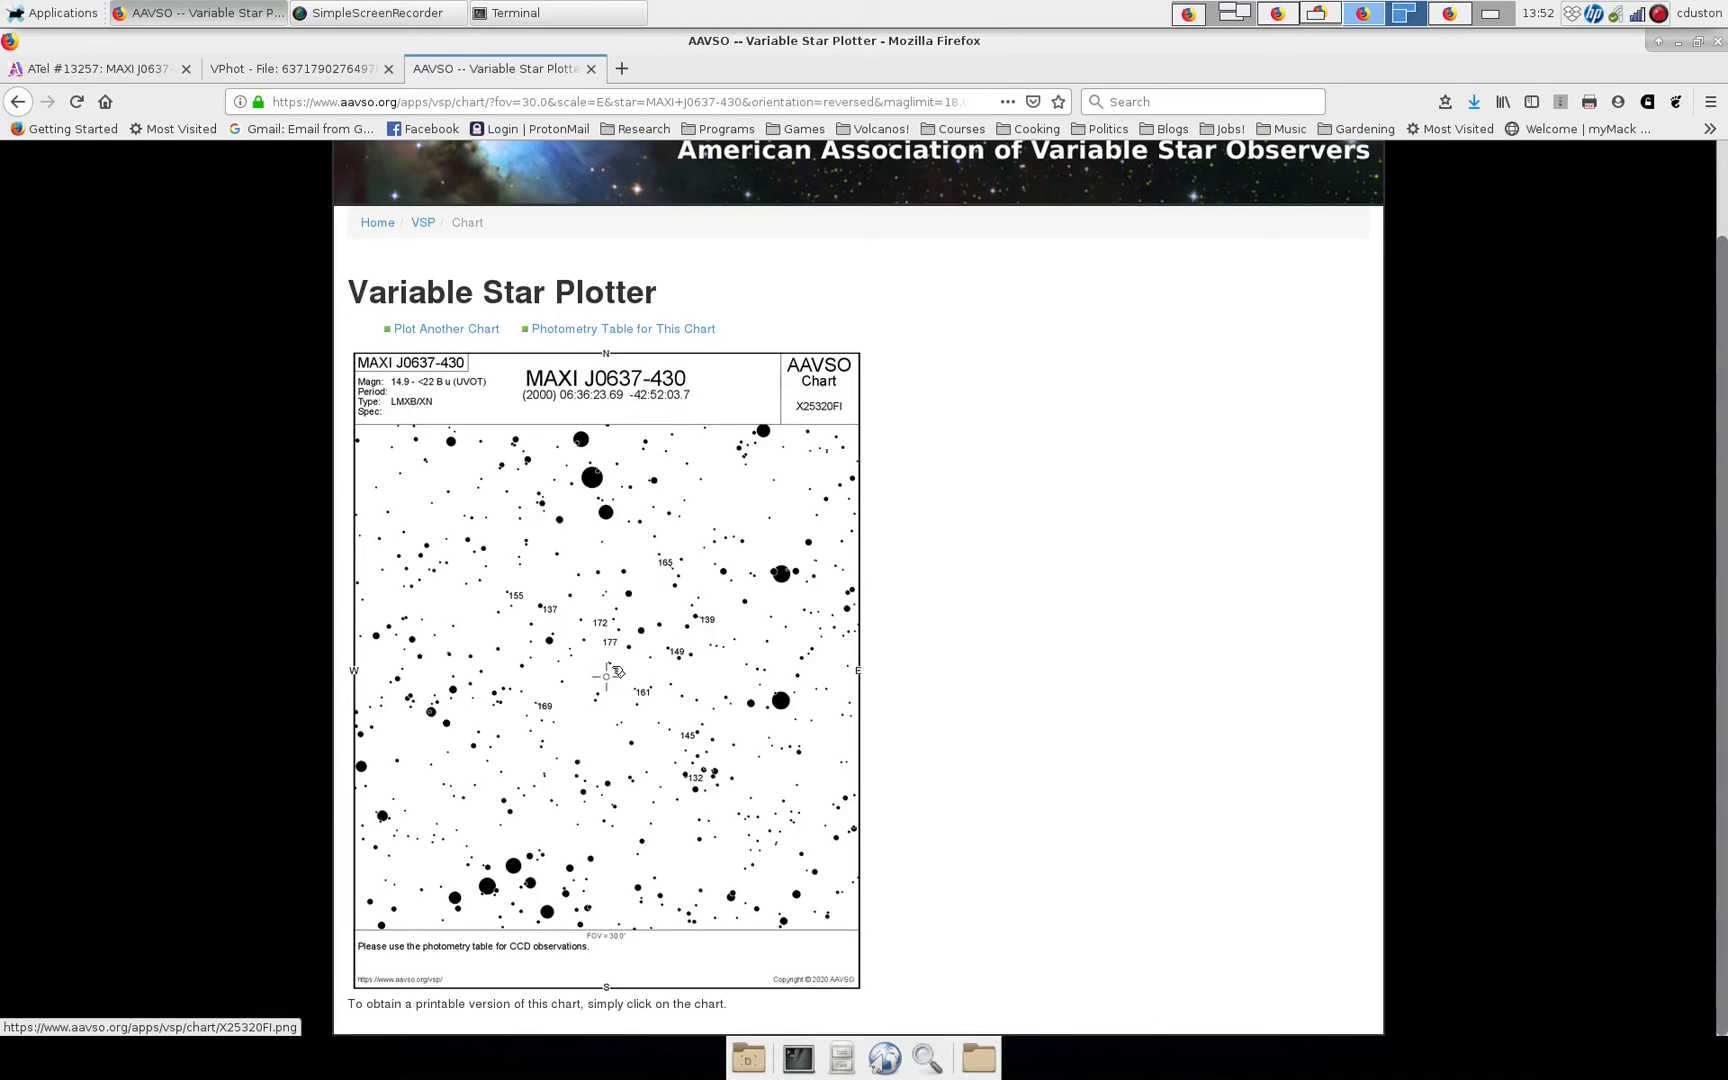
pyautogui.moveTo(612, 678)
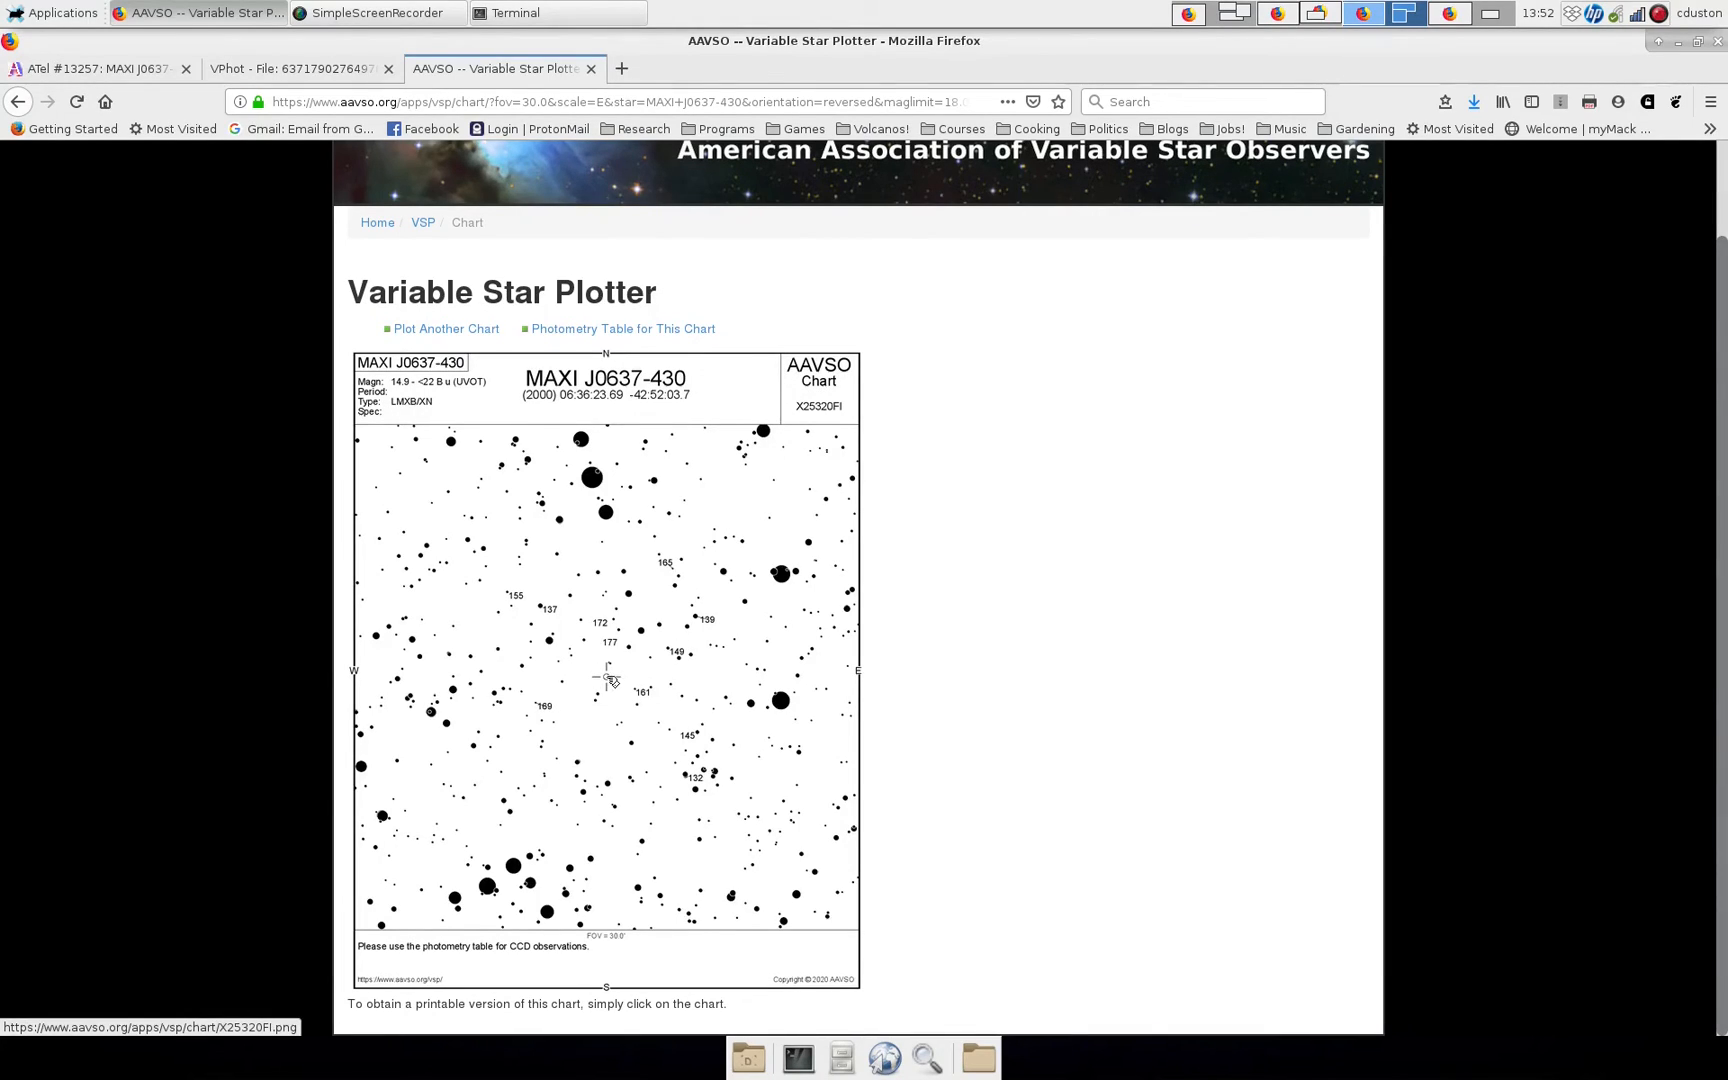
pyautogui.moveTo(586, 446)
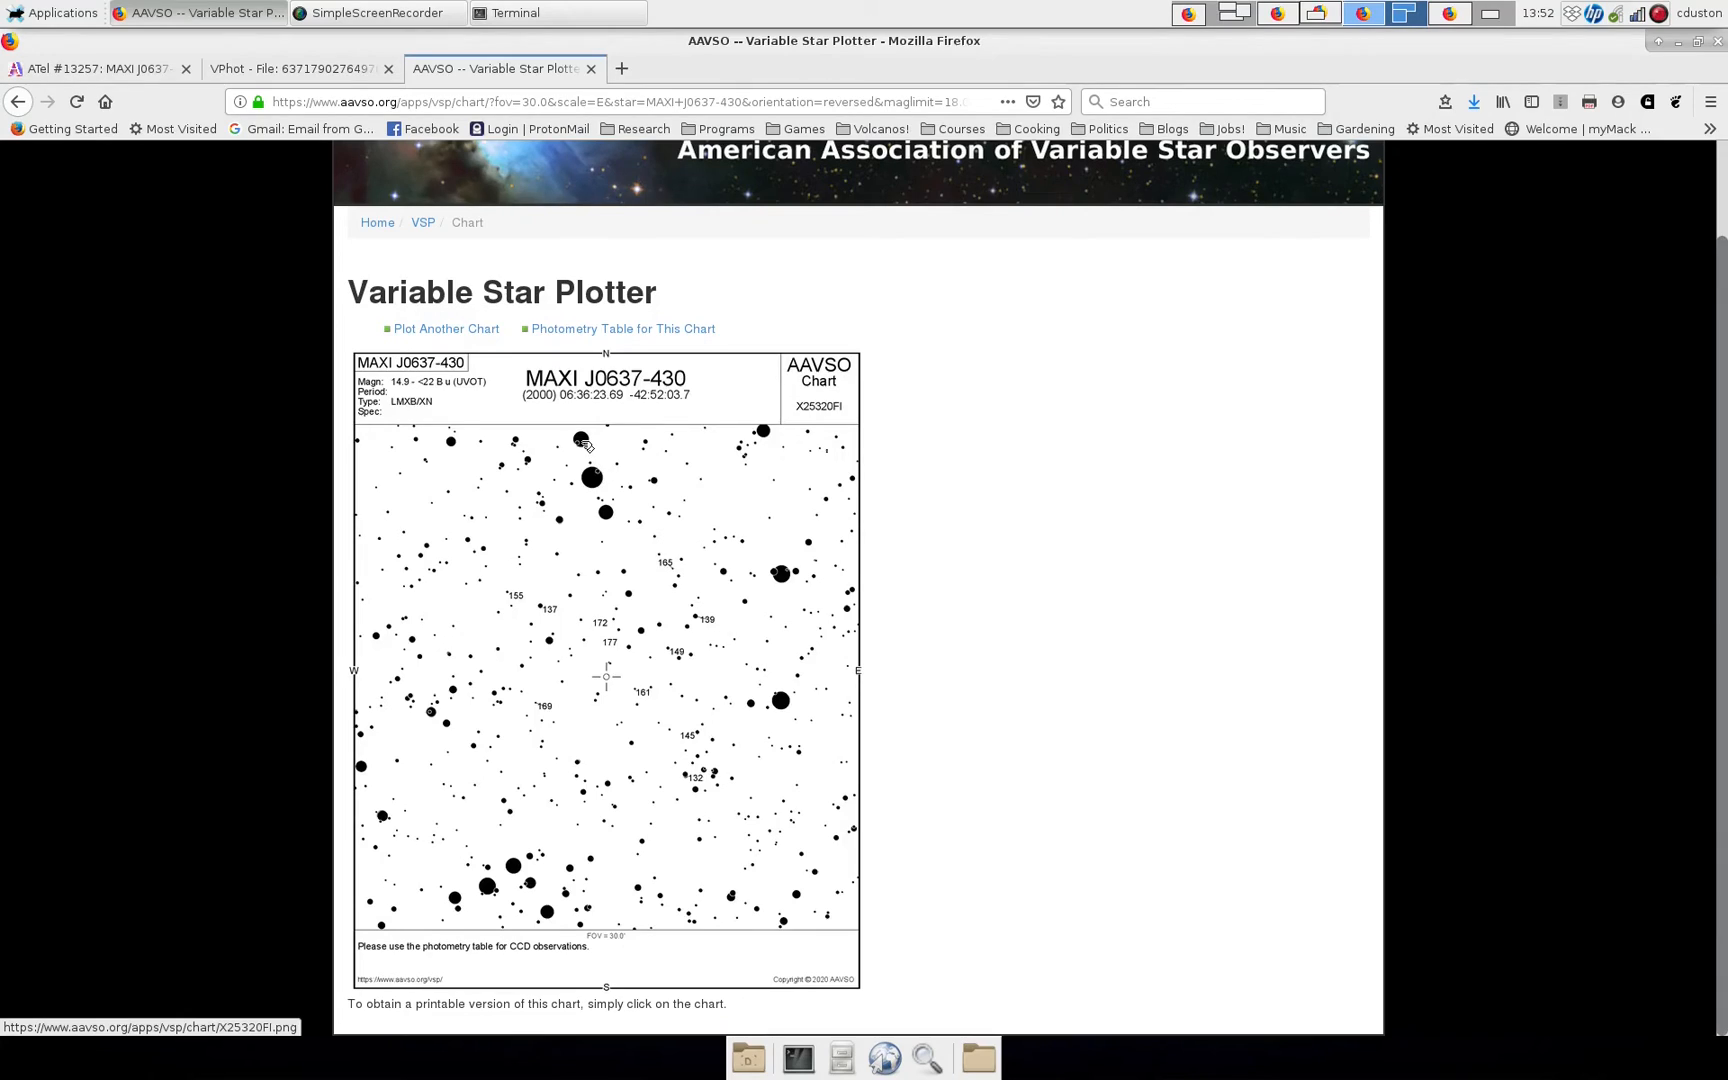
pyautogui.moveTo(648, 636)
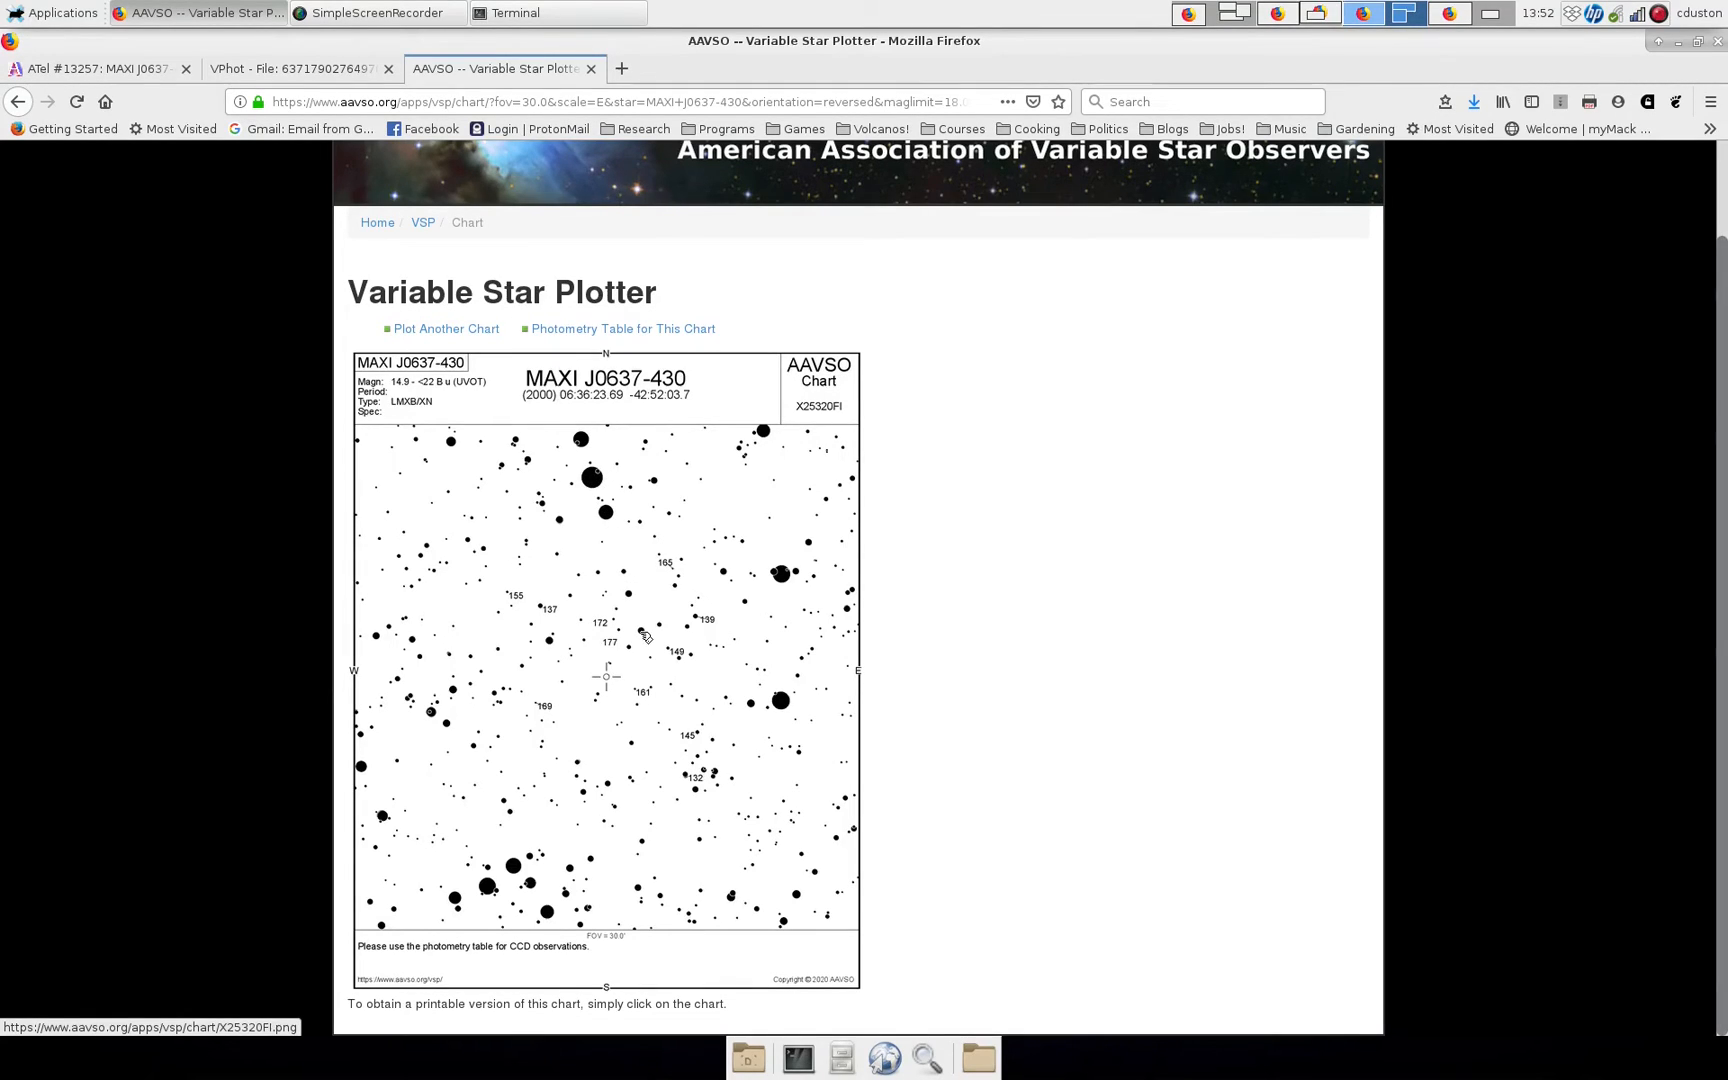
pyautogui.moveTo(590, 476)
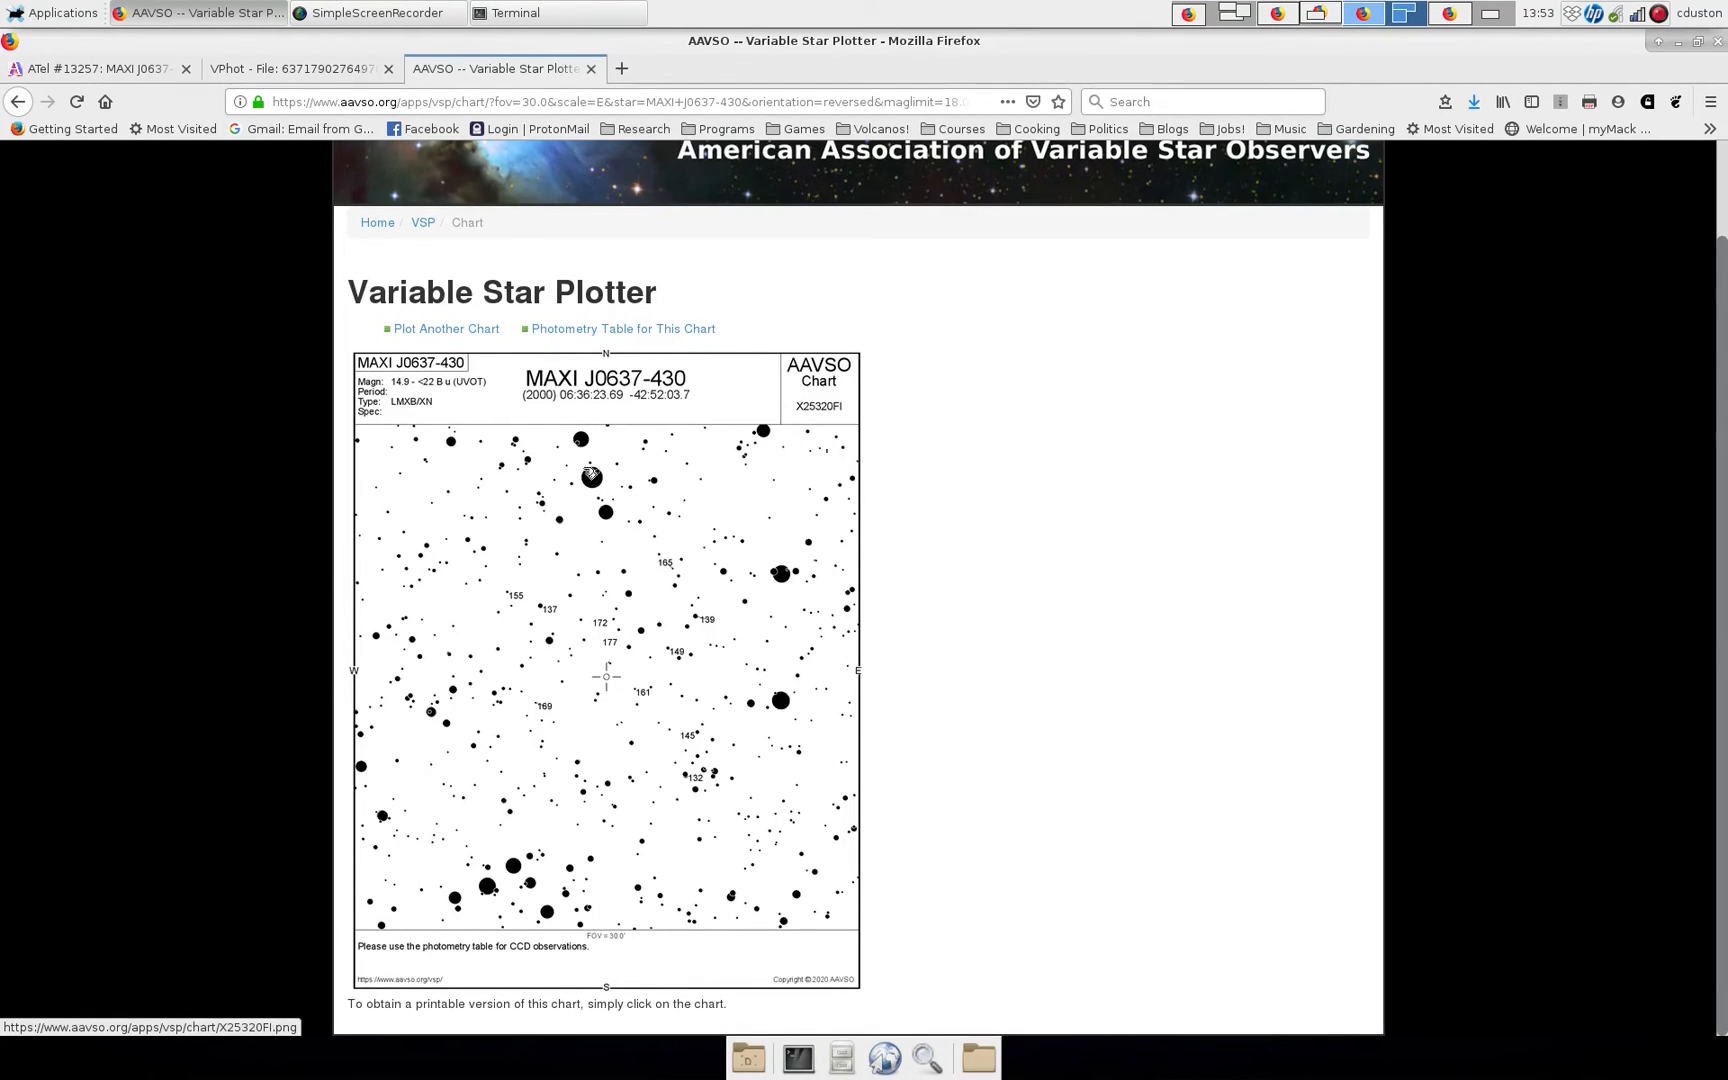
pyautogui.moveTo(606, 678)
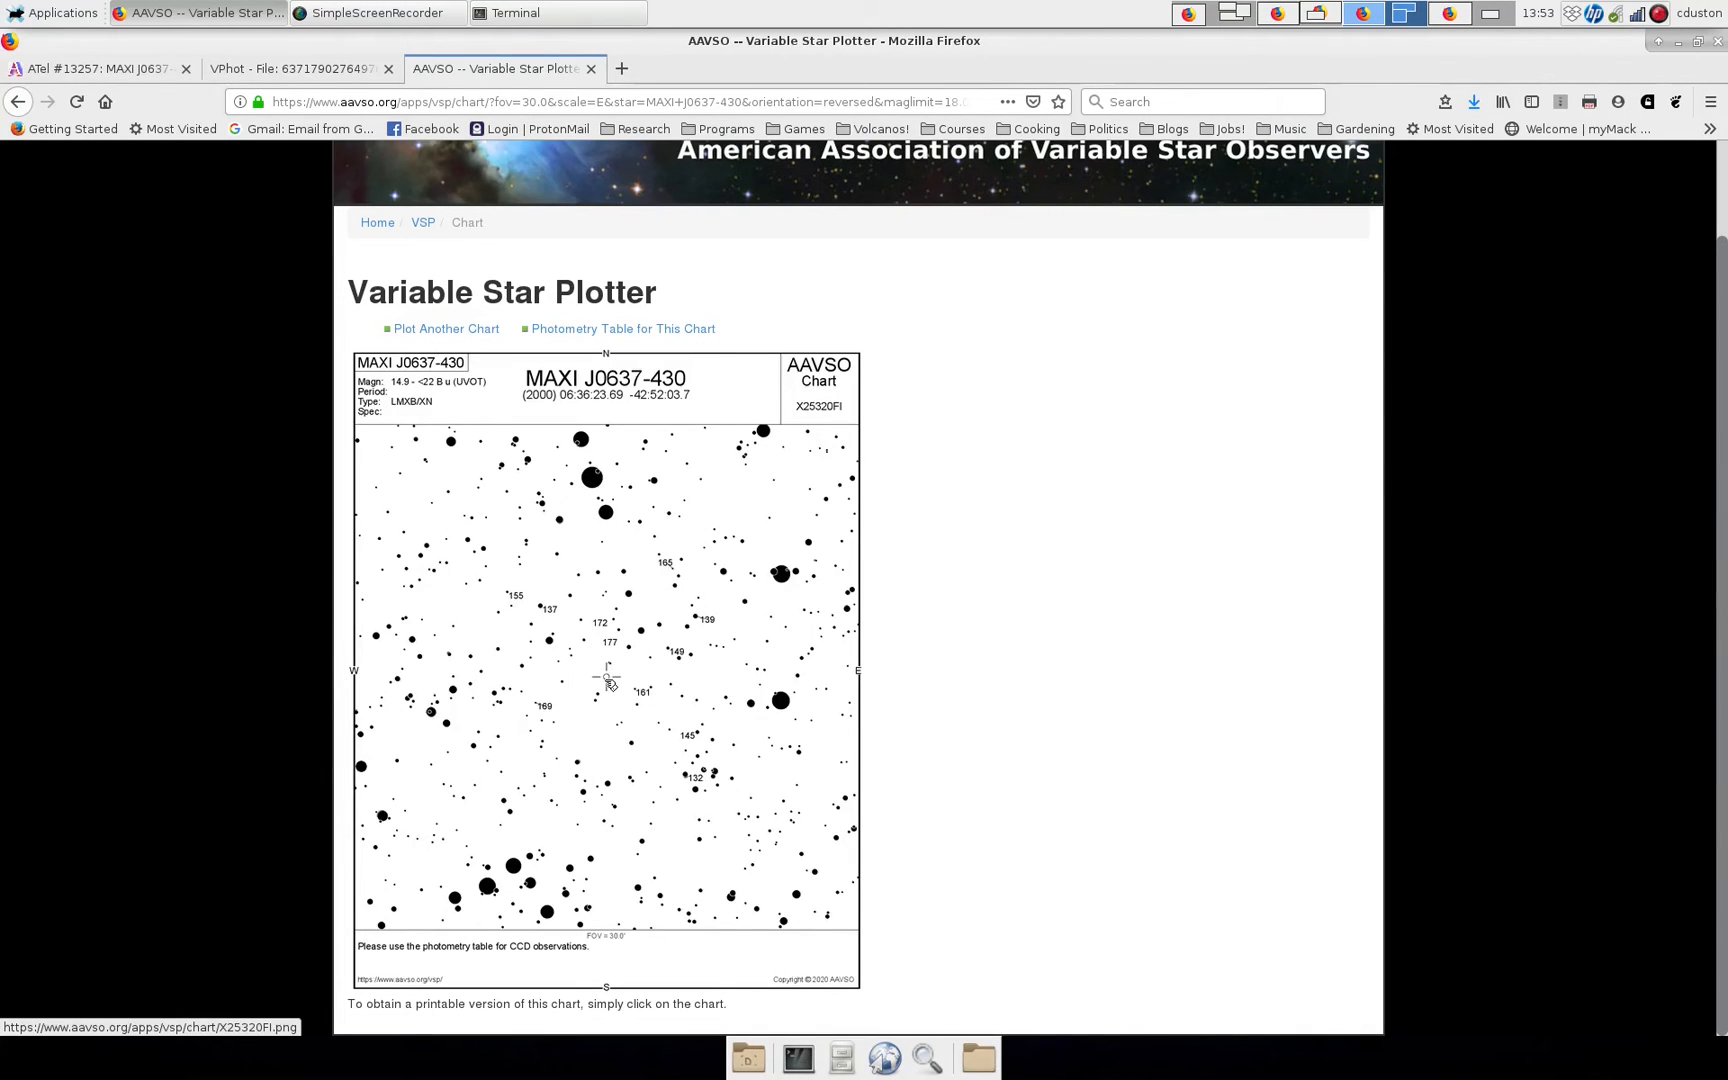
pyautogui.moveTo(604, 496)
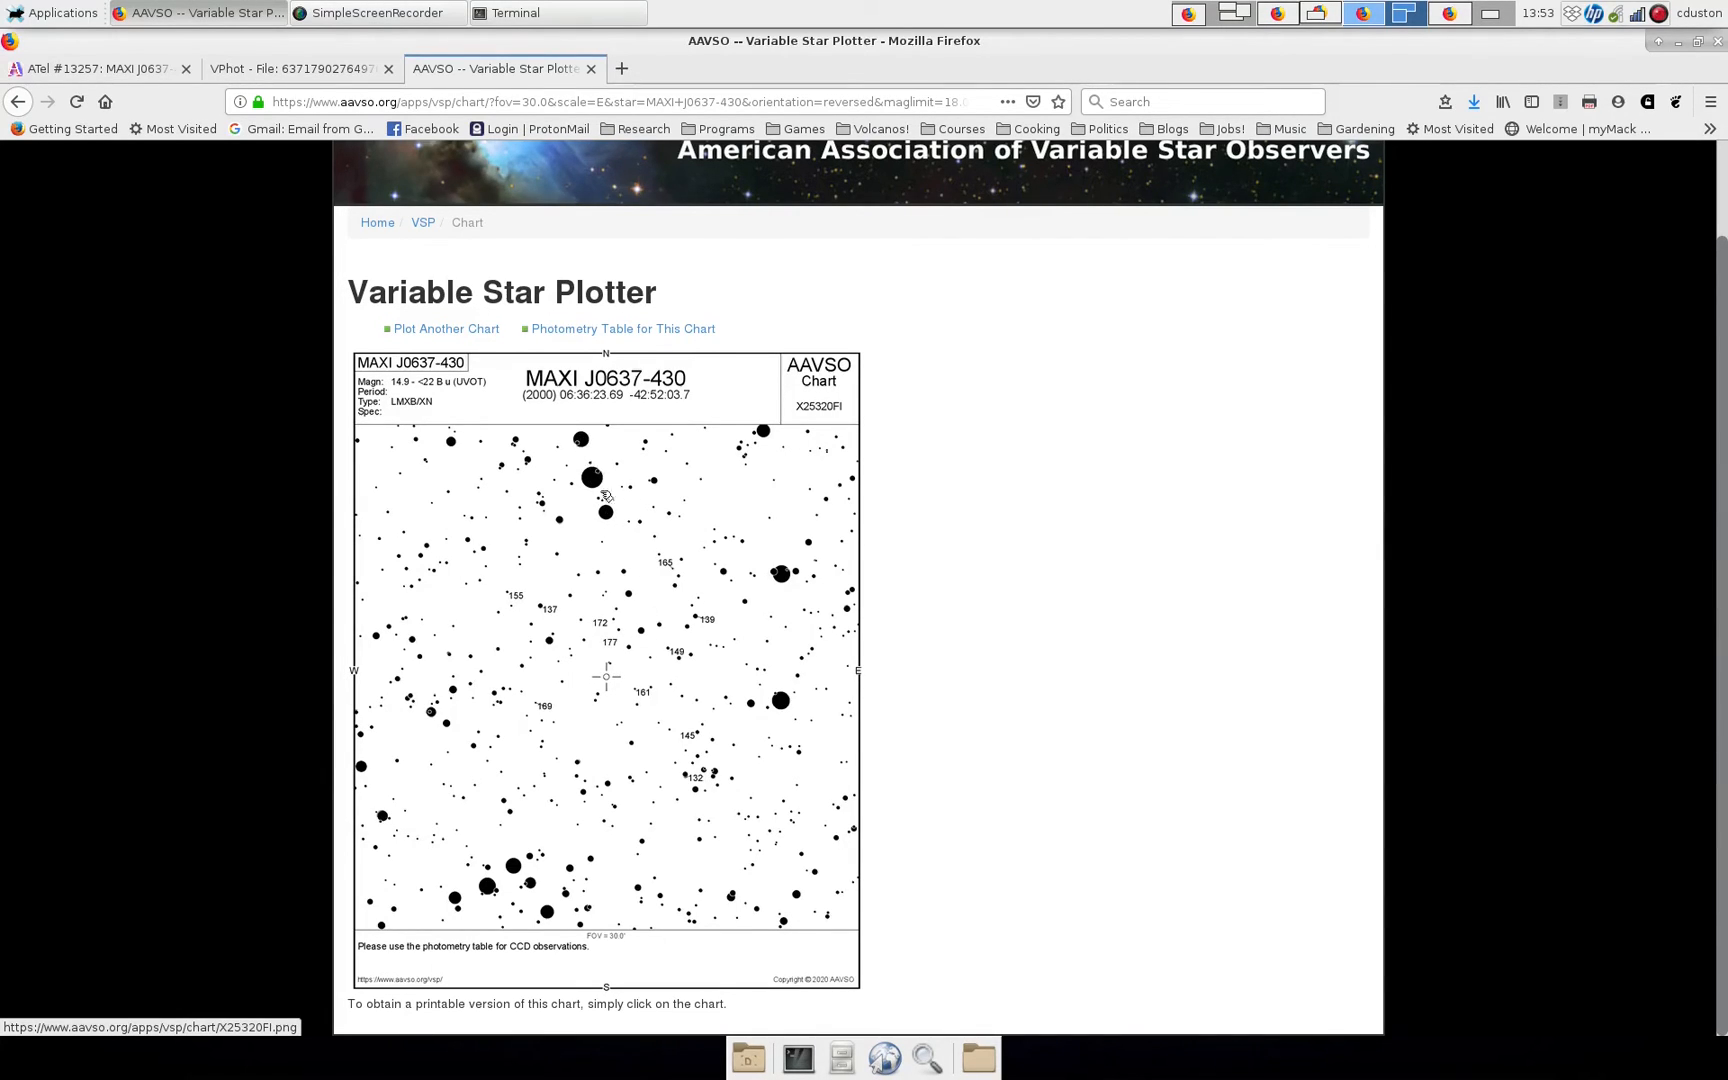
pyautogui.moveTo(582, 440)
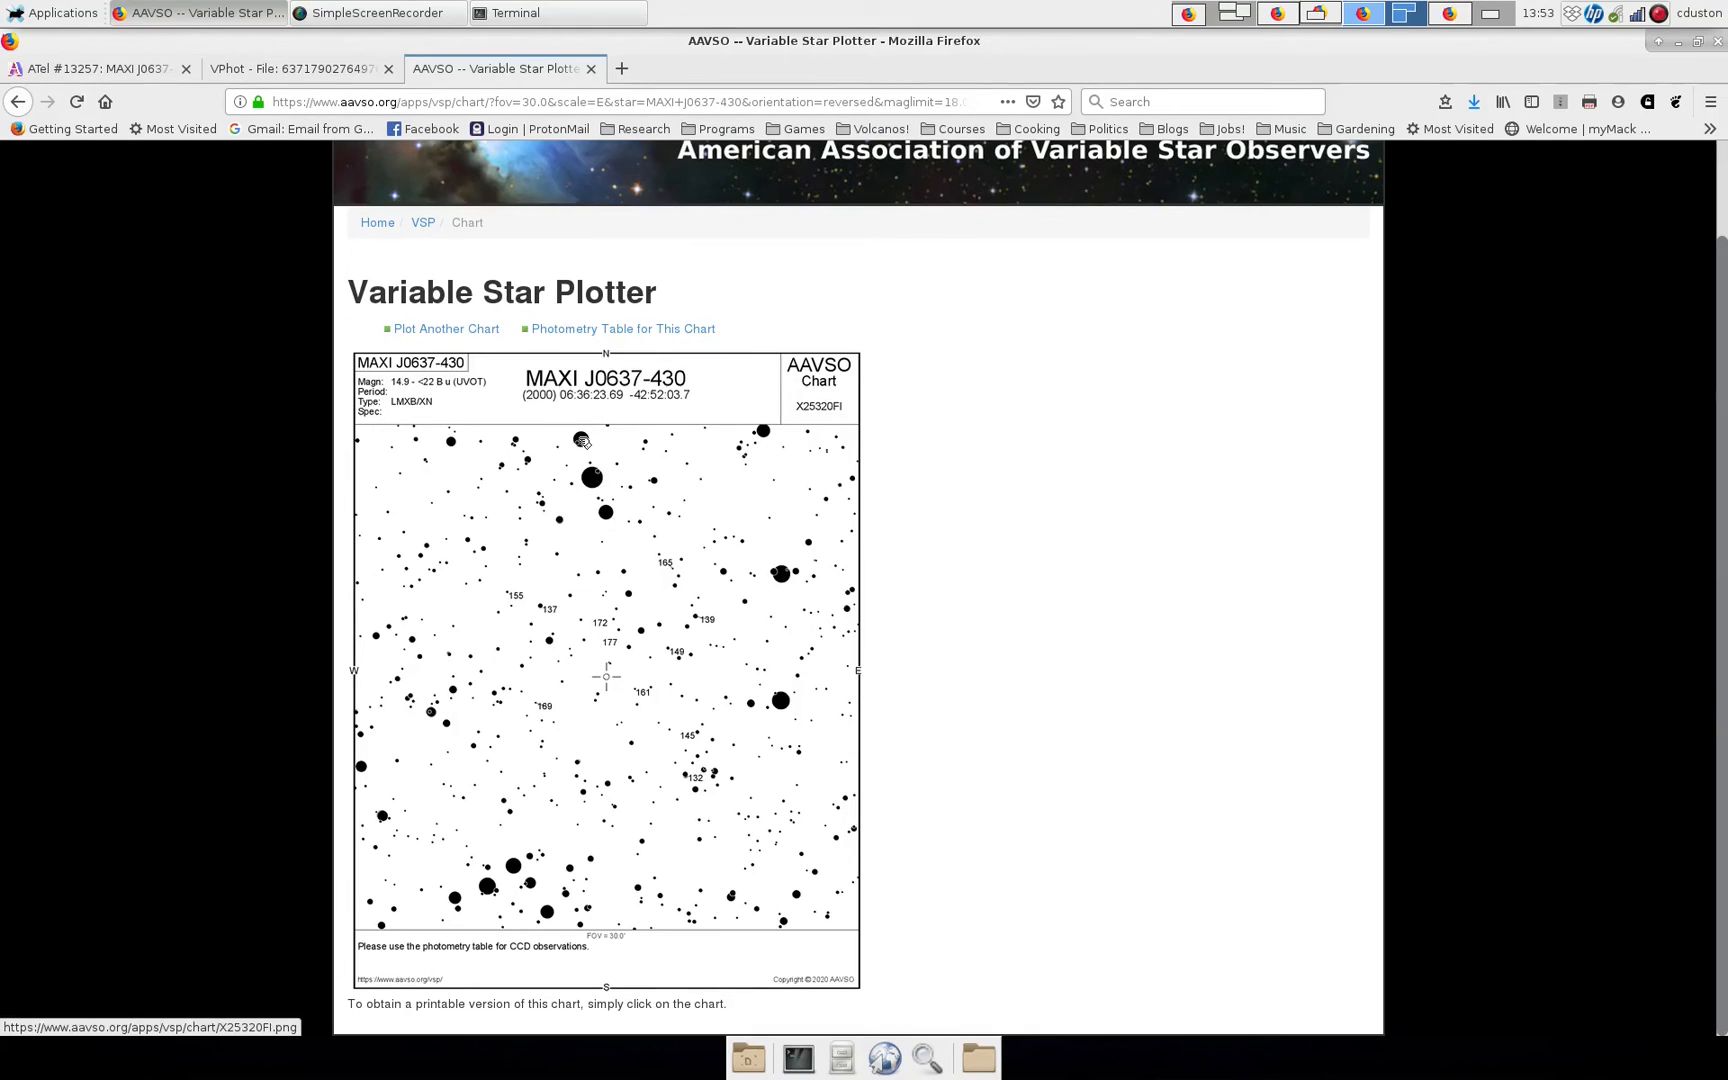
pyautogui.moveTo(592, 482)
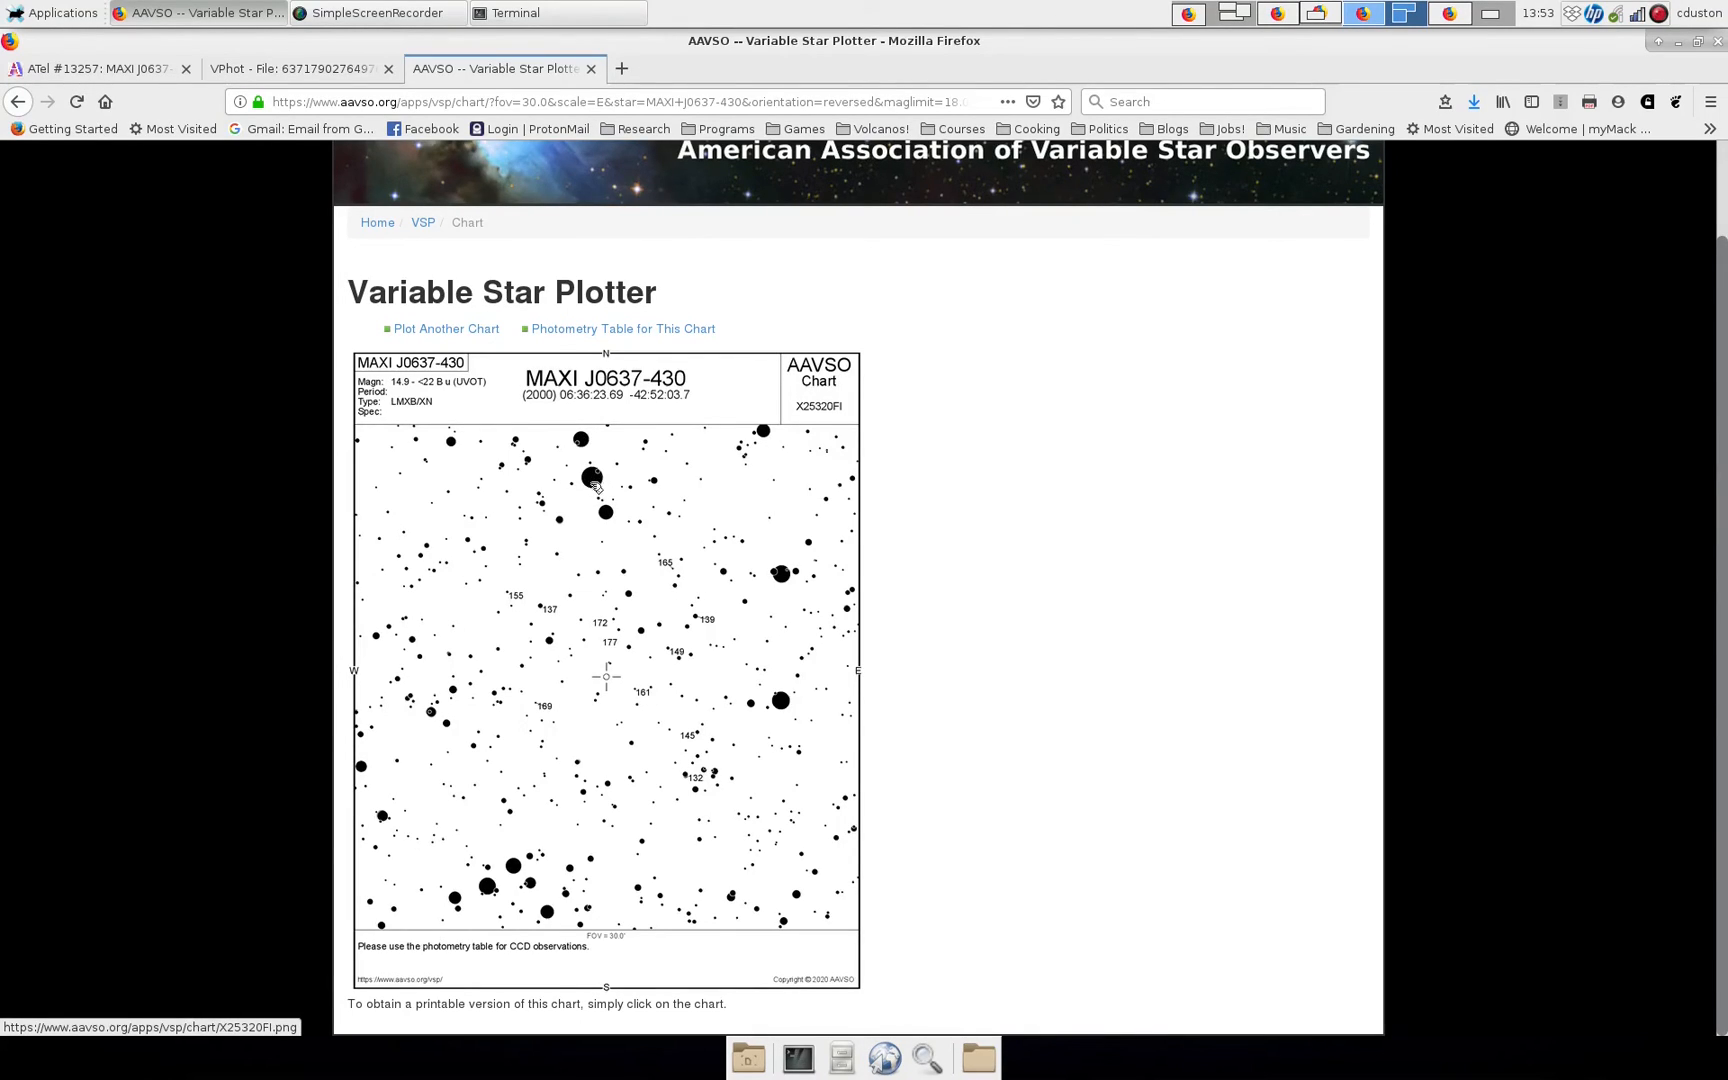
pyautogui.moveTo(634, 606)
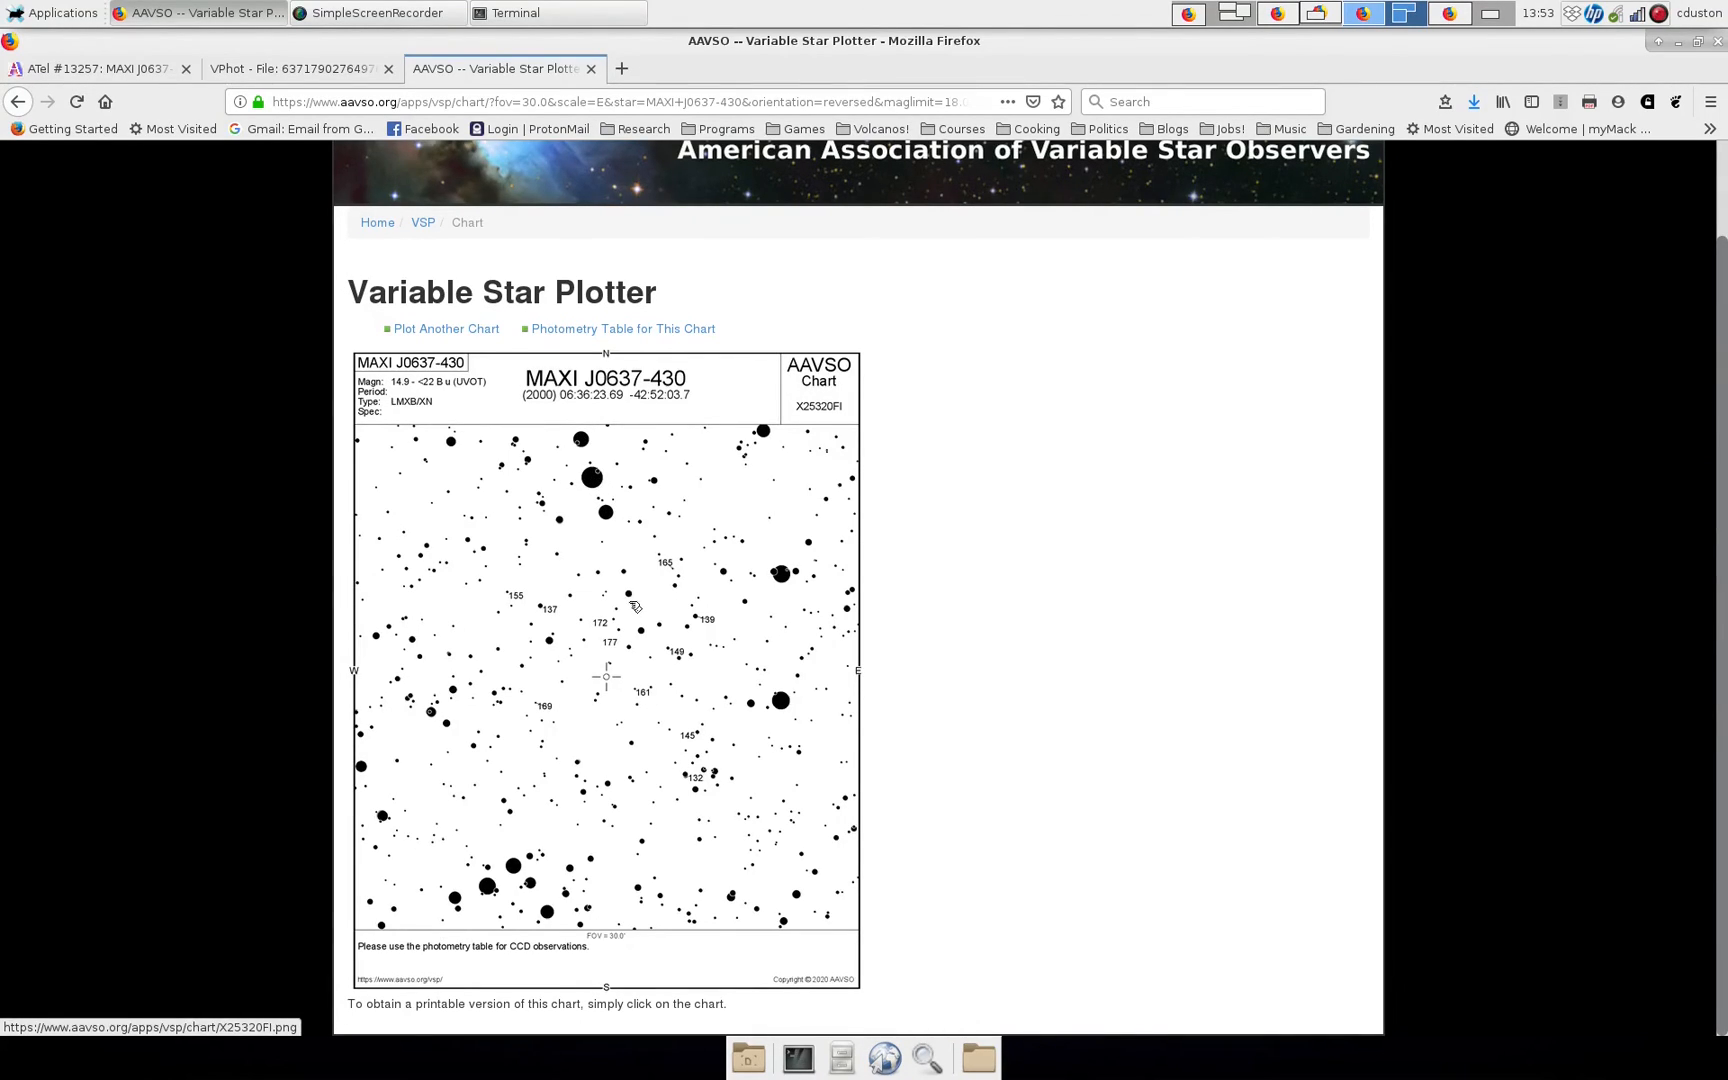
pyautogui.moveTo(642, 630)
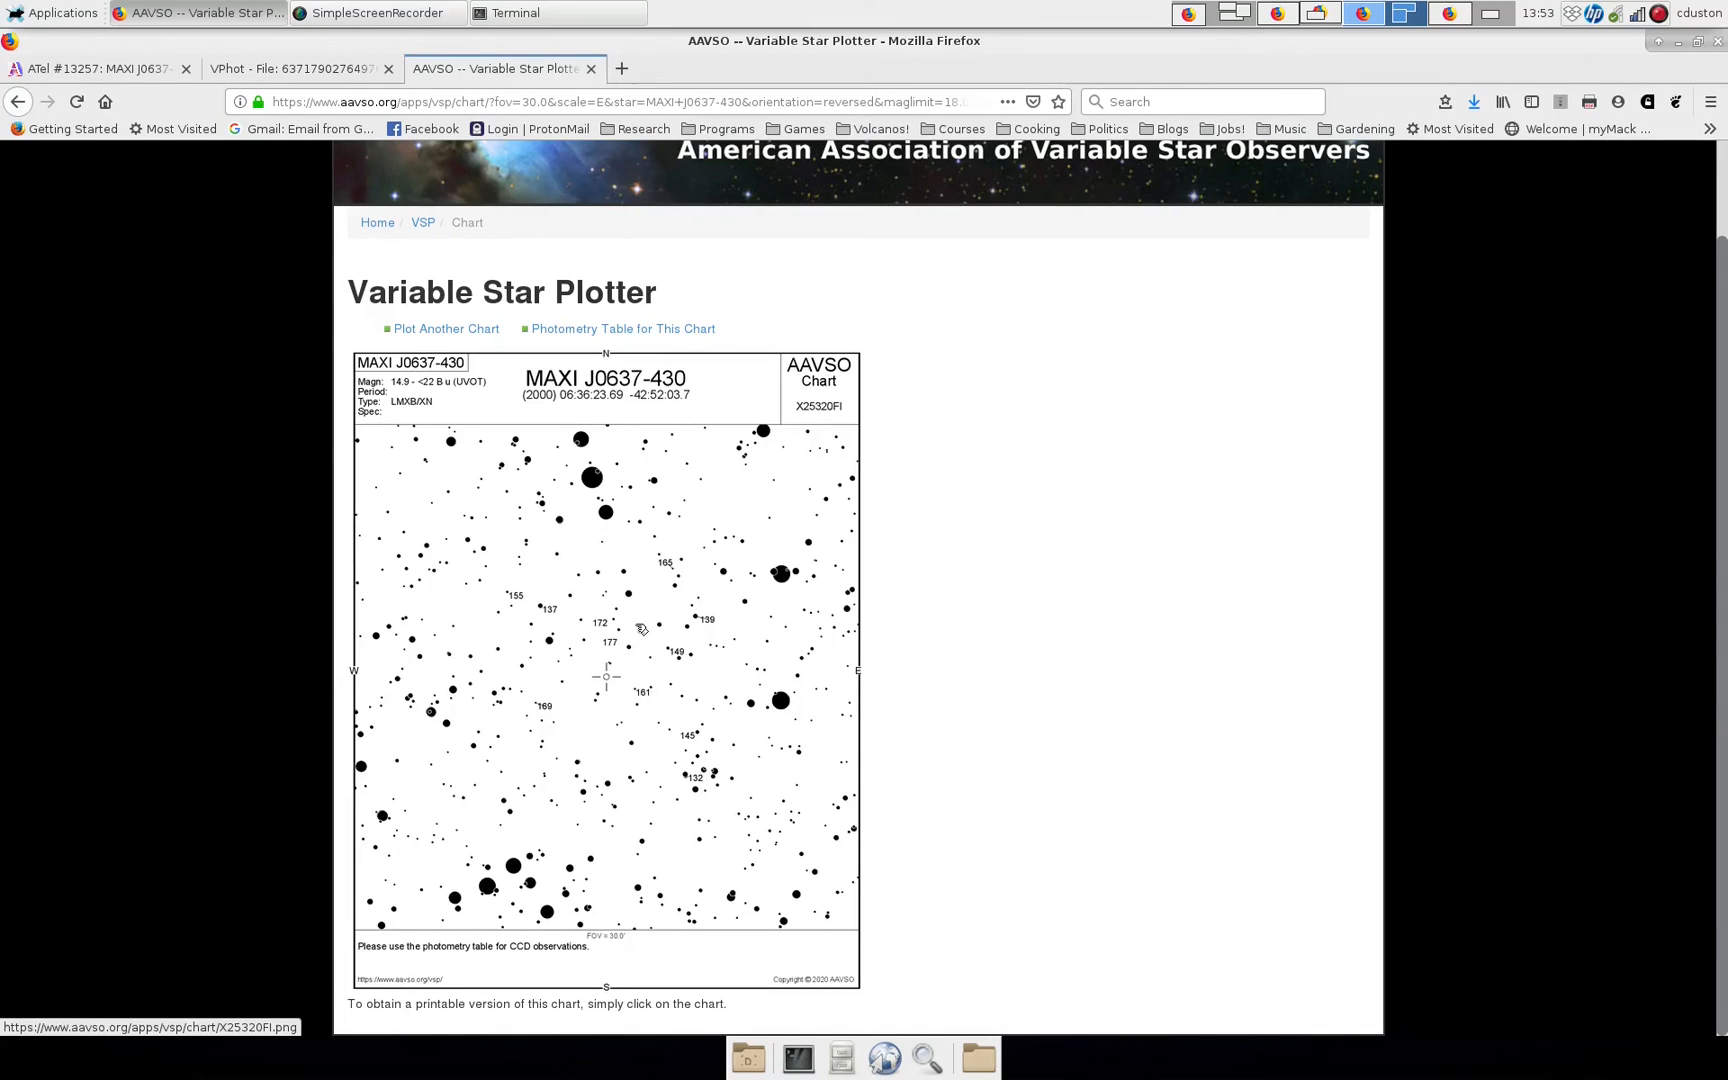
# Compare the star field against the AAVSO finder chart several times and end back on the VPhot image.
pyautogui.click(298, 68)
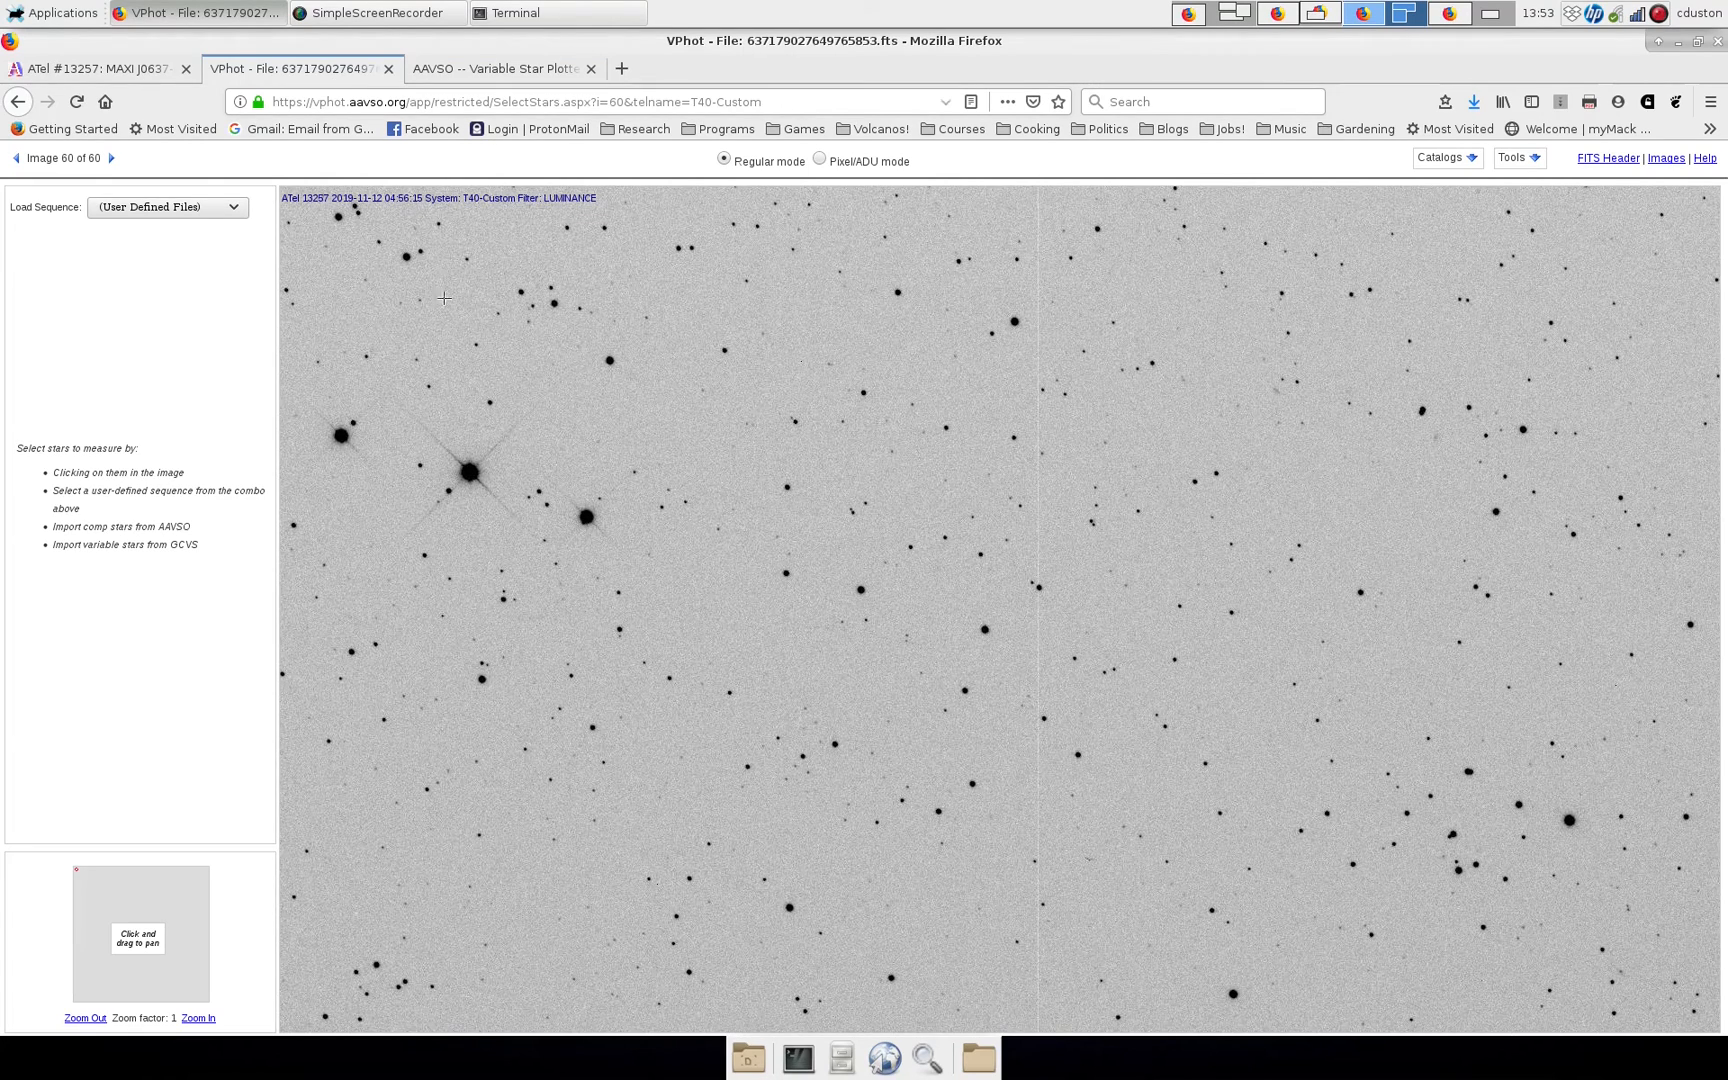
pyautogui.moveTo(556, 500)
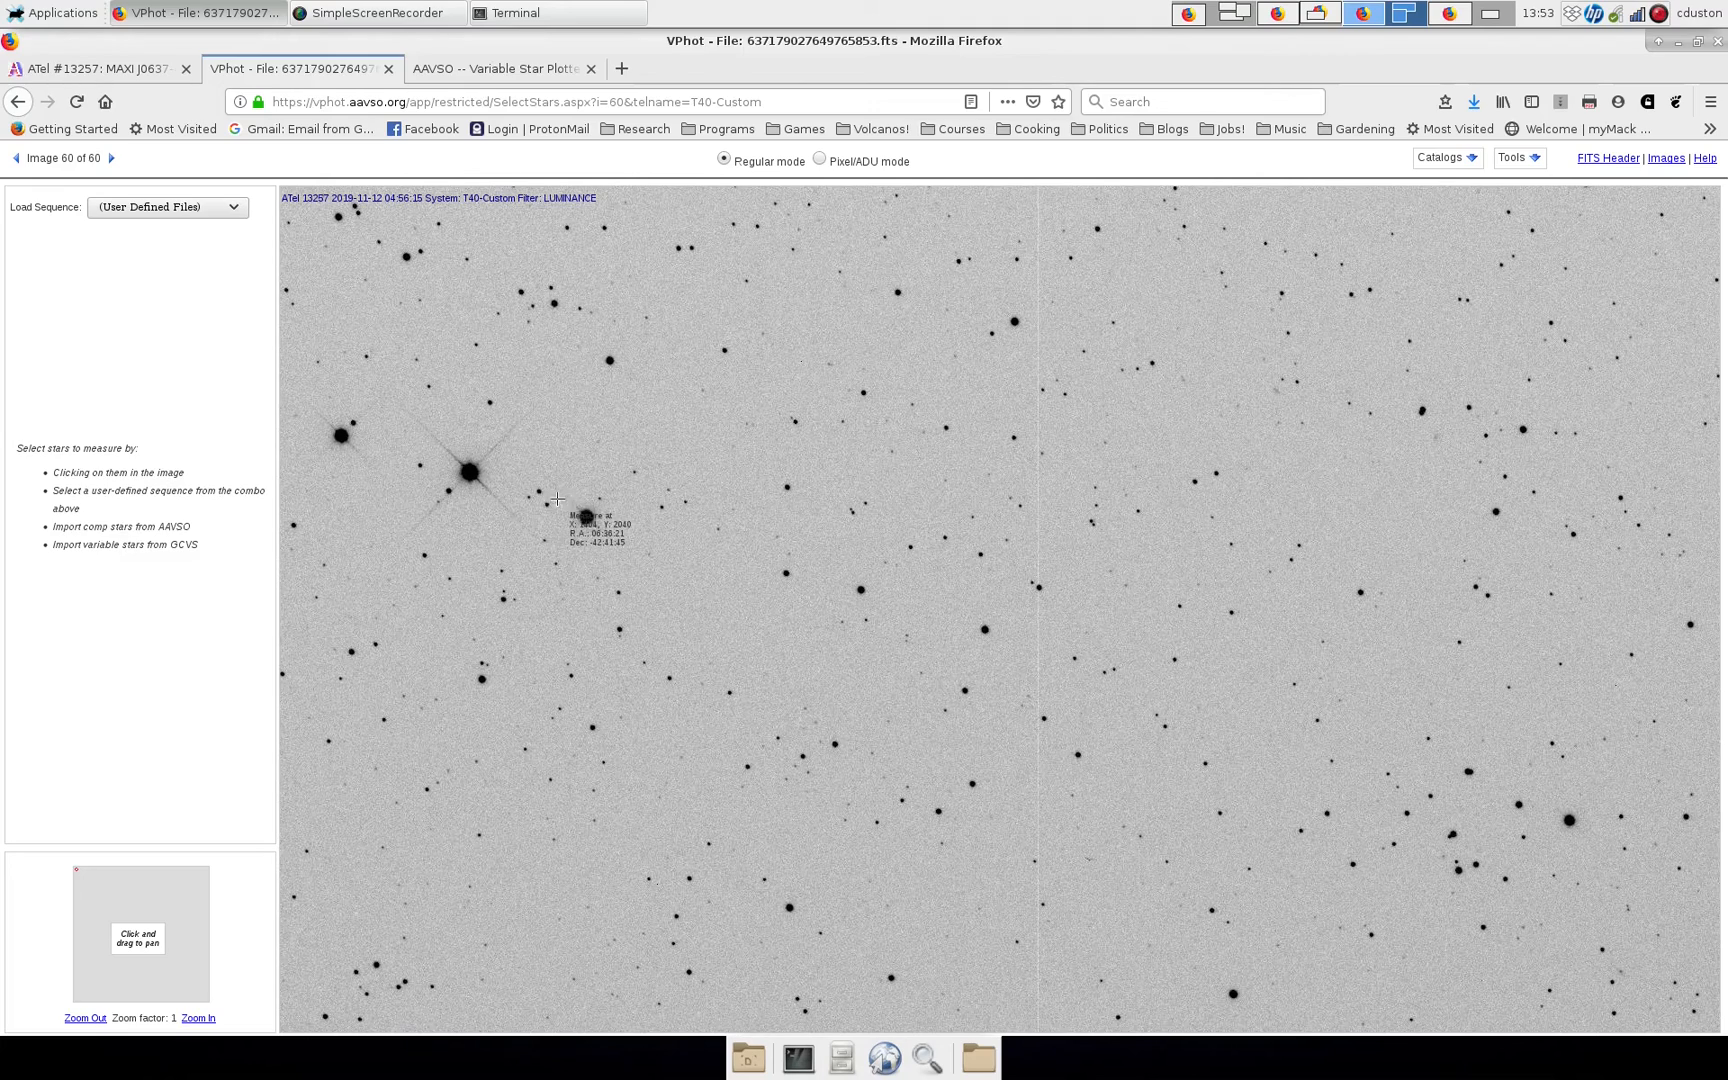
pyautogui.moveTo(958, 614)
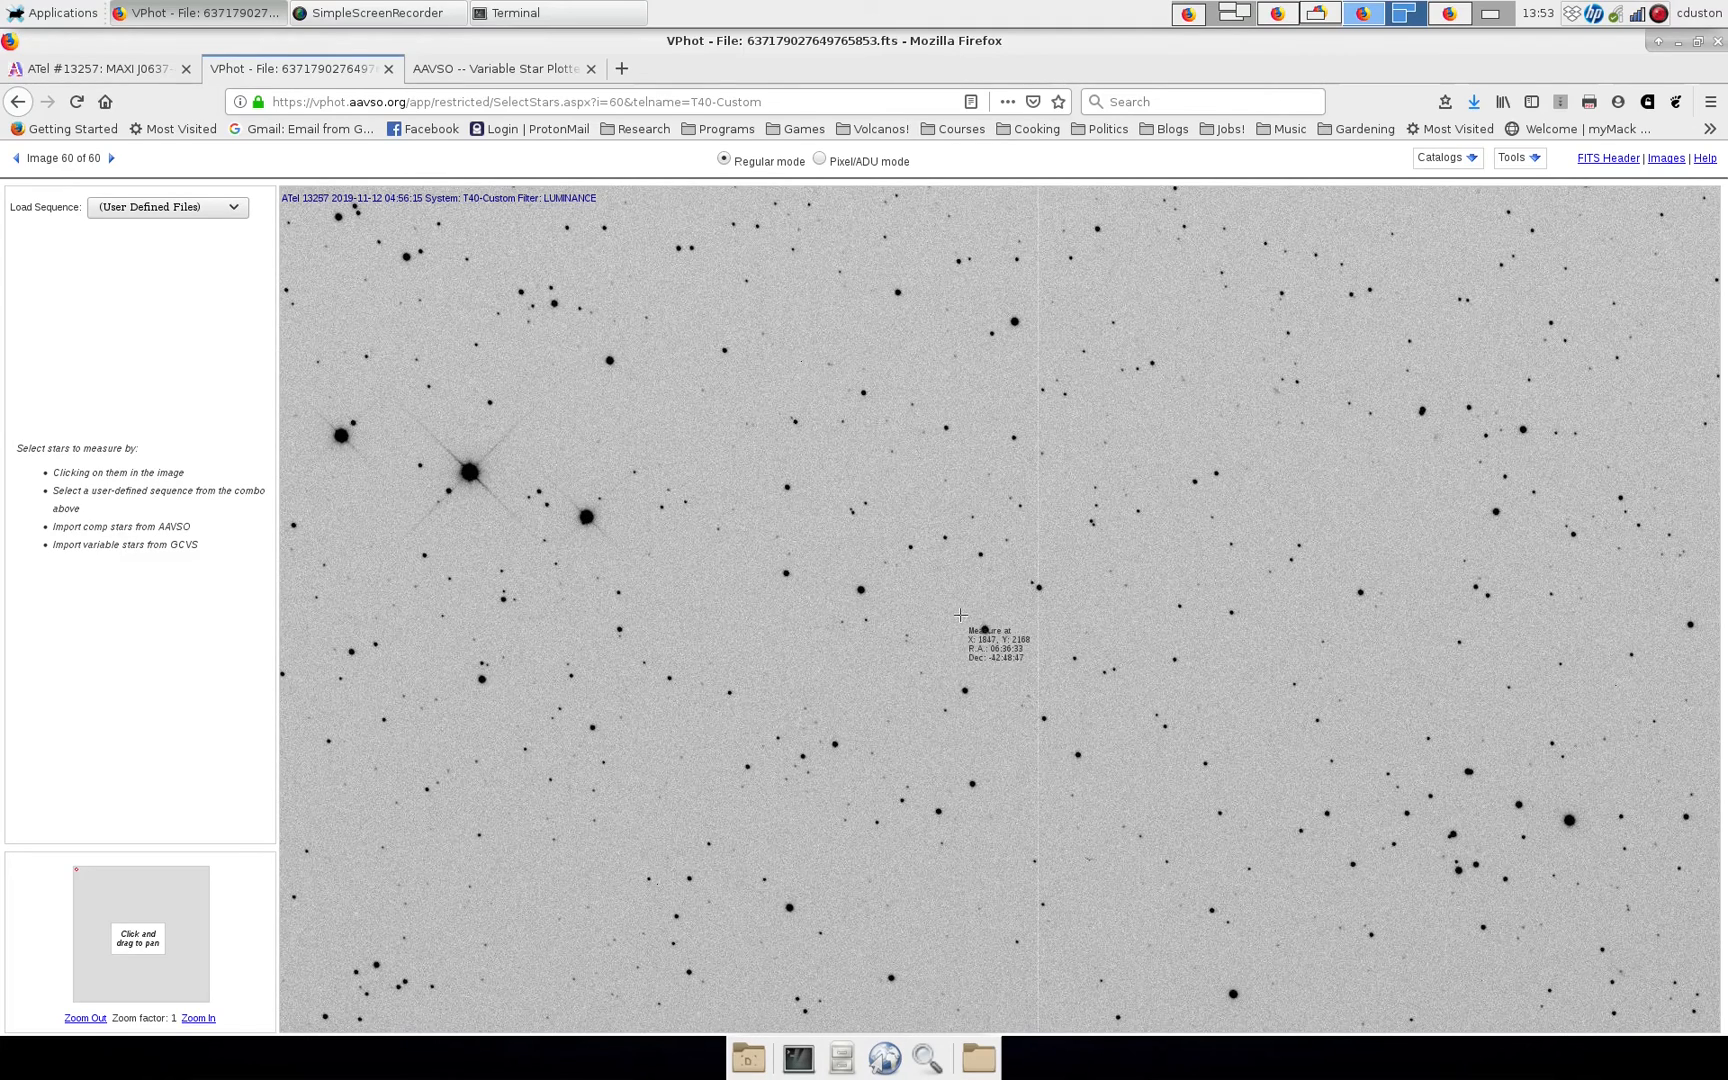
pyautogui.moveTo(800, 576)
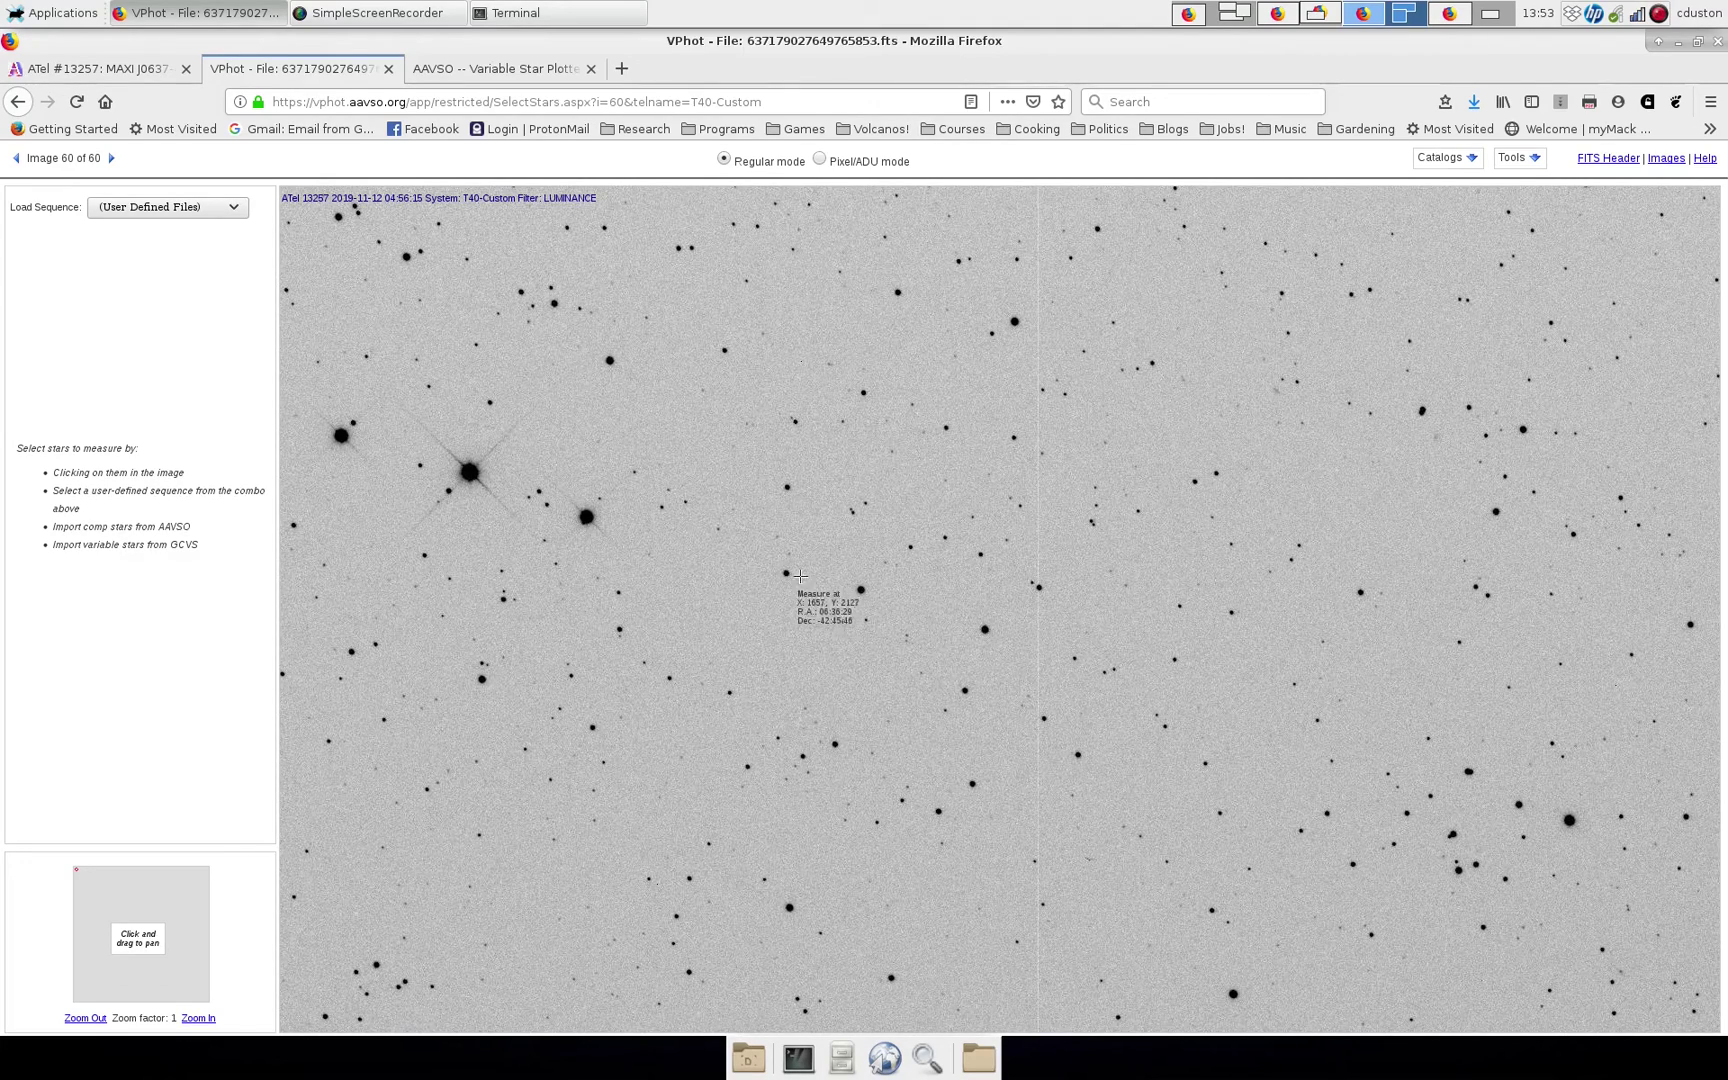
pyautogui.moveTo(968, 580)
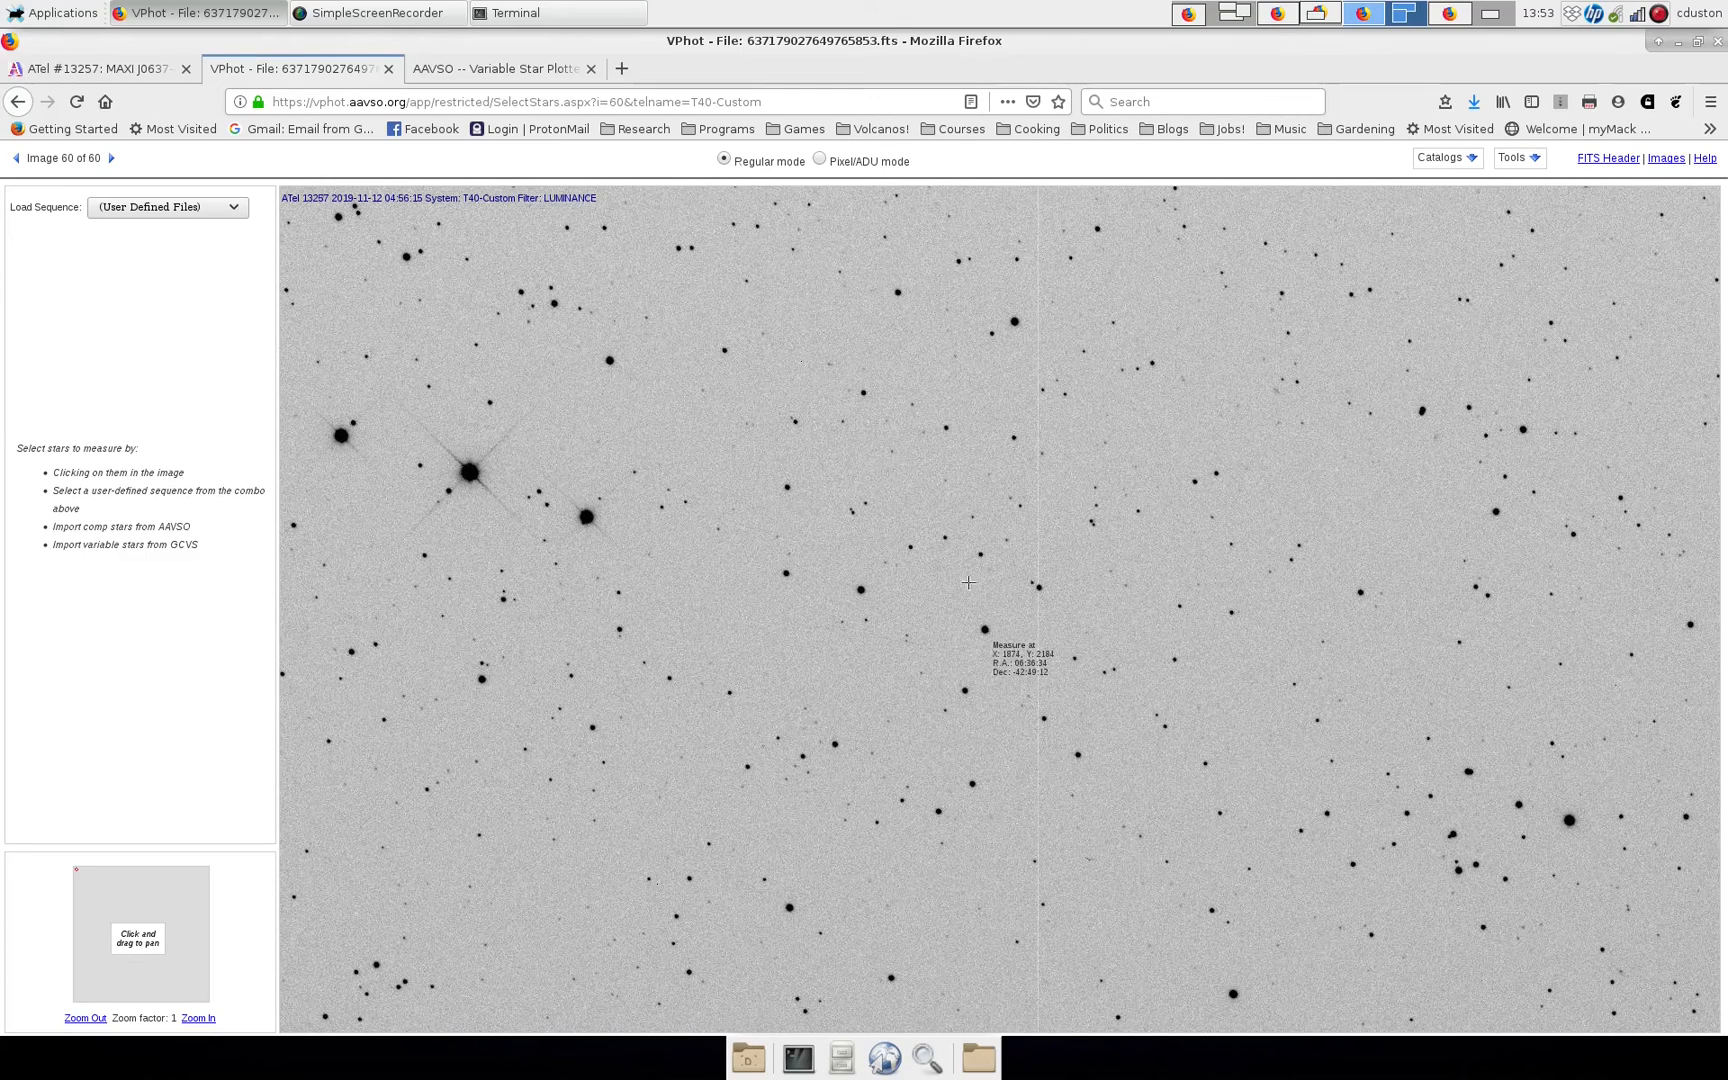
pyautogui.click(496, 68)
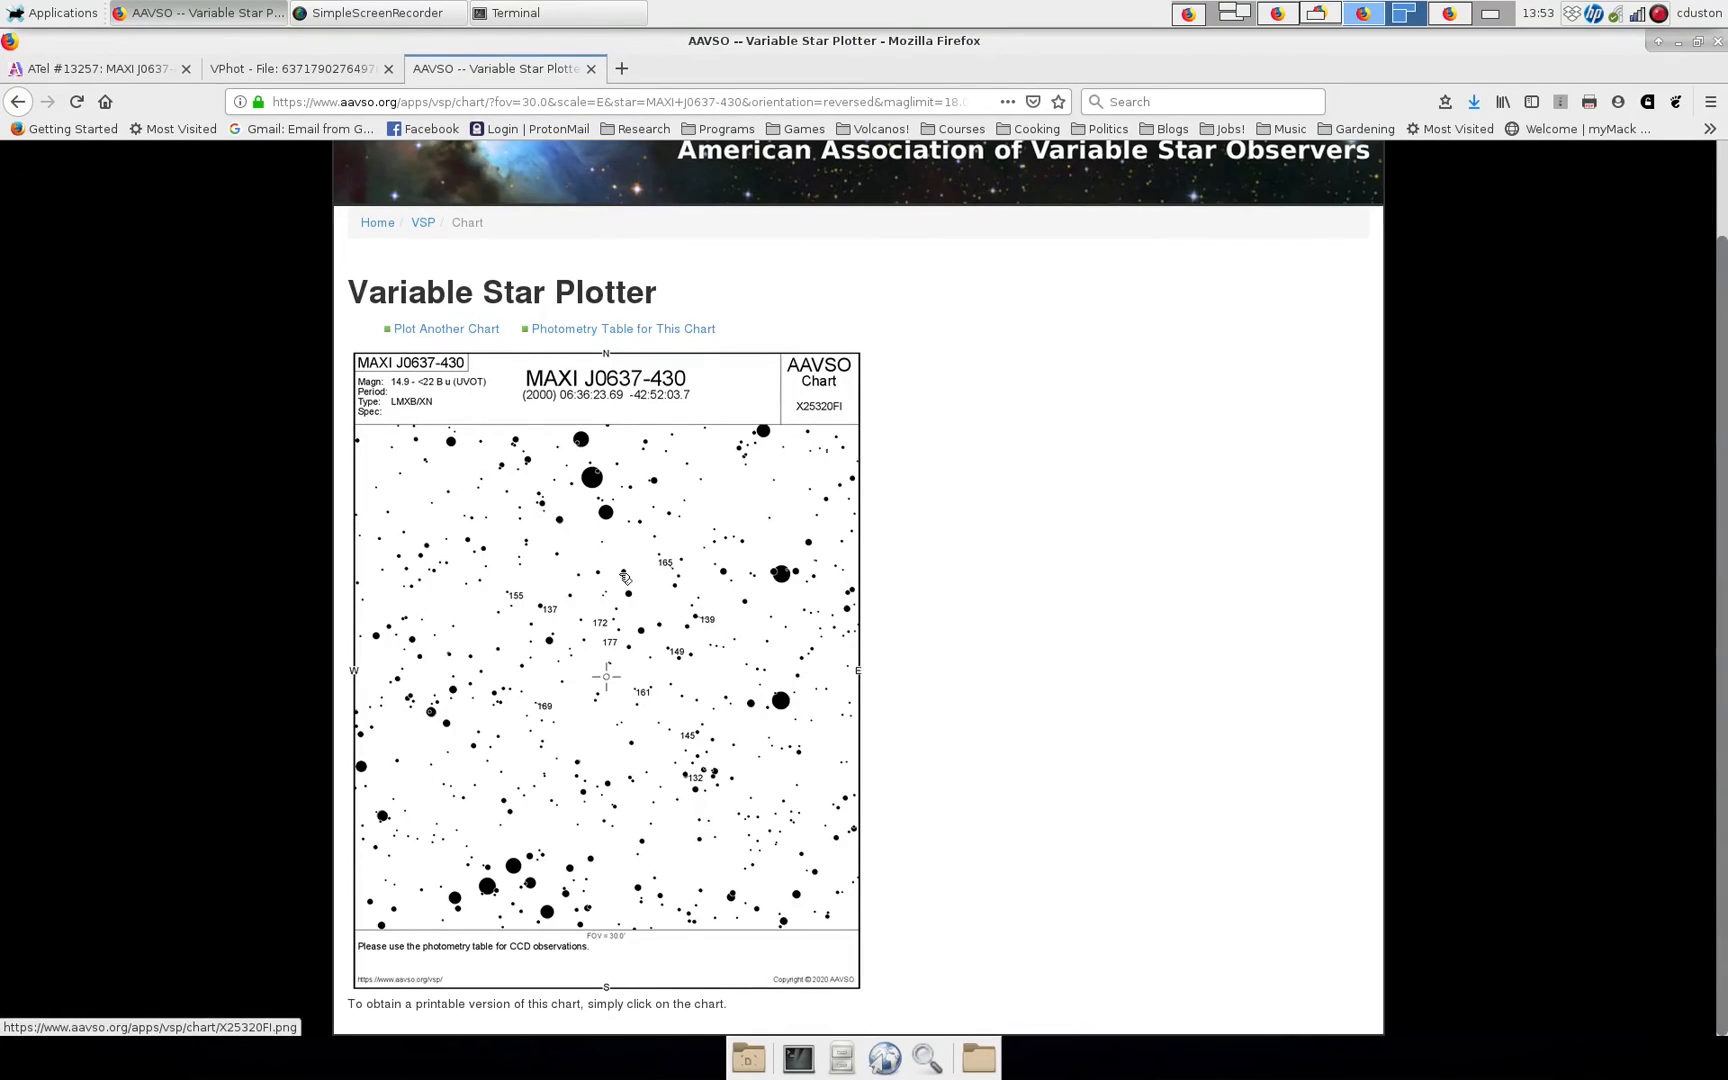
pyautogui.moveTo(646, 636)
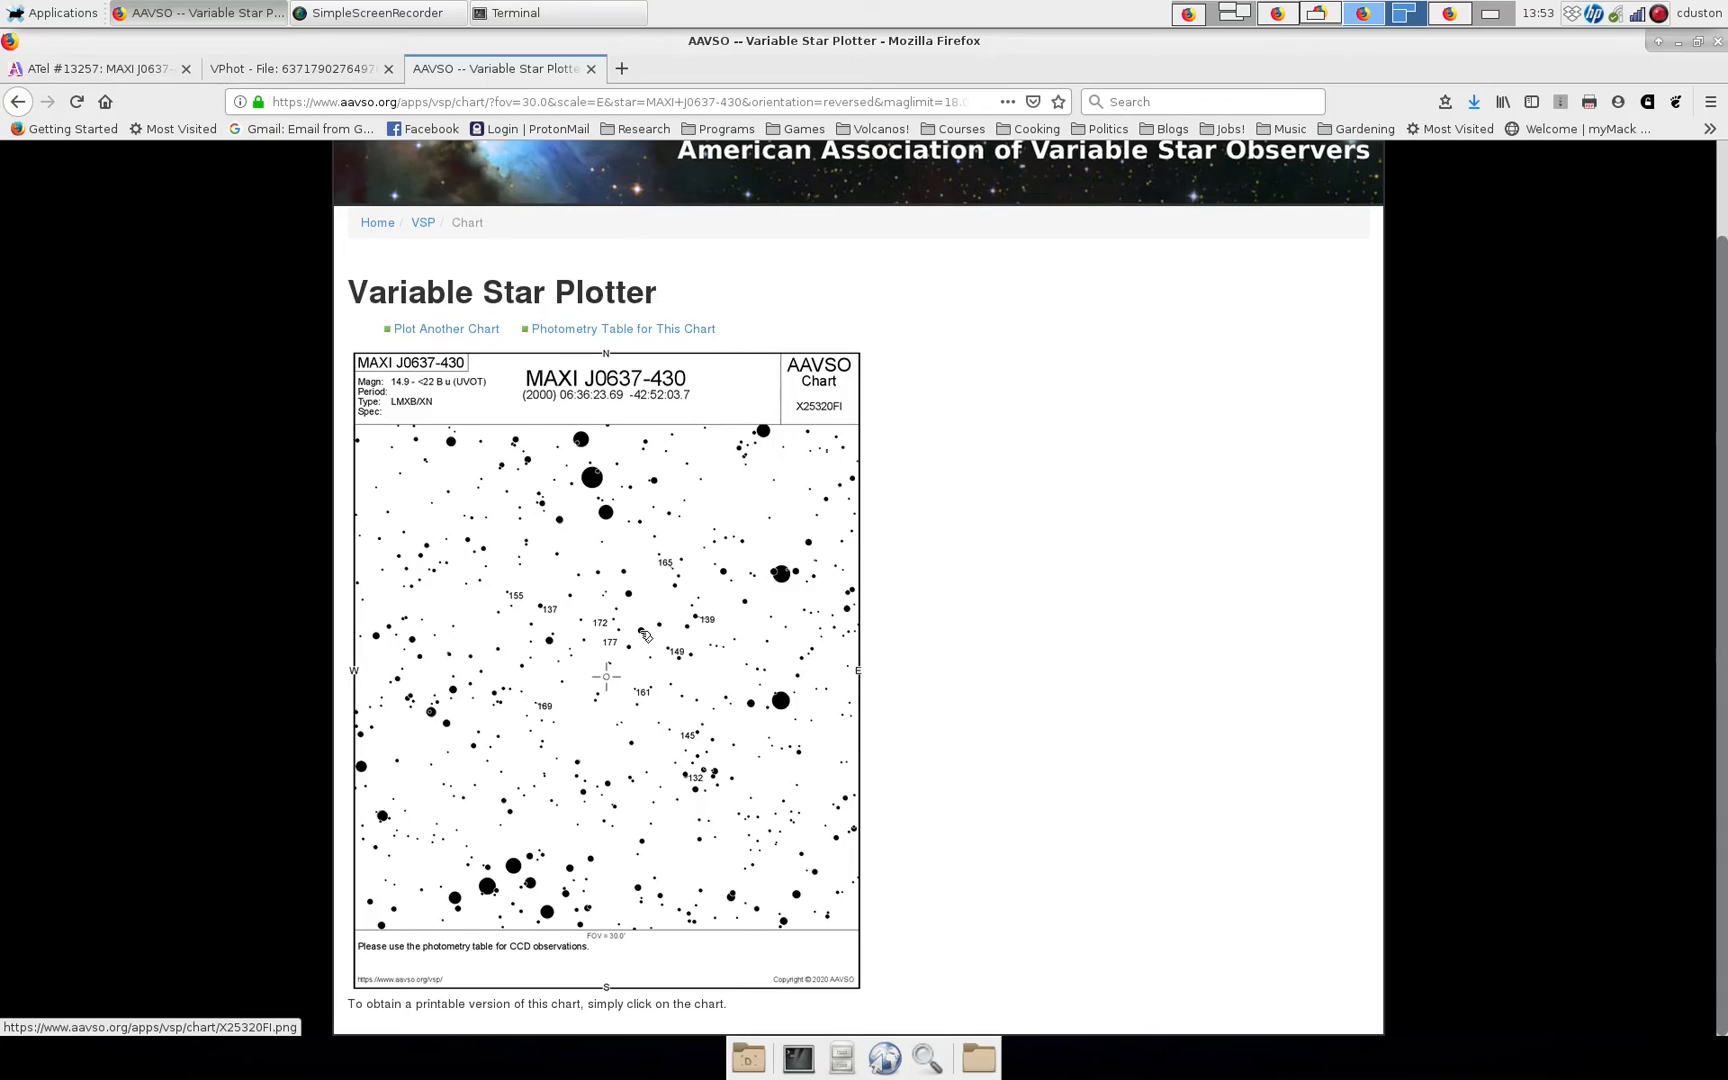
pyautogui.moveTo(636, 644)
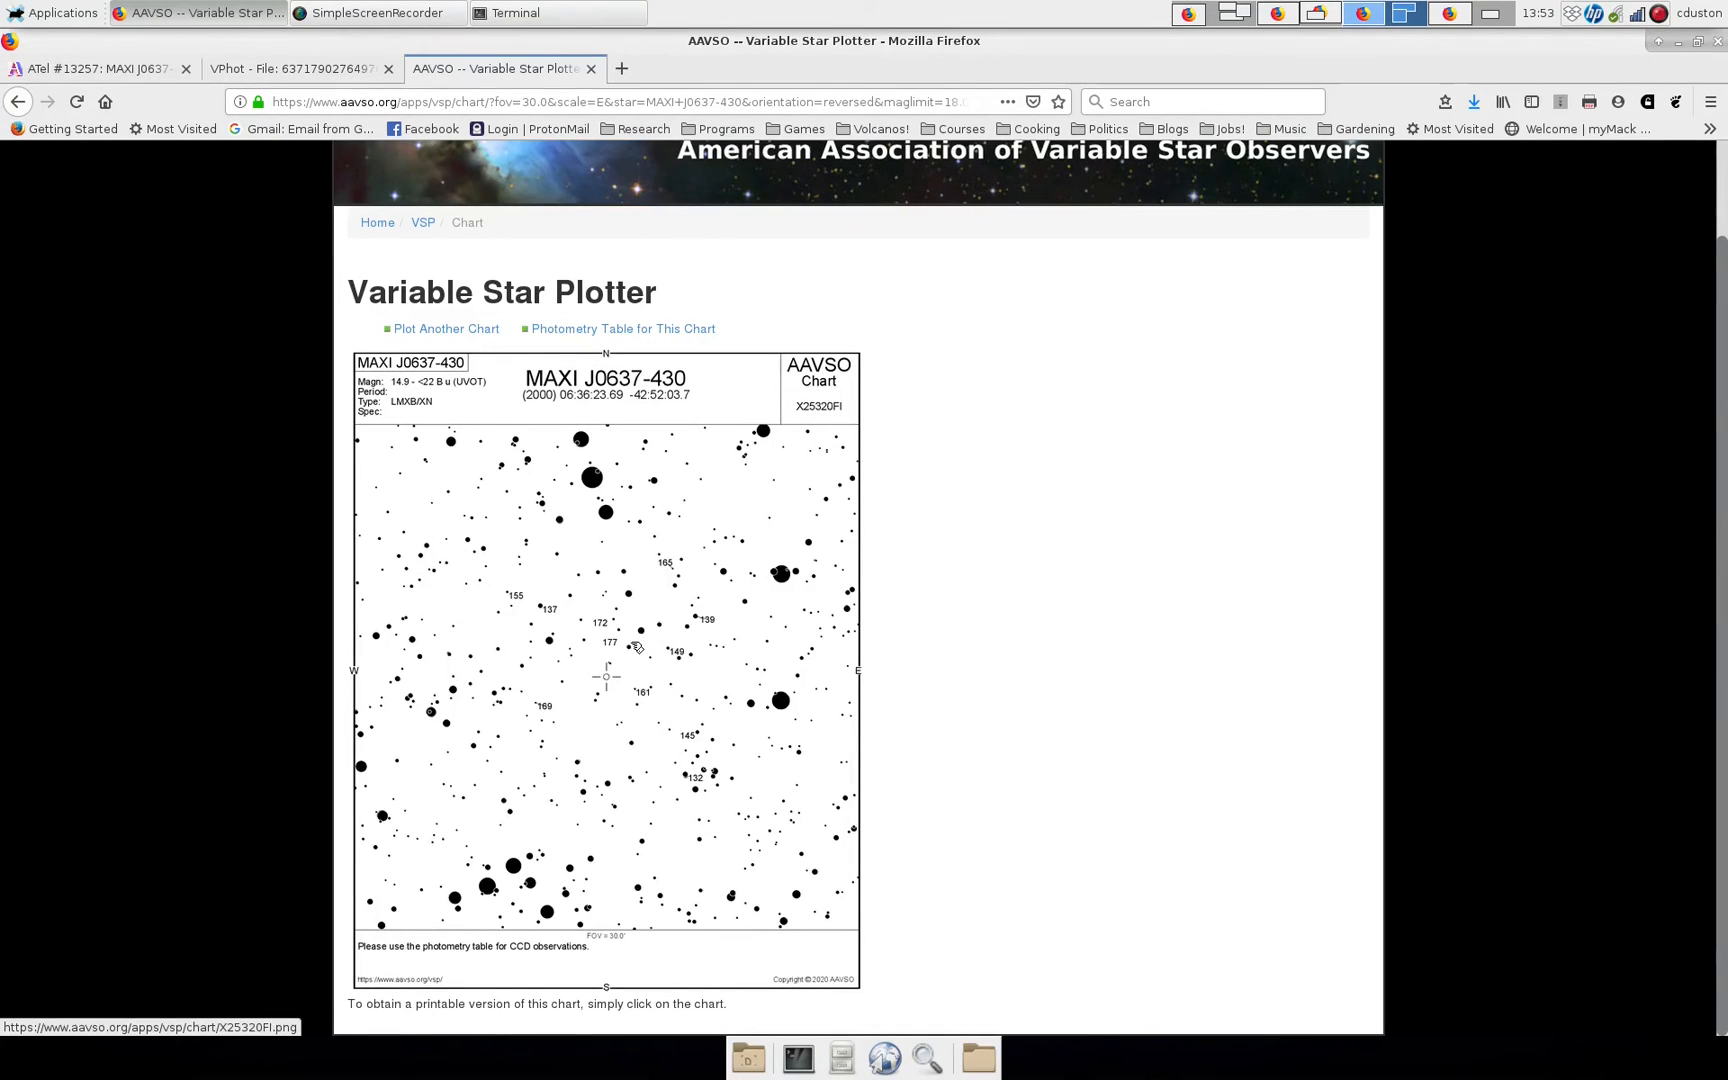
pyautogui.moveTo(612, 668)
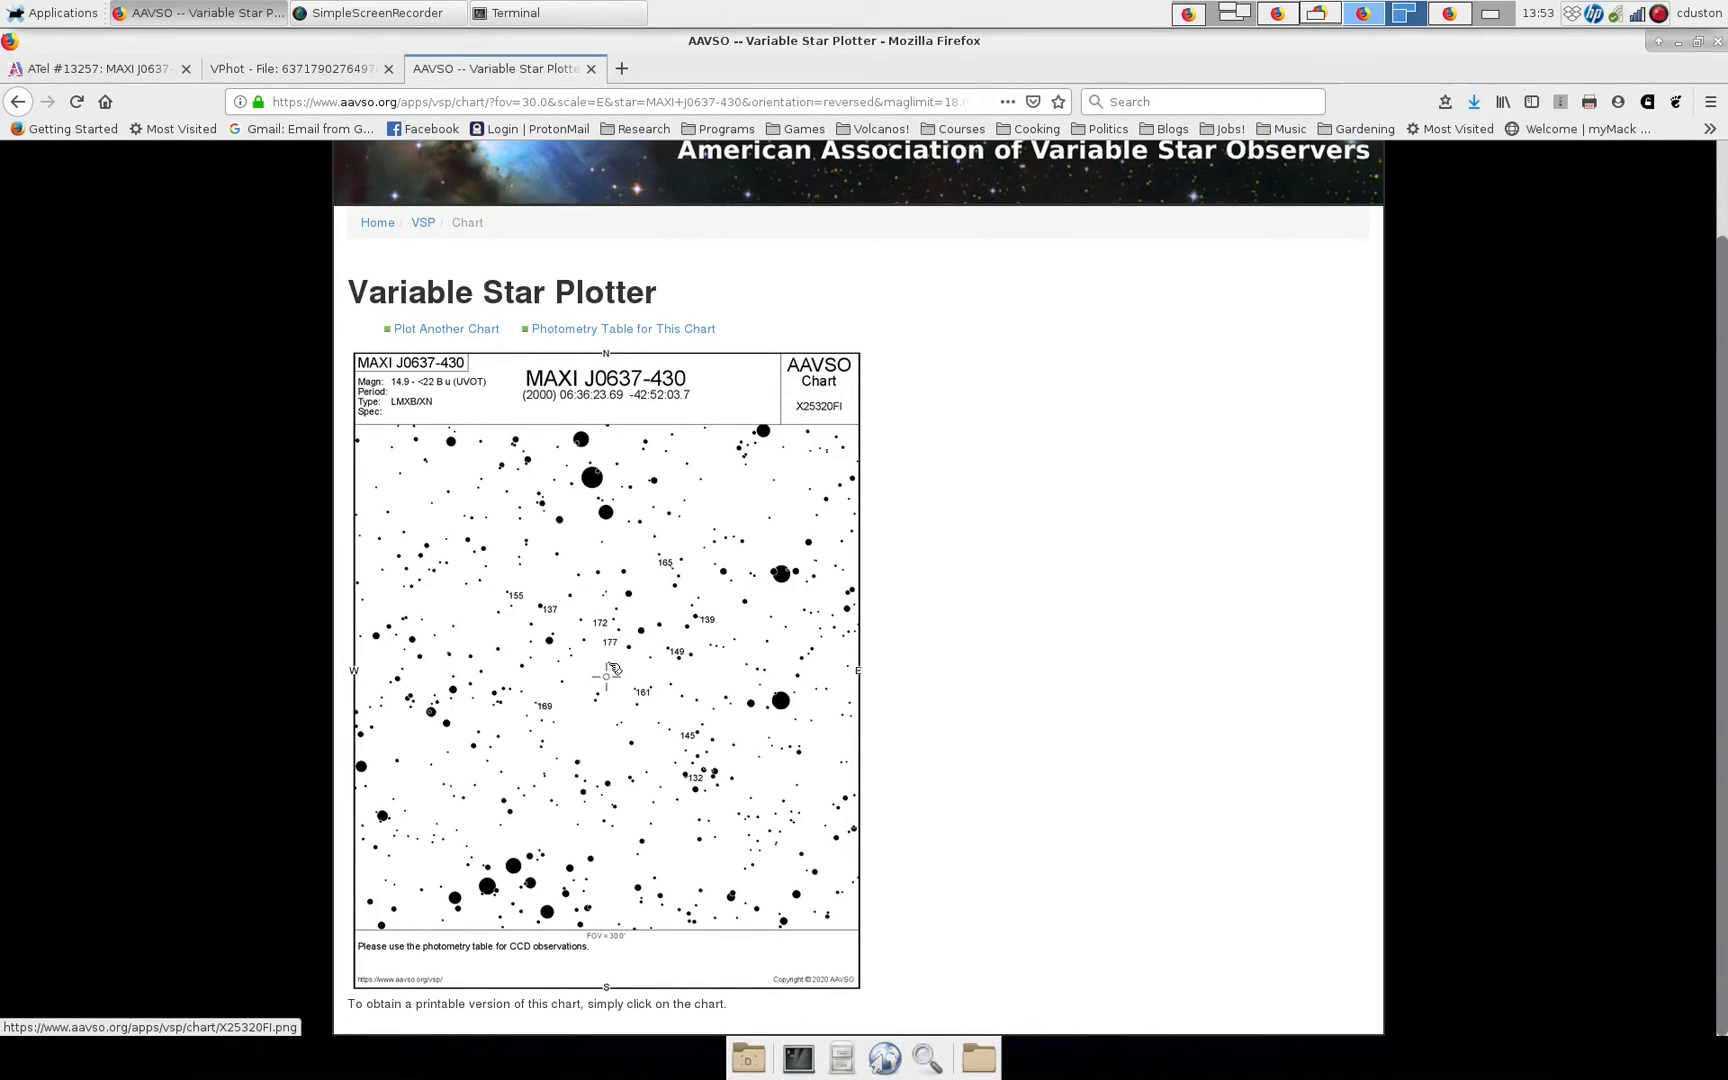
pyautogui.moveTo(610, 678)
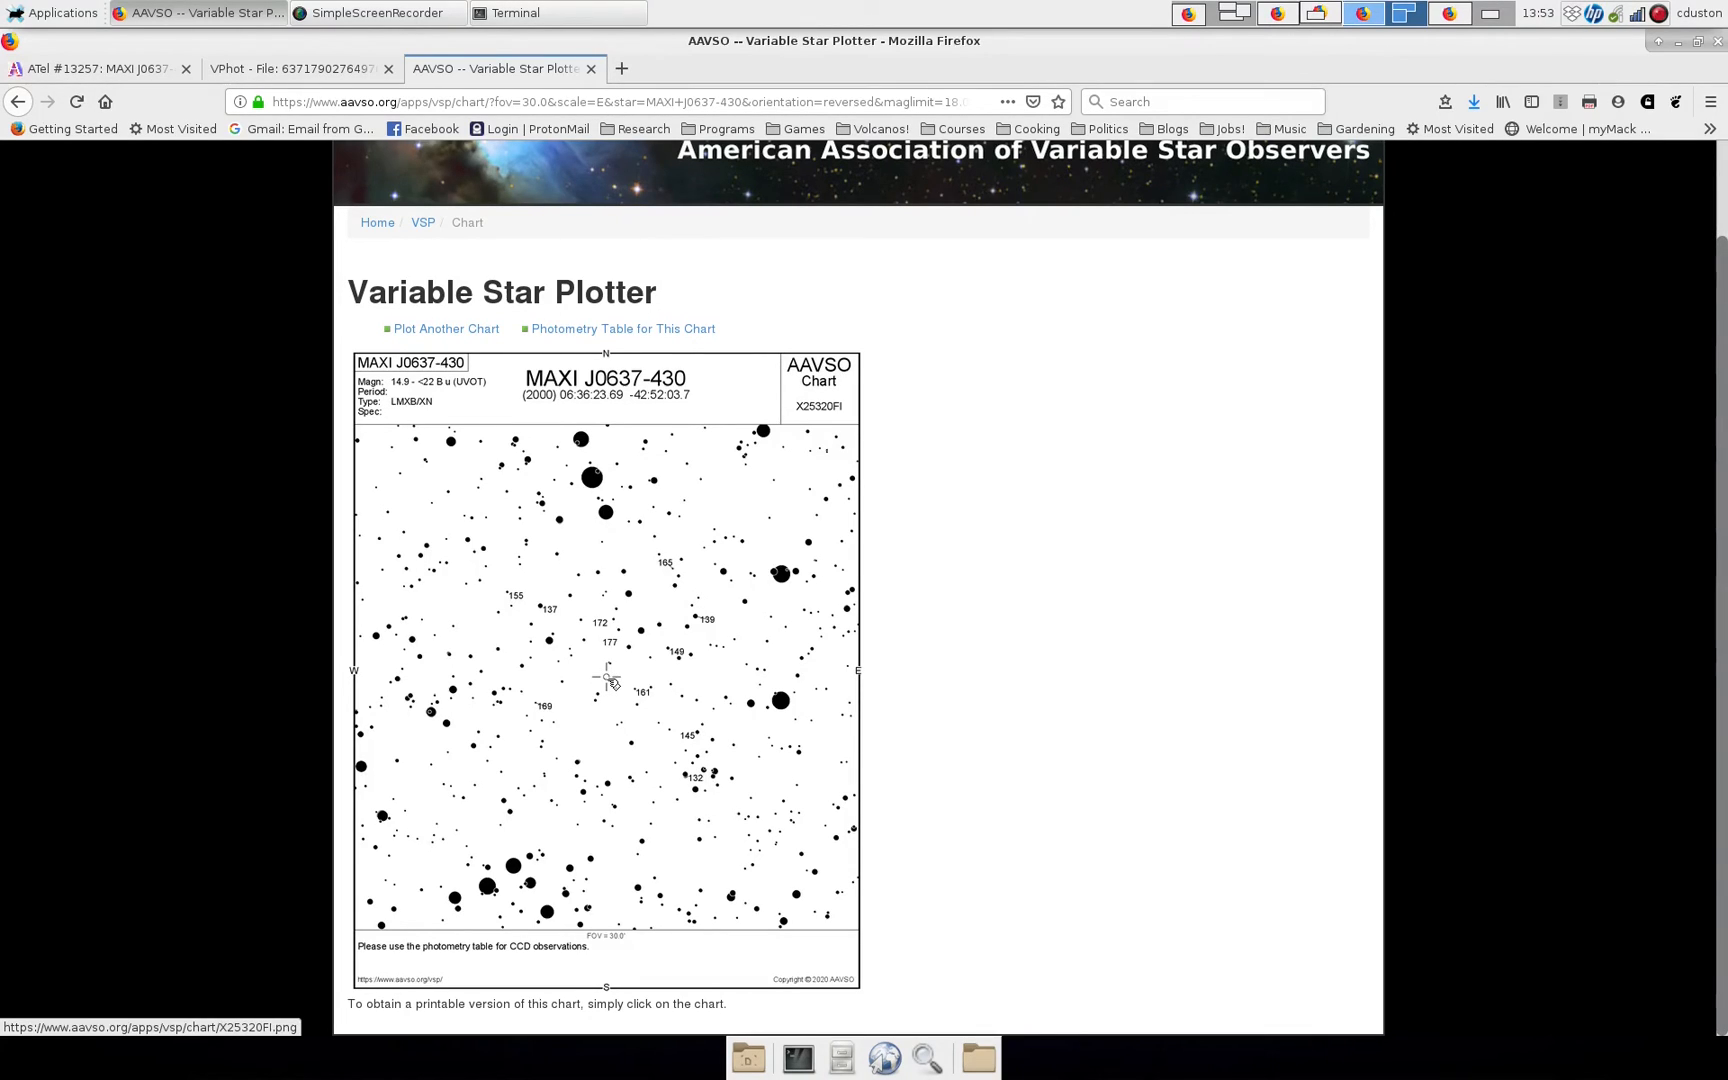
pyautogui.moveTo(612, 680)
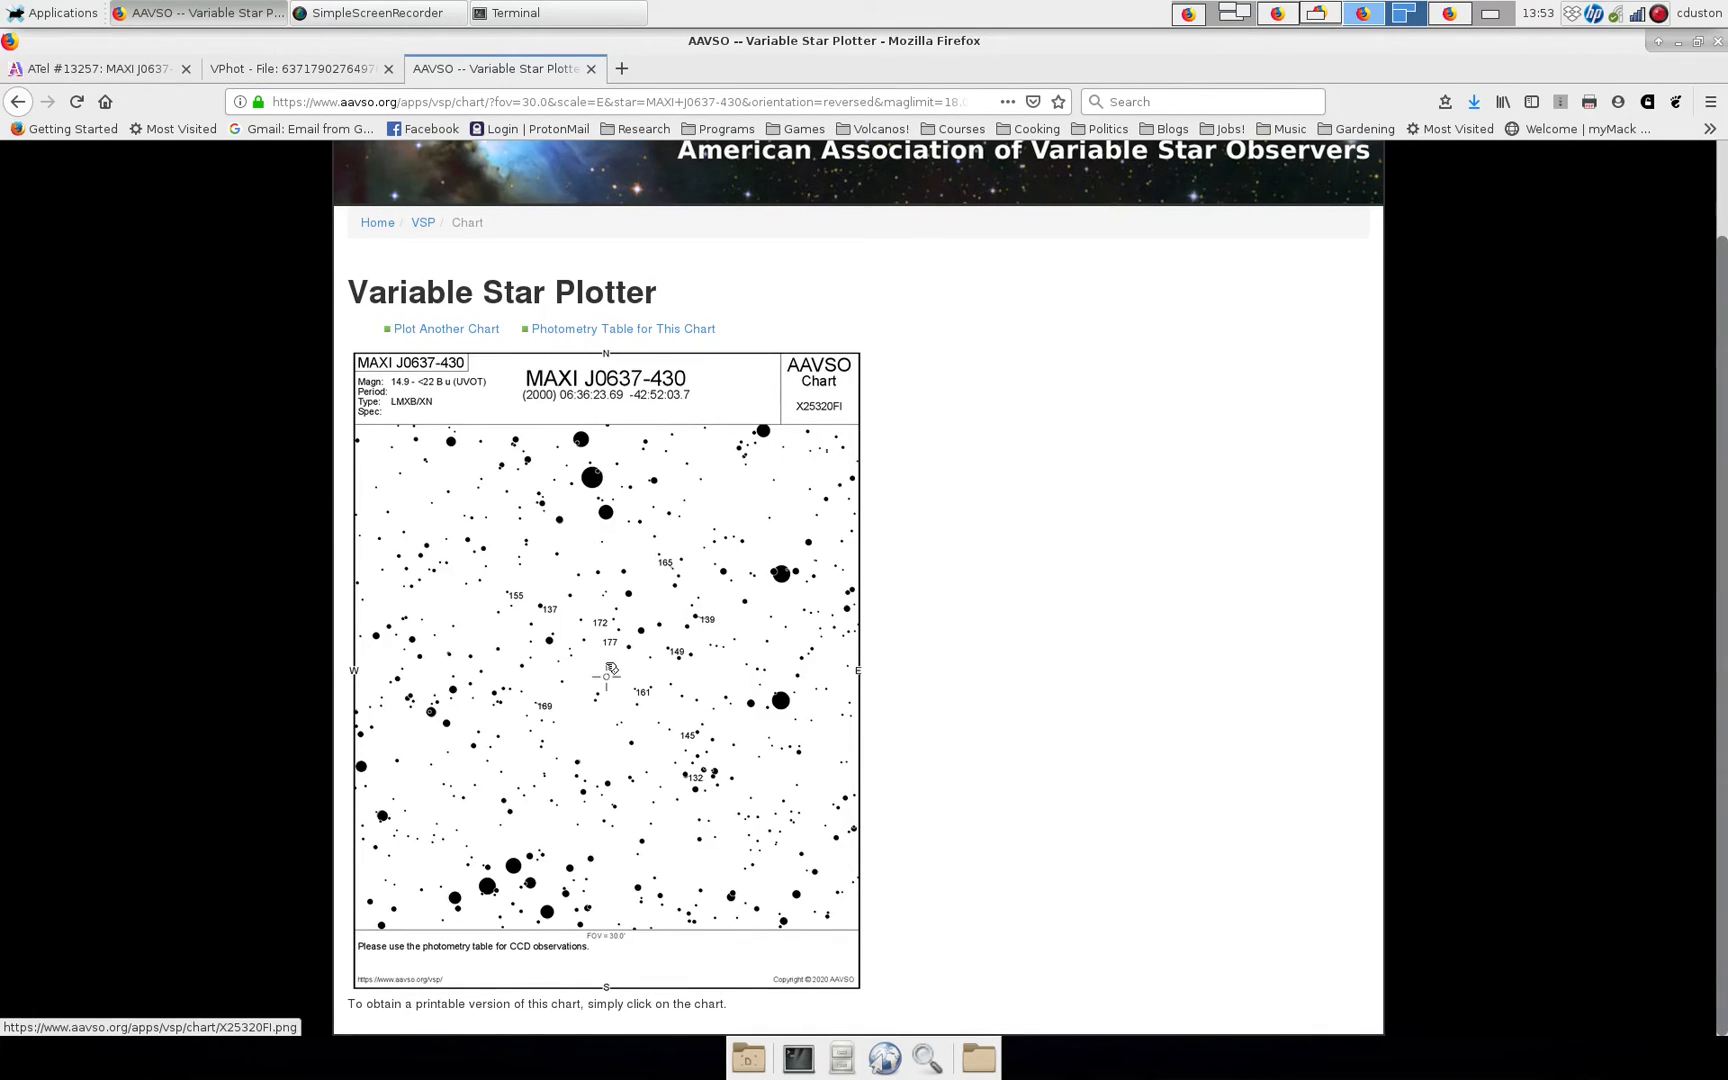
pyautogui.click(298, 68)
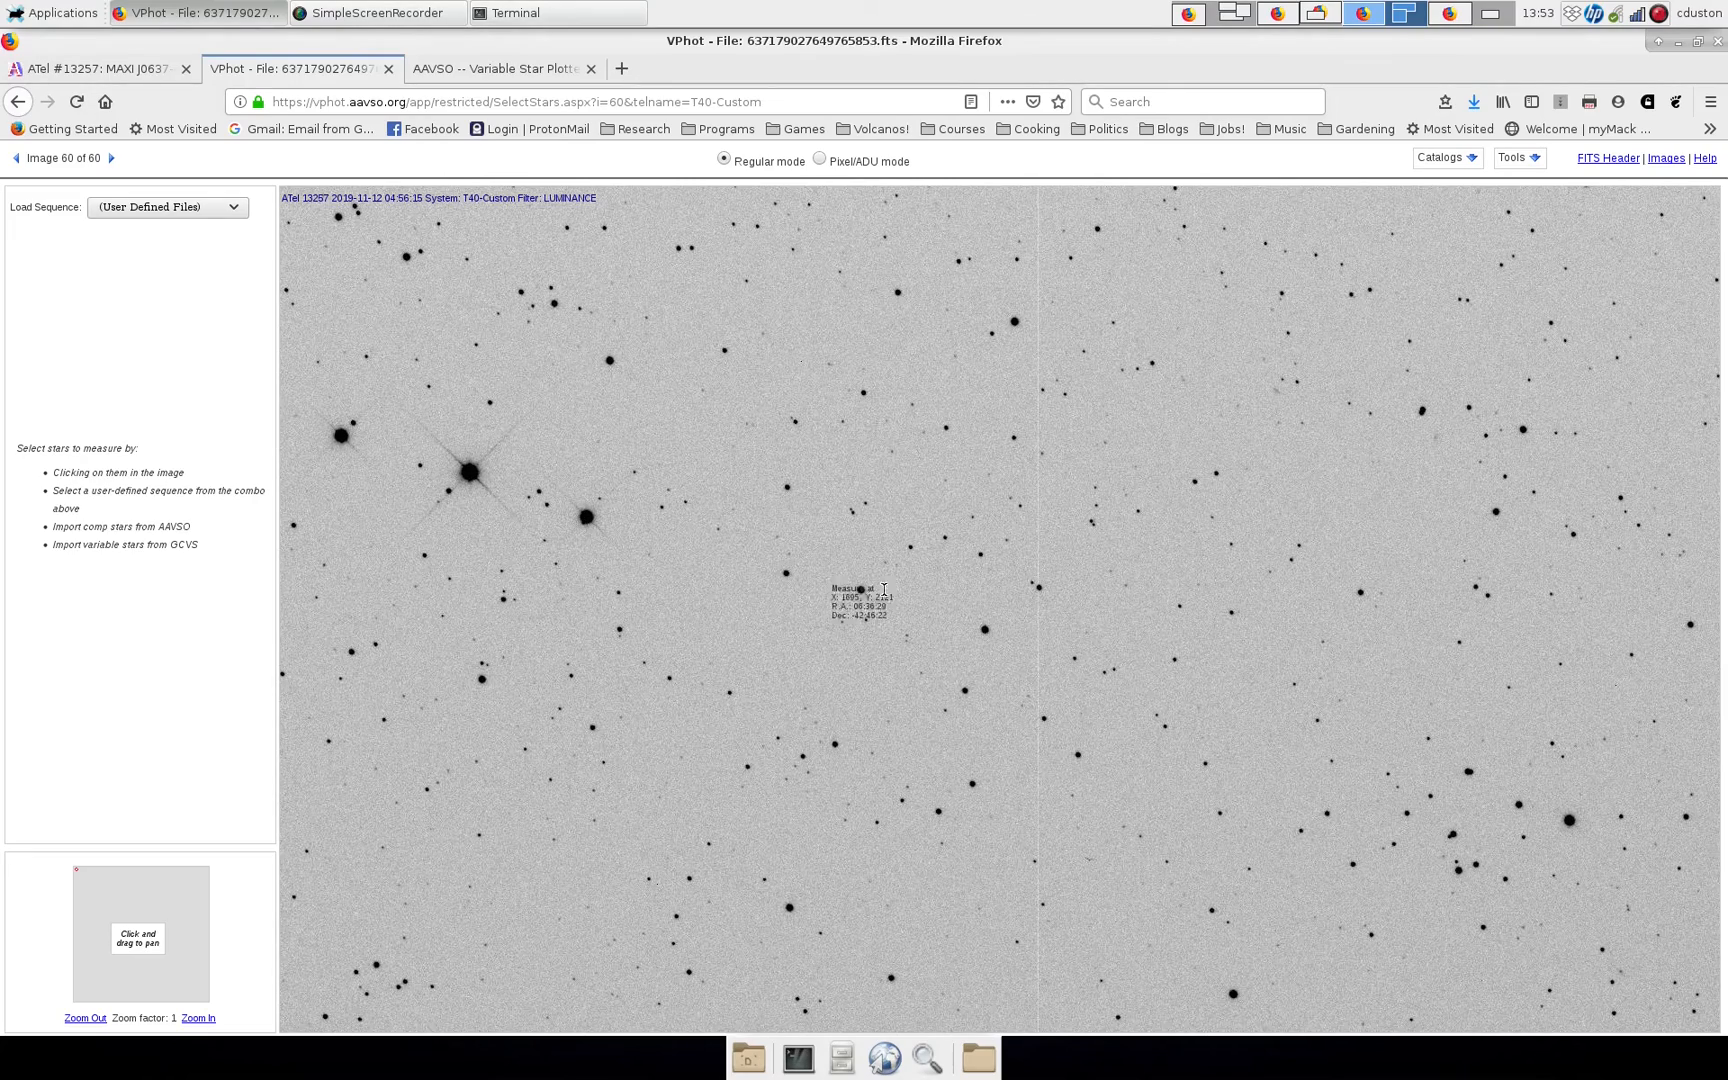
pyautogui.moveTo(1066, 522)
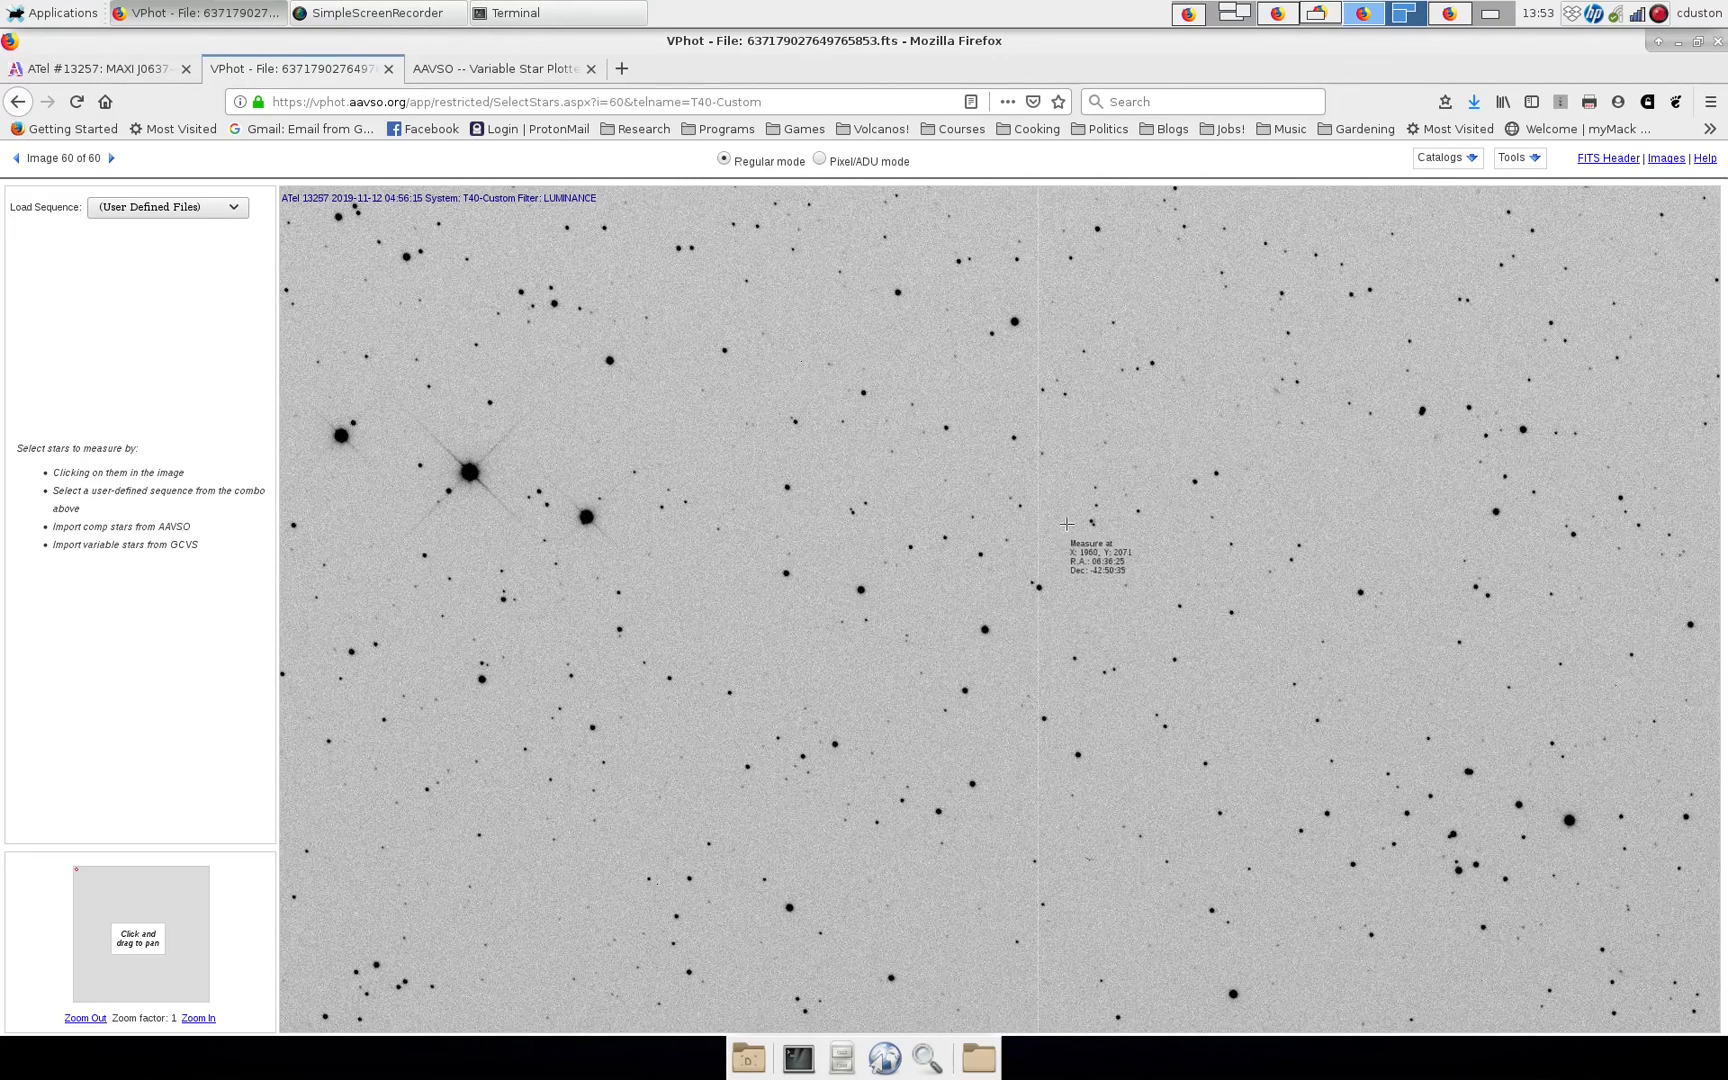
pyautogui.moveTo(1088, 514)
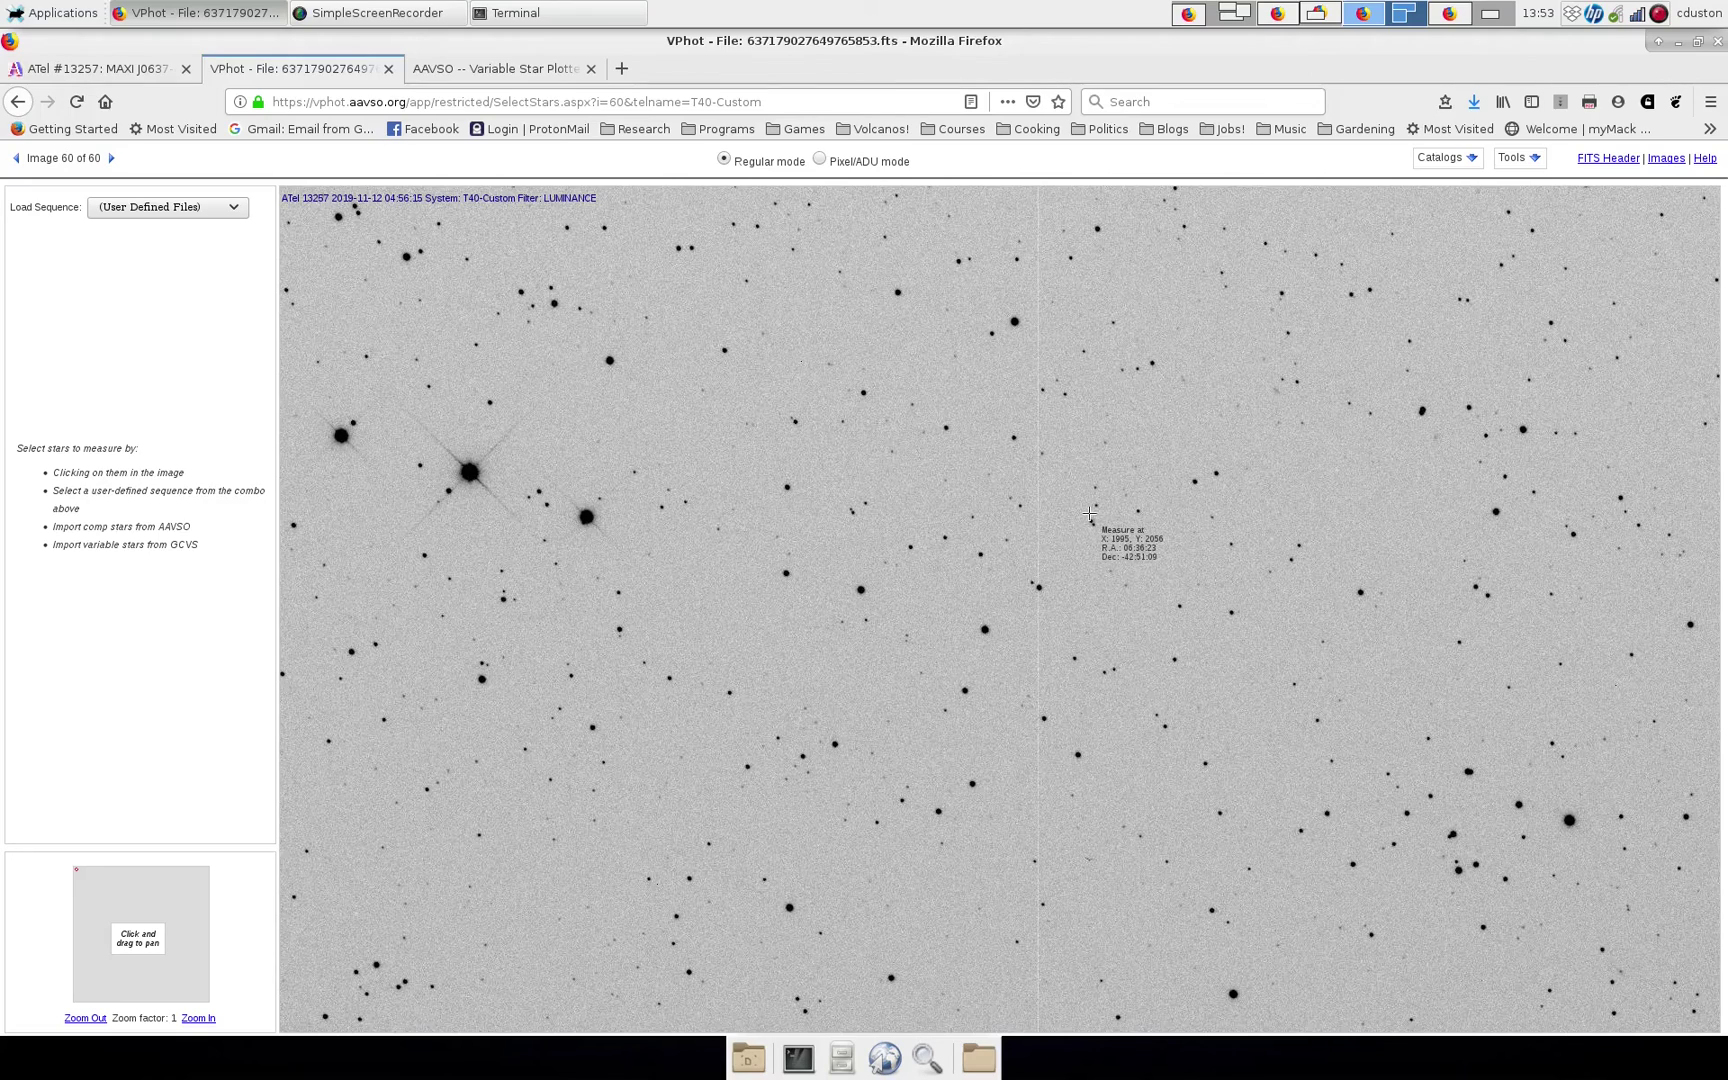
pyautogui.moveTo(1092, 520)
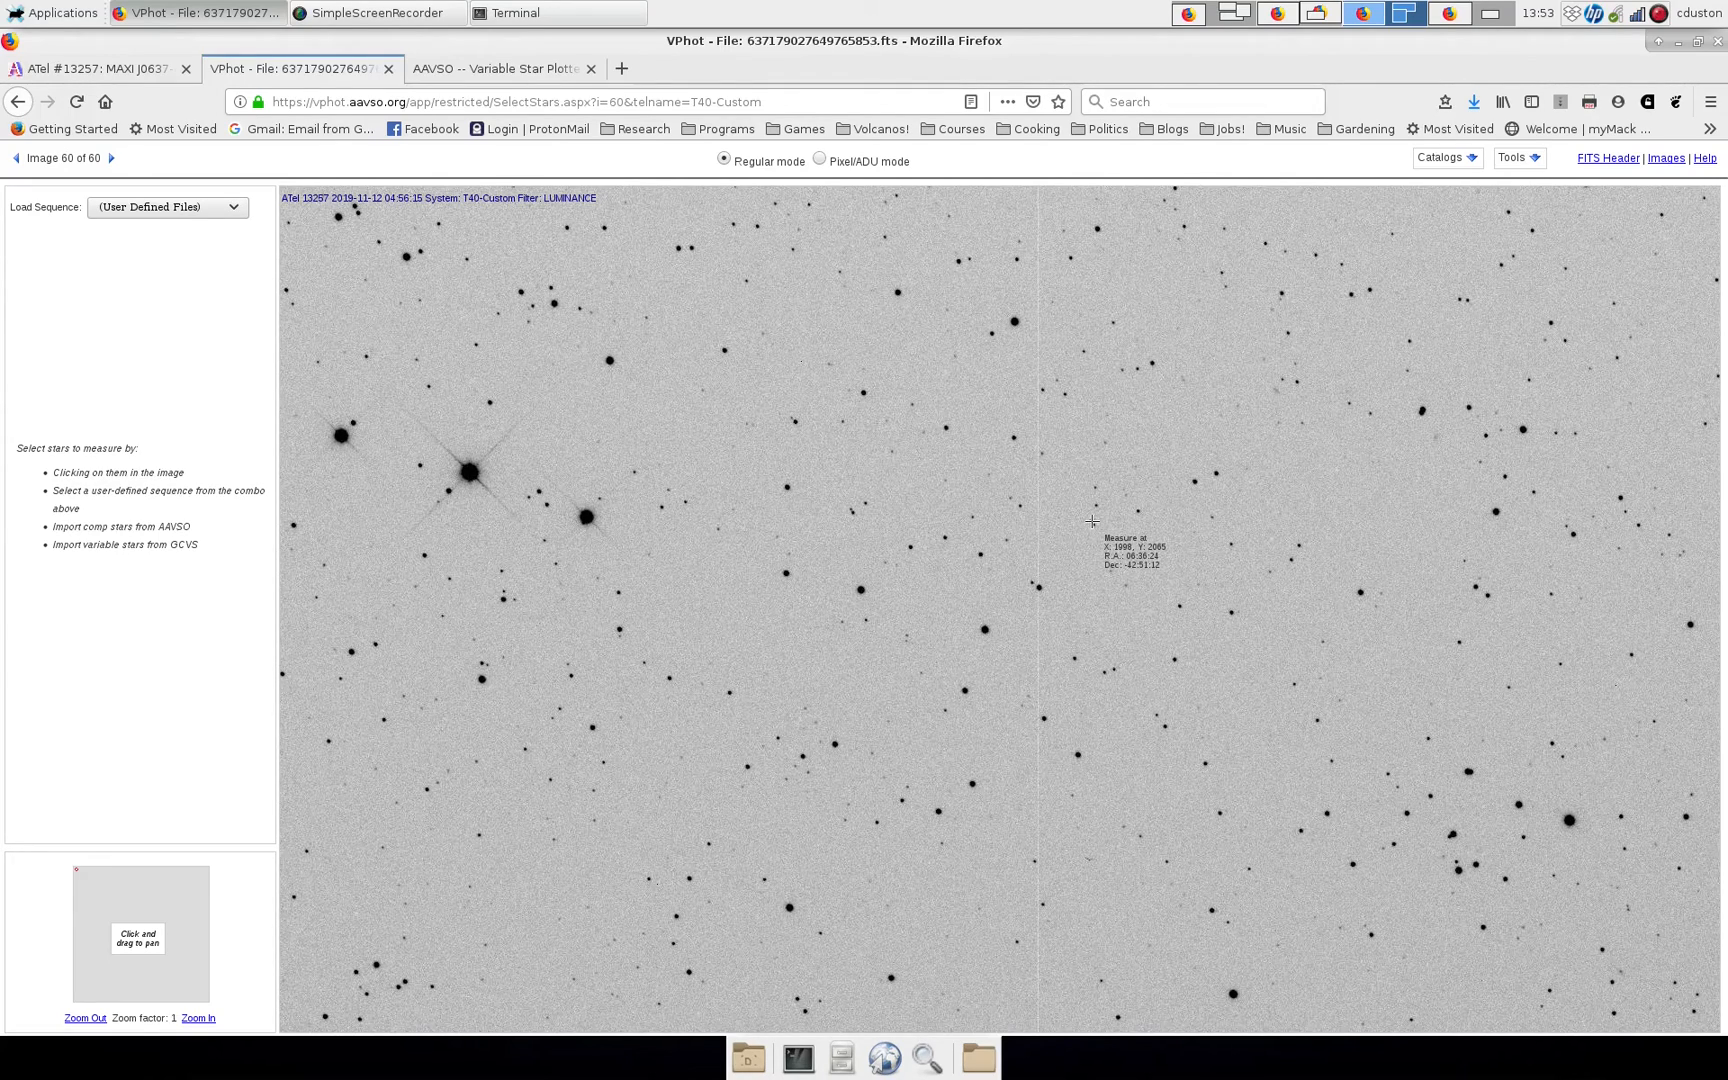
pyautogui.moveTo(1118, 524)
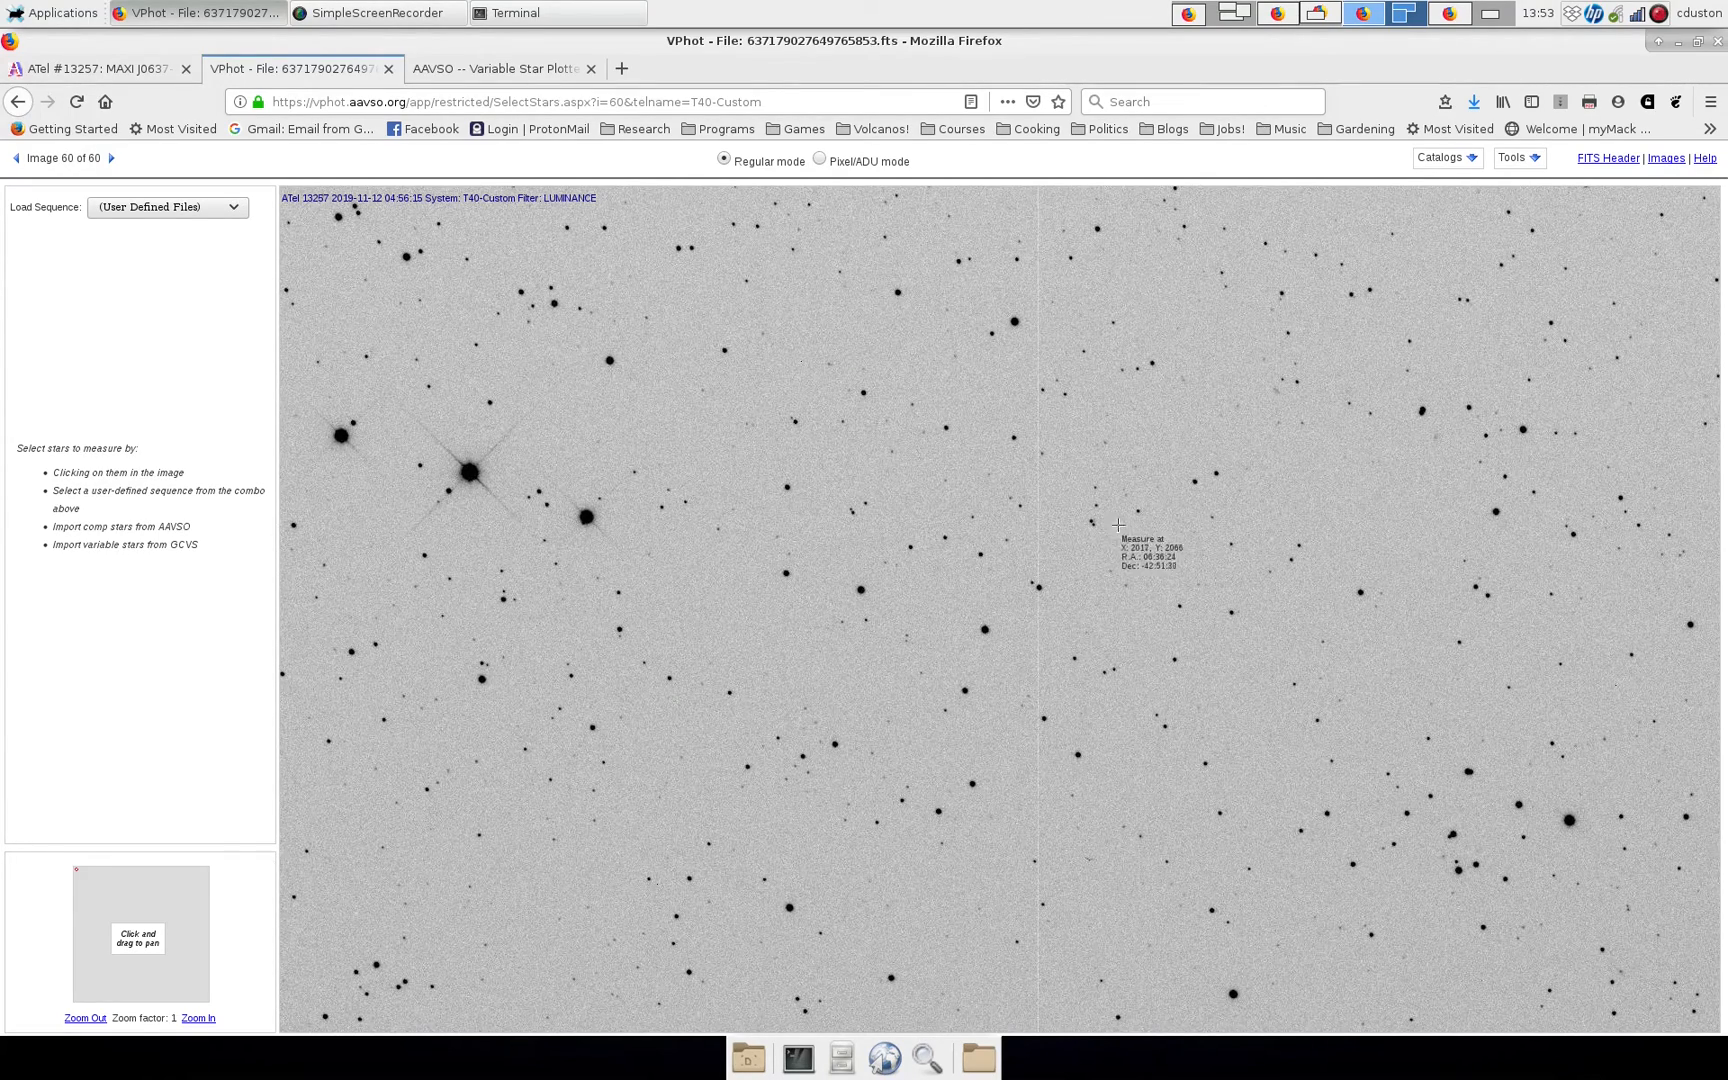
pyautogui.moveTo(1128, 520)
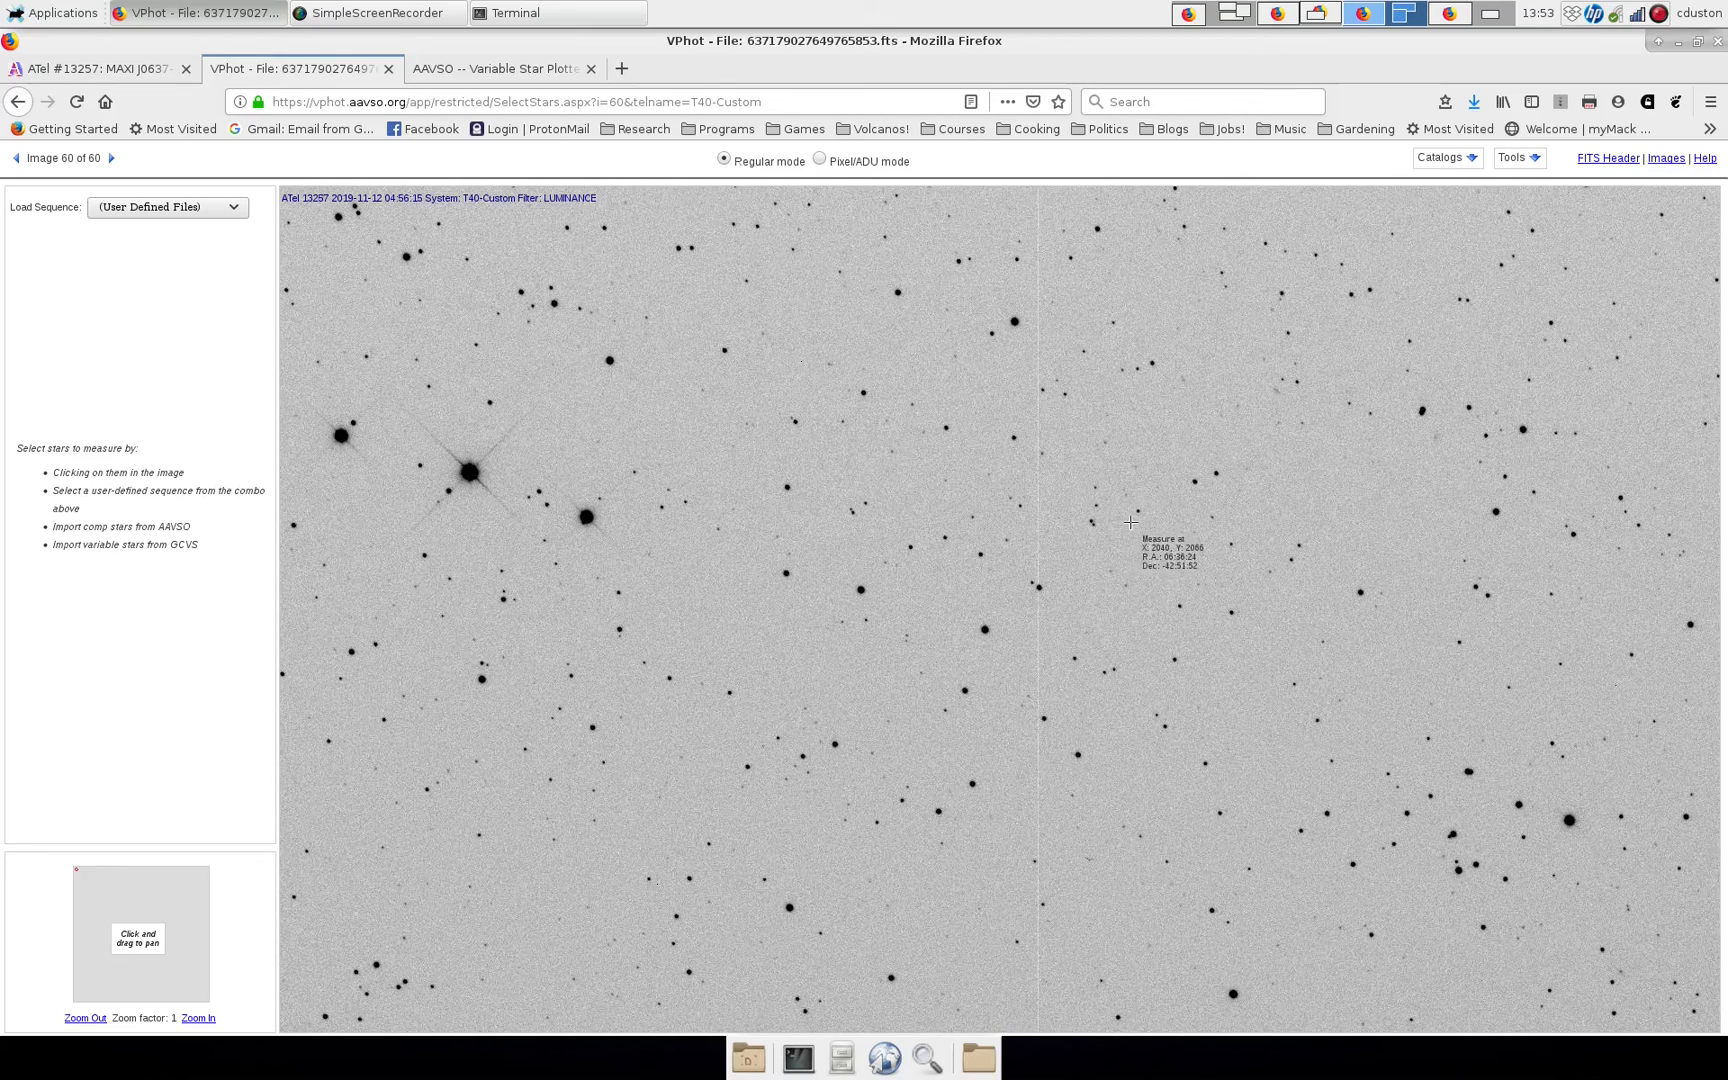
pyautogui.moveTo(1206, 476)
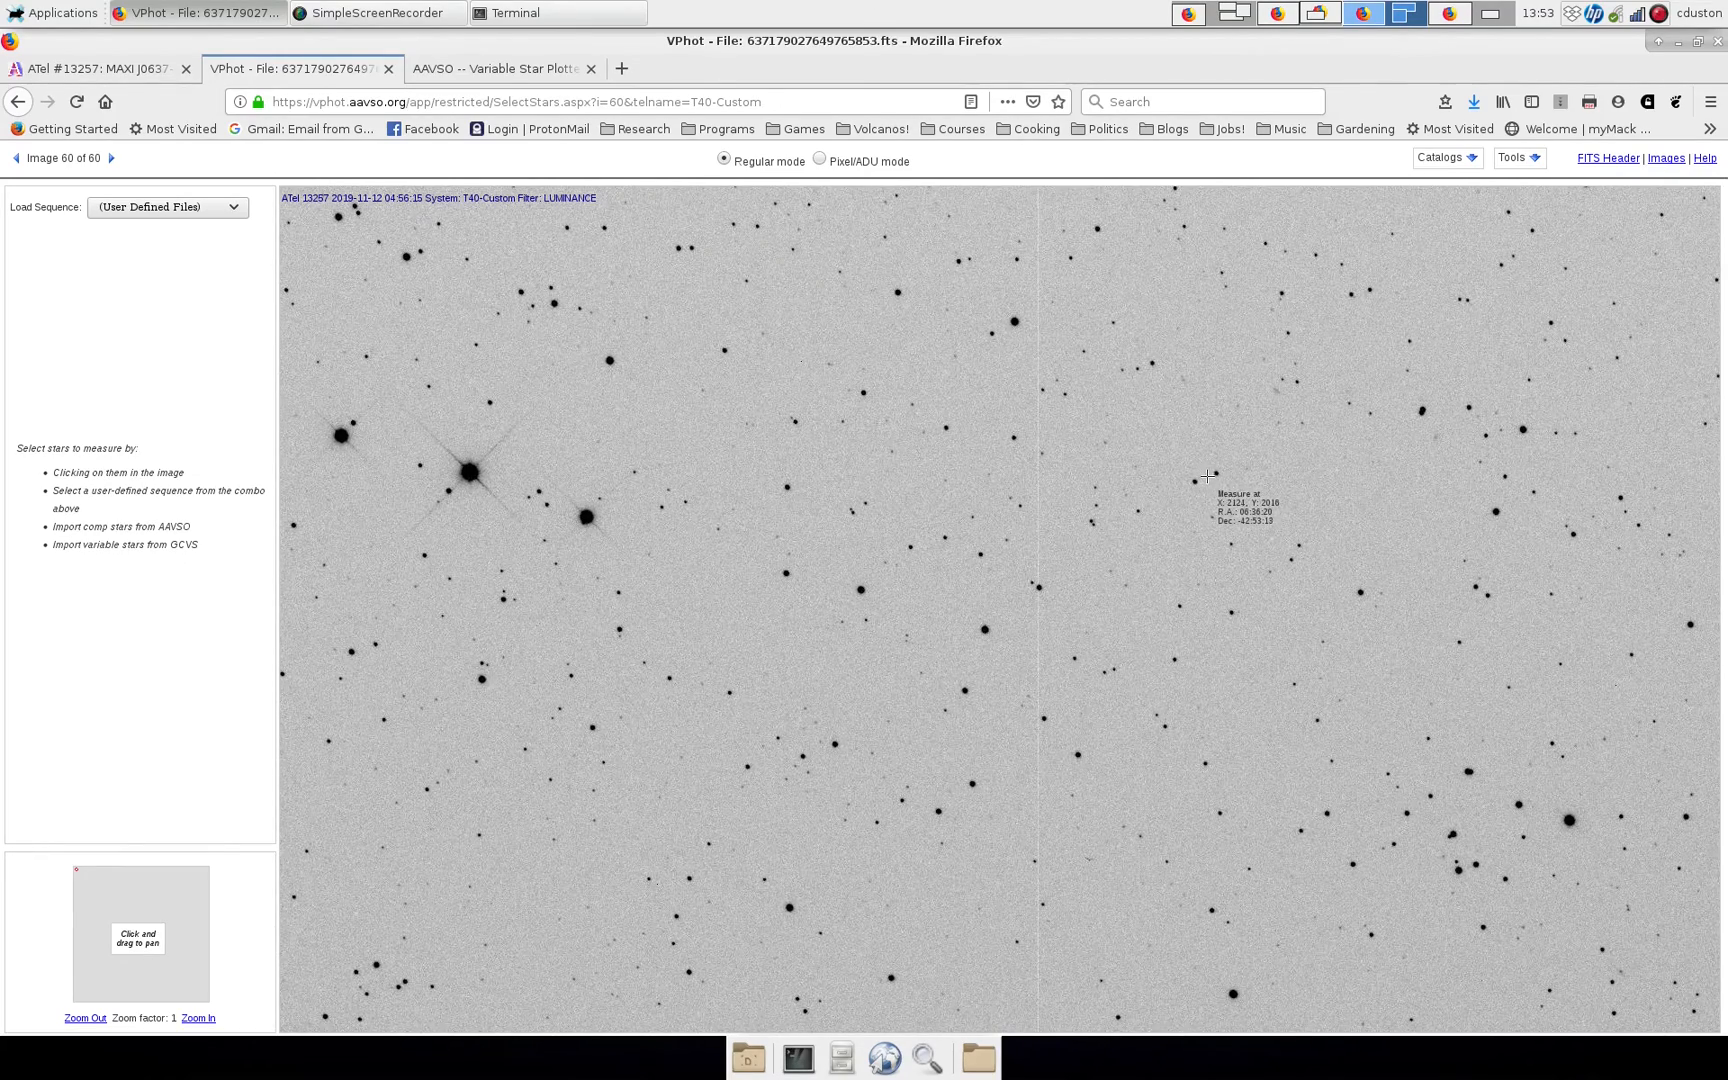
pyautogui.moveTo(1012, 414)
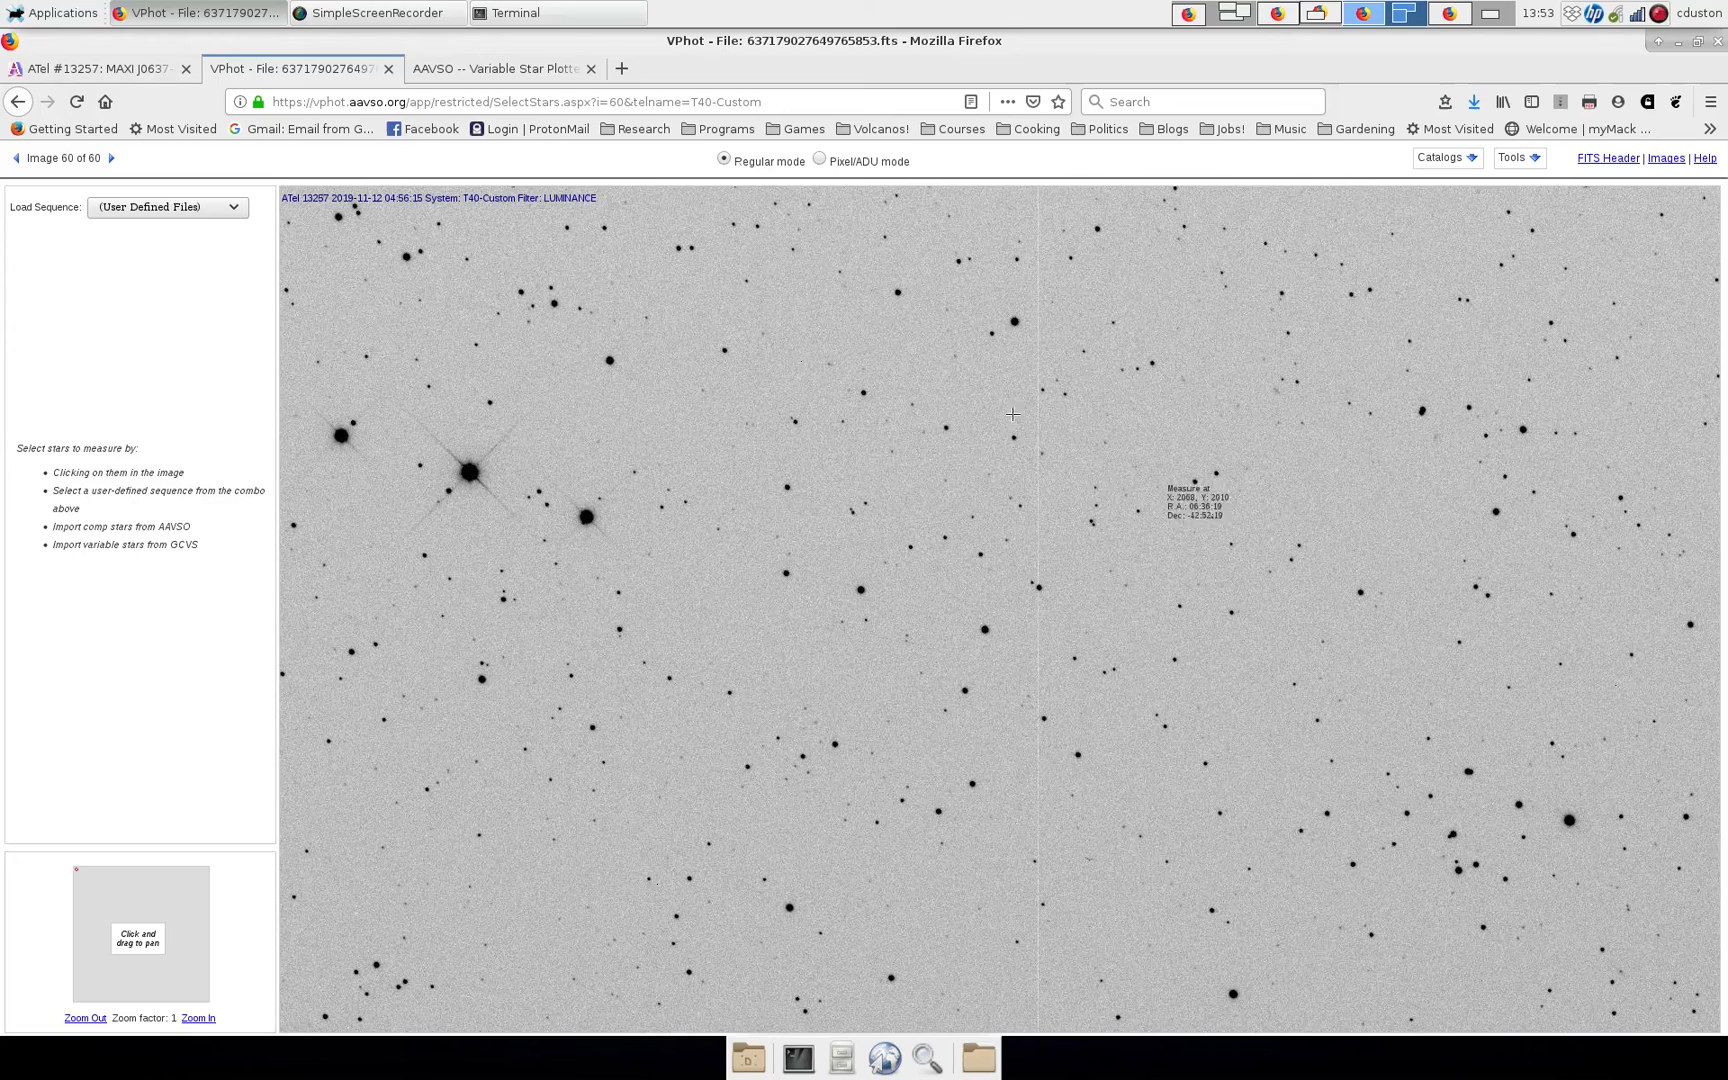
pyautogui.click(498, 68)
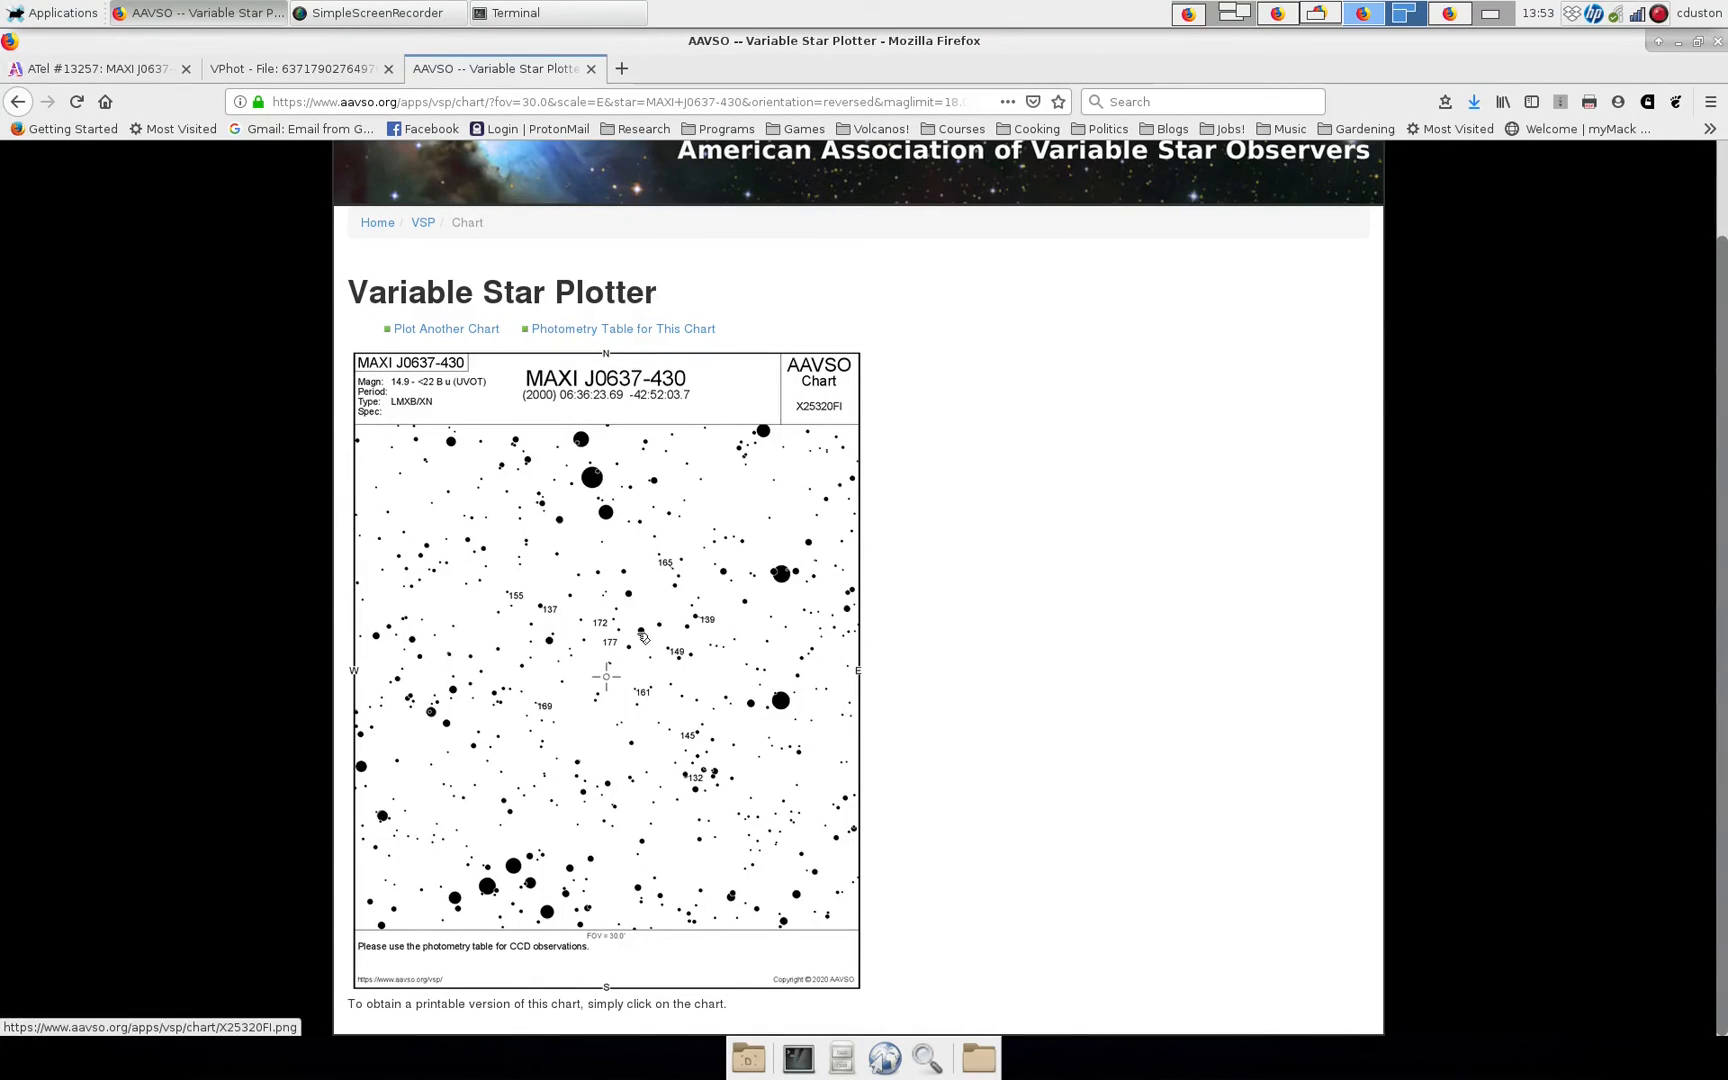
pyautogui.moveTo(604, 672)
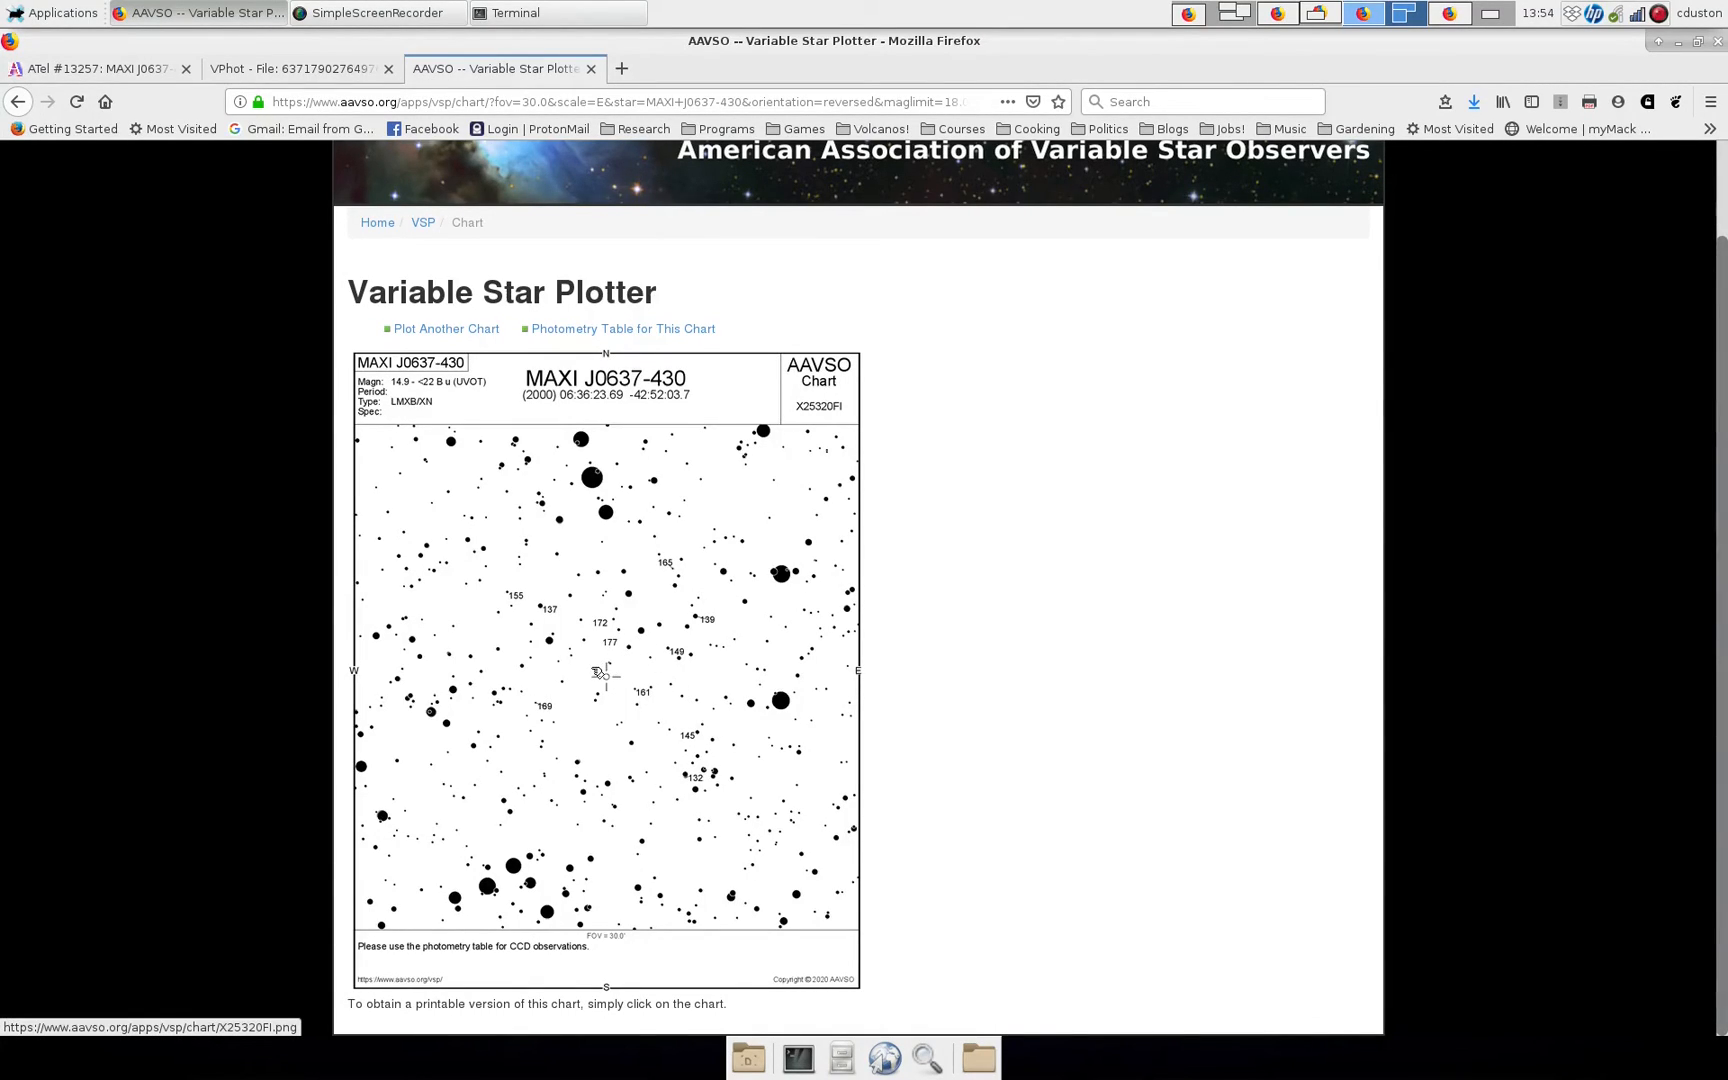
pyautogui.moveTo(604, 694)
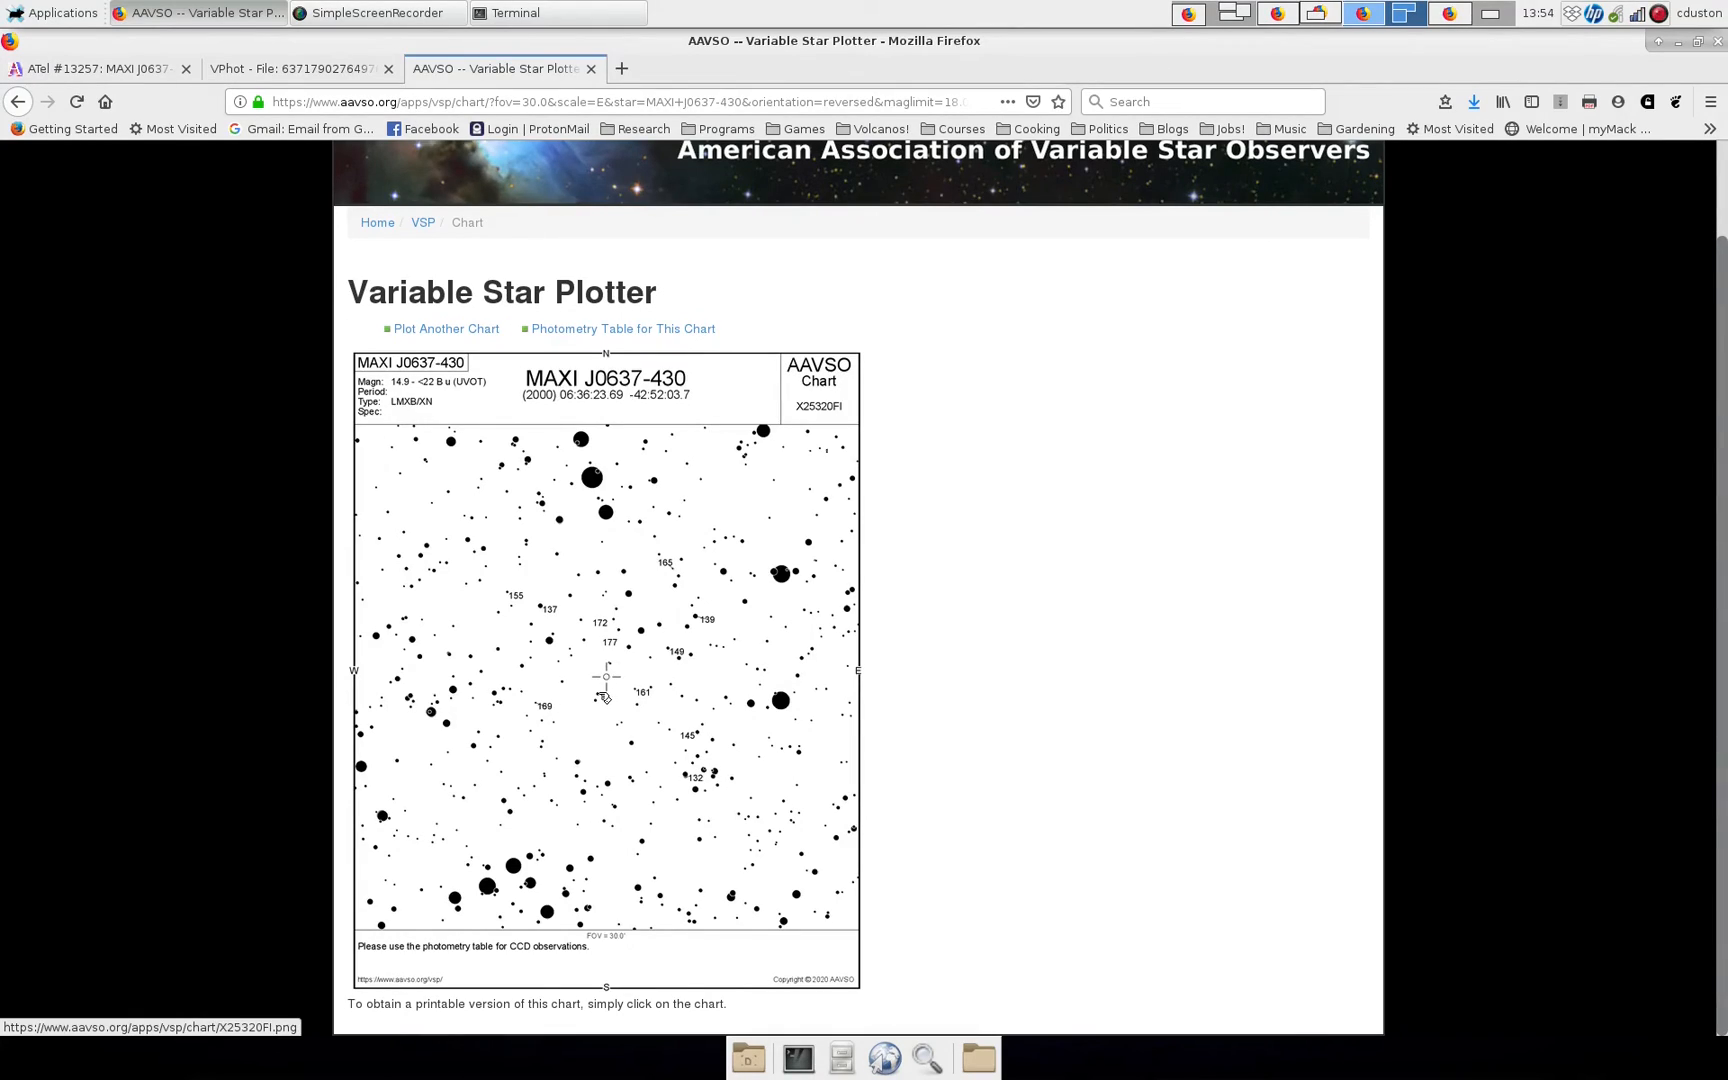
pyautogui.moveTo(614, 666)
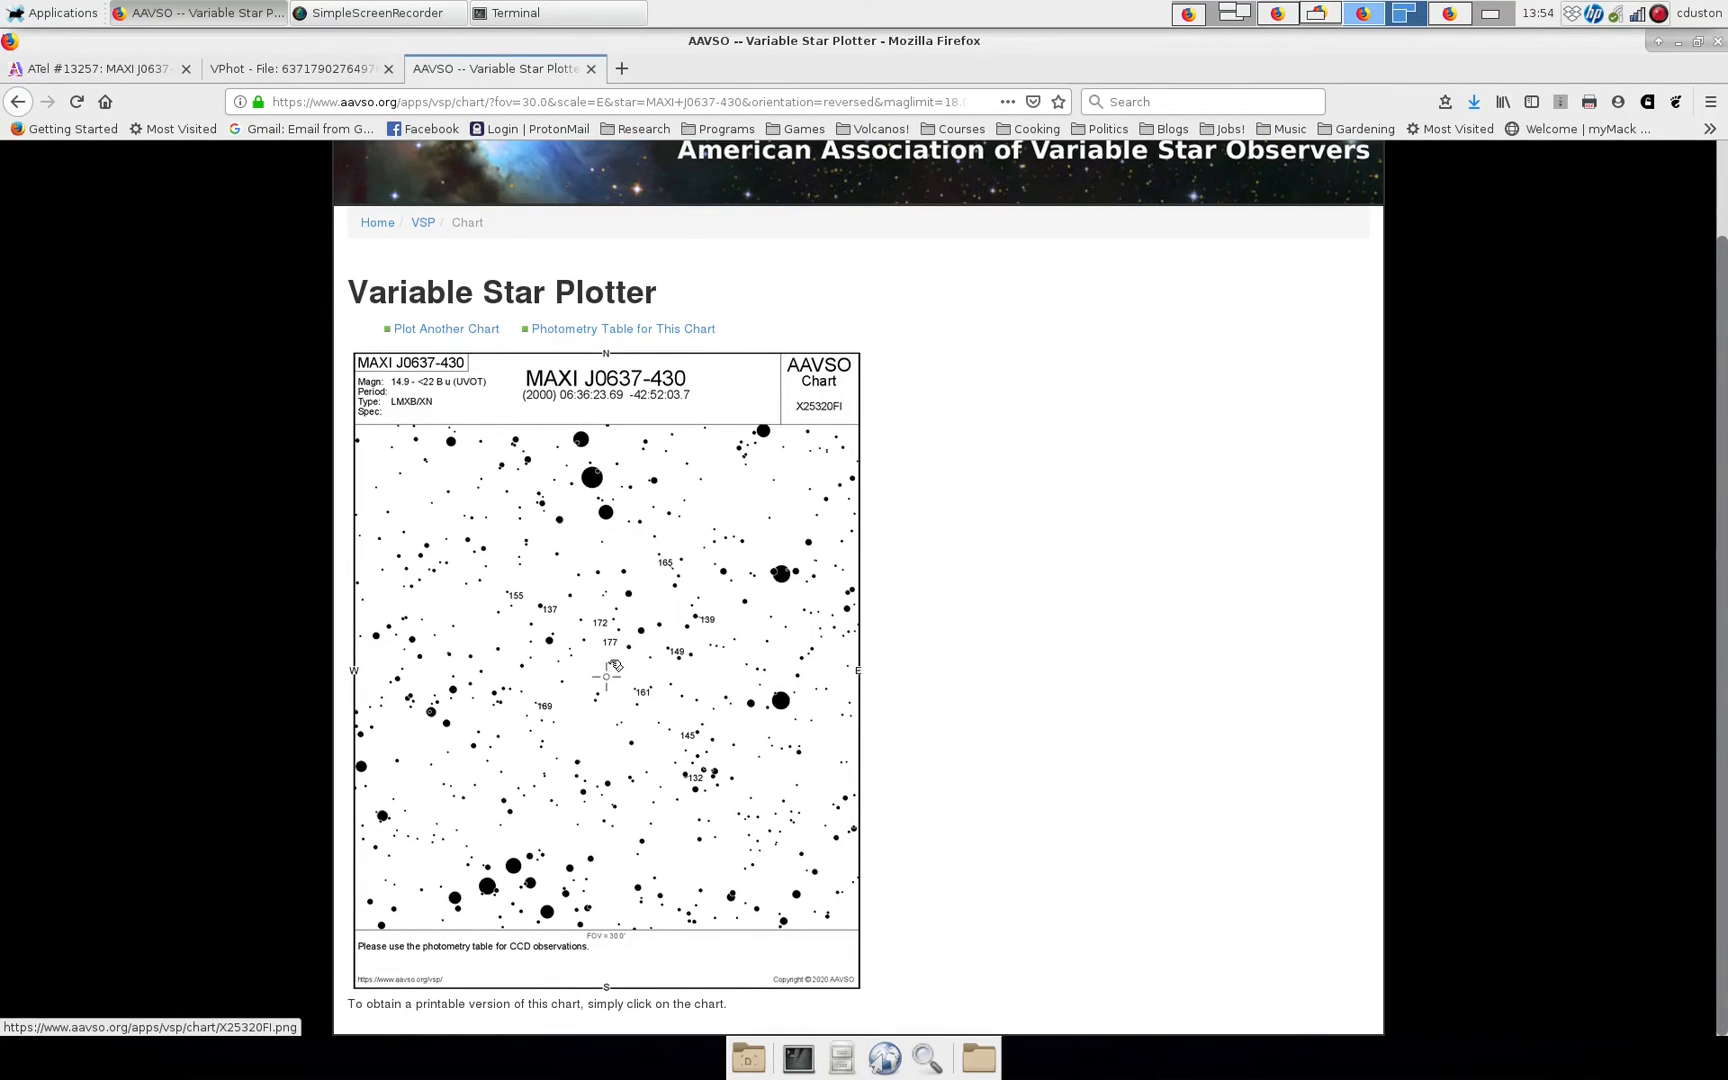
pyautogui.moveTo(608, 678)
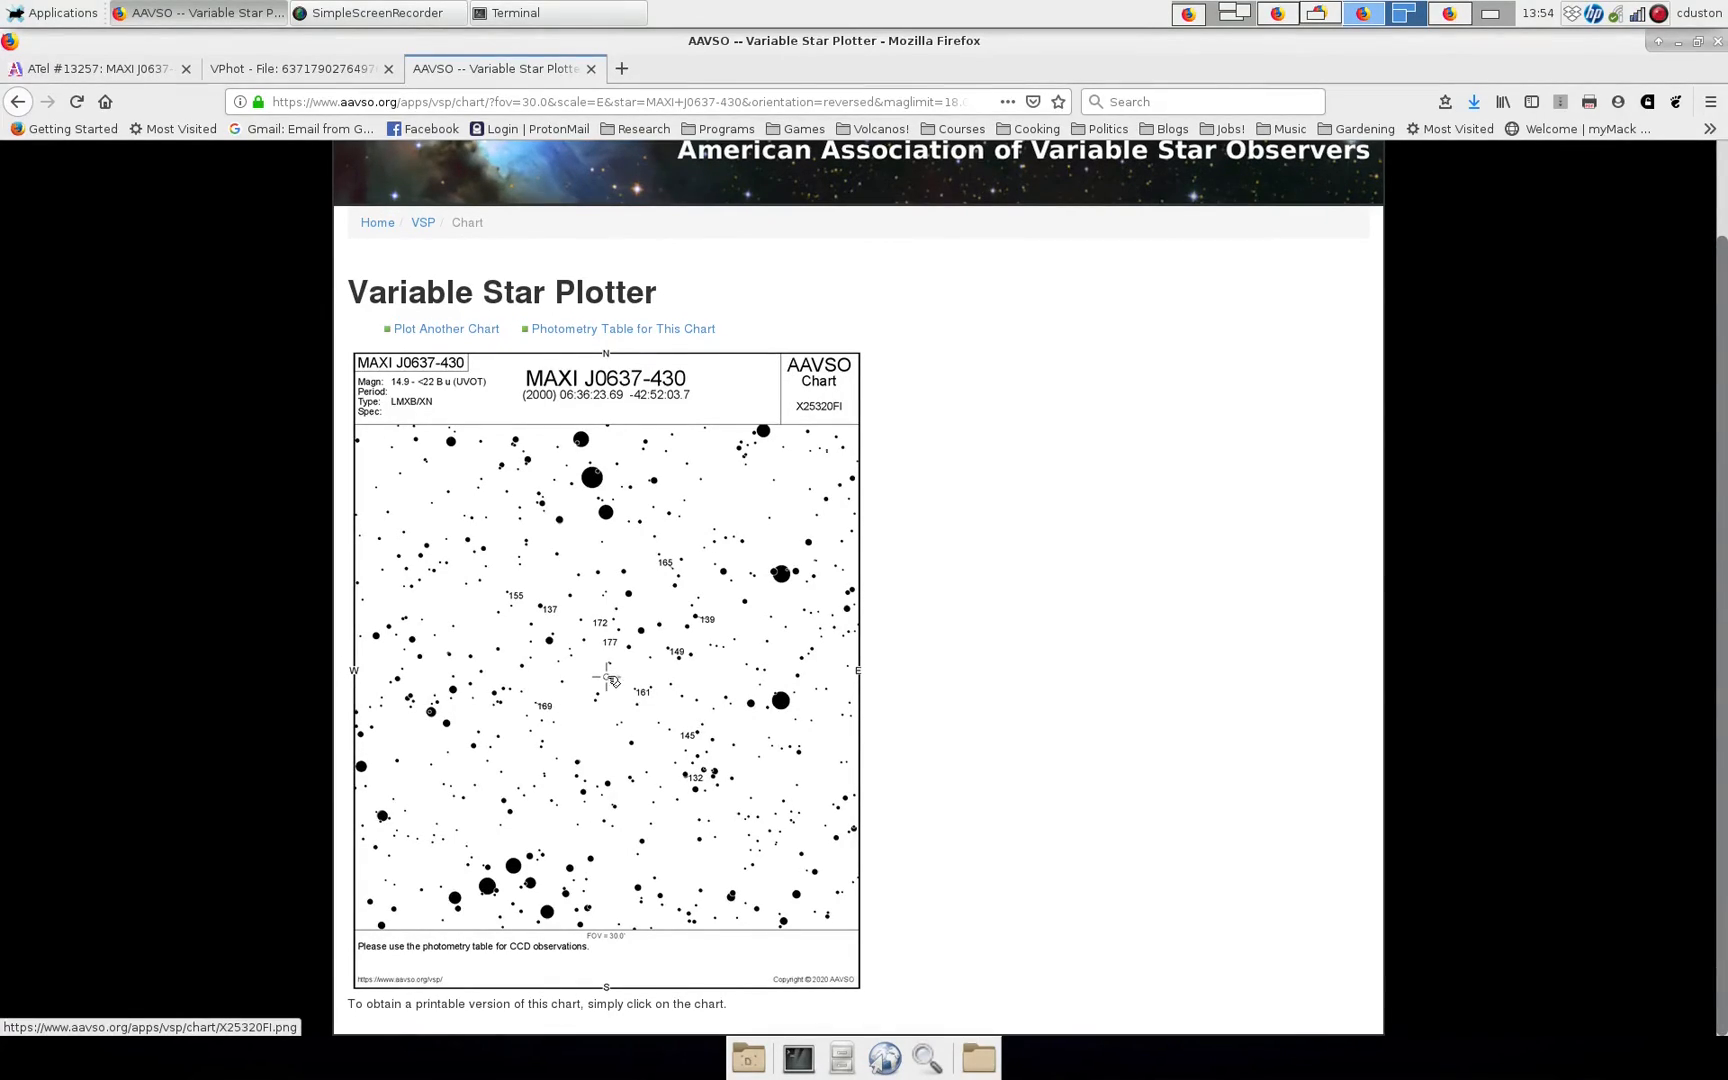
pyautogui.click(298, 68)
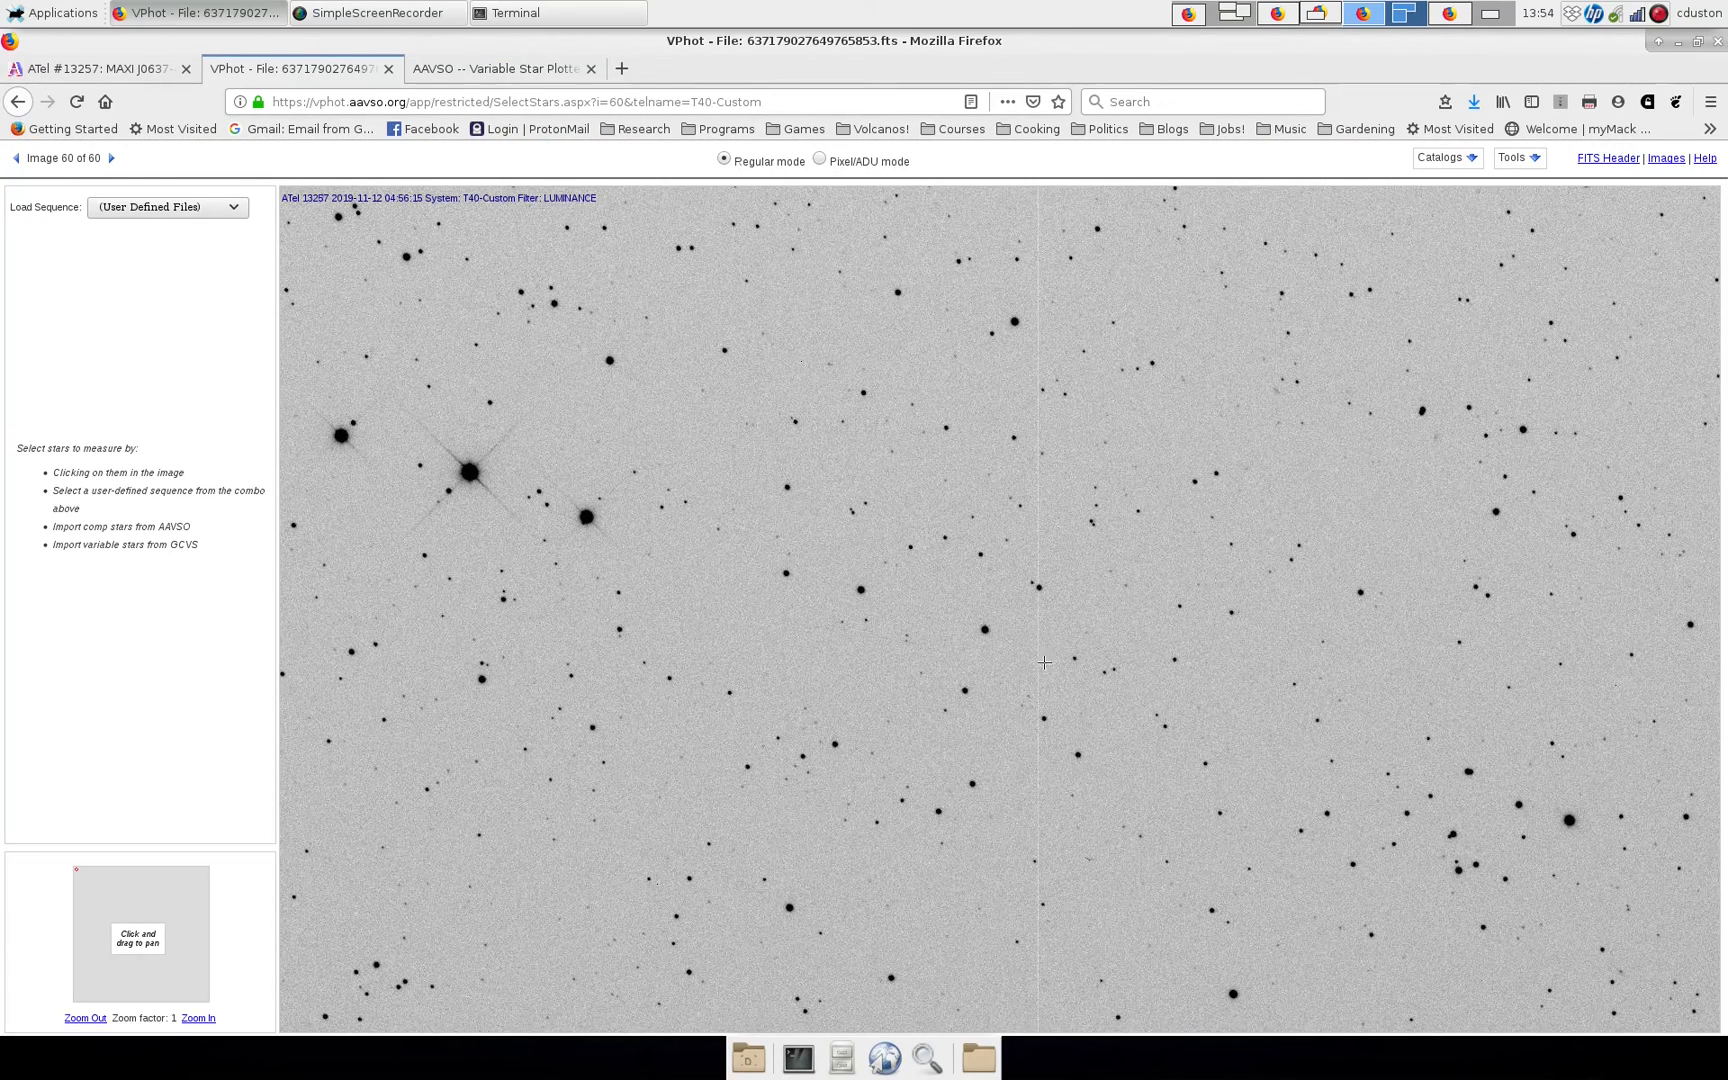
pyautogui.moveTo(1092, 520)
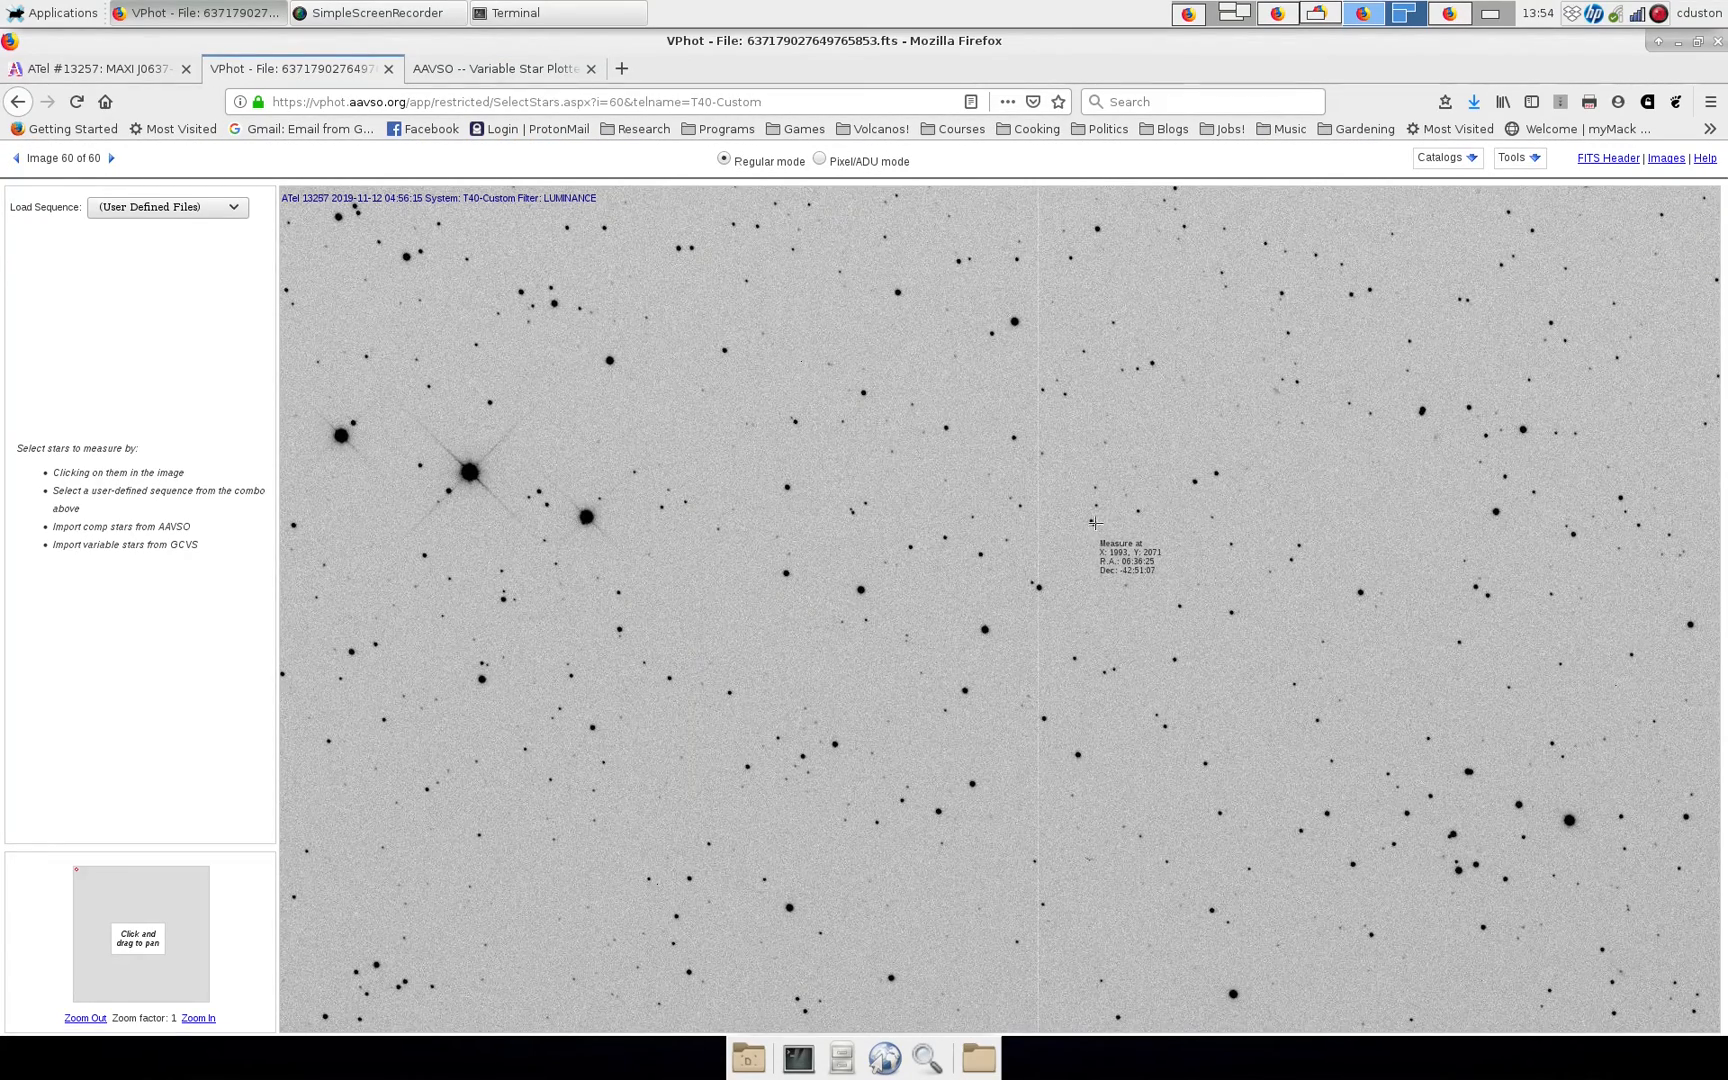
pyautogui.moveTo(1136, 510)
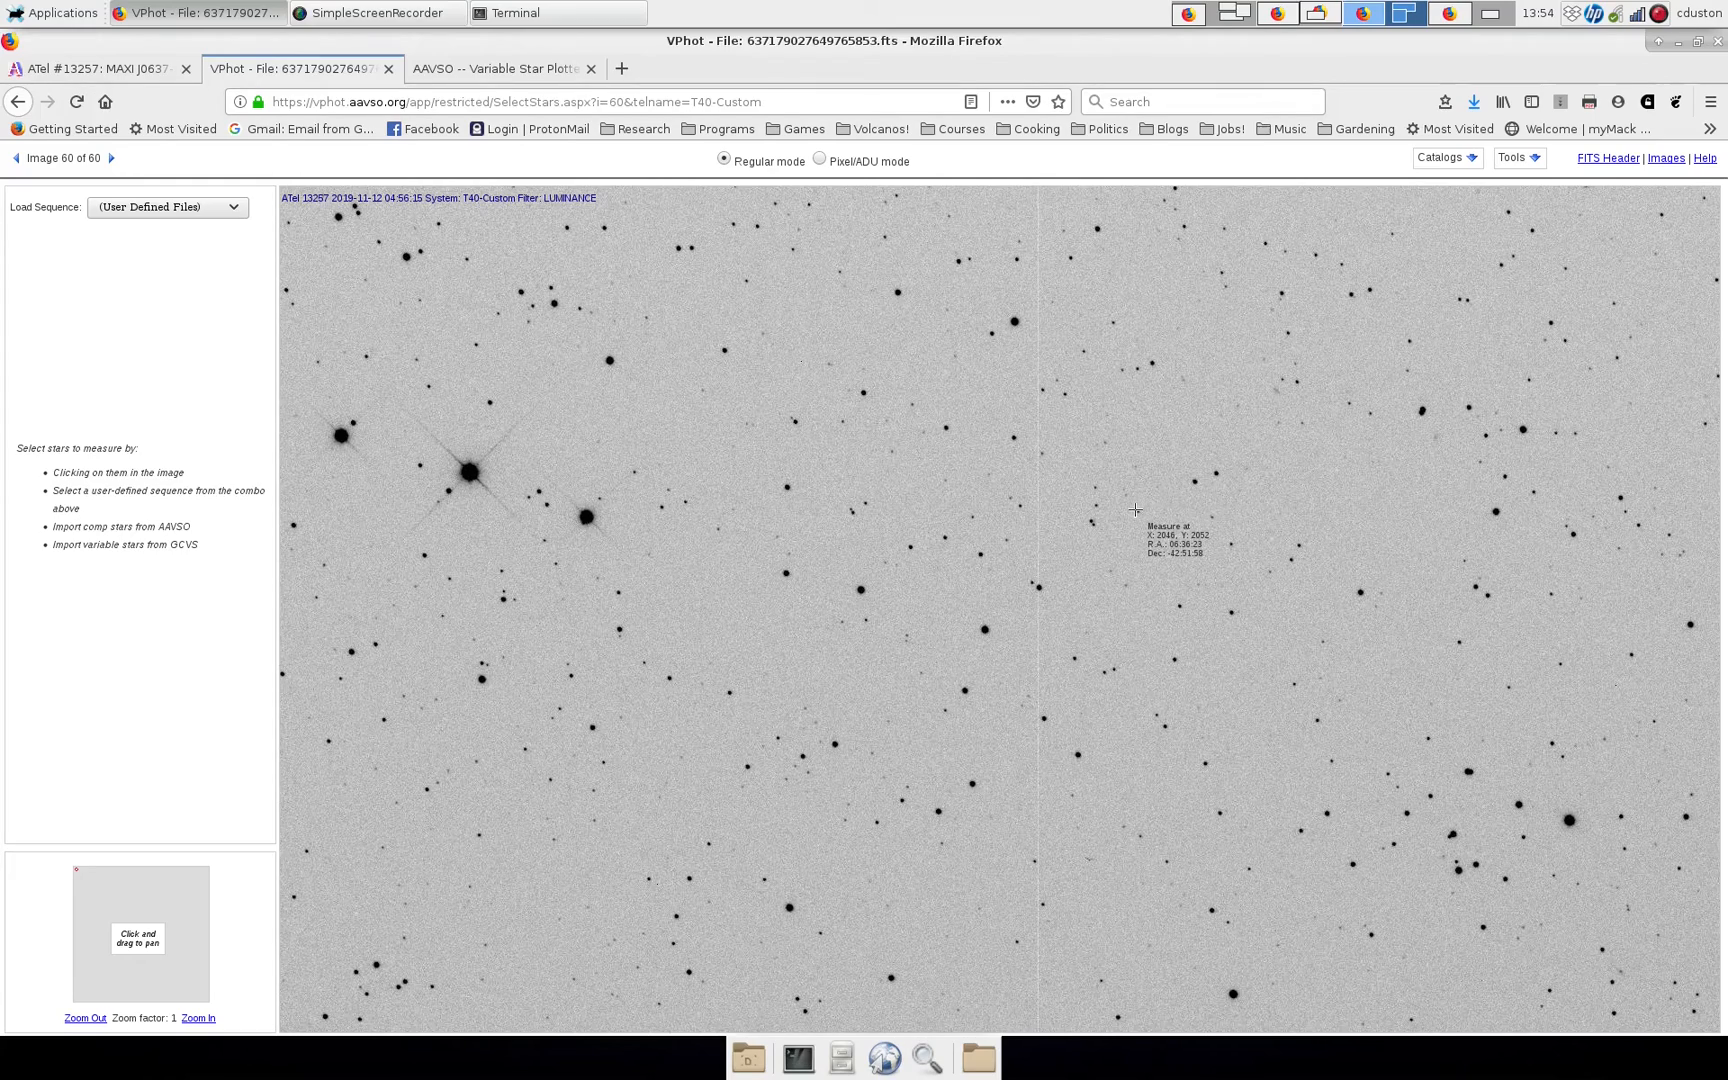
pyautogui.moveTo(1140, 514)
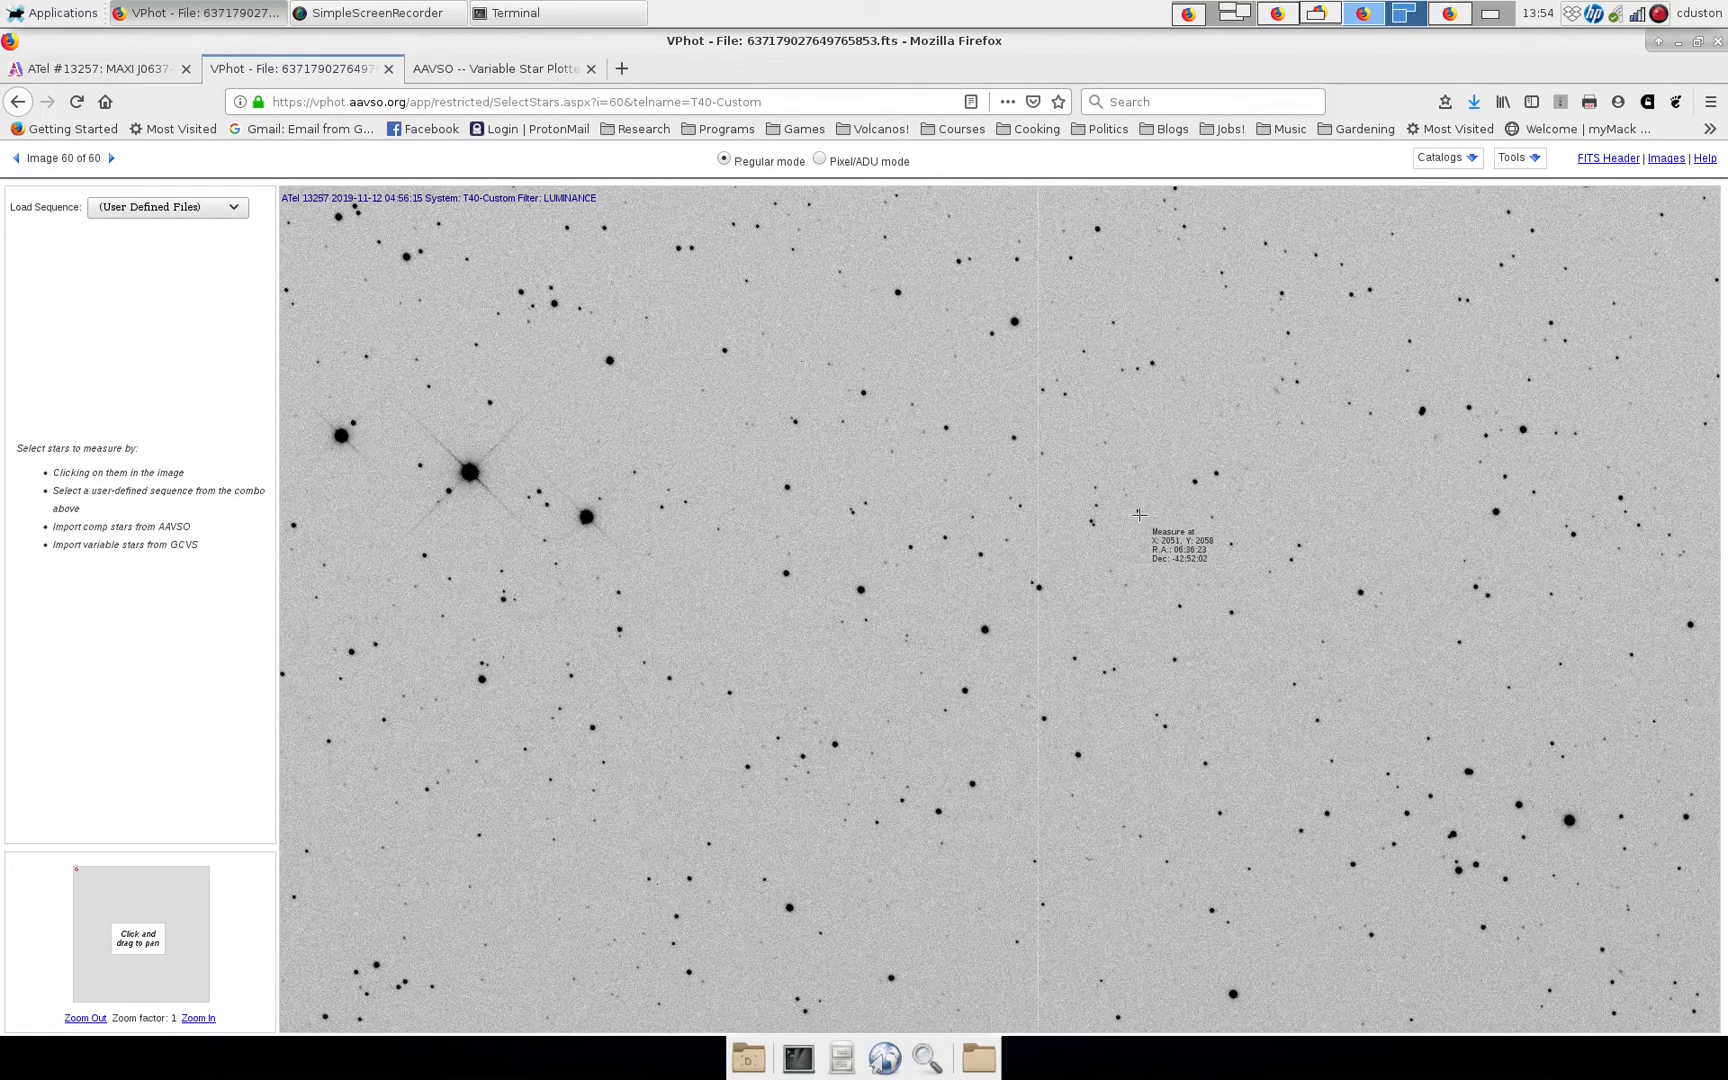
pyautogui.moveTo(1138, 510)
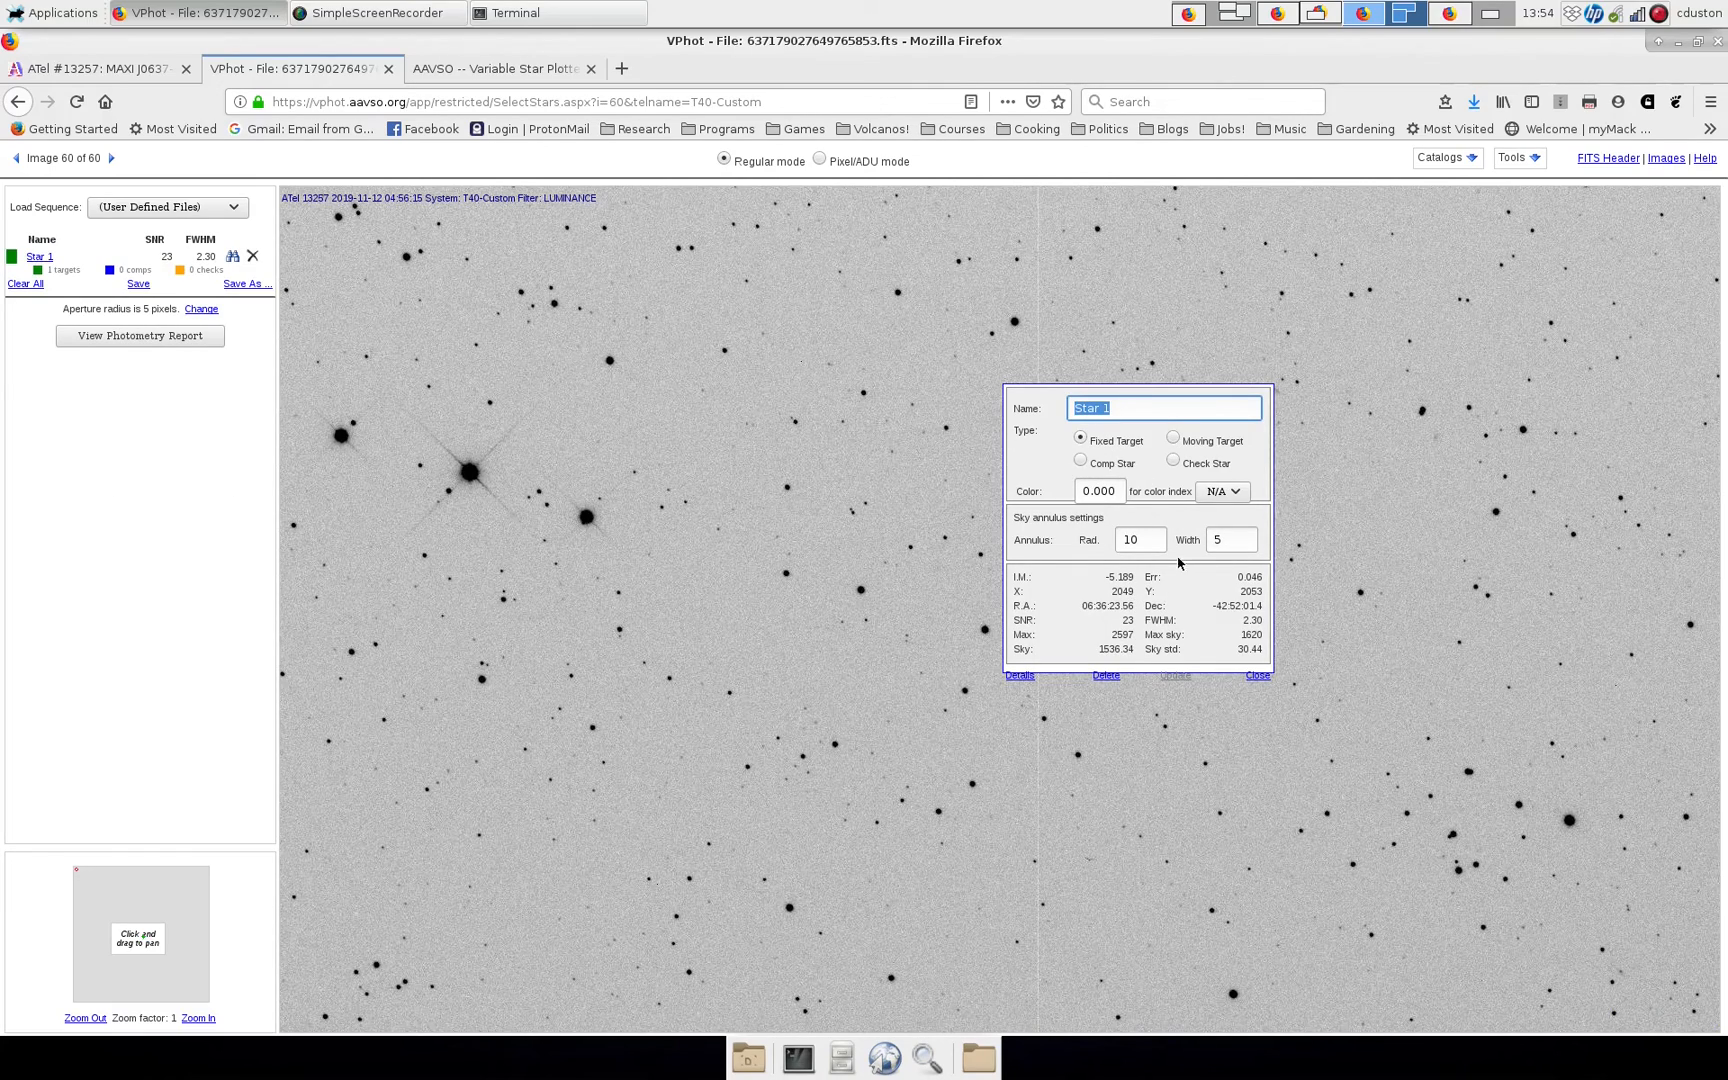
pyautogui.moveTo(1058, 446)
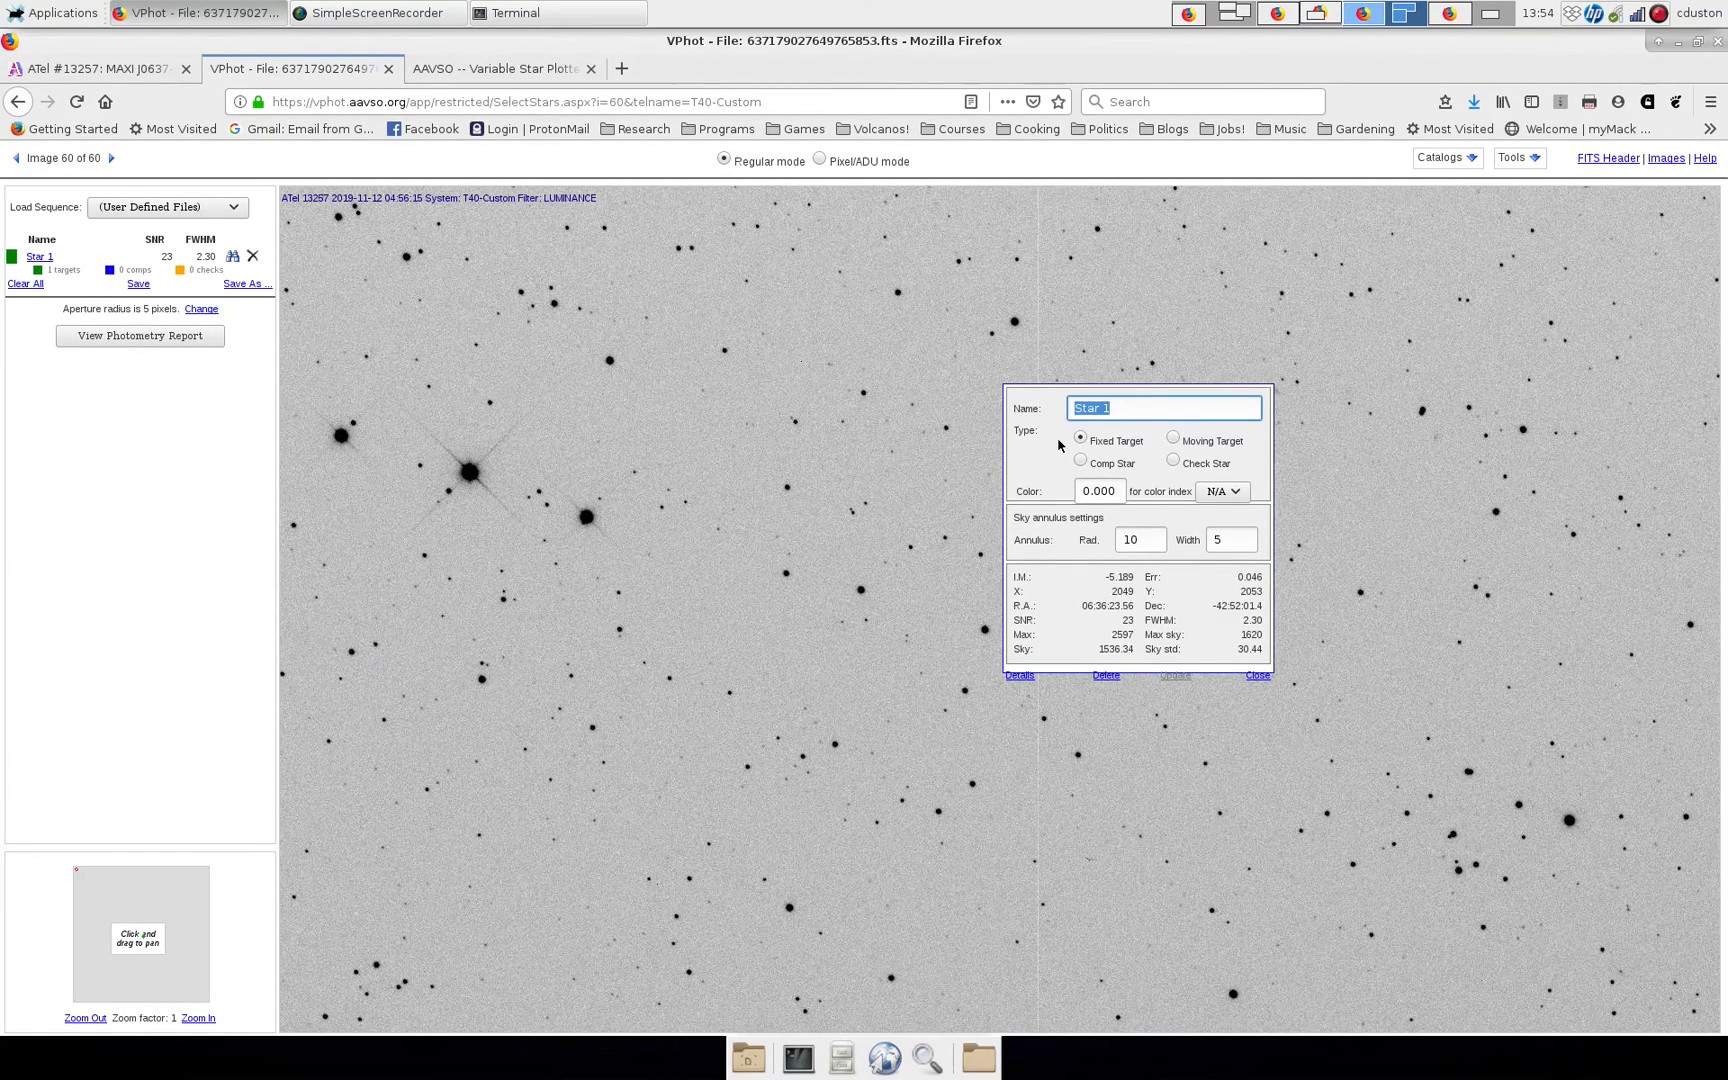
pyautogui.moveTo(1132, 460)
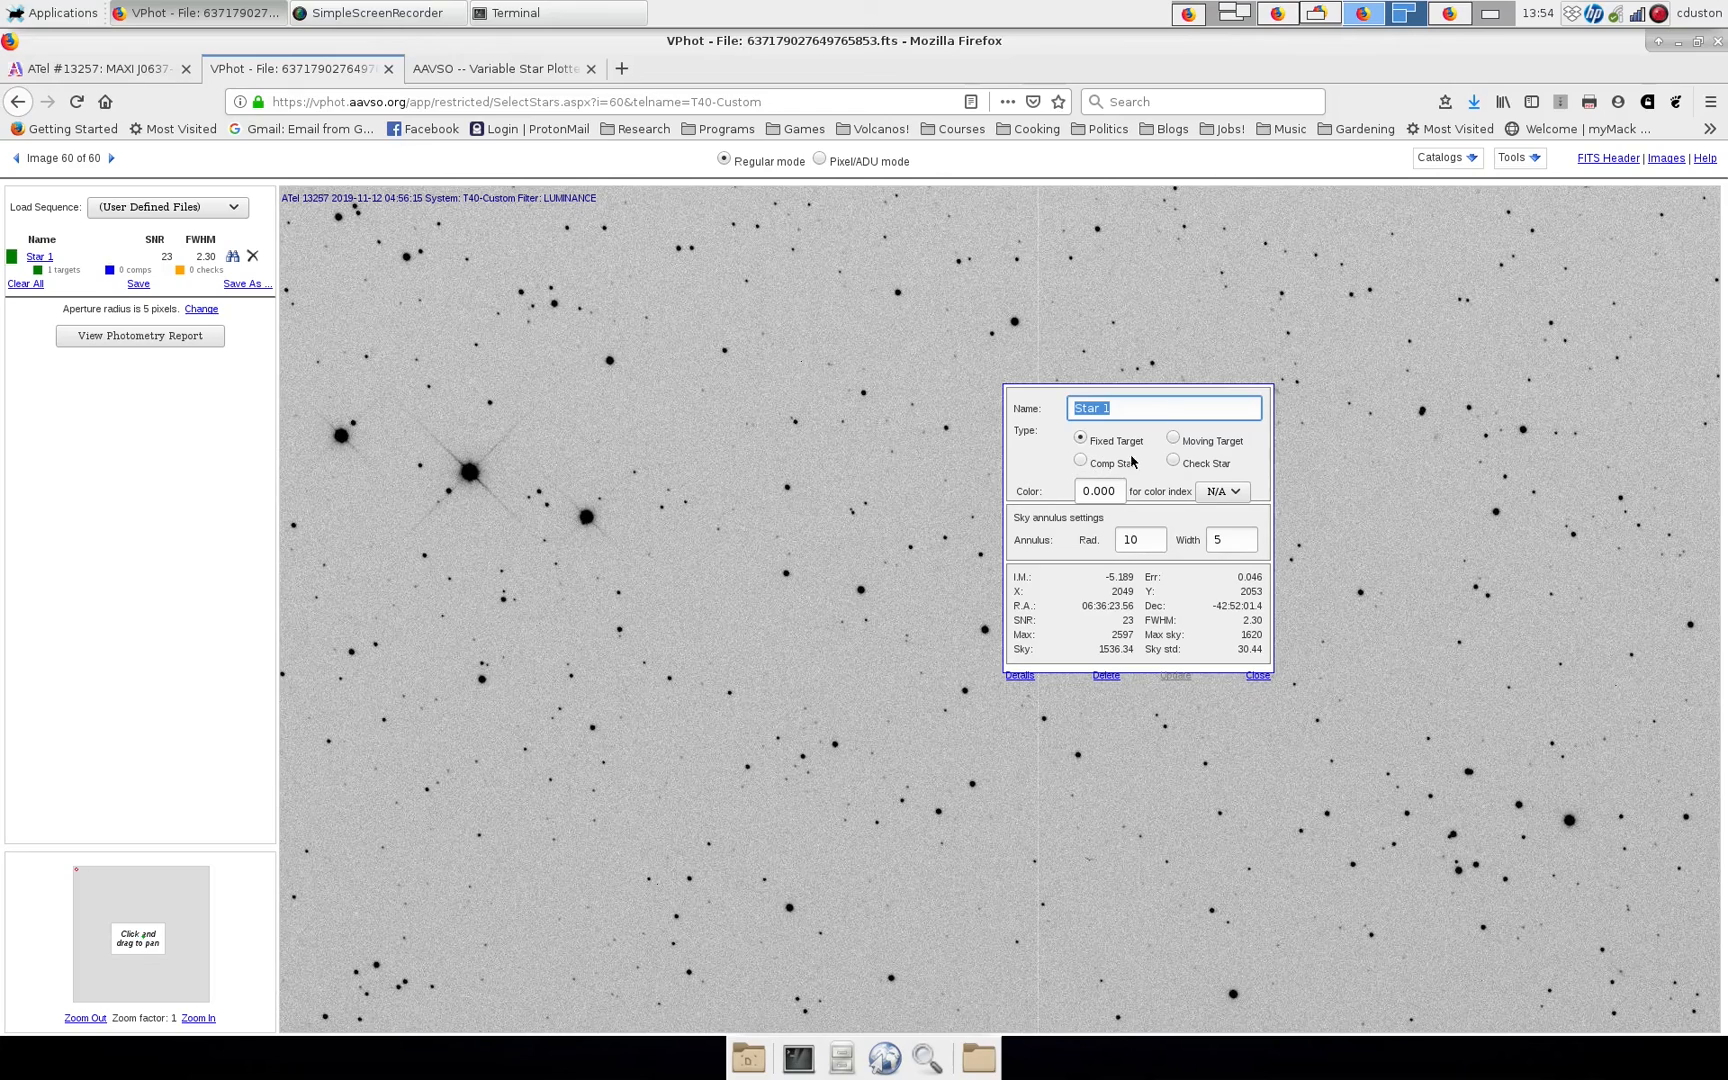
pyautogui.moveTo(1094, 436)
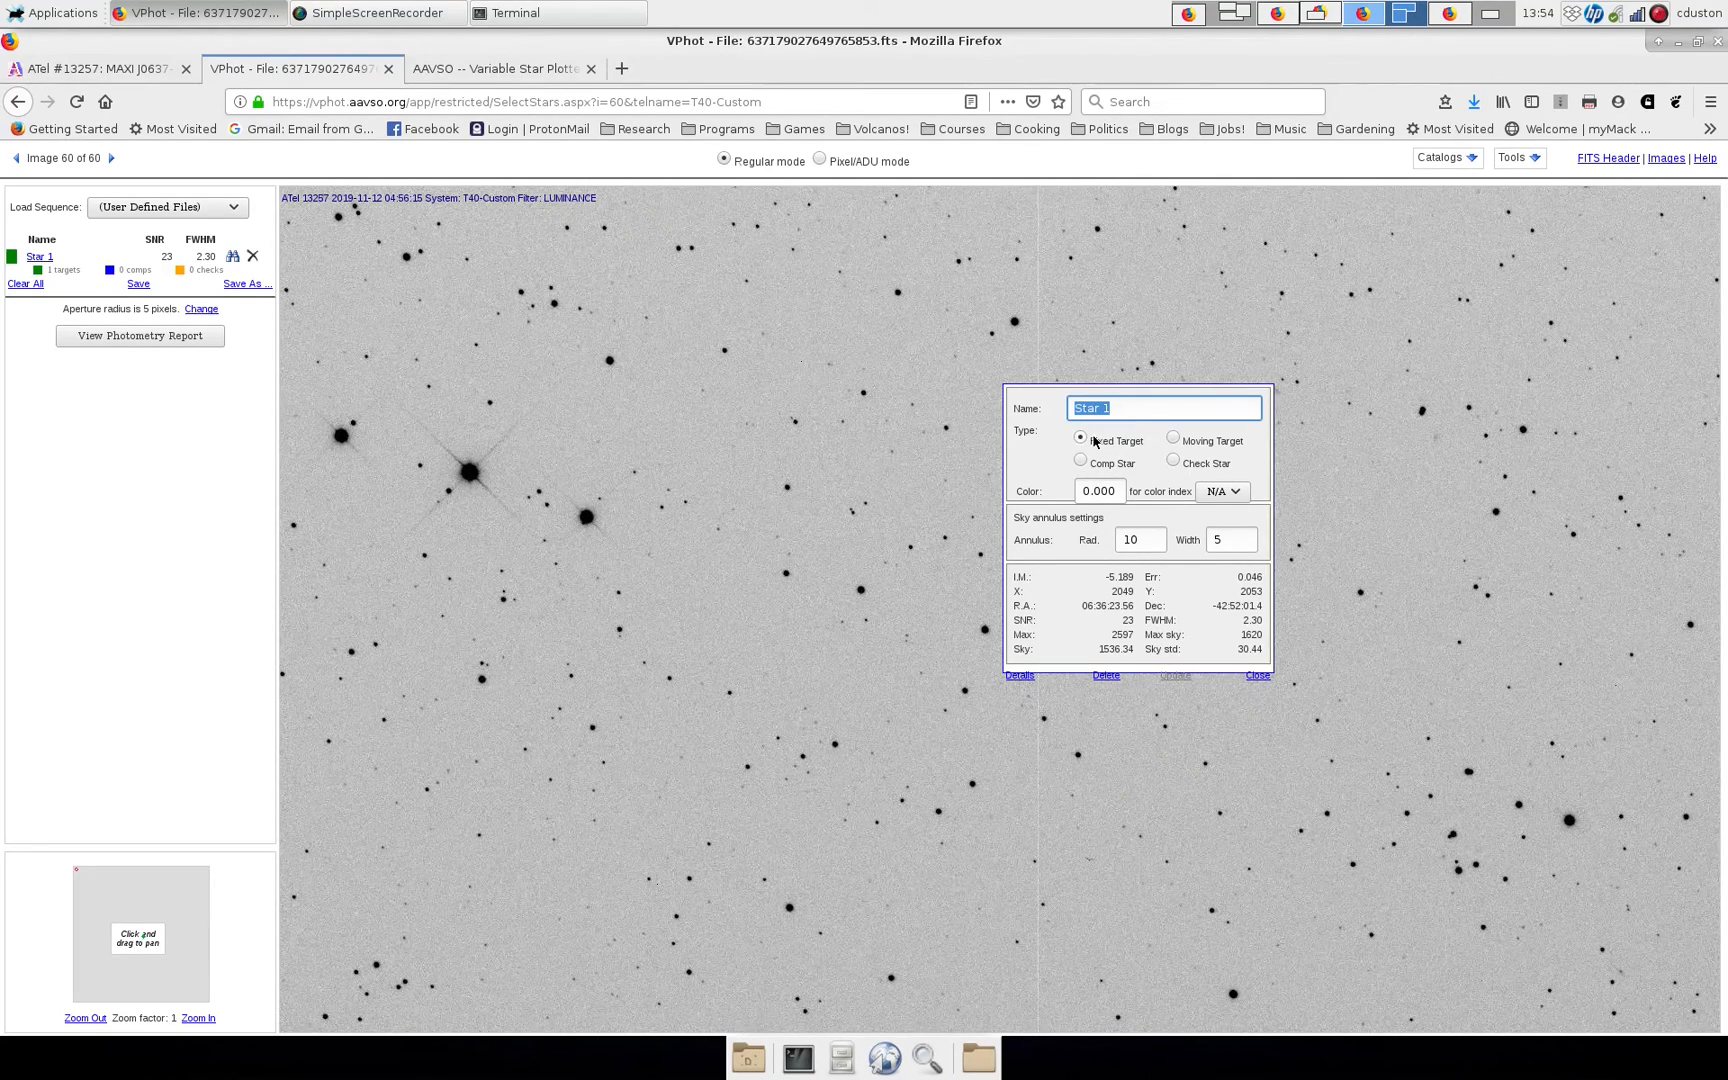
# Mark the faint star near the image centre as Fixed Target Star 1 (SNR 23).
pyautogui.click(1256, 676)
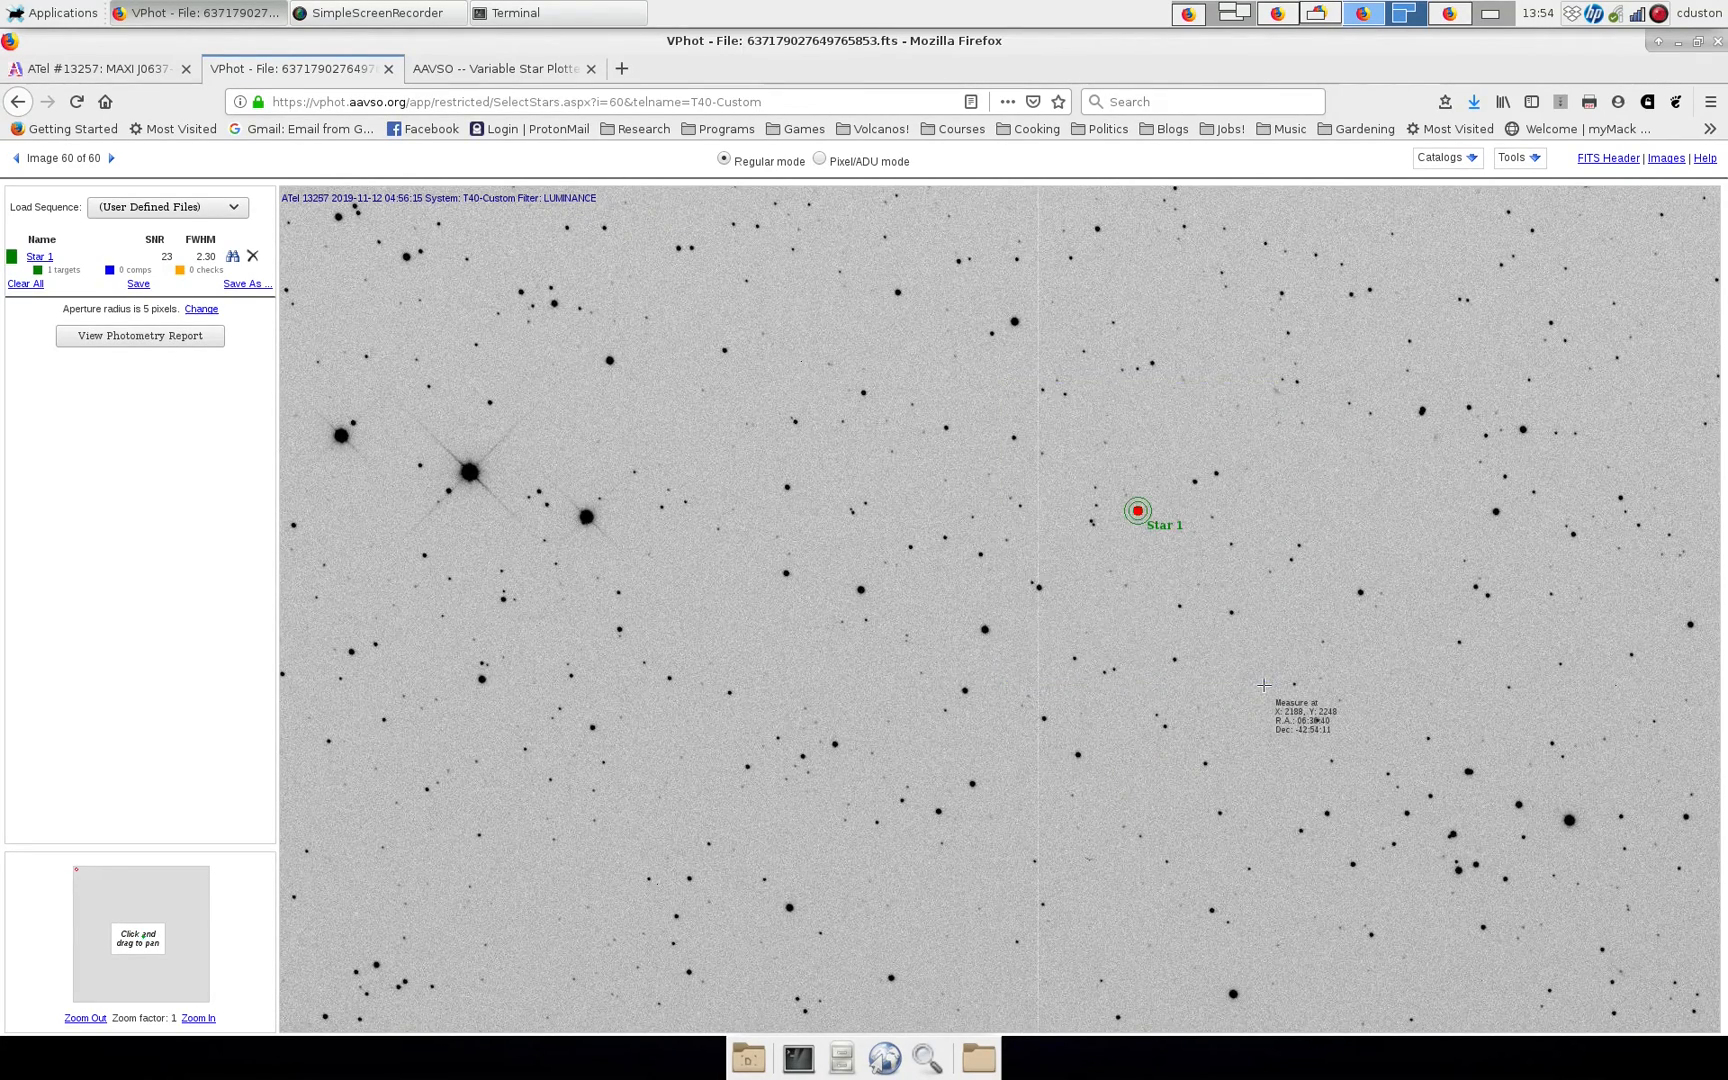
pyautogui.moveTo(1126, 546)
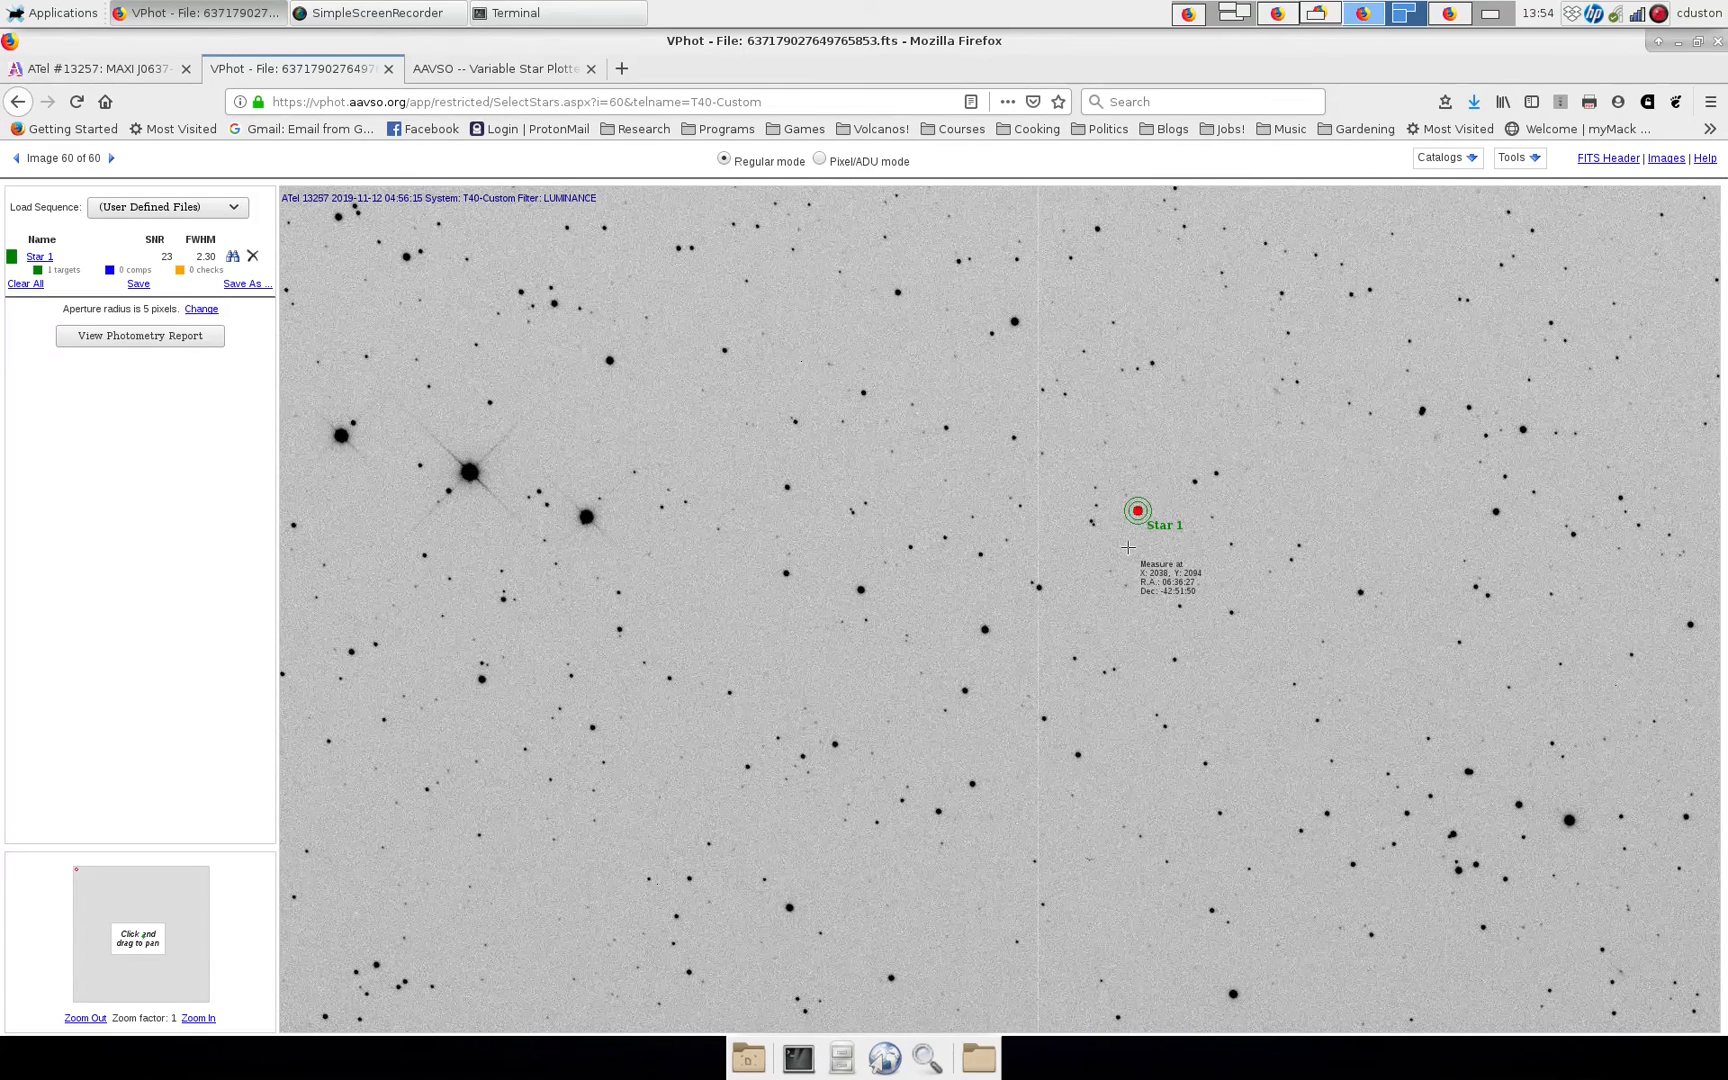
pyautogui.moveTo(1150, 494)
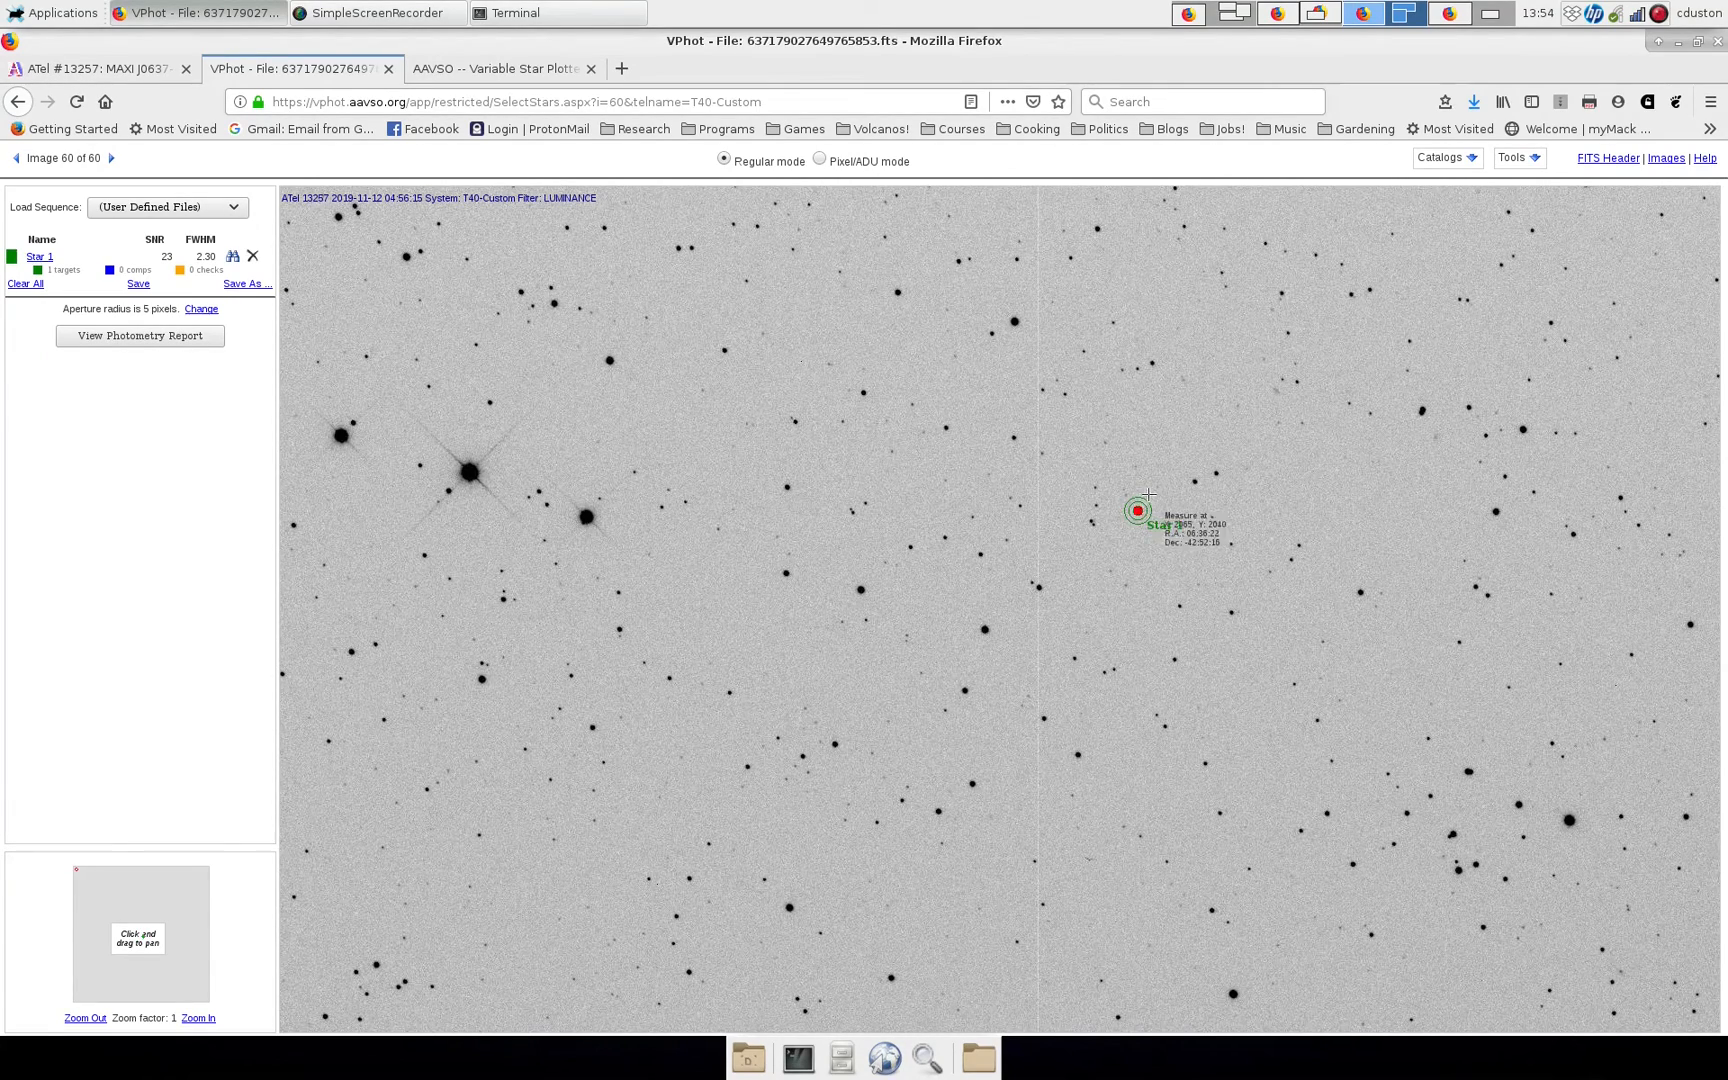
pyautogui.moveTo(1106, 624)
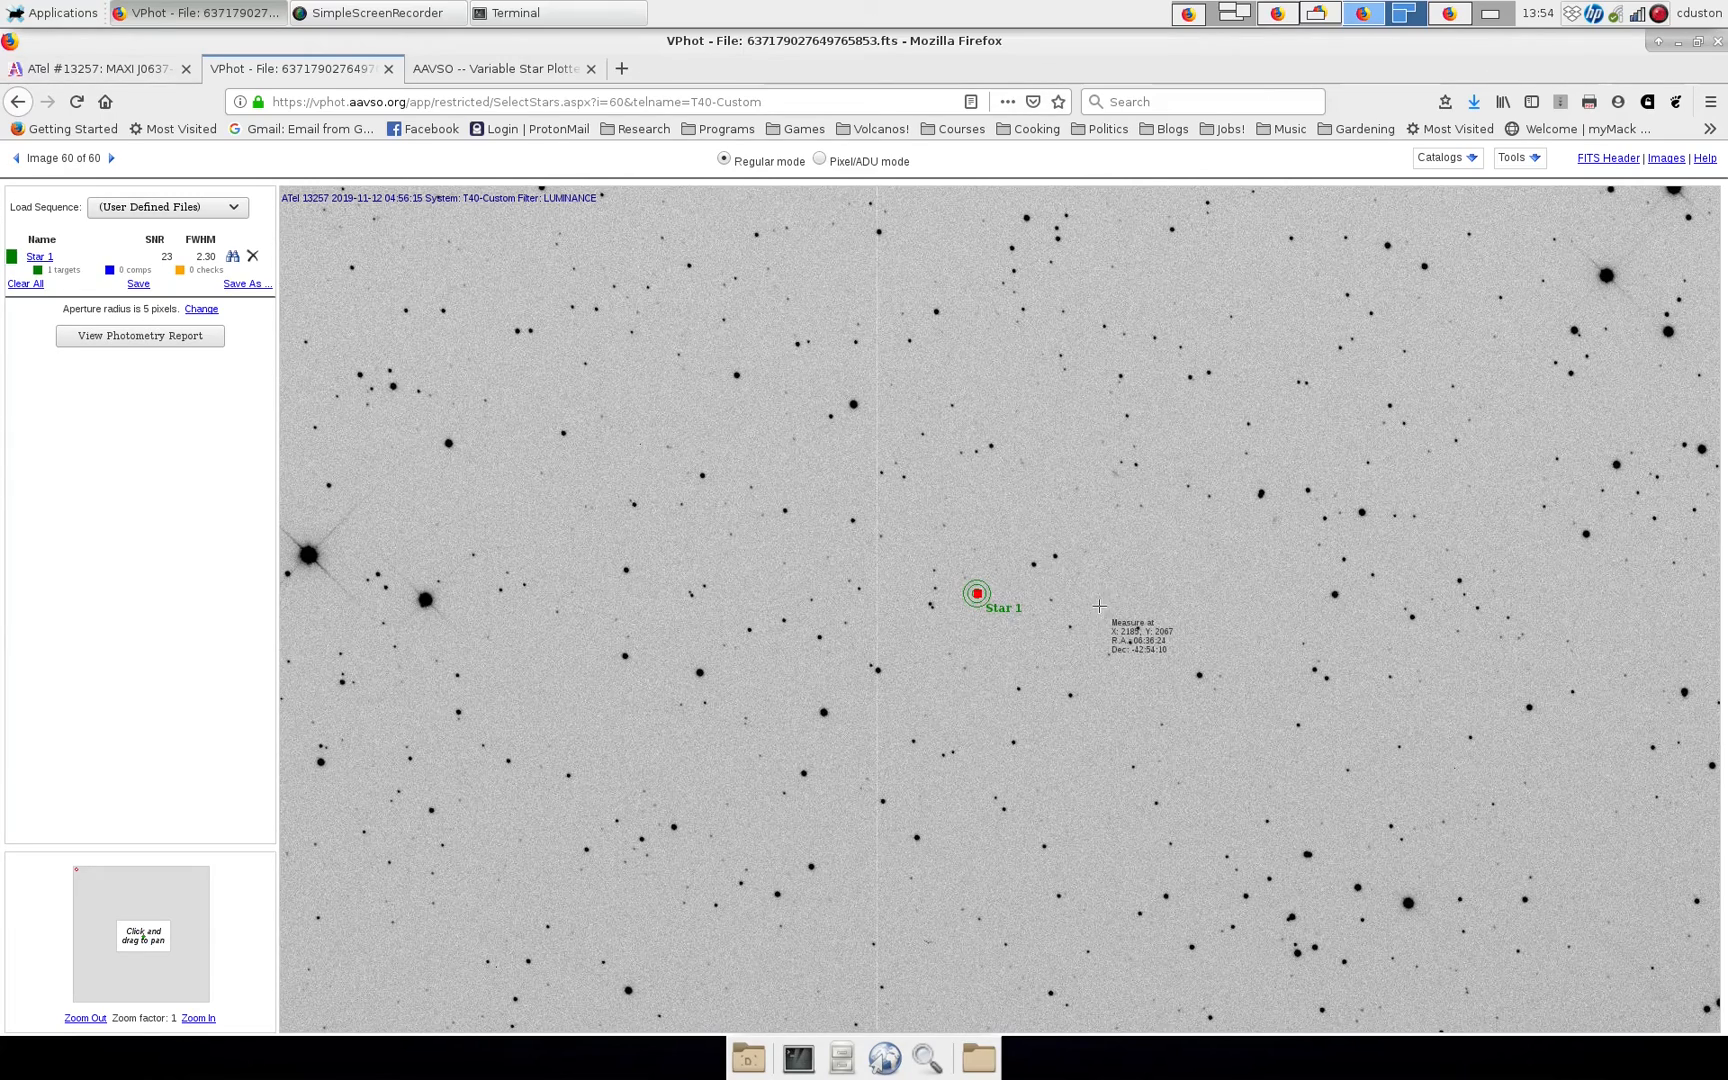
pyautogui.moveTo(1074, 610)
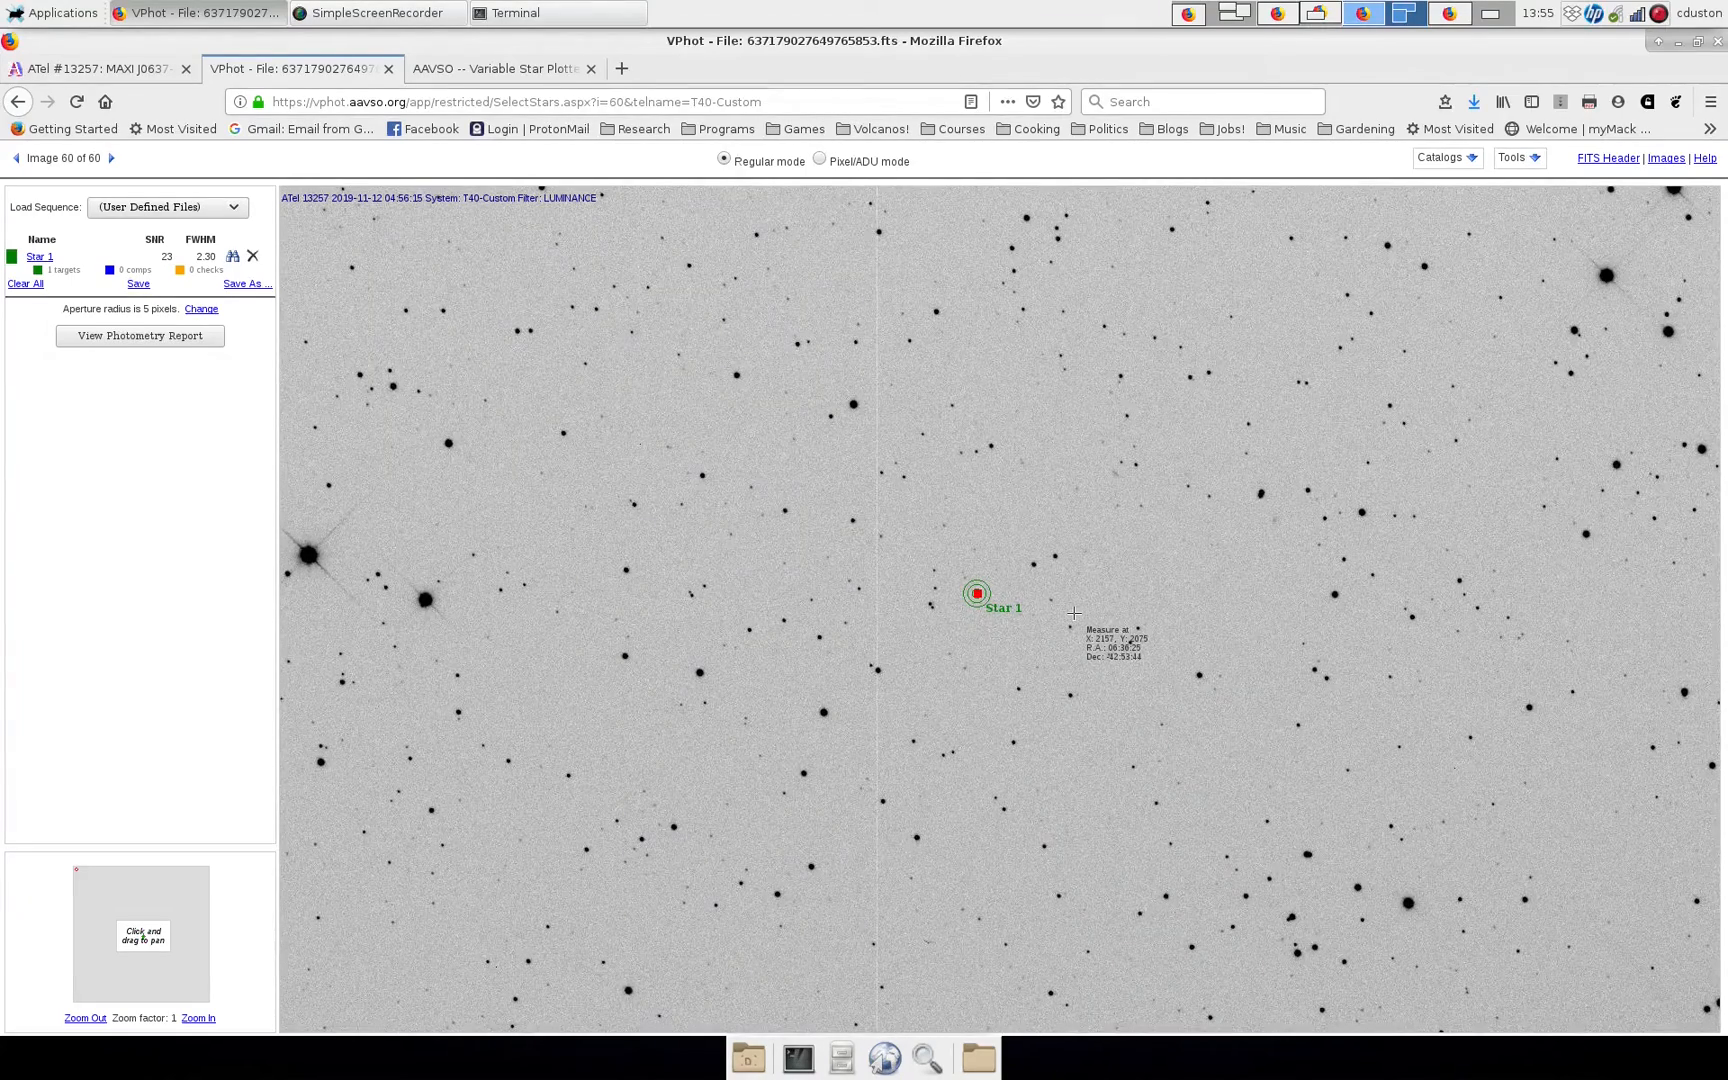
pyautogui.moveTo(1434, 192)
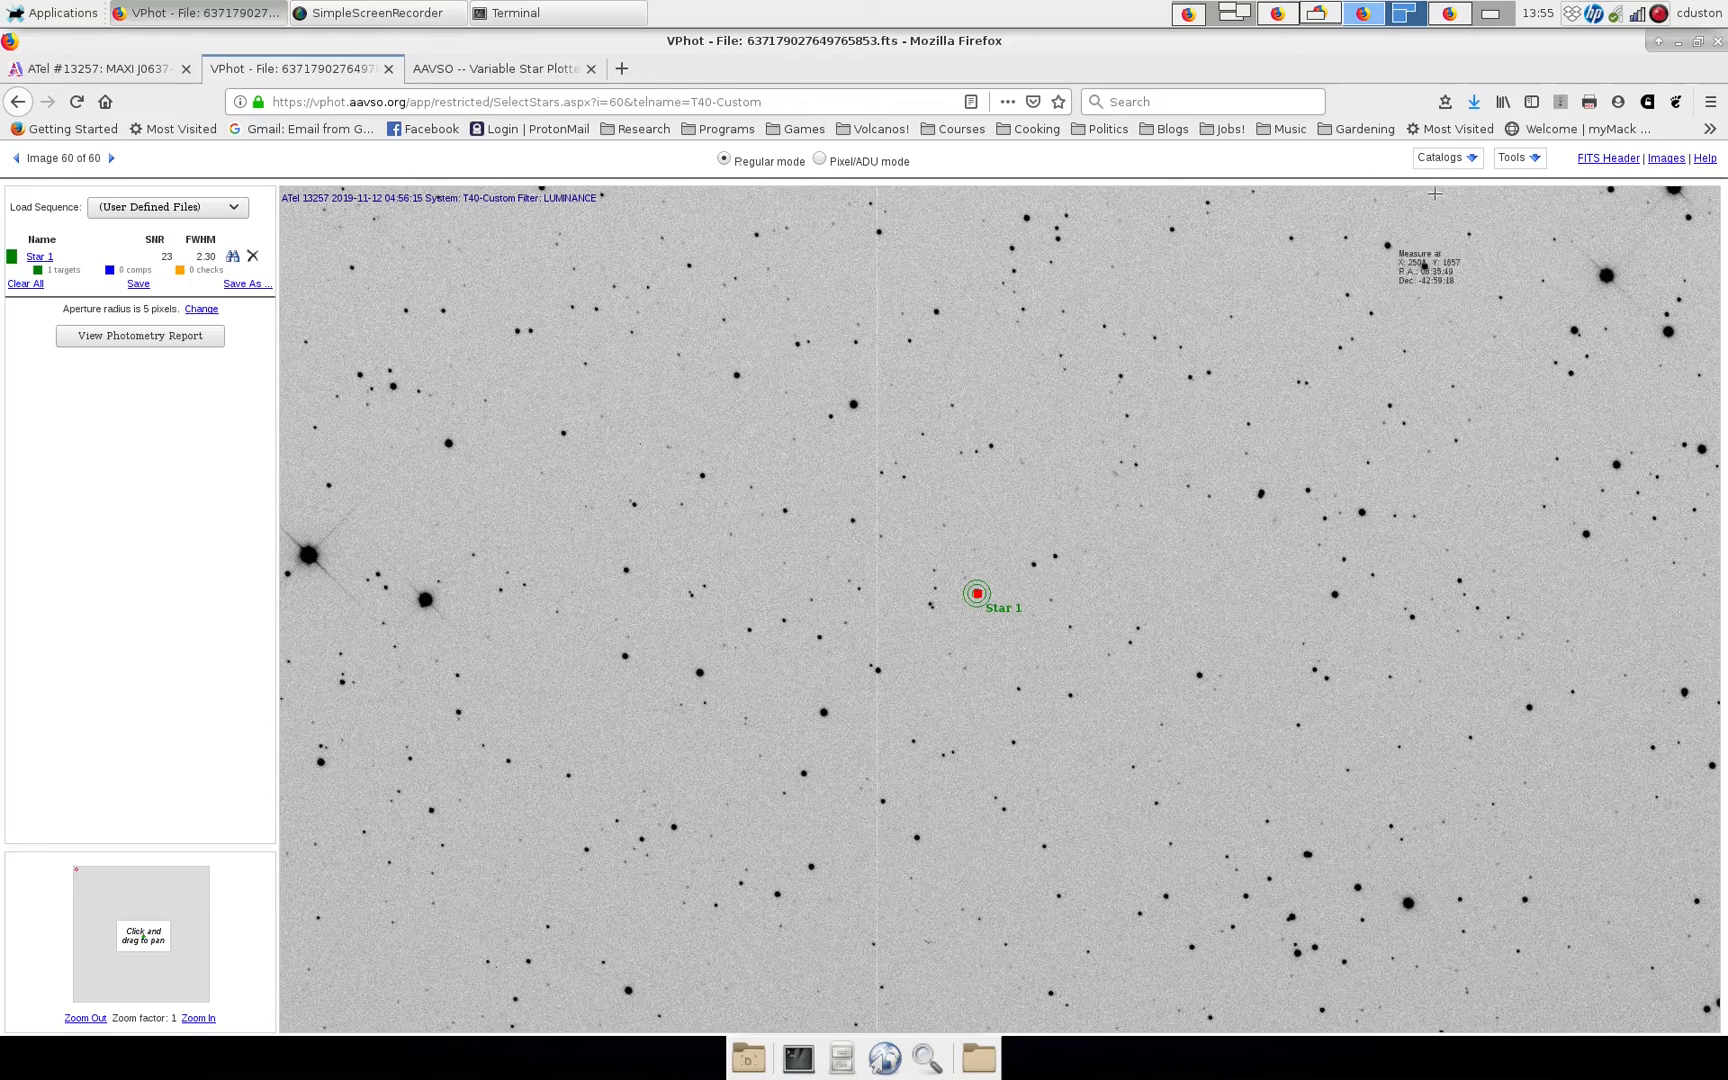
pyautogui.click(1444, 156)
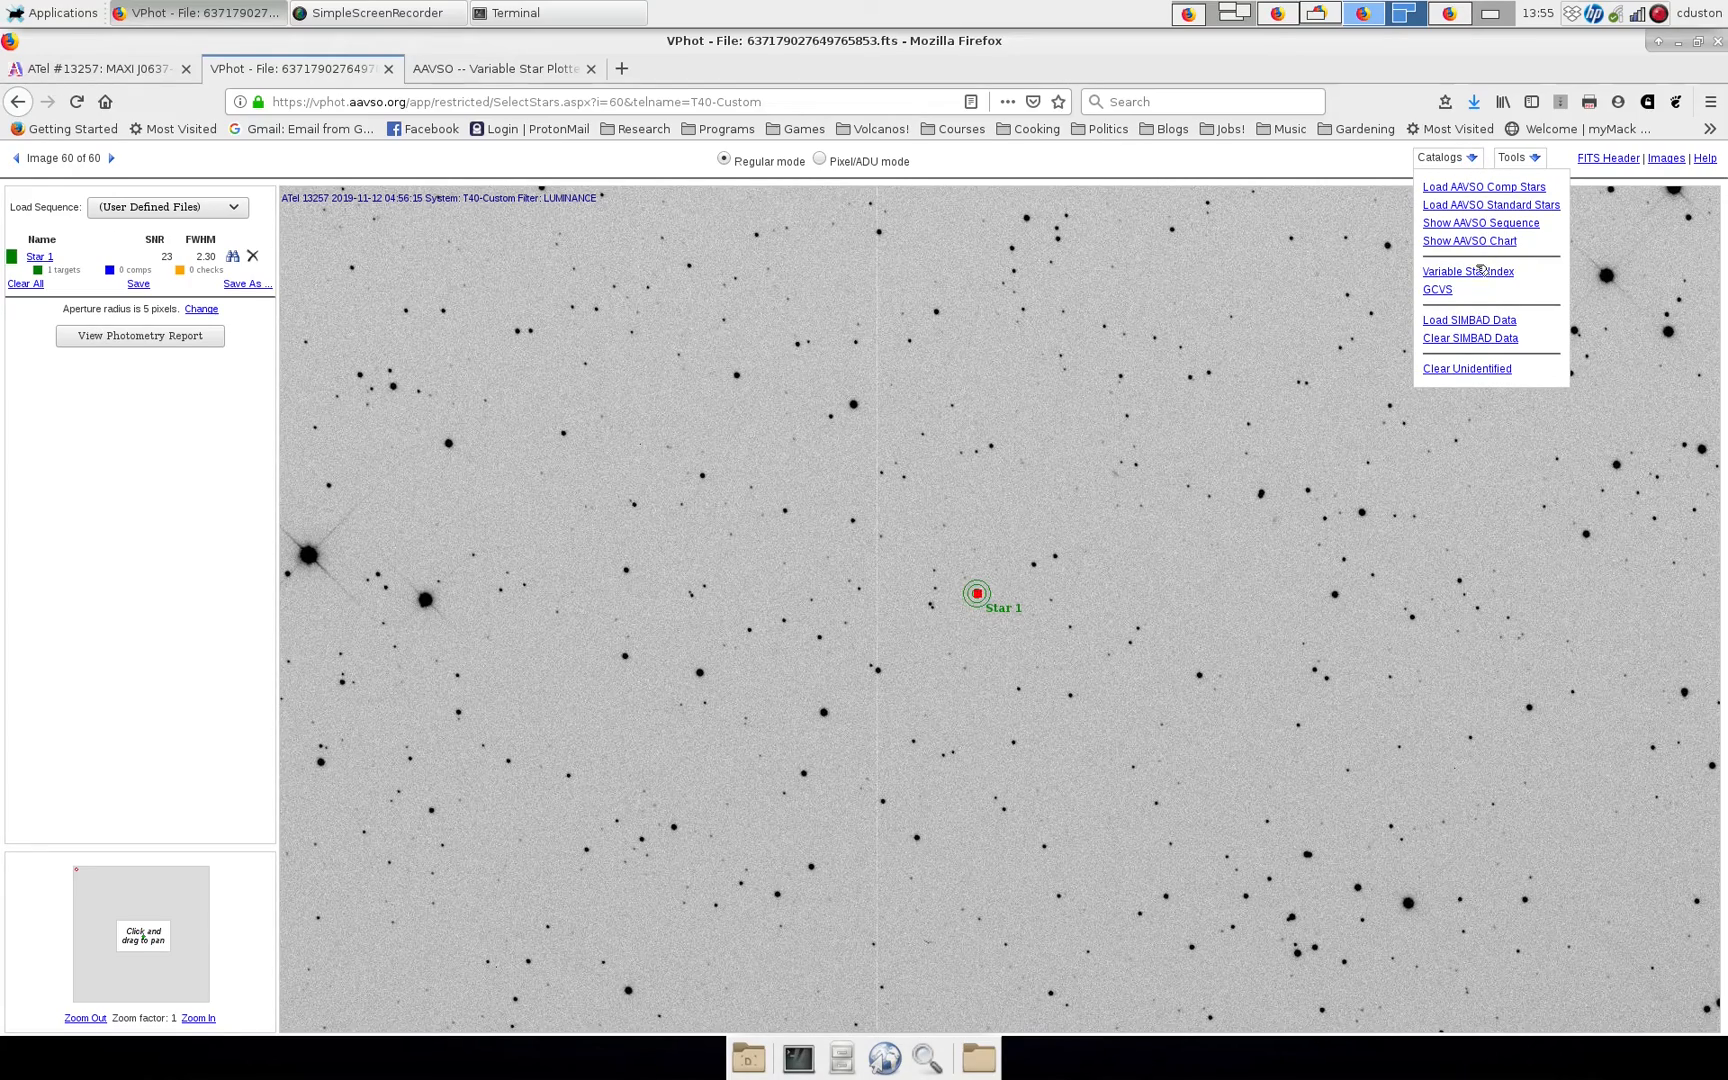
pyautogui.moveTo(1482, 190)
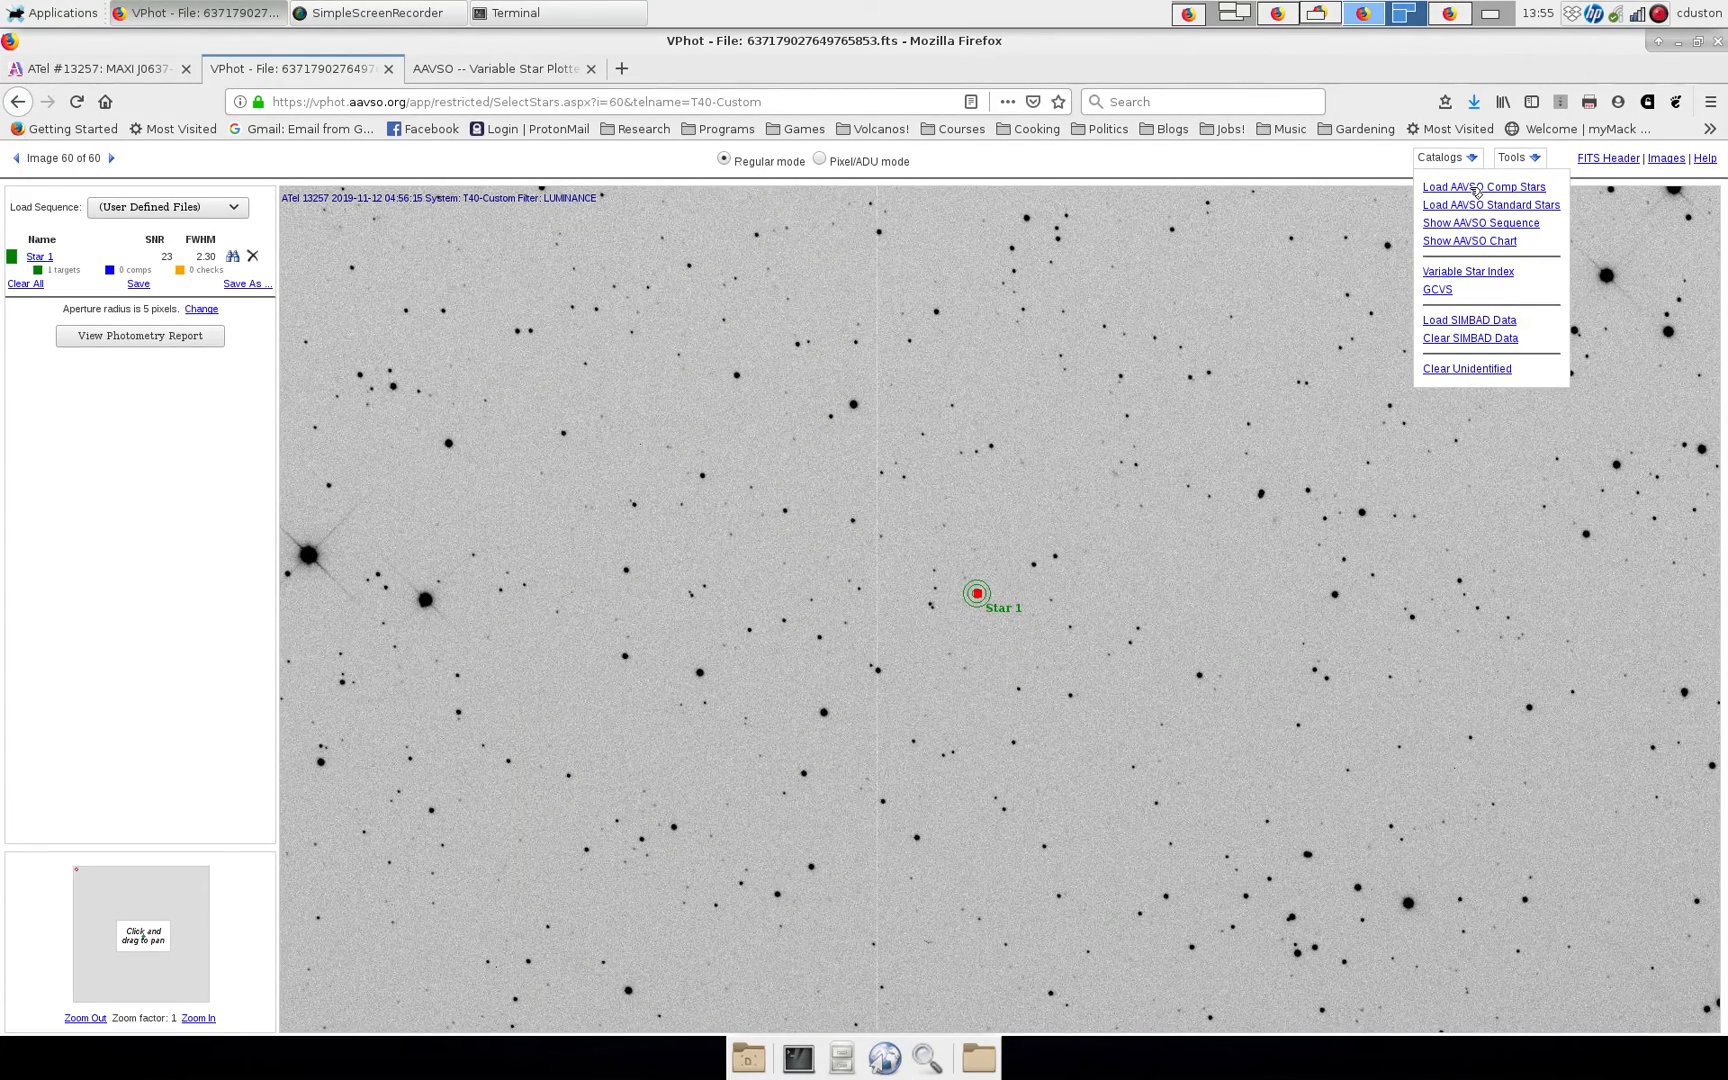
pyautogui.click(1482, 186)
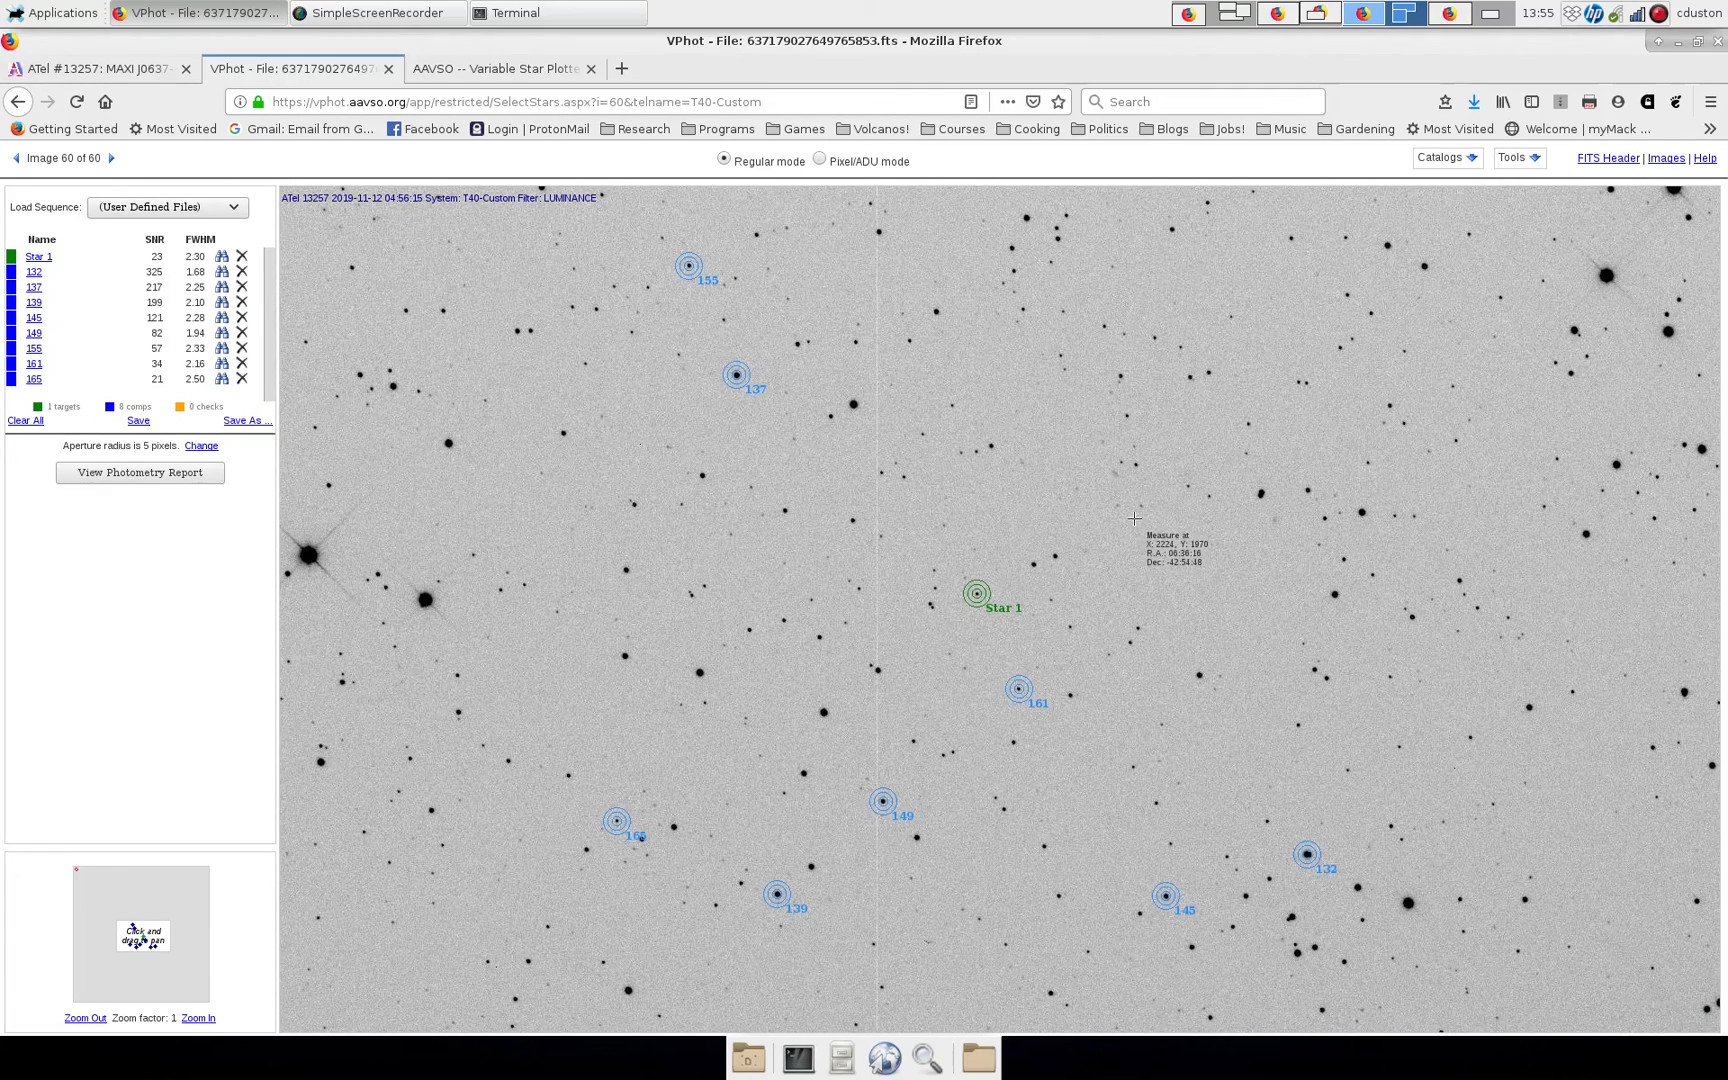
pyautogui.moveTo(1134, 524)
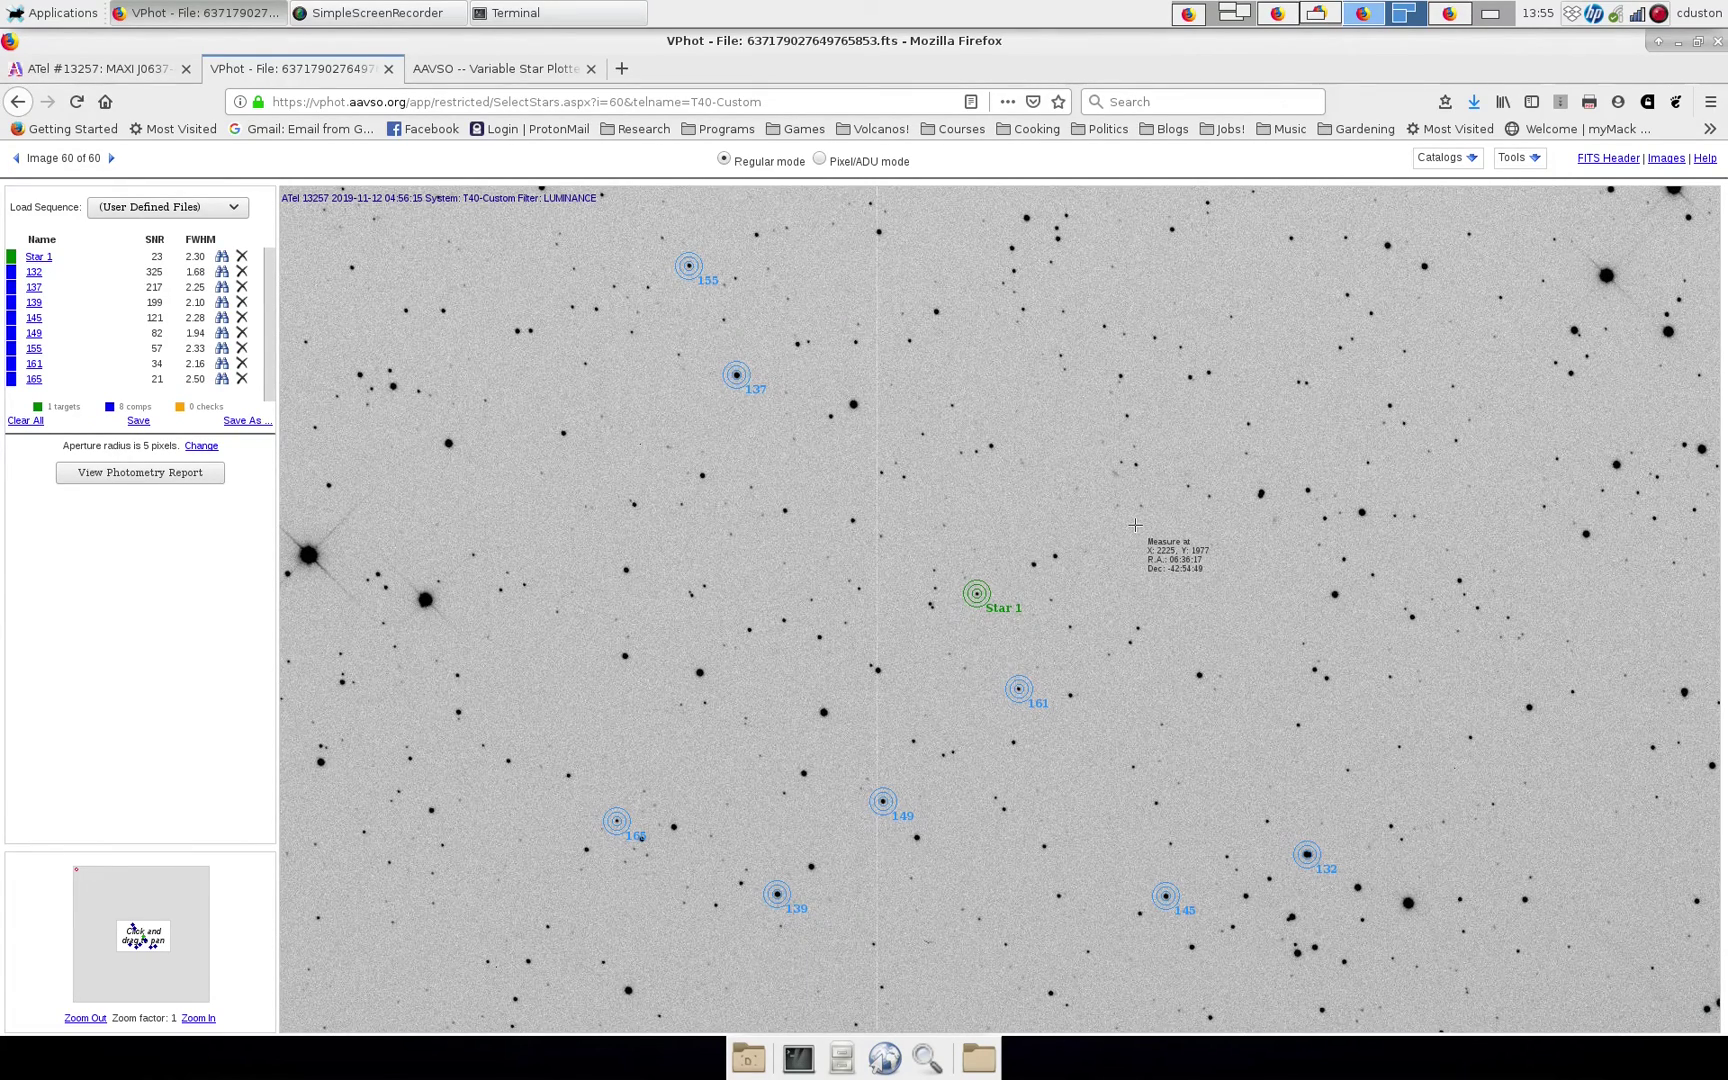
pyautogui.moveTo(1140, 530)
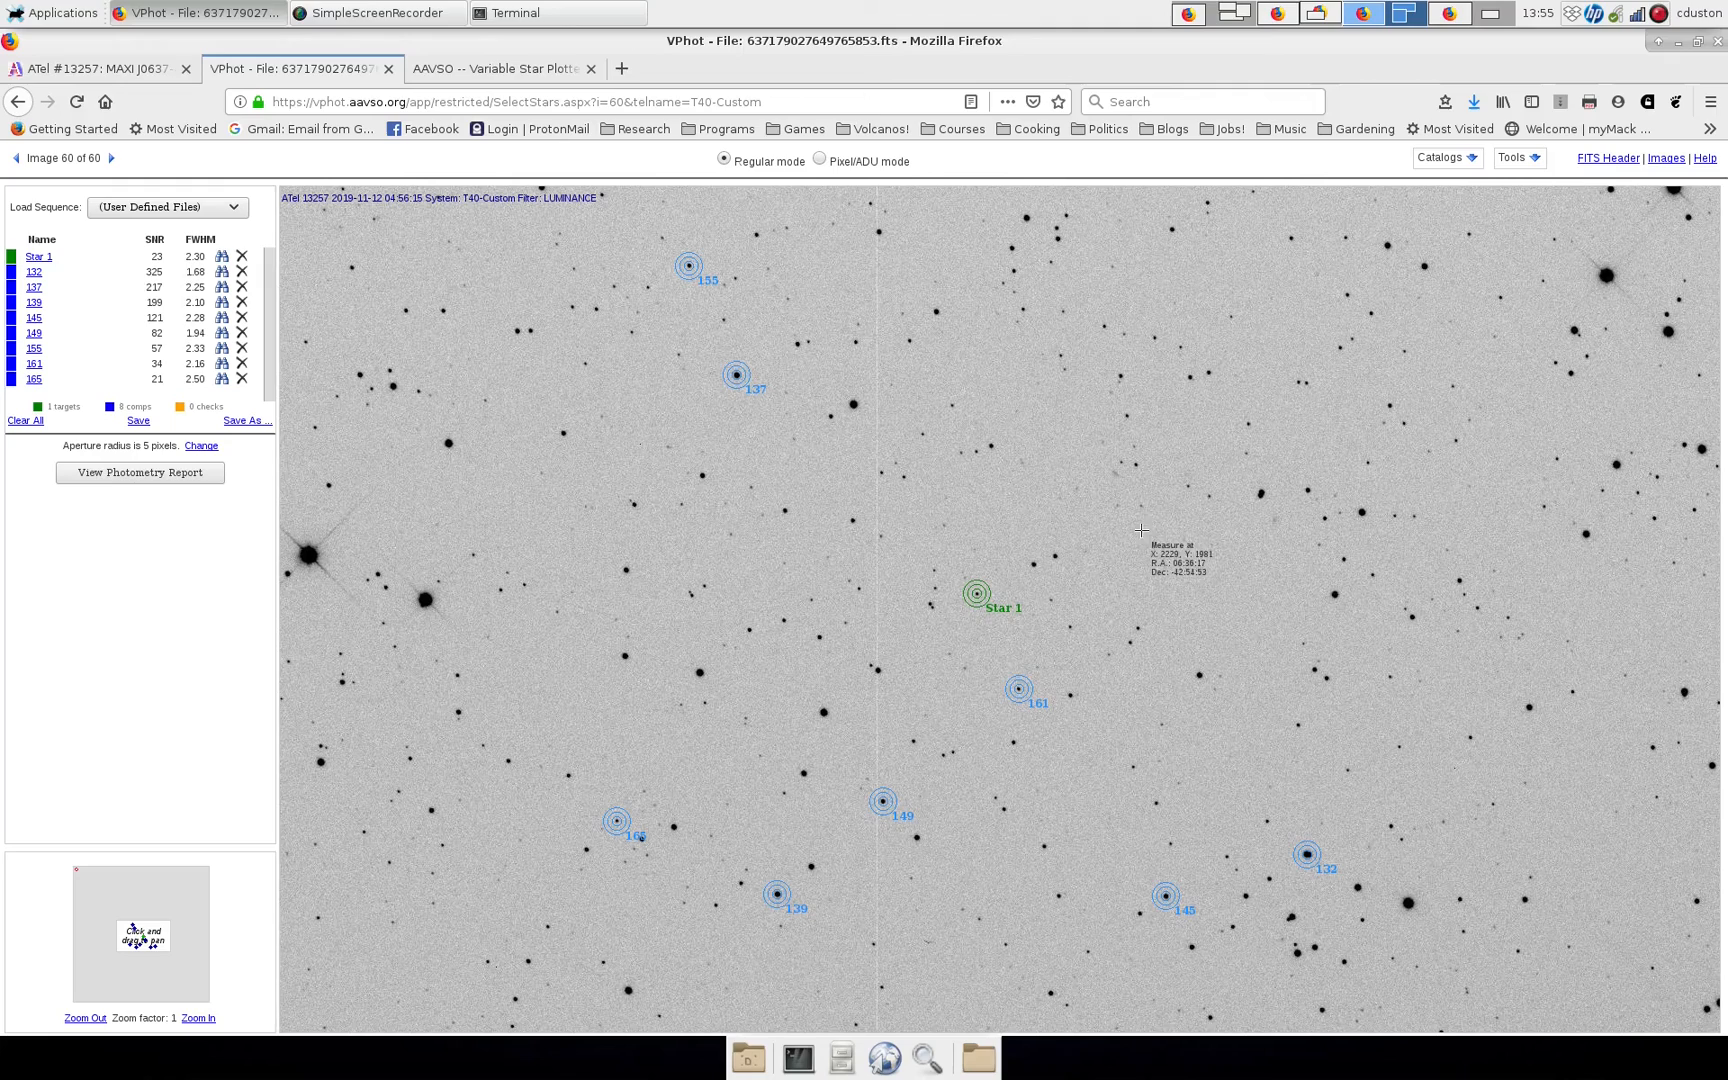
pyautogui.moveTo(1148, 536)
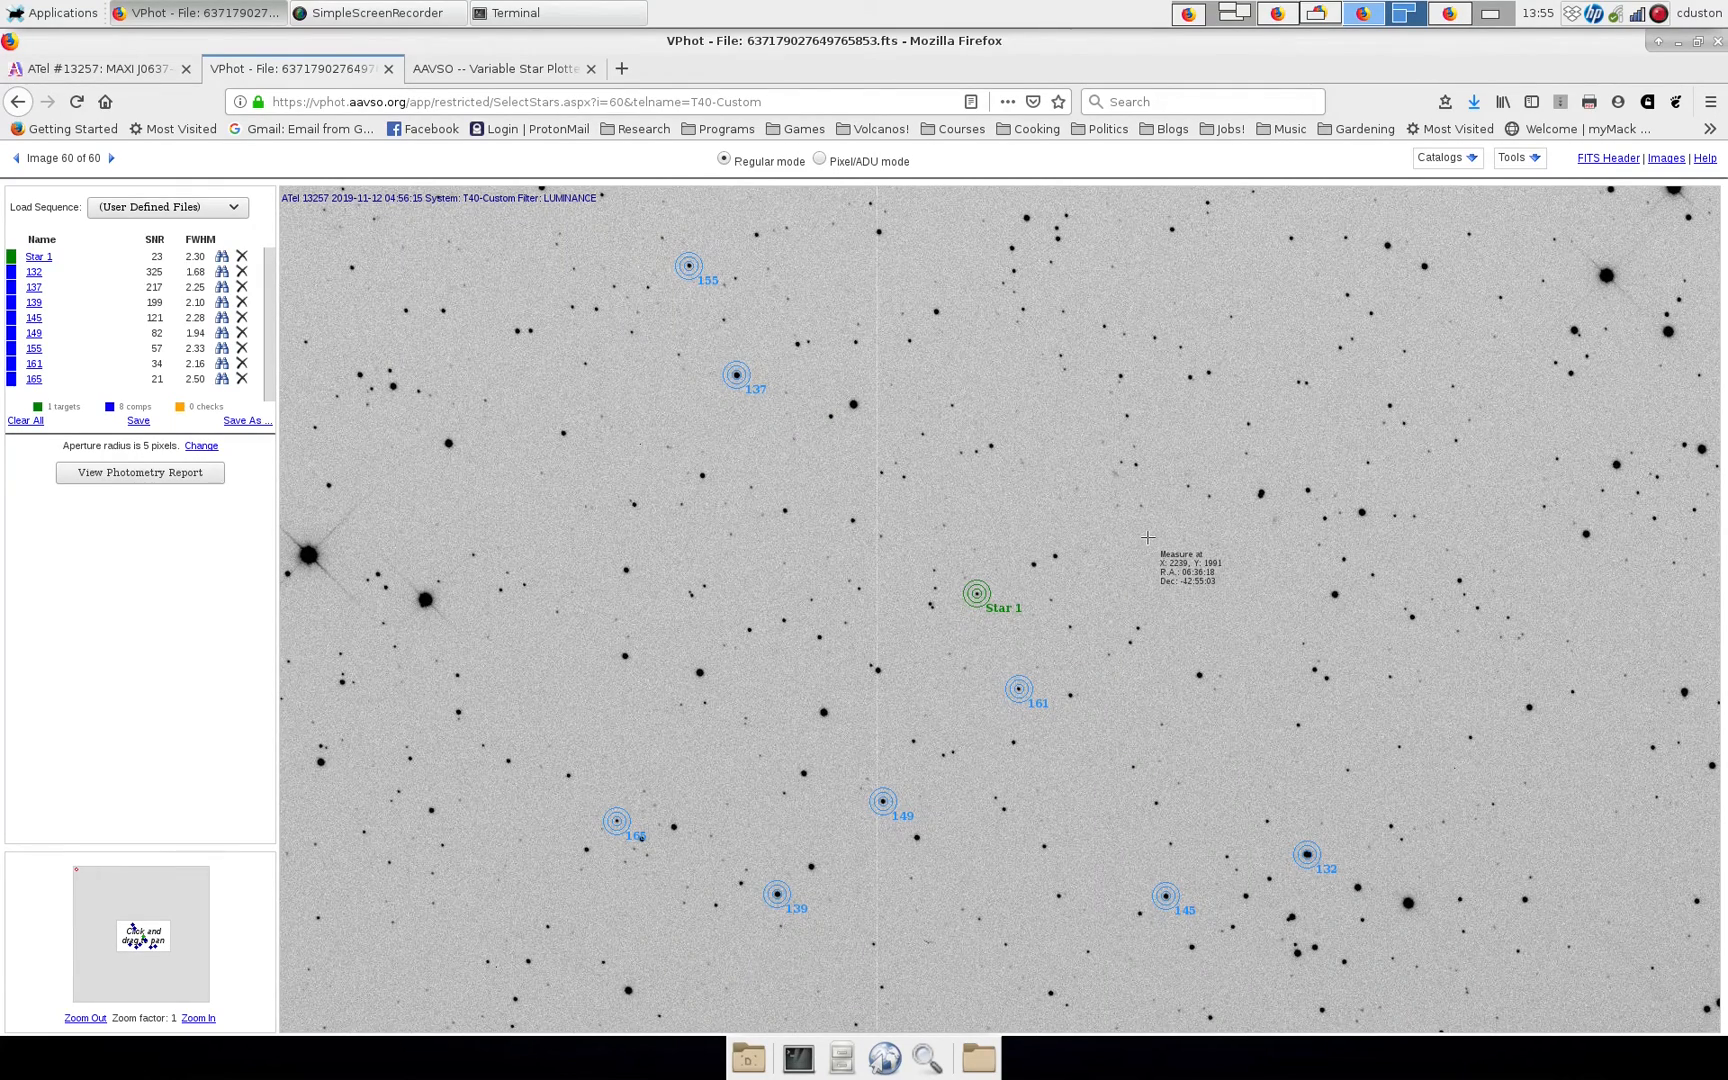
pyautogui.moveTo(1480, 124)
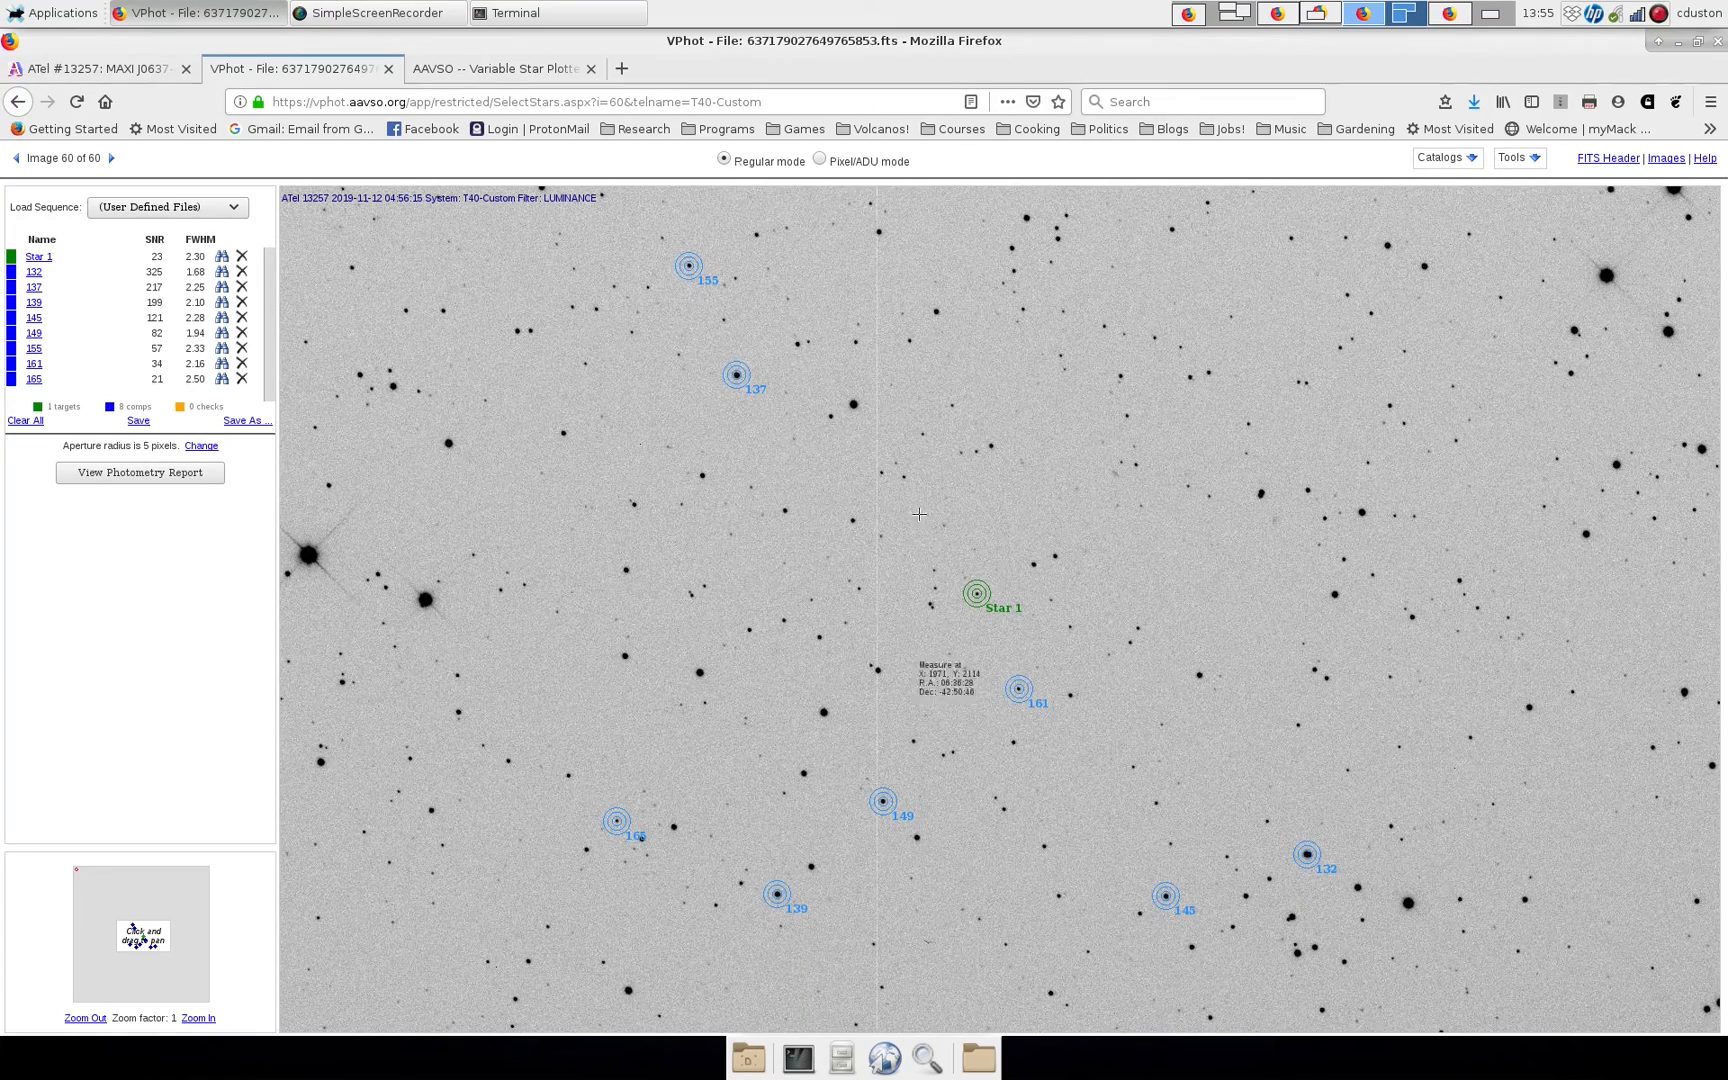
pyautogui.moveTo(506, 828)
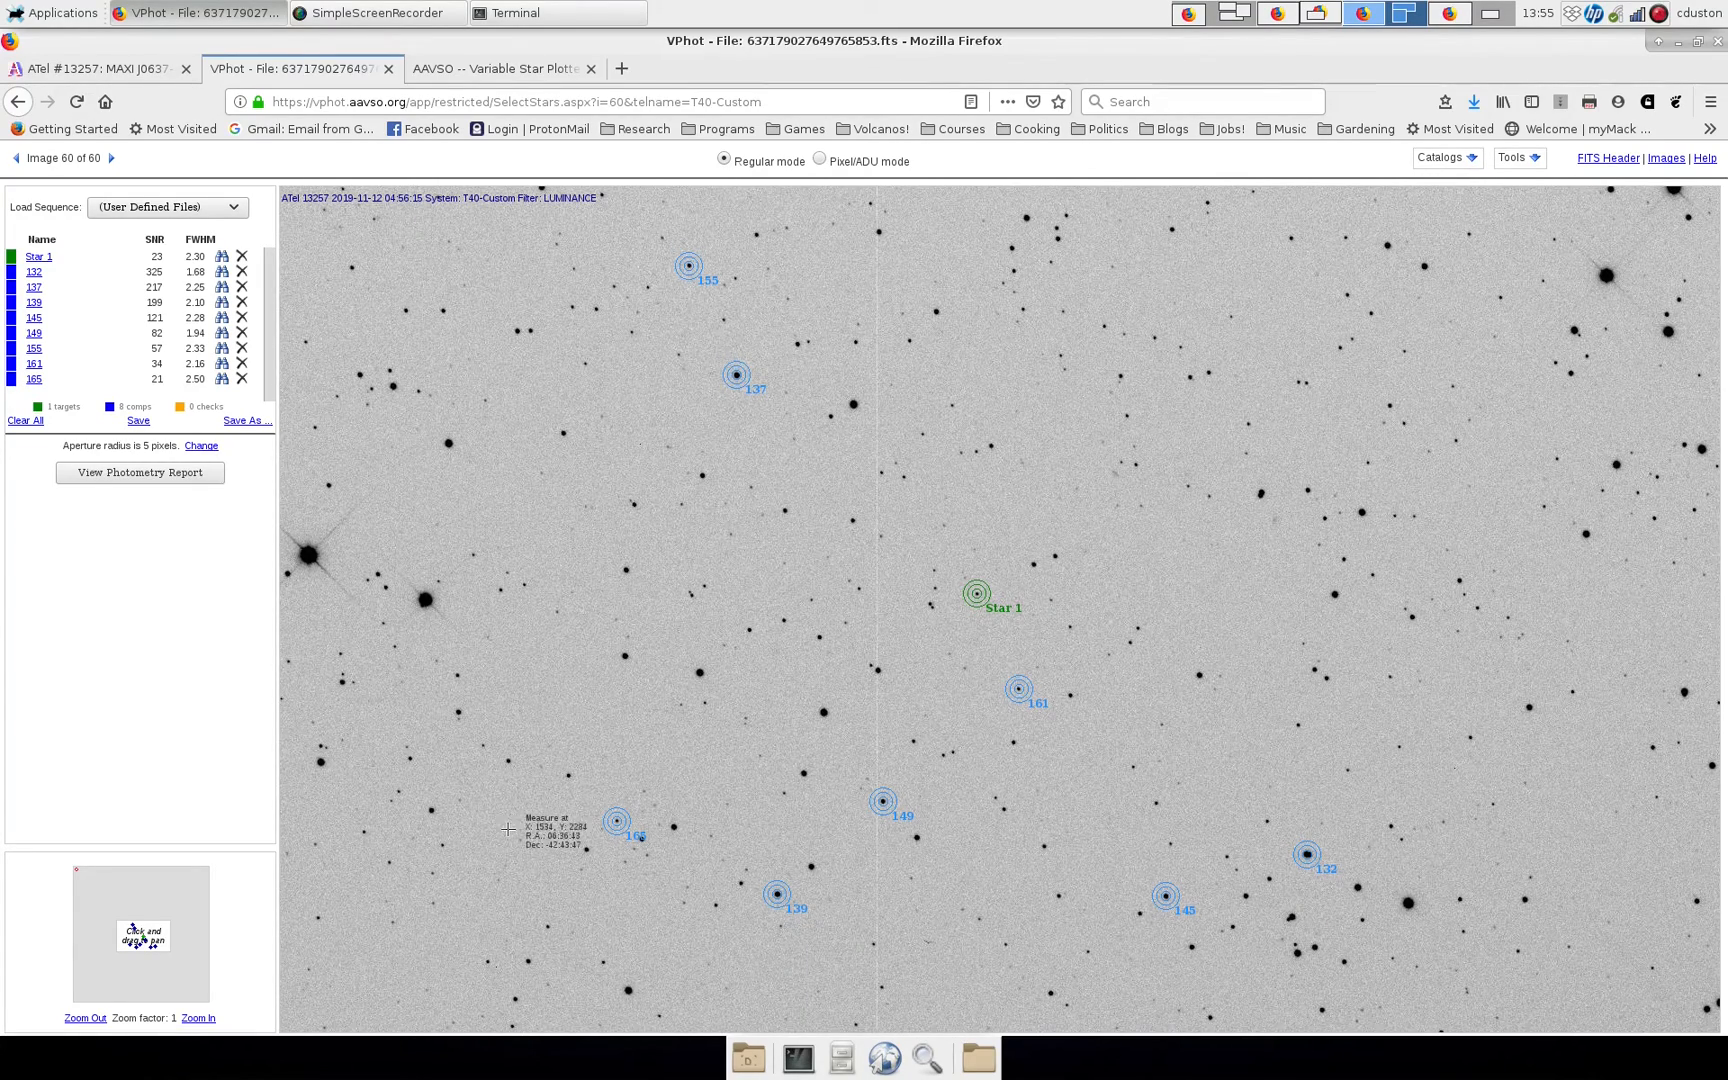
pyautogui.moveTo(934, 684)
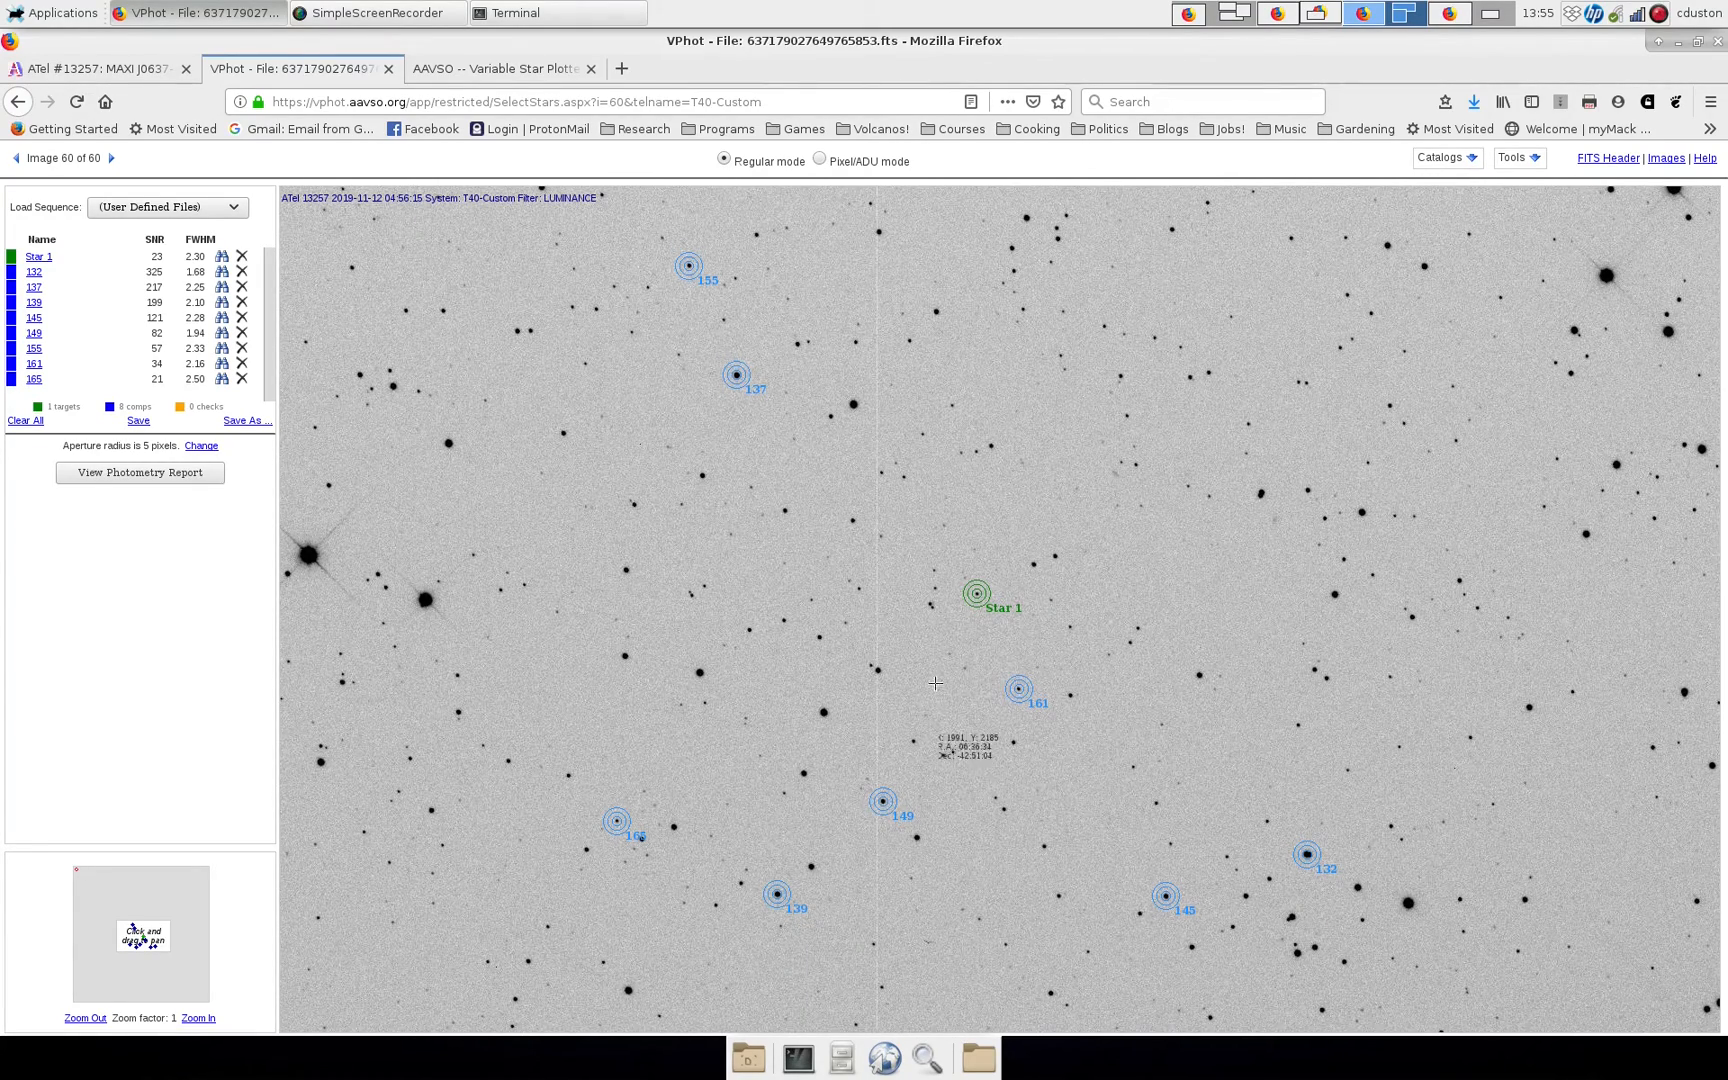
pyautogui.moveTo(1014, 568)
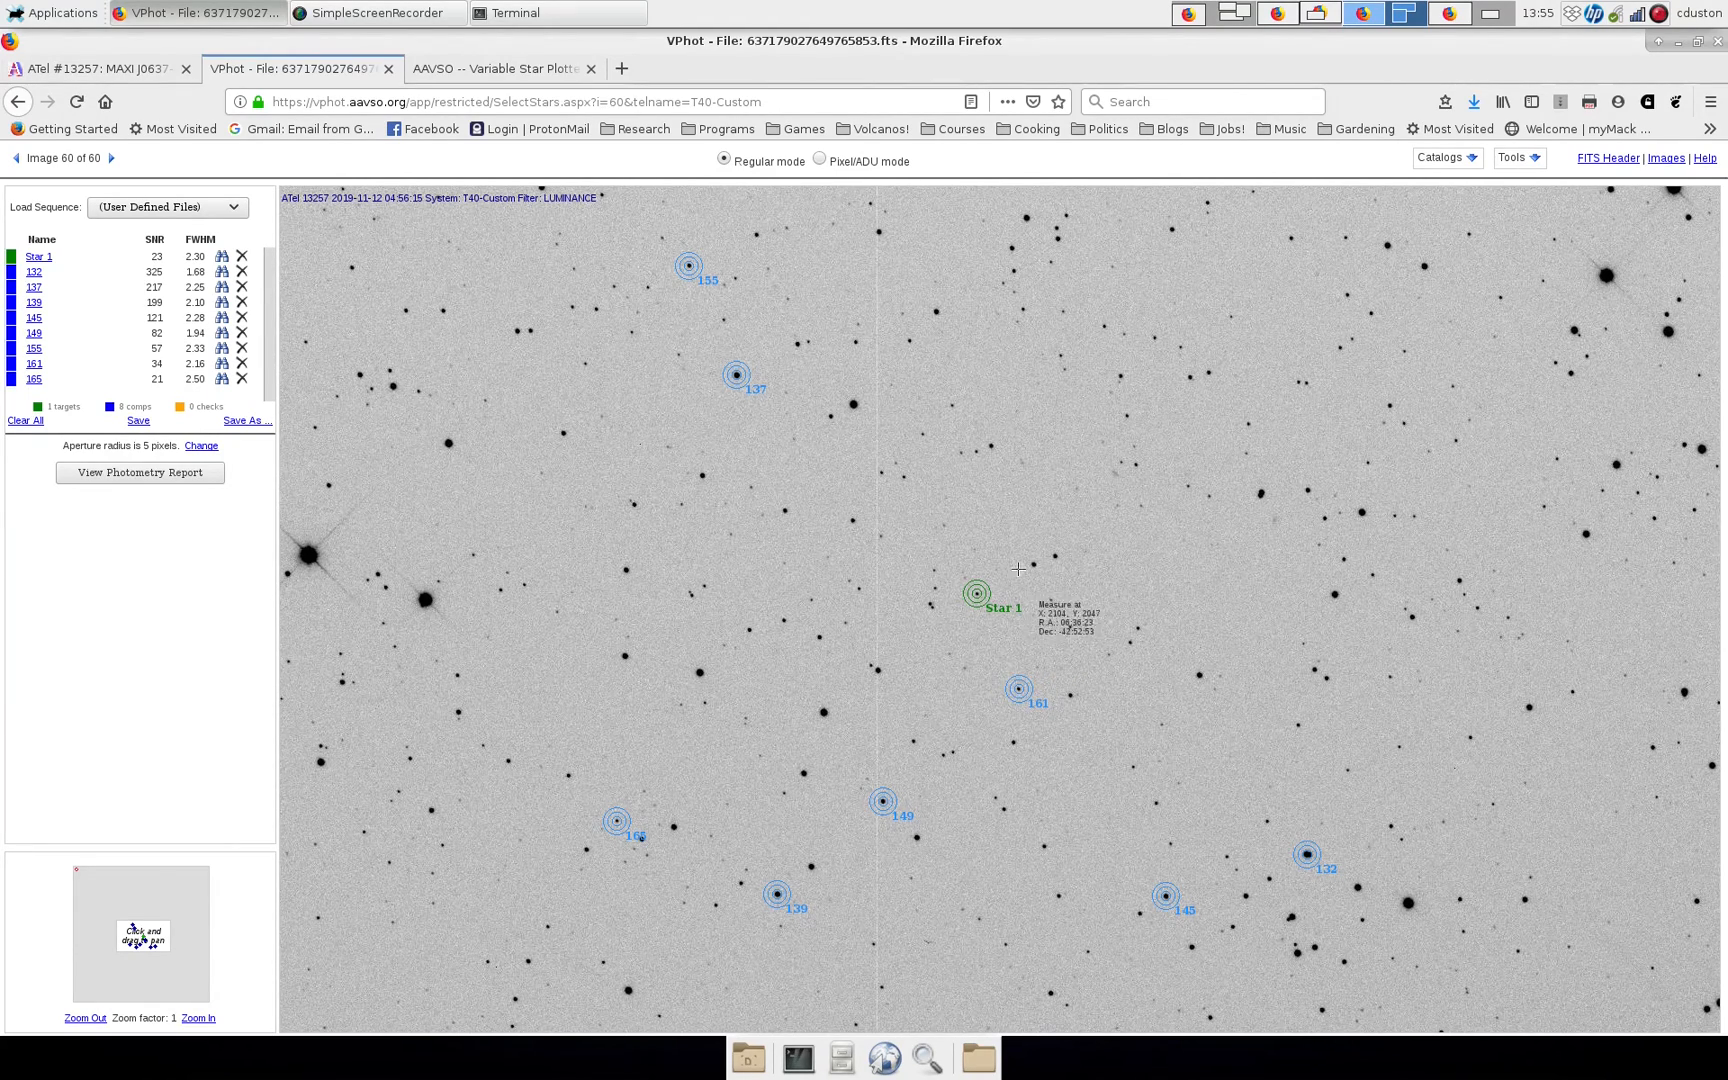
pyautogui.moveTo(992, 748)
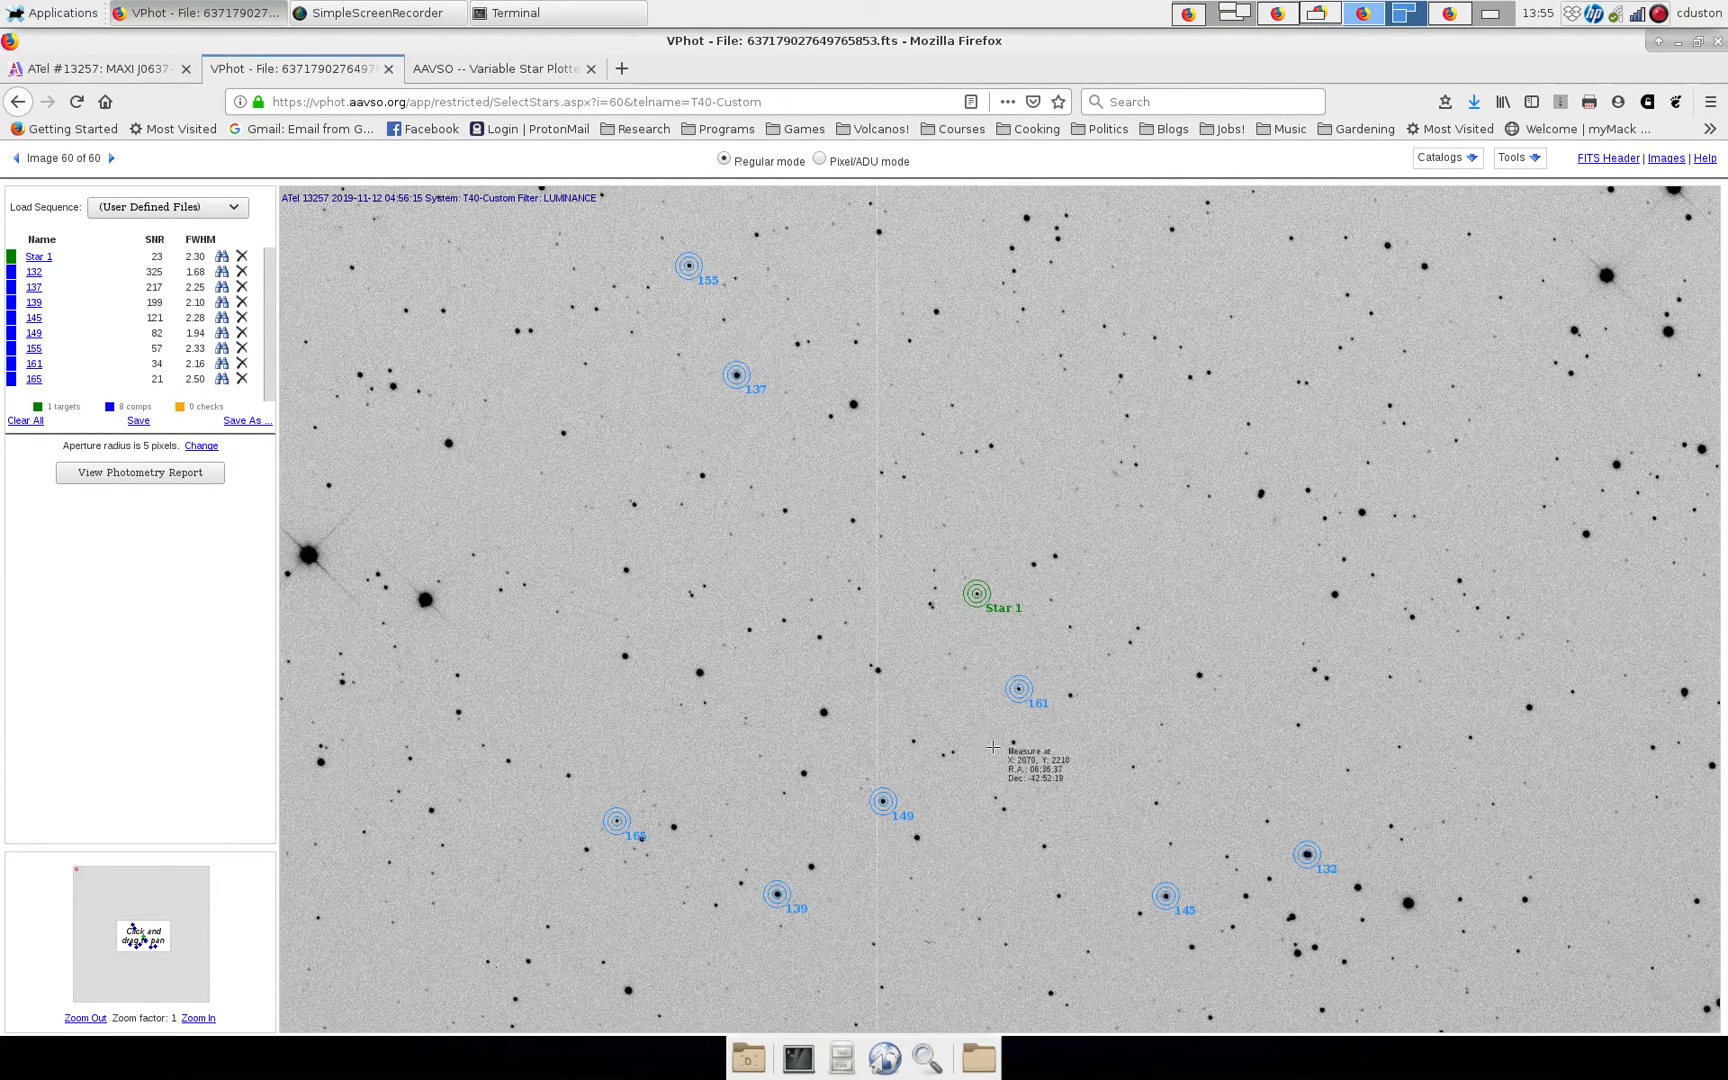
pyautogui.moveTo(1016, 686)
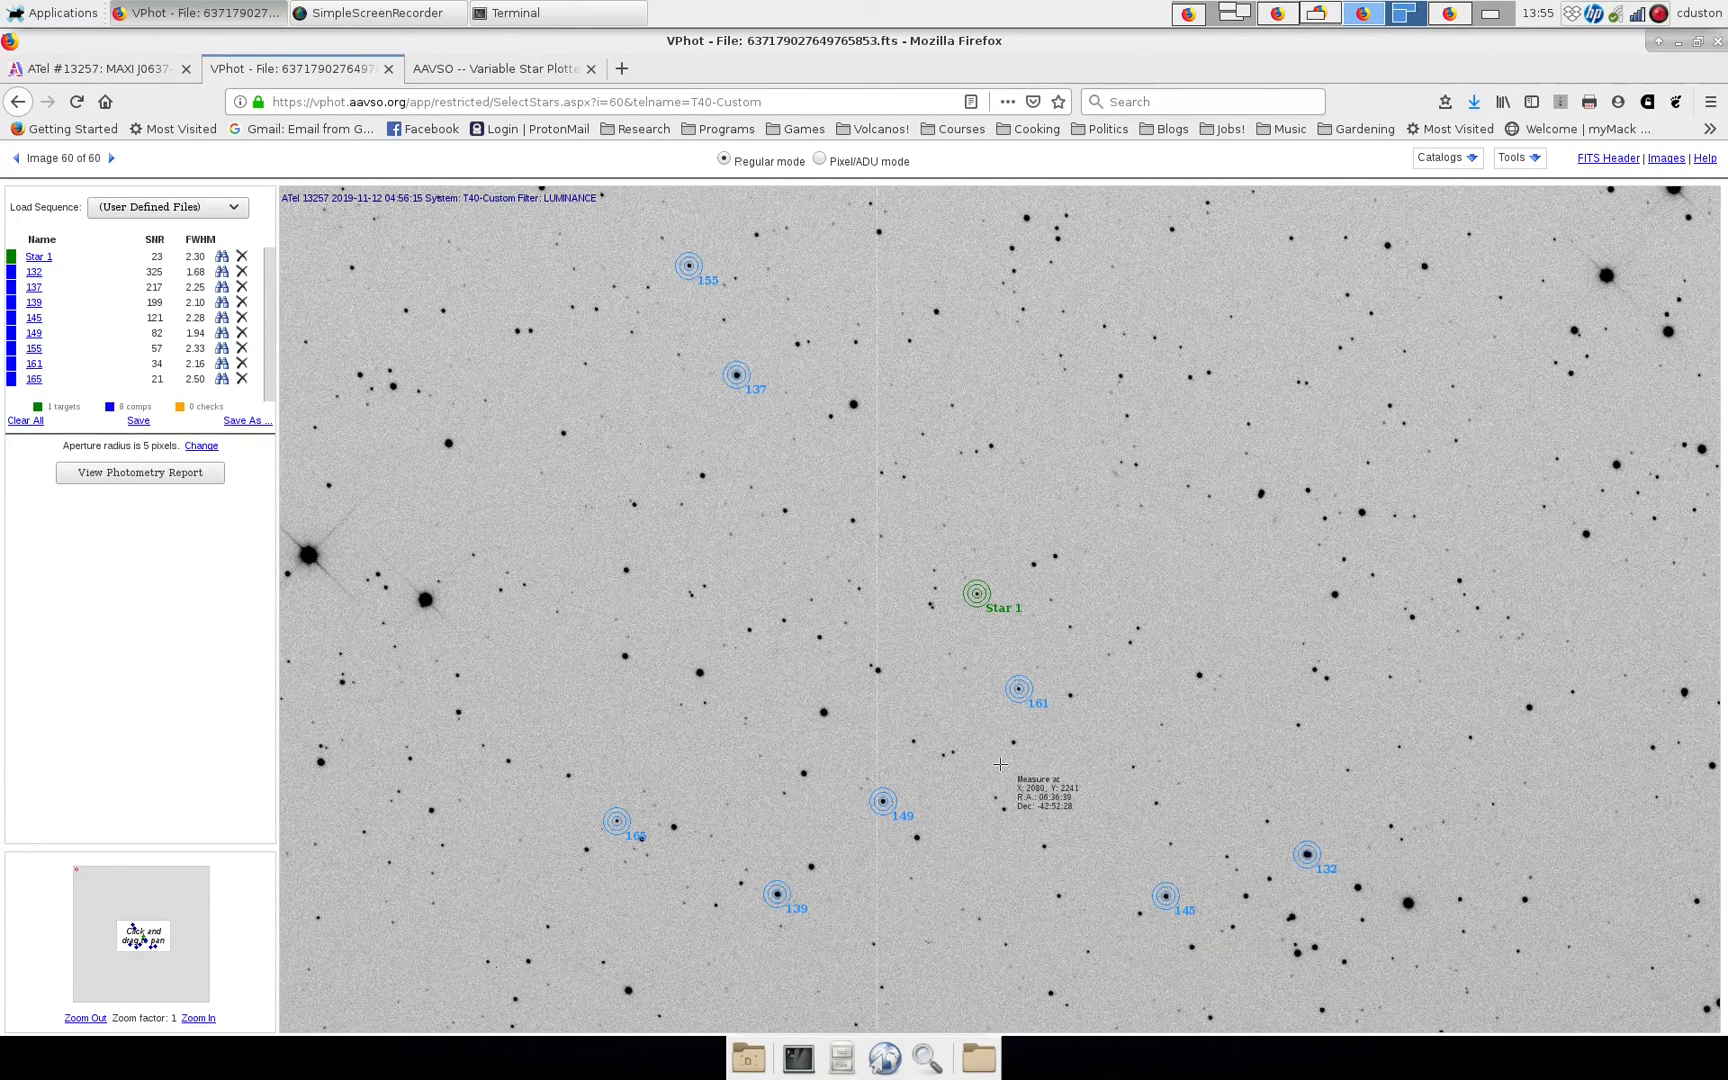
pyautogui.moveTo(1278, 870)
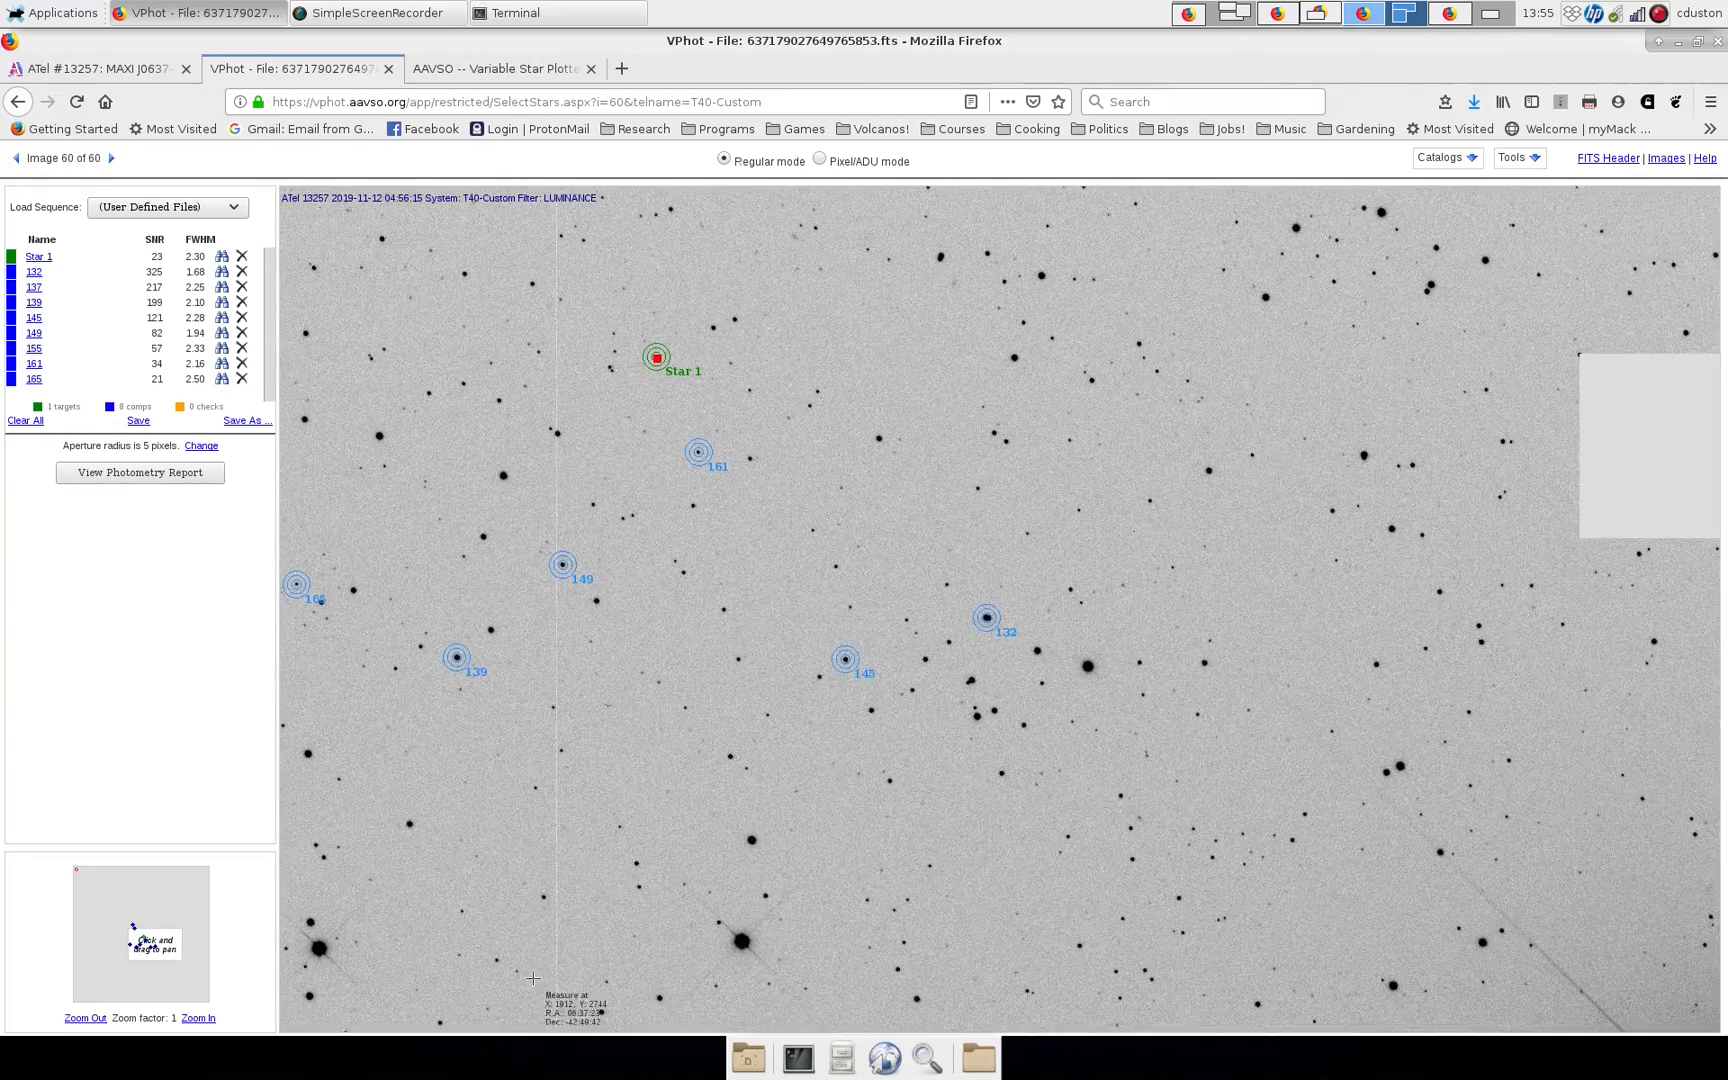
# Zoom the image in twice to factor 4 around comparison star 132.
pyautogui.click(198, 1018)
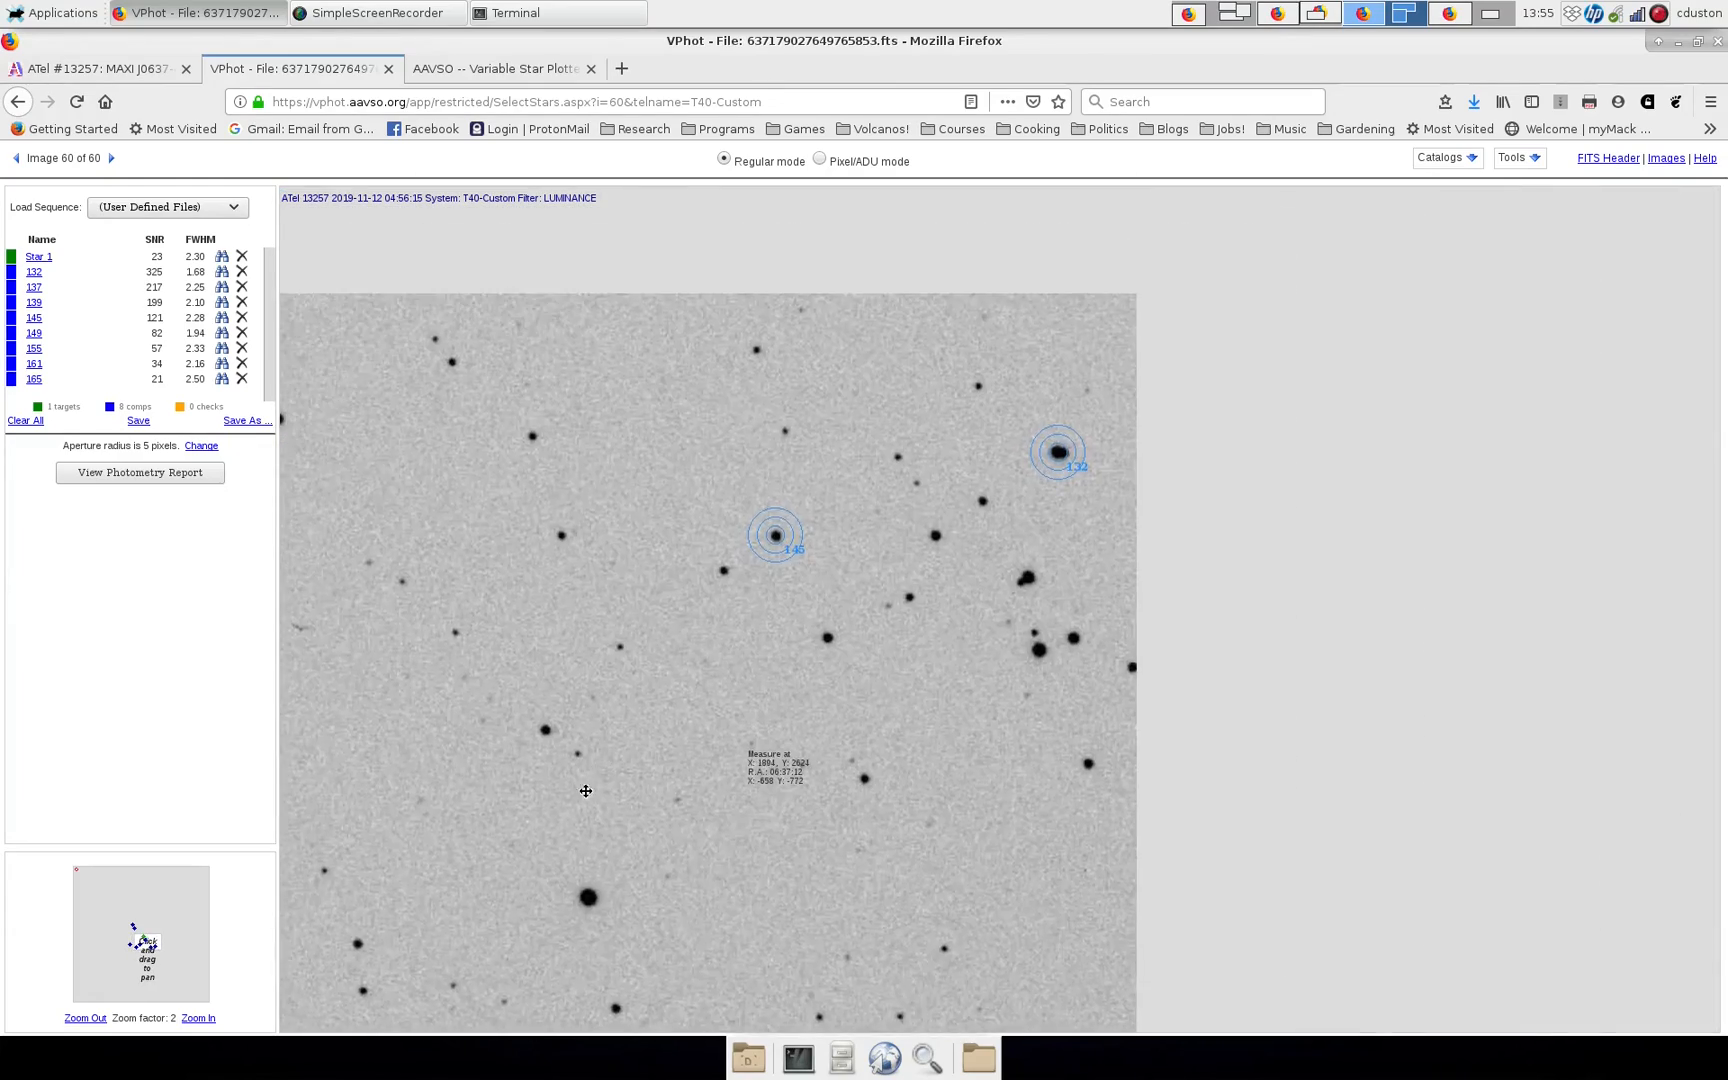
pyautogui.click(198, 1018)
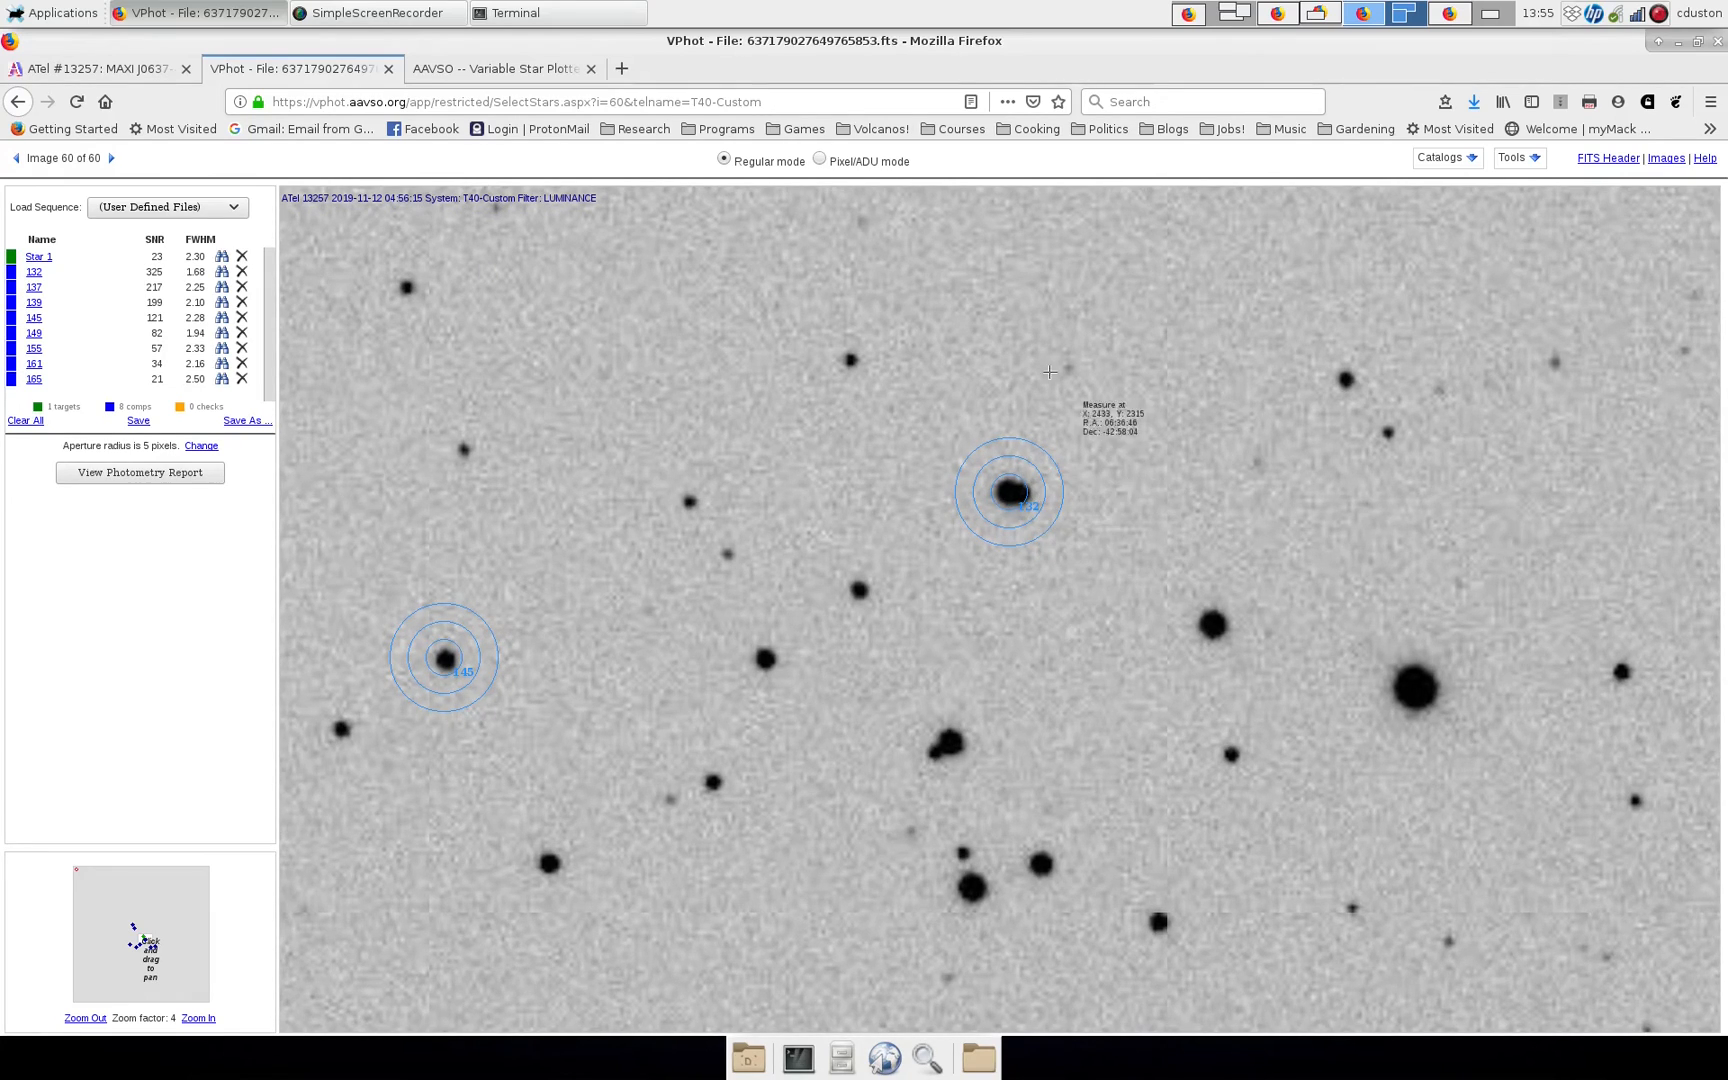
pyautogui.moveTo(1128, 386)
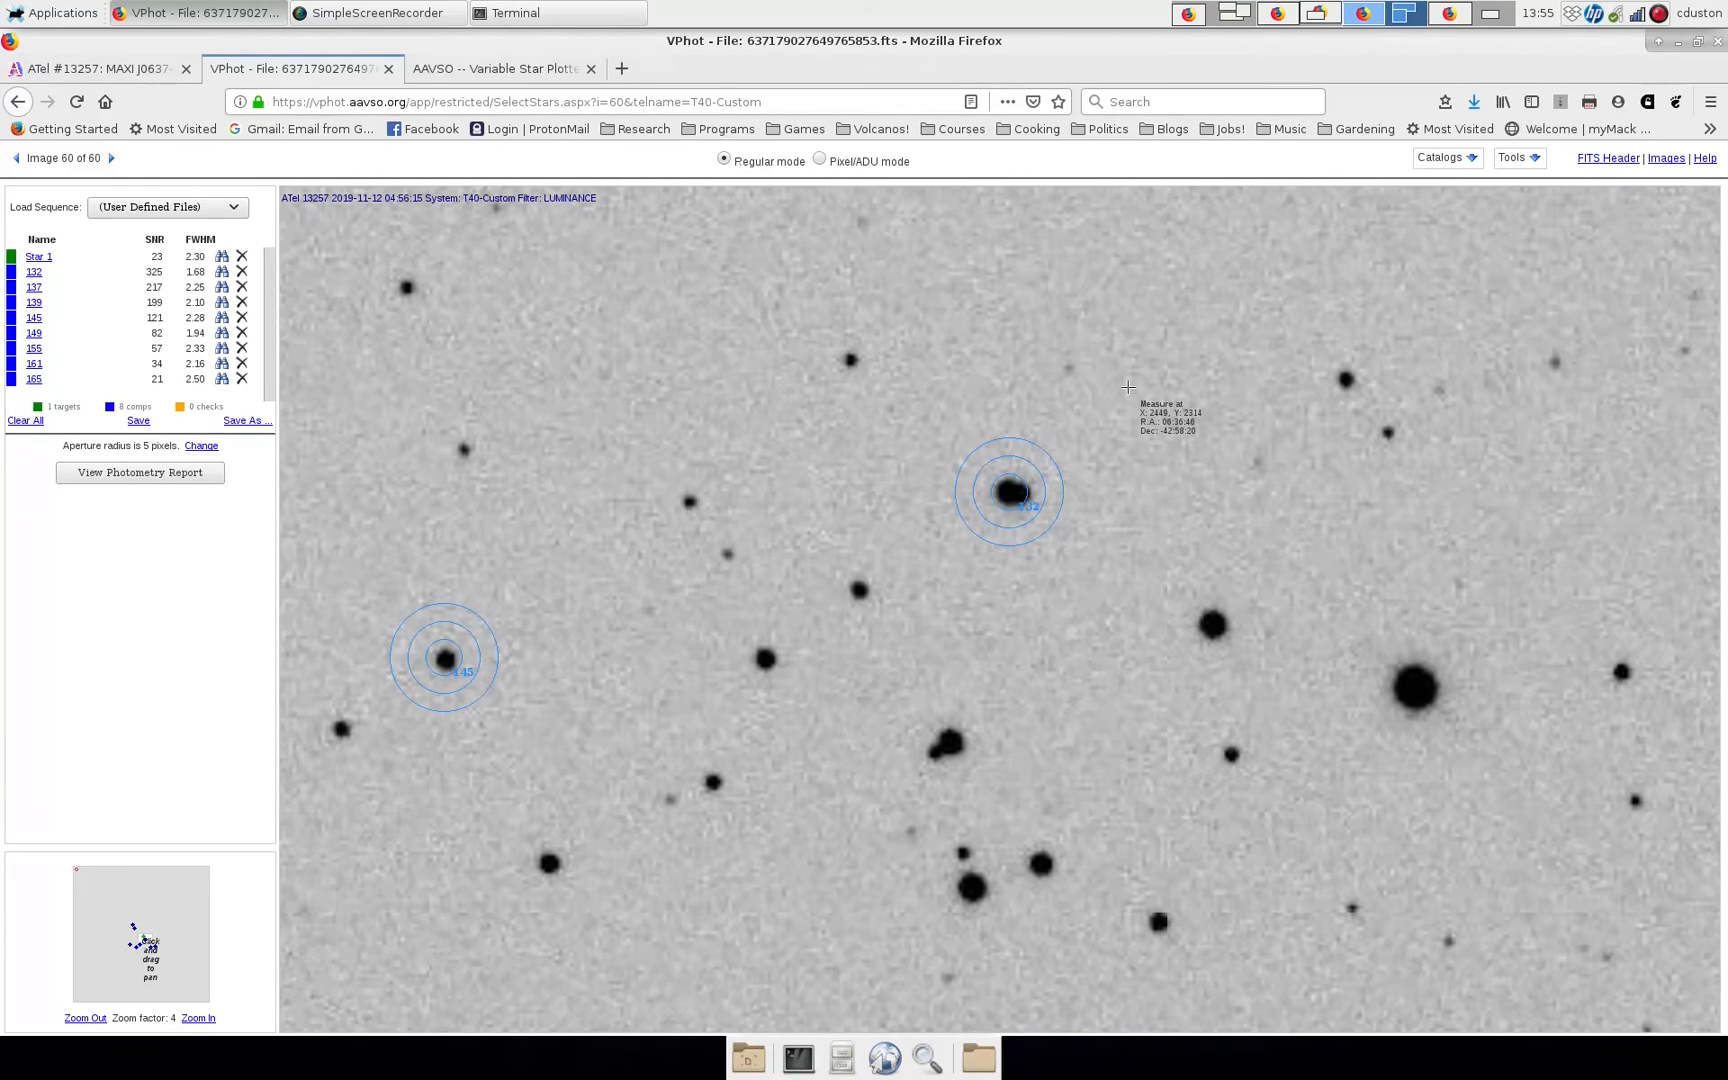
pyautogui.moveTo(942, 406)
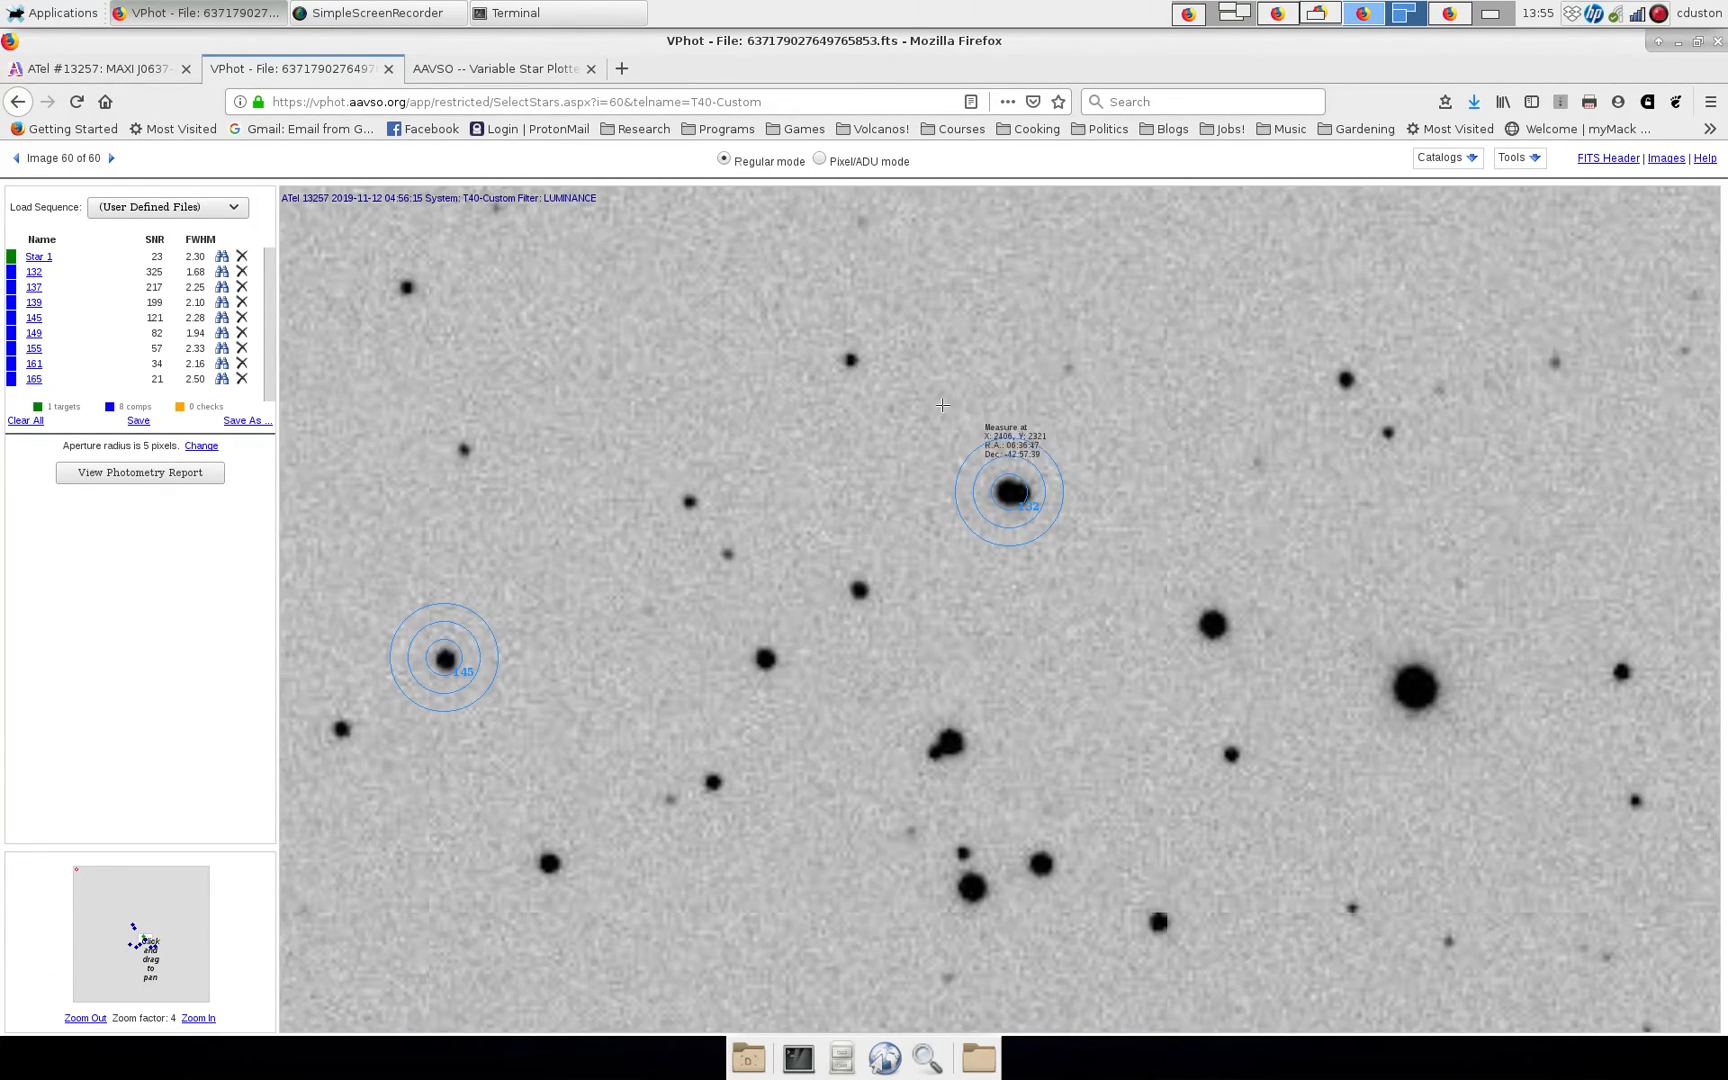
pyautogui.moveTo(890, 394)
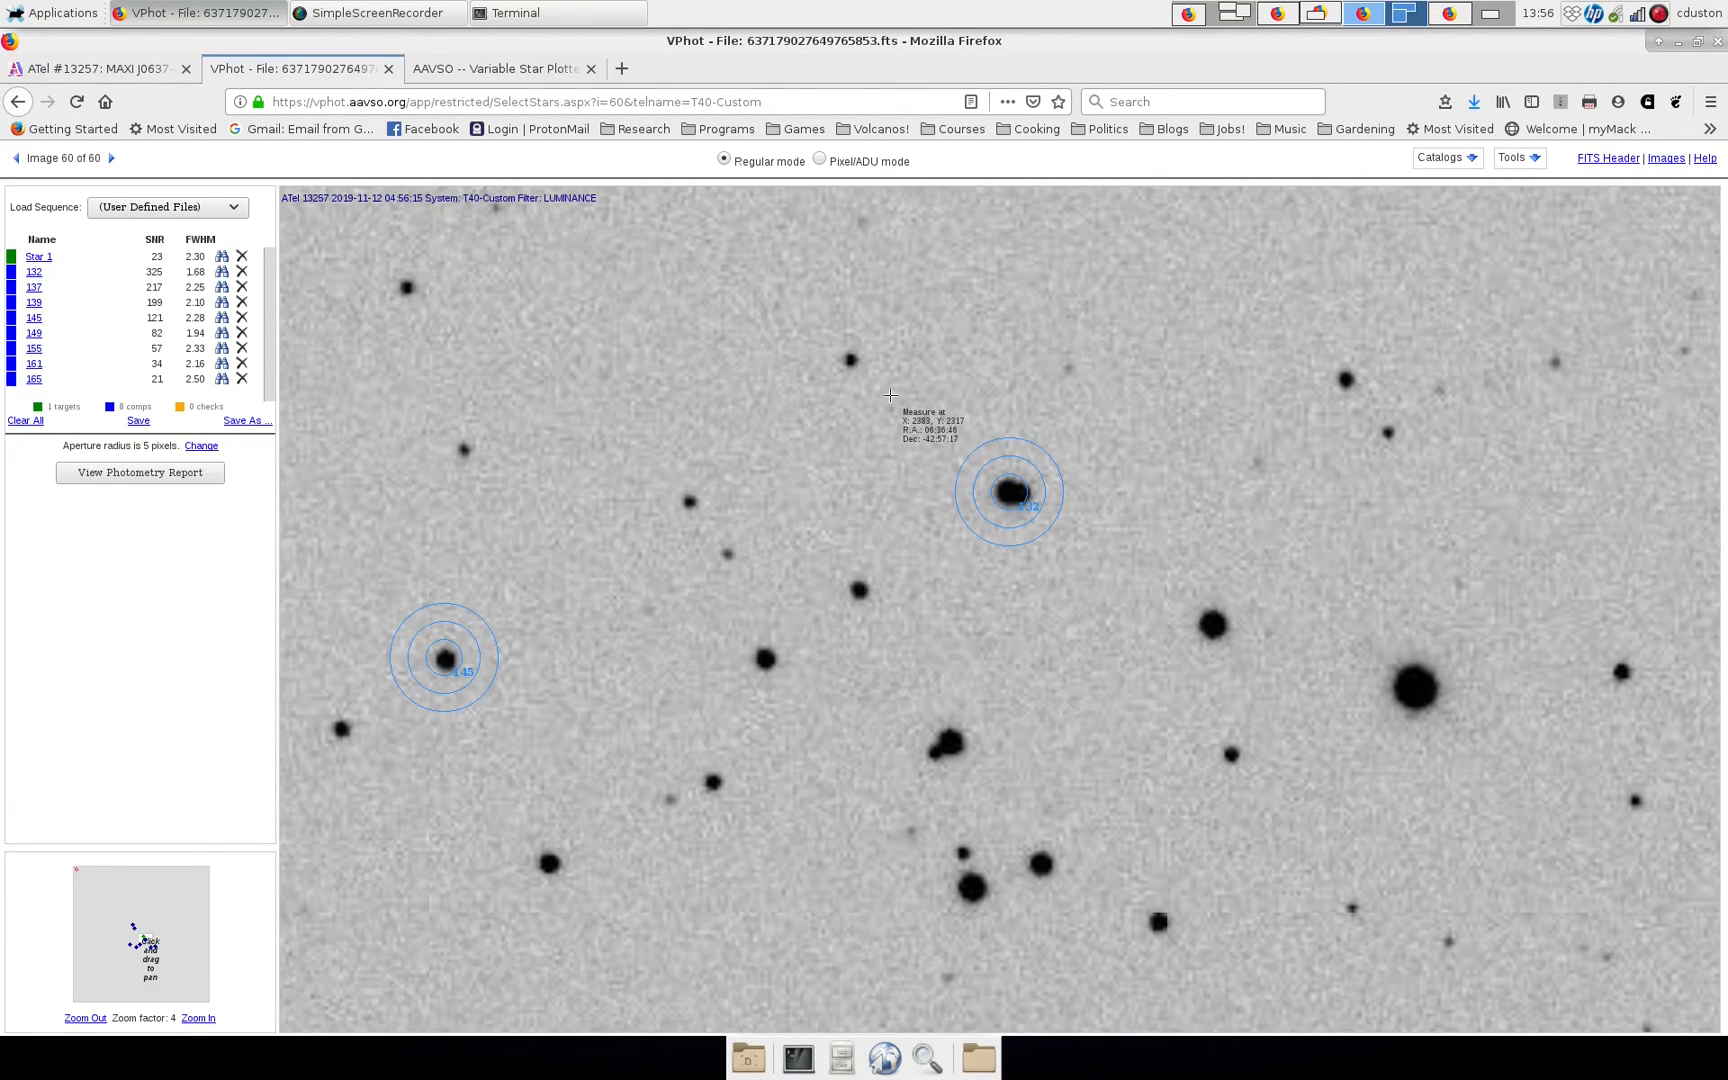
pyautogui.moveTo(904, 398)
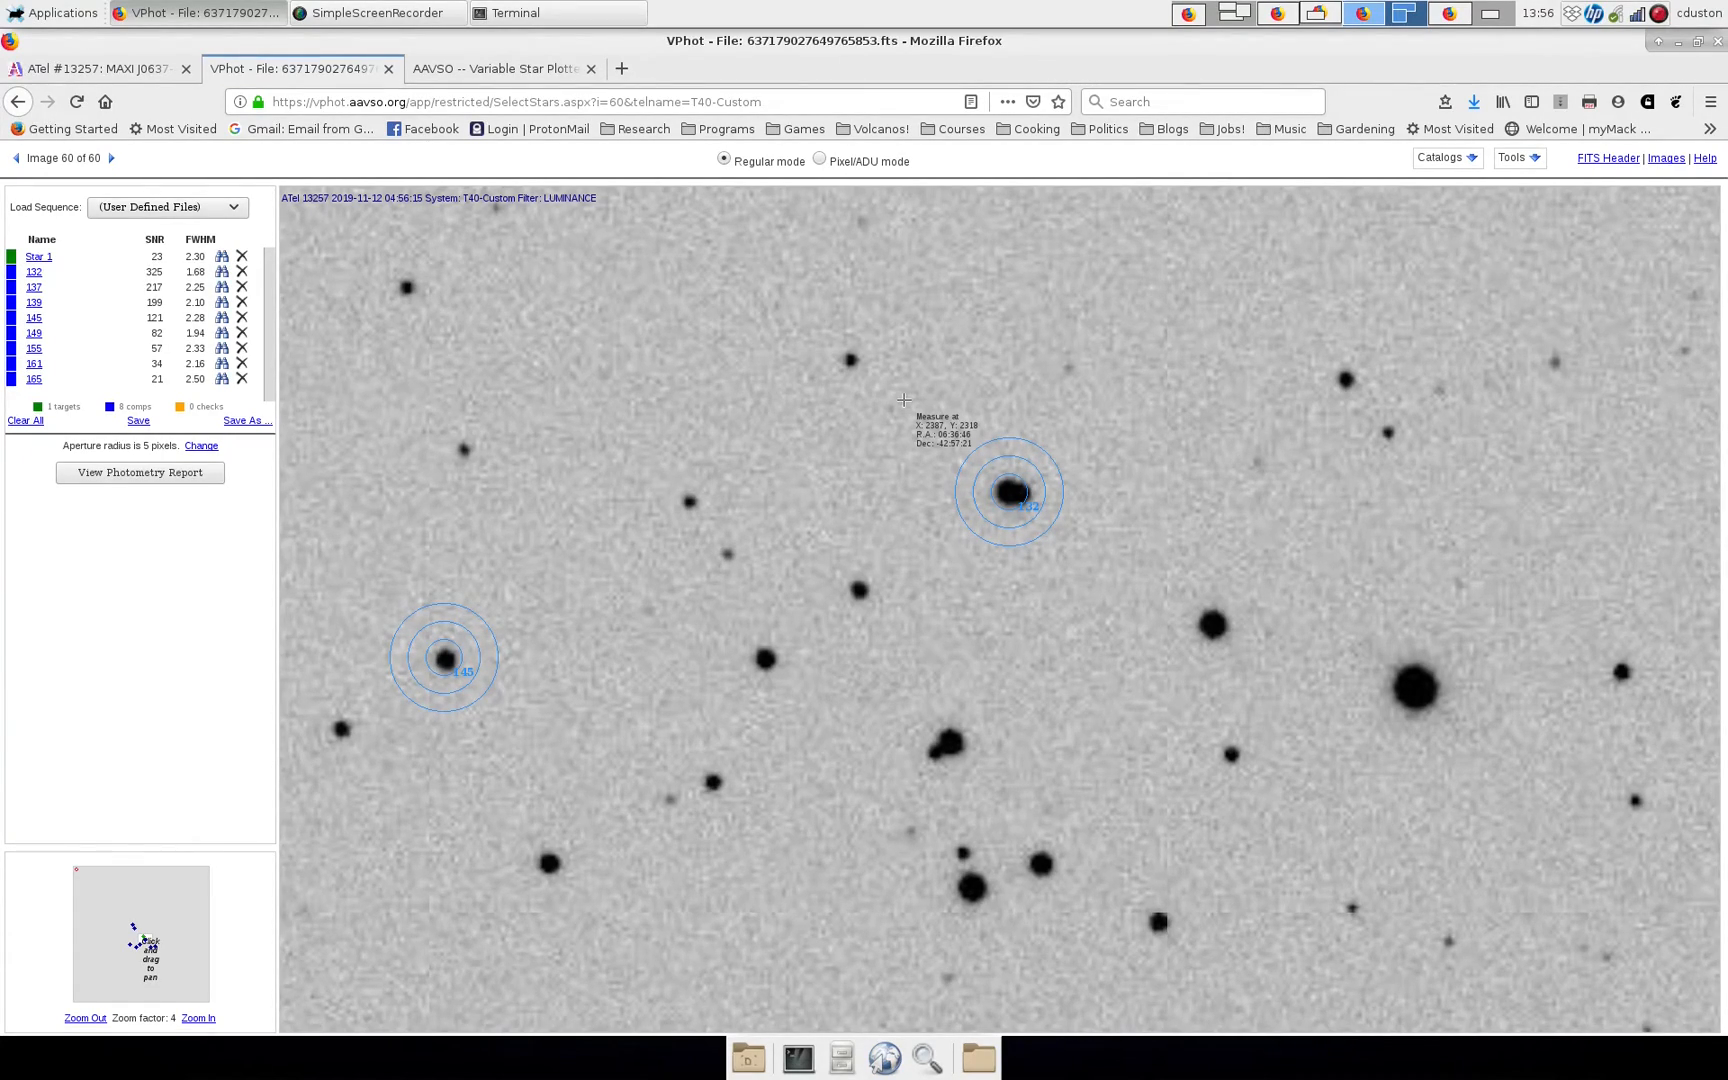
pyautogui.moveTo(998, 506)
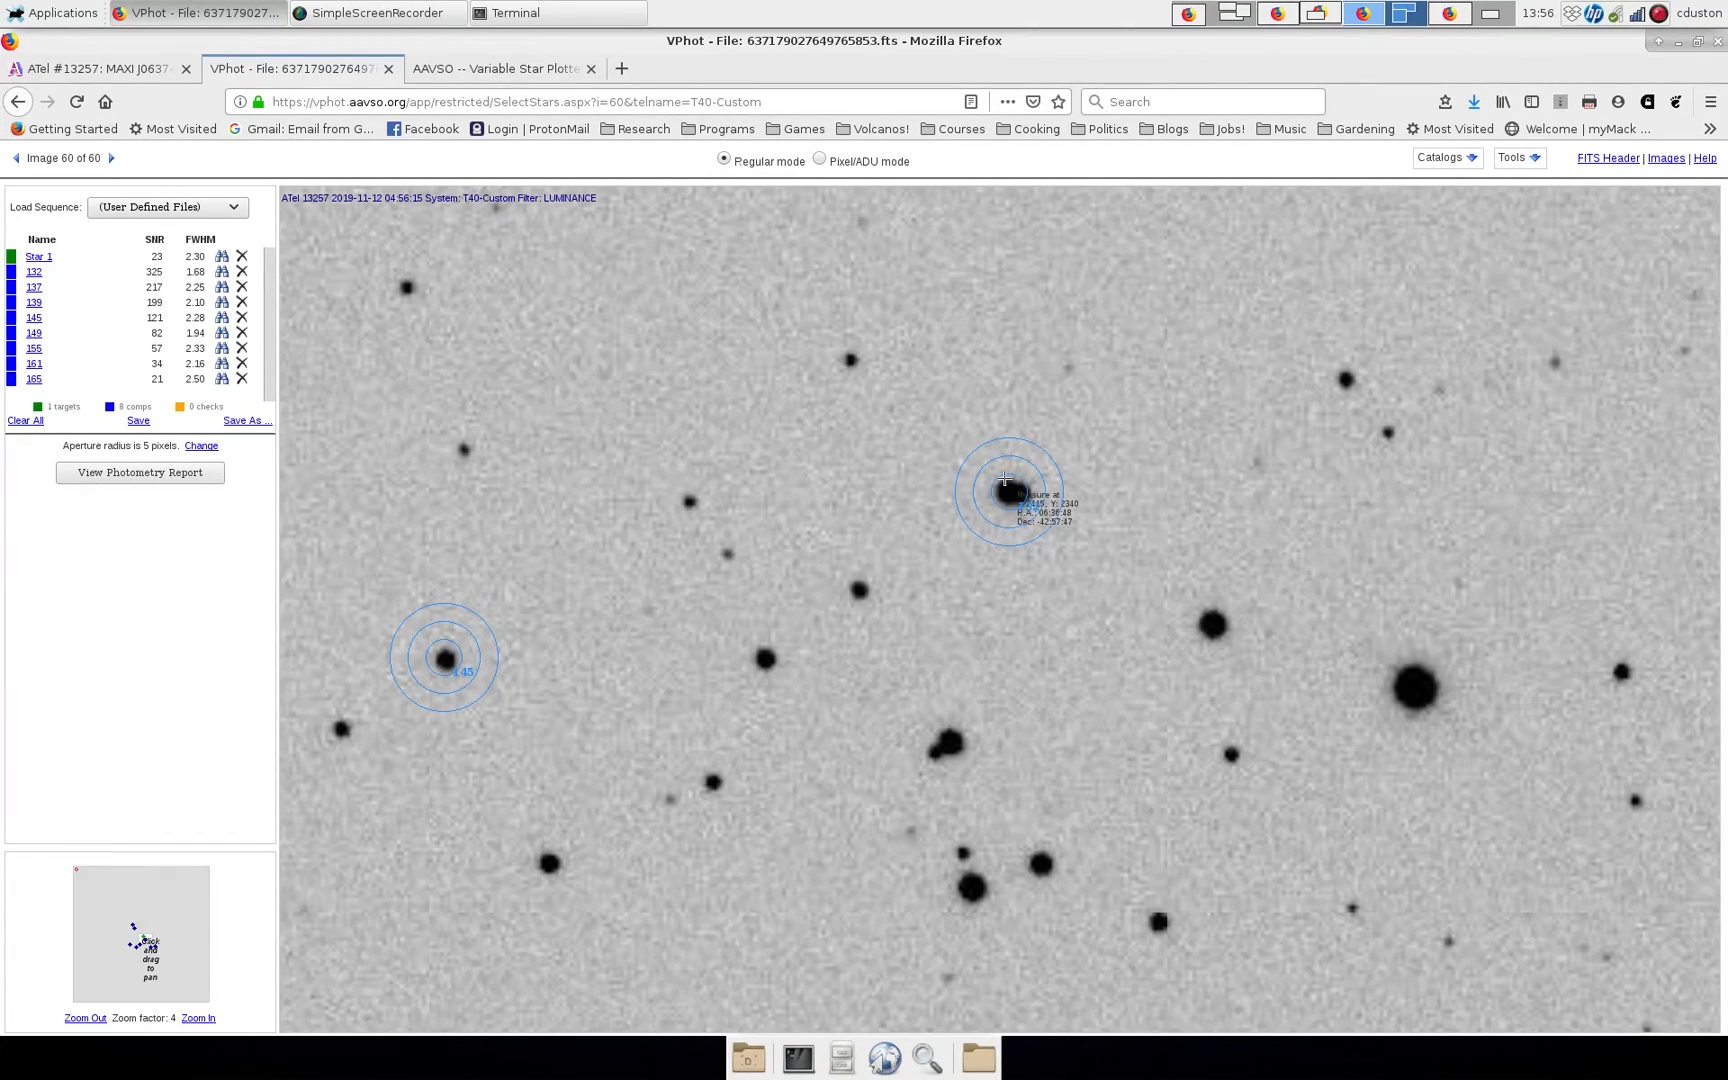
pyautogui.moveTo(996, 488)
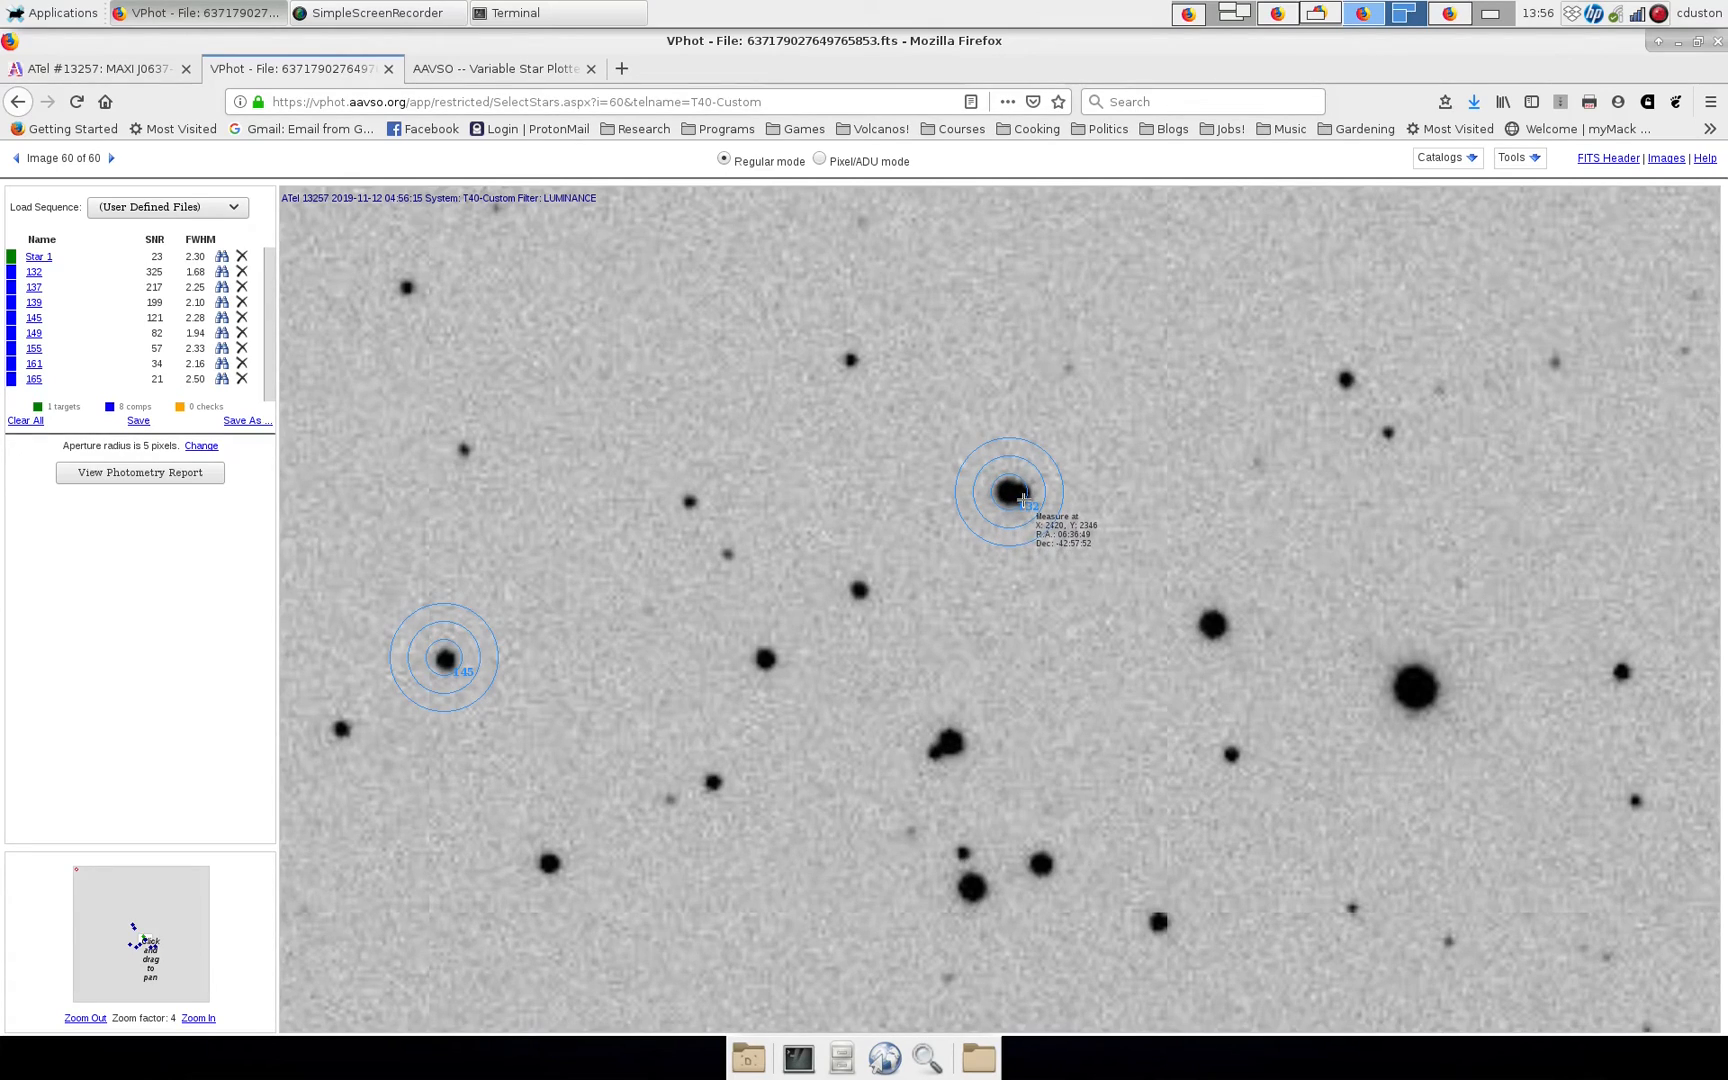
pyautogui.moveTo(1008, 498)
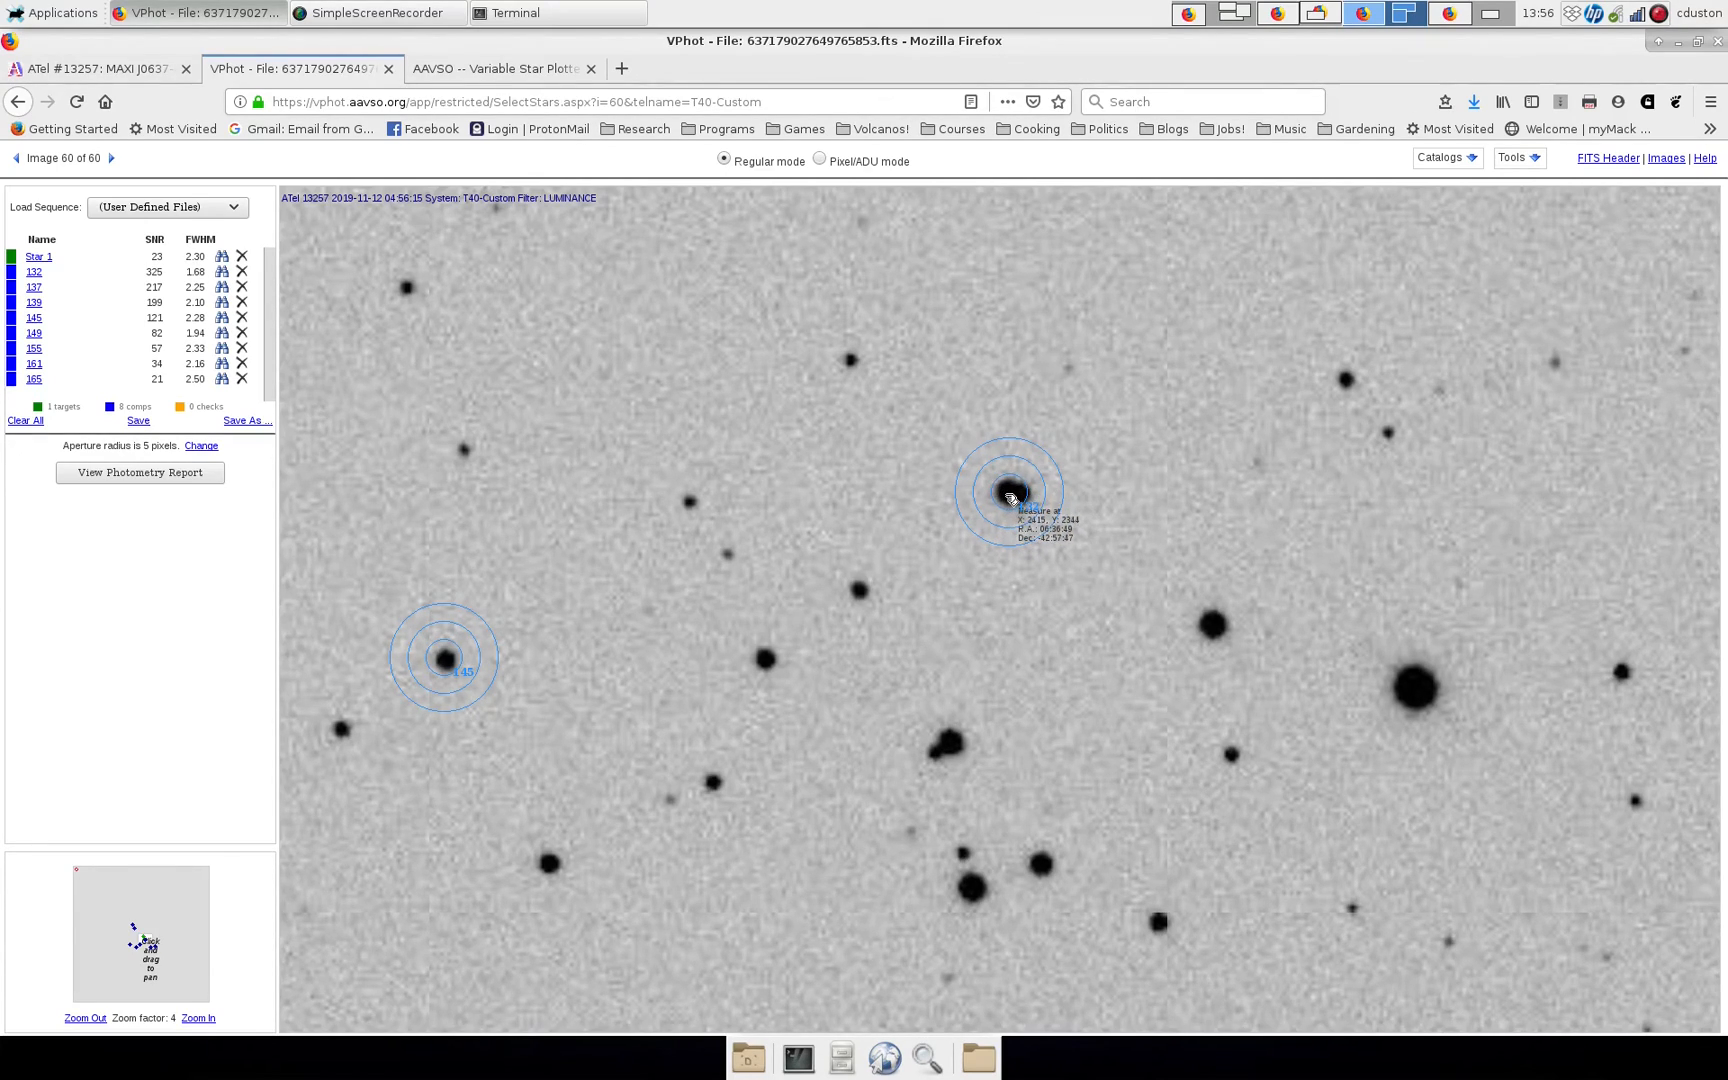
pyautogui.moveTo(1010, 494)
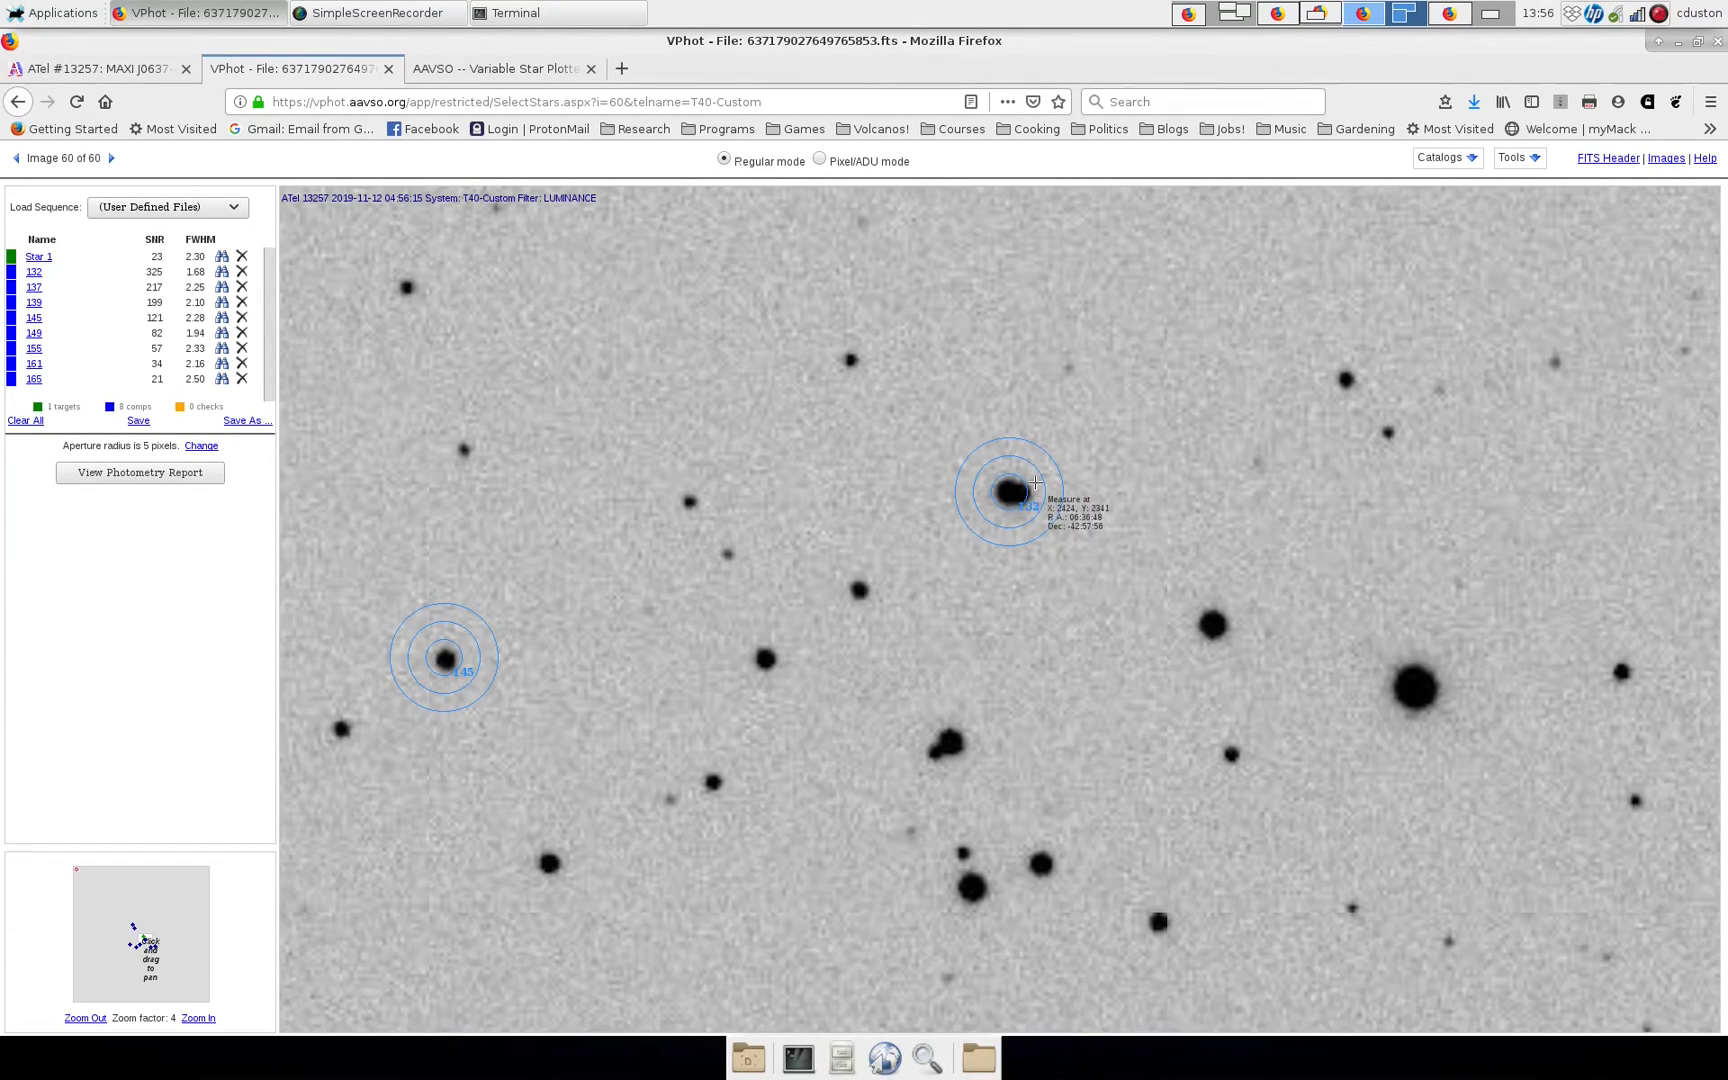
pyautogui.moveTo(988, 506)
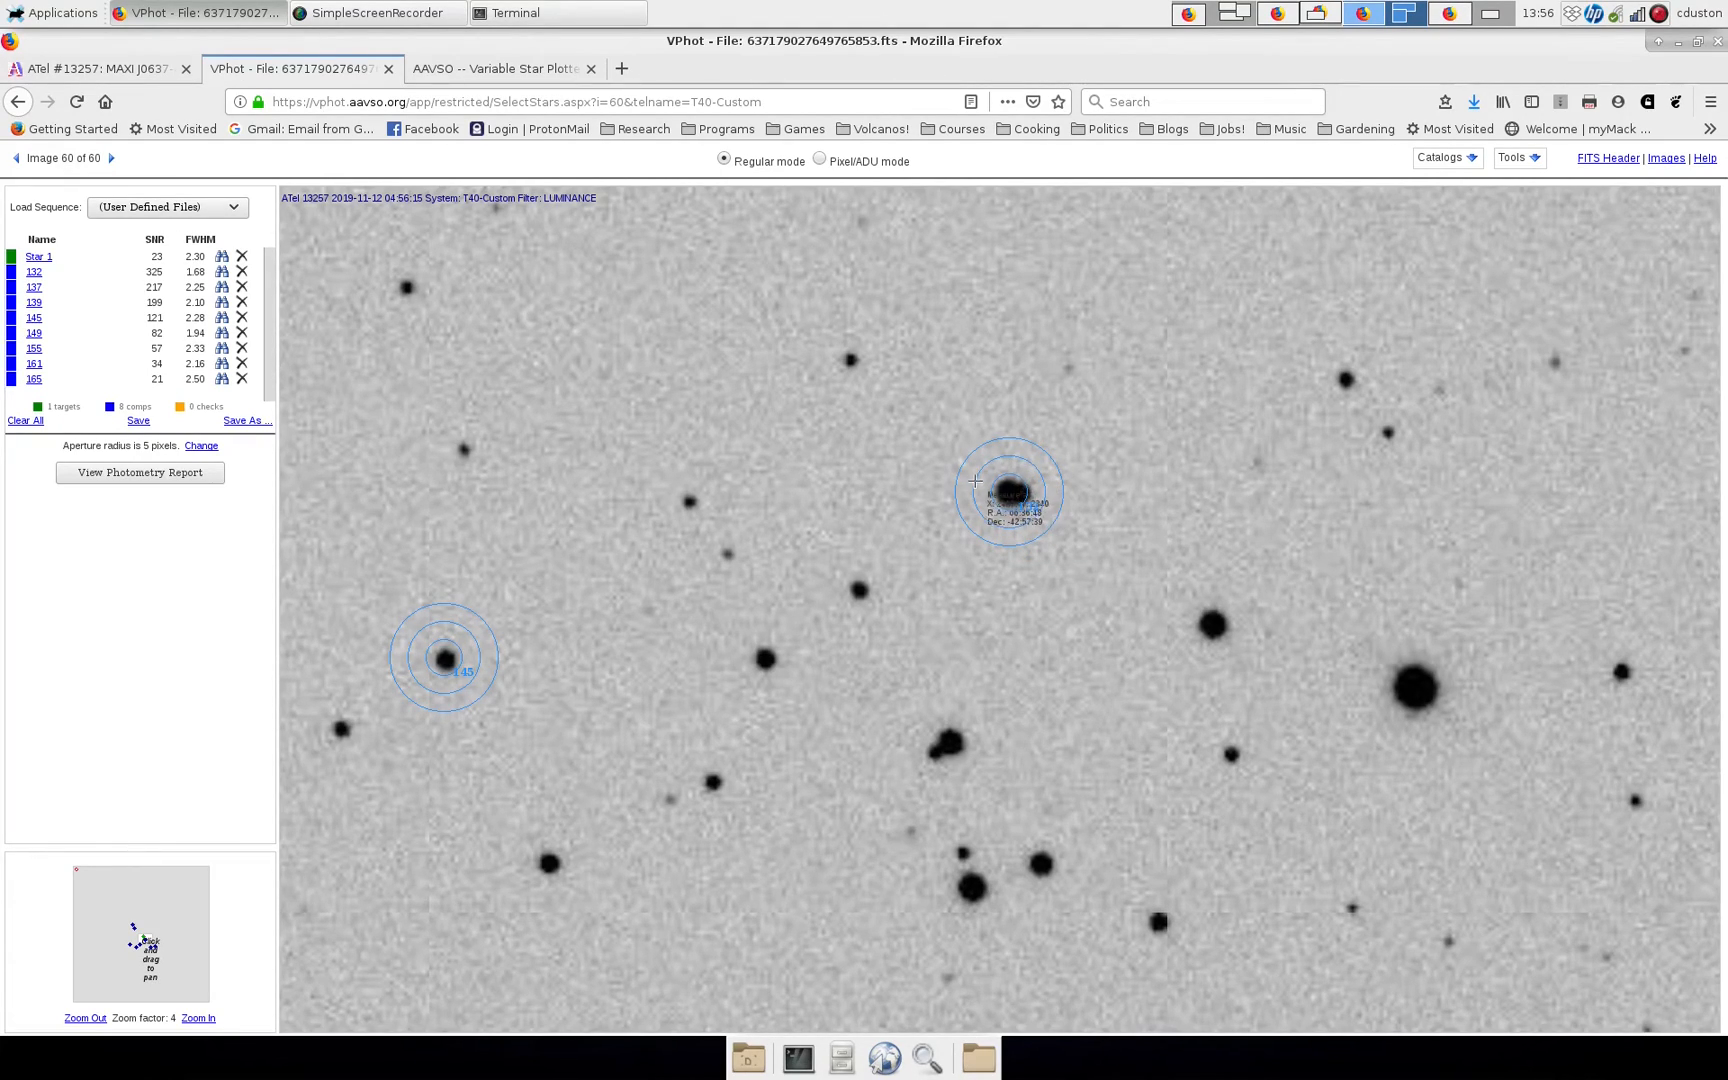
pyautogui.moveTo(1008, 460)
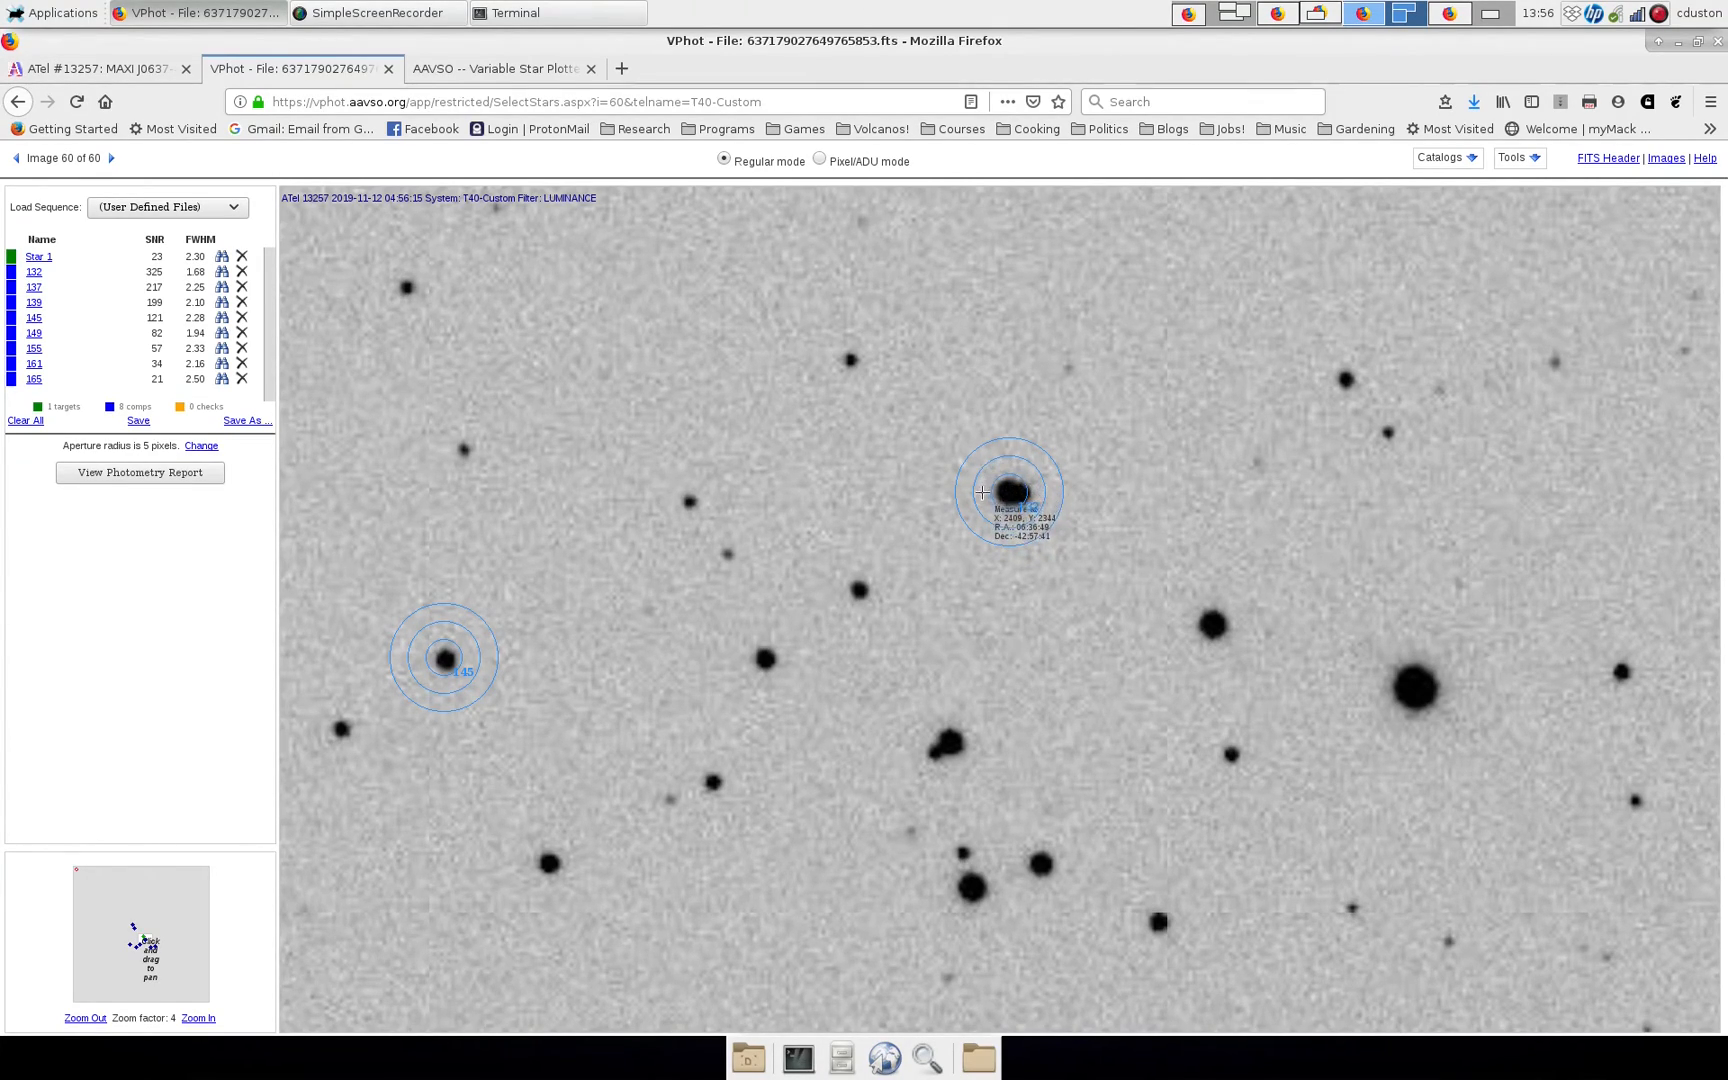
pyautogui.moveTo(1046, 474)
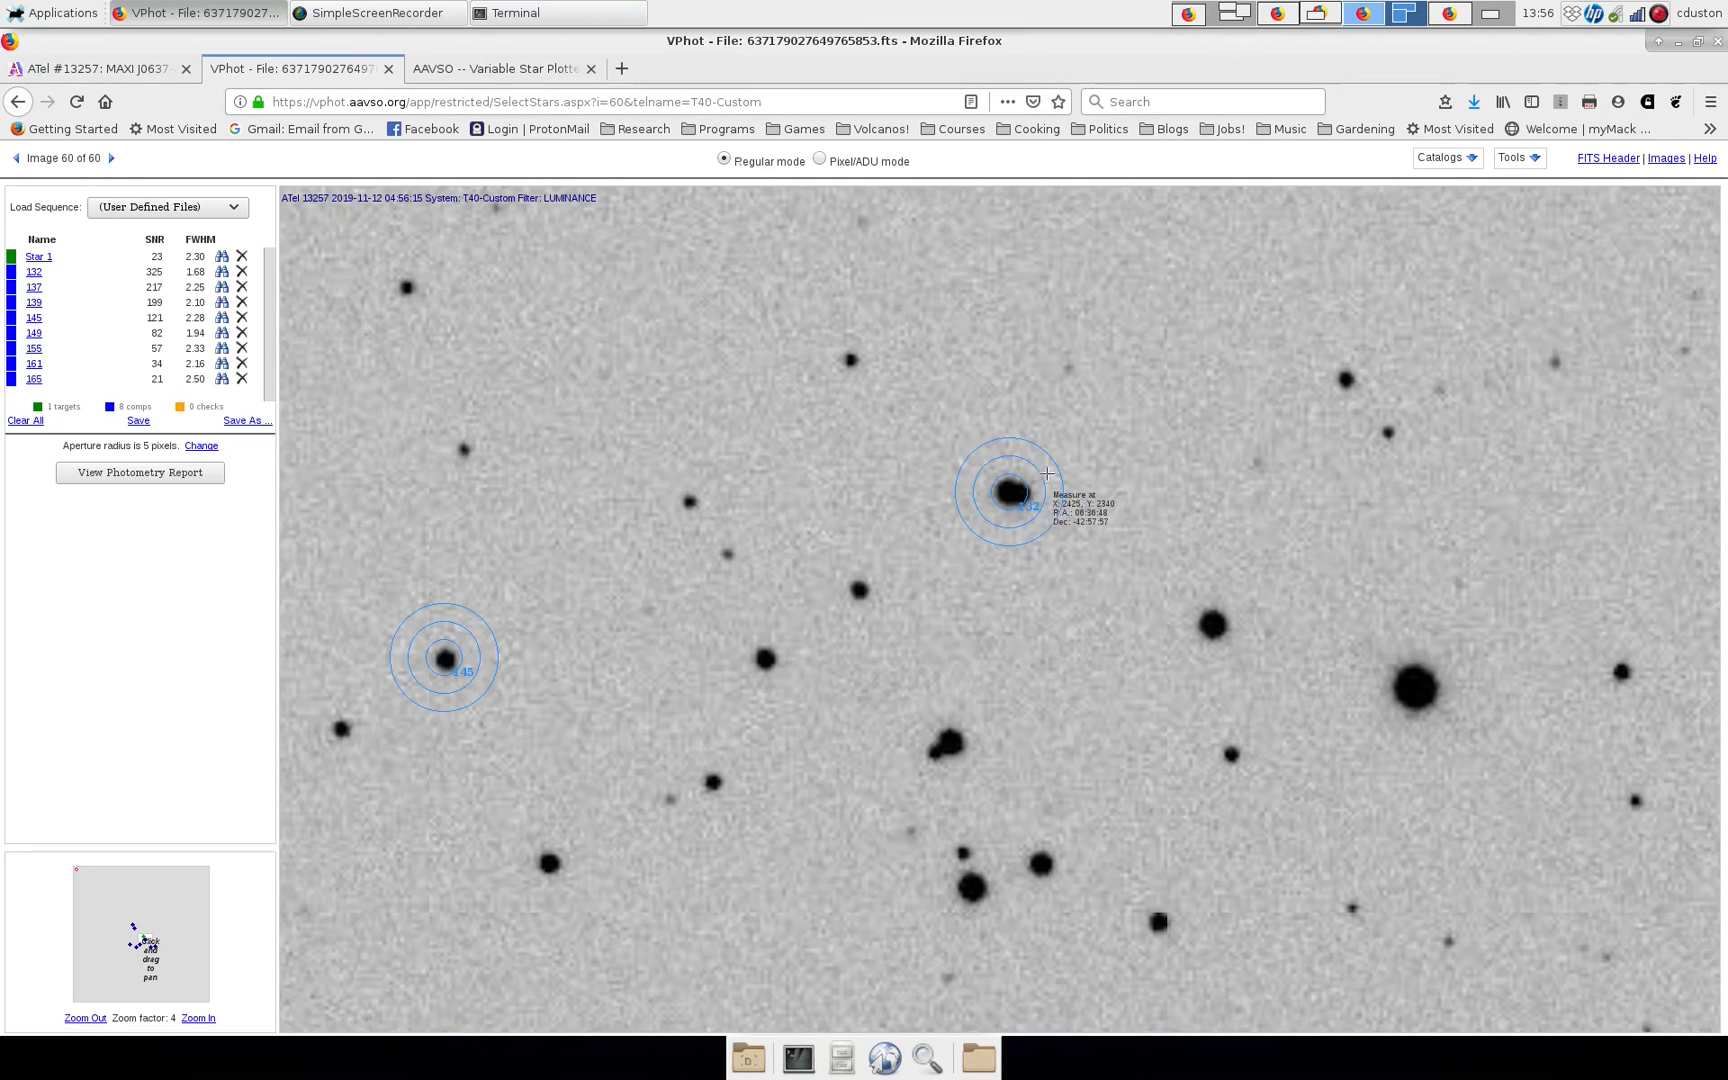
pyautogui.moveTo(1000, 526)
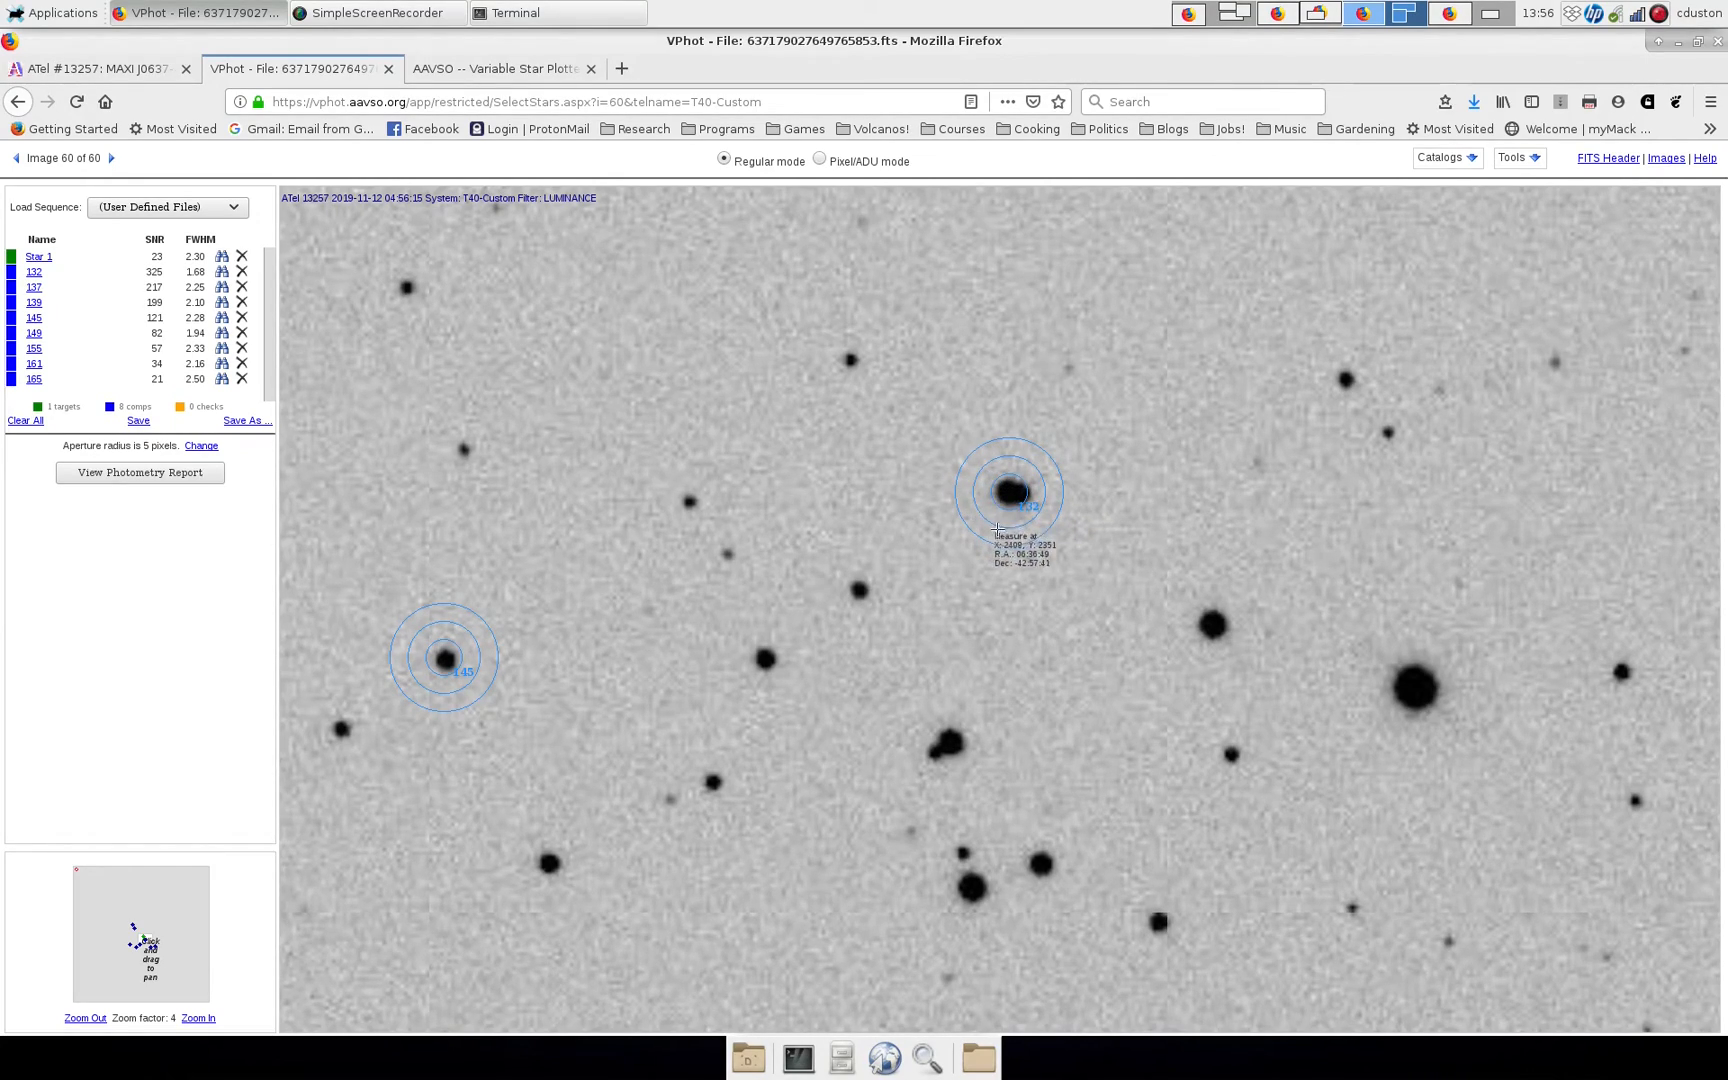
pyautogui.moveTo(1020, 500)
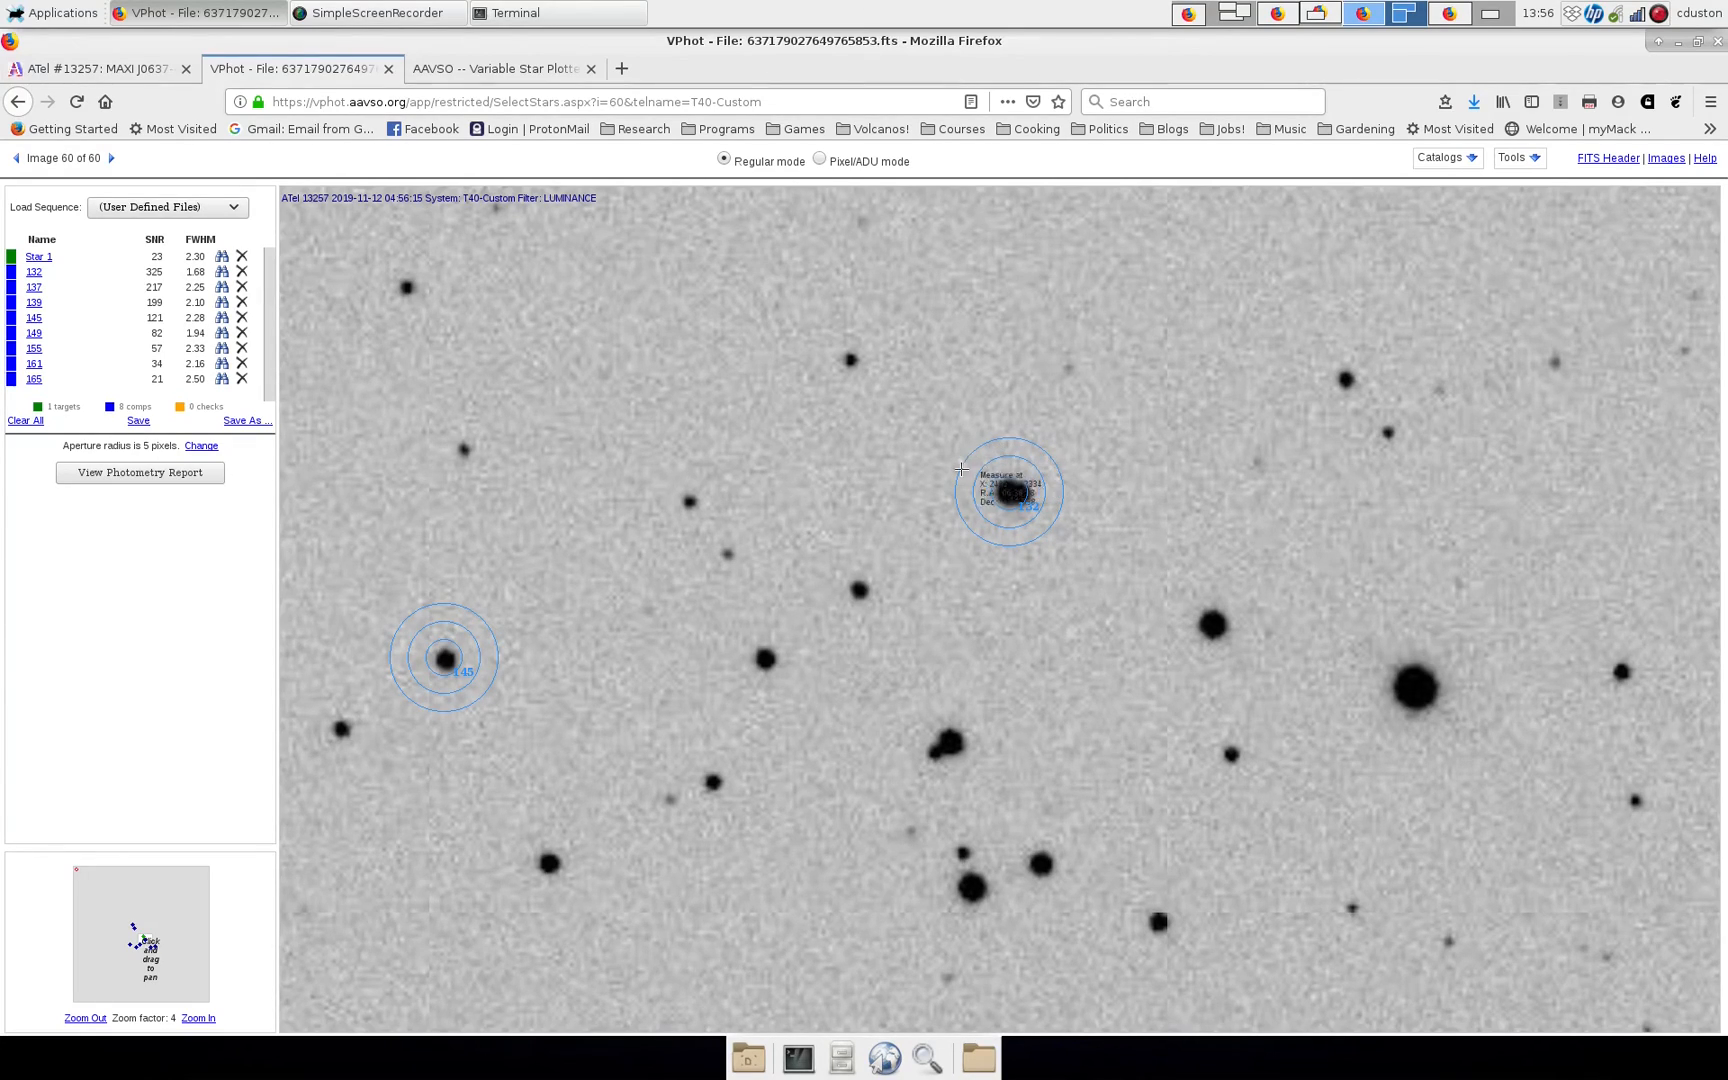
pyautogui.moveTo(1012, 526)
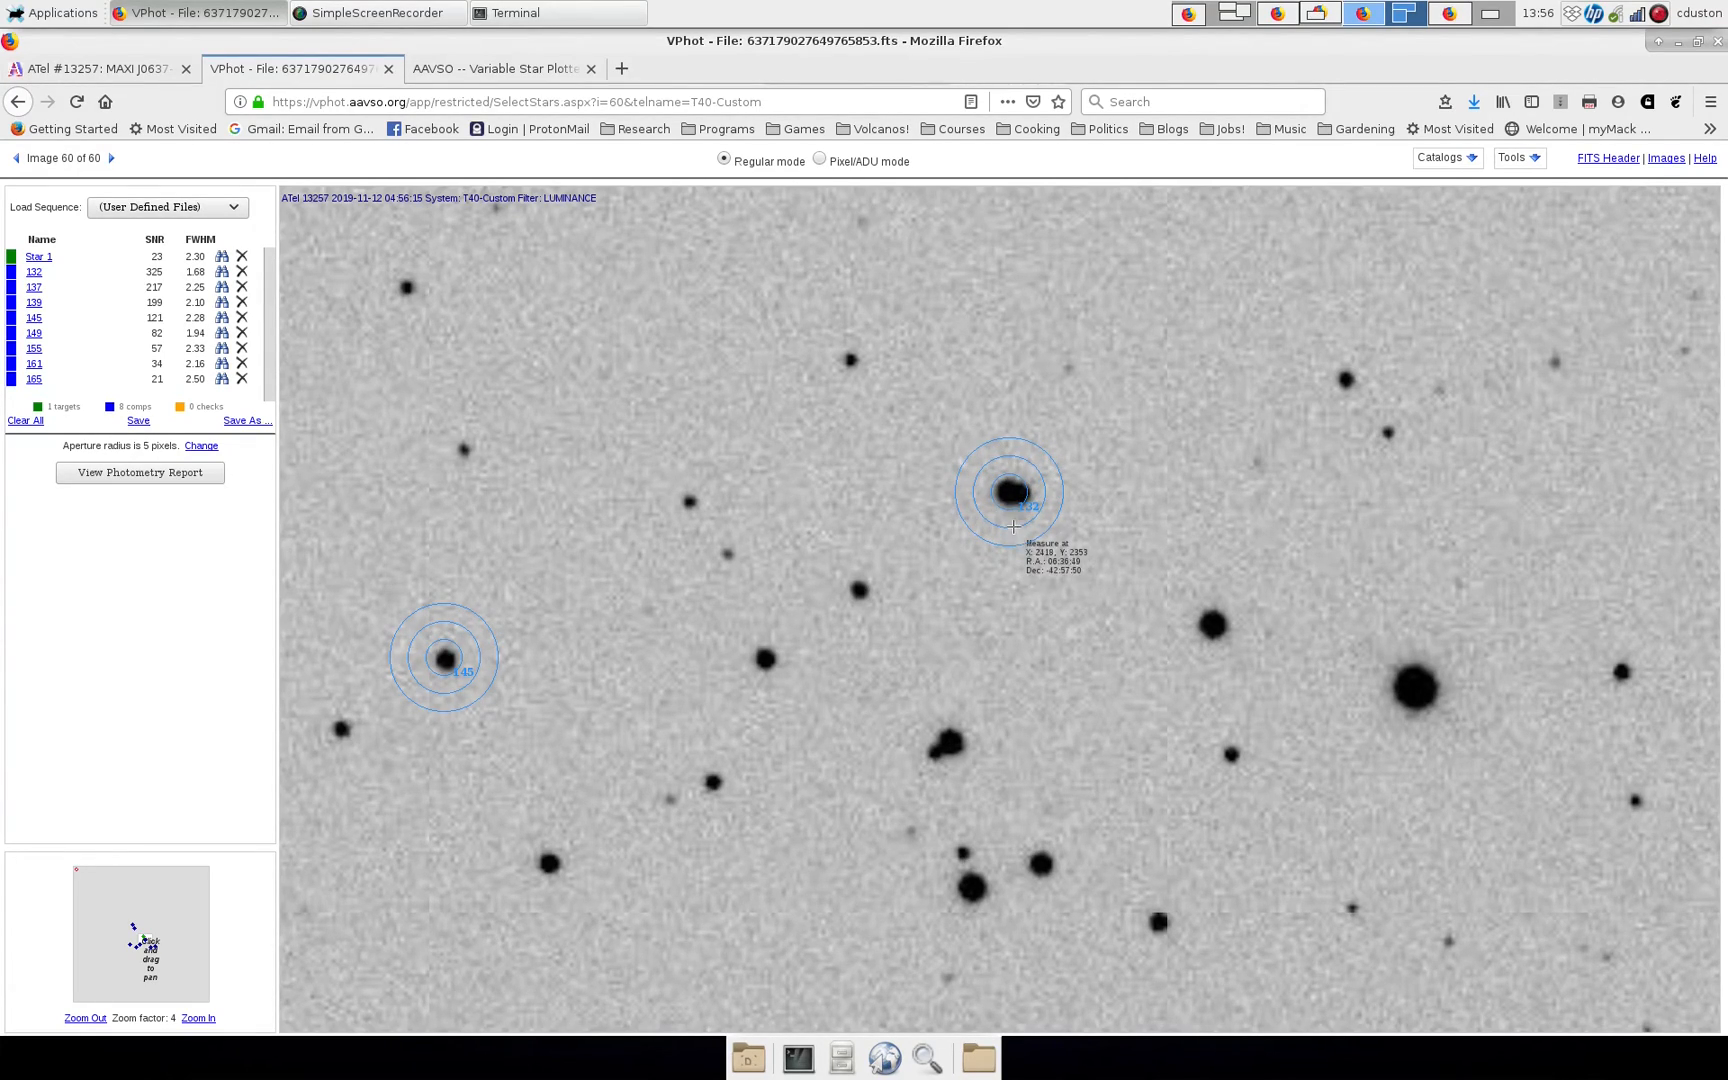
pyautogui.moveTo(950, 504)
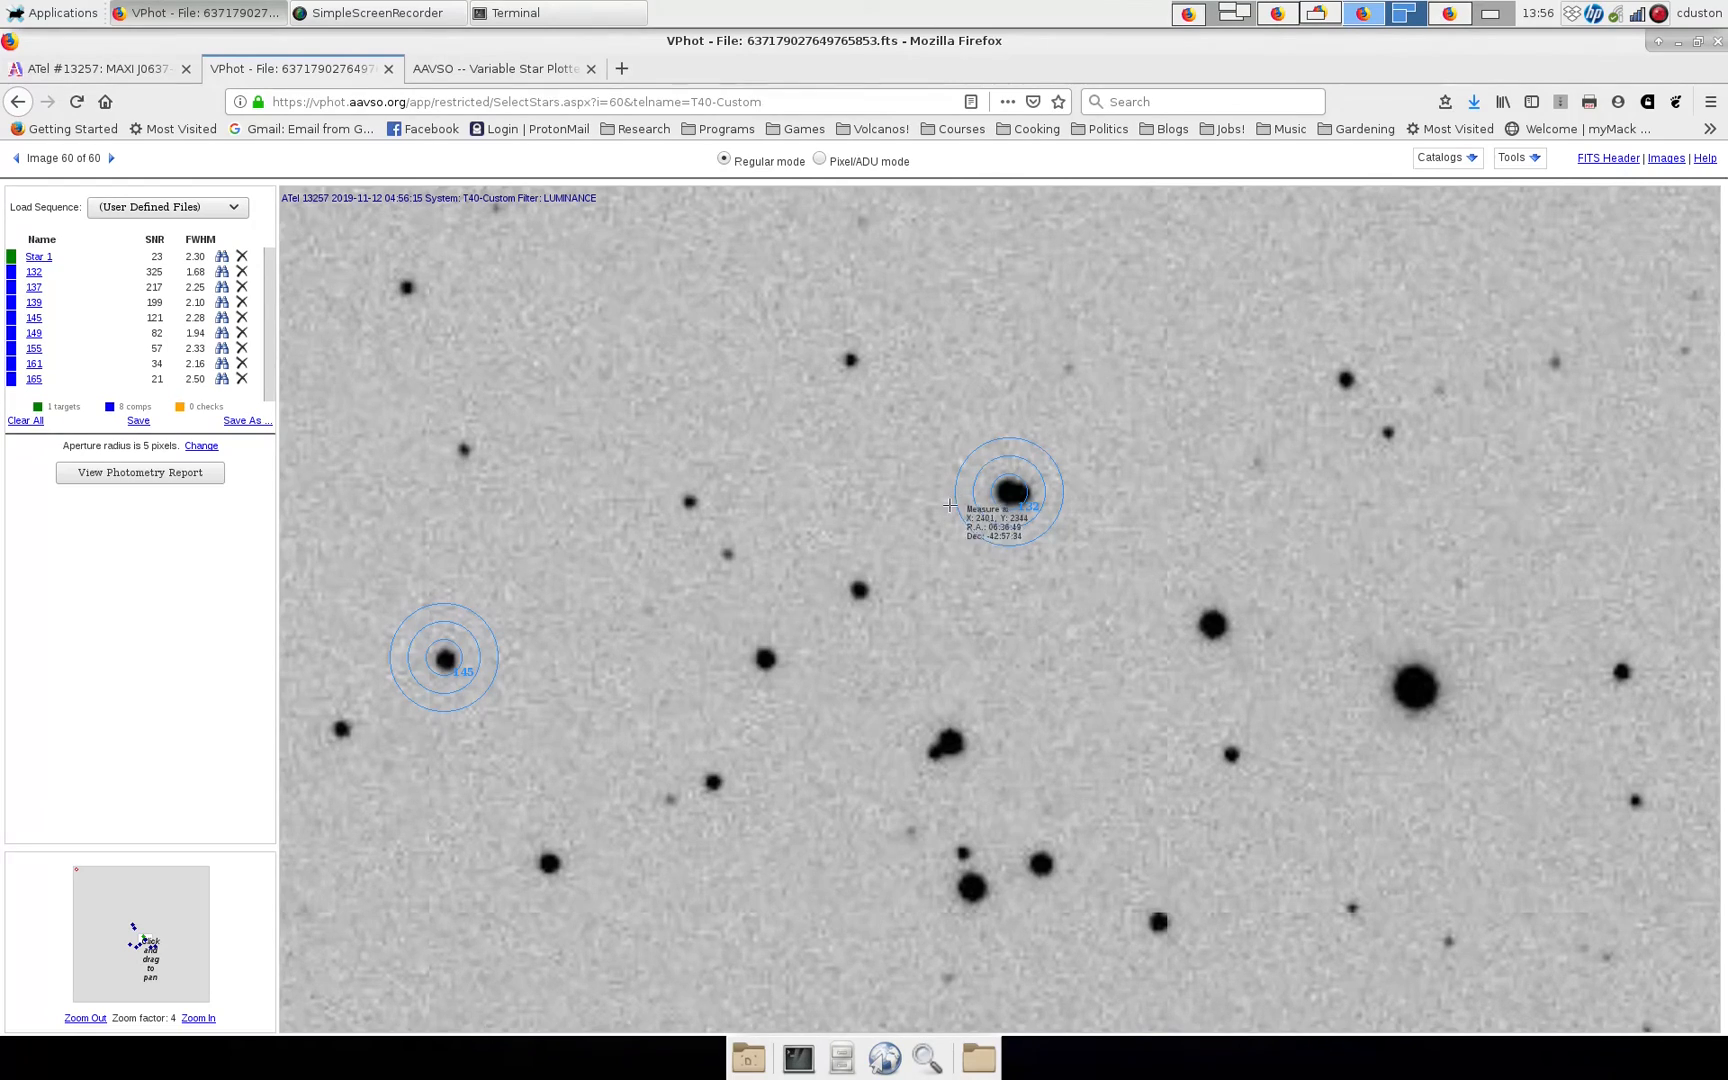
pyautogui.click(1518, 158)
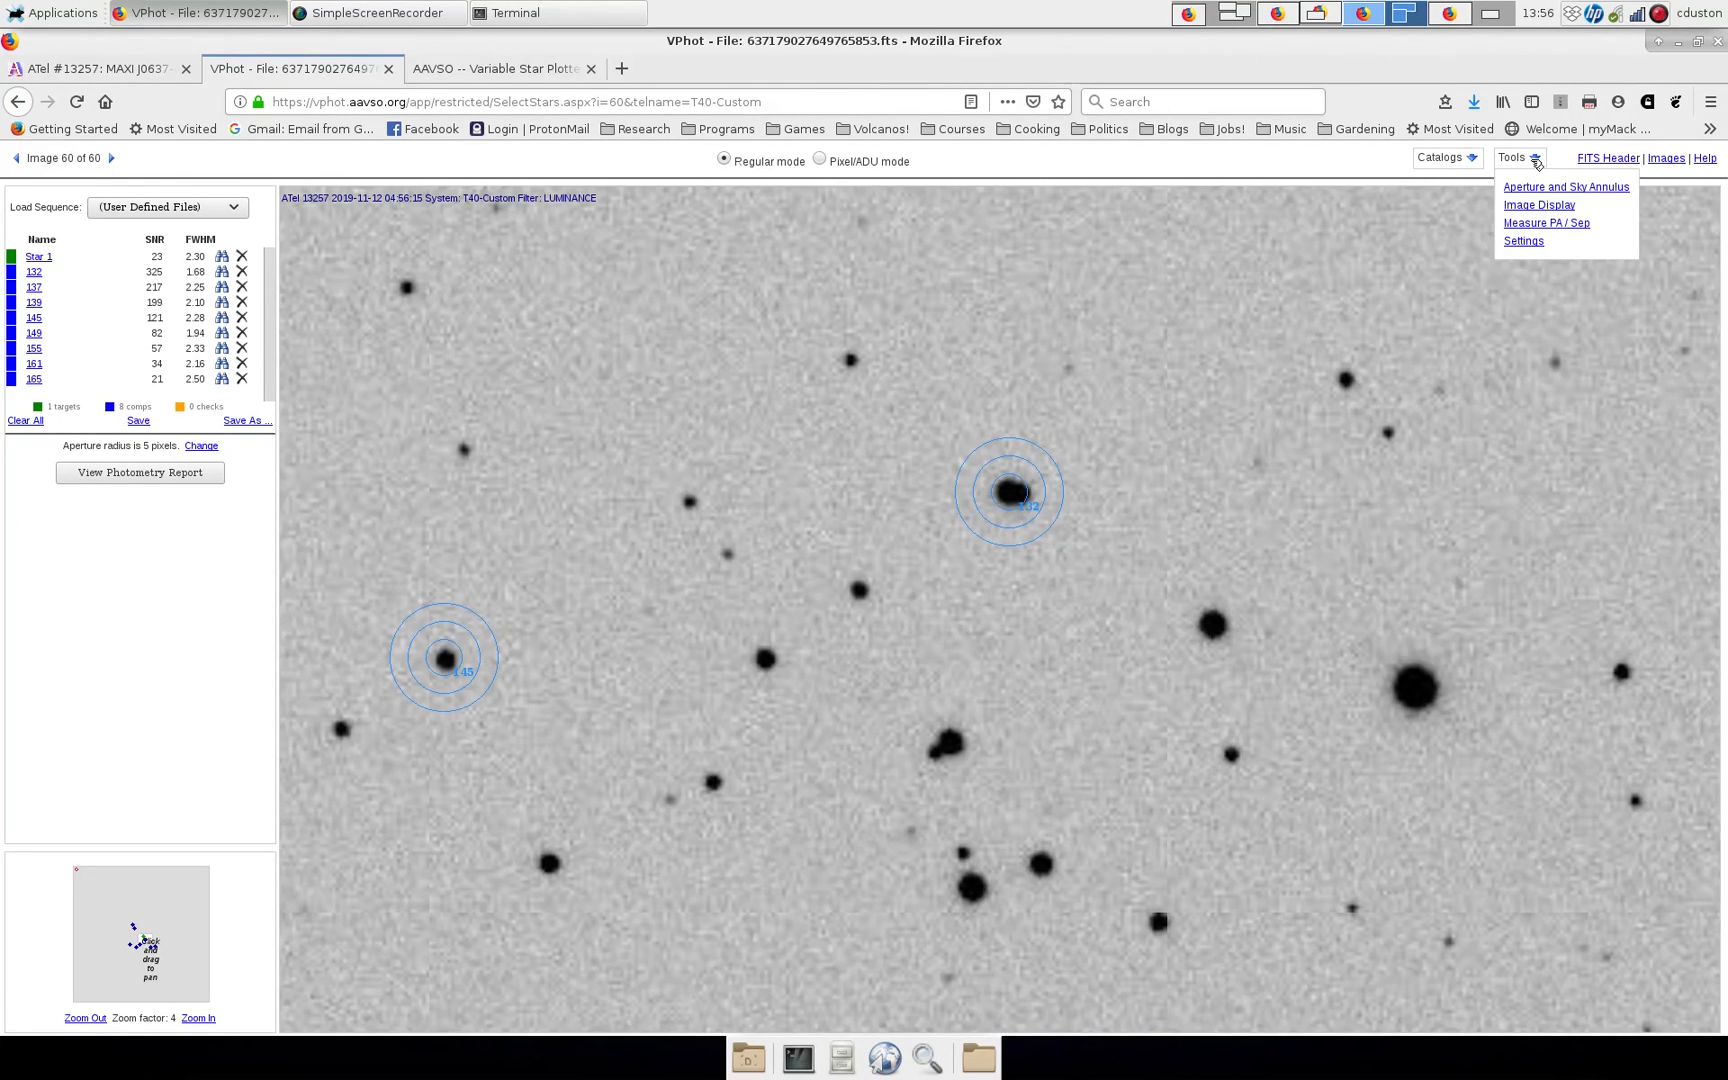
pyautogui.click(1564, 186)
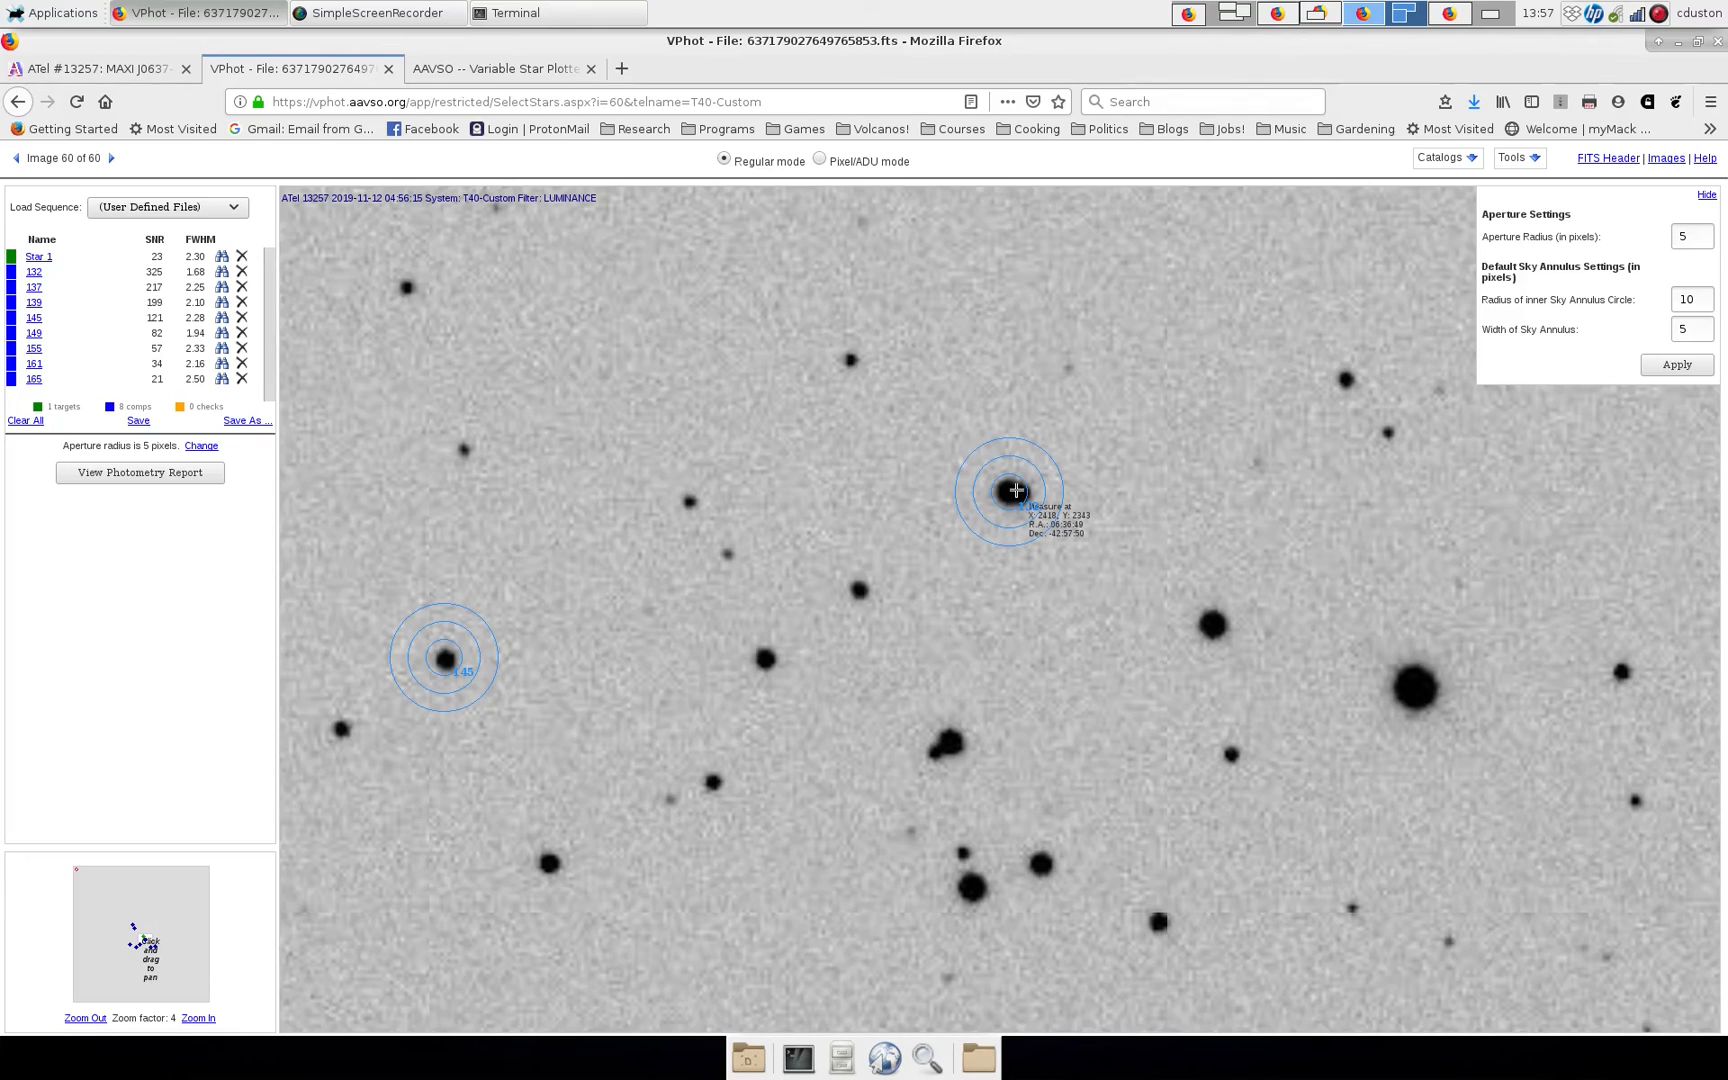
pyautogui.moveTo(1014, 488)
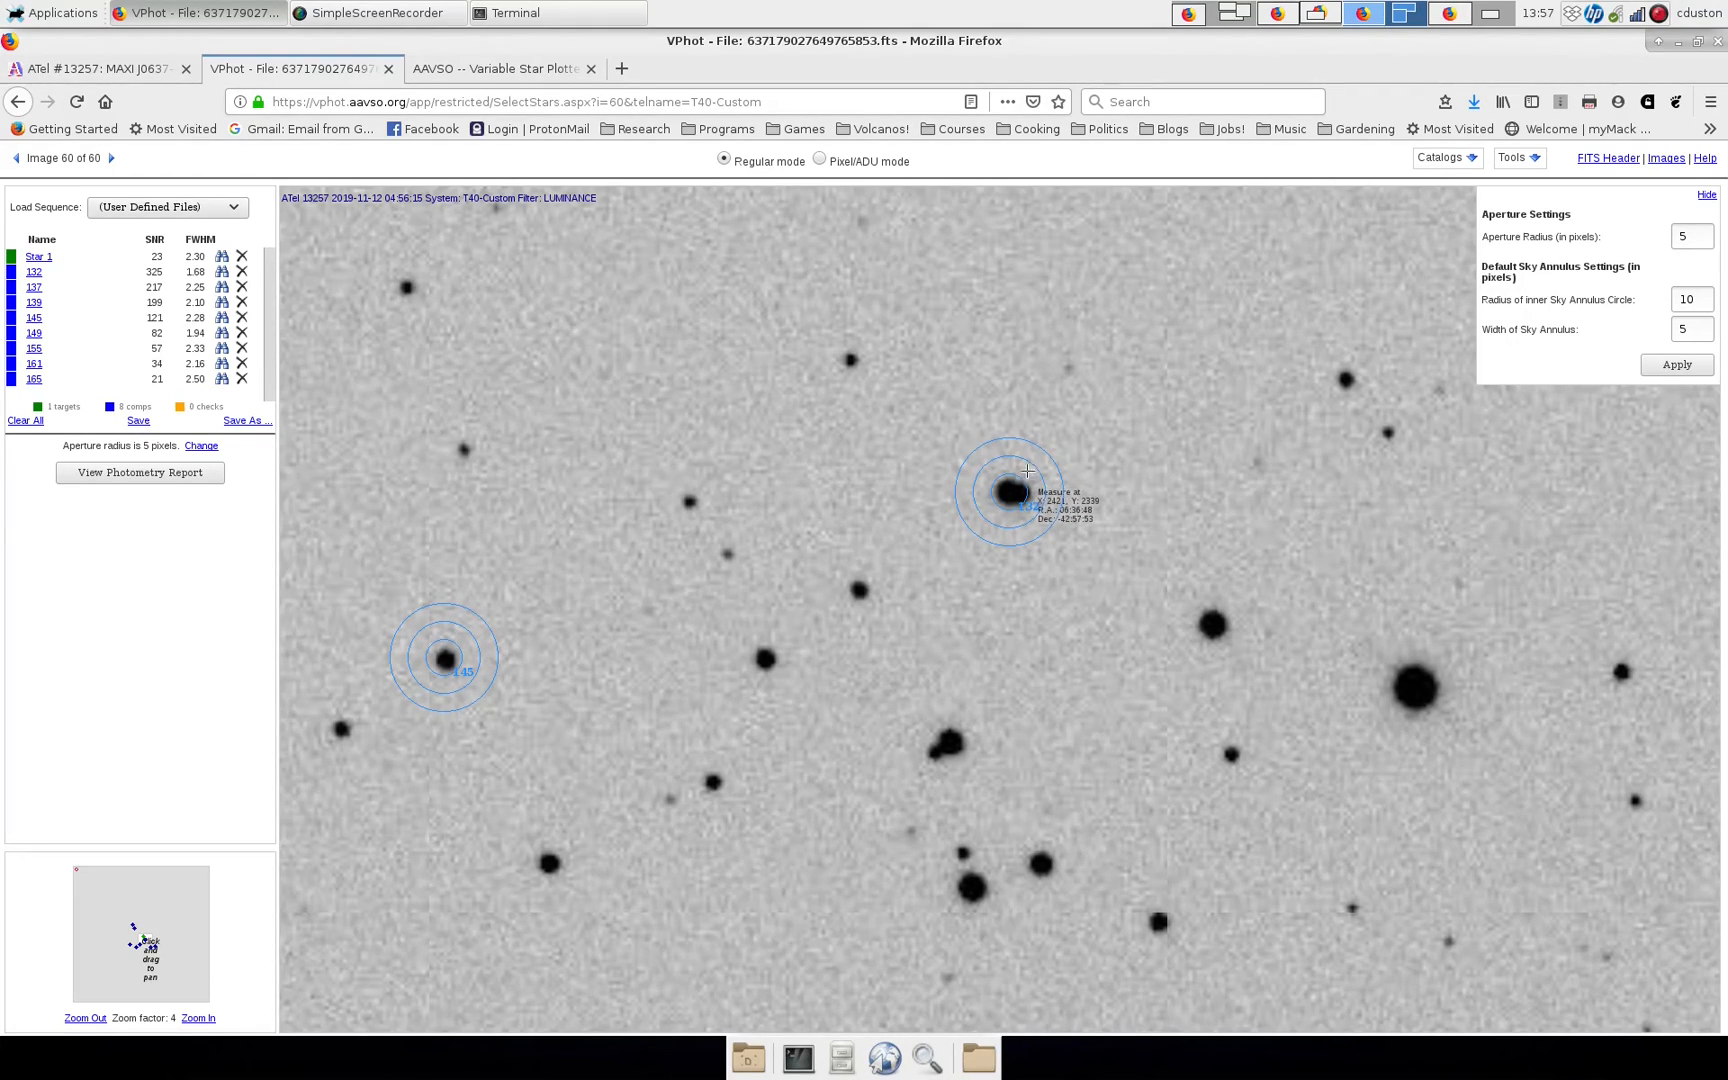
pyautogui.moveTo(1682, 338)
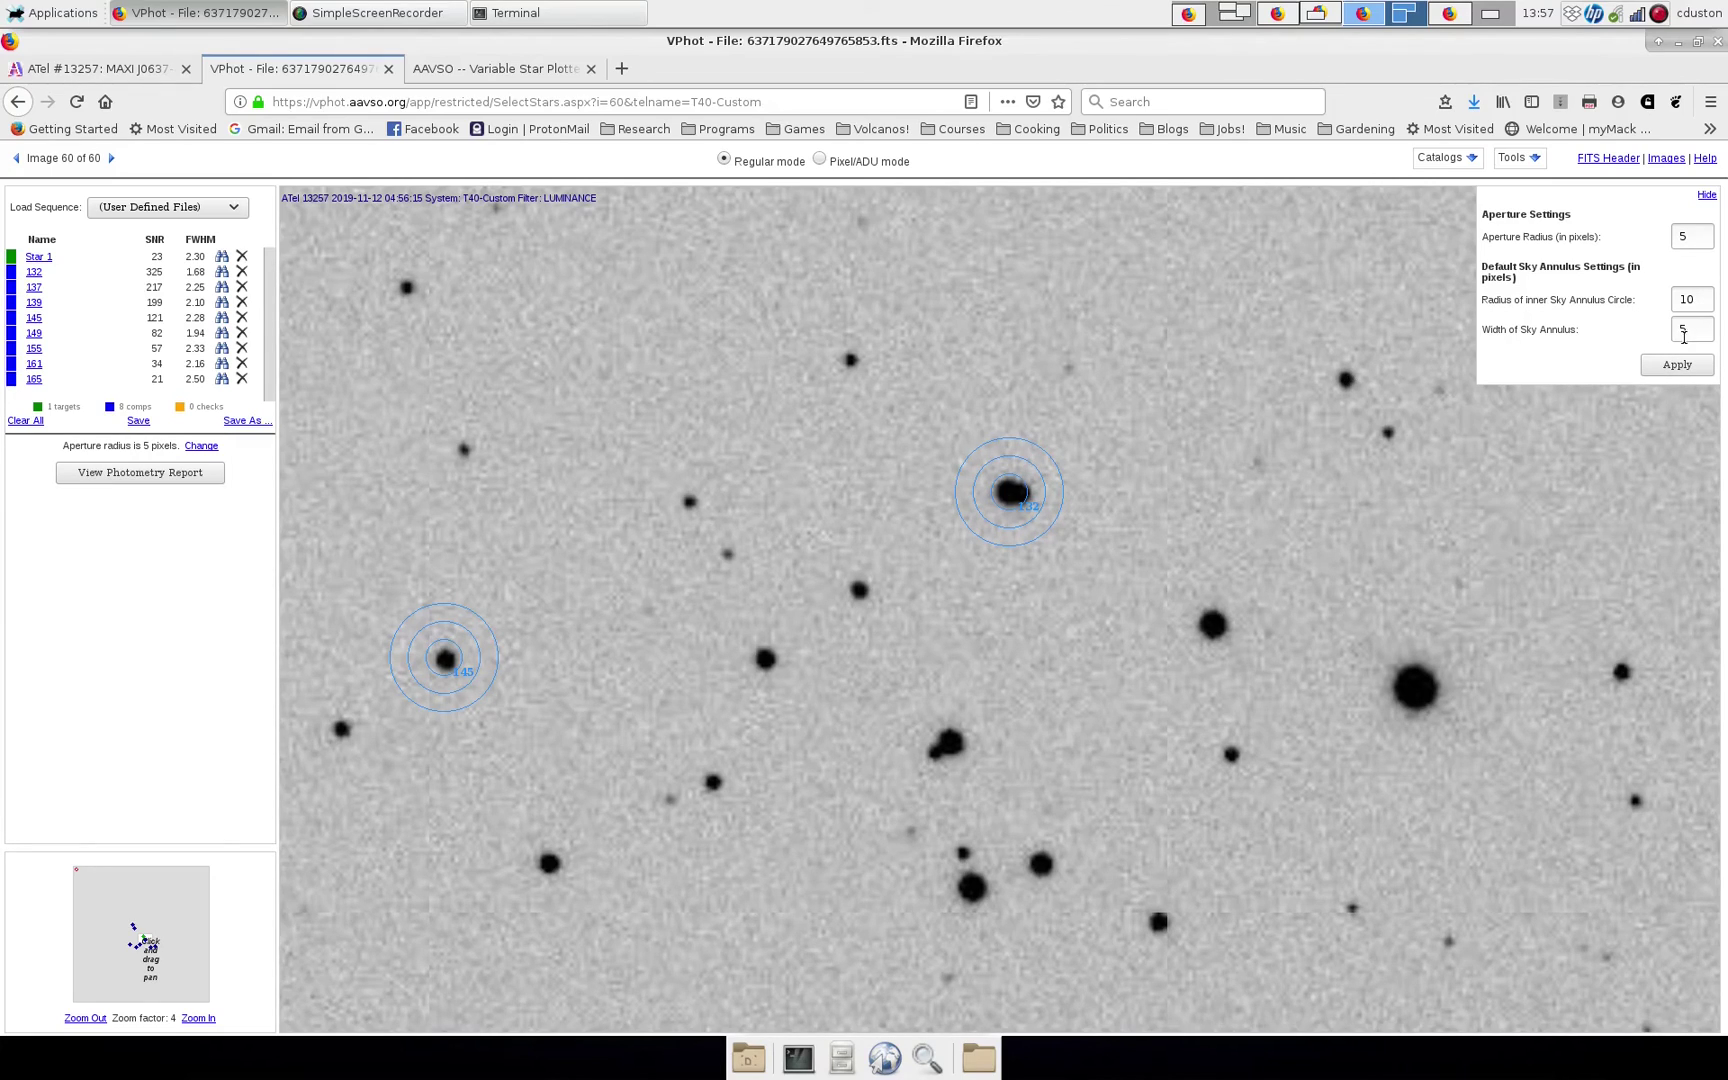
pyautogui.moveTo(1578, 354)
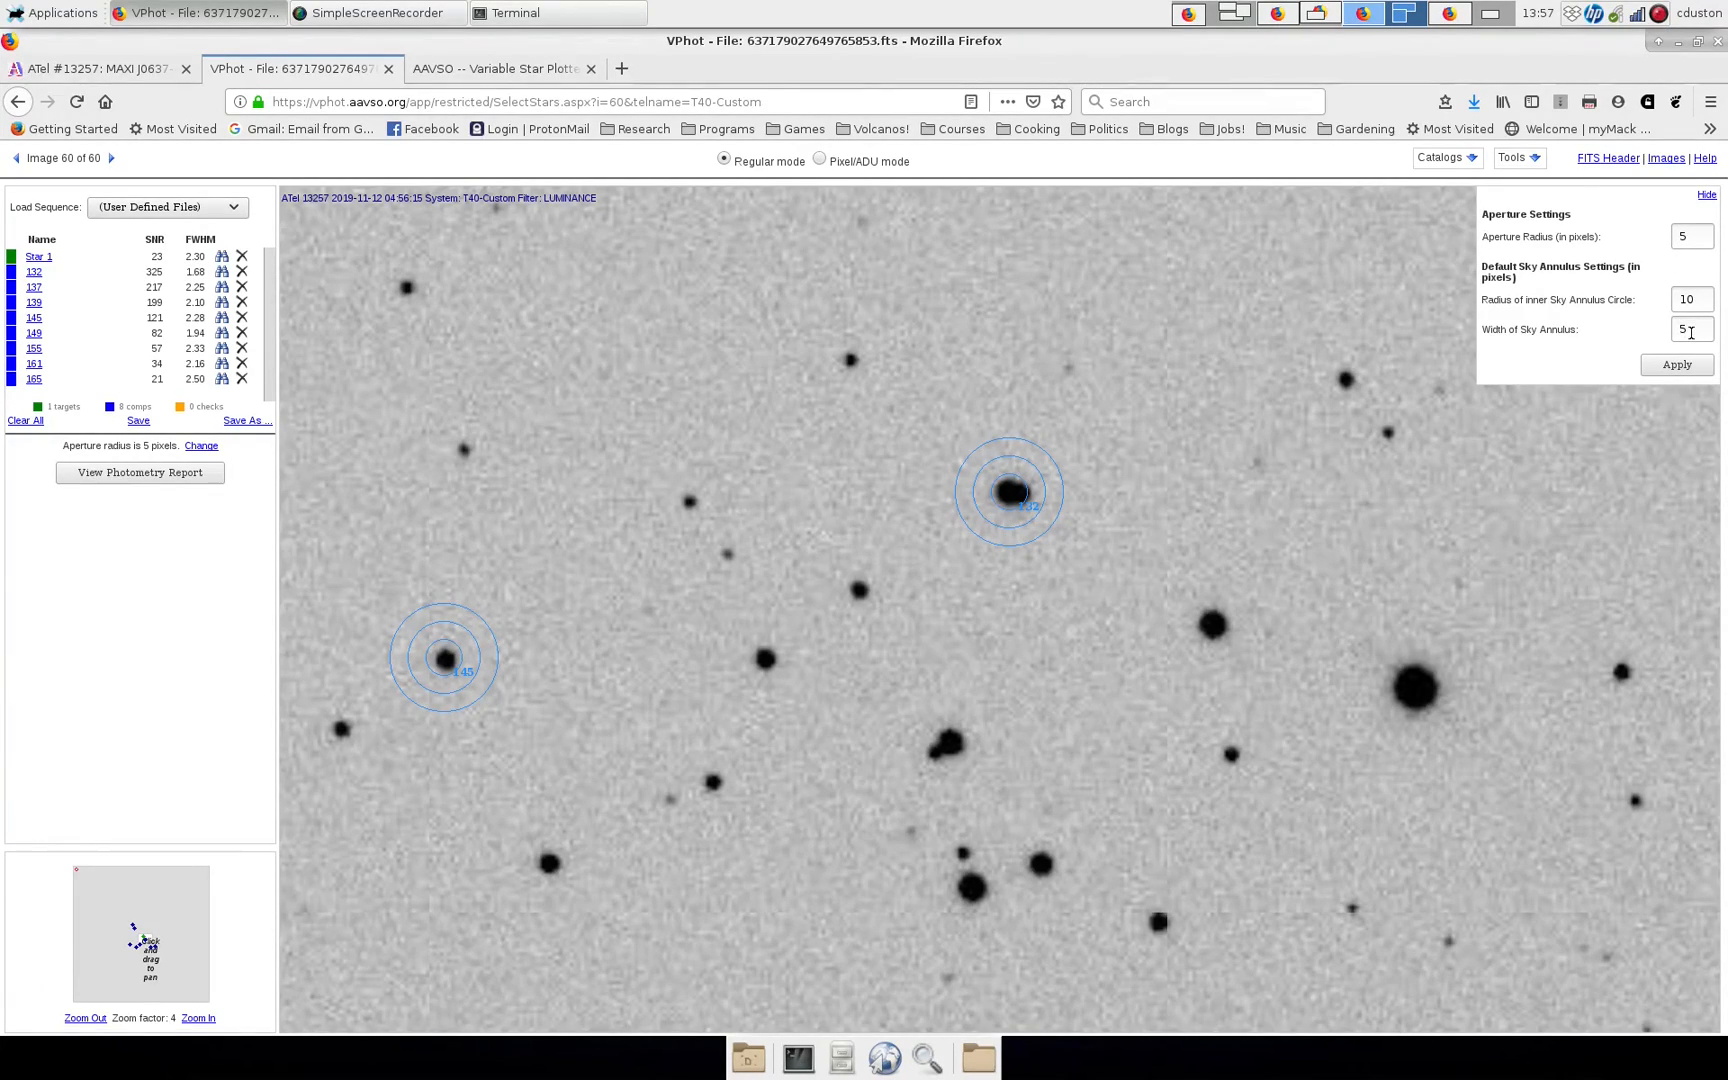
pyautogui.click(1690, 236)
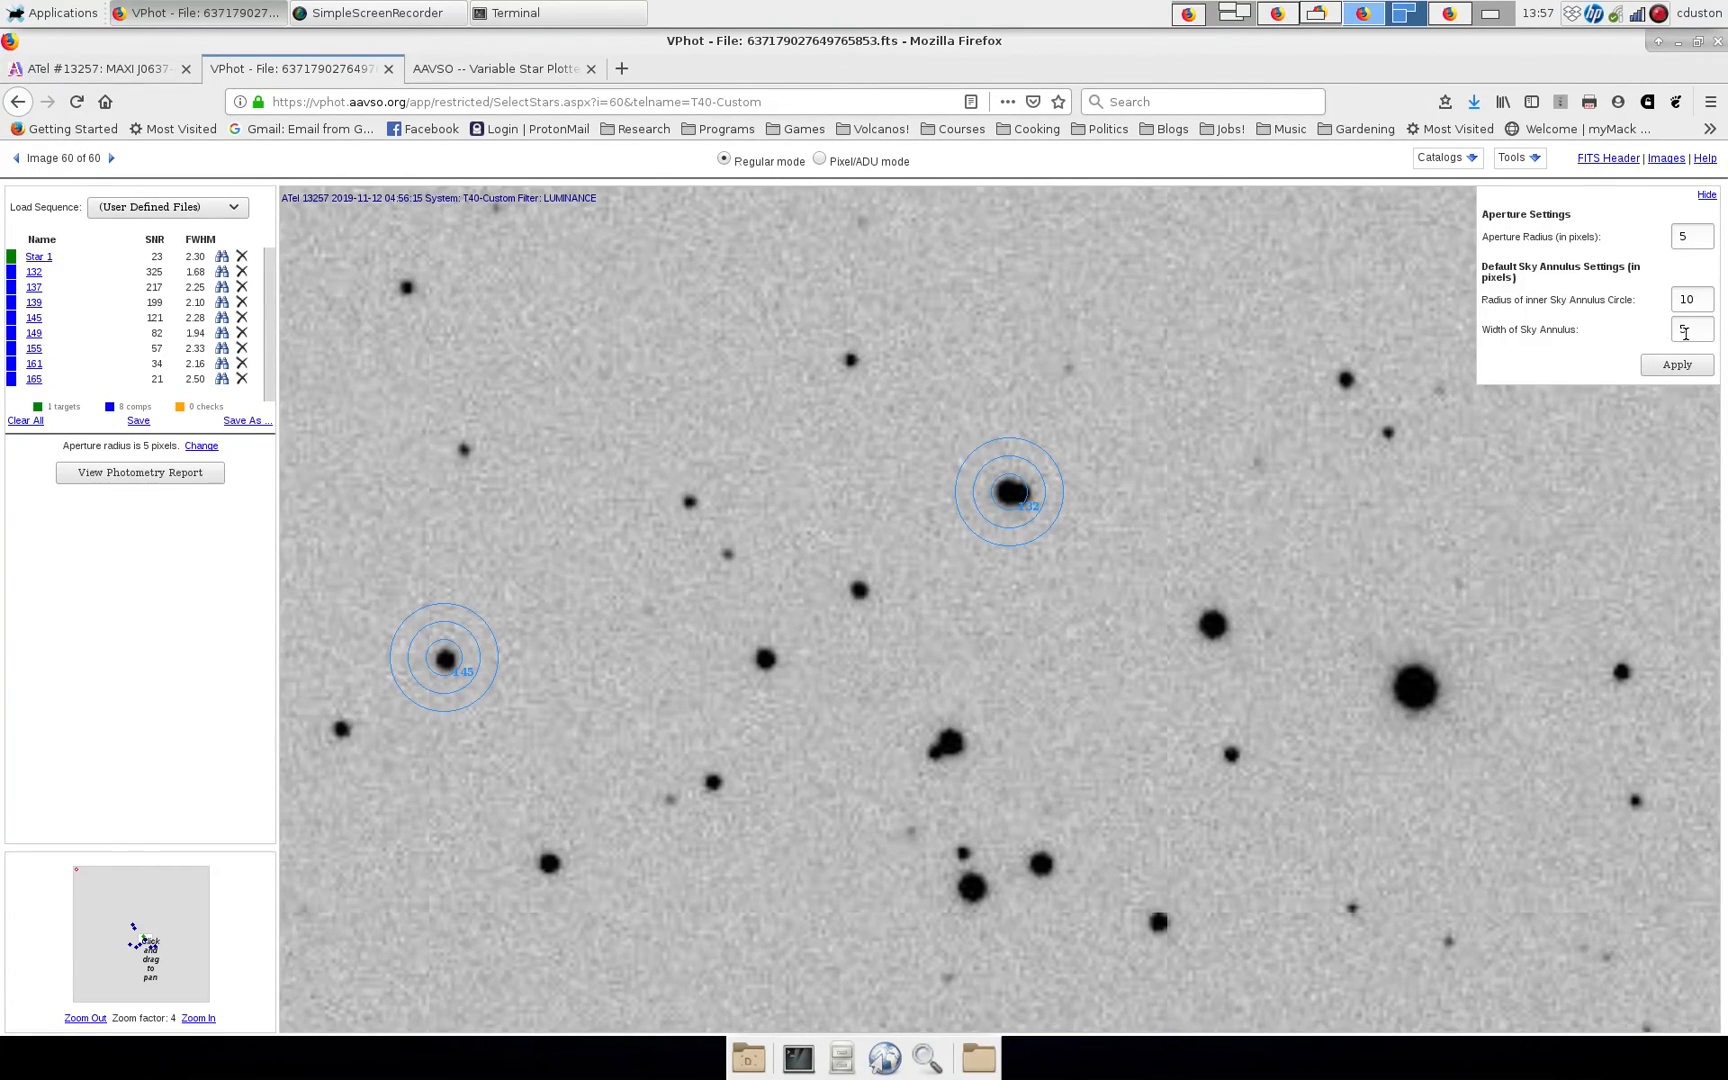
pyautogui.moveTo(980, 448)
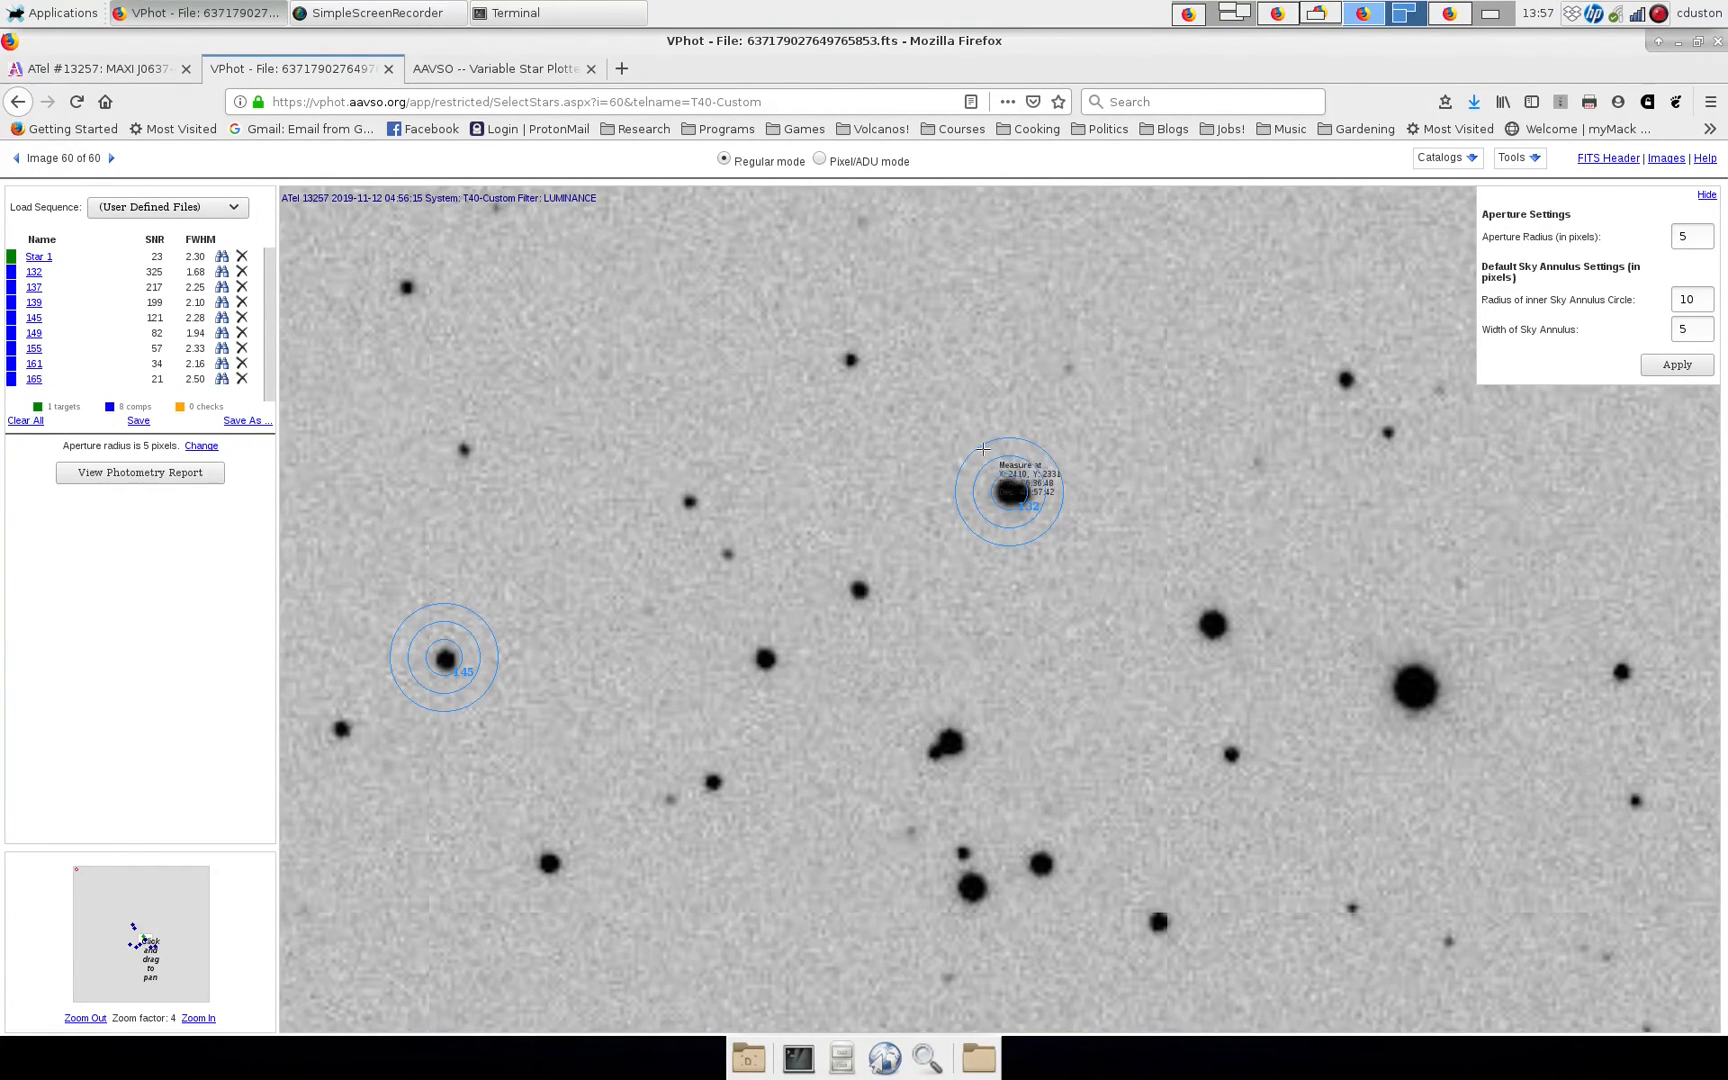
pyautogui.moveTo(1030, 526)
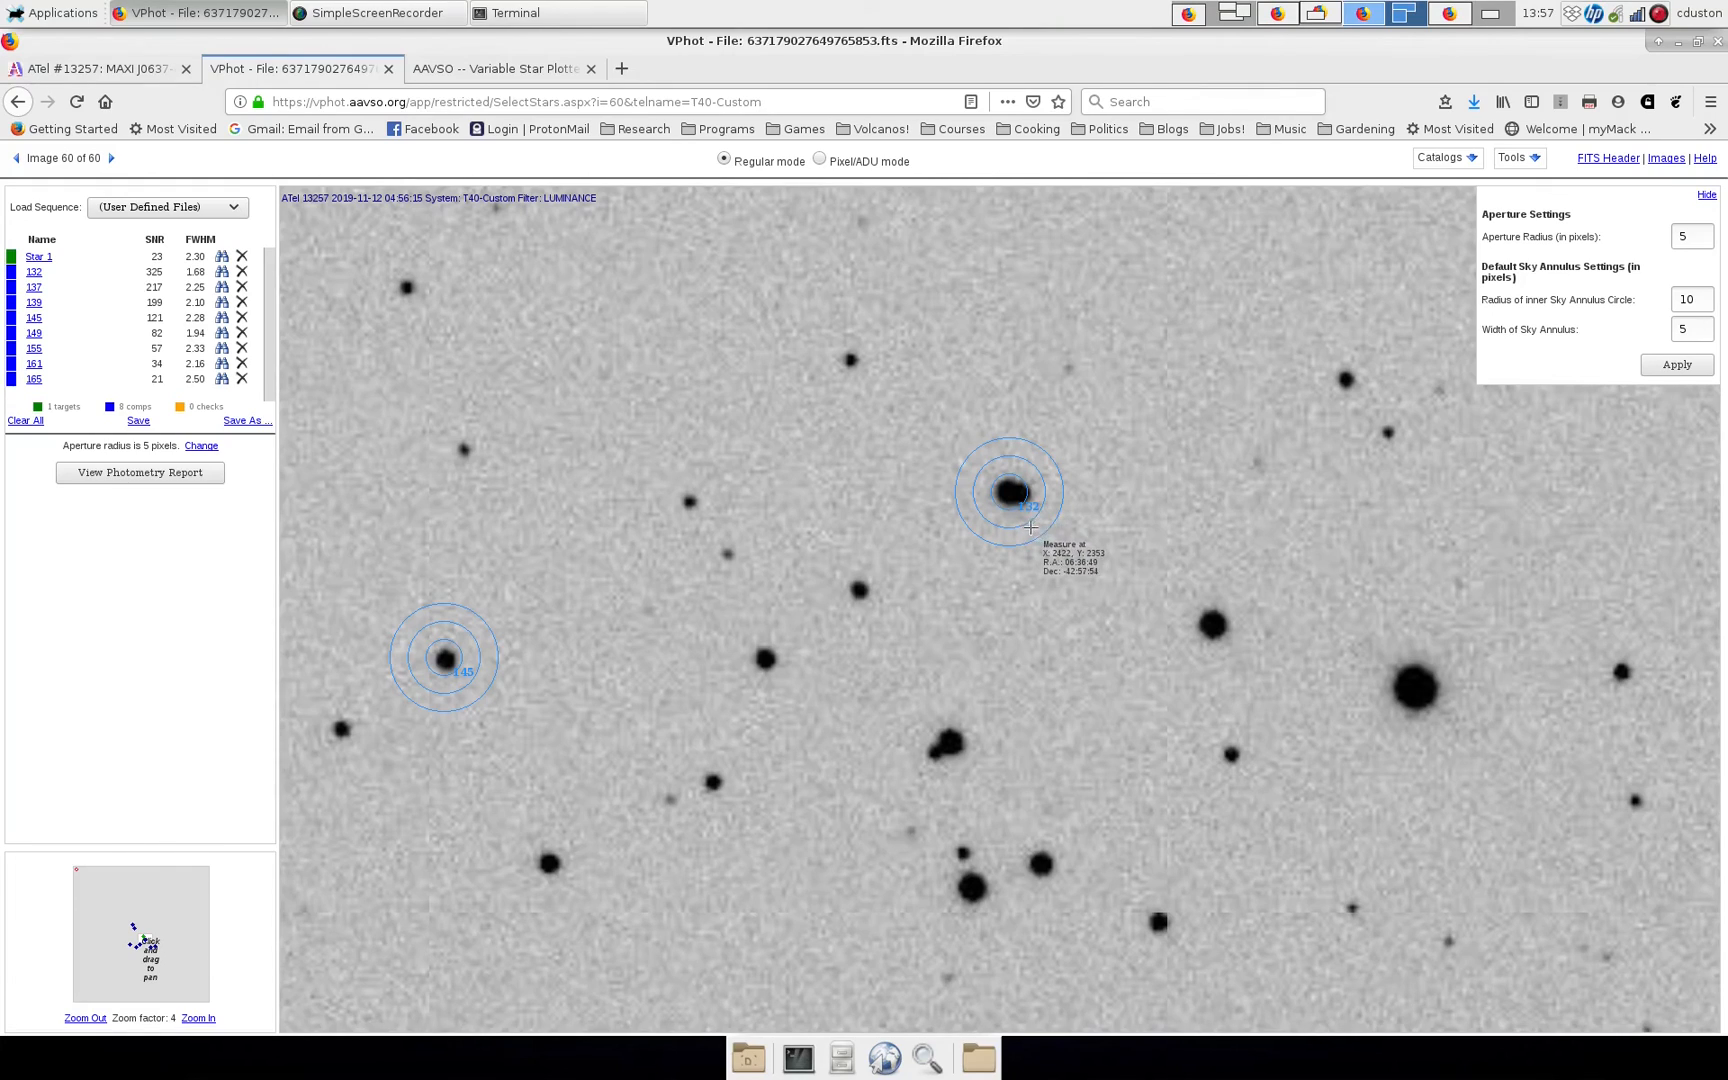
pyautogui.moveTo(976, 454)
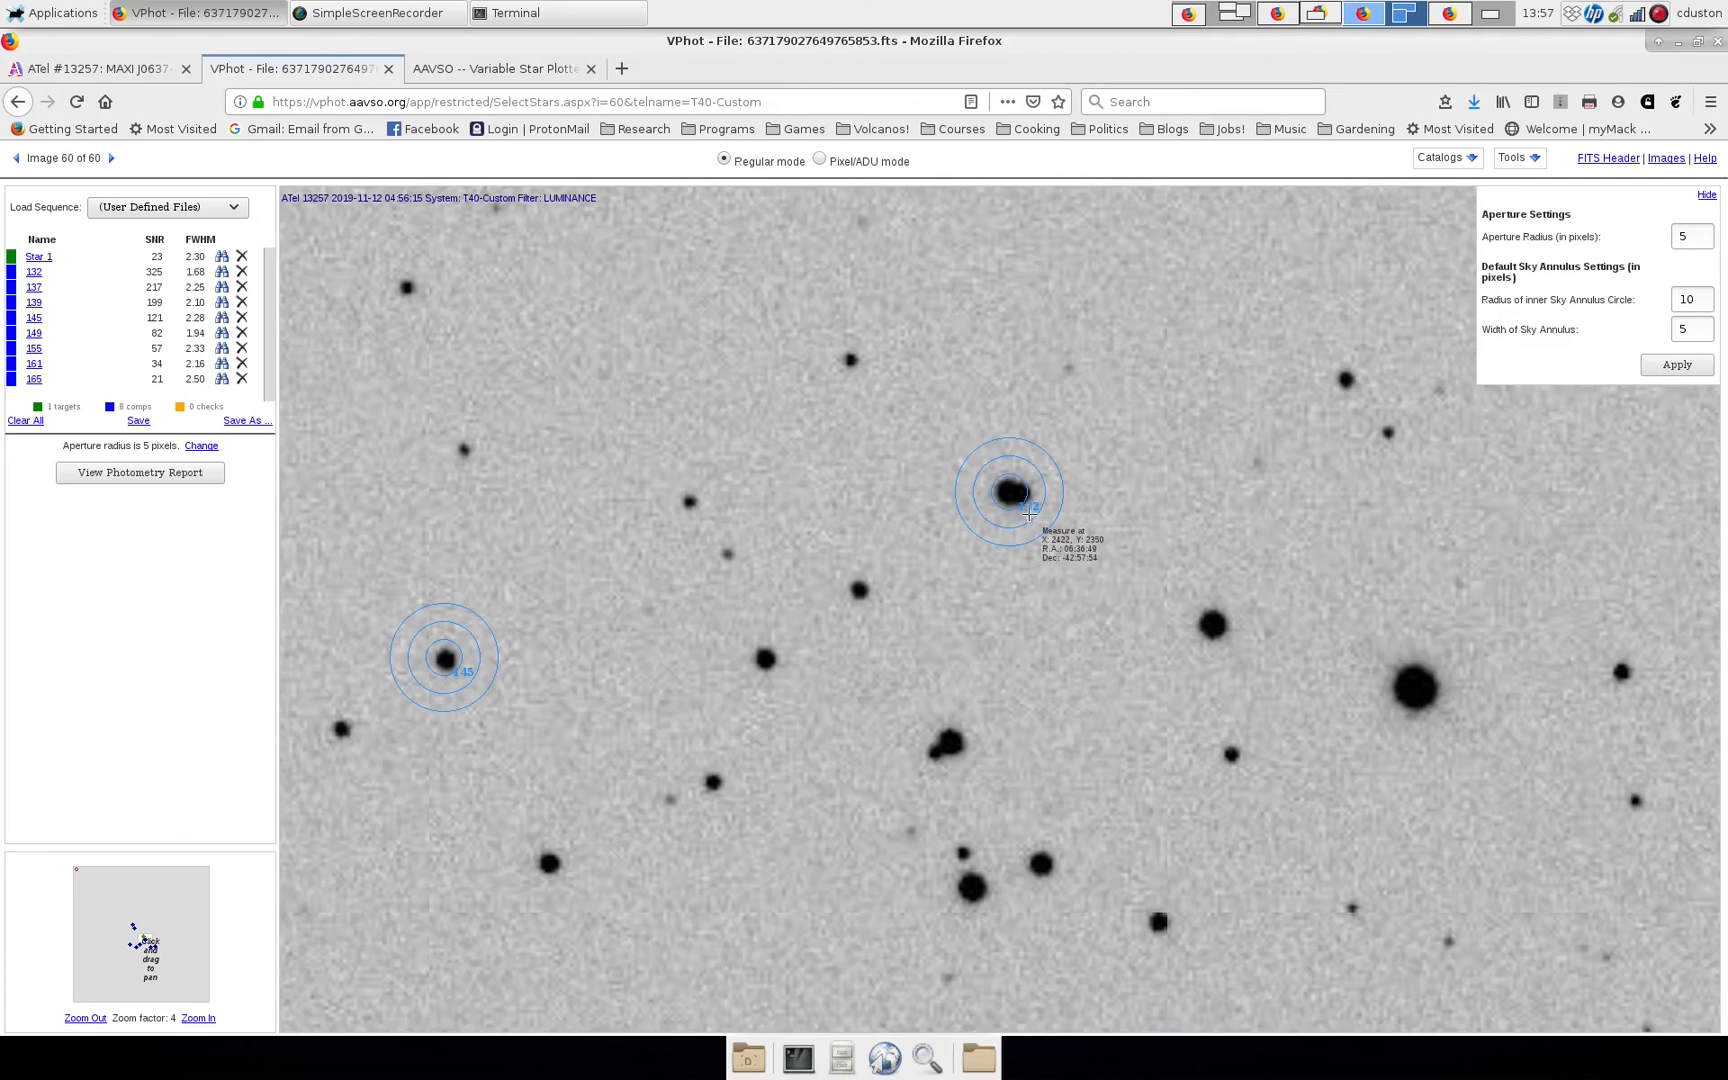
pyautogui.moveTo(990, 498)
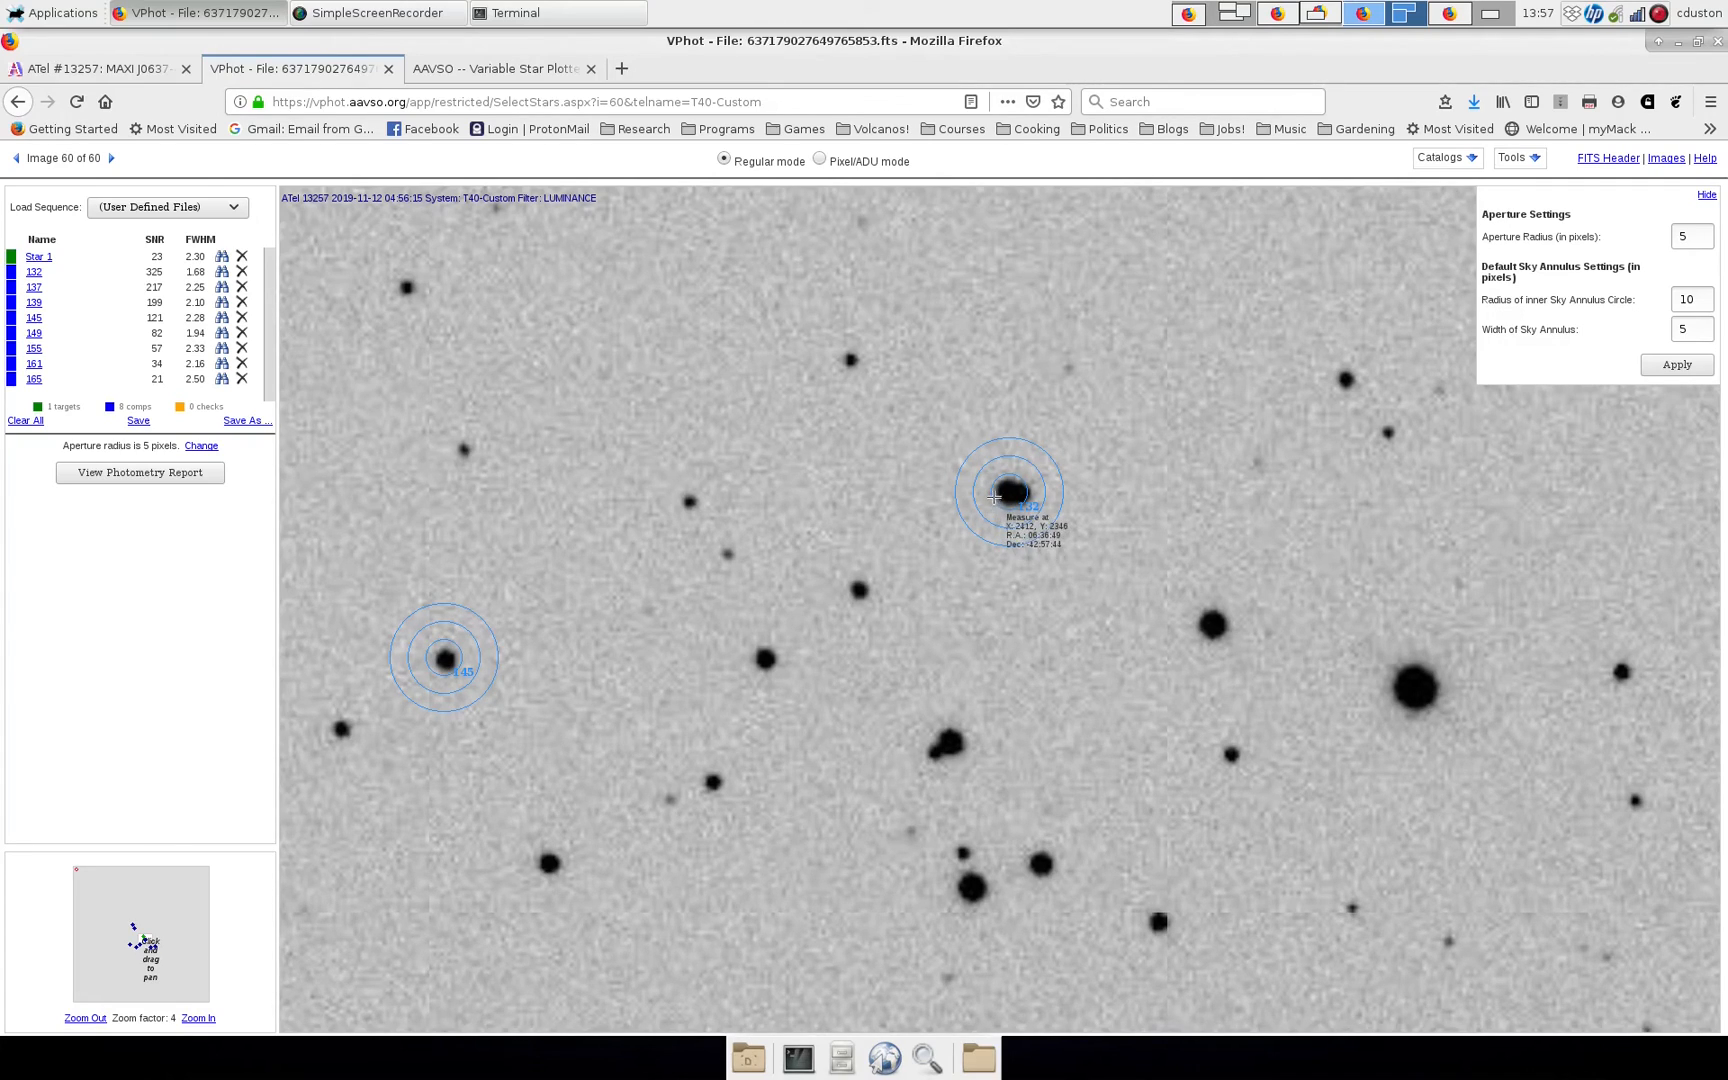
pyautogui.moveTo(858, 356)
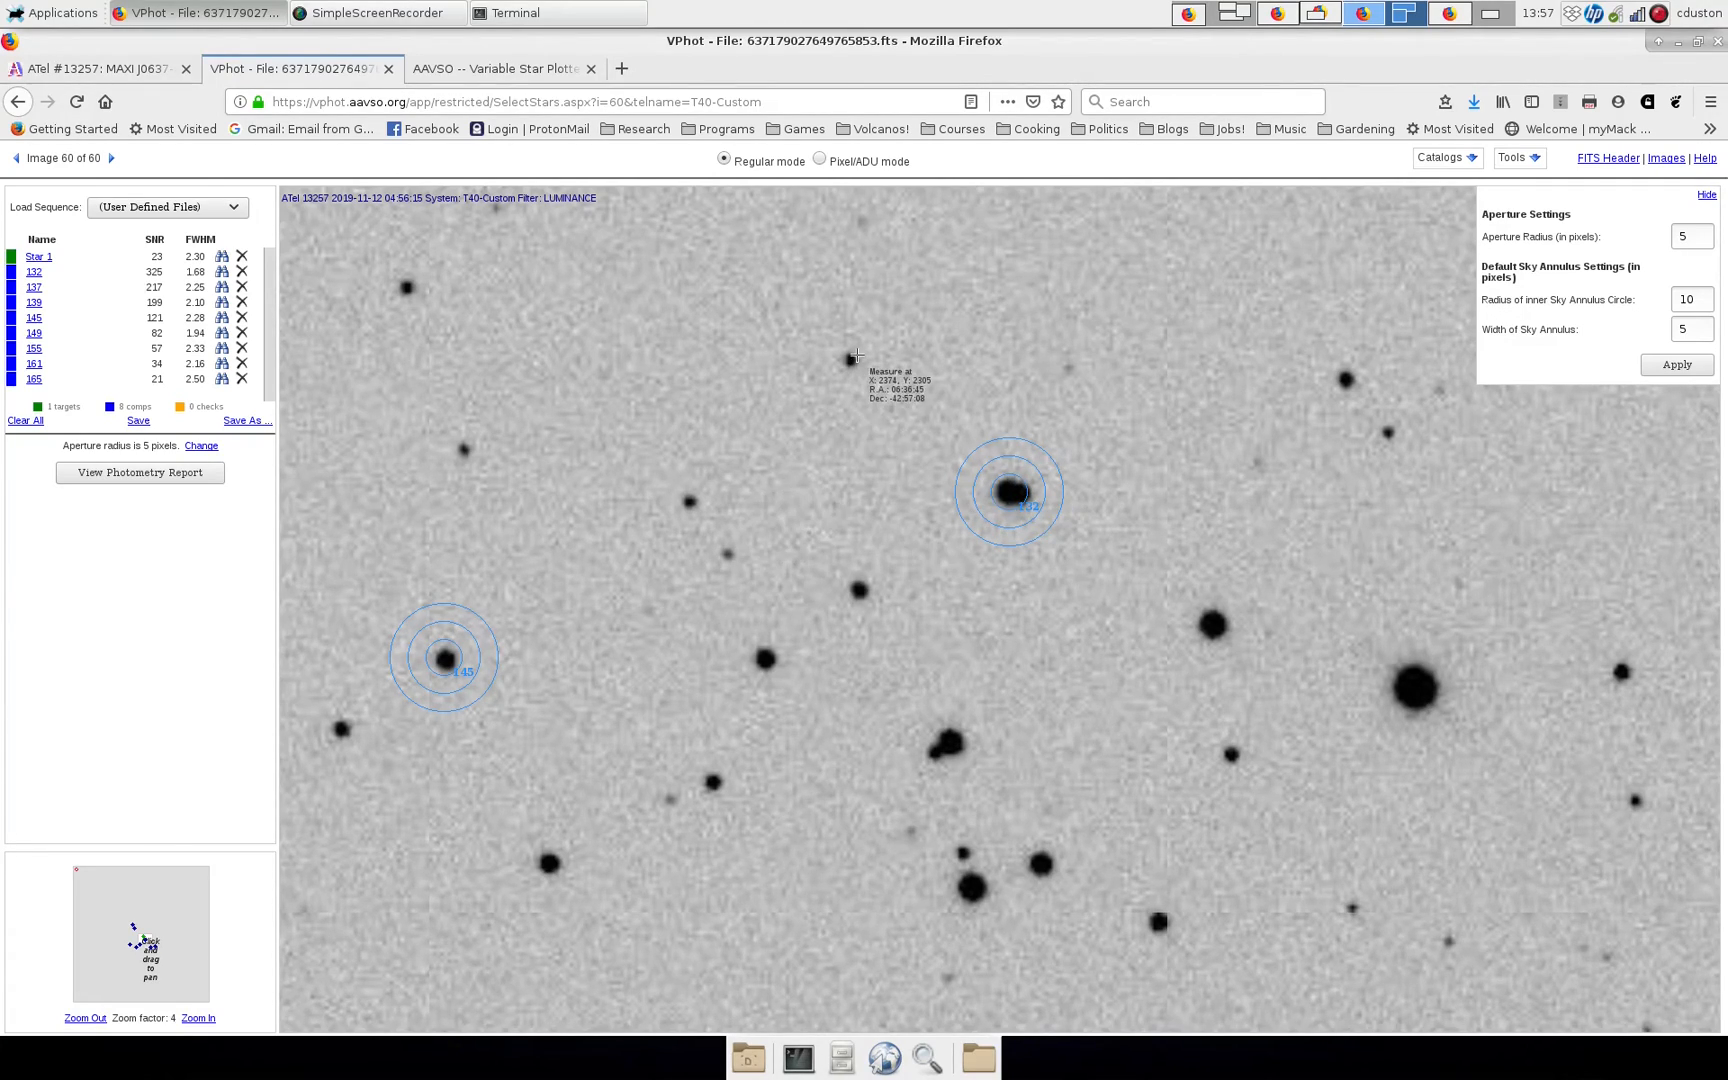
pyautogui.moveTo(966, 758)
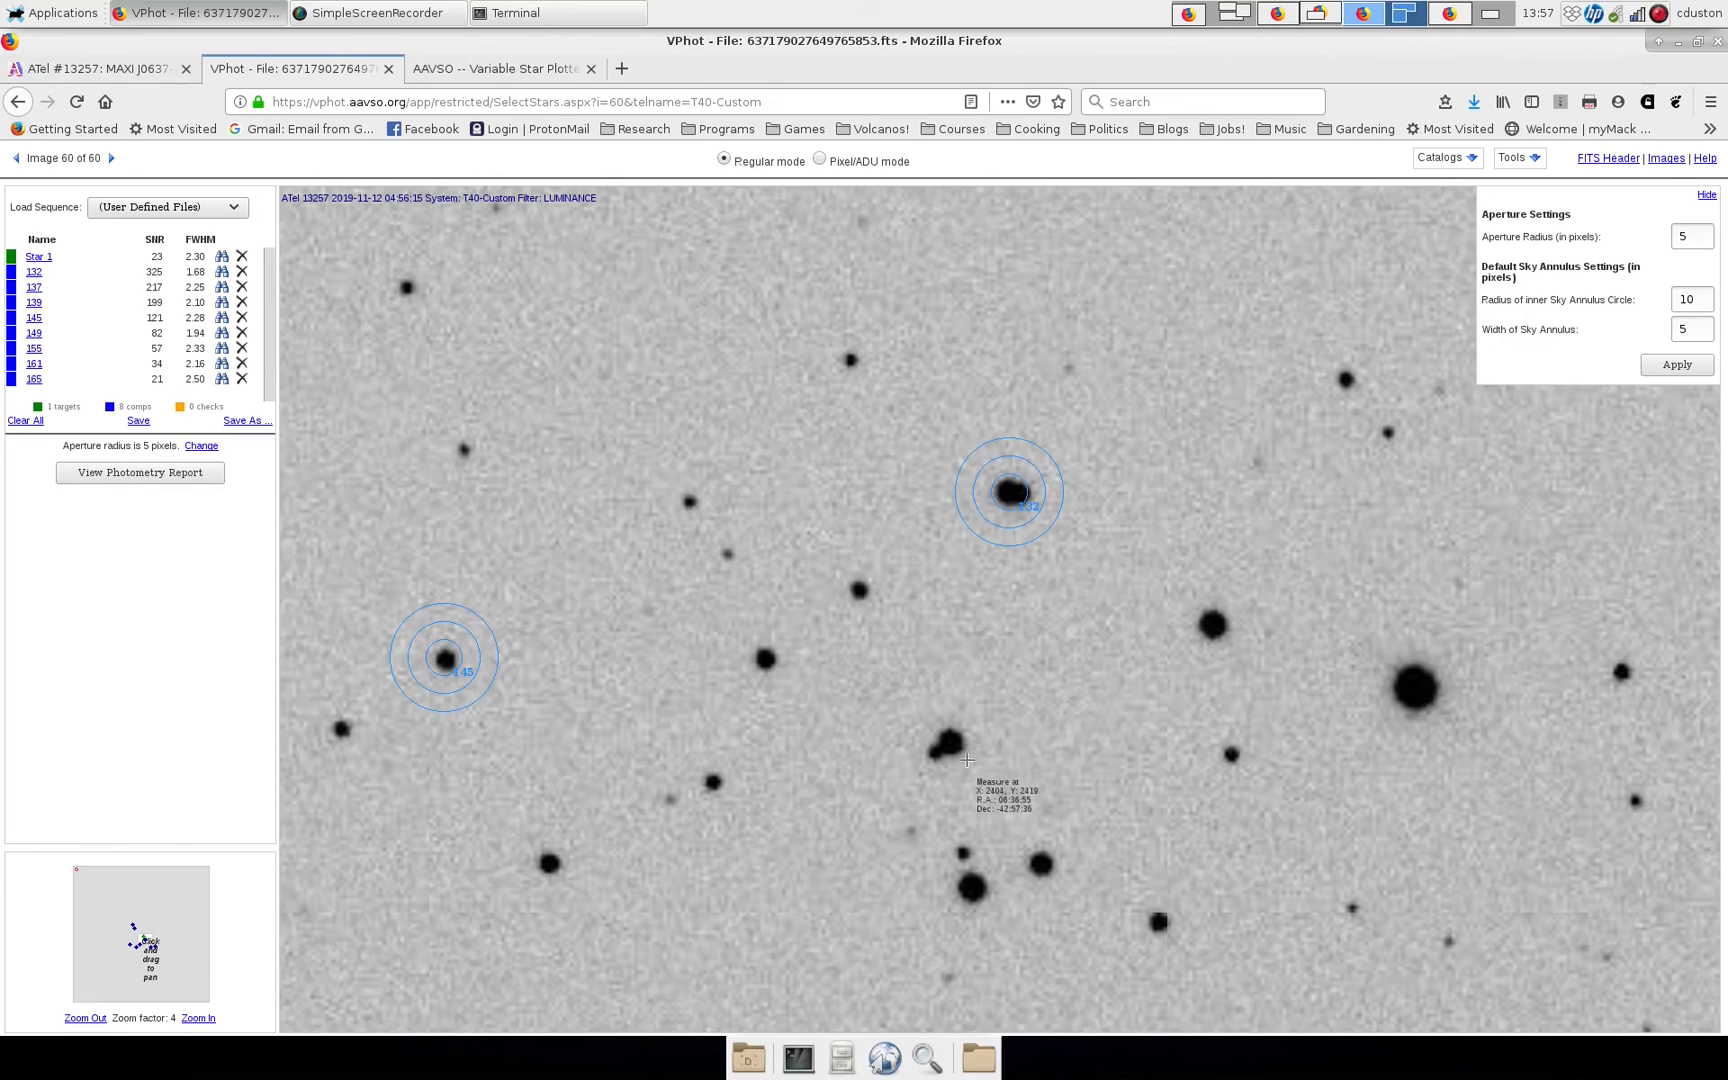
pyautogui.moveTo(932, 754)
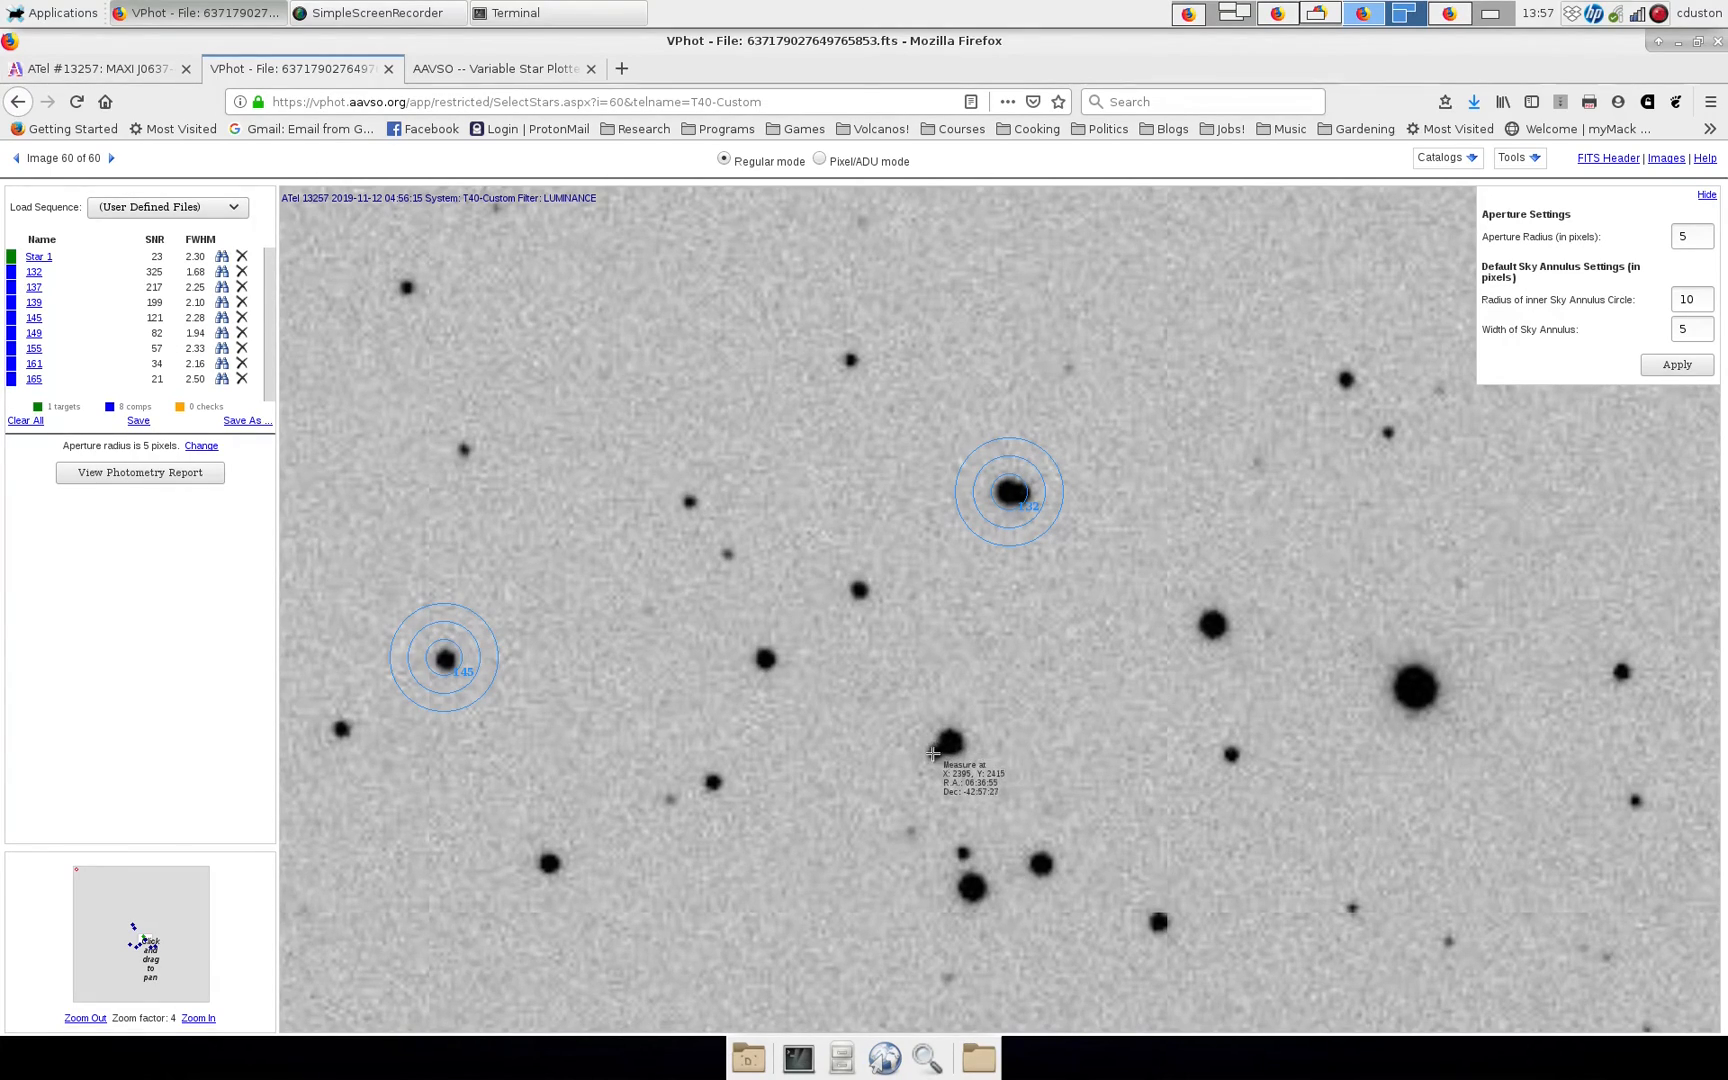
pyautogui.moveTo(1014, 484)
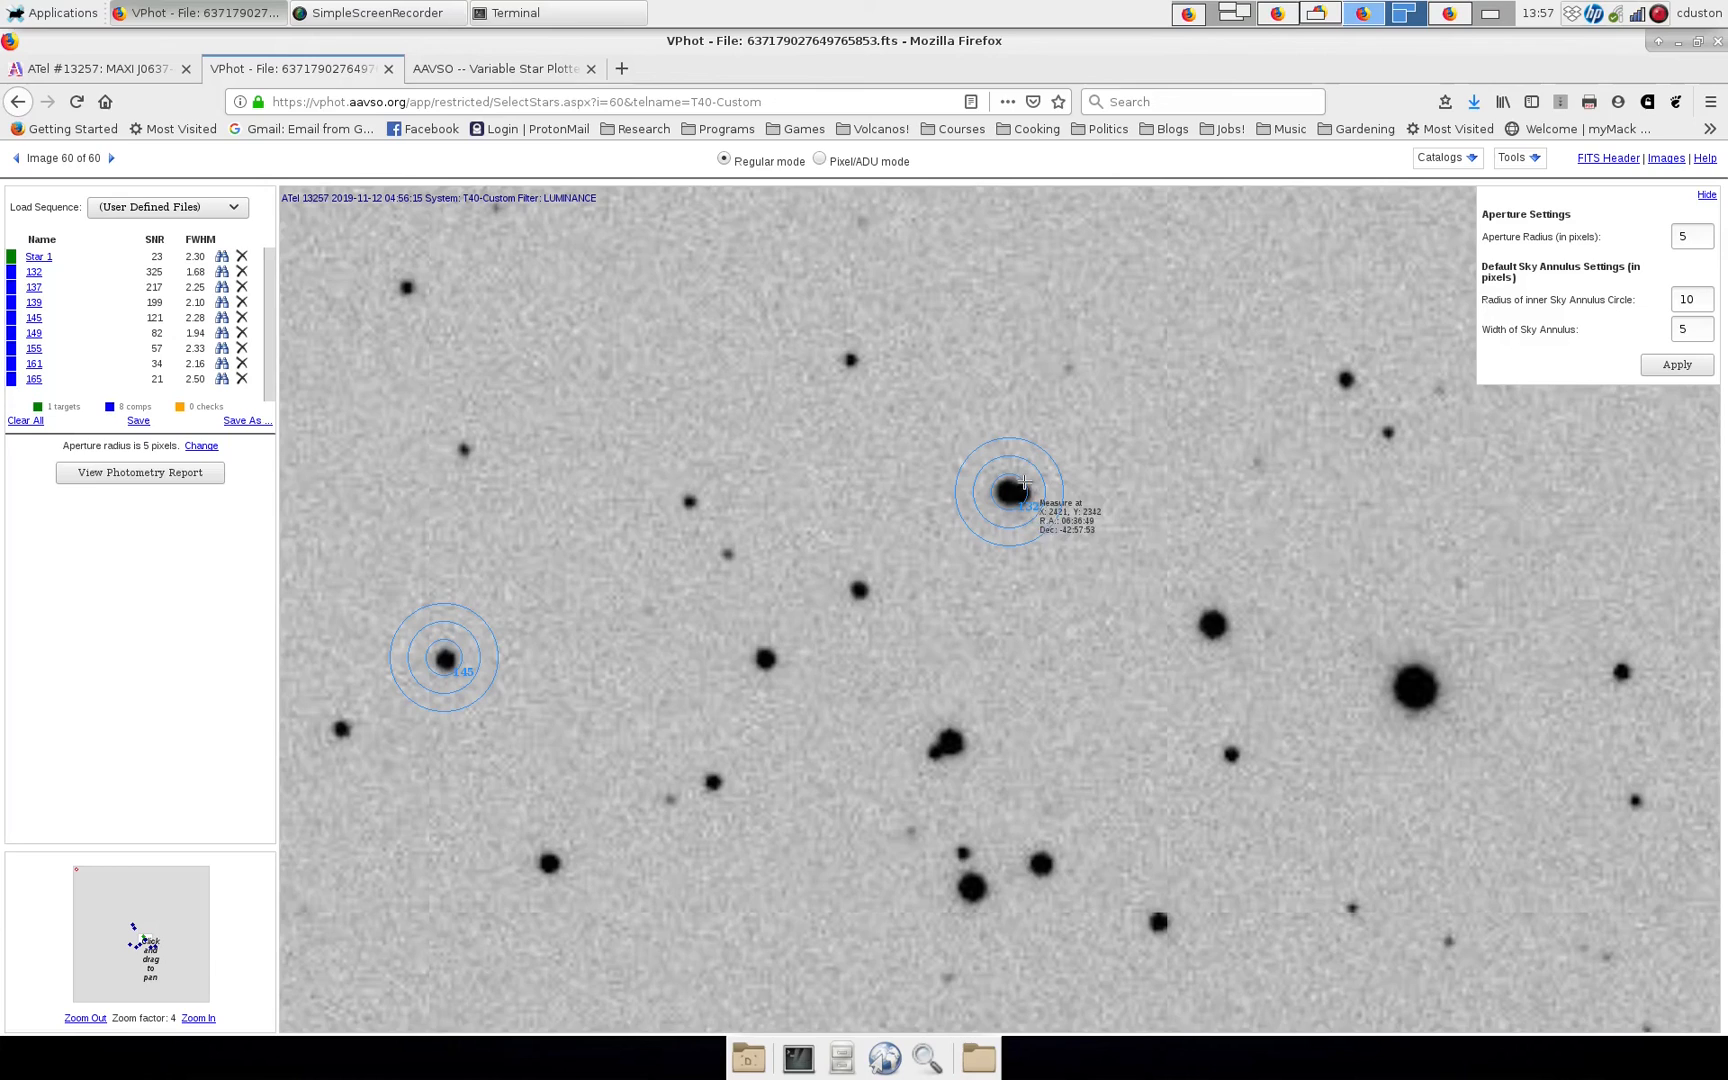
pyautogui.moveTo(1006, 526)
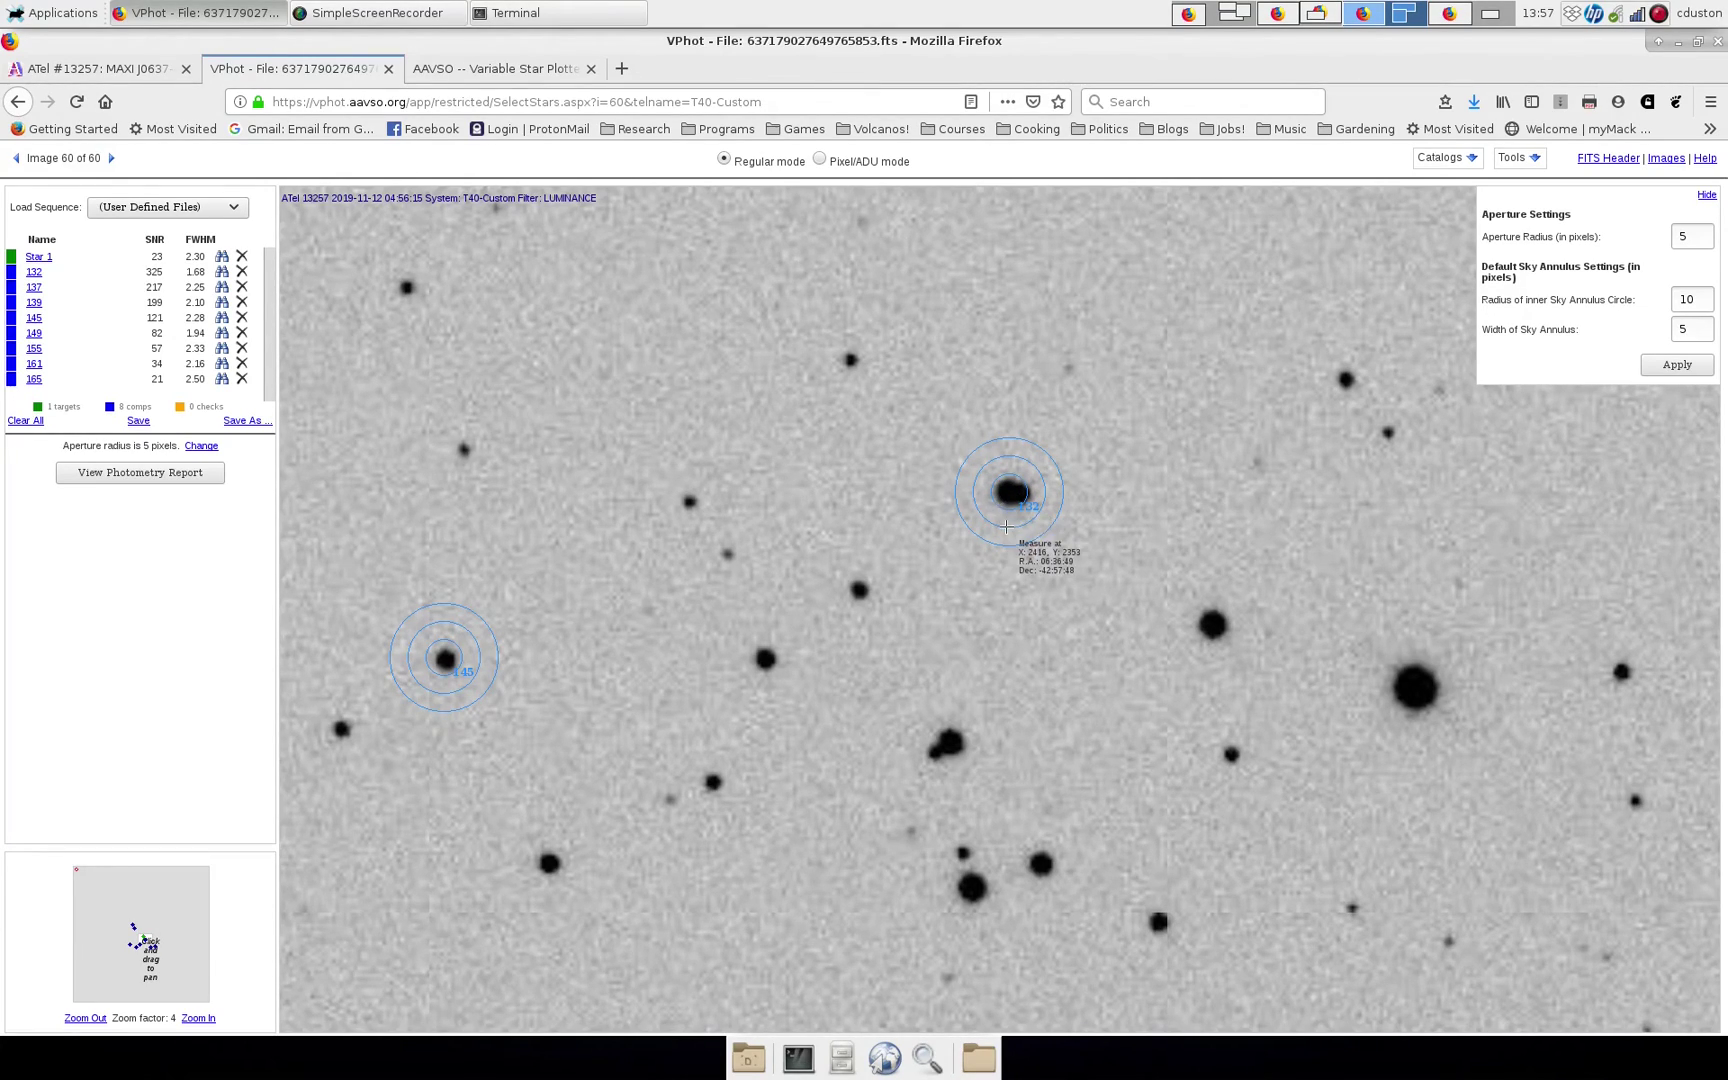
pyautogui.moveTo(1010, 520)
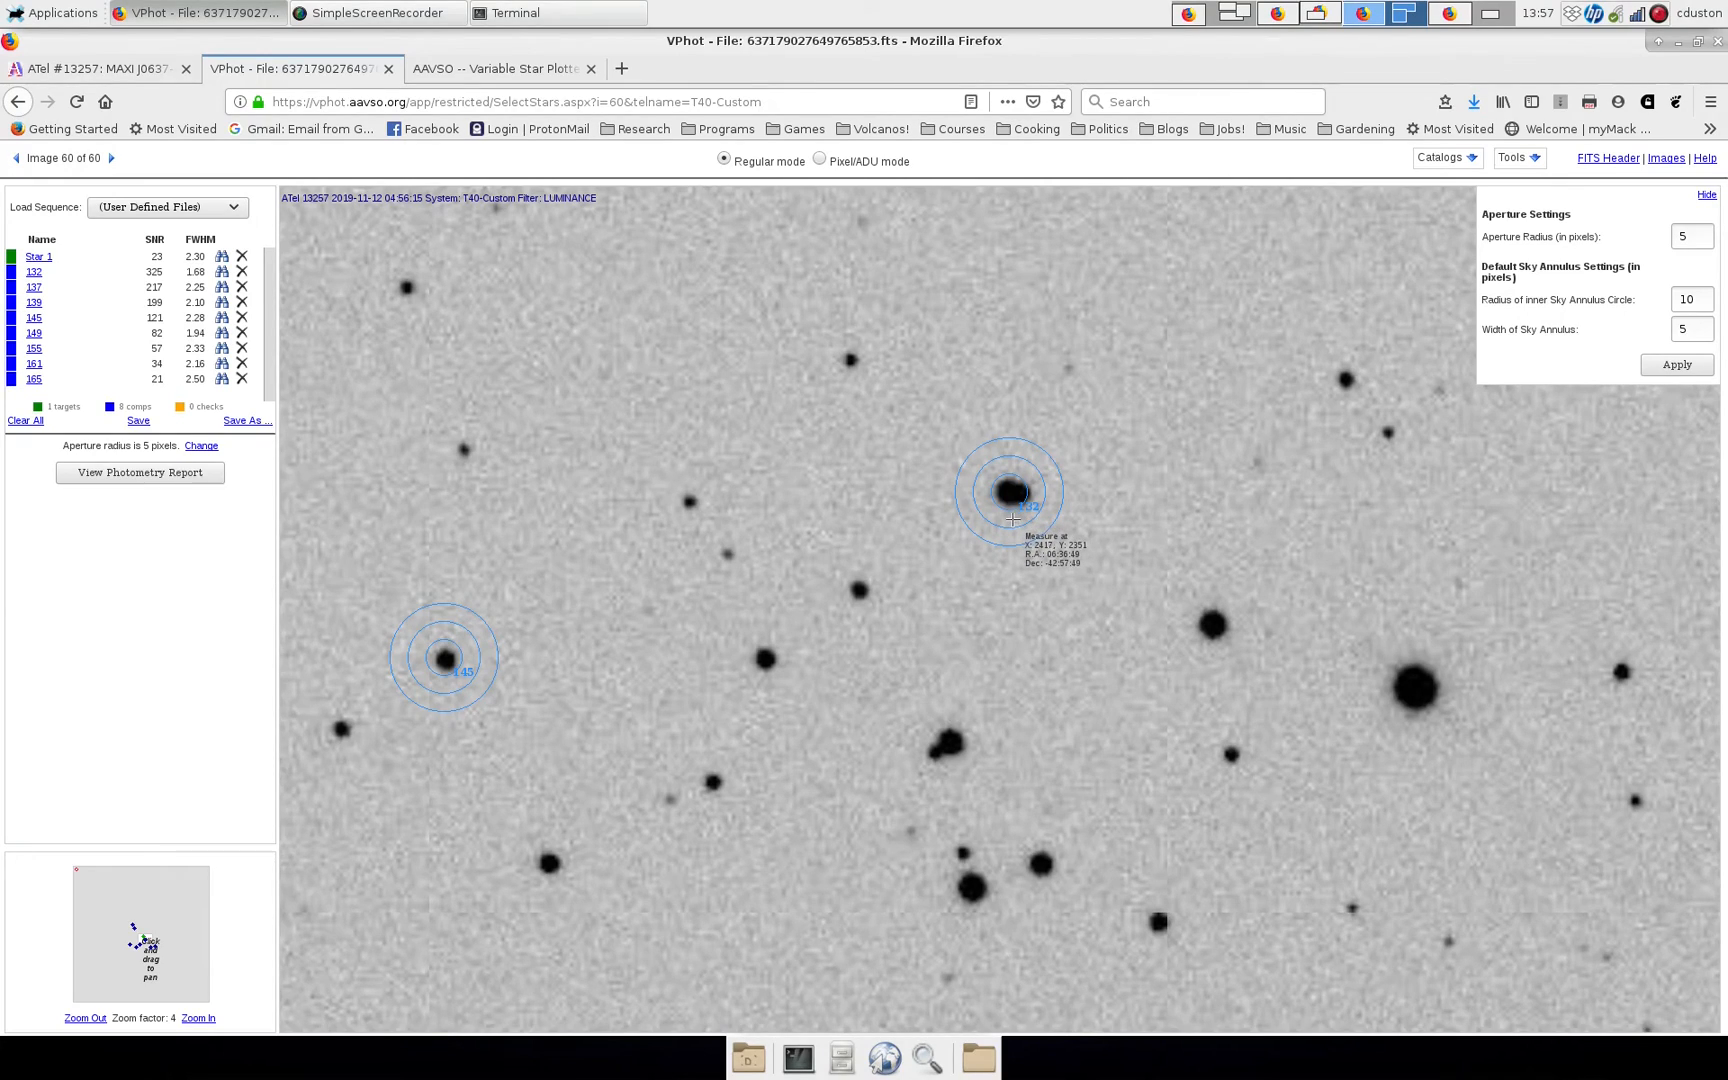
pyautogui.moveTo(1016, 512)
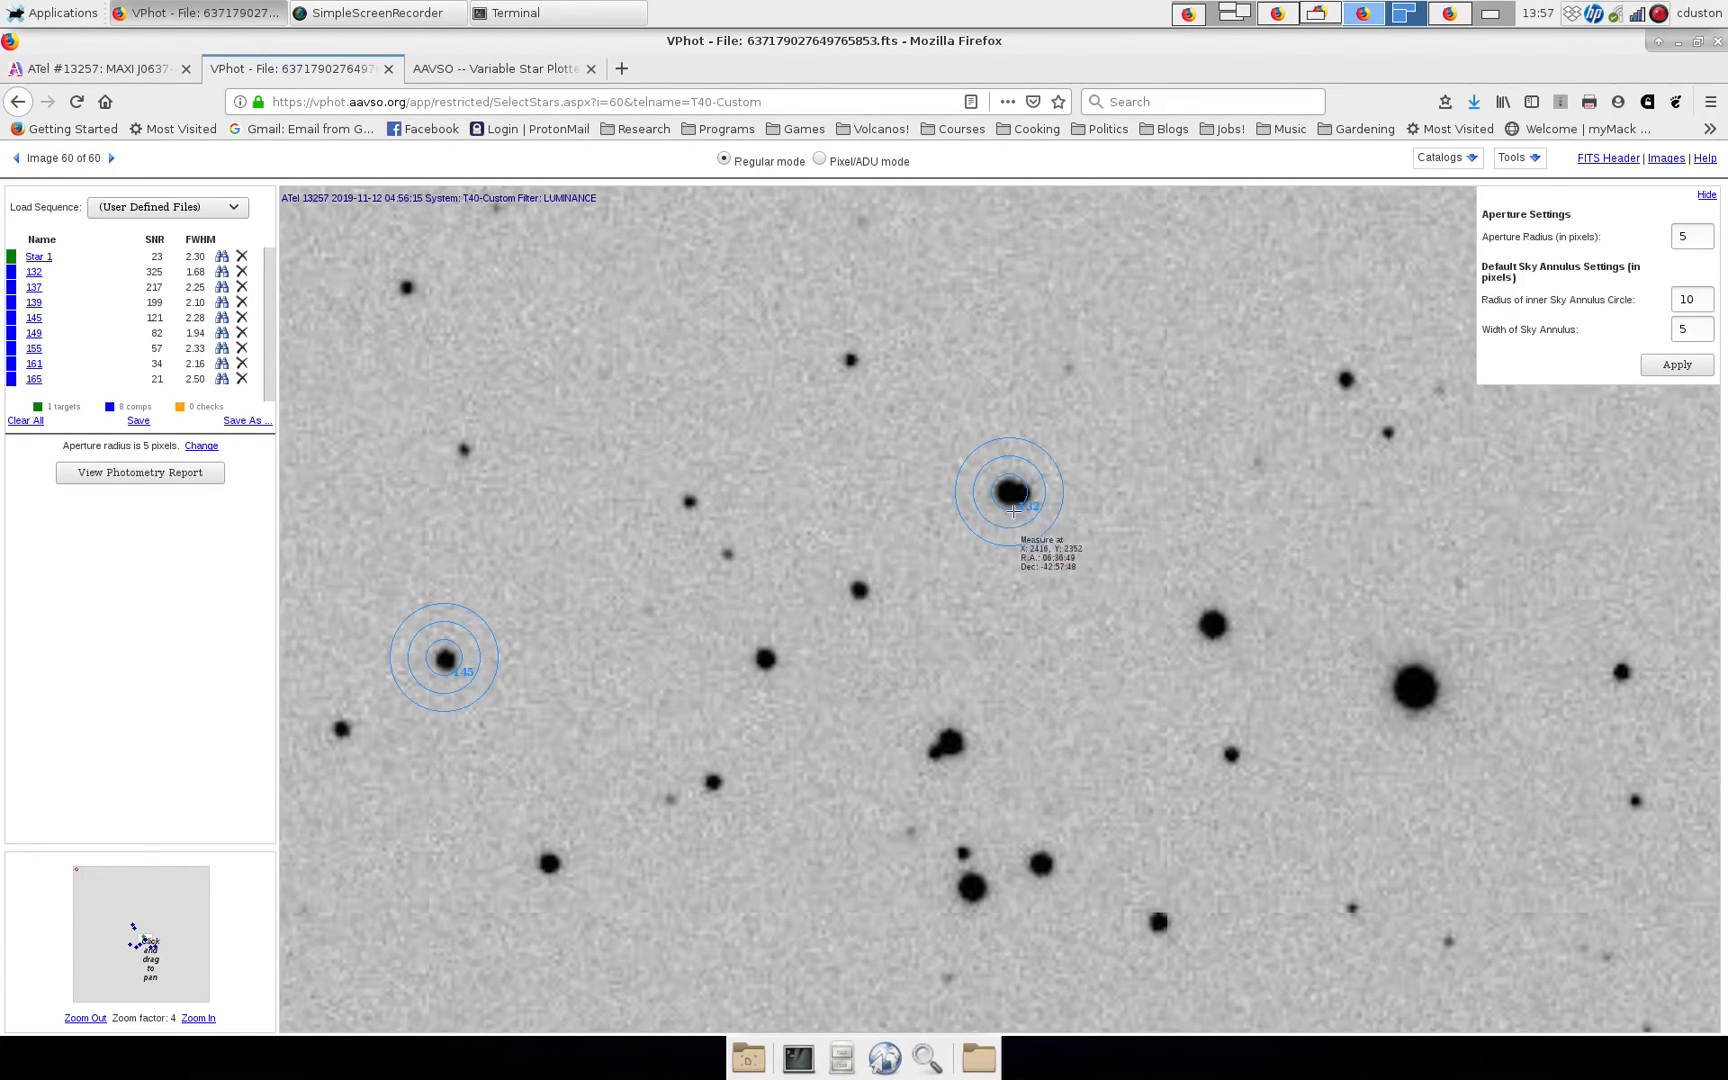
pyautogui.moveTo(1030, 492)
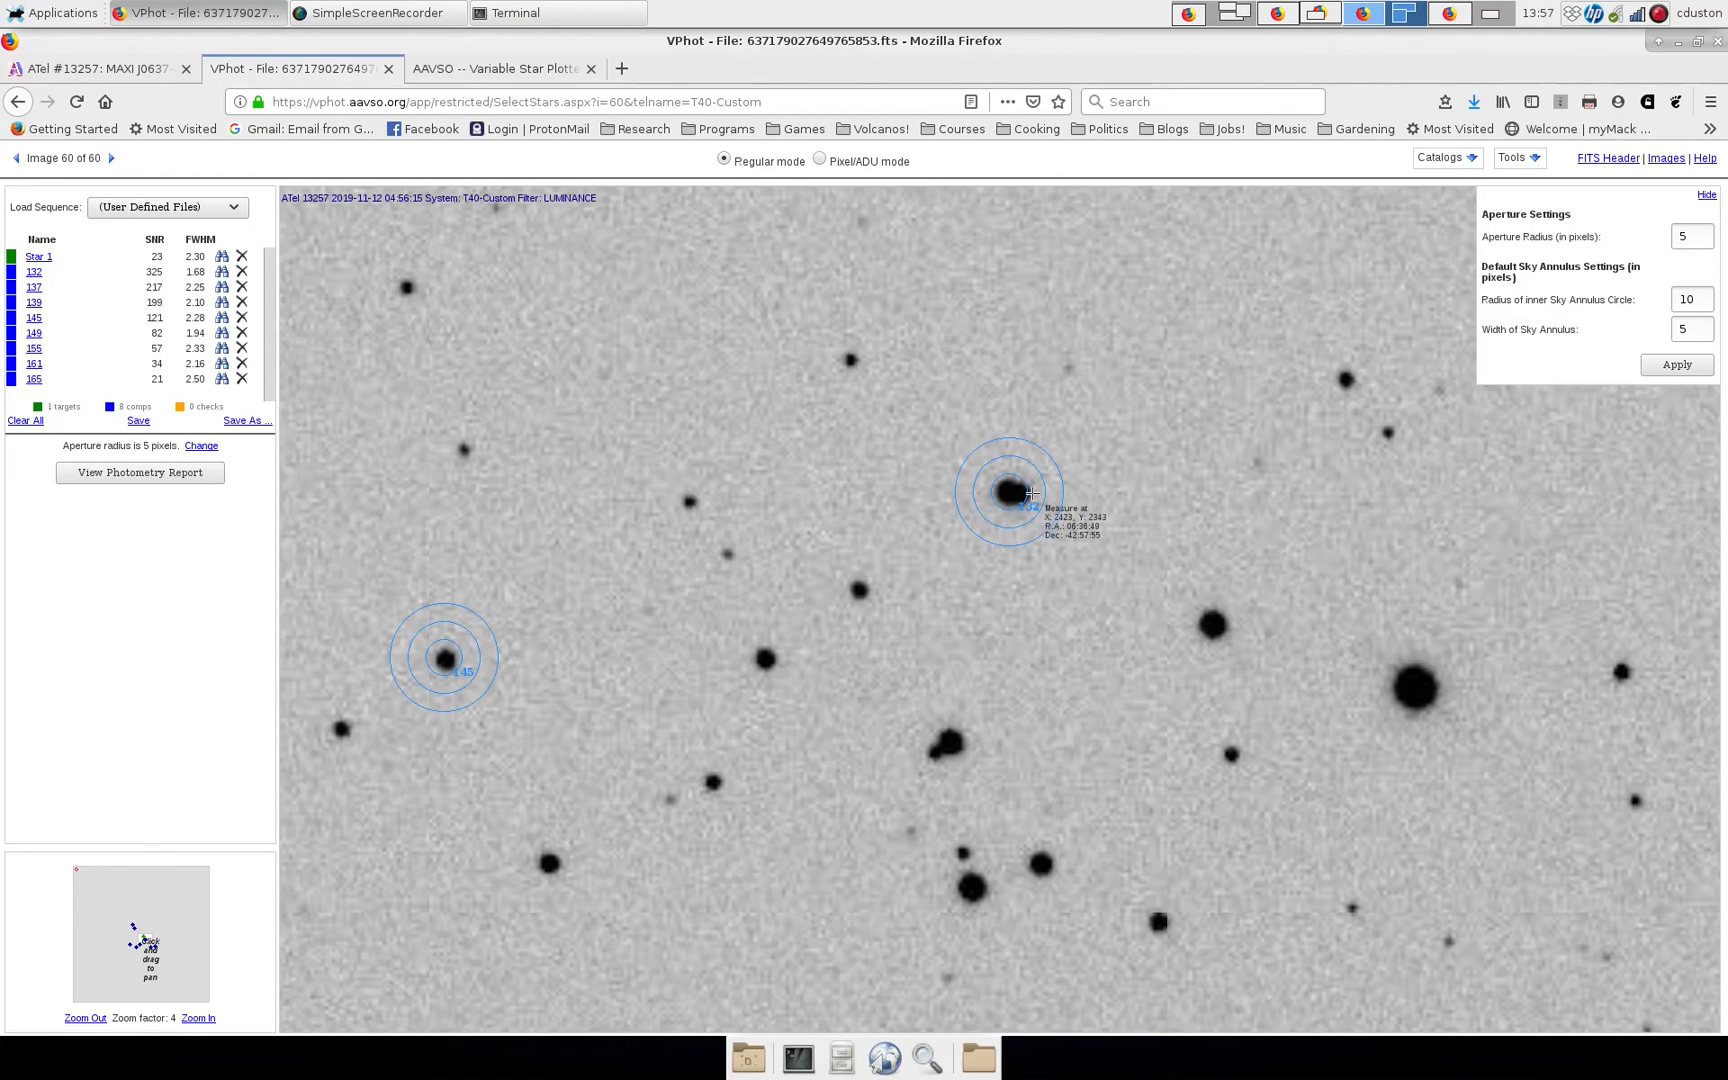
pyautogui.moveTo(984, 516)
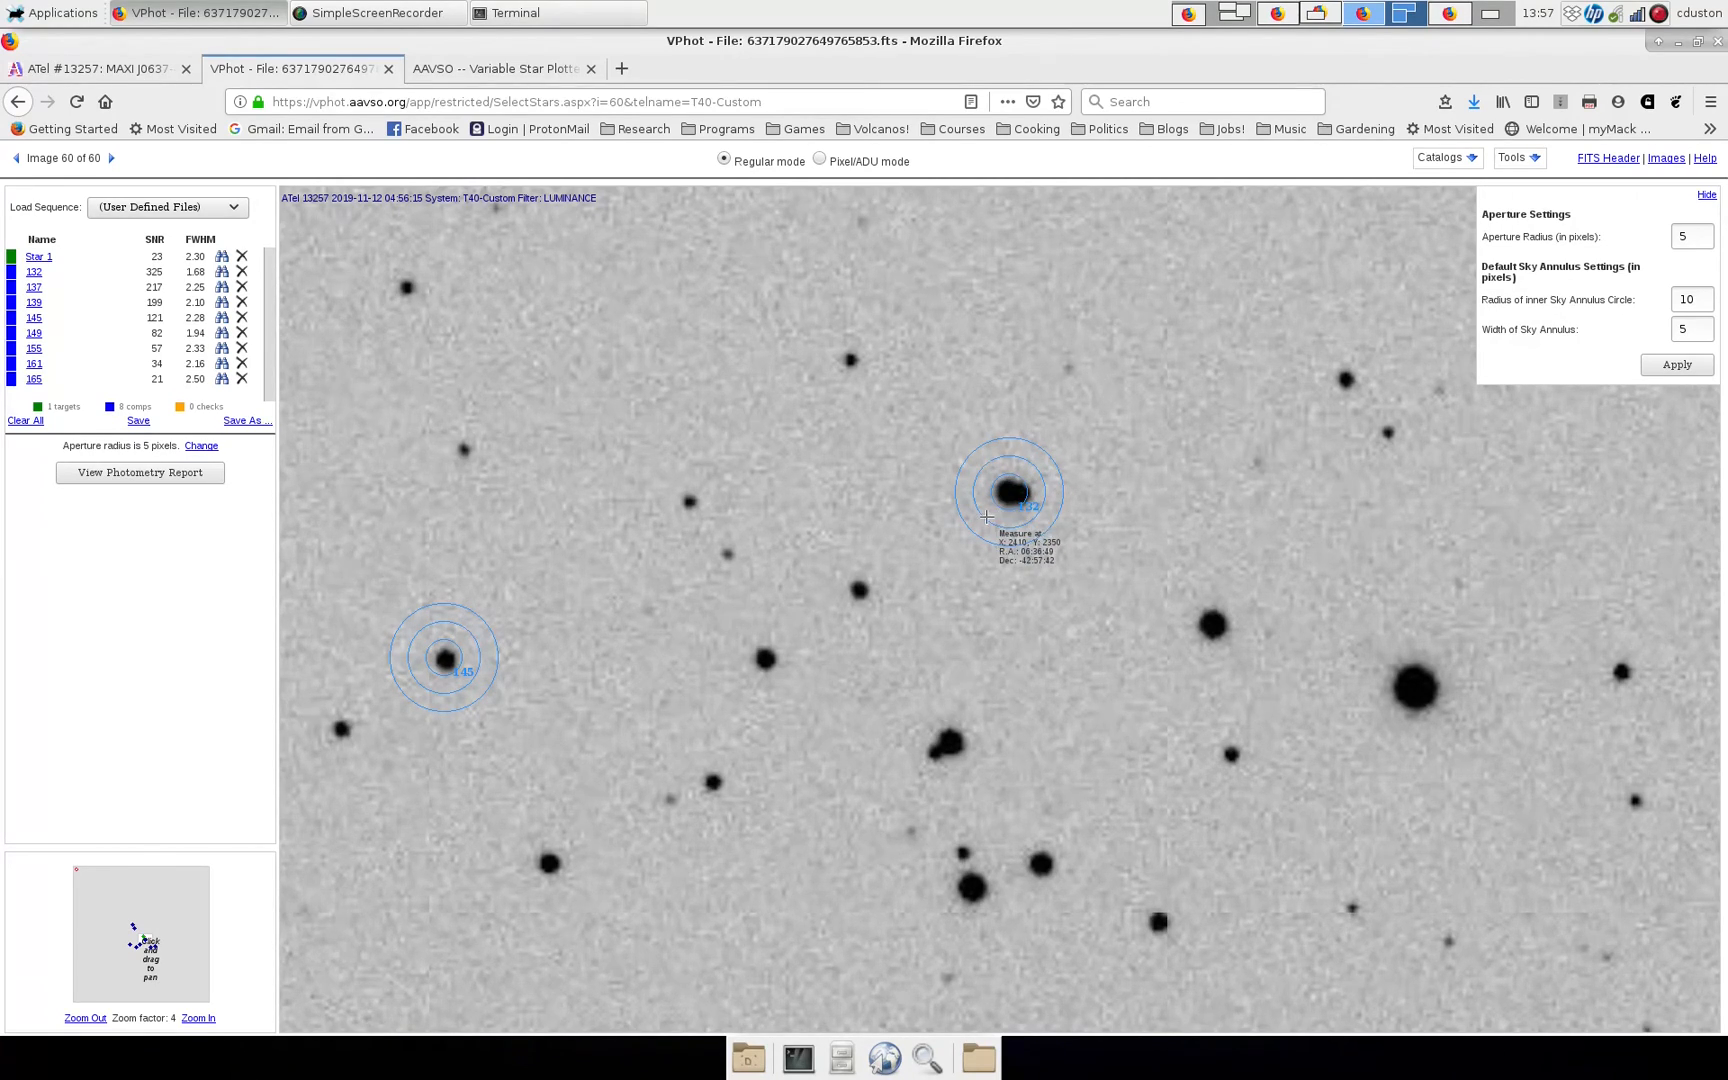
pyautogui.moveTo(1006, 490)
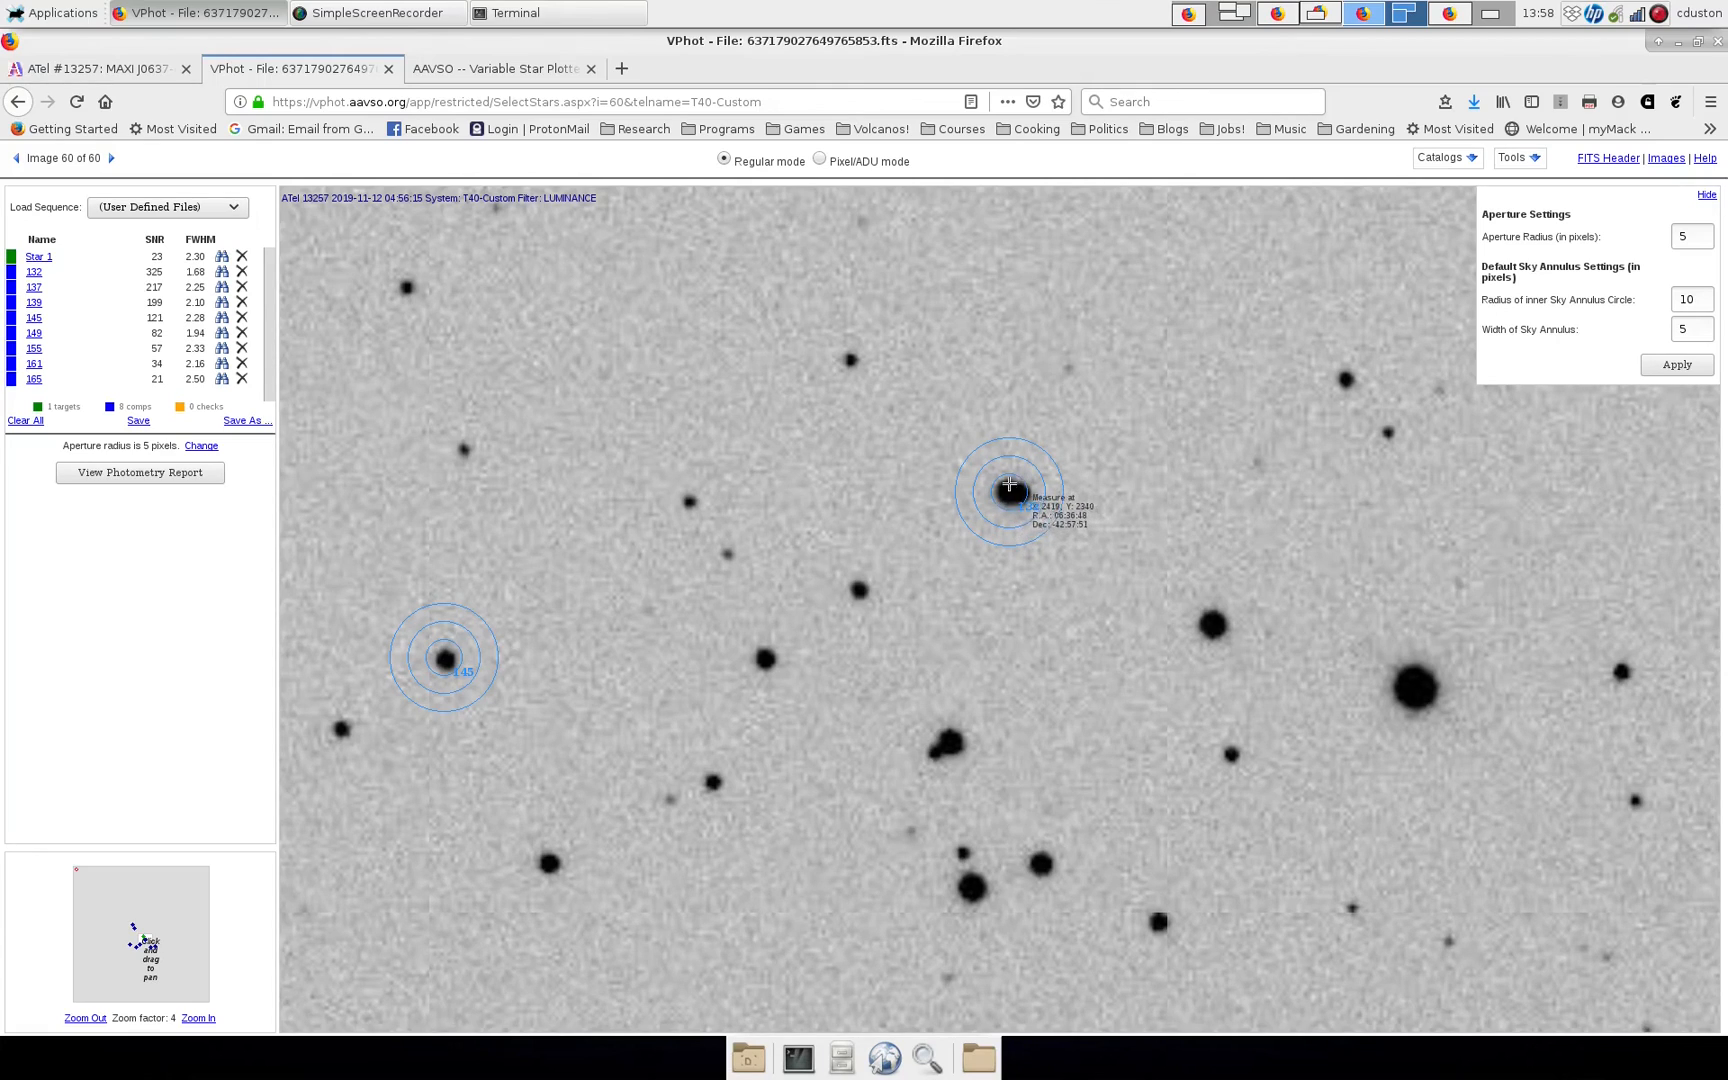
pyautogui.moveTo(1028, 480)
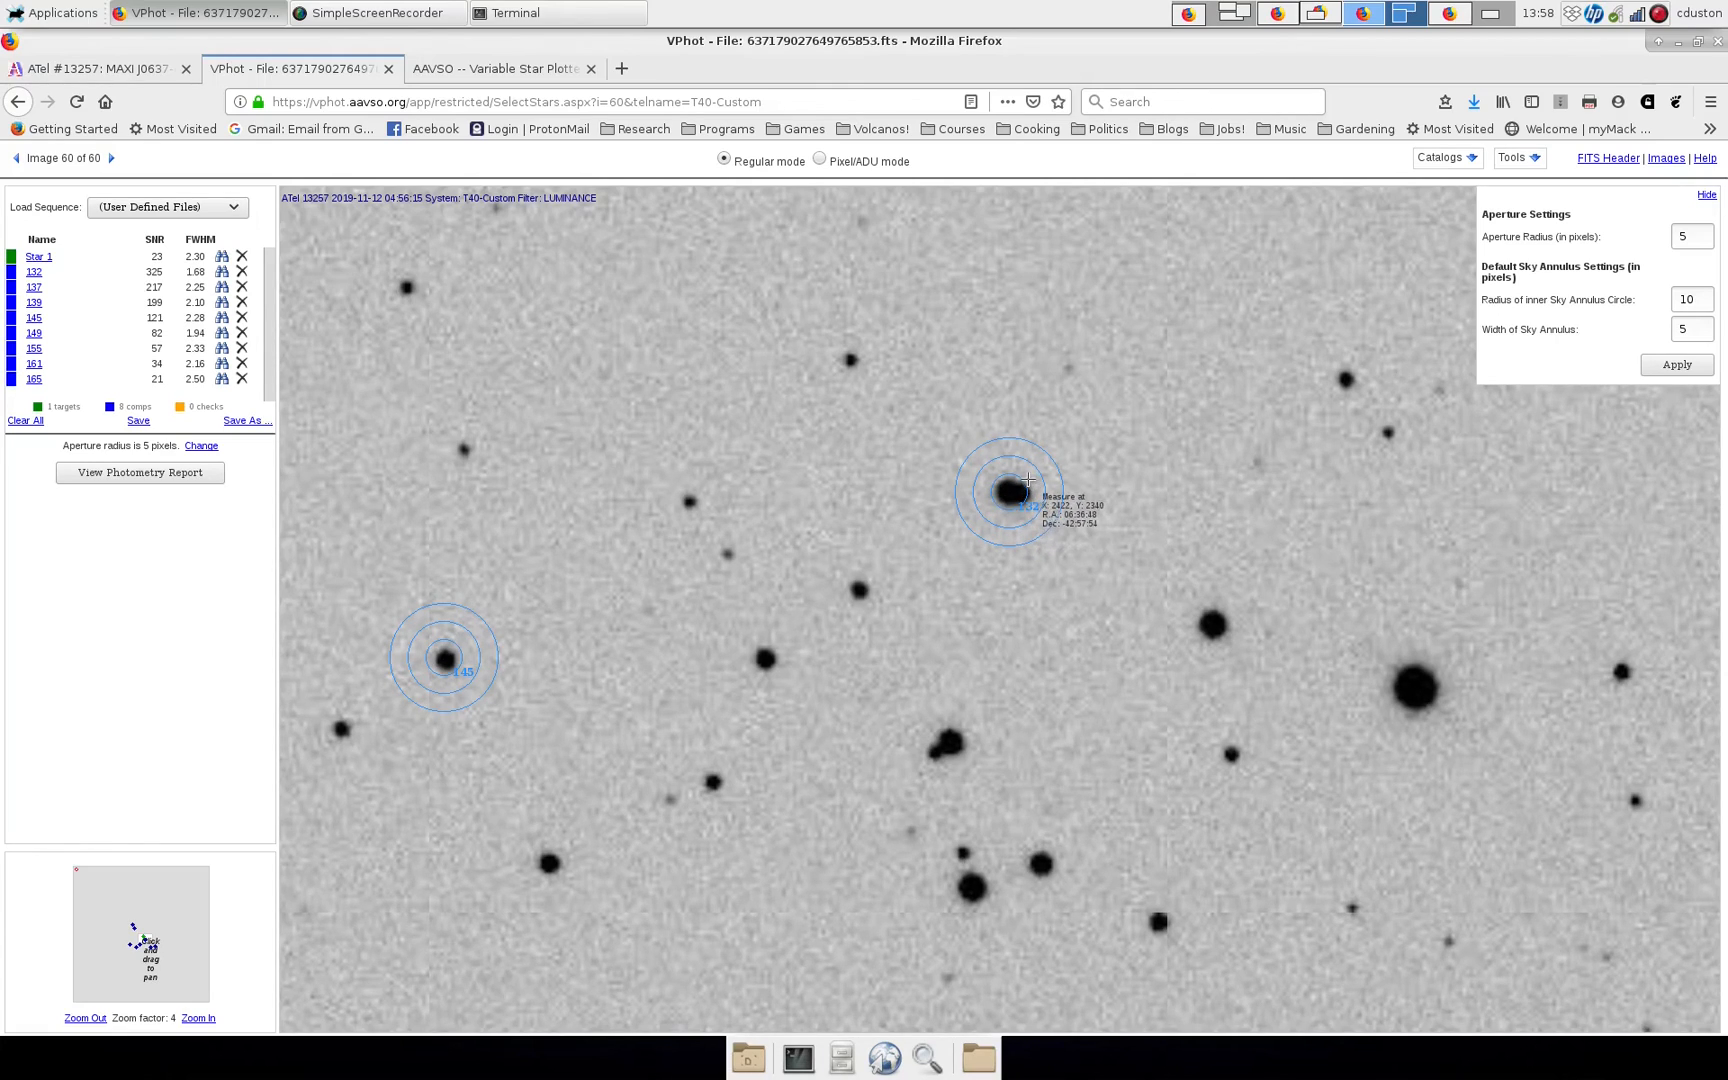
pyautogui.moveTo(904, 576)
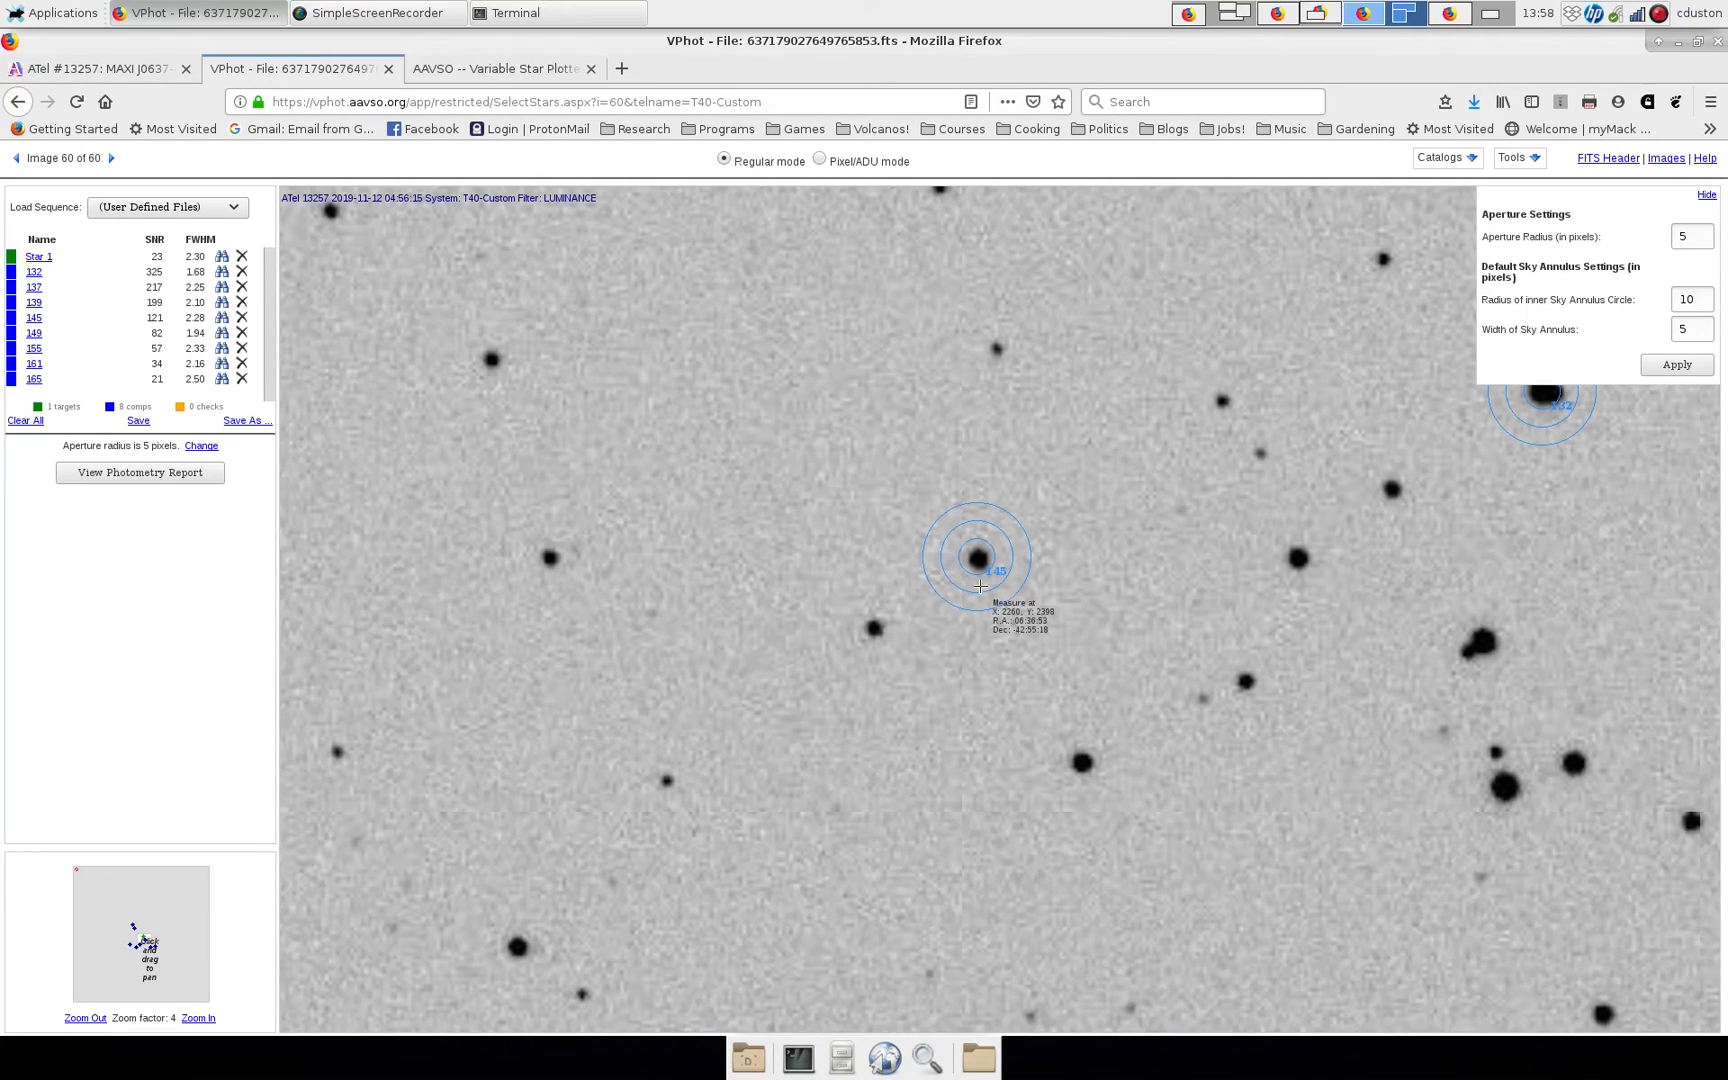
pyautogui.moveTo(972, 544)
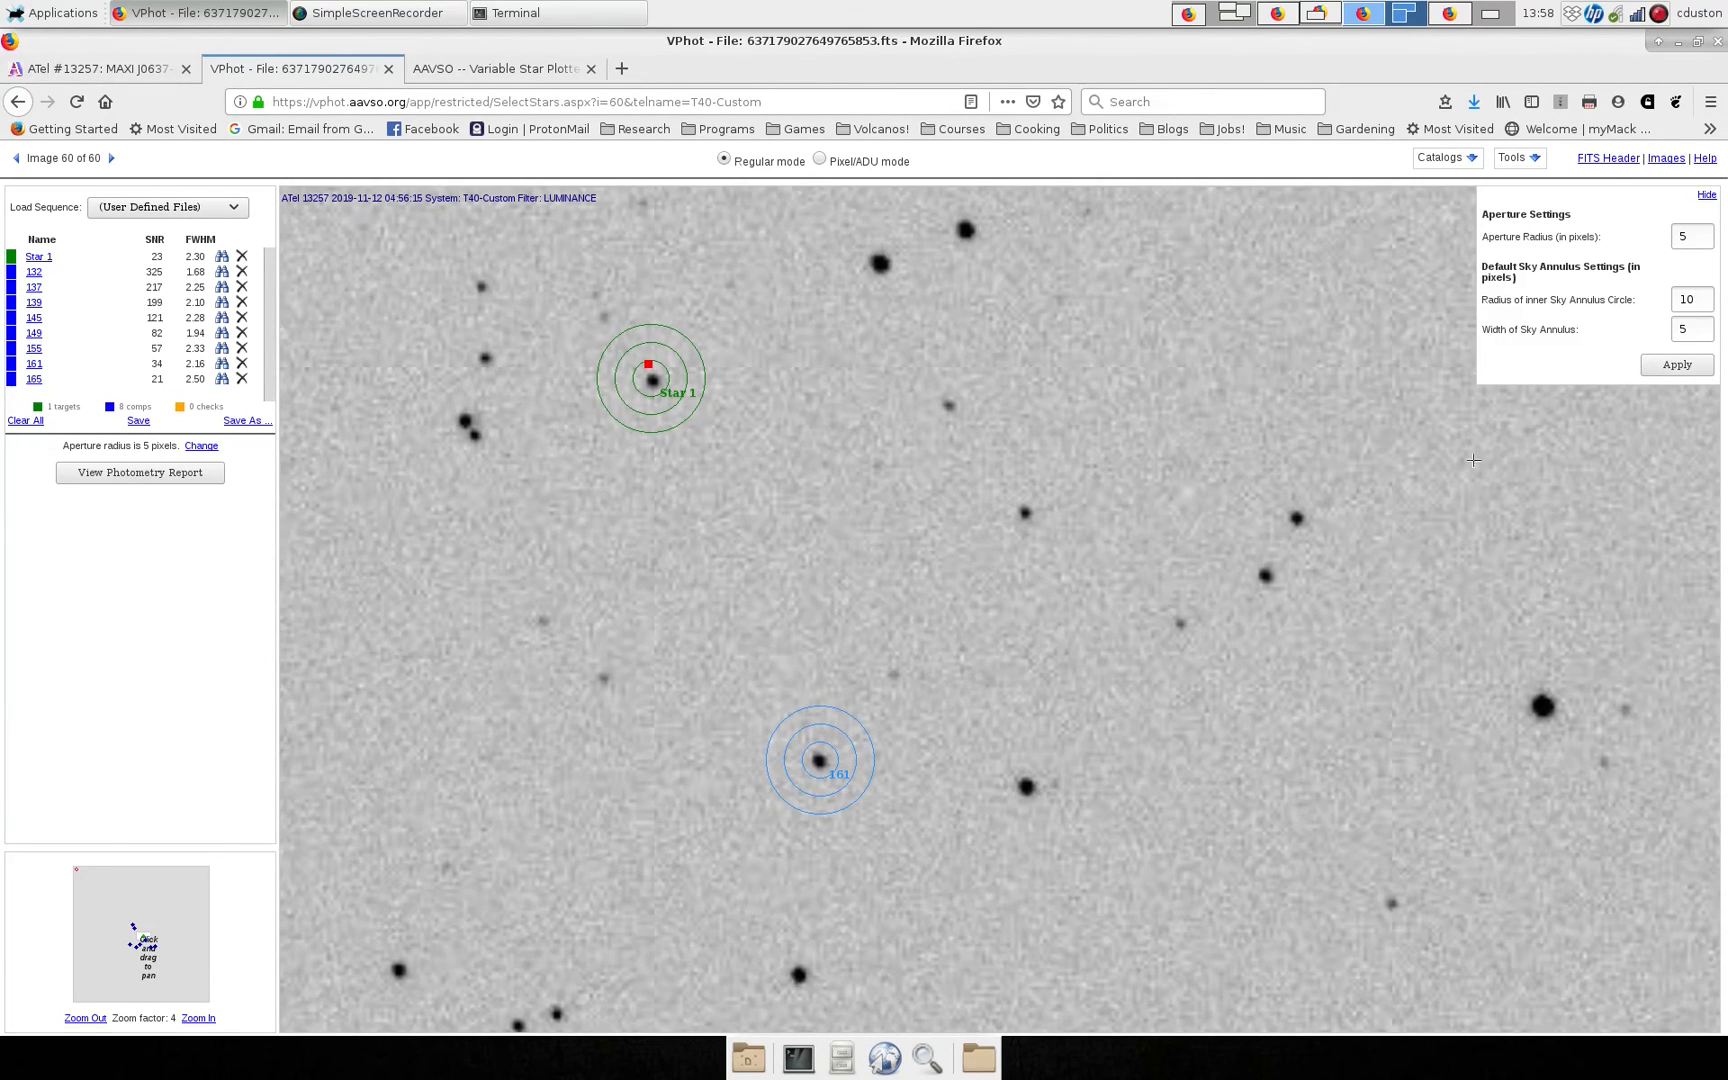
pyautogui.moveTo(822, 754)
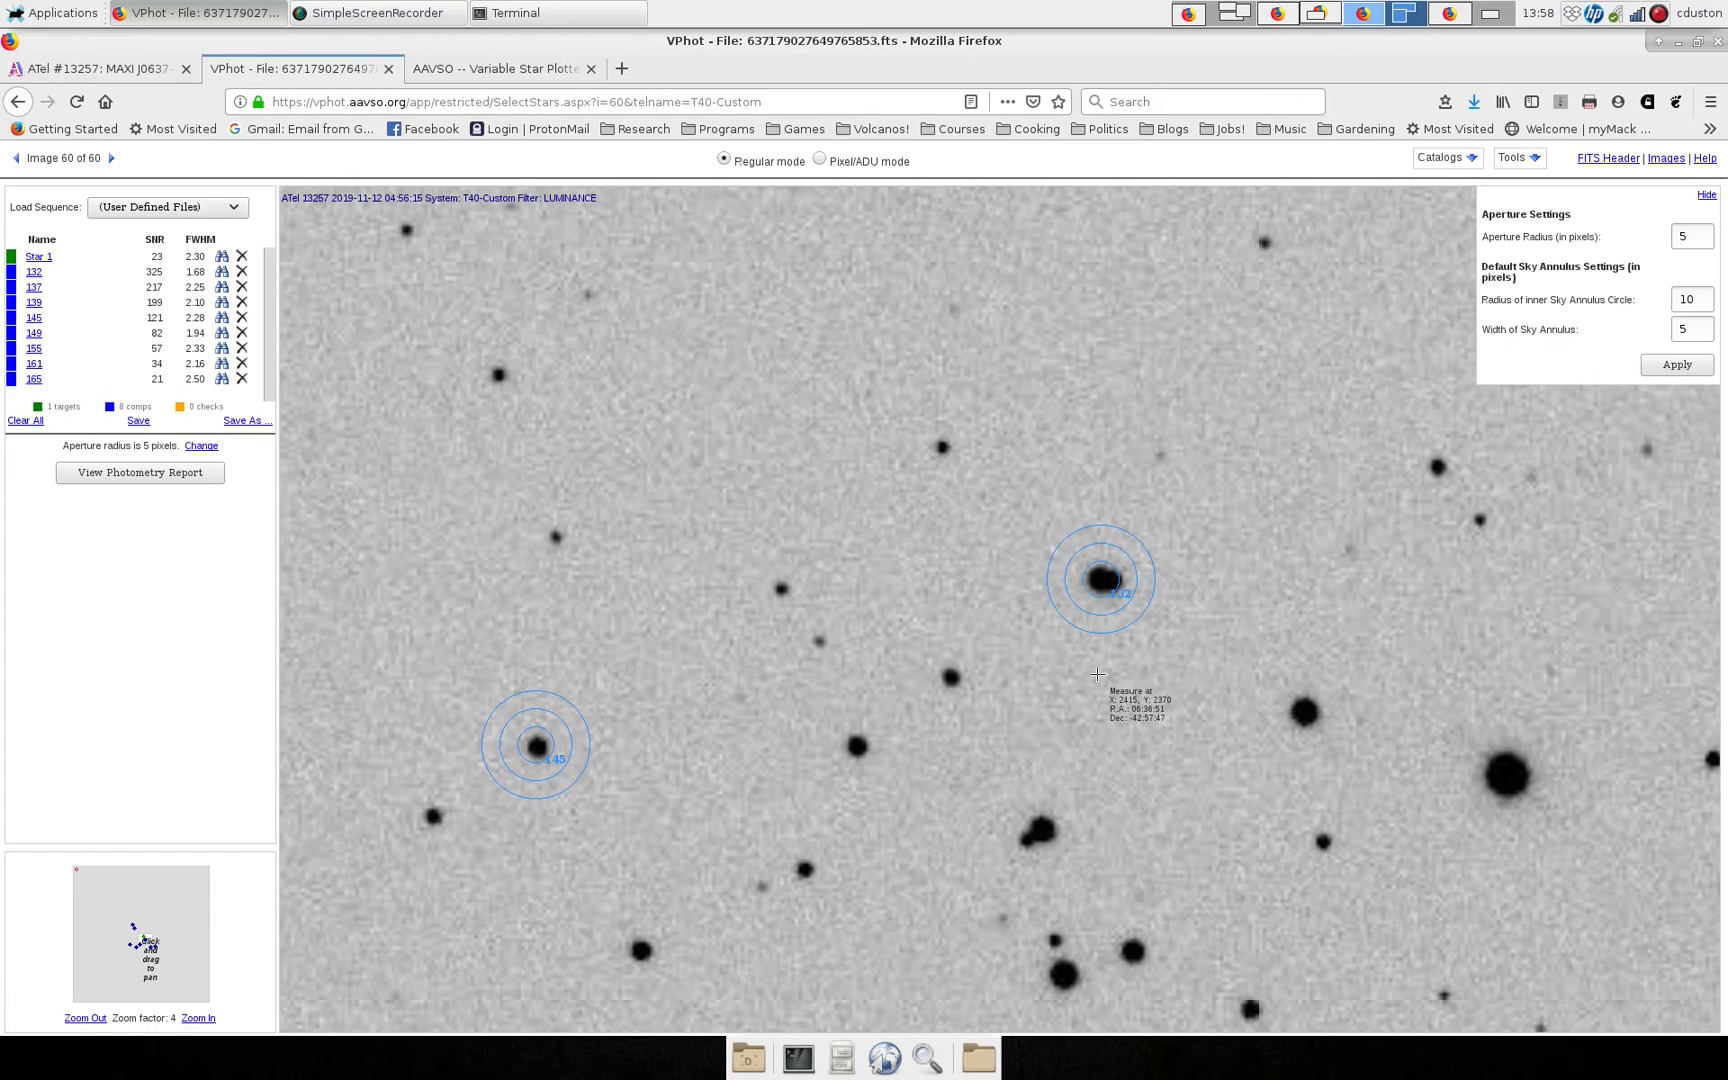
pyautogui.moveTo(1092, 600)
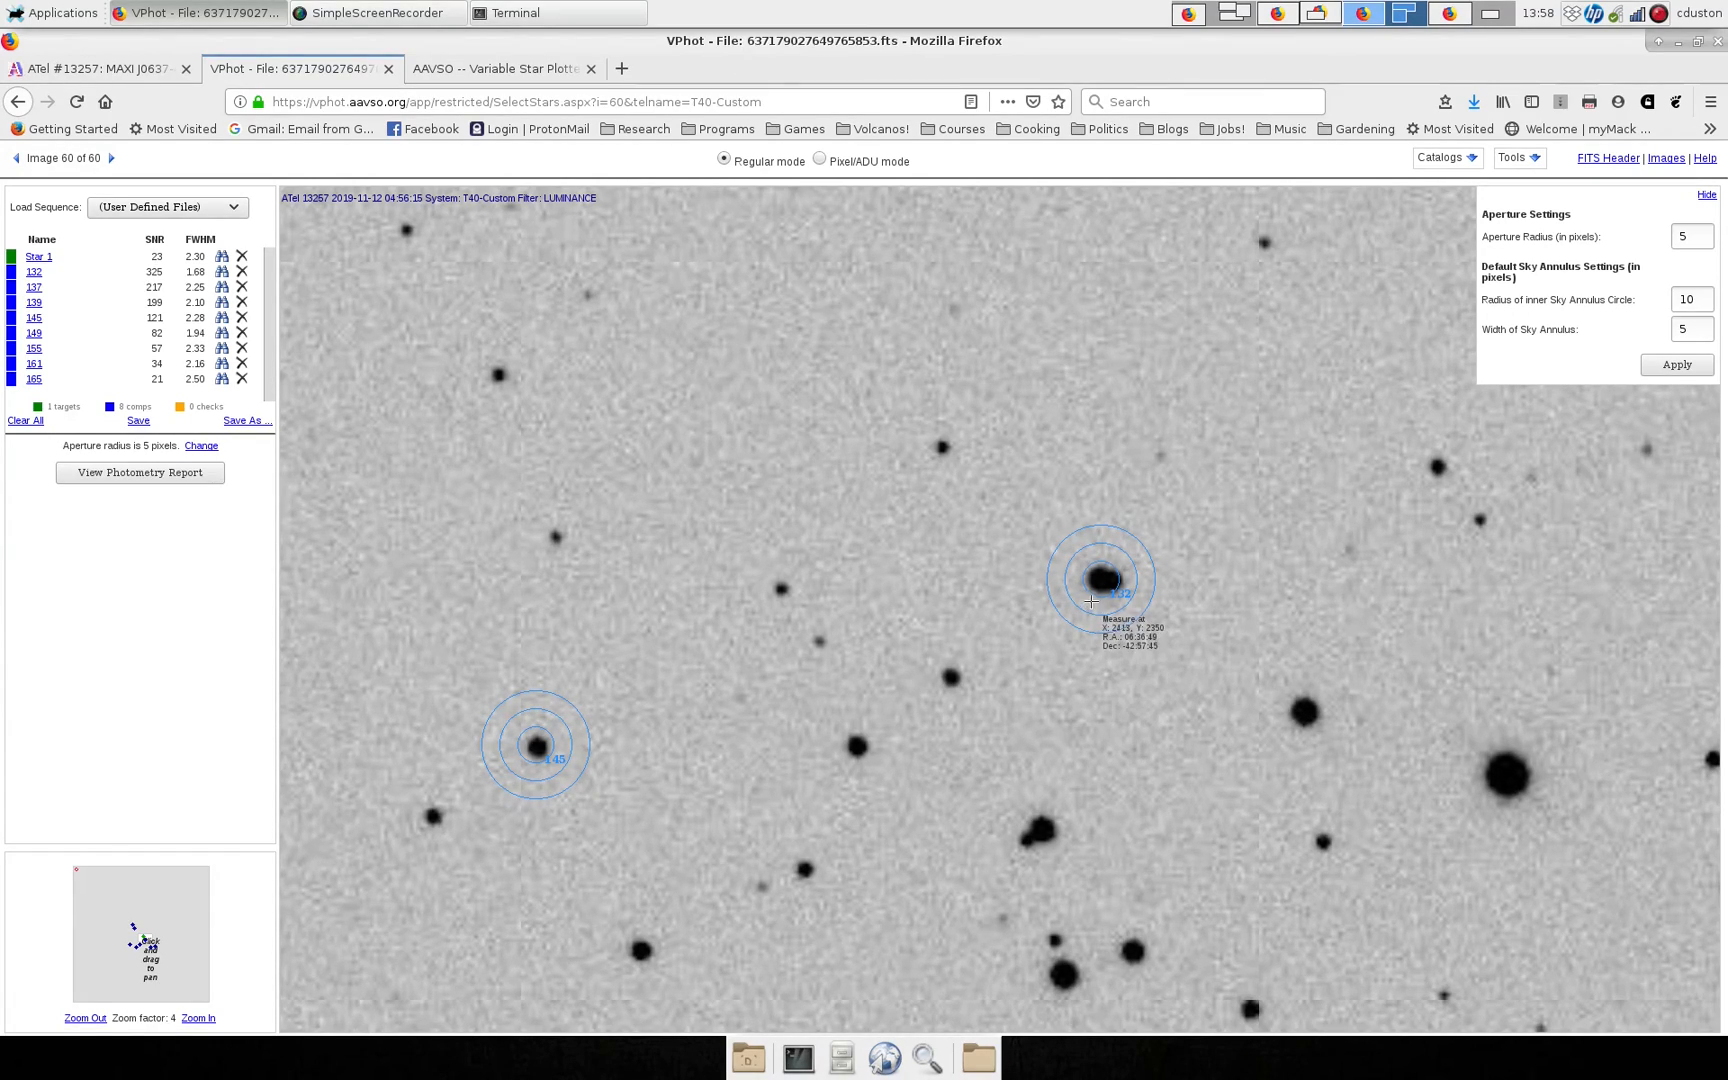
pyautogui.moveTo(1098, 566)
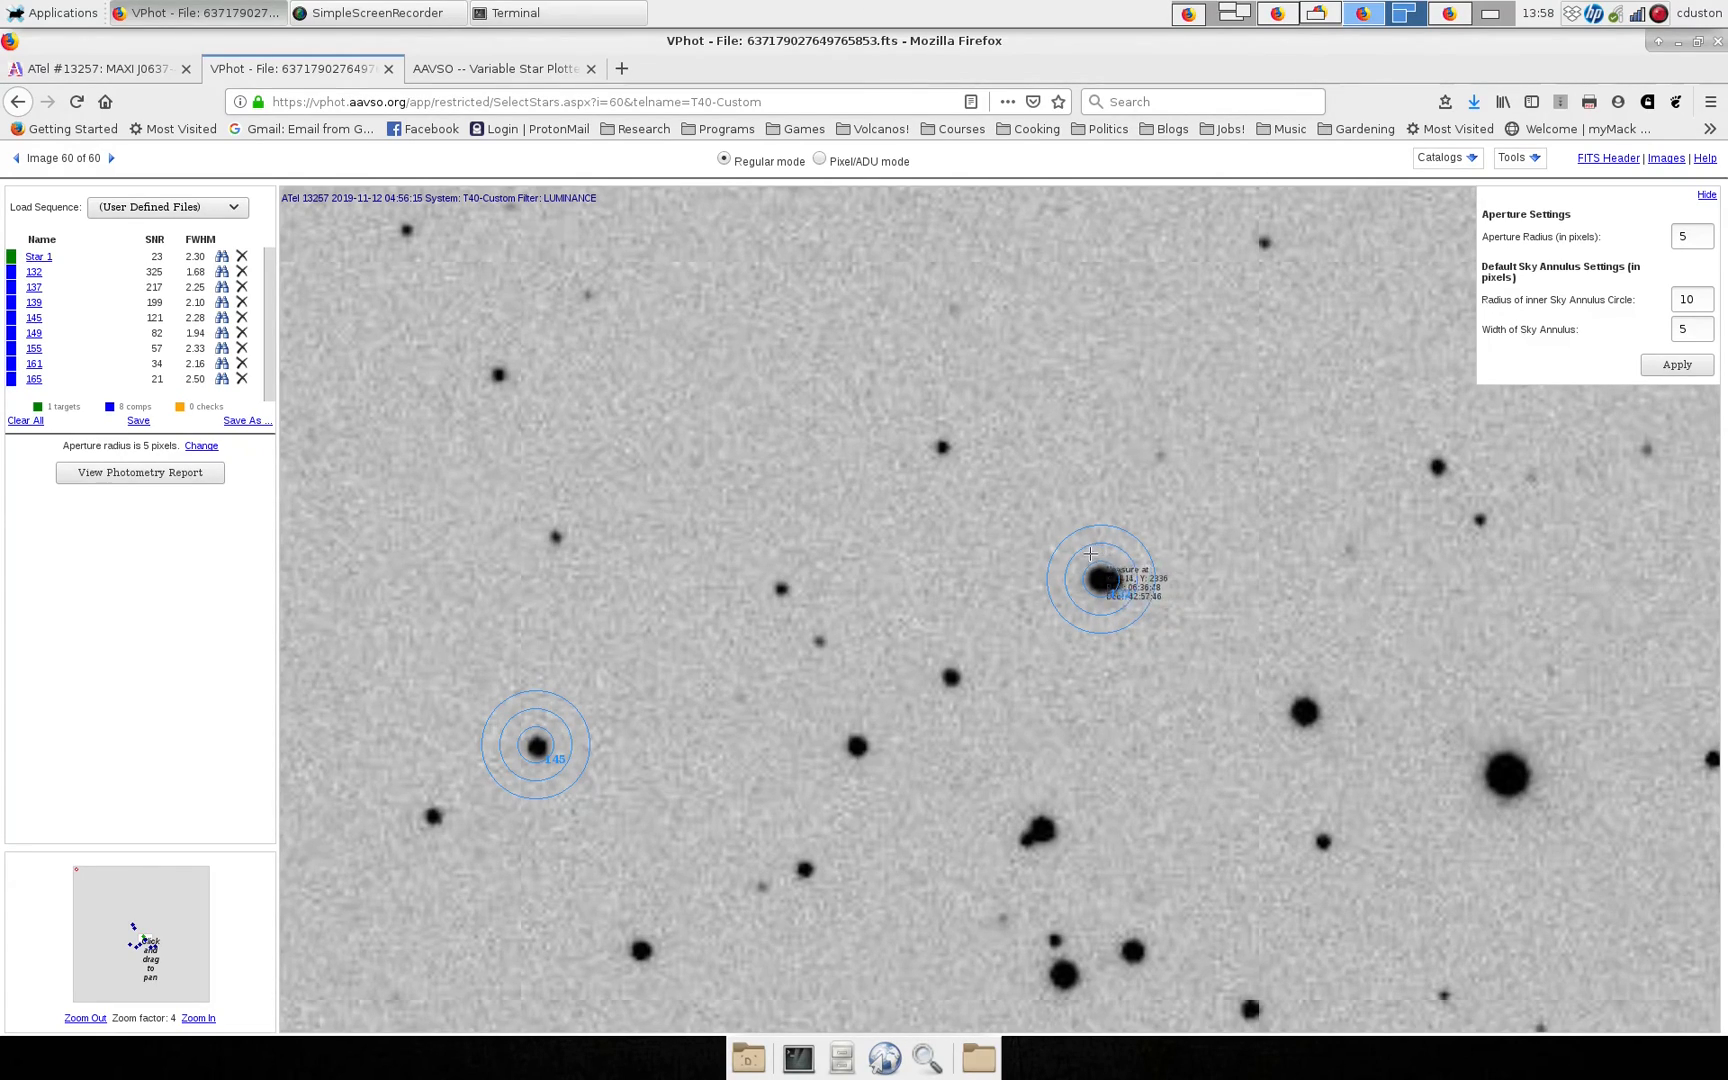
pyautogui.moveTo(1104, 606)
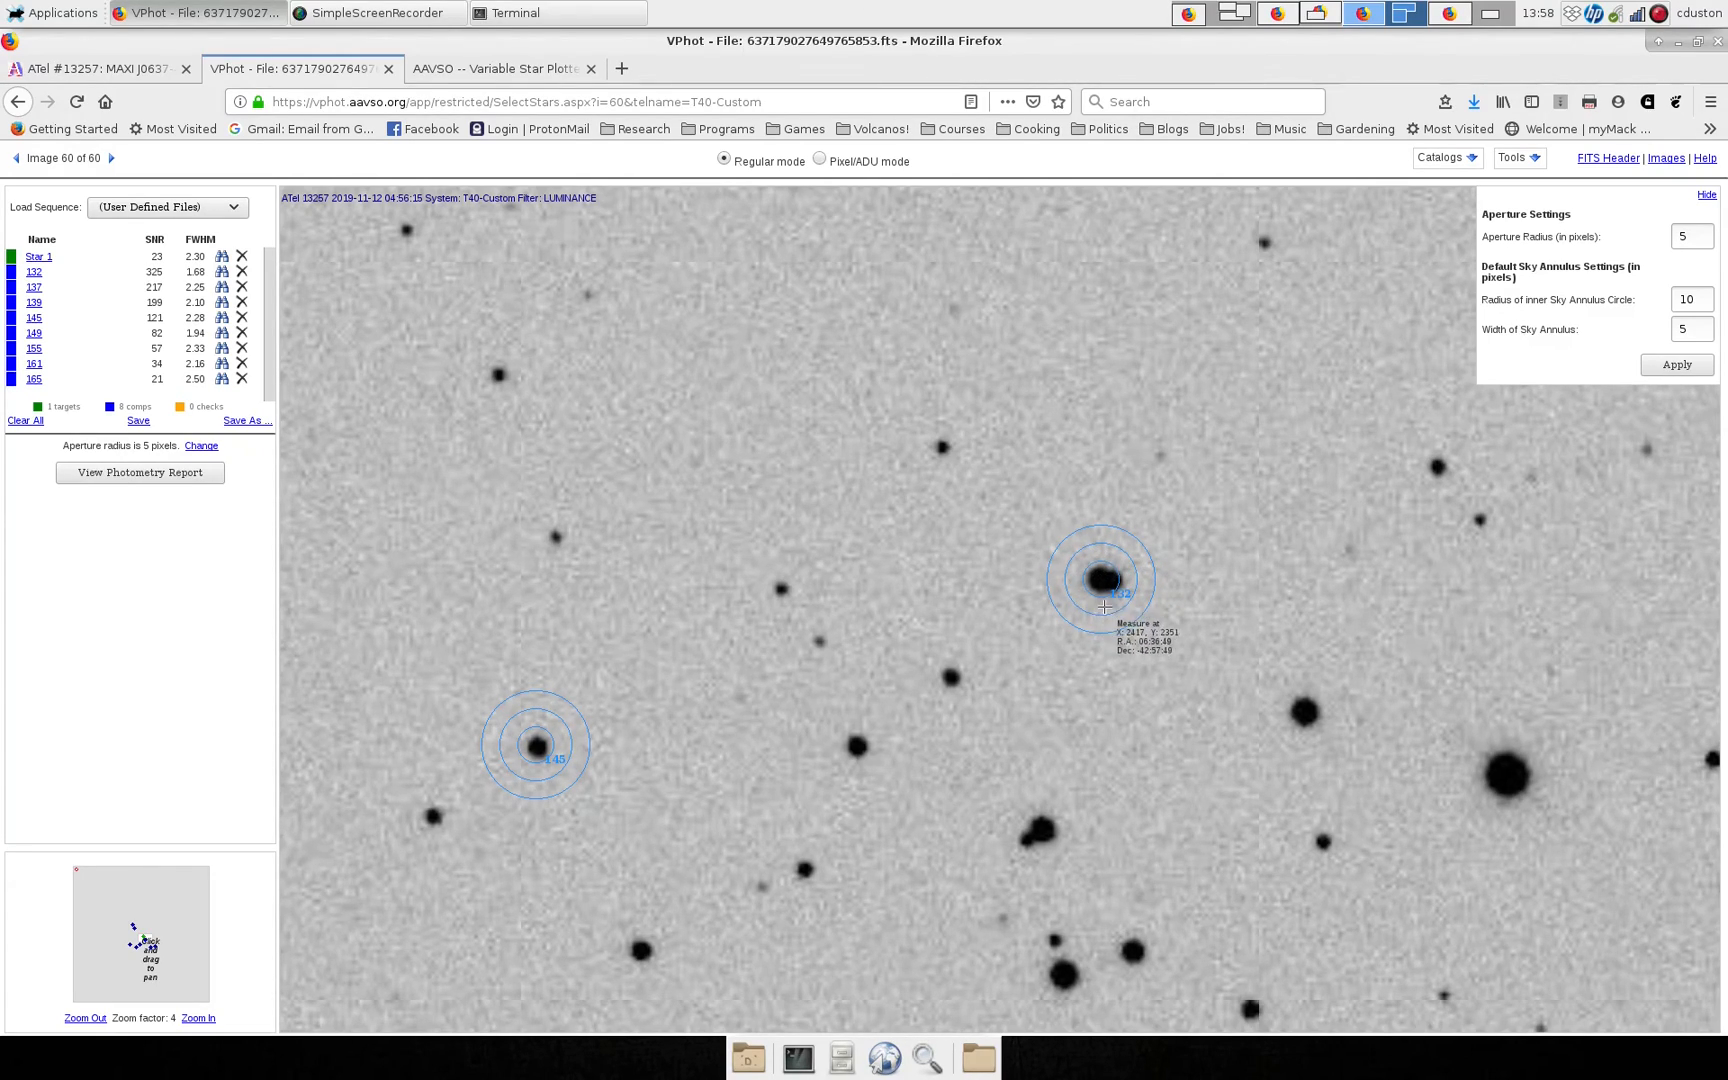
pyautogui.moveTo(1144, 570)
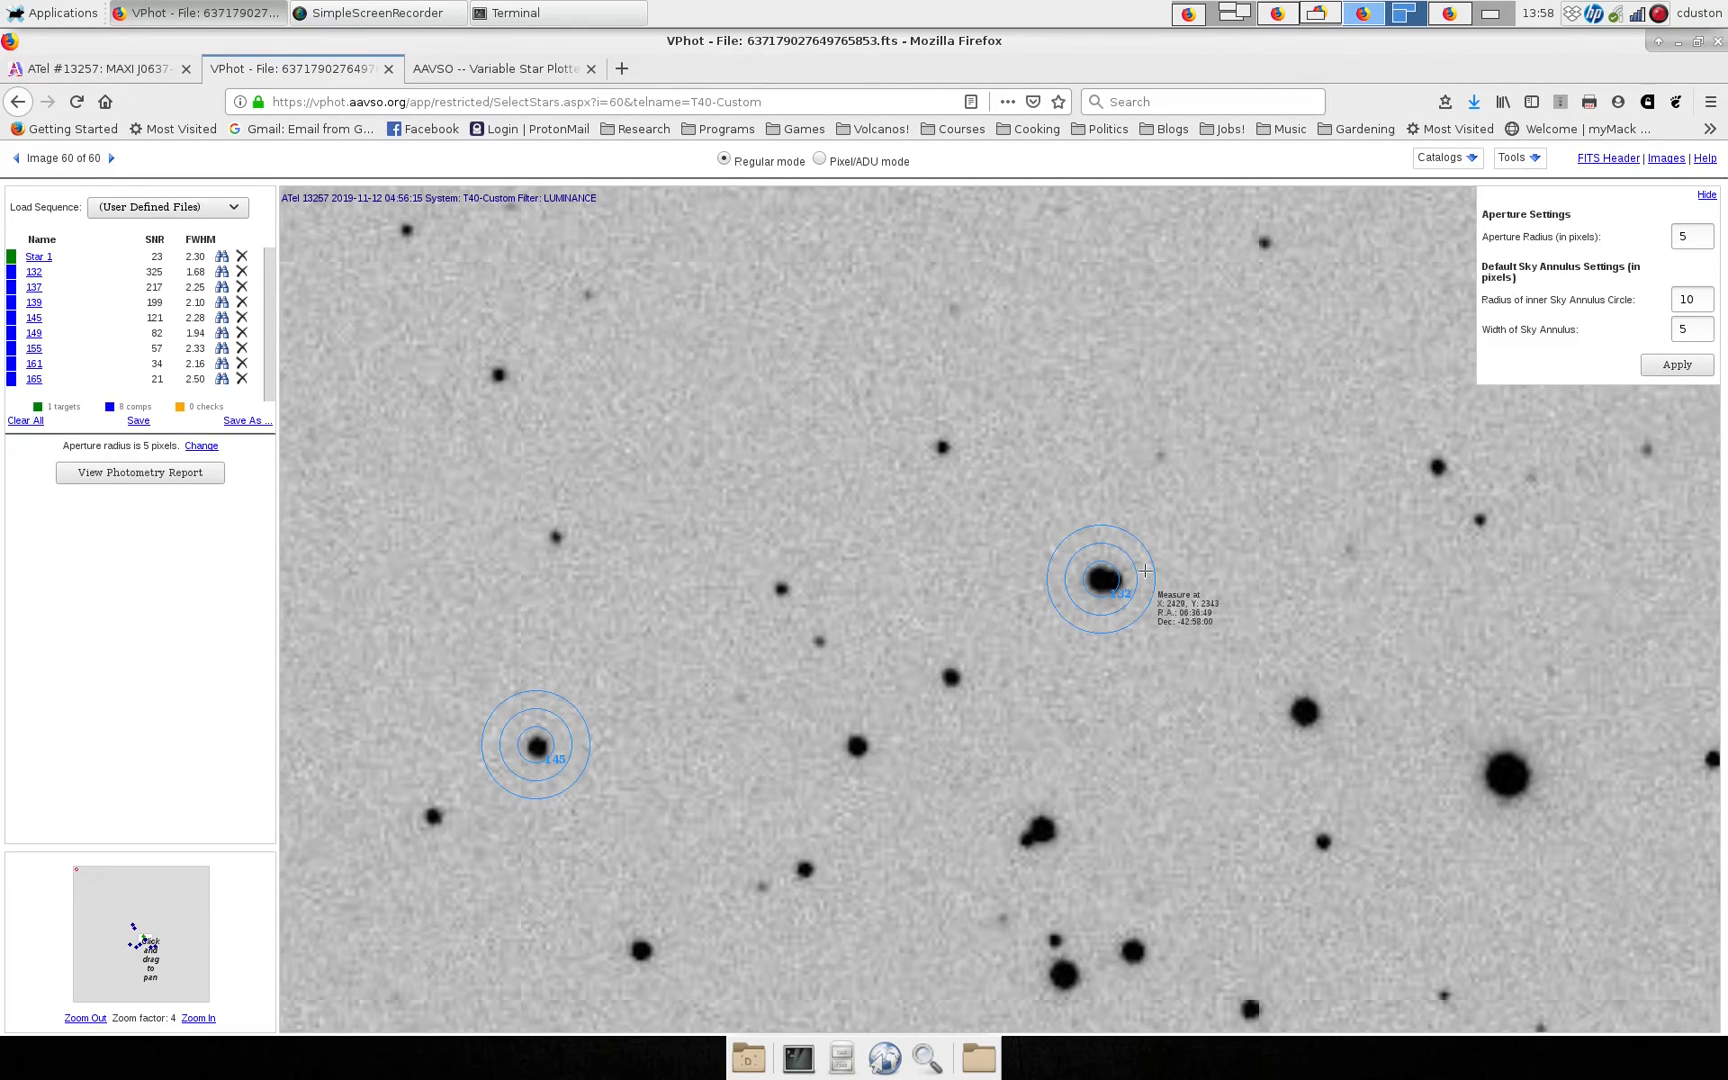
pyautogui.moveTo(1126, 614)
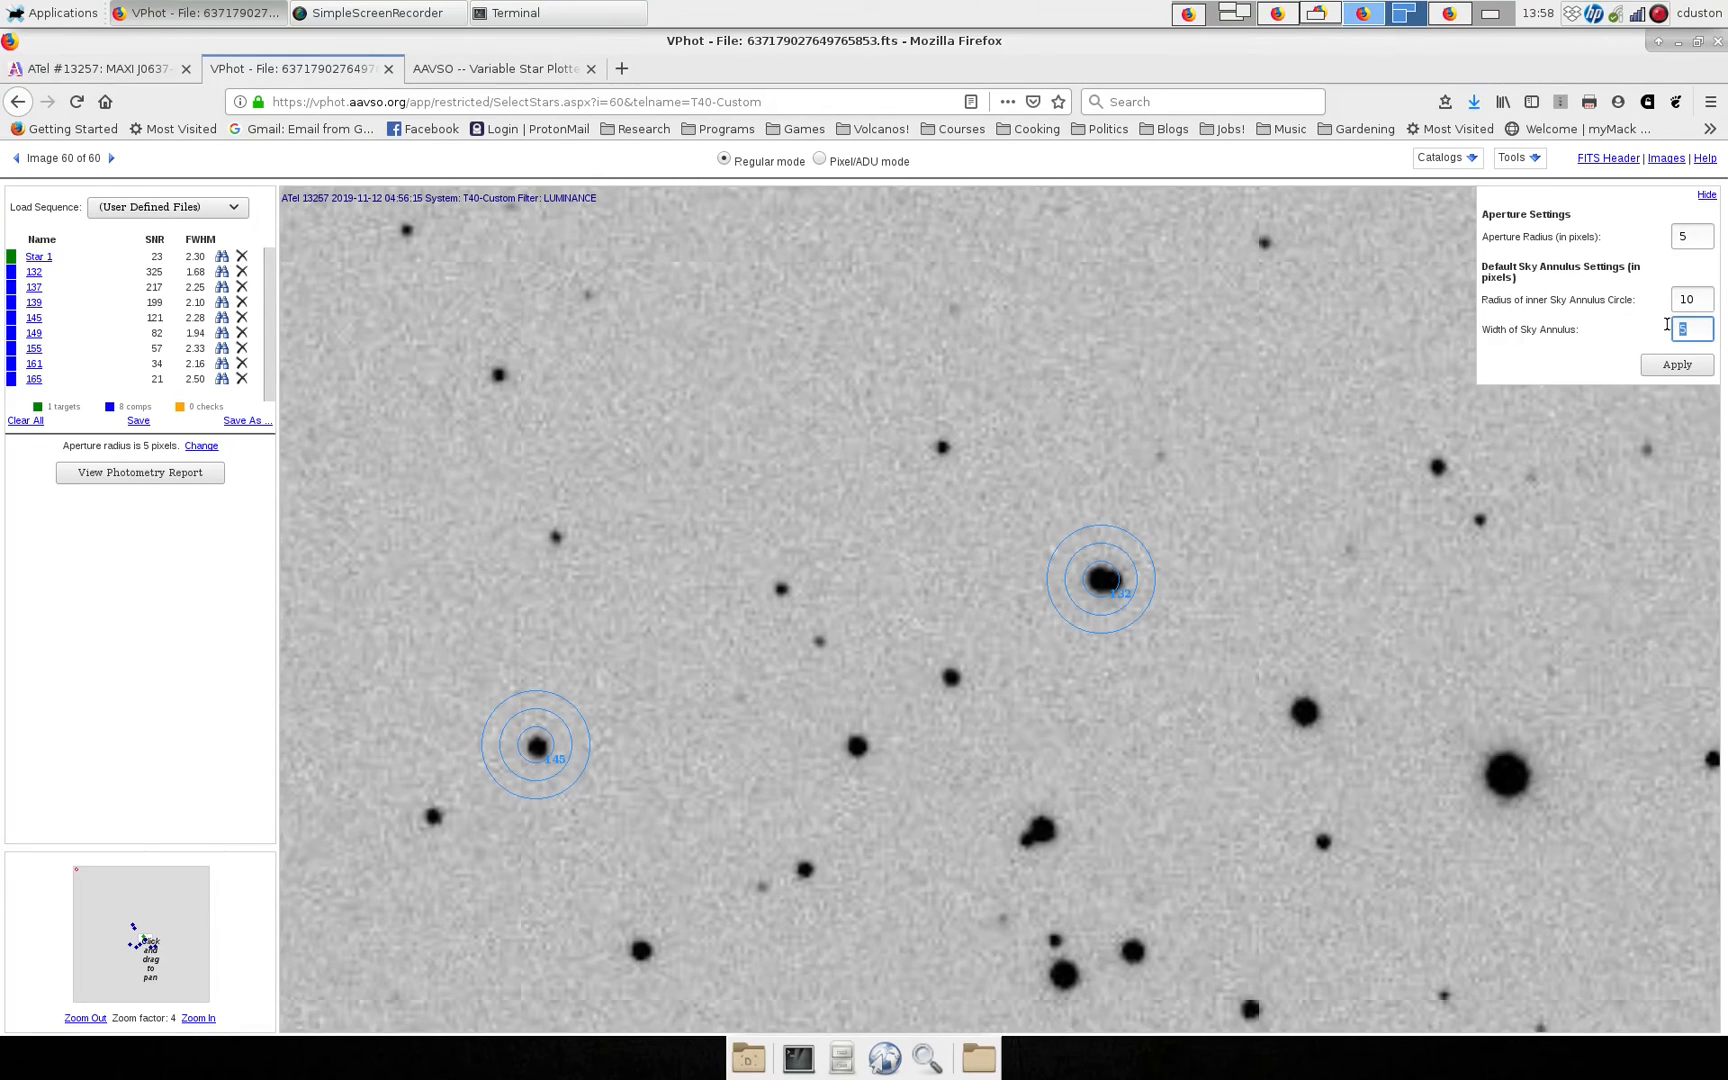
# Apply the new sky annulus width in the Aperture Settings.
pyautogui.click(1676, 364)
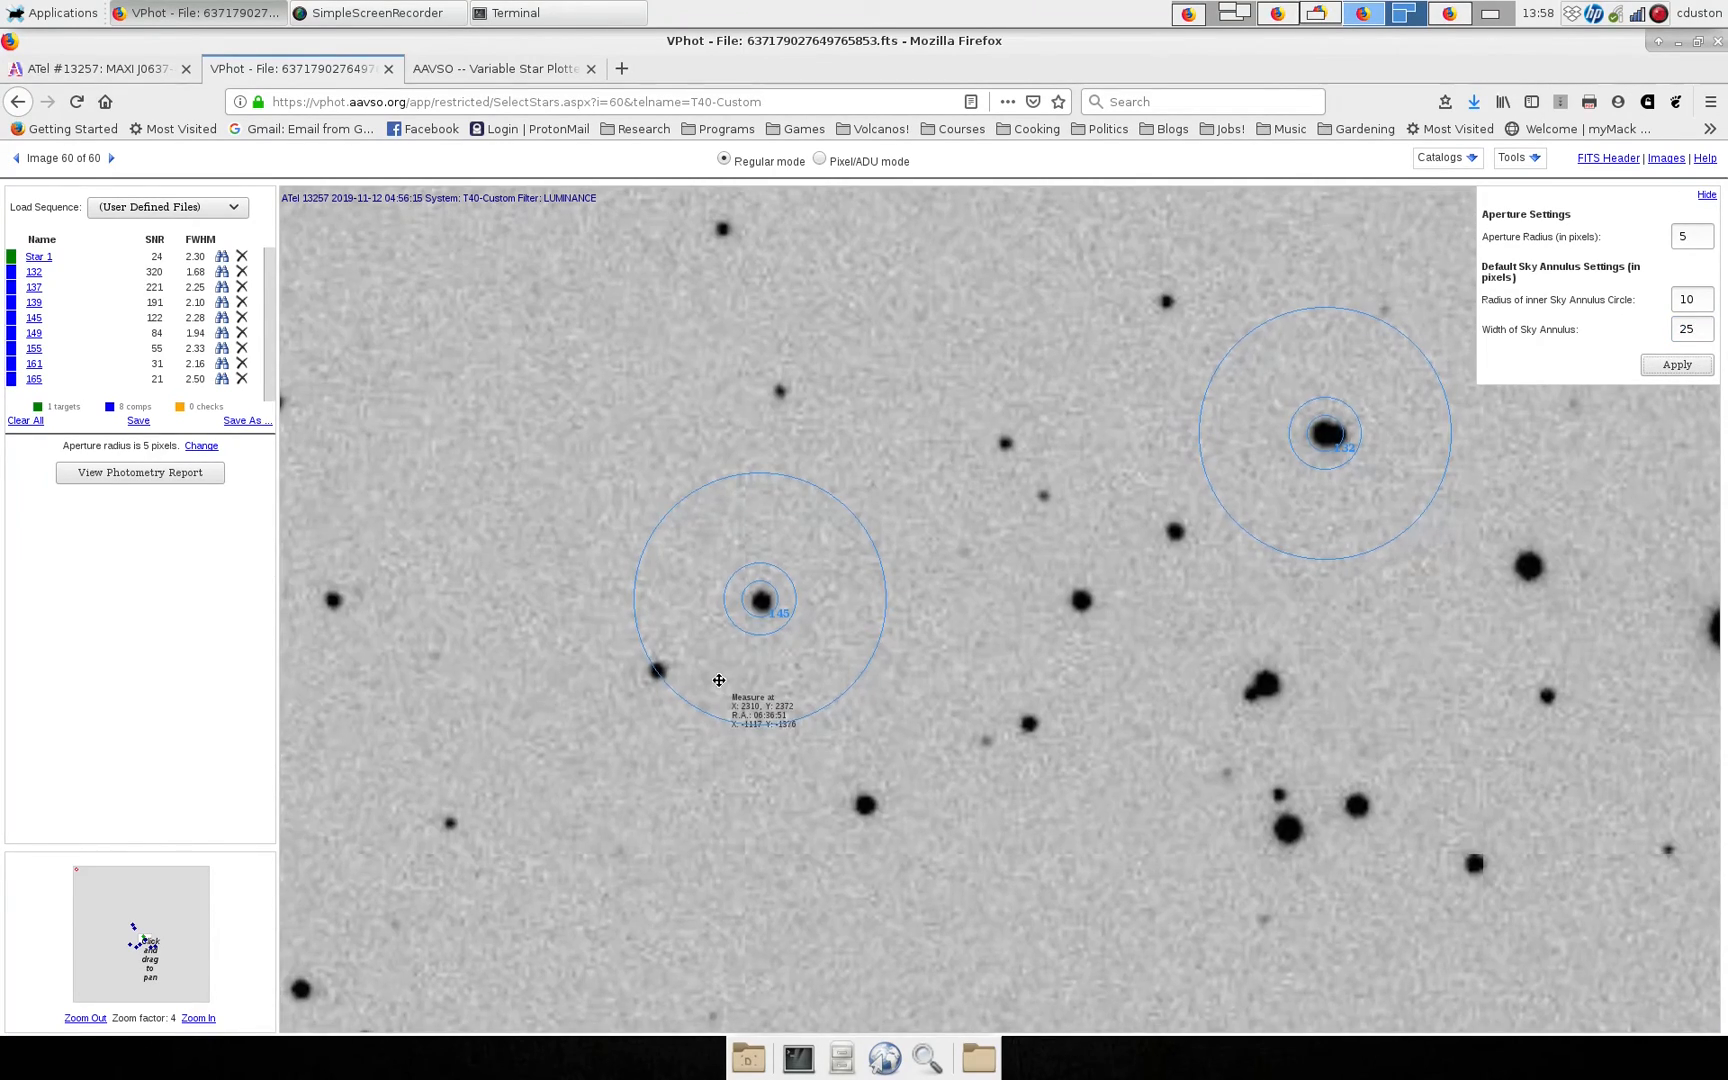
pyautogui.moveTo(706, 664)
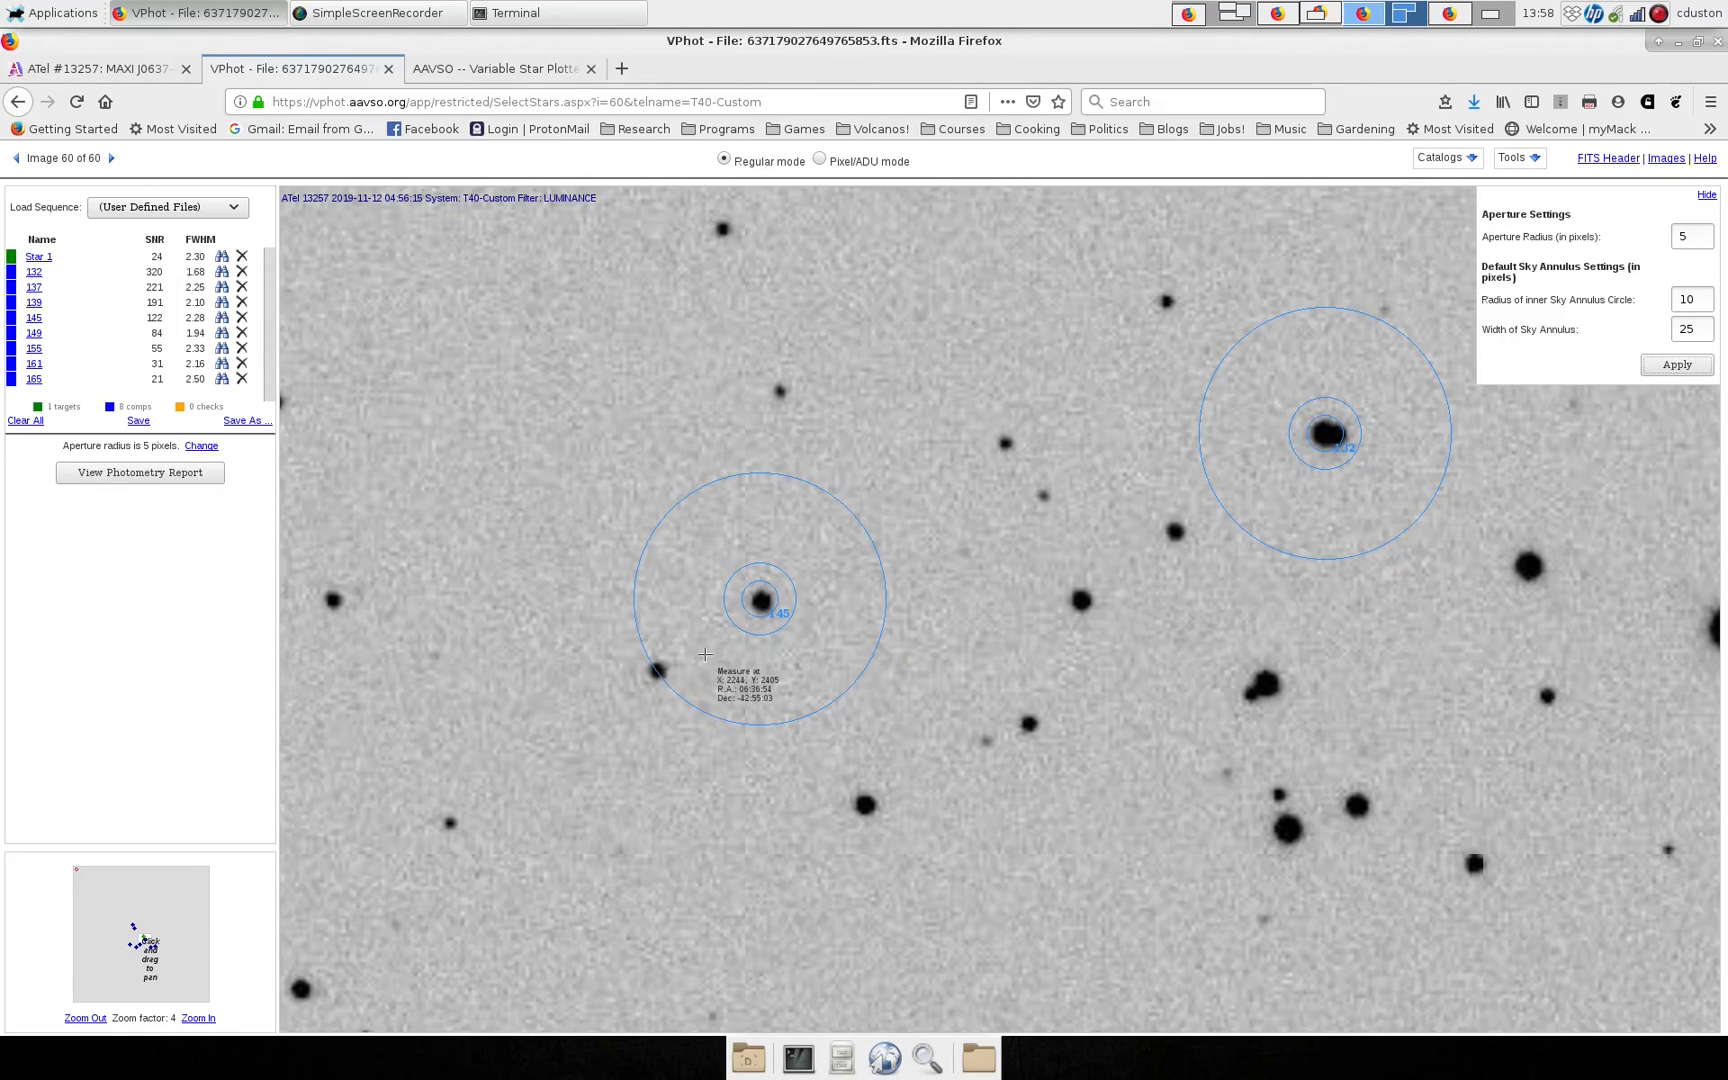
pyautogui.moveTo(726, 692)
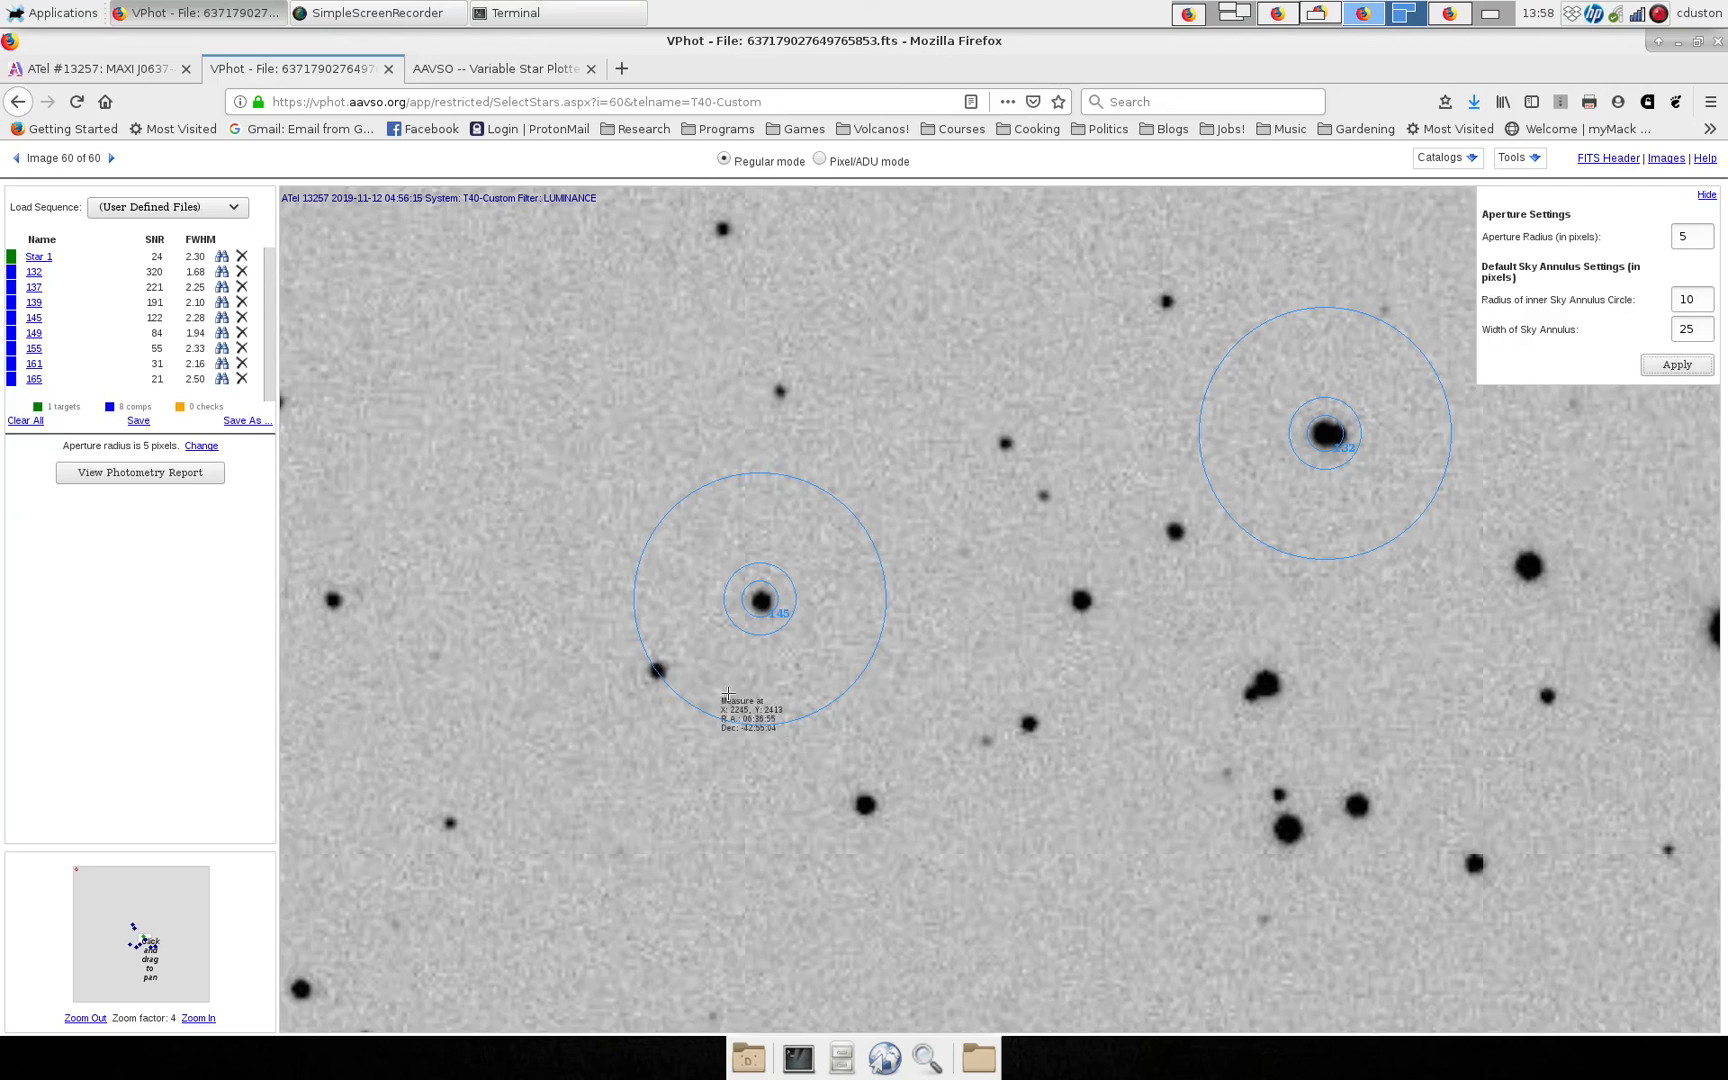
pyautogui.moveTo(684, 666)
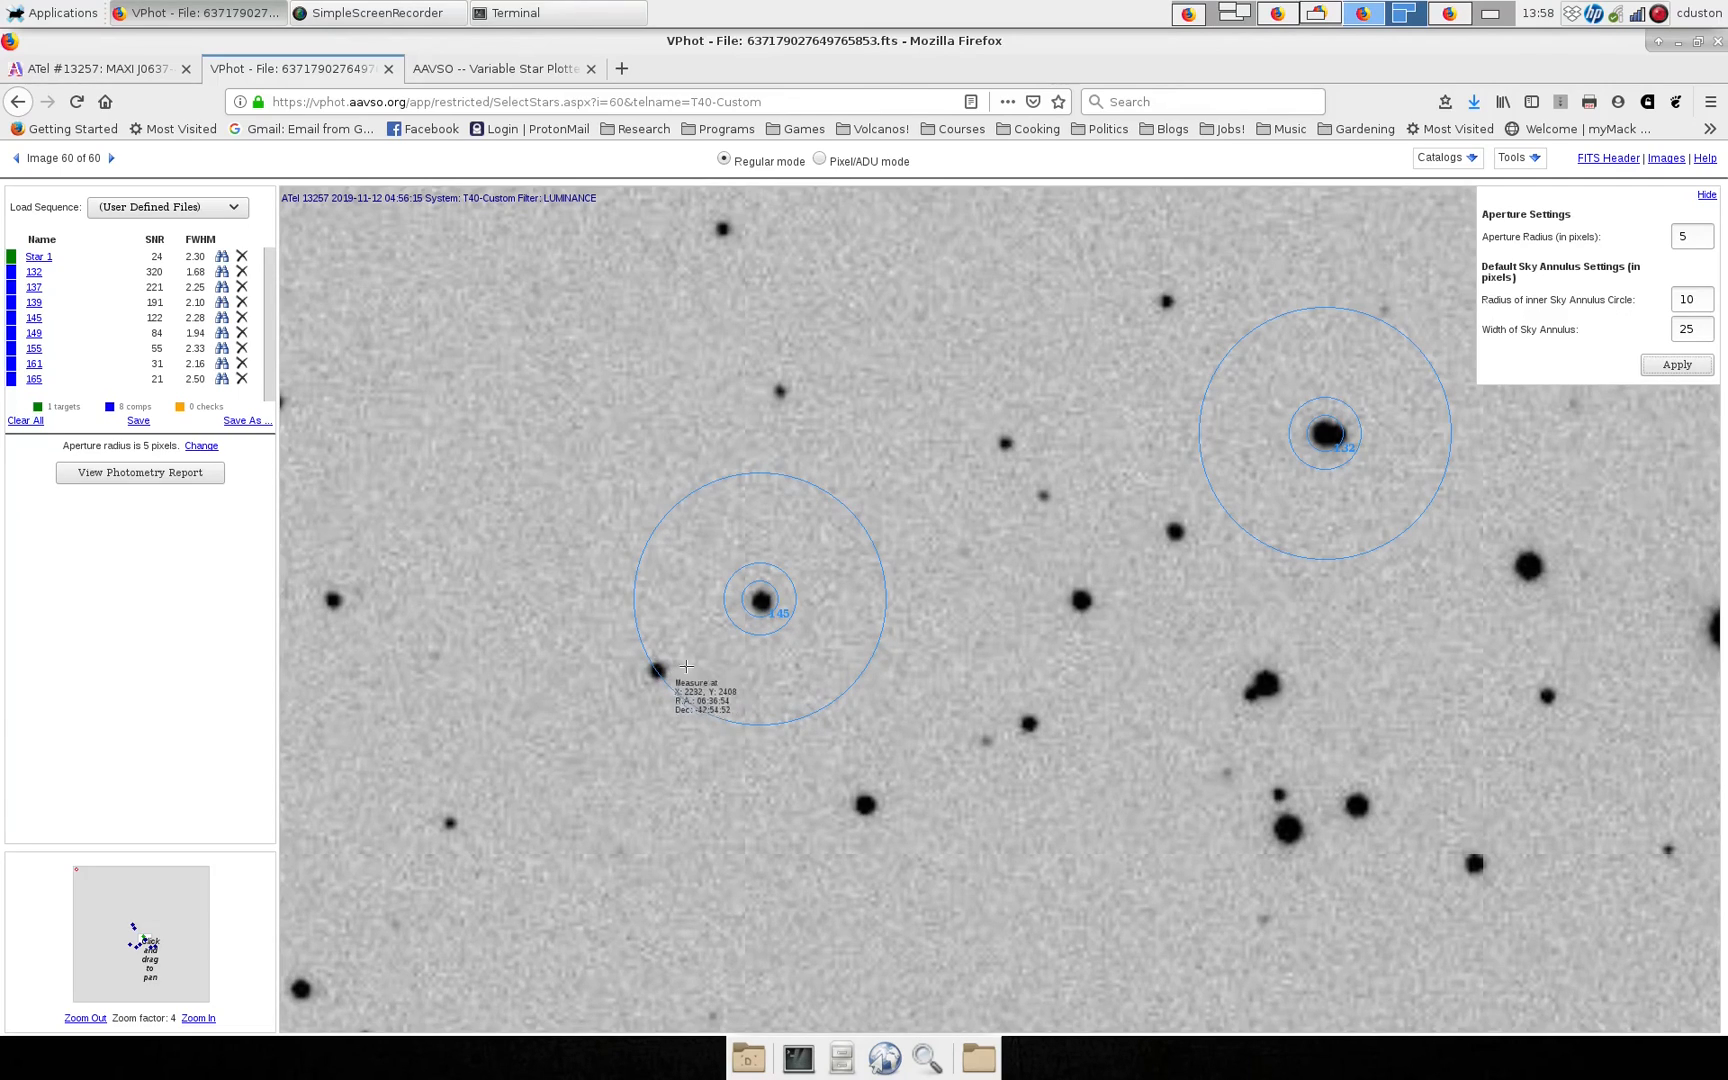
pyautogui.moveTo(794, 538)
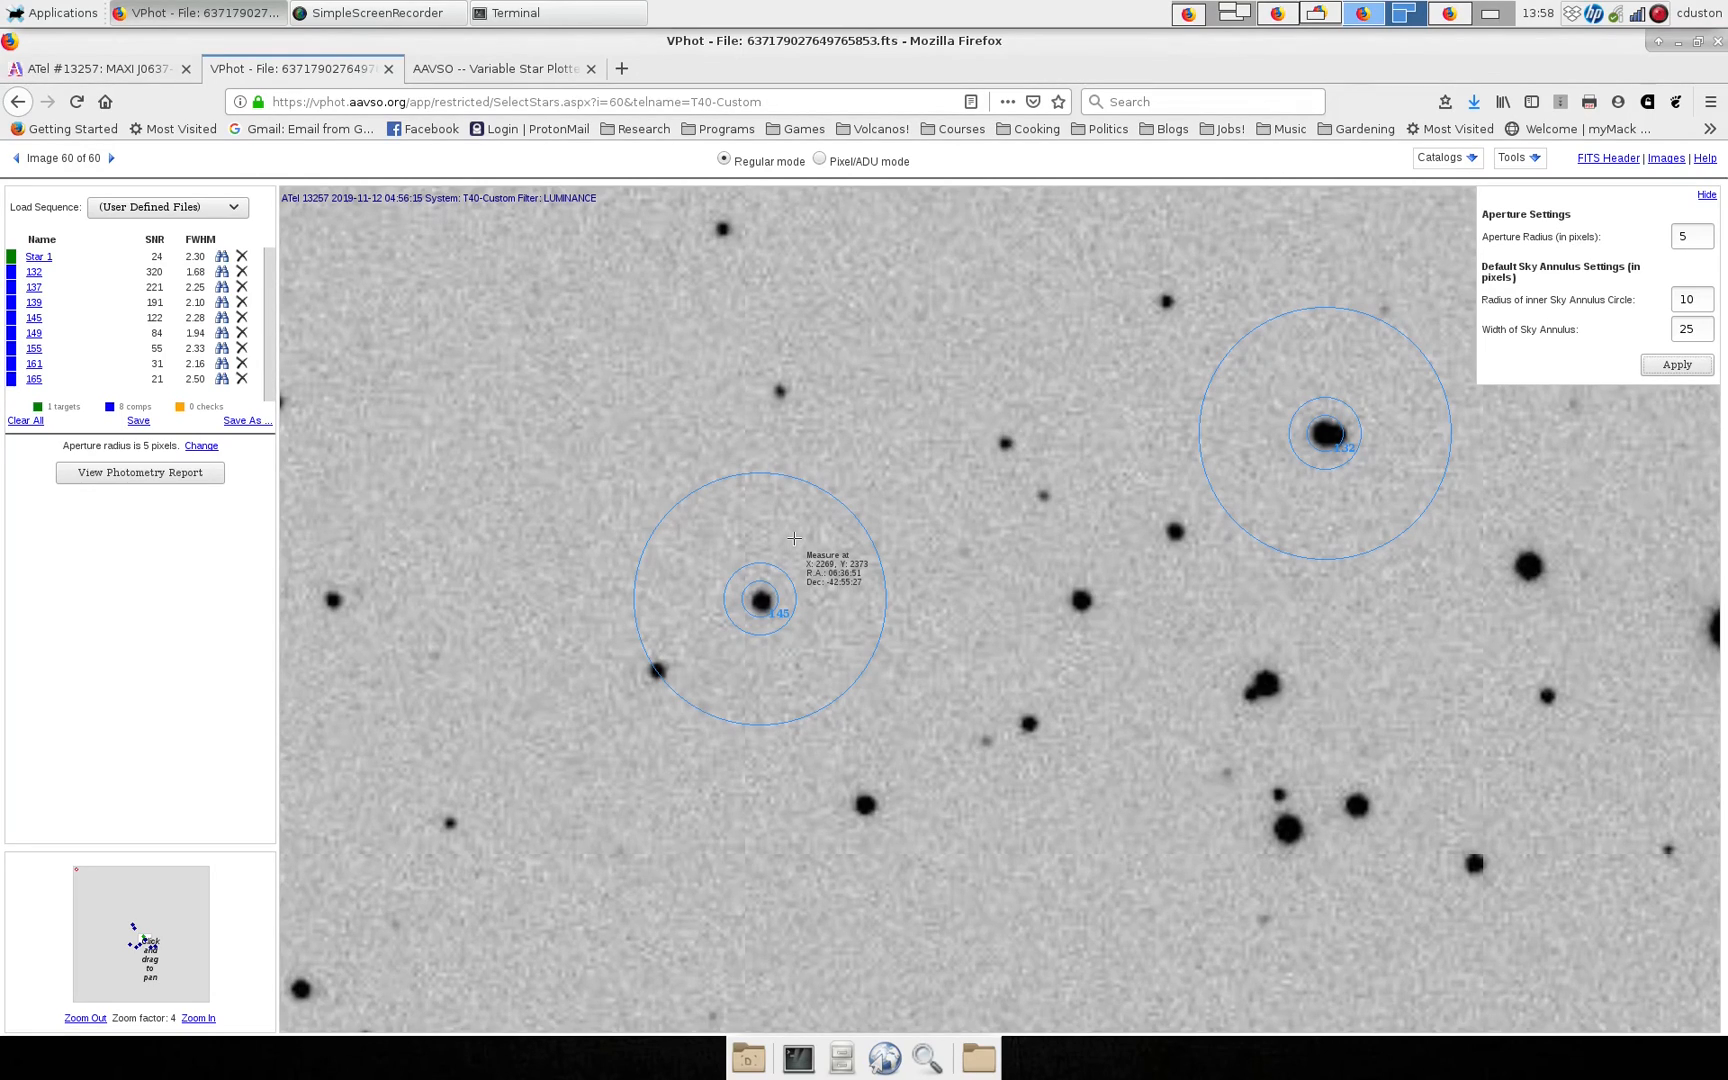
pyautogui.moveTo(796, 666)
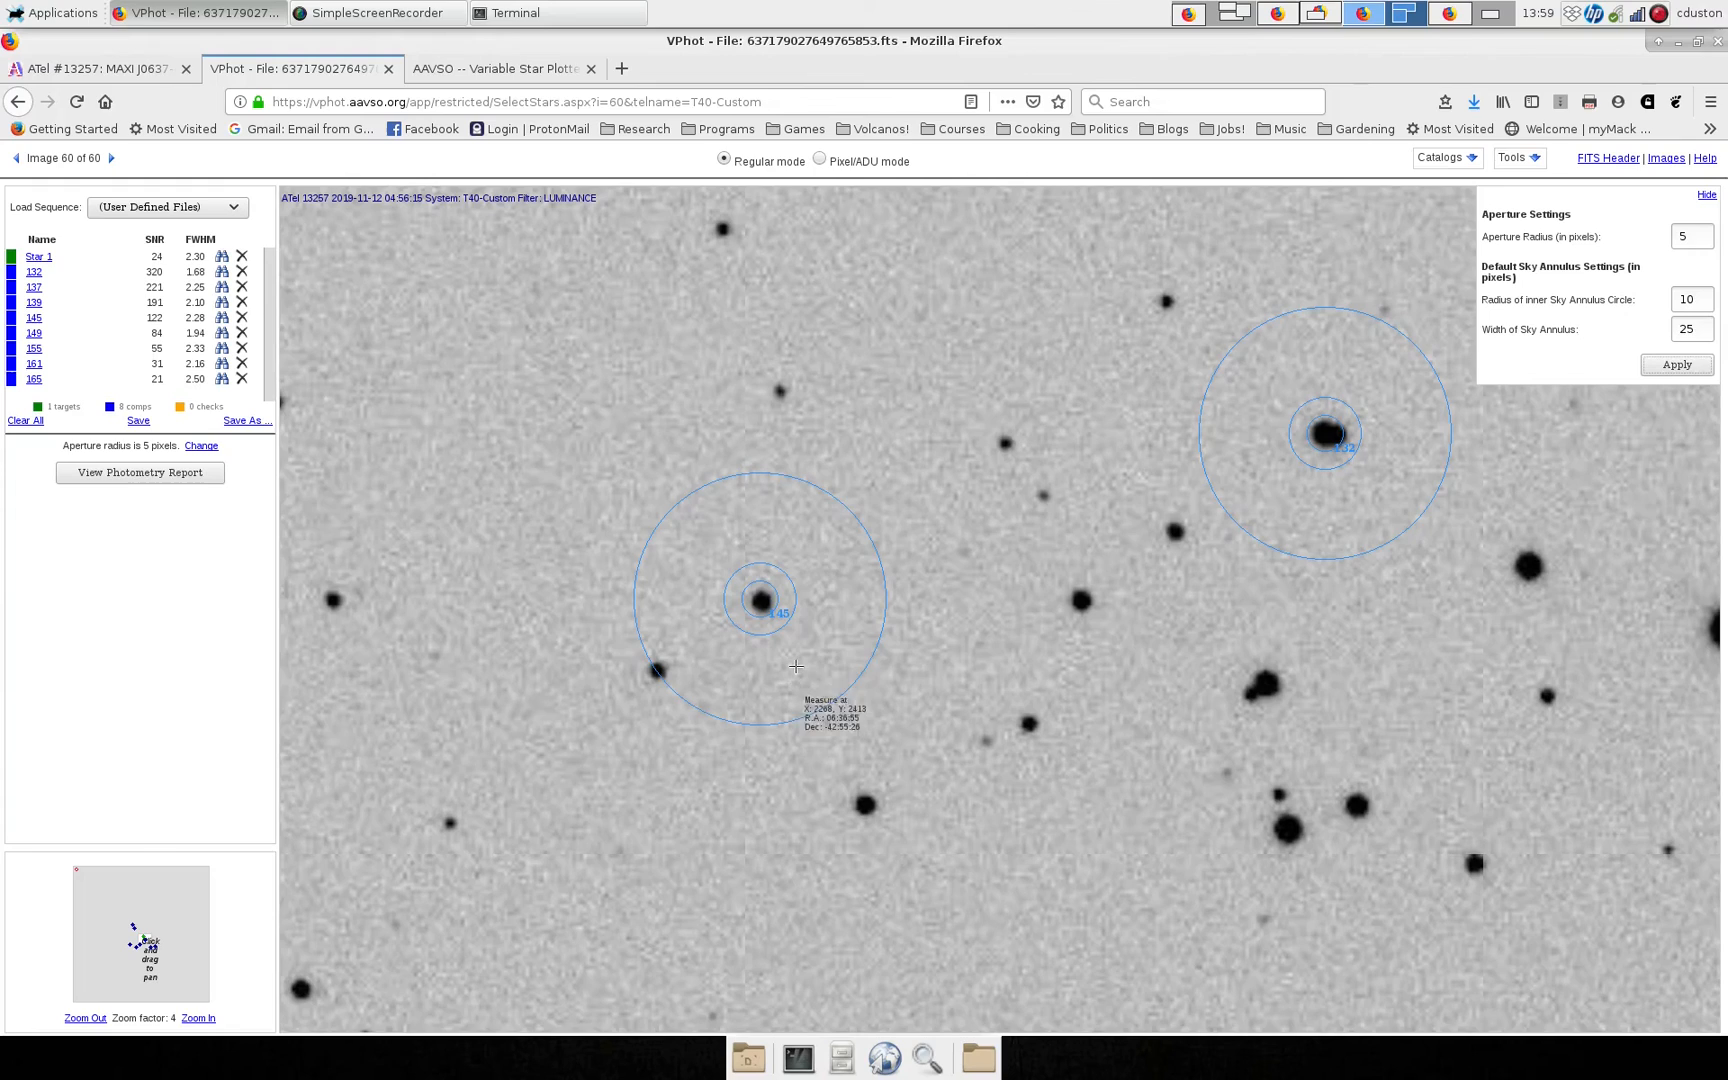
pyautogui.moveTo(674, 662)
pyautogui.write('5')
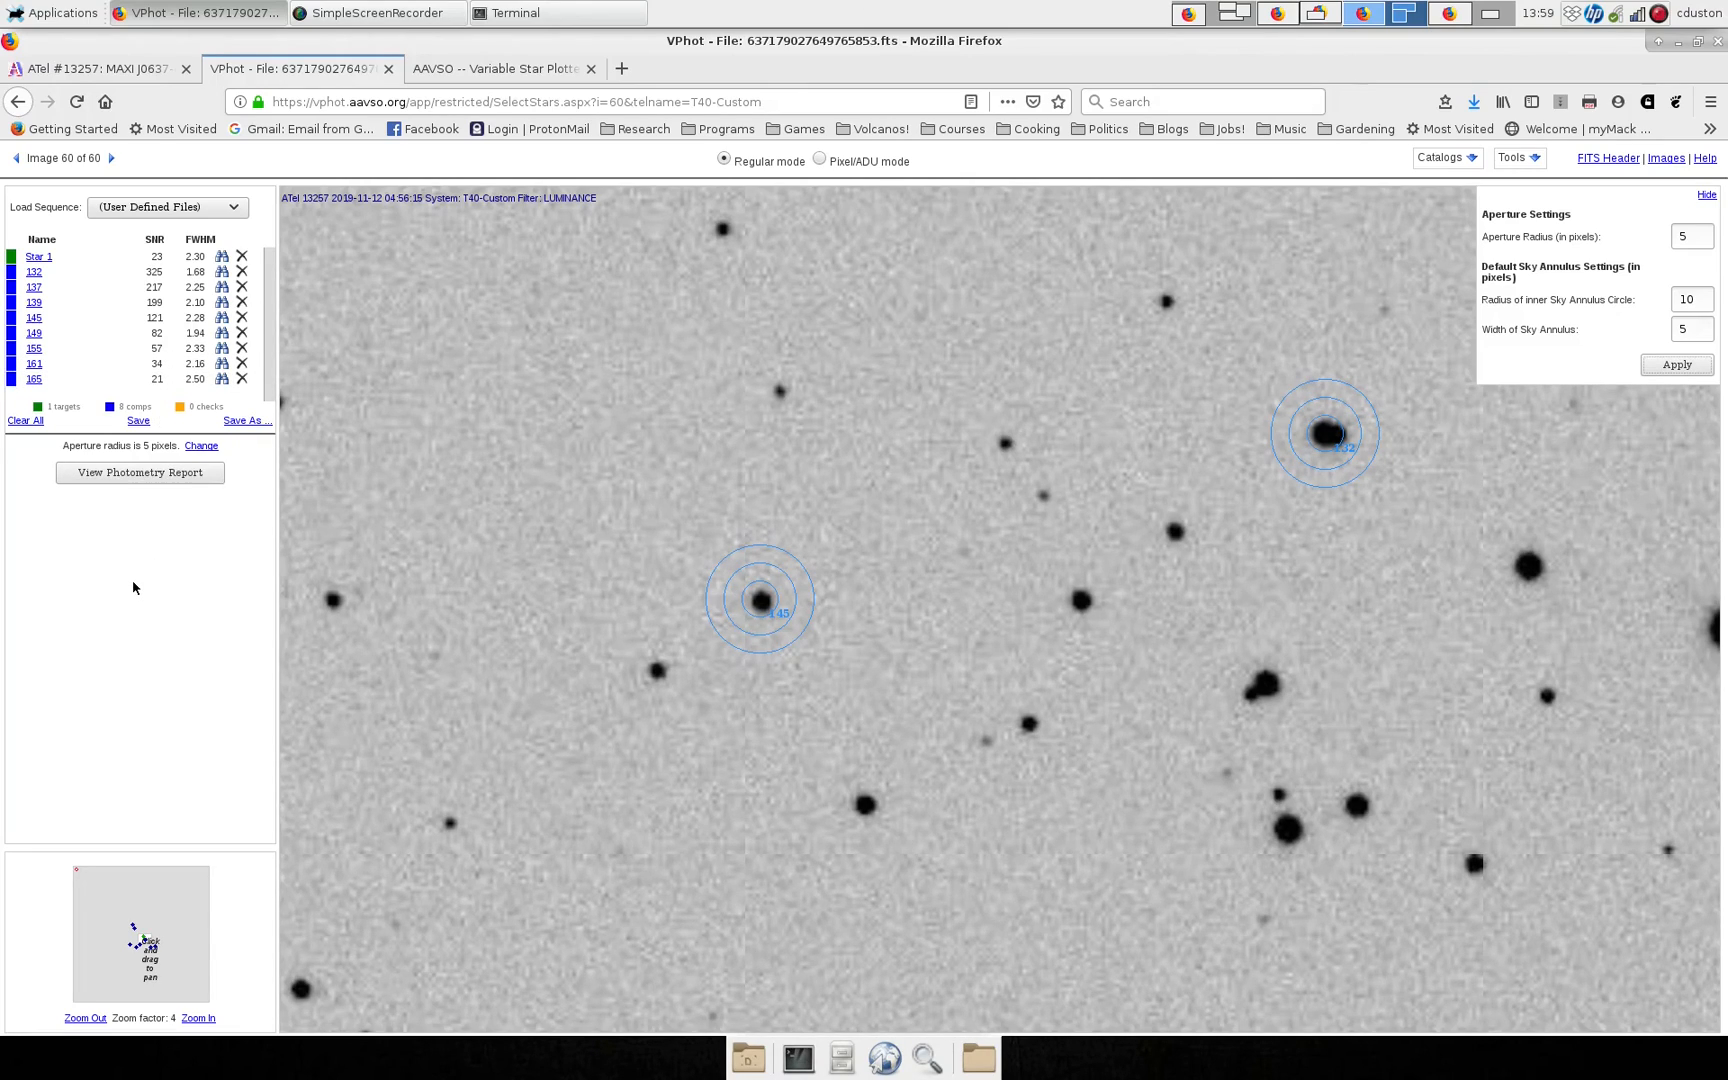
pyautogui.moveTo(140, 472)
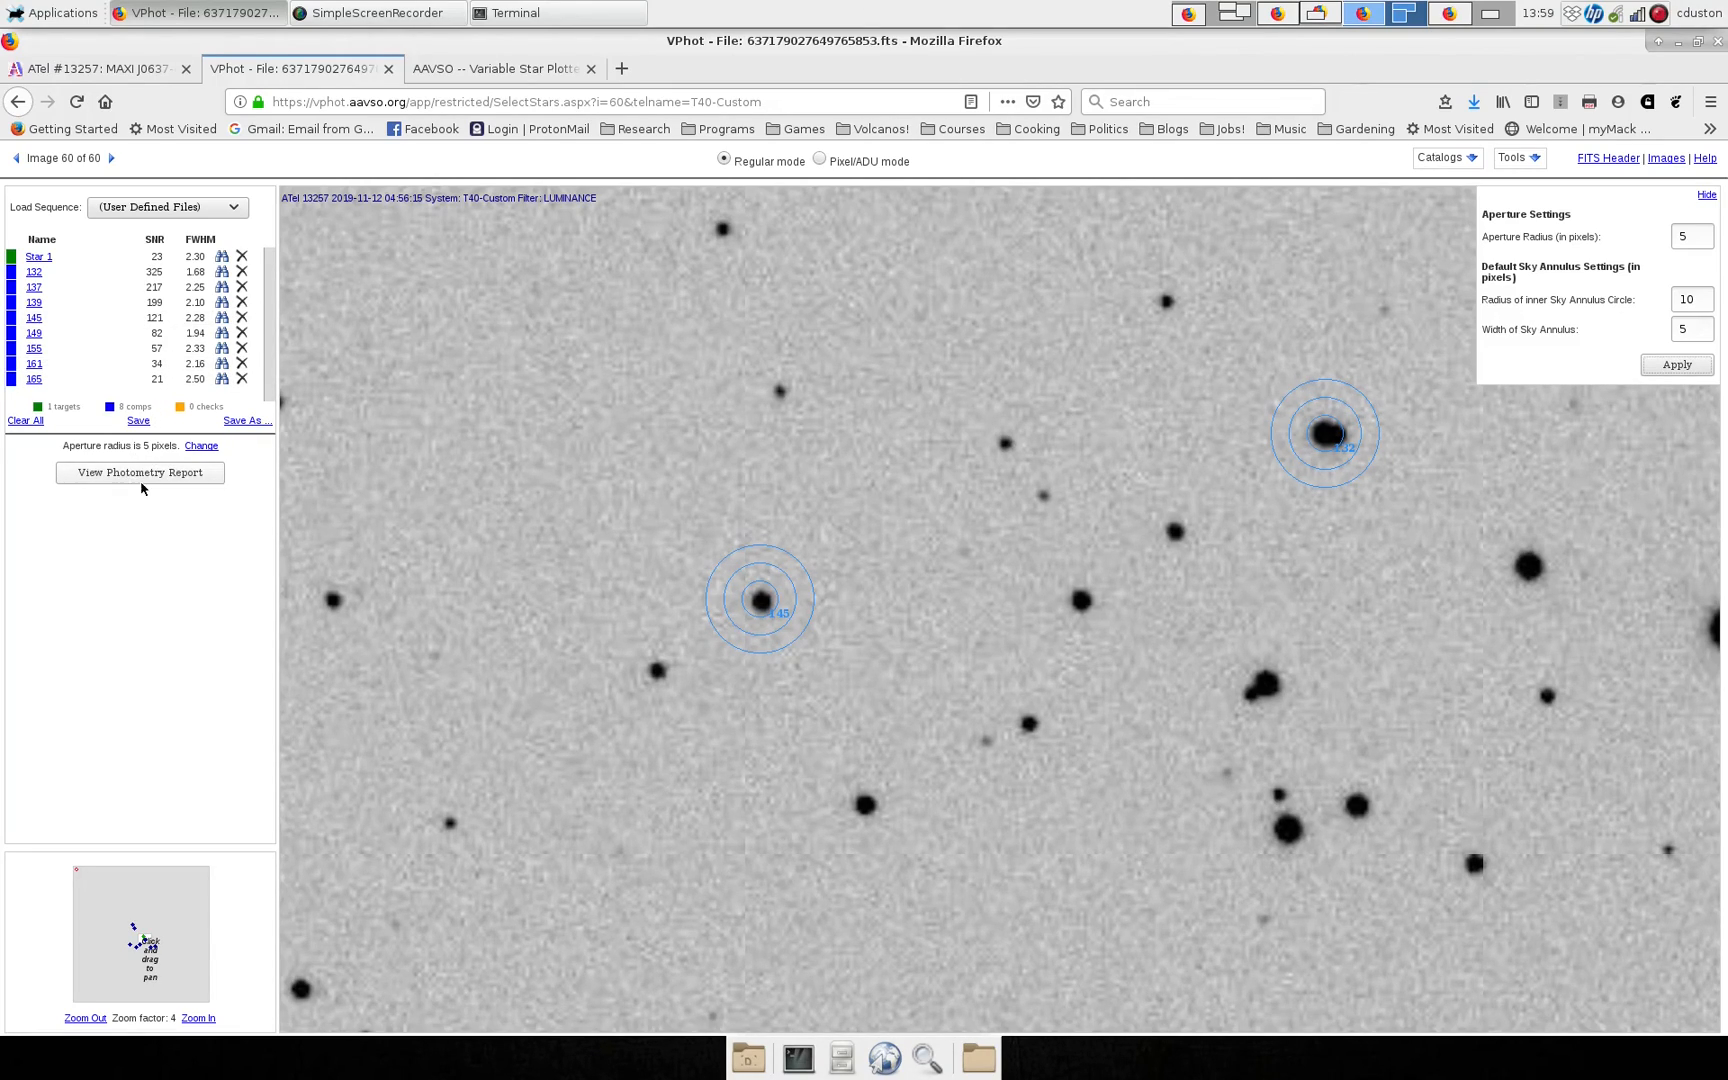
# Bring up the Single Image Photometry report and examine the target's initial magnitude value.
pyautogui.click(138, 472)
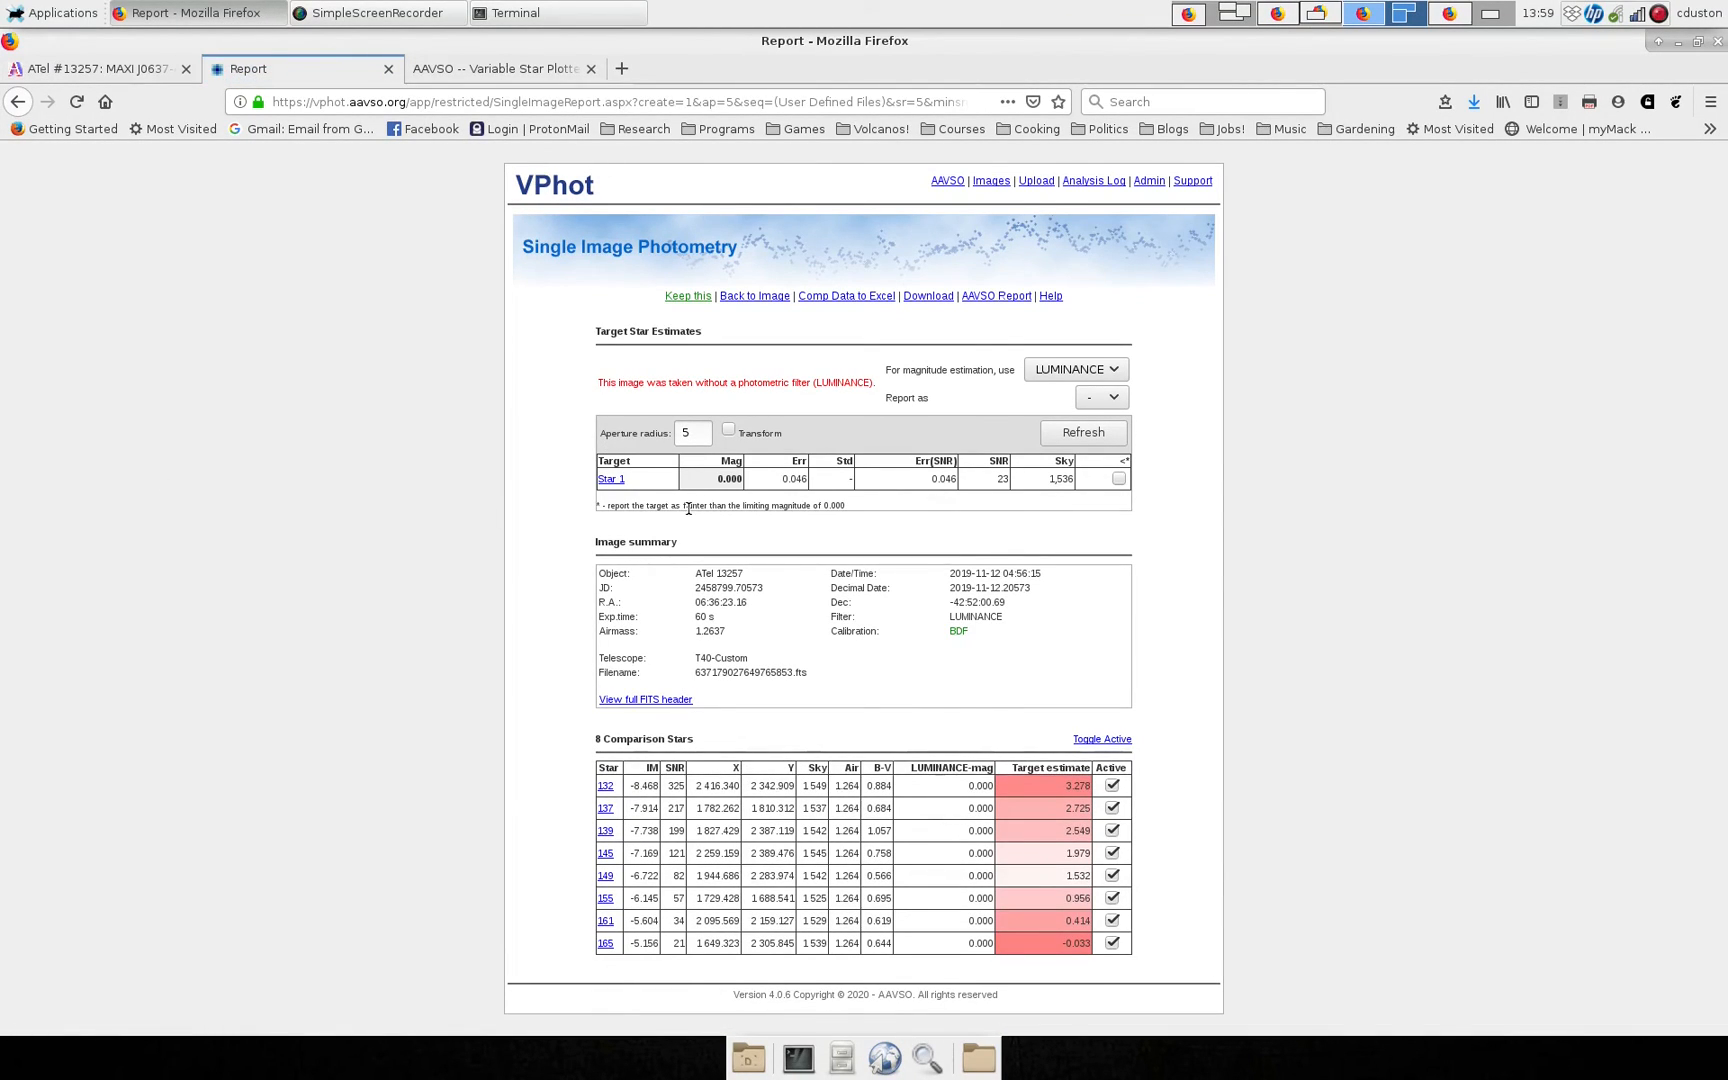
pyautogui.doubleClick(722, 478)
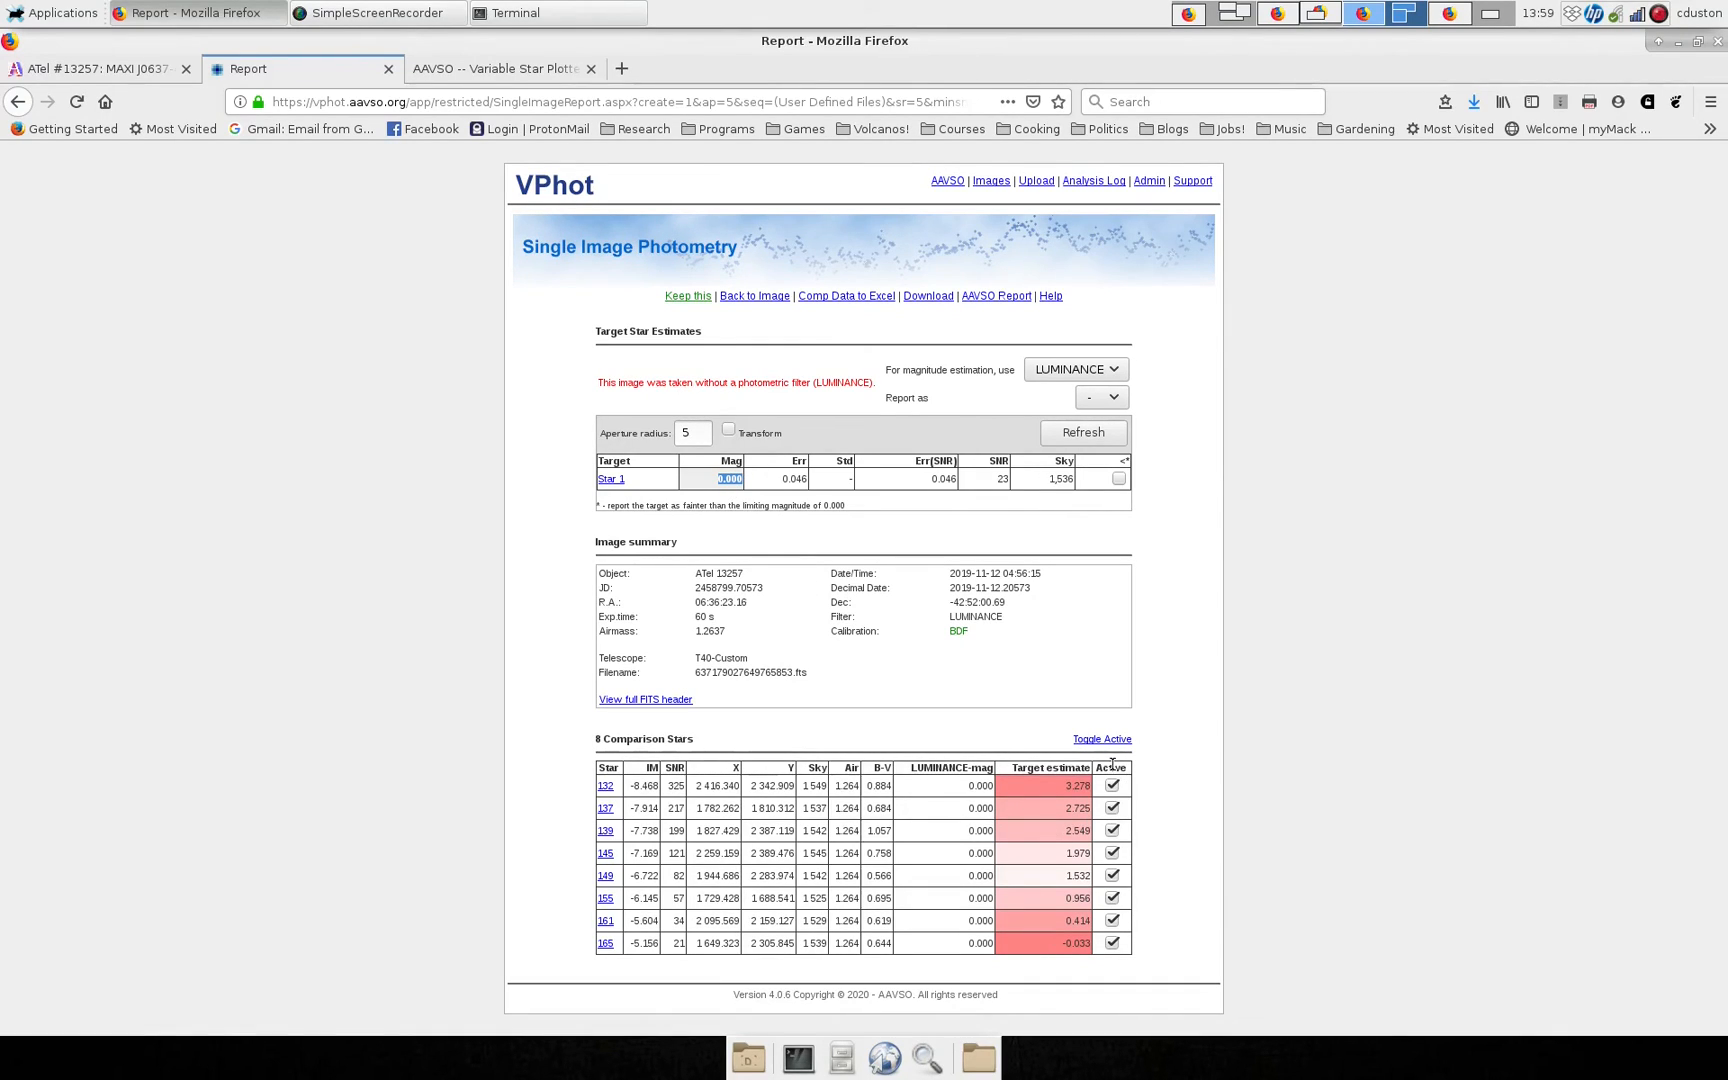
pyautogui.moveTo(1112, 874)
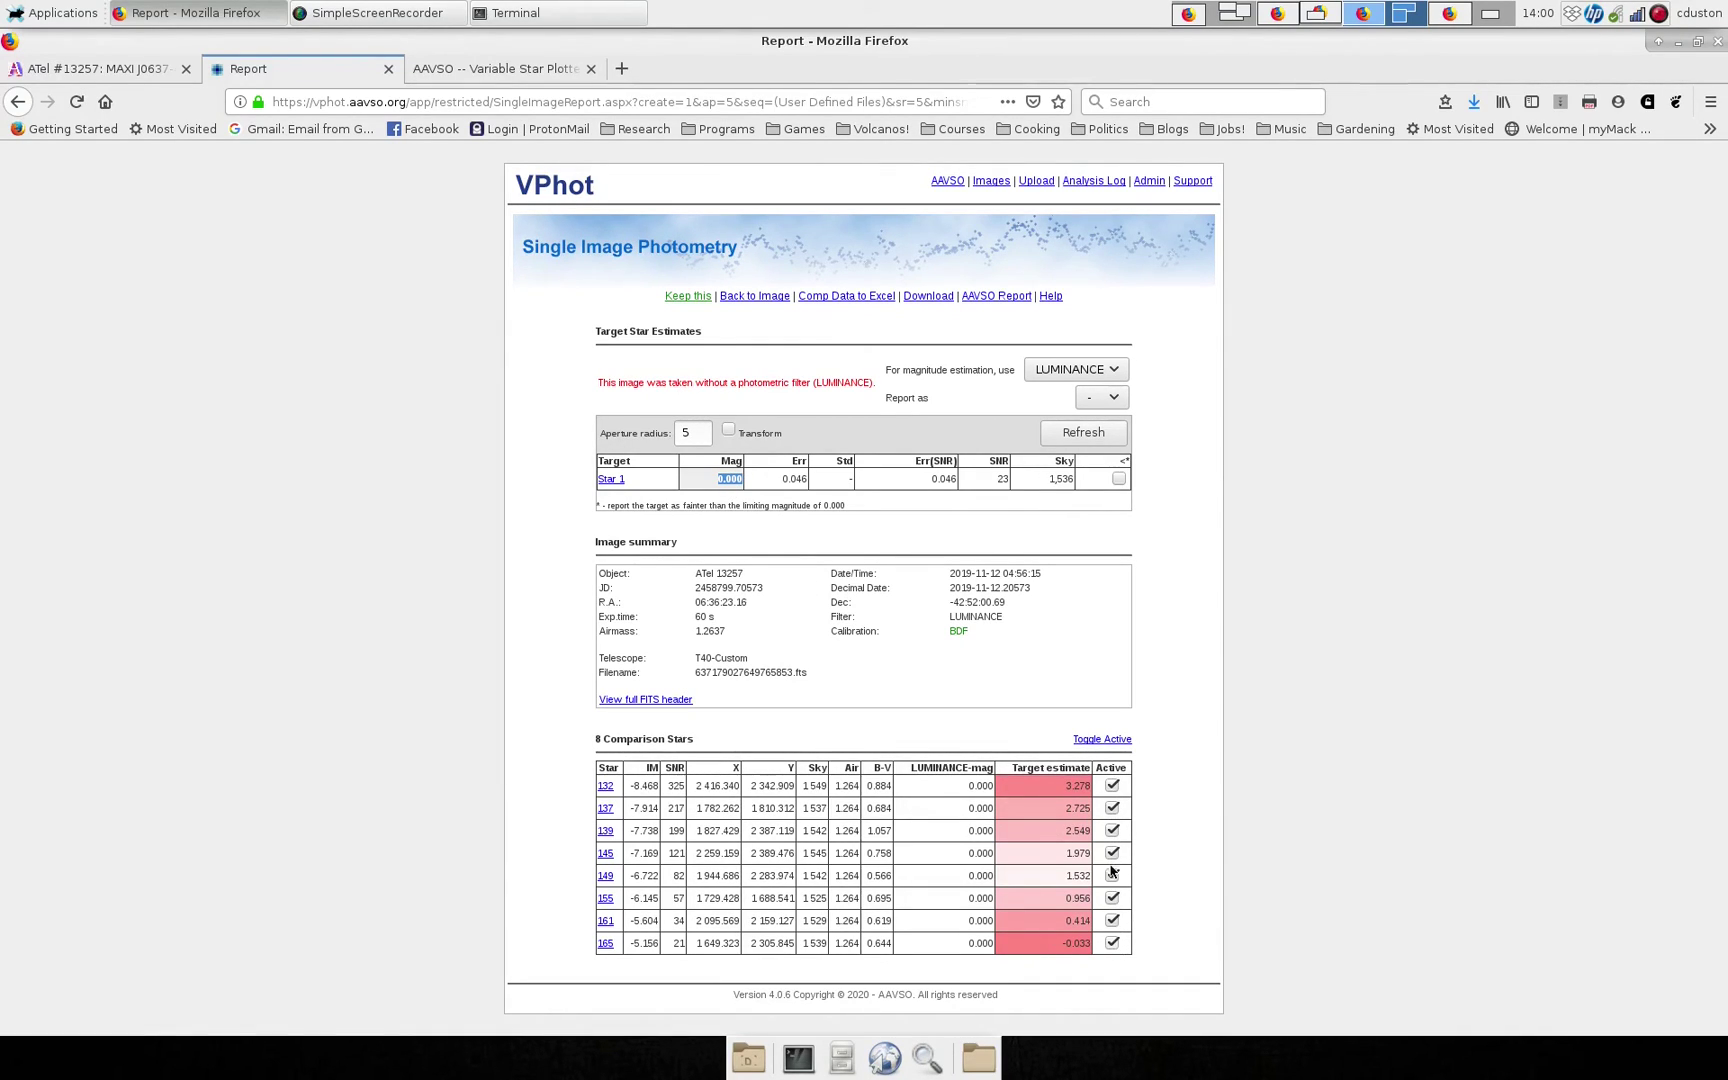
pyautogui.click(862, 386)
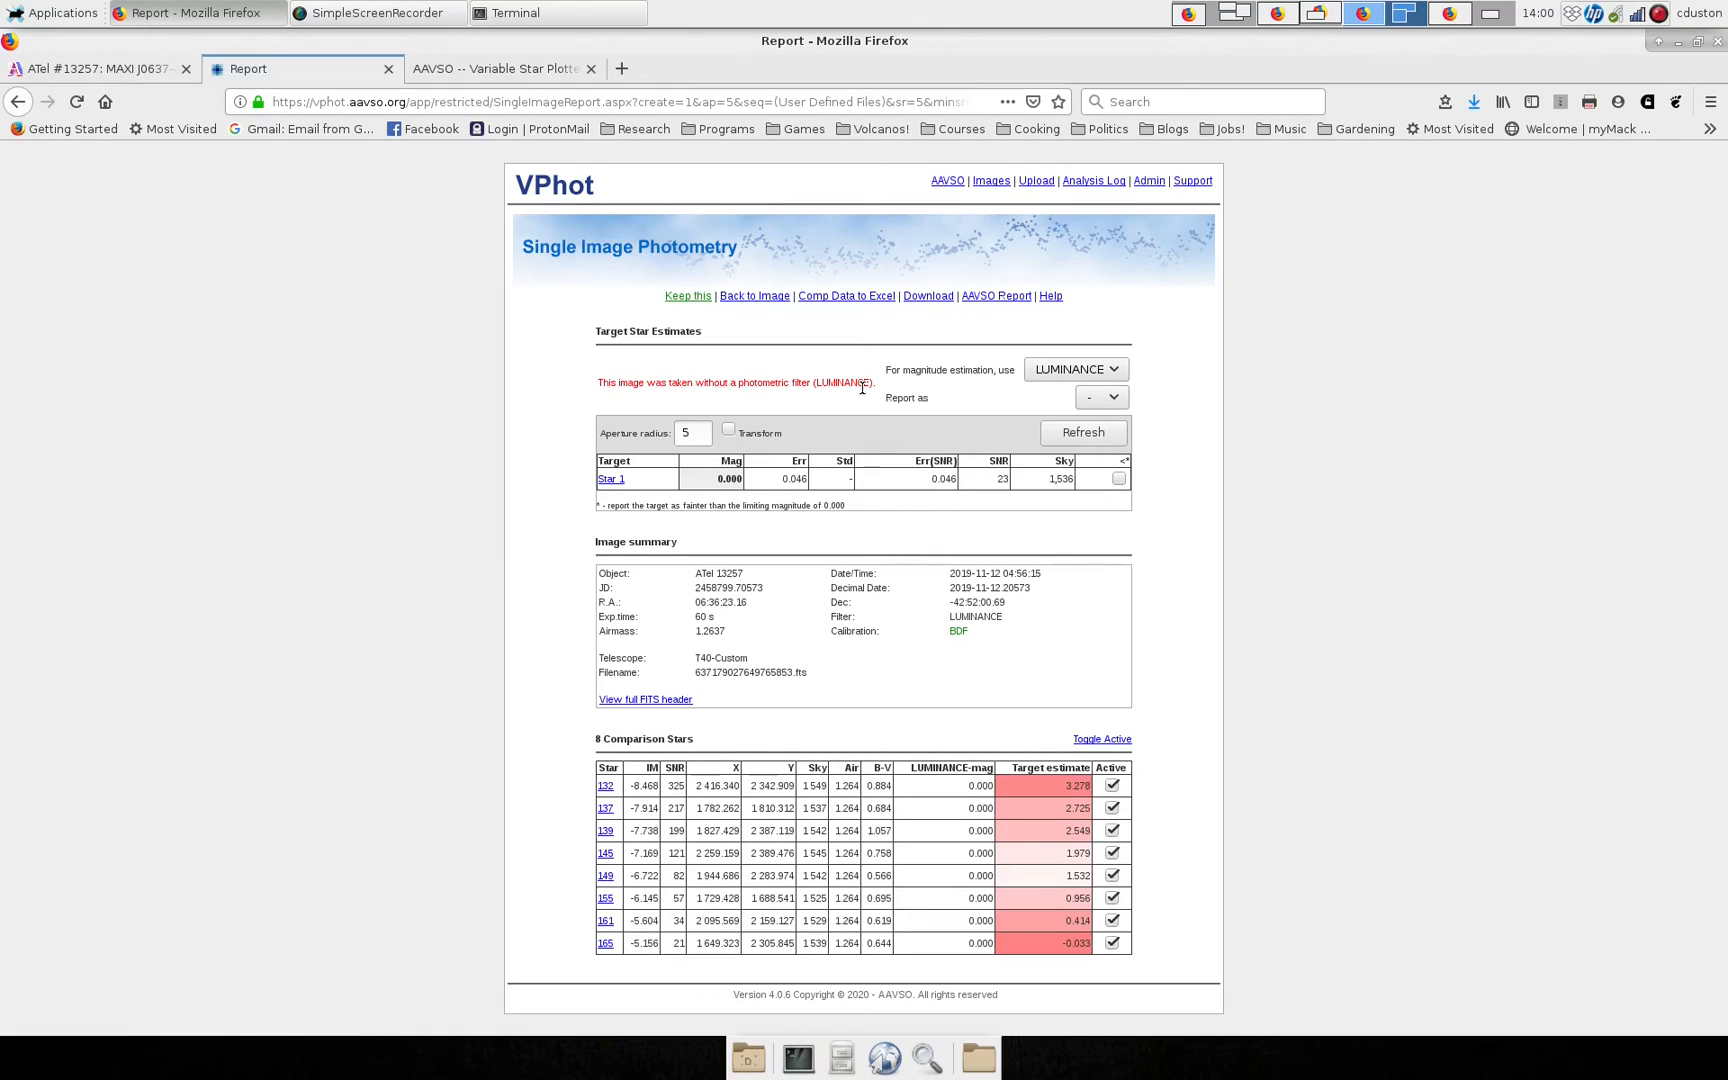
pyautogui.doubleClick(844, 382)
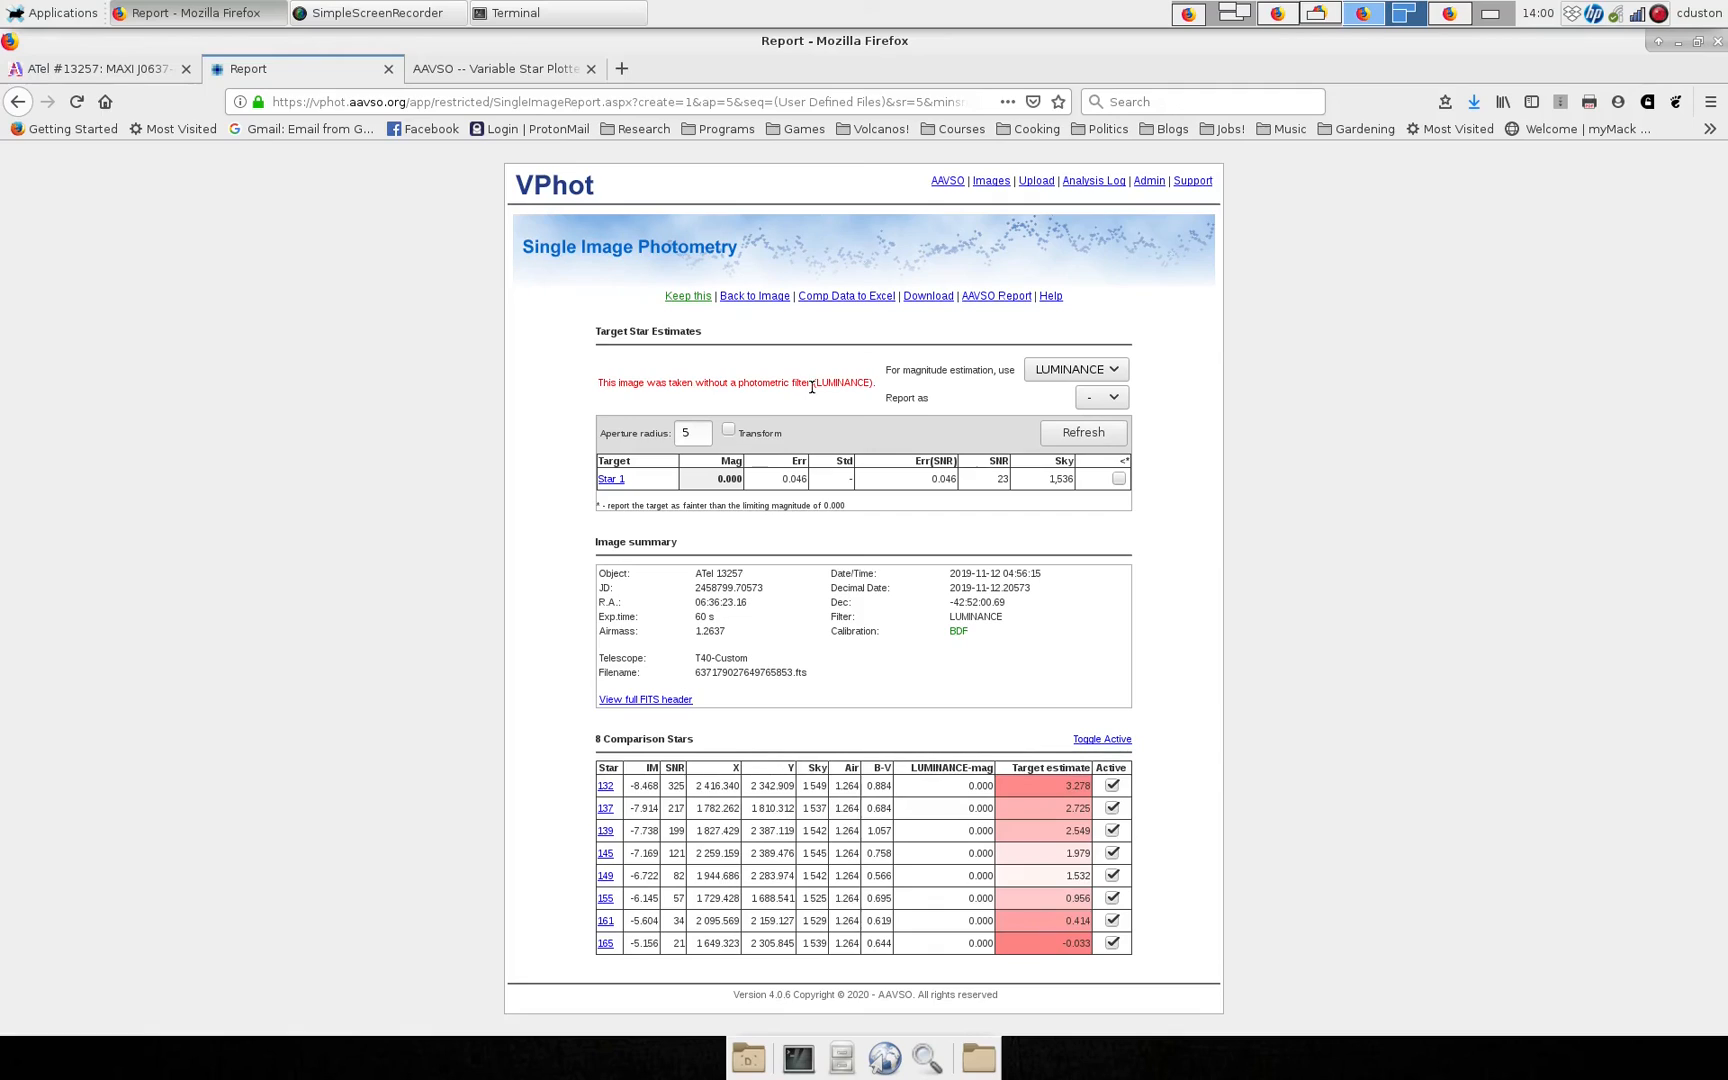
pyautogui.doubleClick(842, 382)
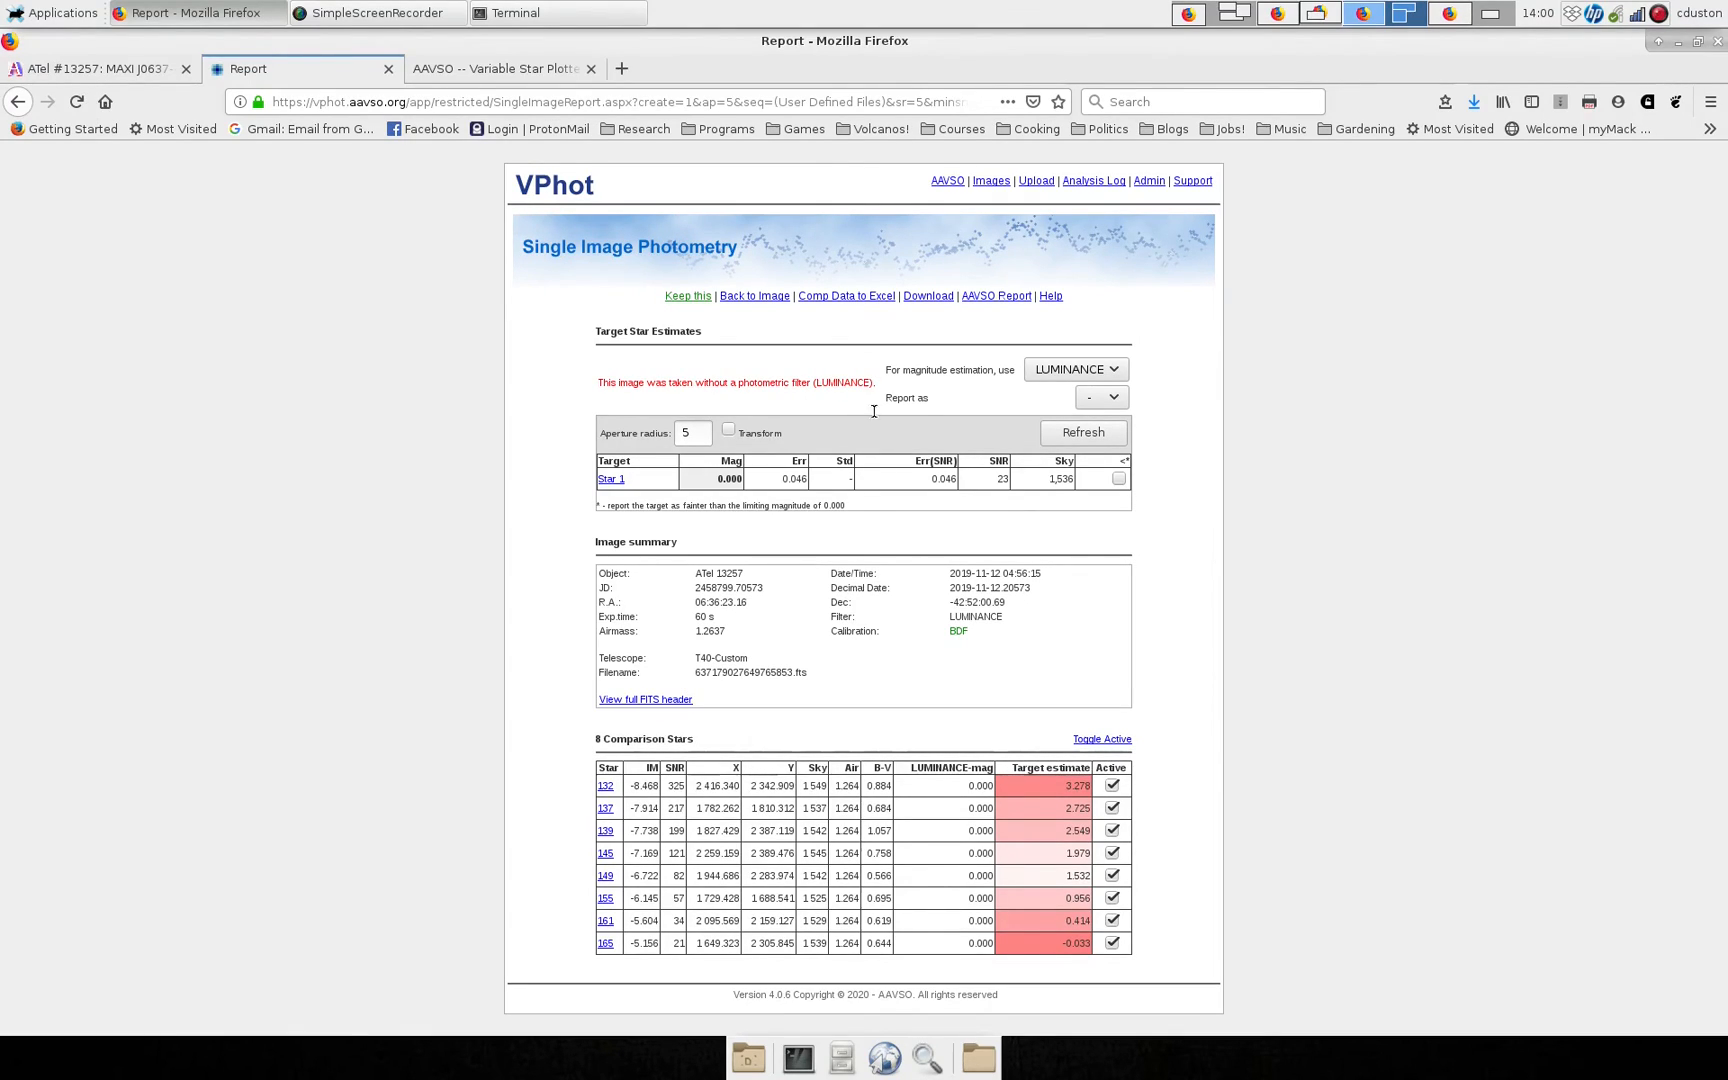
pyautogui.moveTo(990, 978)
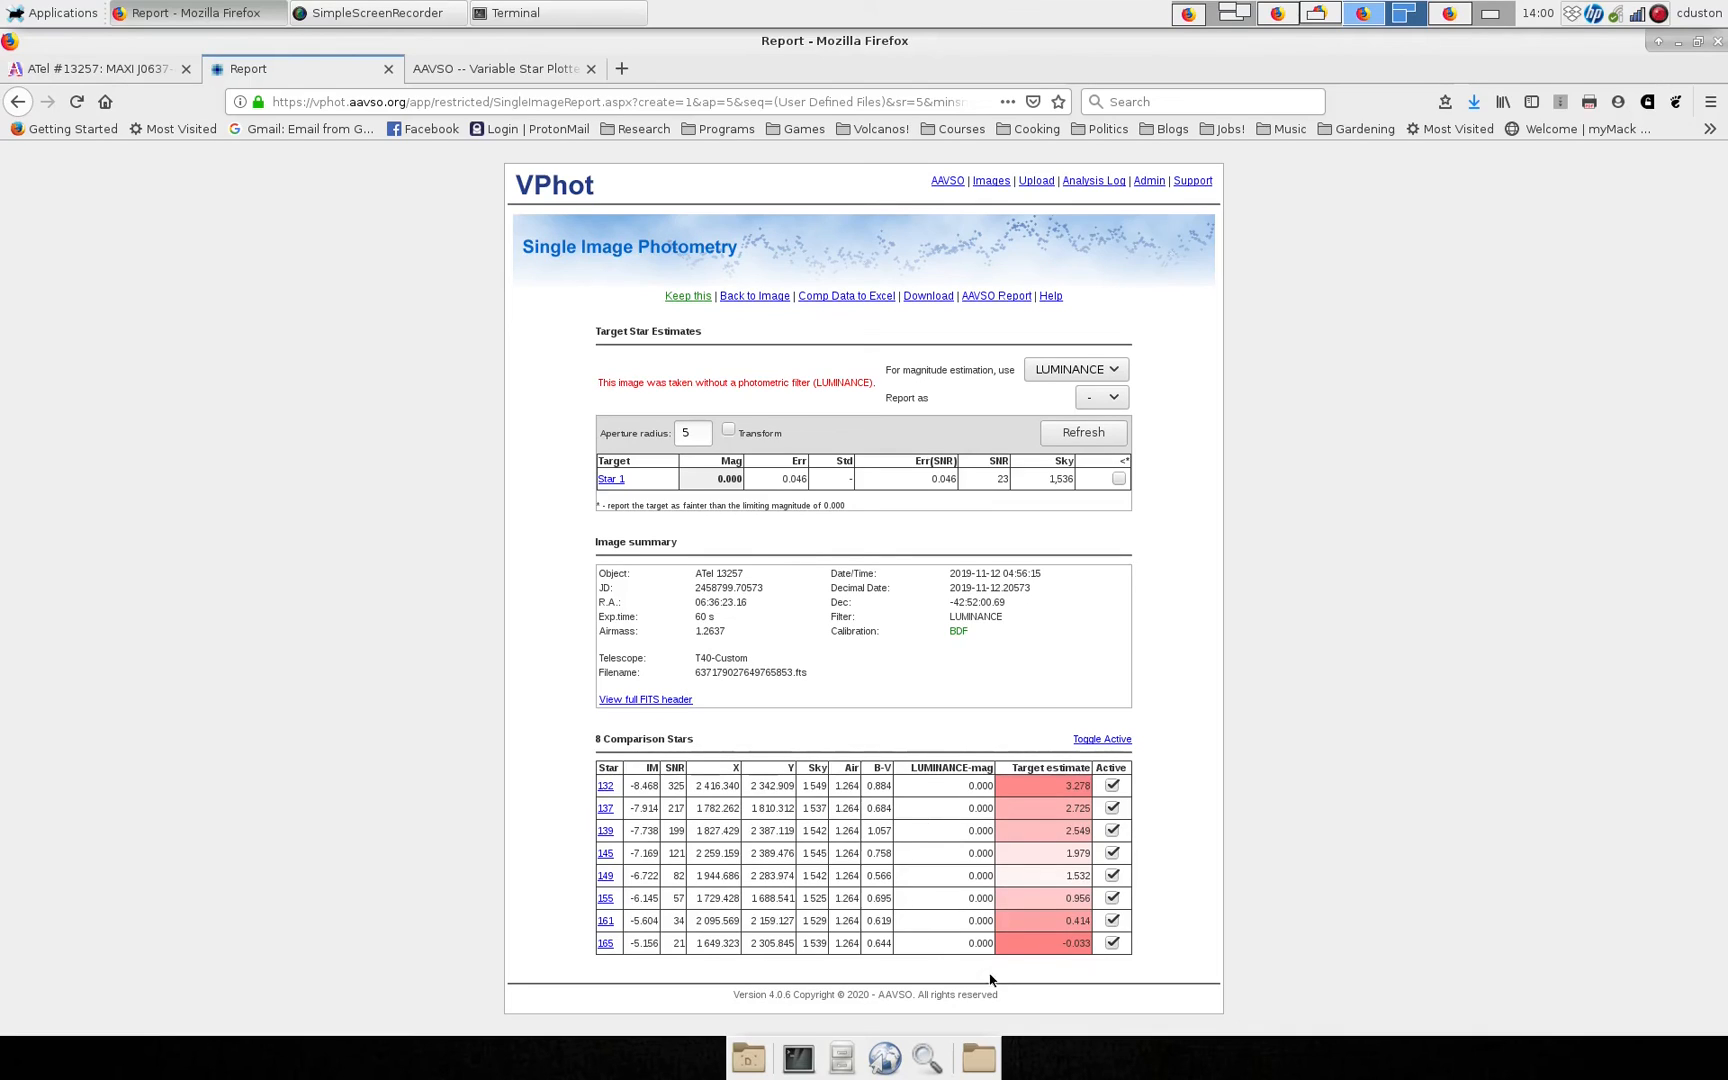
pyautogui.moveTo(896, 818)
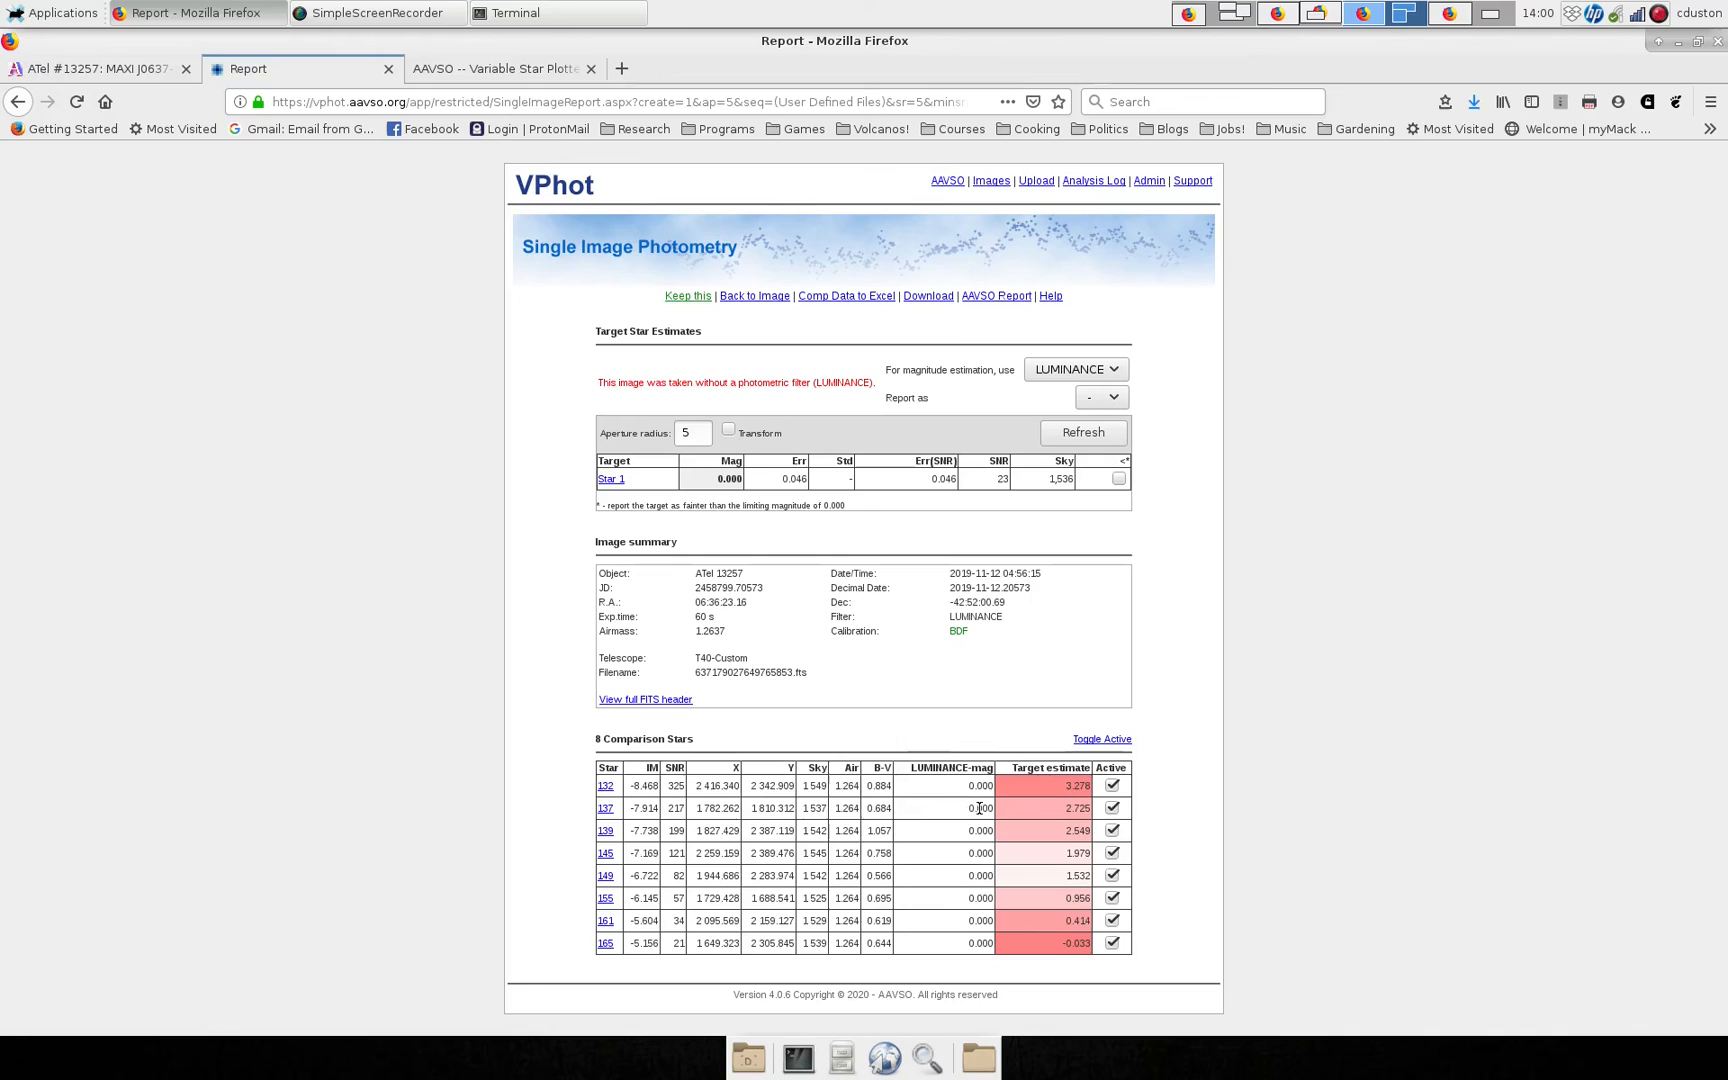
pyautogui.moveTo(976, 824)
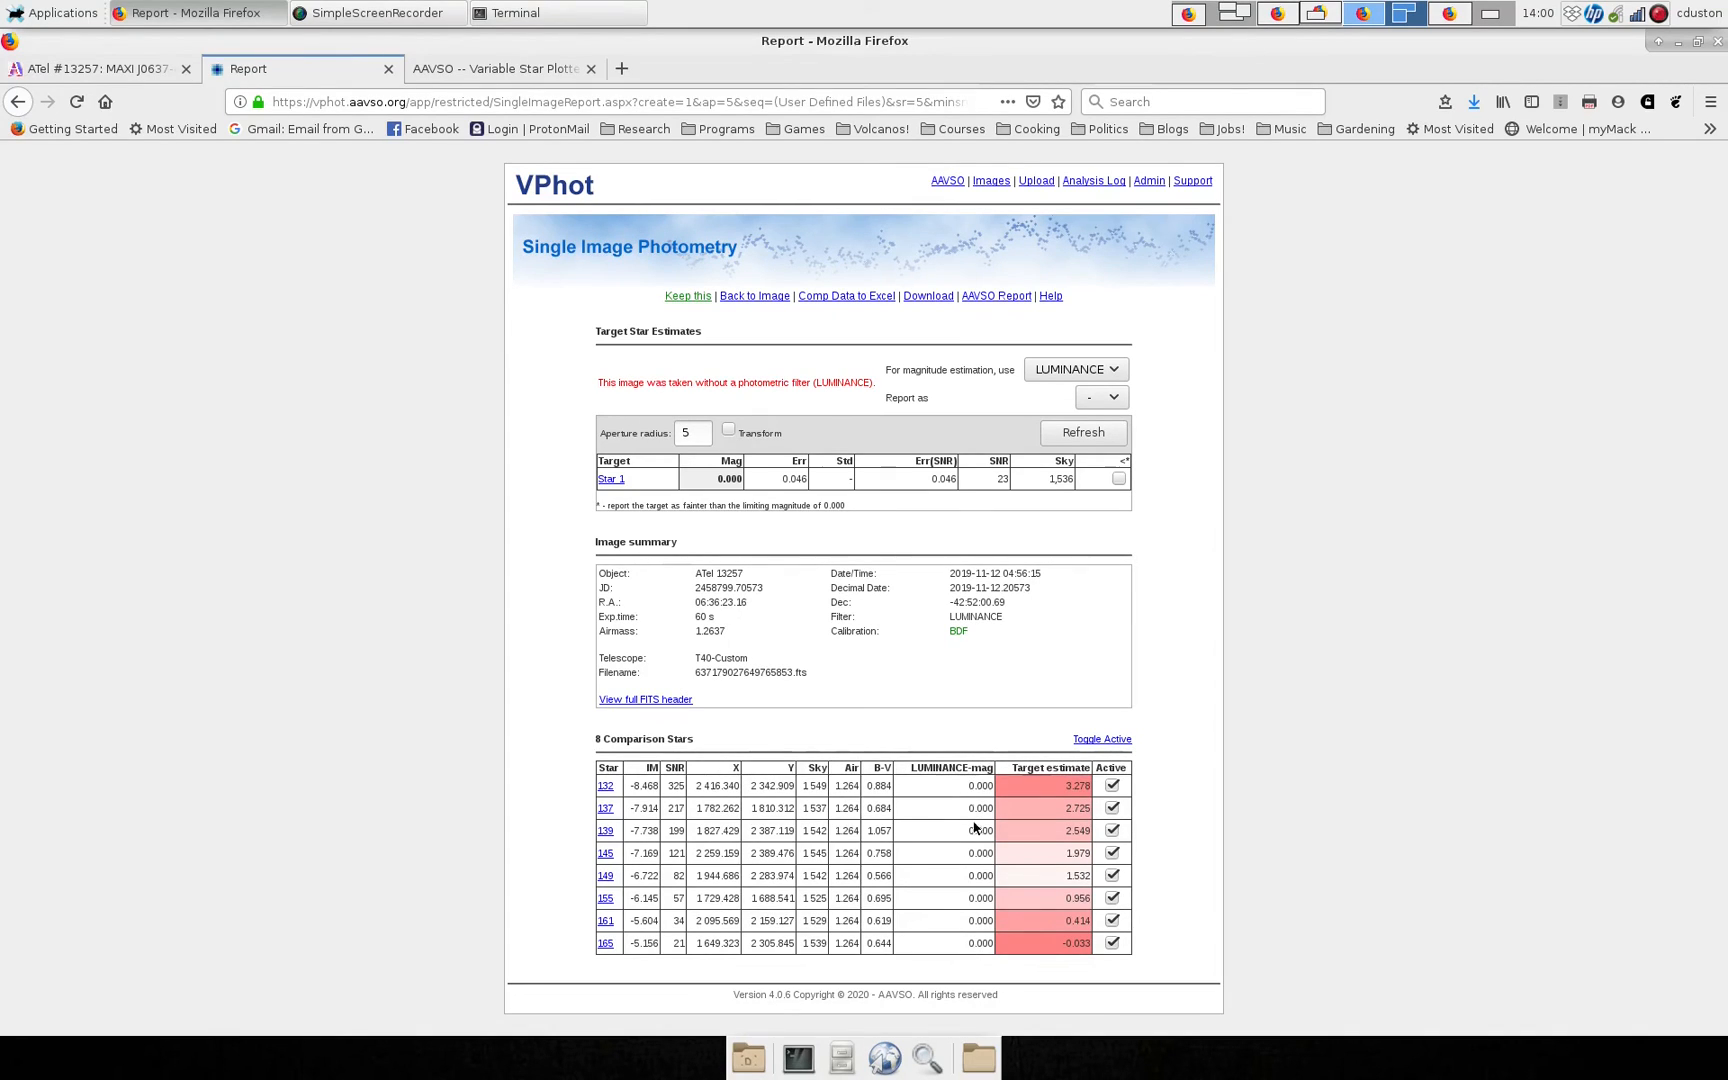
pyautogui.moveTo(818, 702)
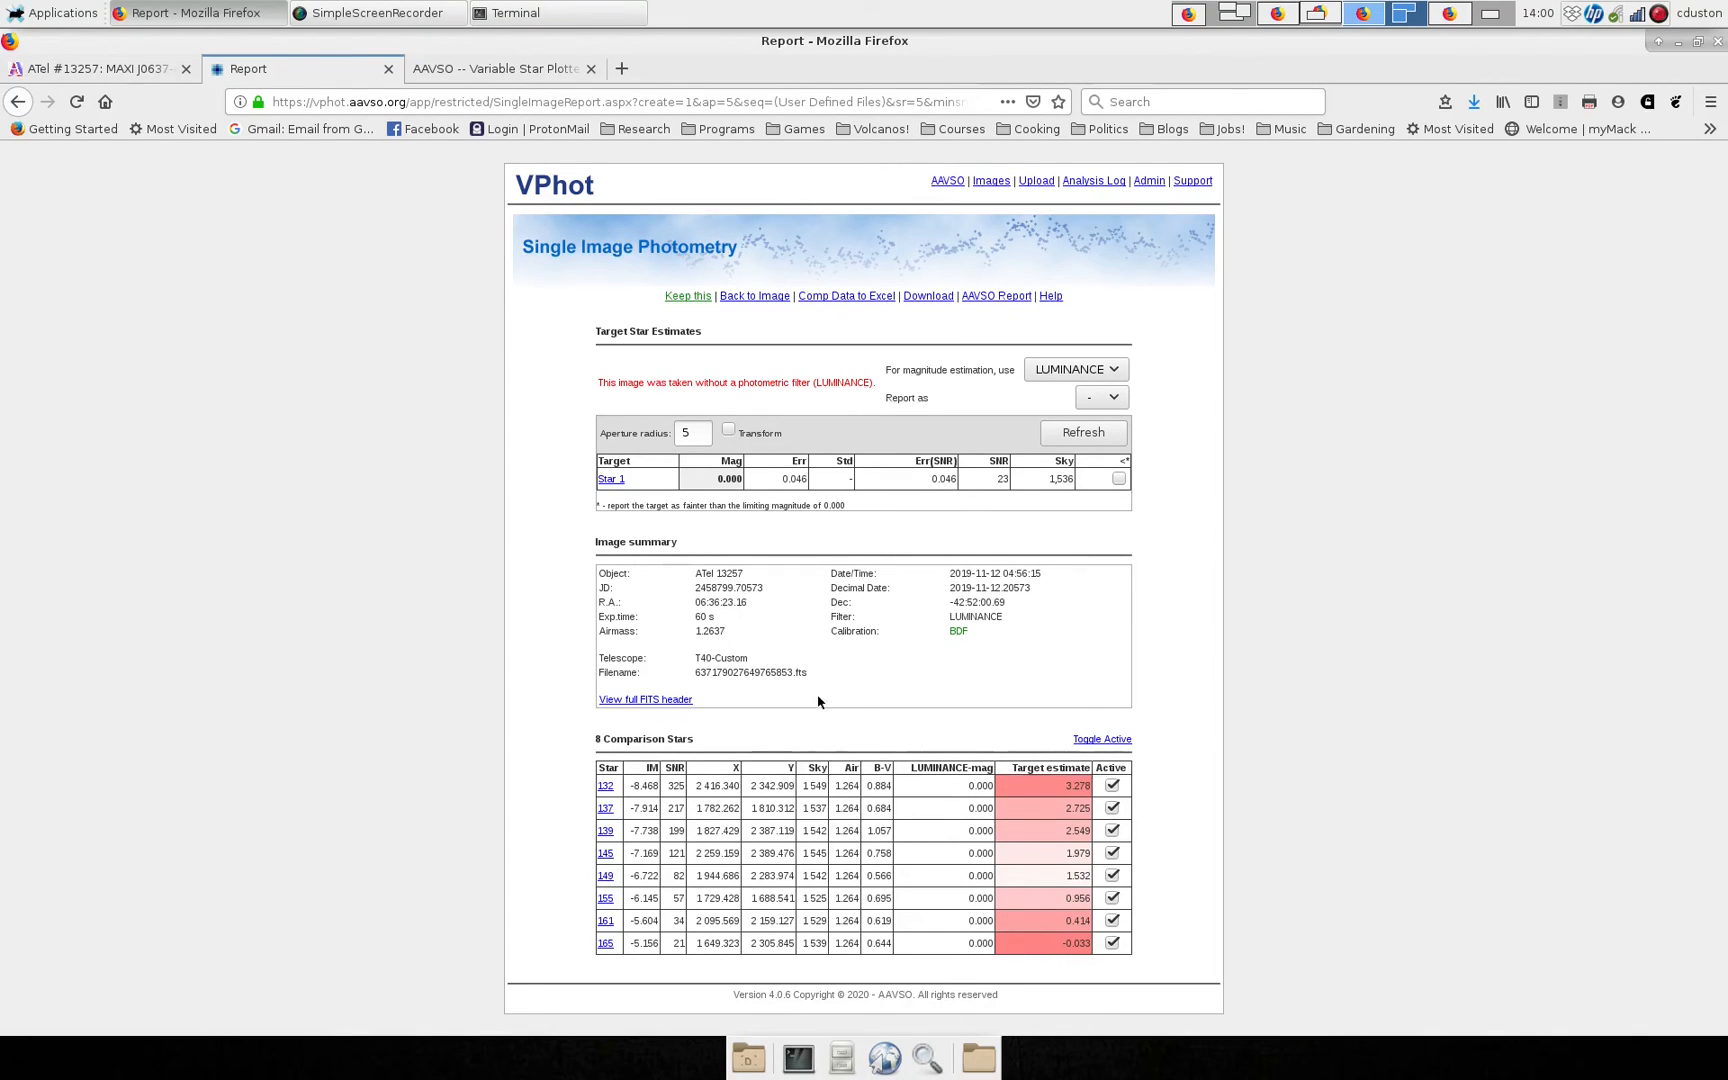
pyautogui.moveTo(1172, 540)
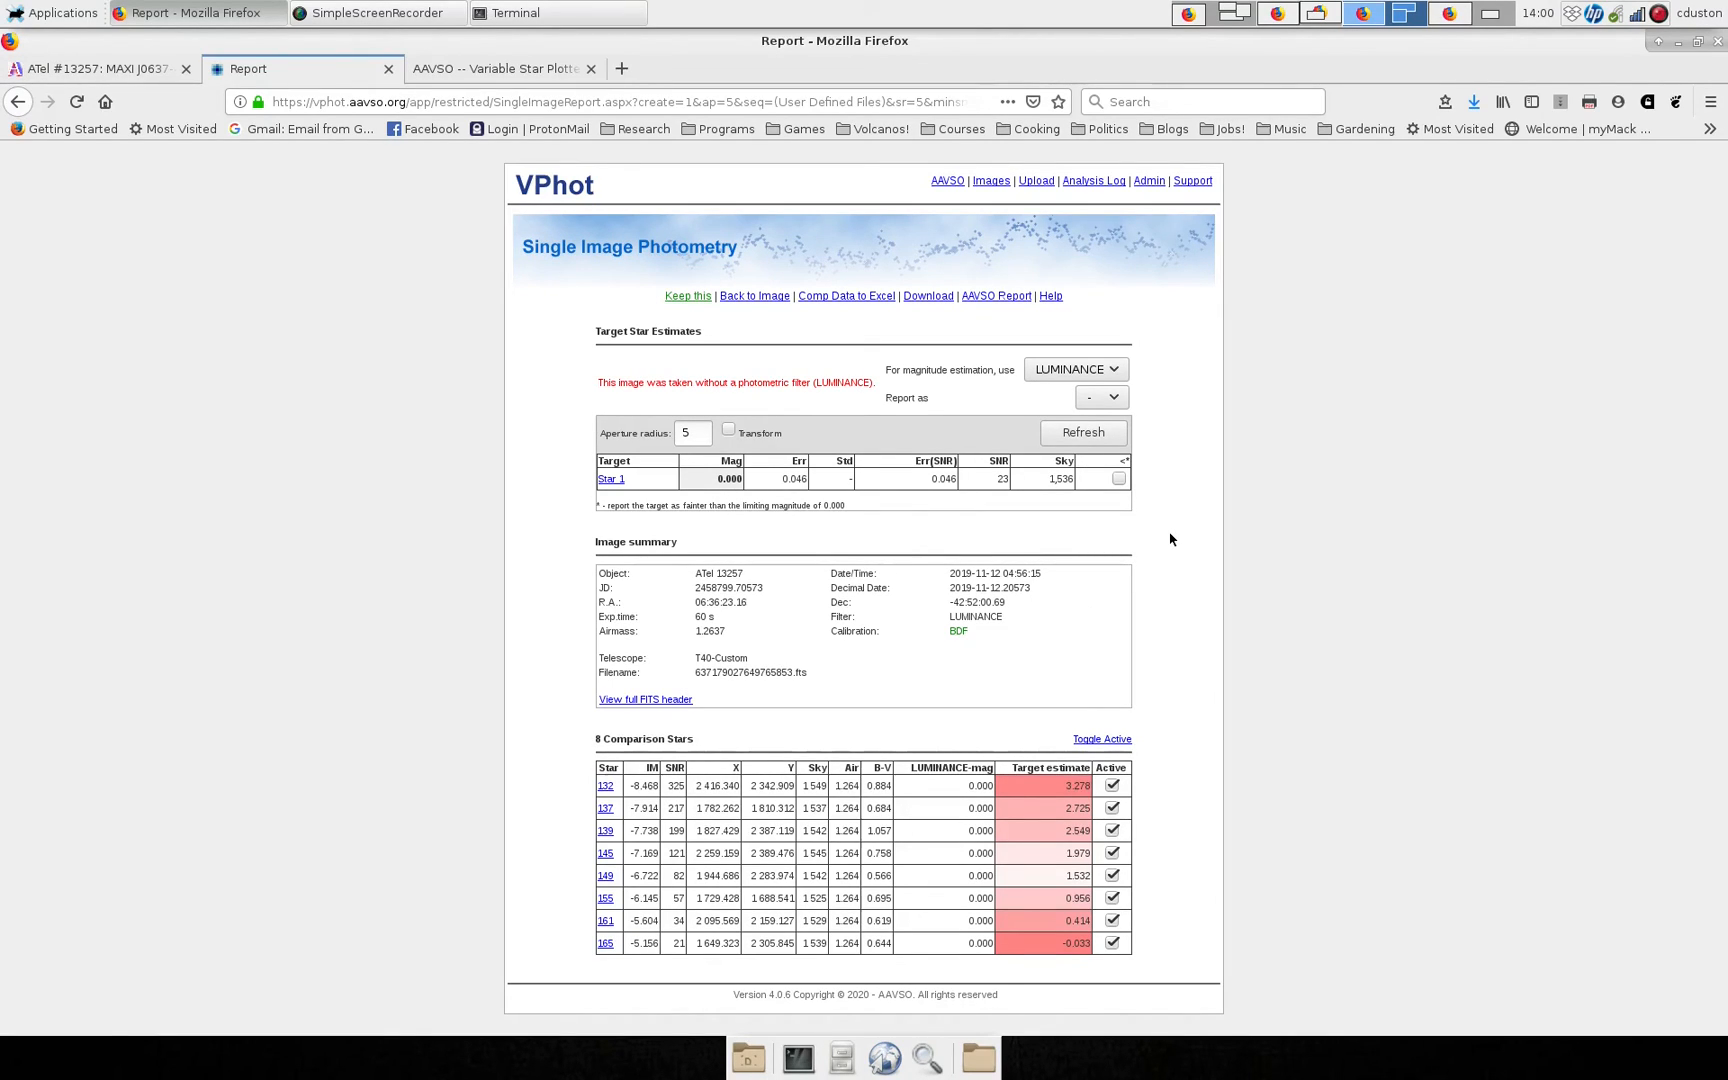
pyautogui.moveTo(954, 786)
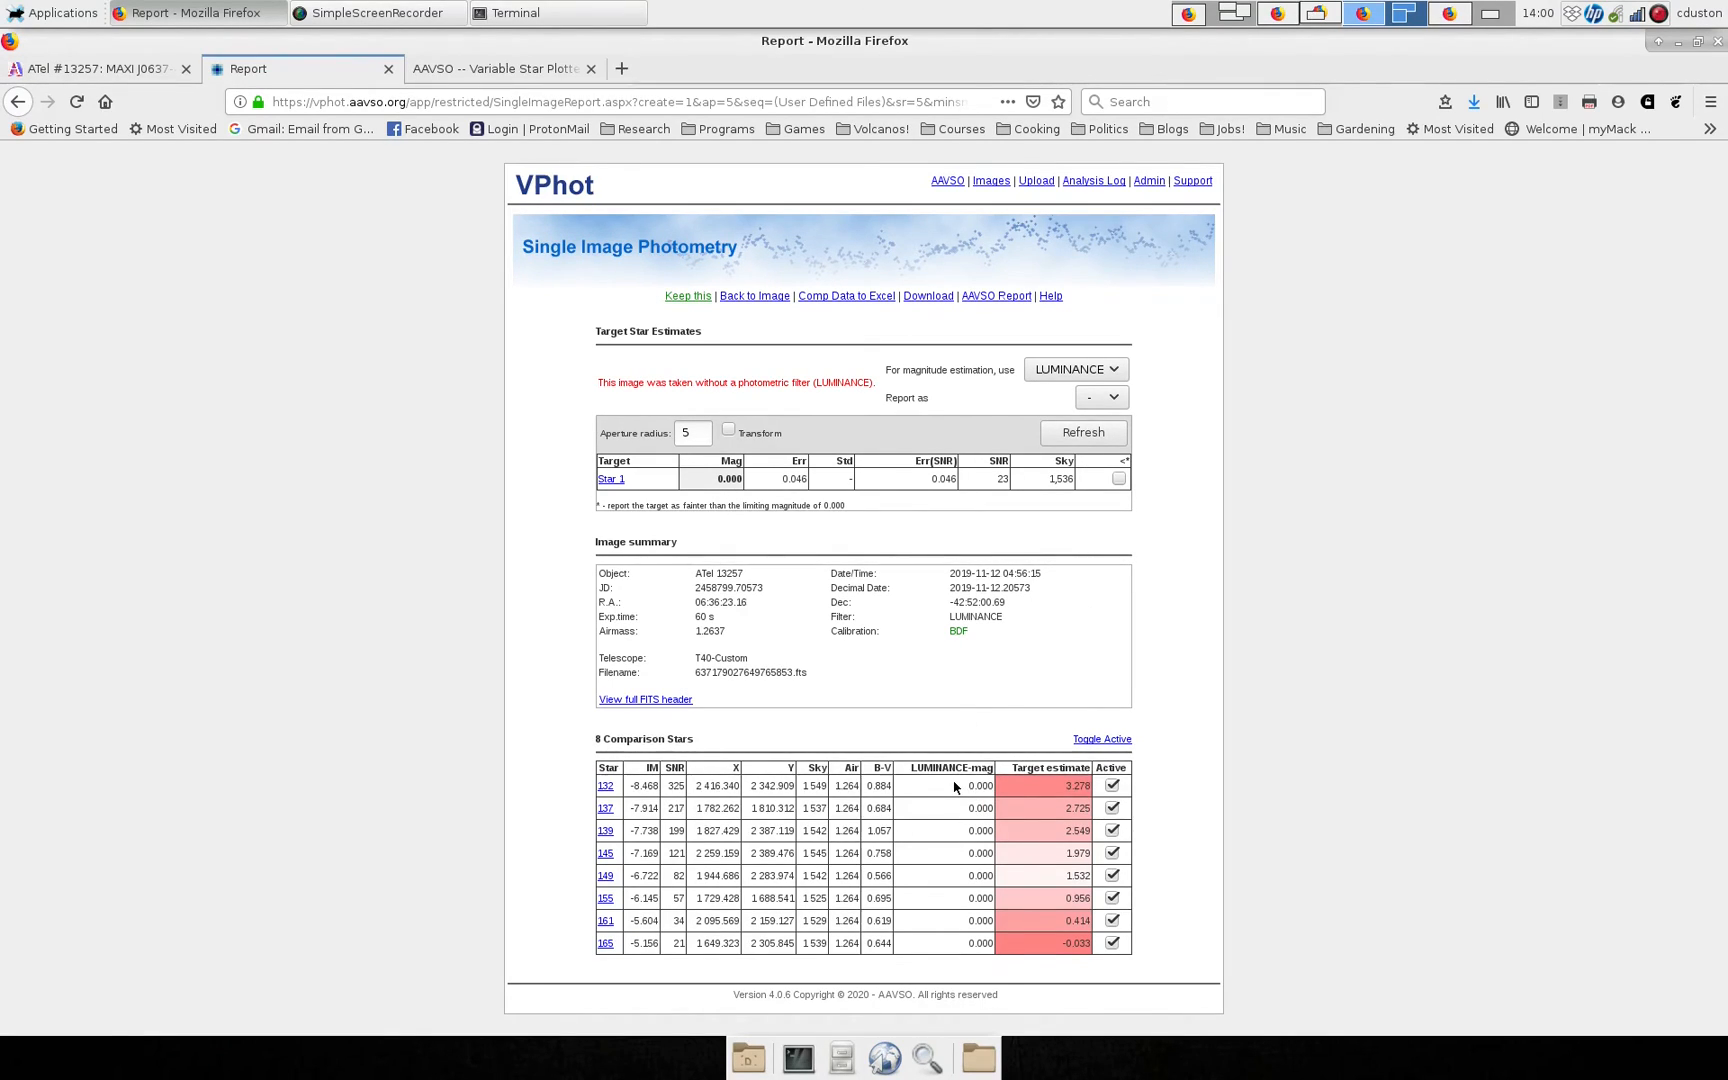
pyautogui.moveTo(938, 802)
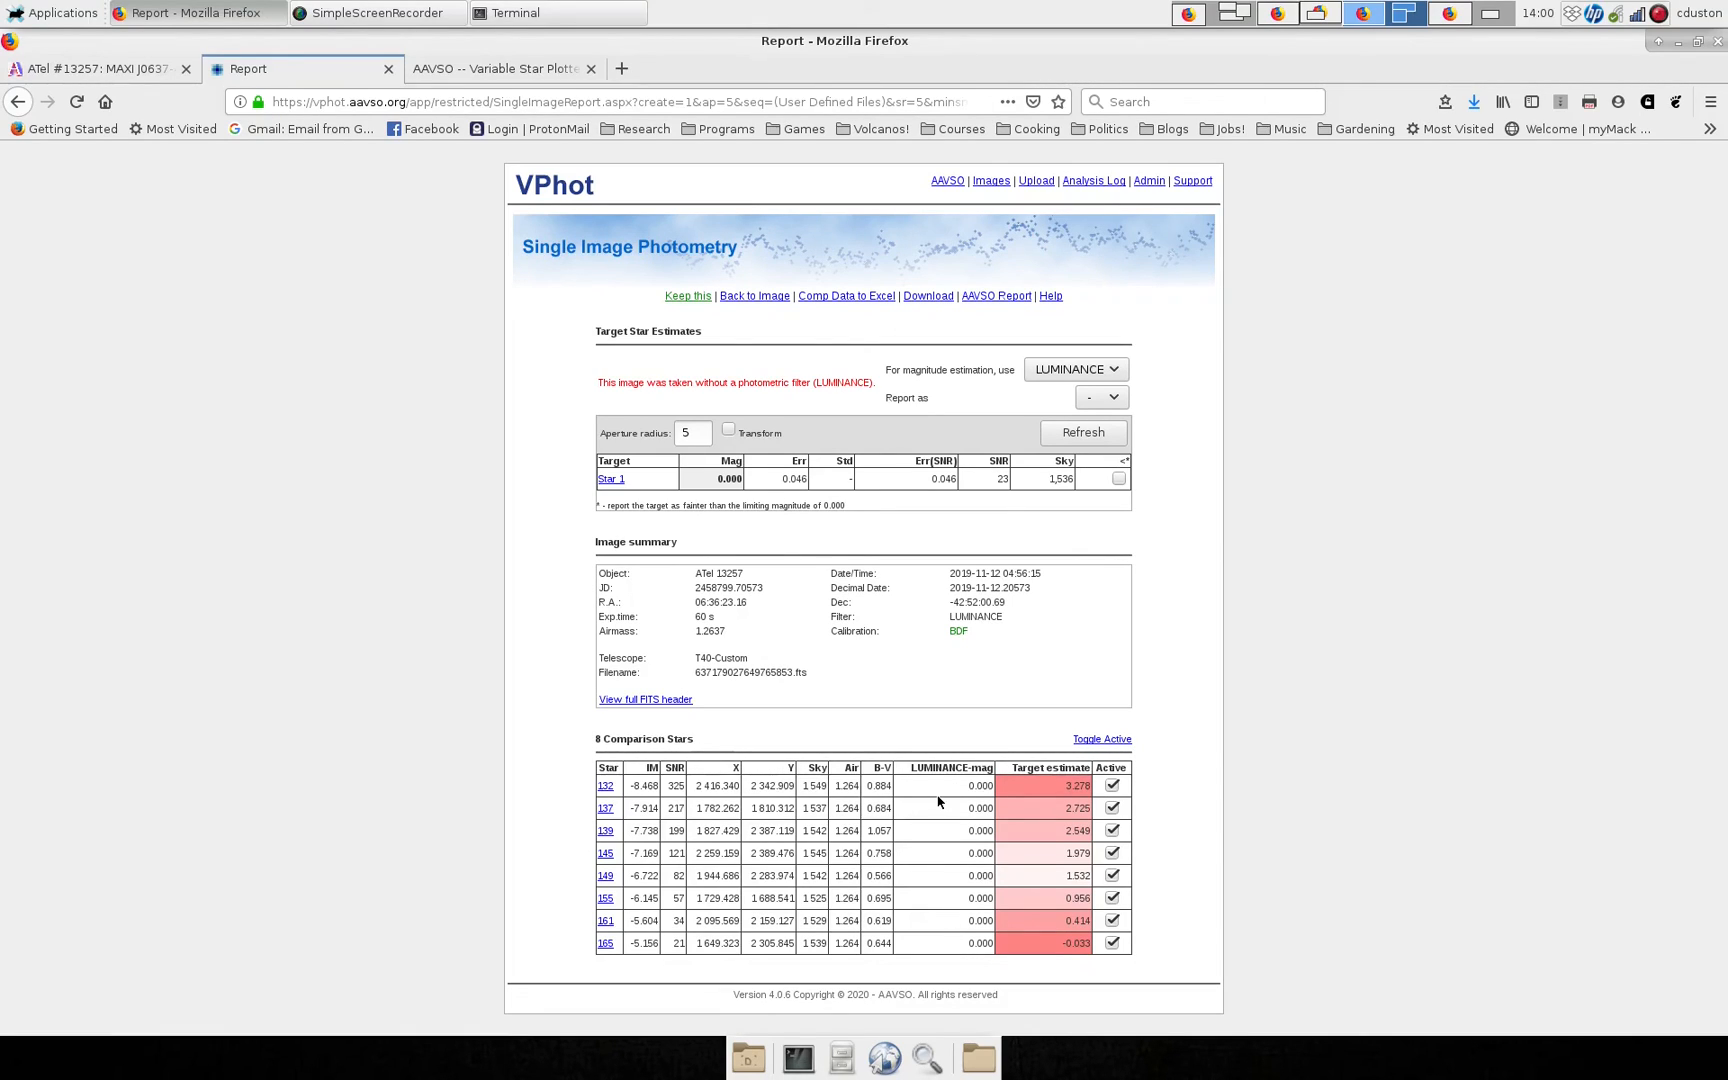
pyautogui.moveTo(1186, 448)
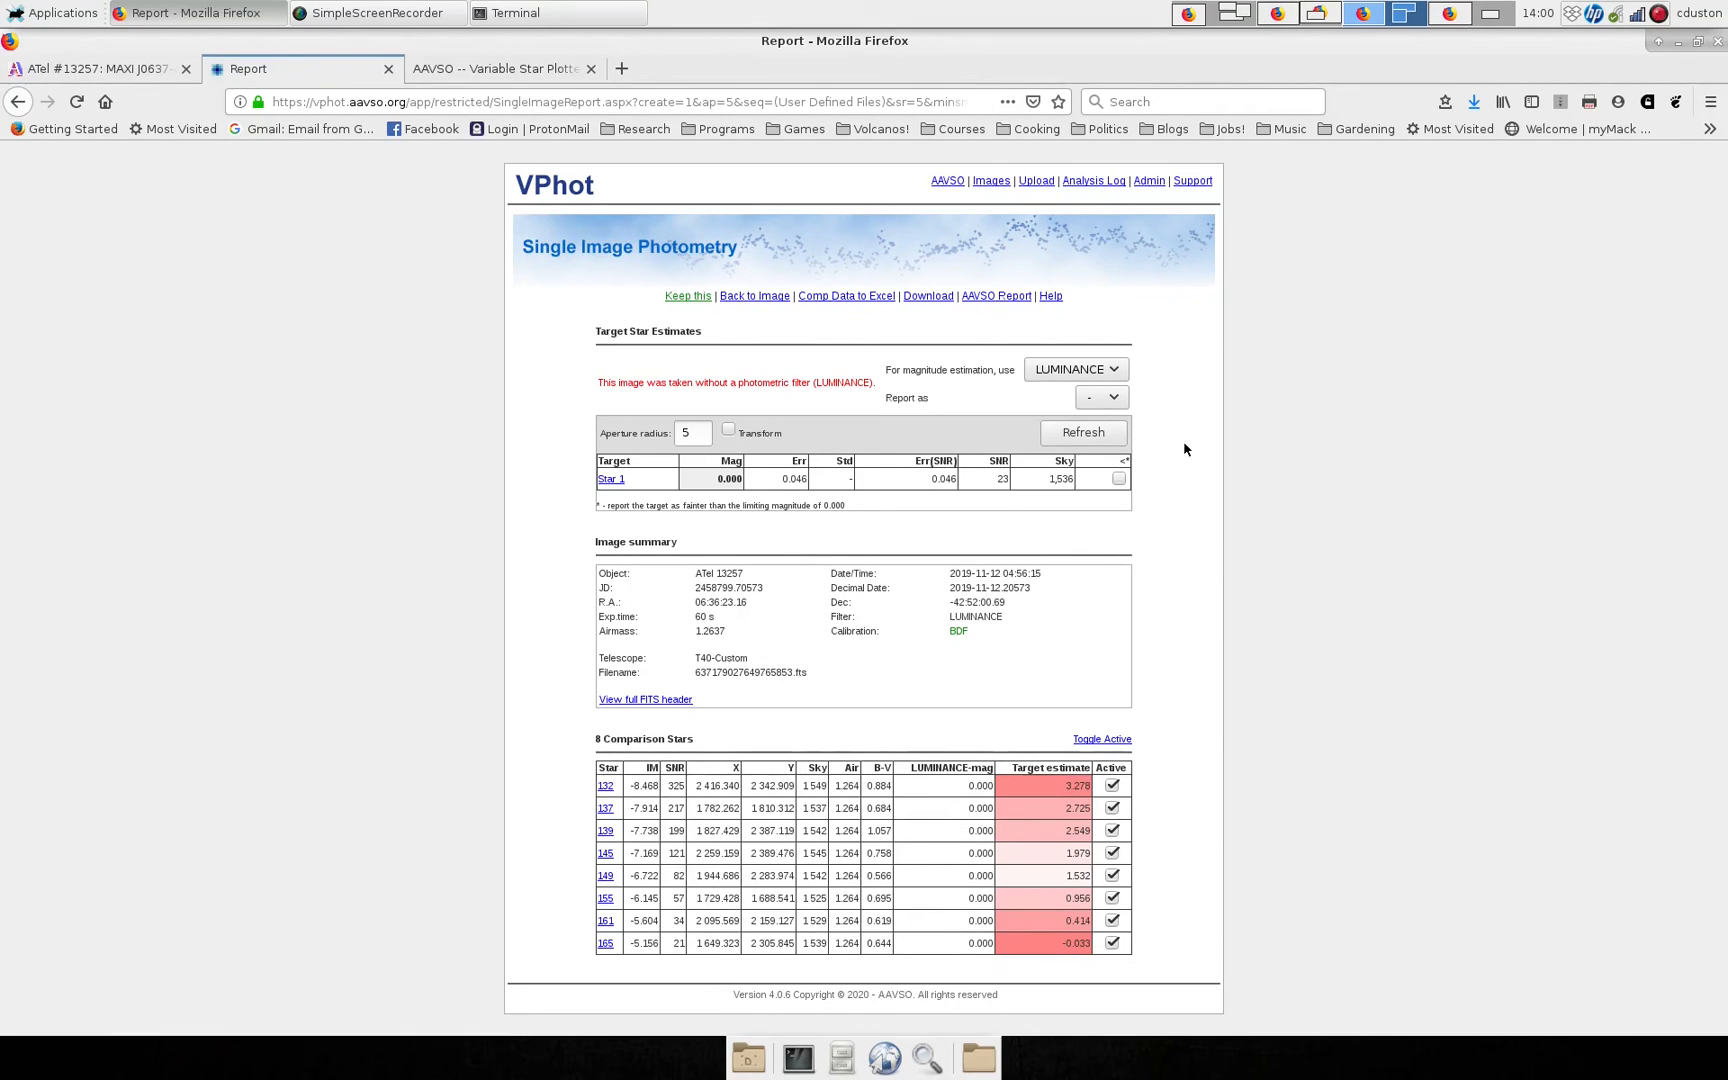
pyautogui.moveTo(930, 374)
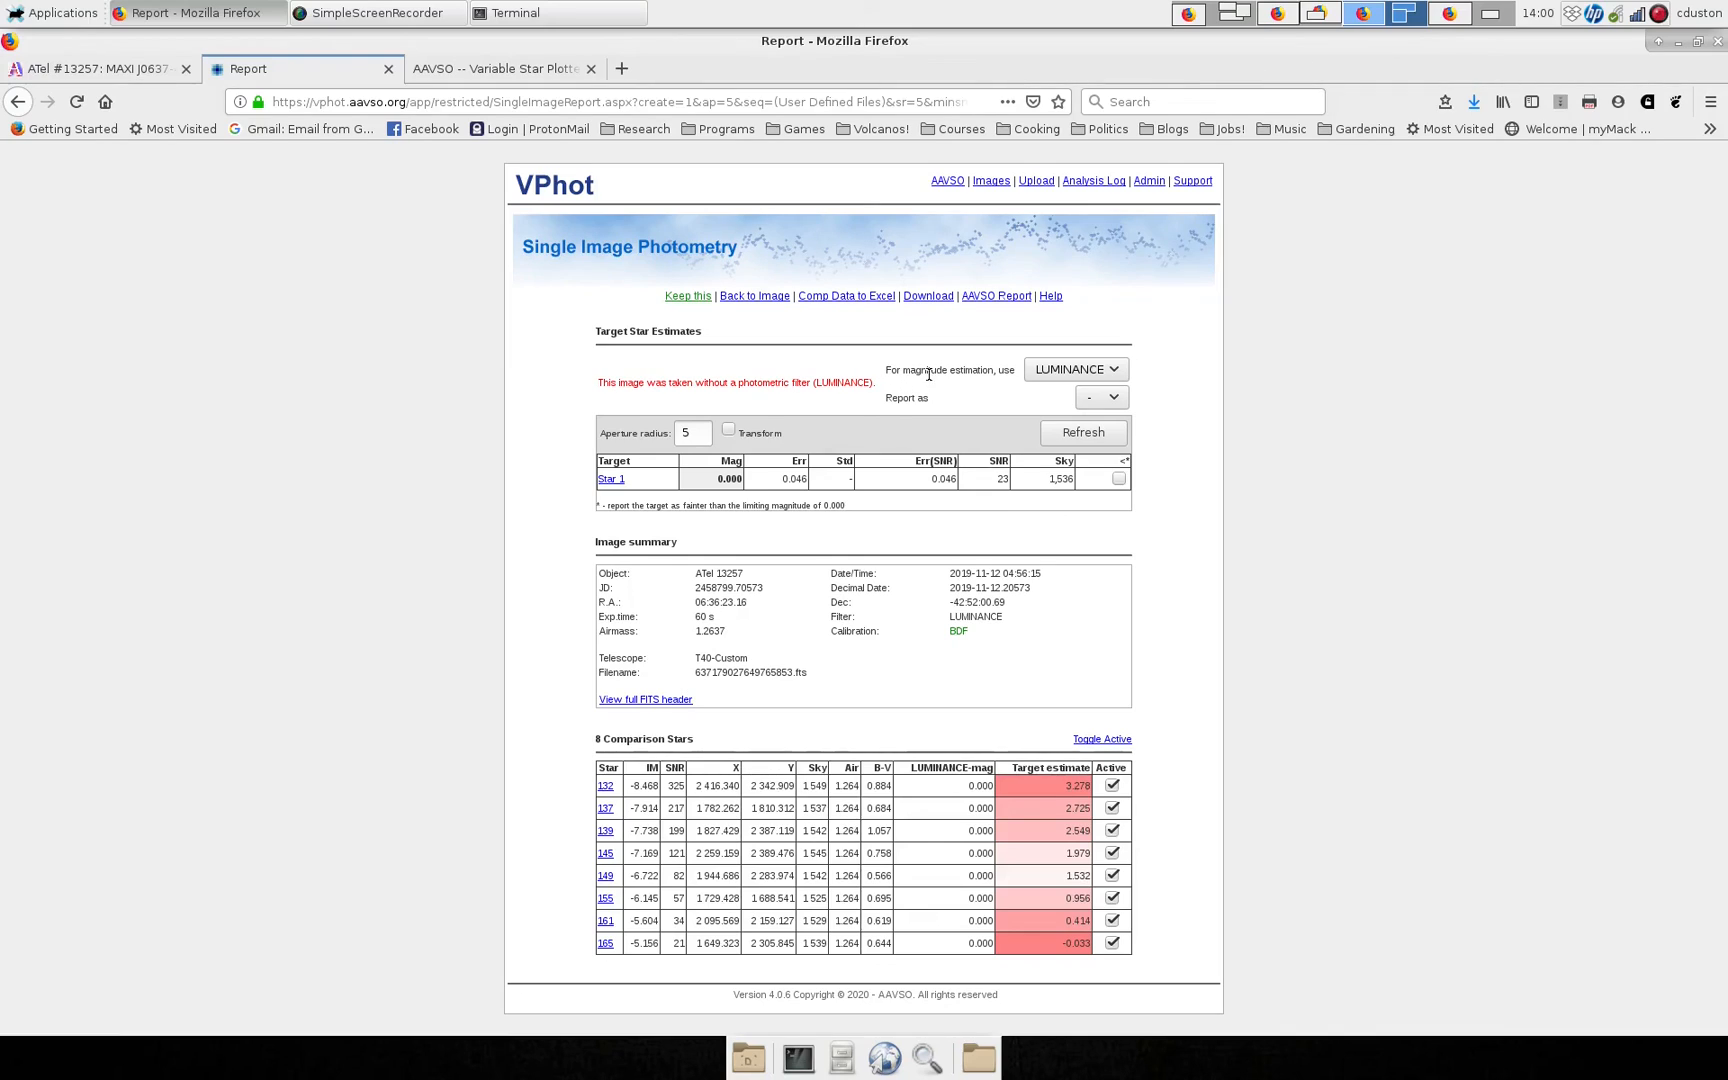
# Estimate the target magnitude in B and refresh the report, giving 17.287; leave the report-as band unchanged.
pyautogui.click(1074, 370)
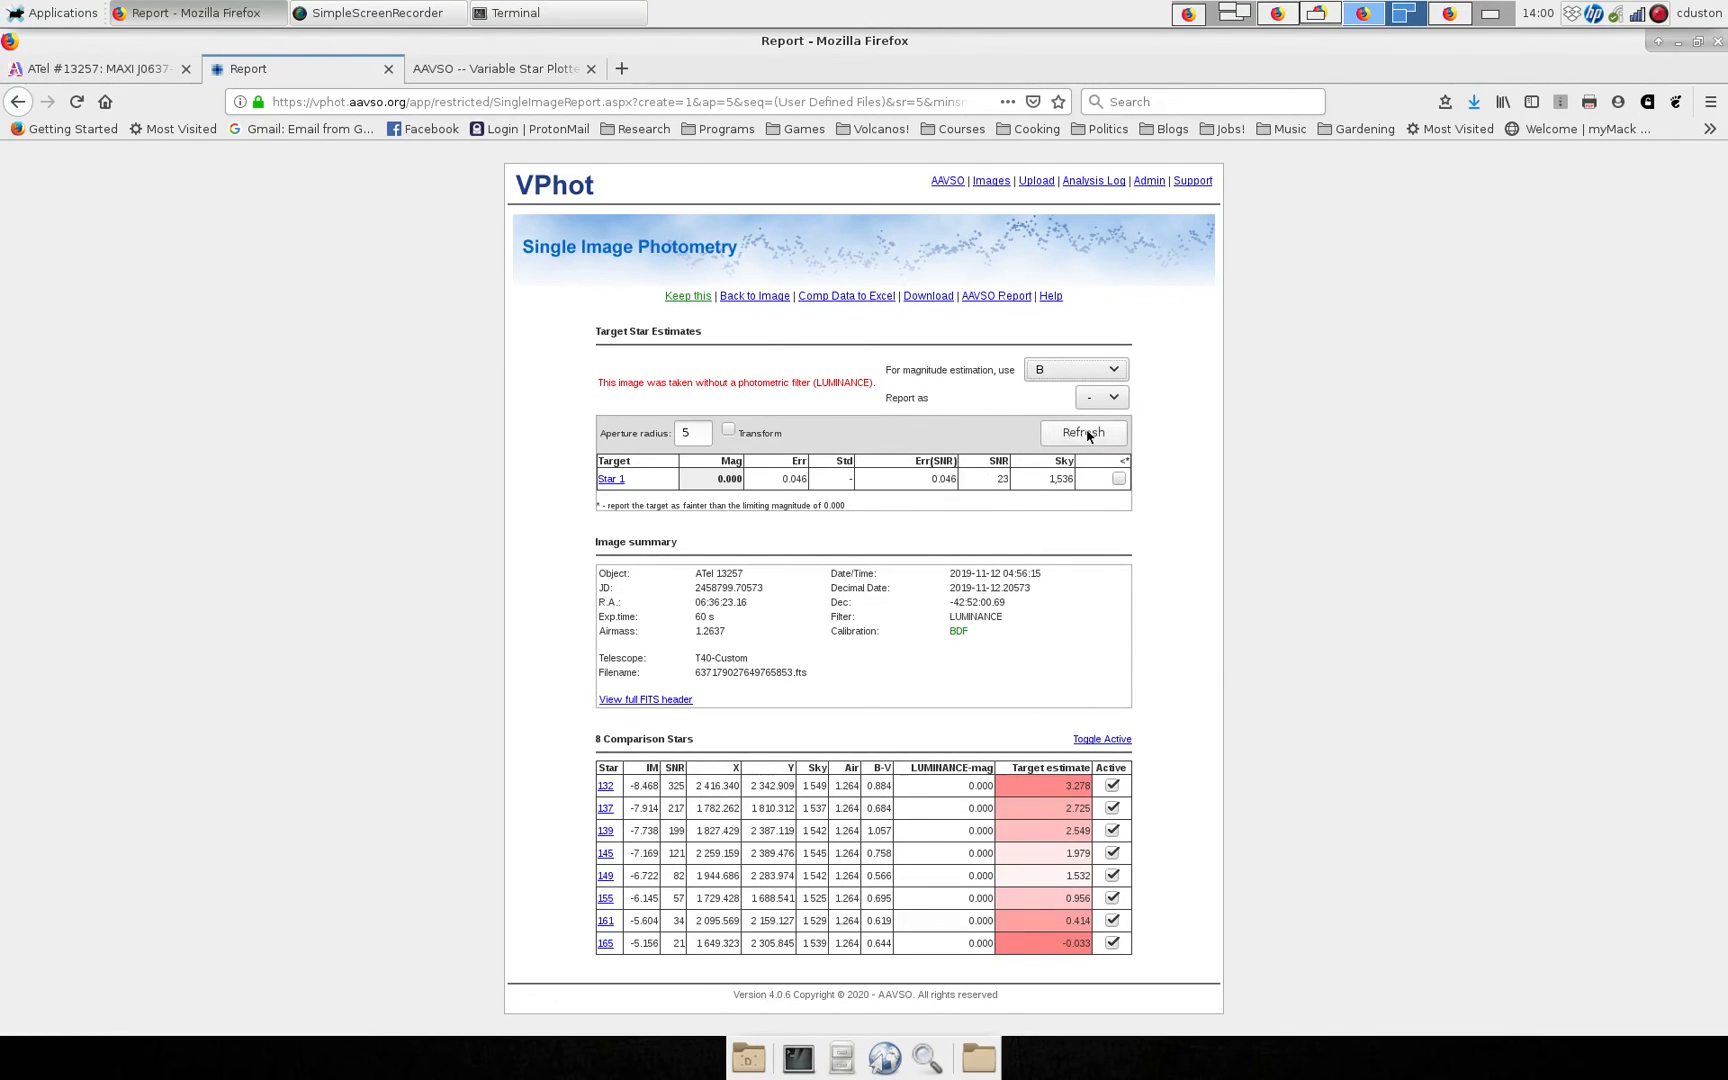
pyautogui.click(1082, 432)
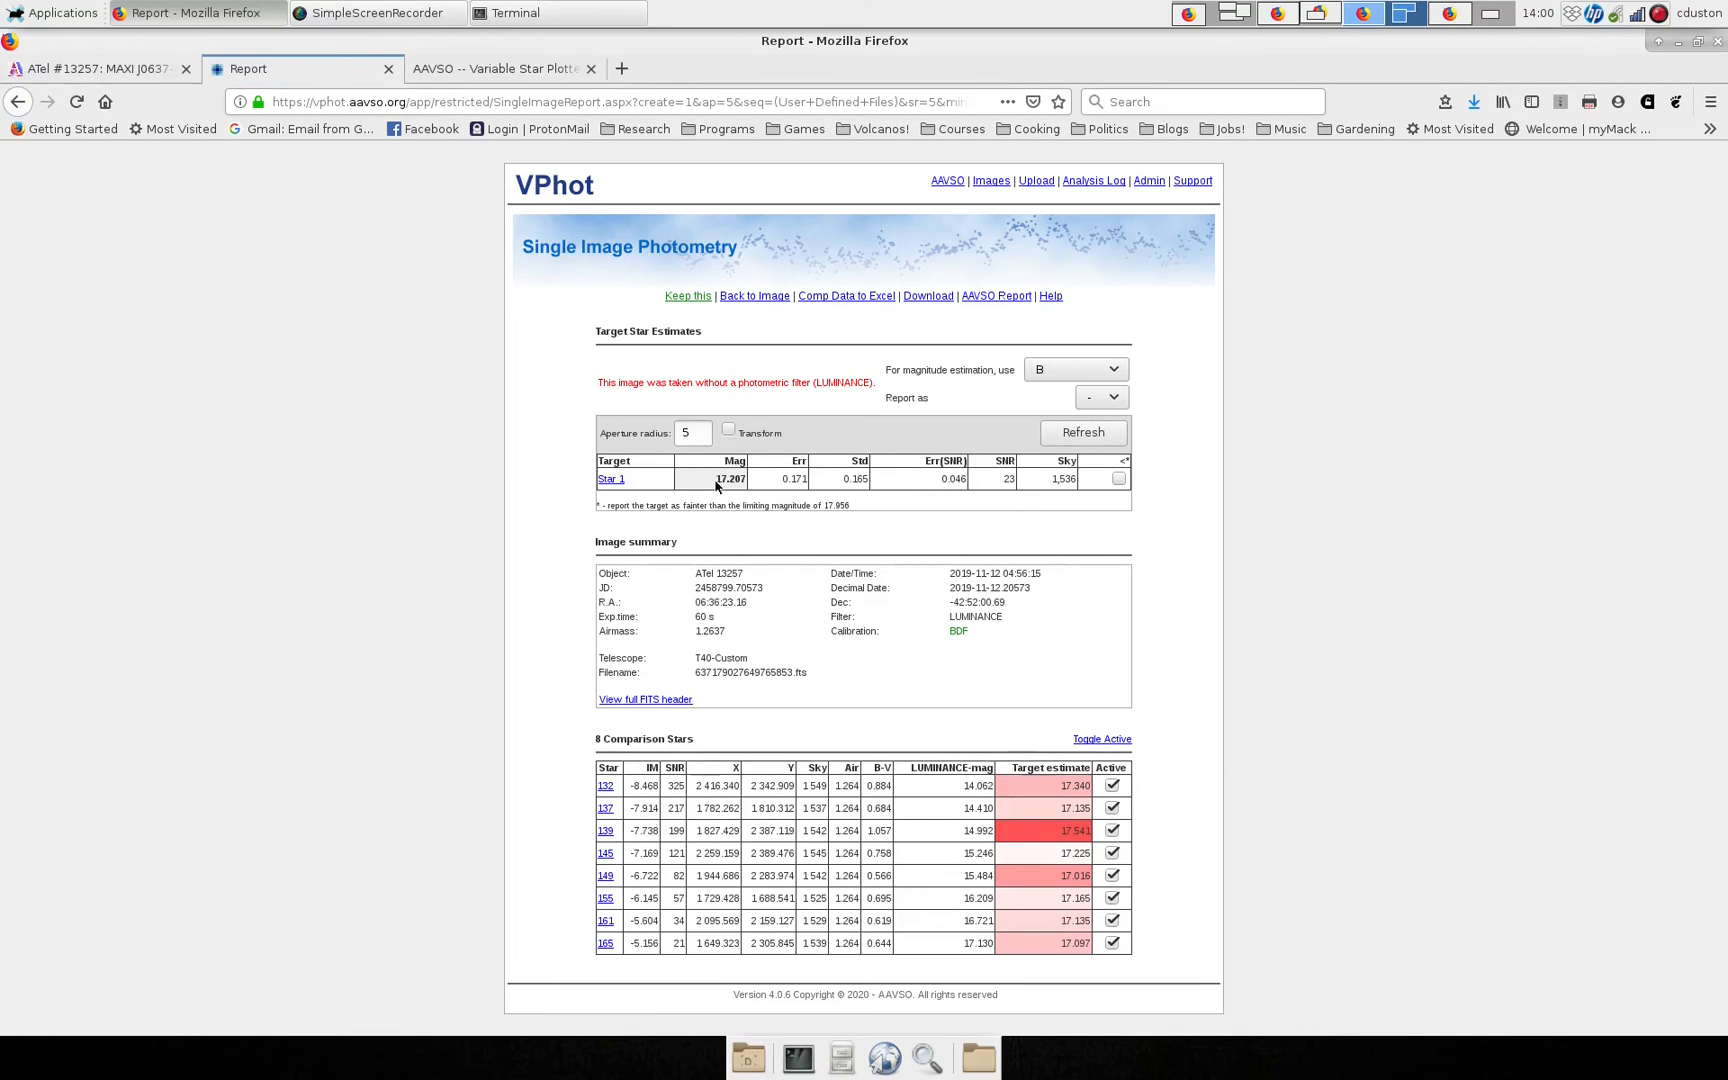
pyautogui.moveTo(942, 848)
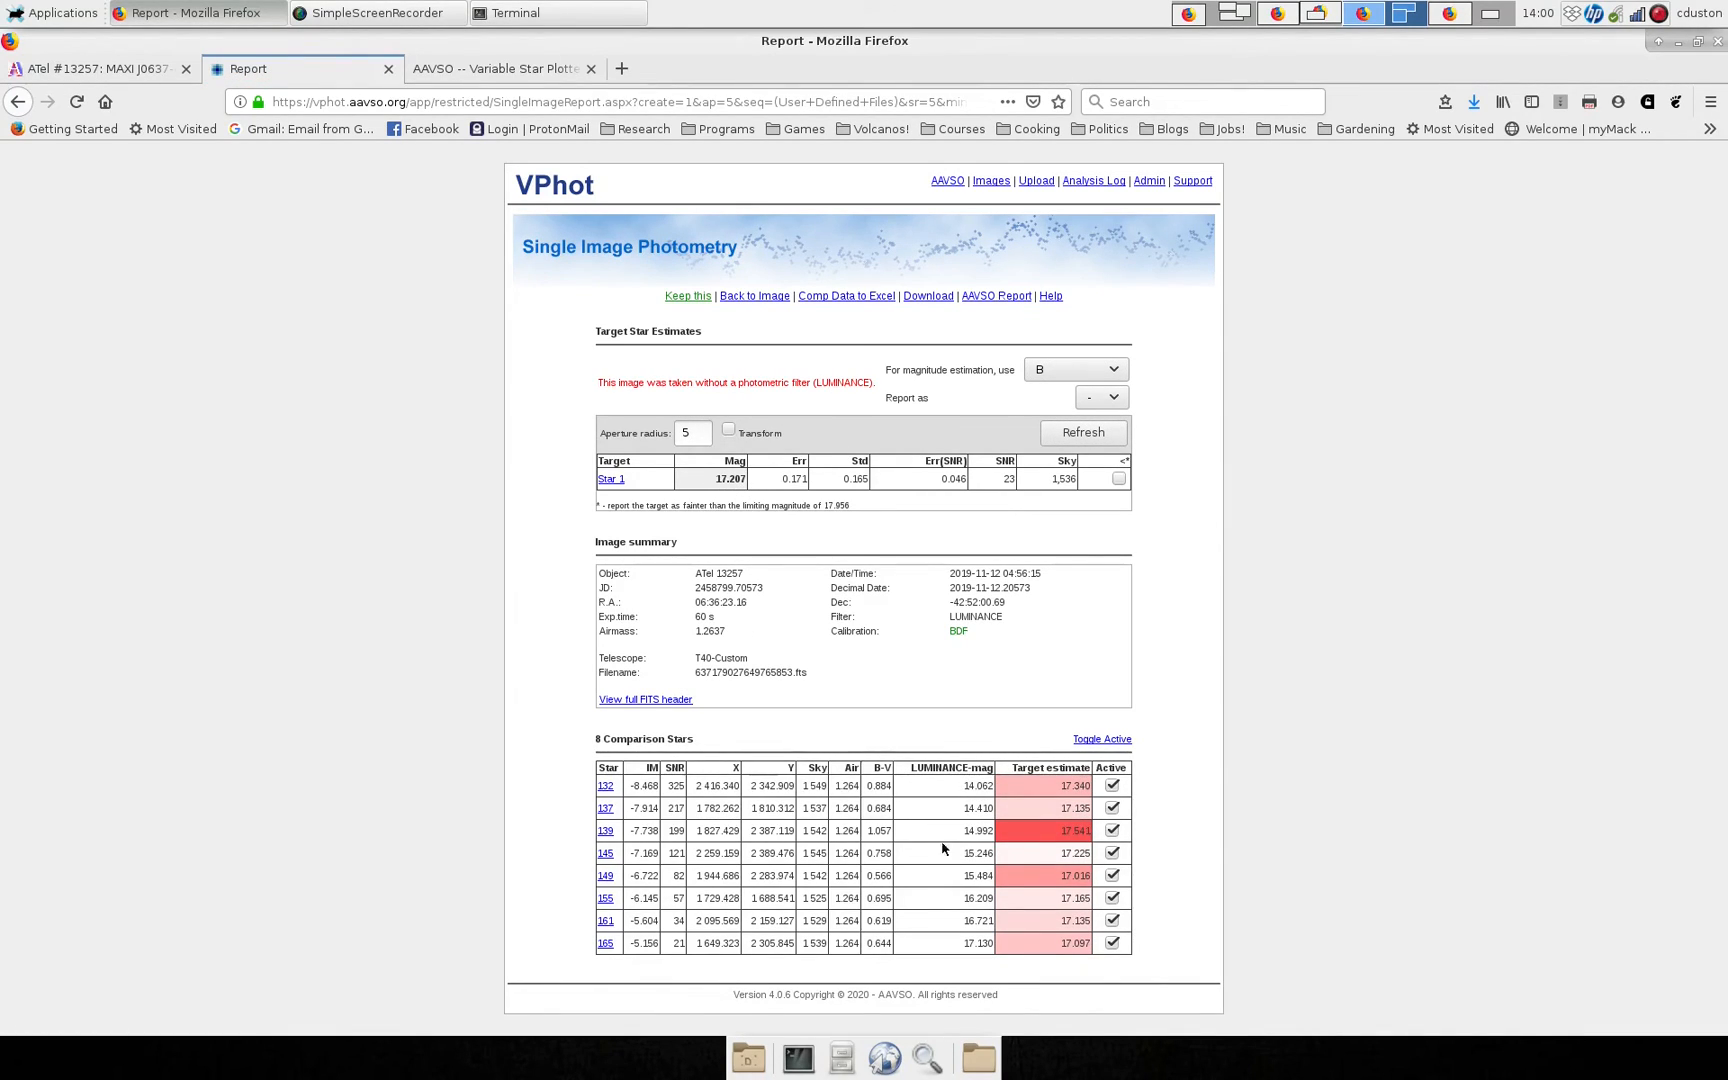
pyautogui.moveTo(954, 794)
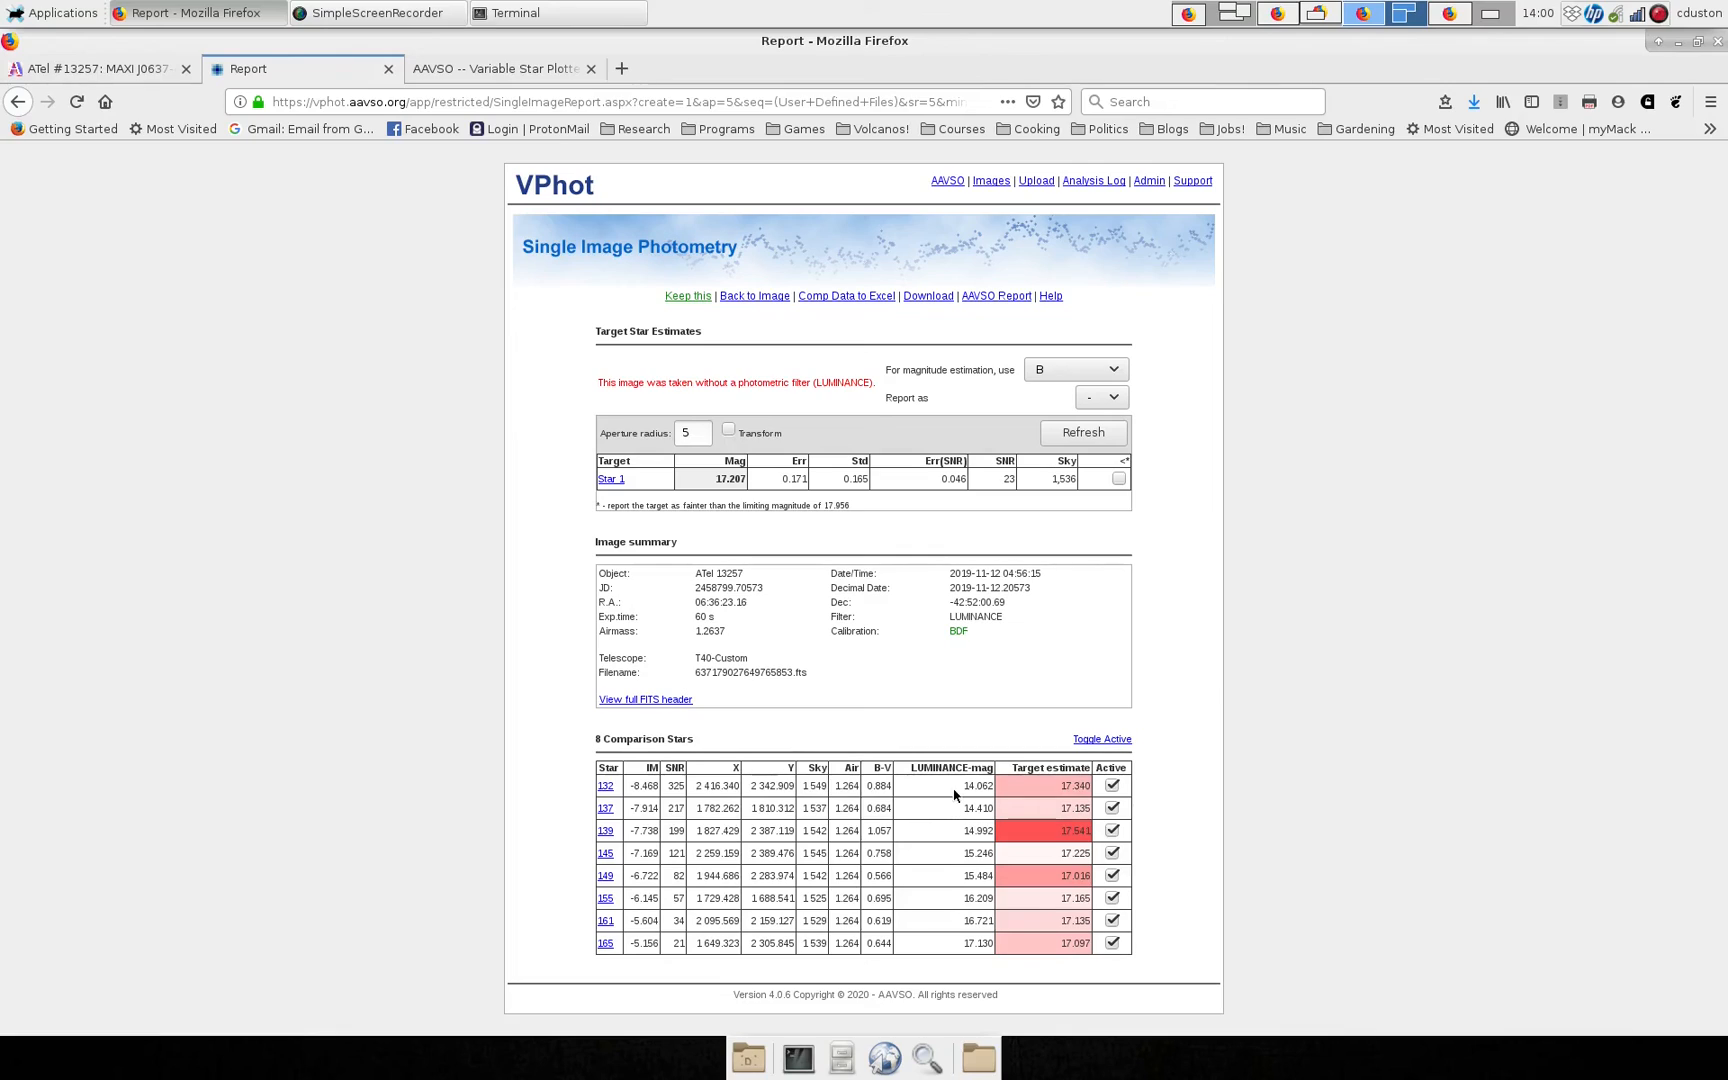
pyautogui.moveTo(1006, 916)
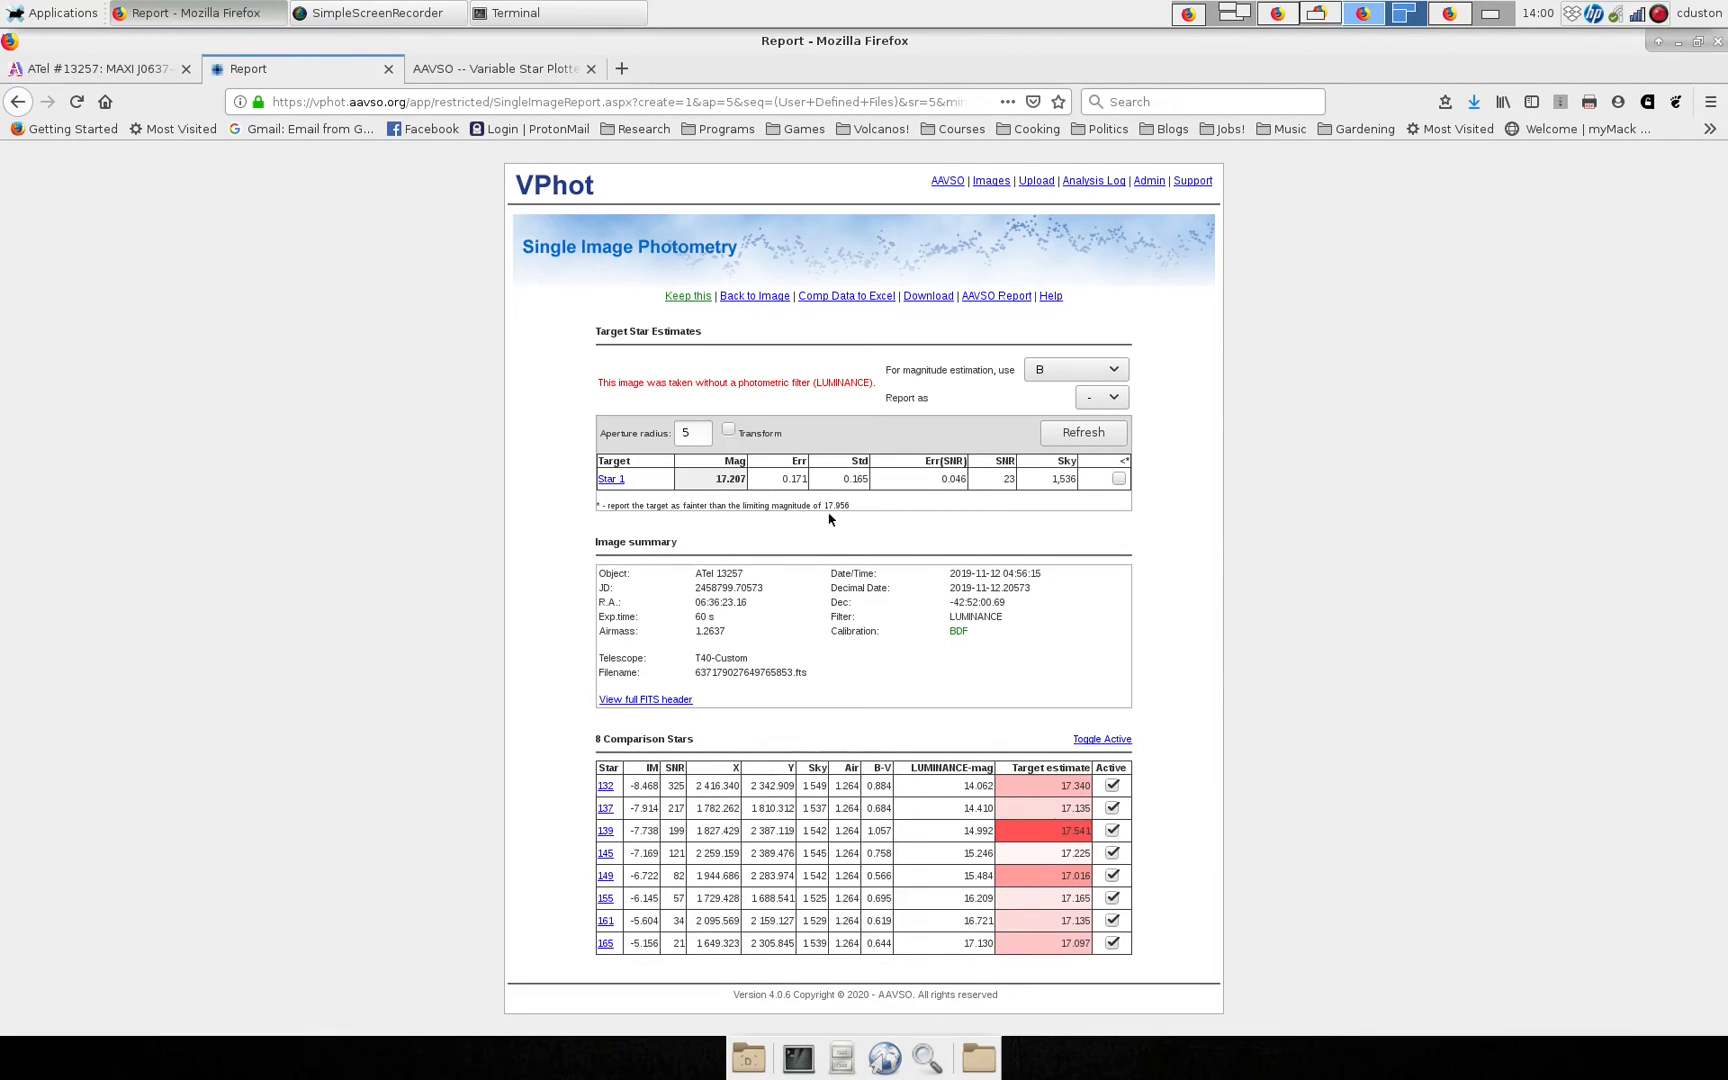
pyautogui.moveTo(988, 434)
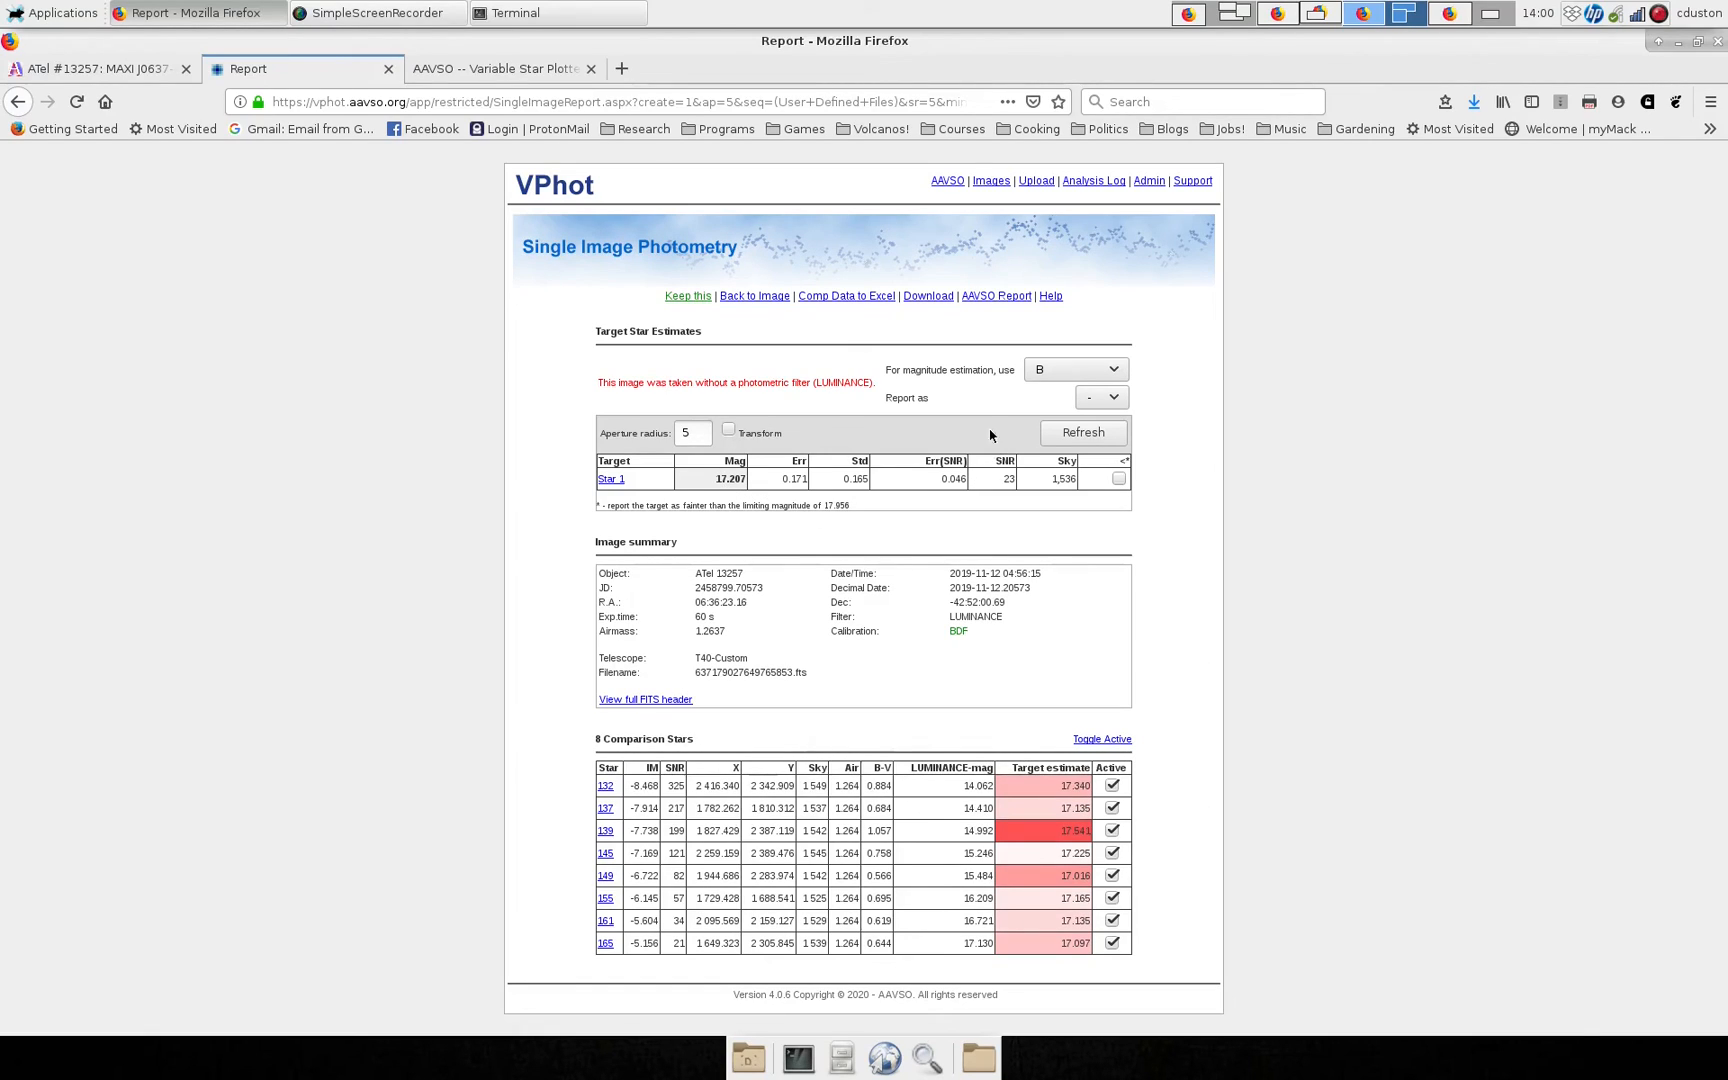
pyautogui.click(1098, 396)
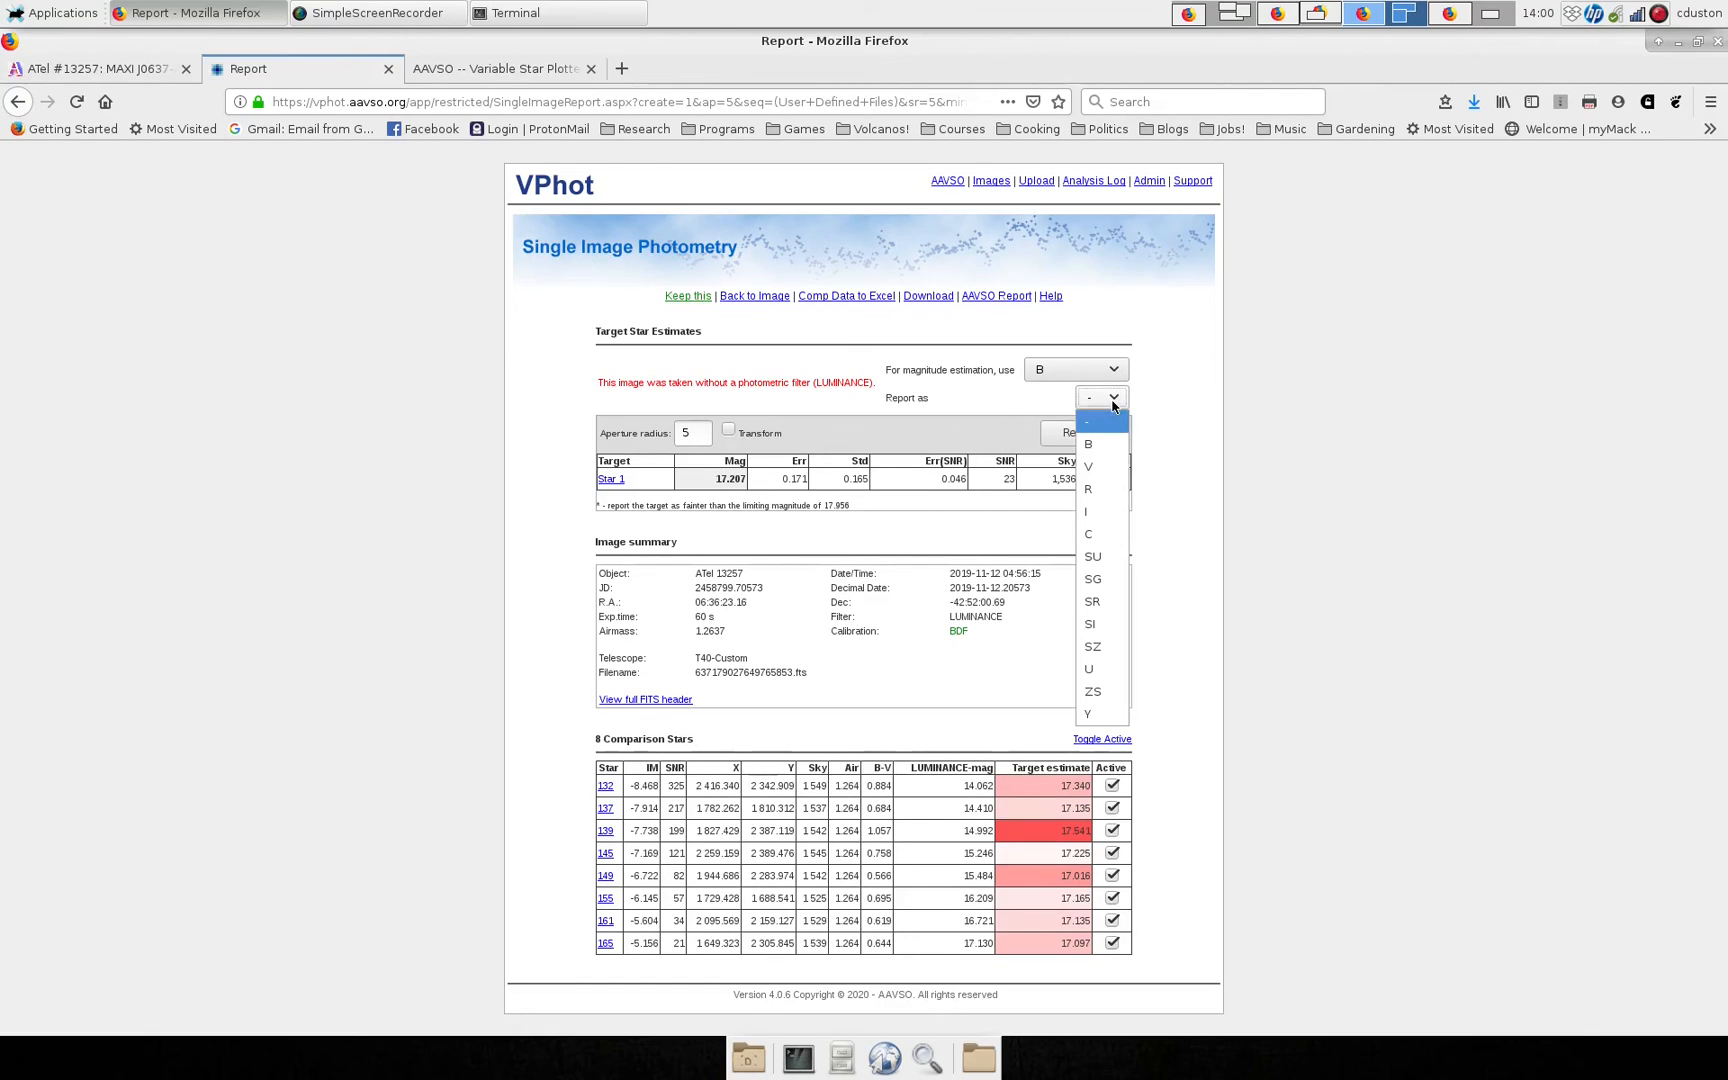
pyautogui.click(1098, 396)
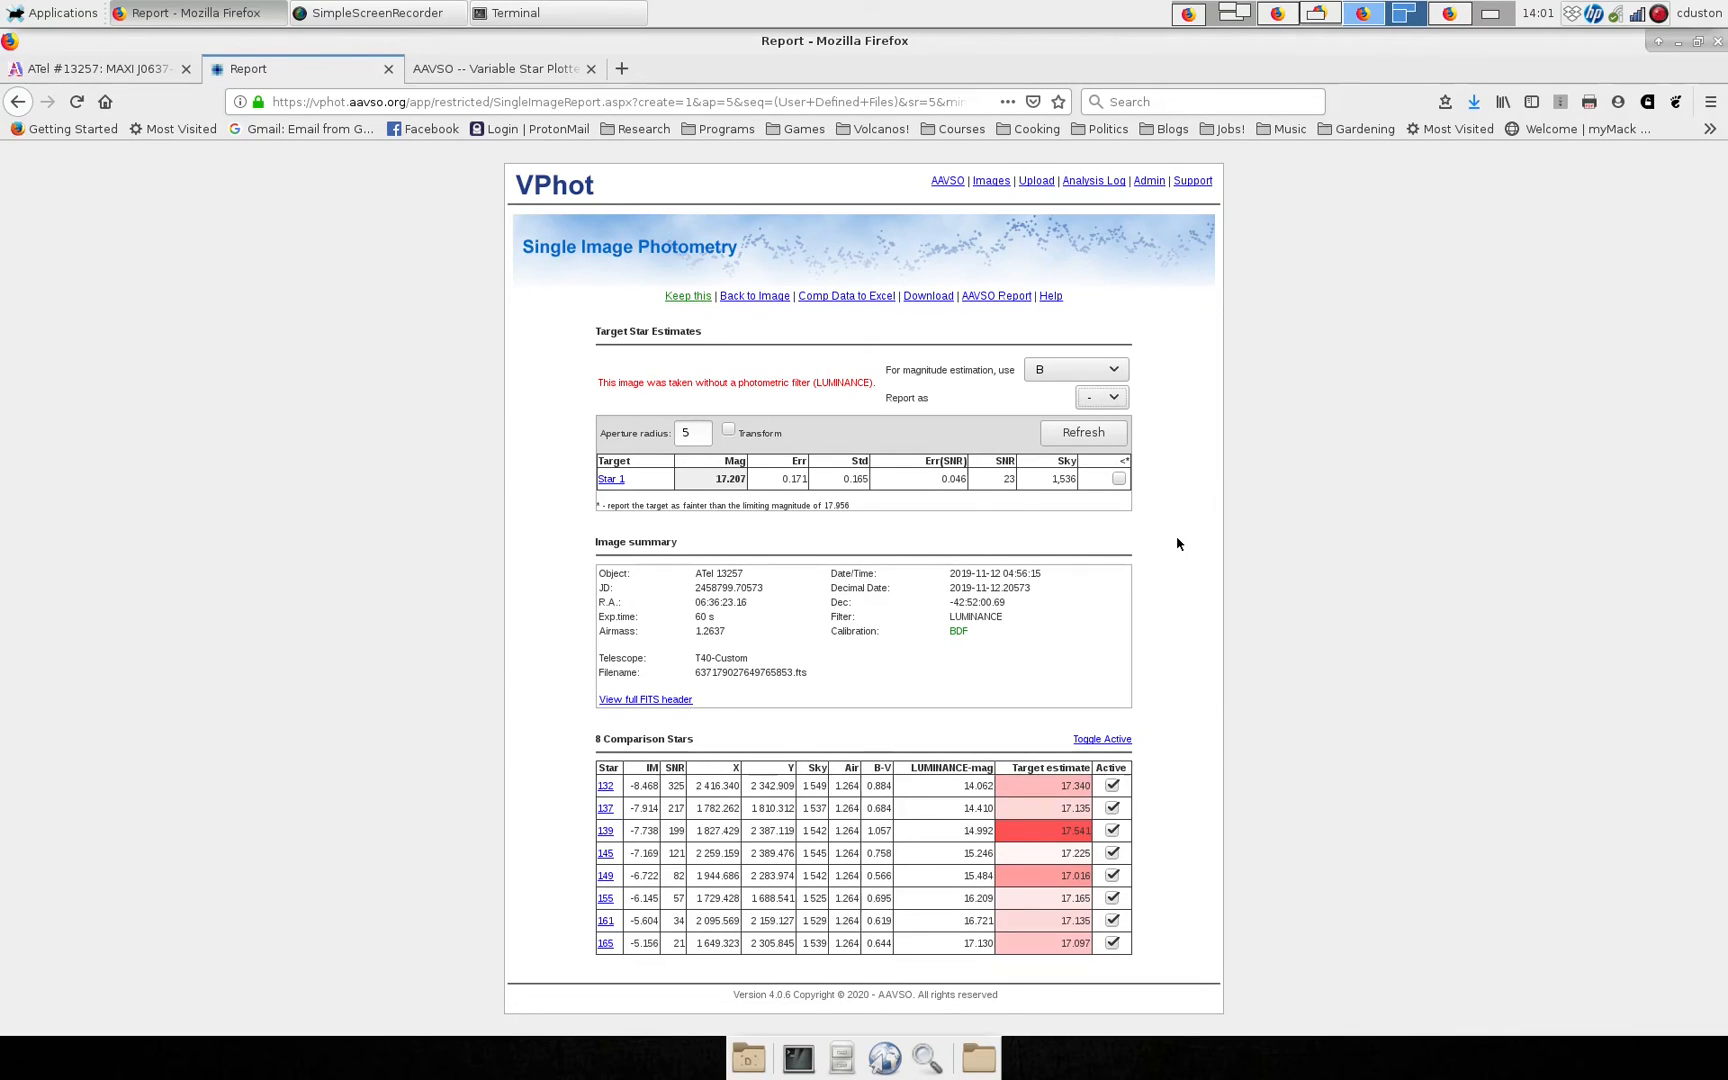
pyautogui.moveTo(1150, 390)
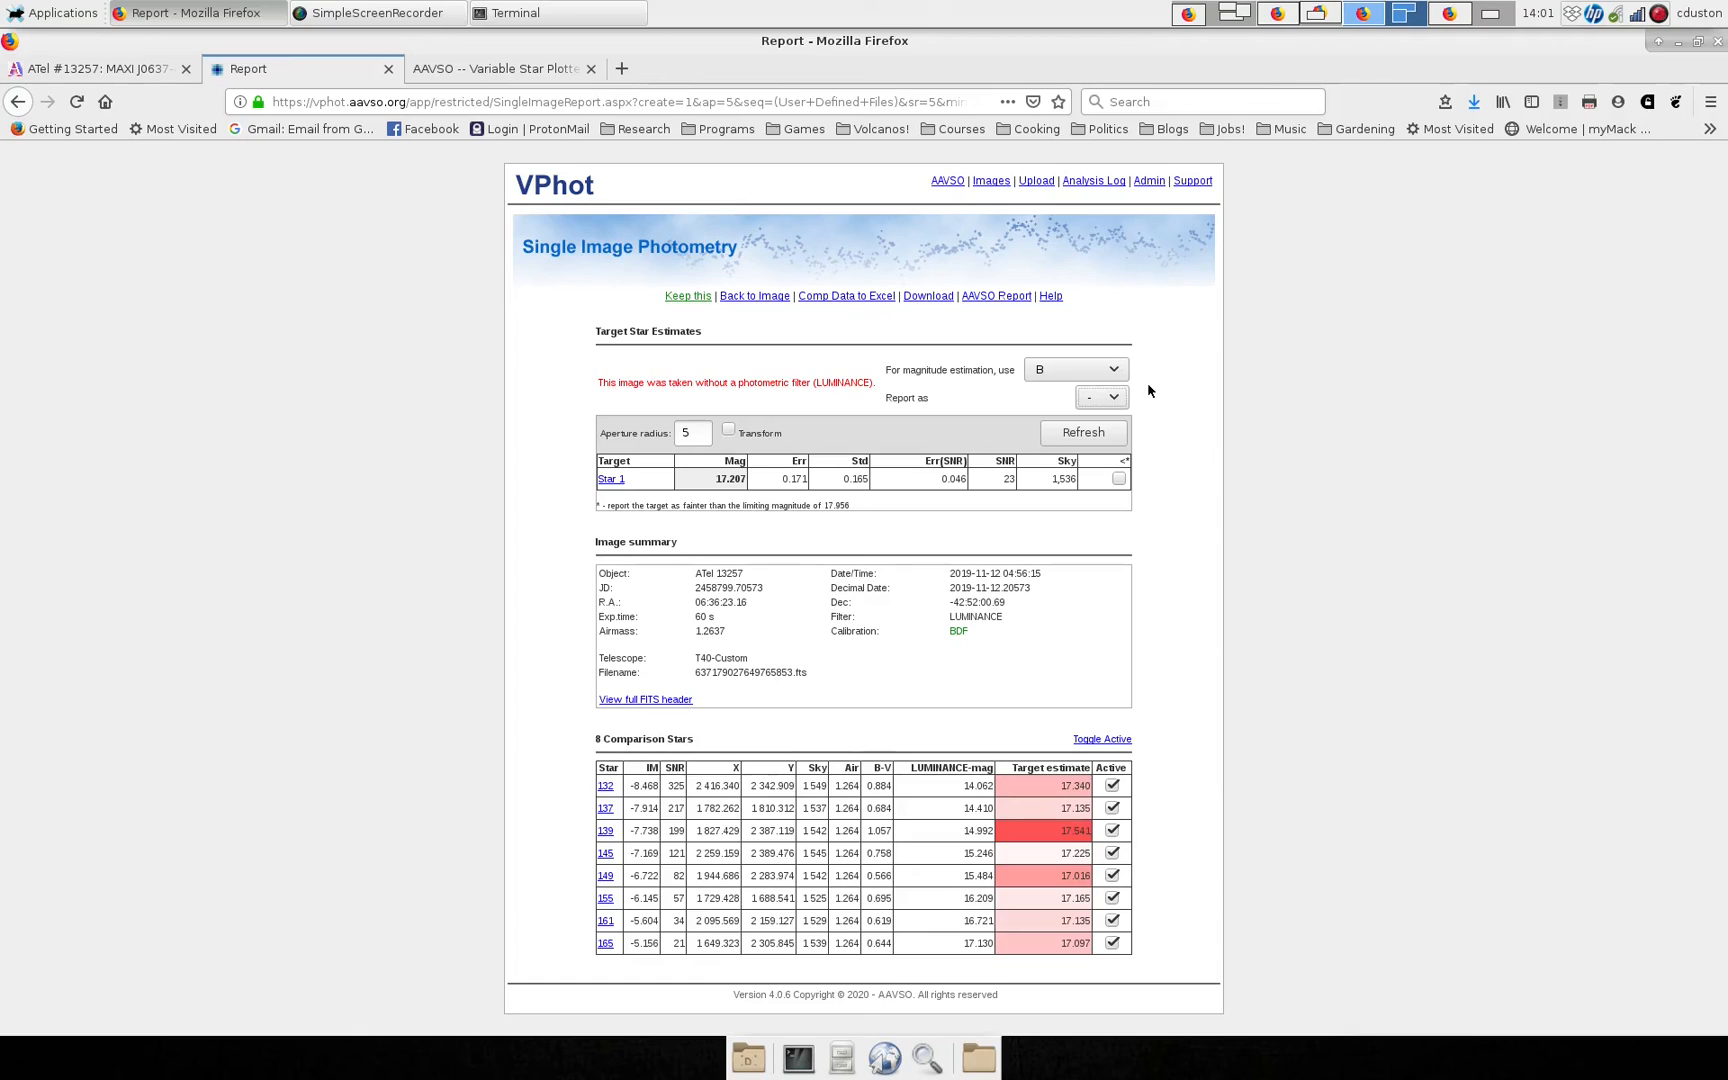
pyautogui.click(1082, 432)
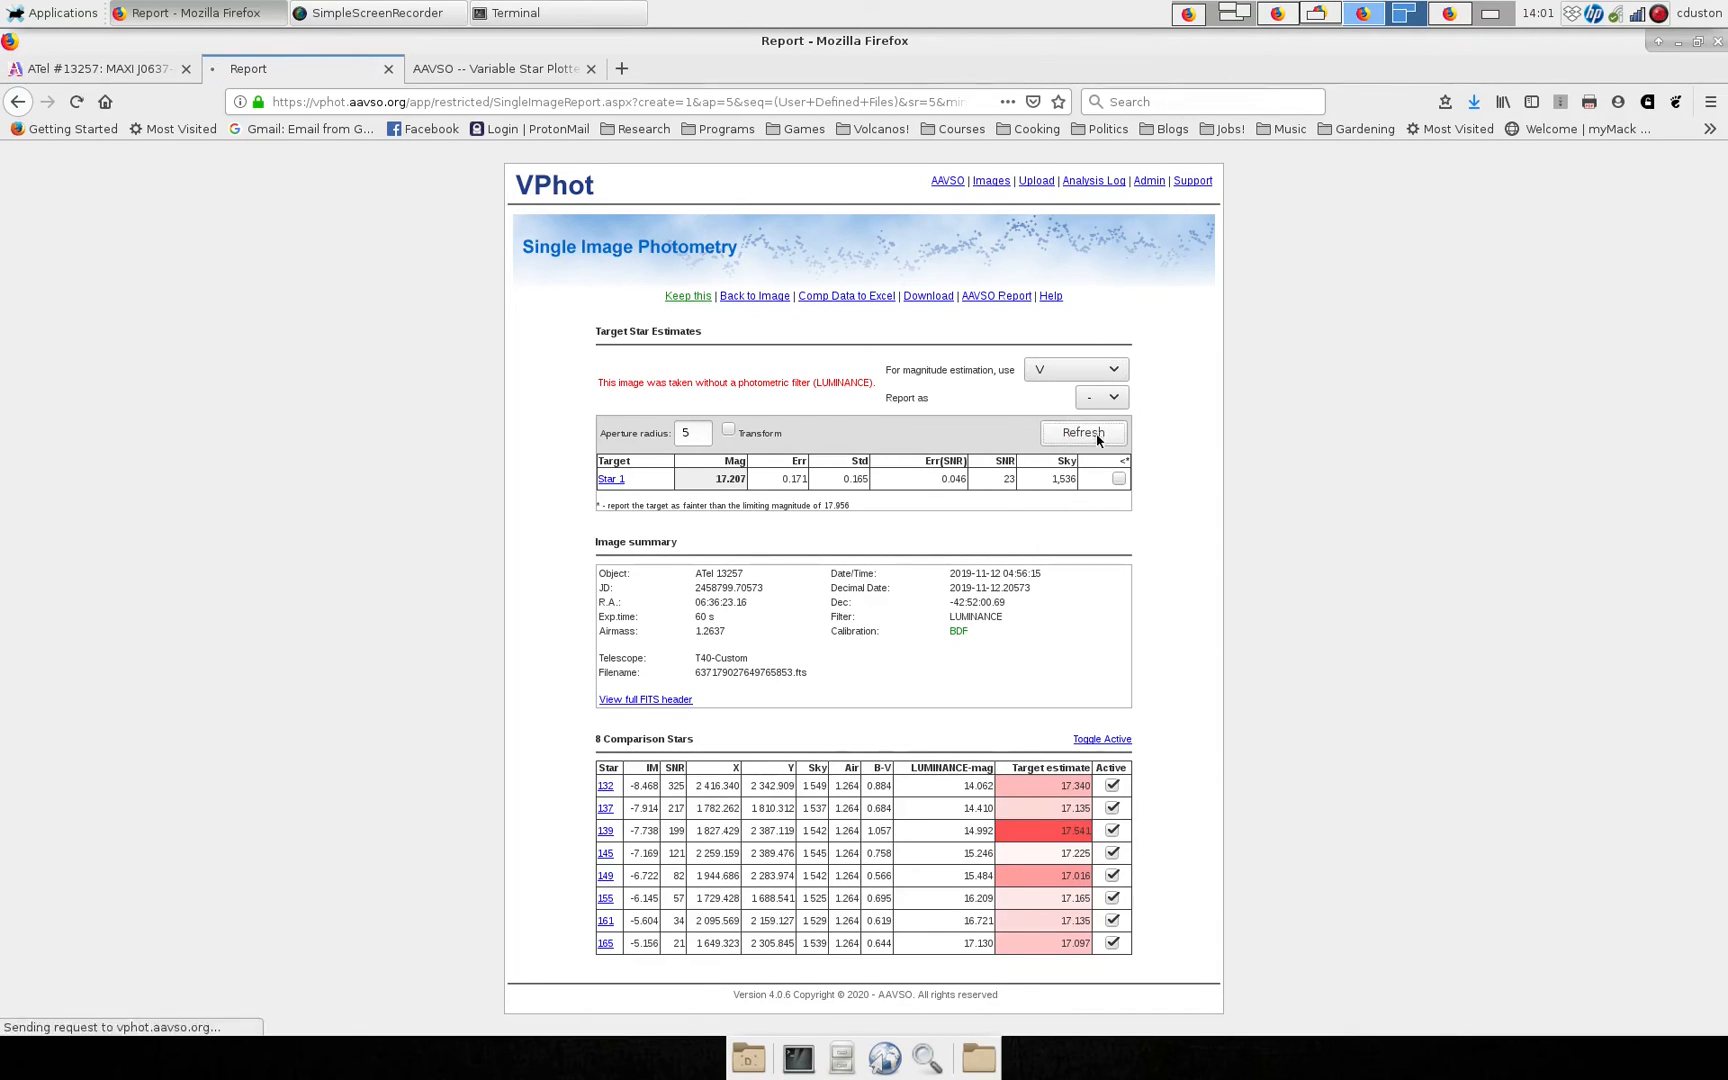
pyautogui.click(1082, 432)
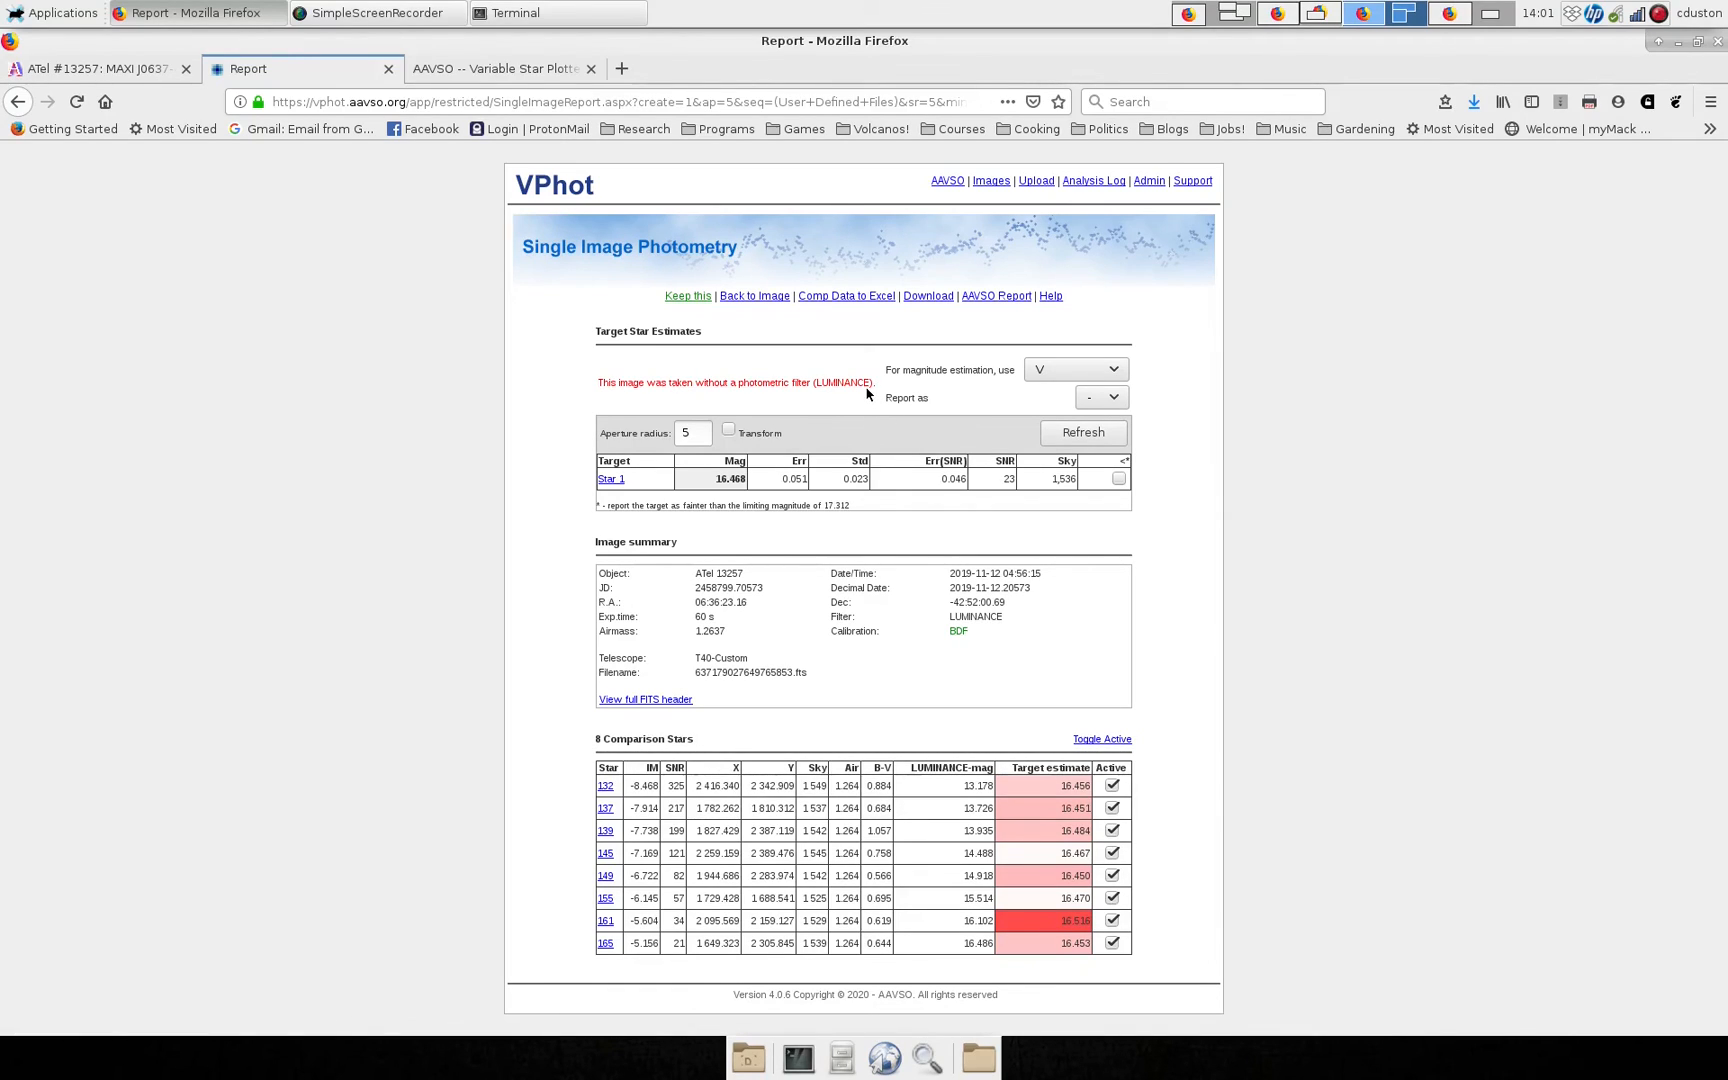
pyautogui.moveTo(1152, 688)
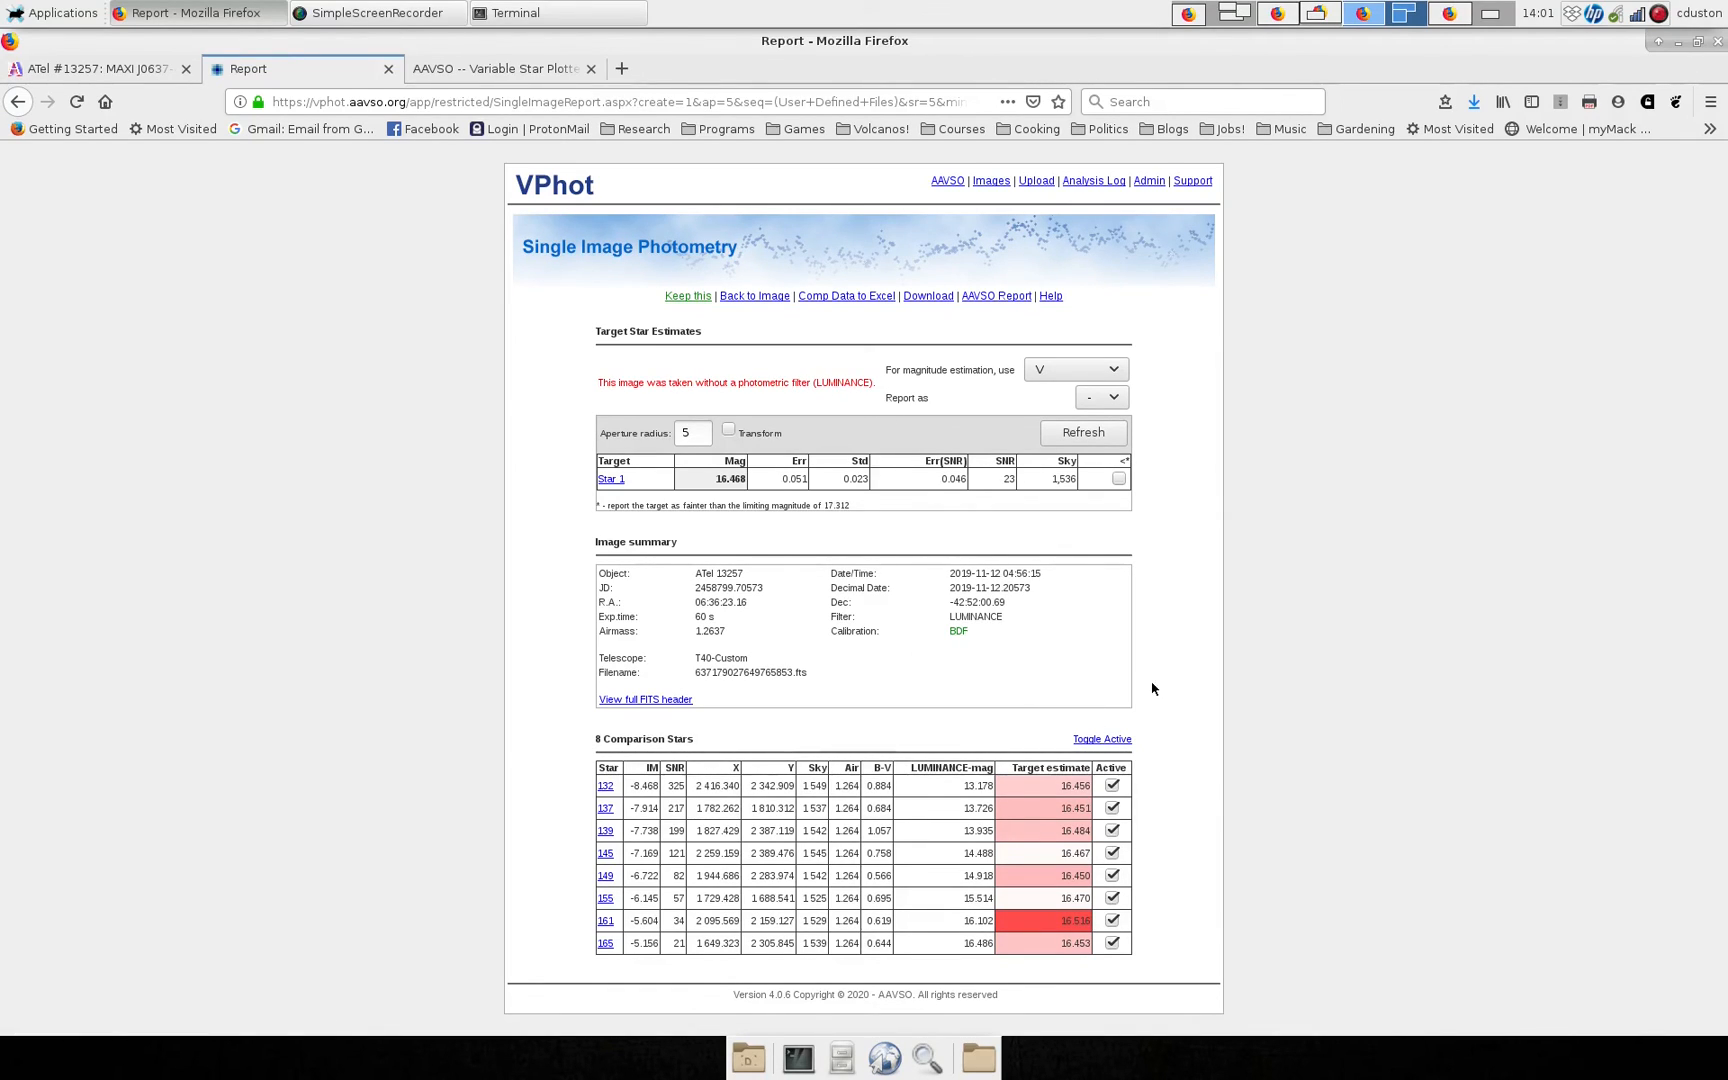
pyautogui.moveTo(1152, 736)
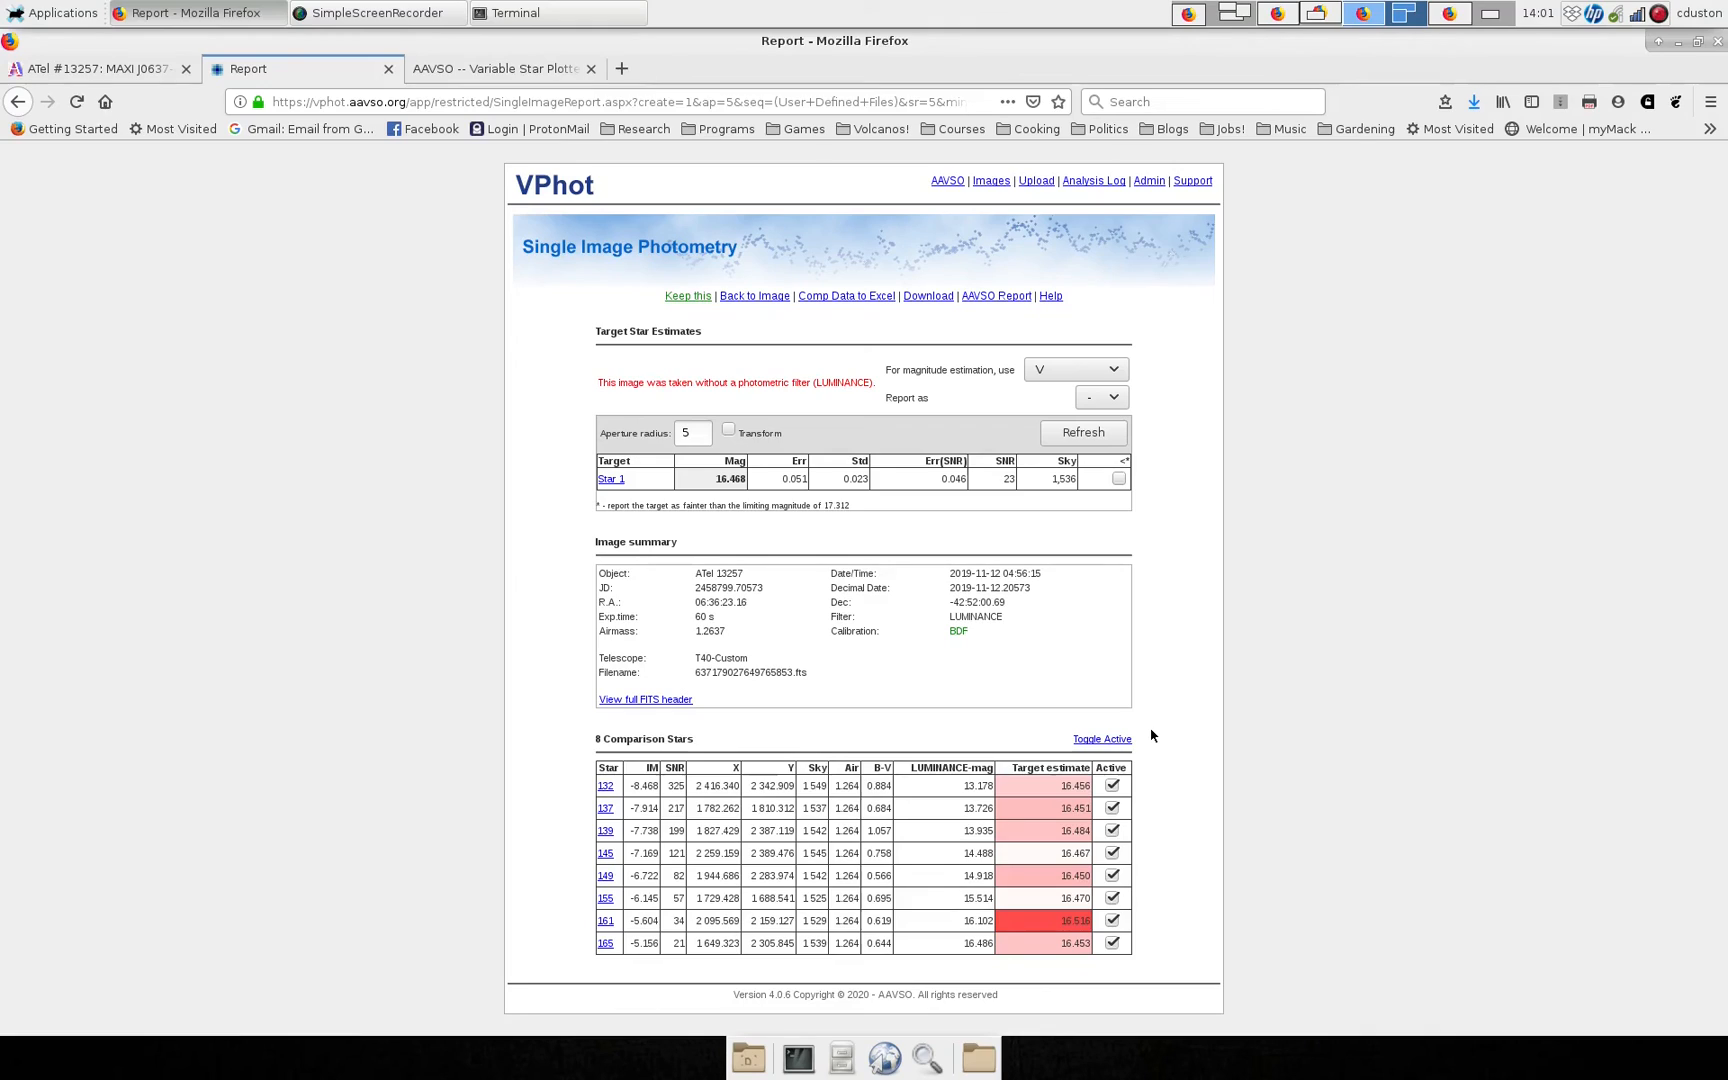
pyautogui.moveTo(718, 544)
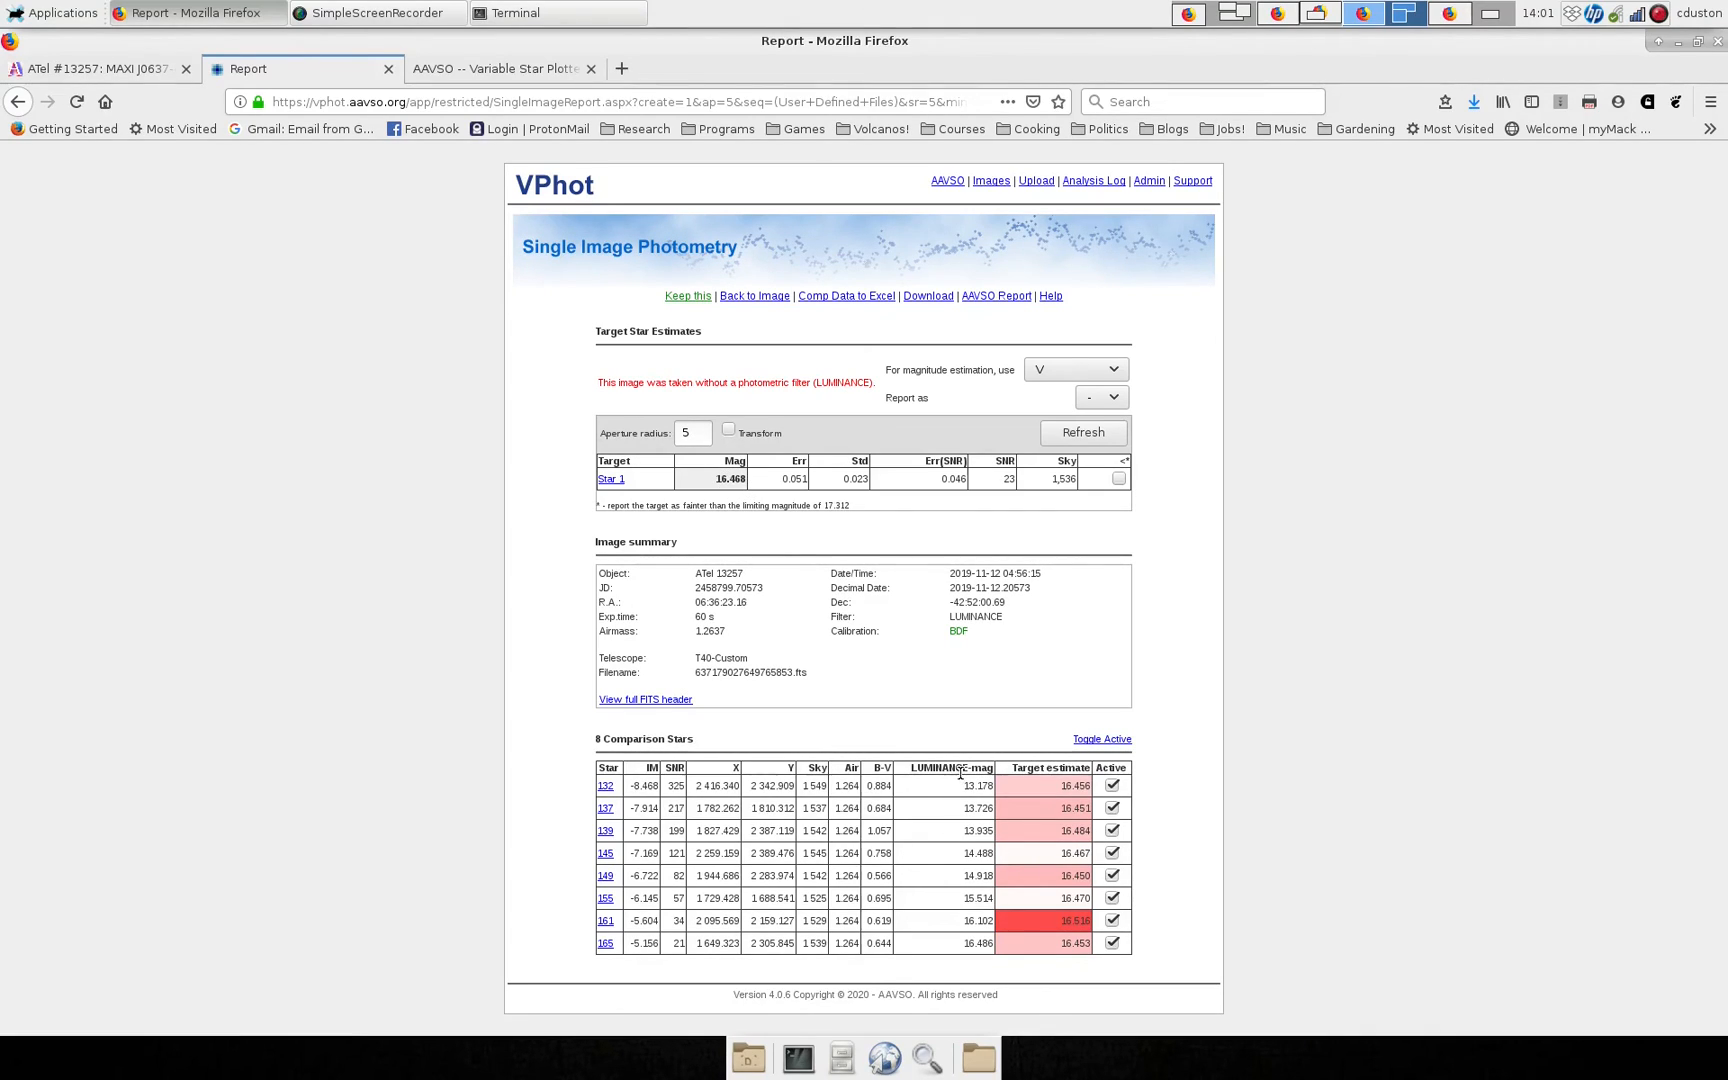
pyautogui.moveTo(924, 818)
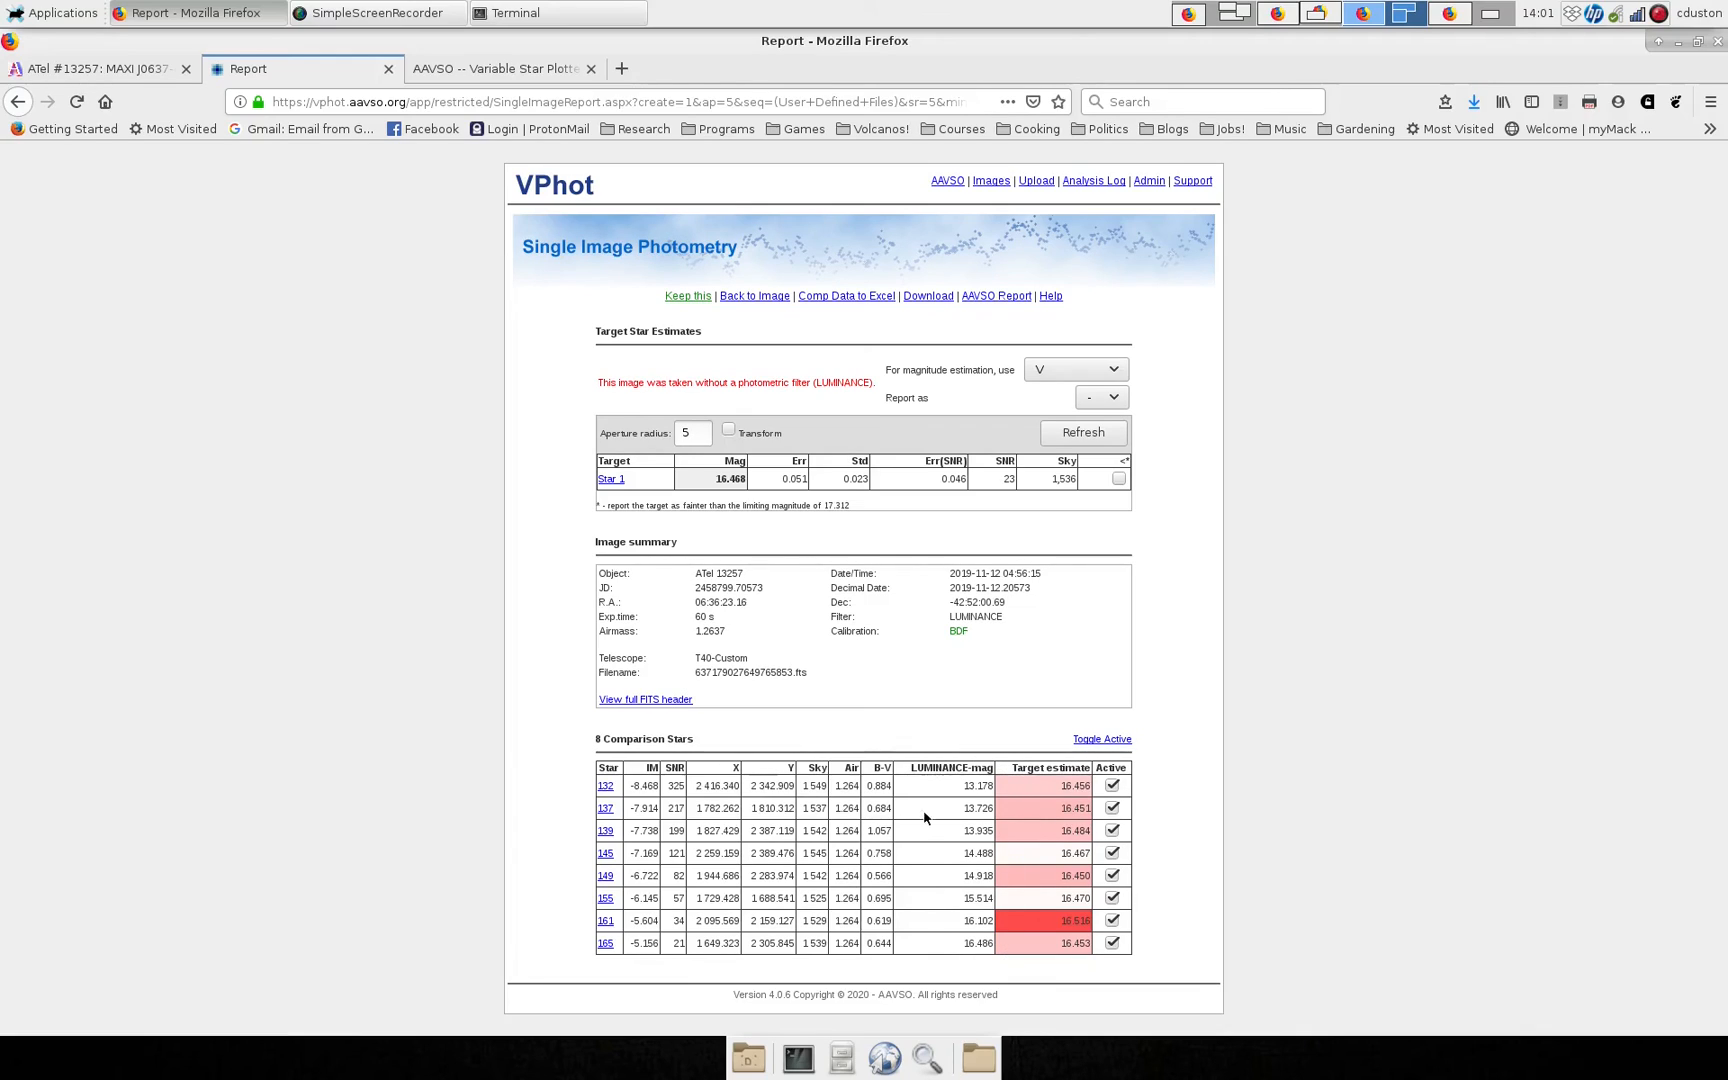
pyautogui.moveTo(940, 844)
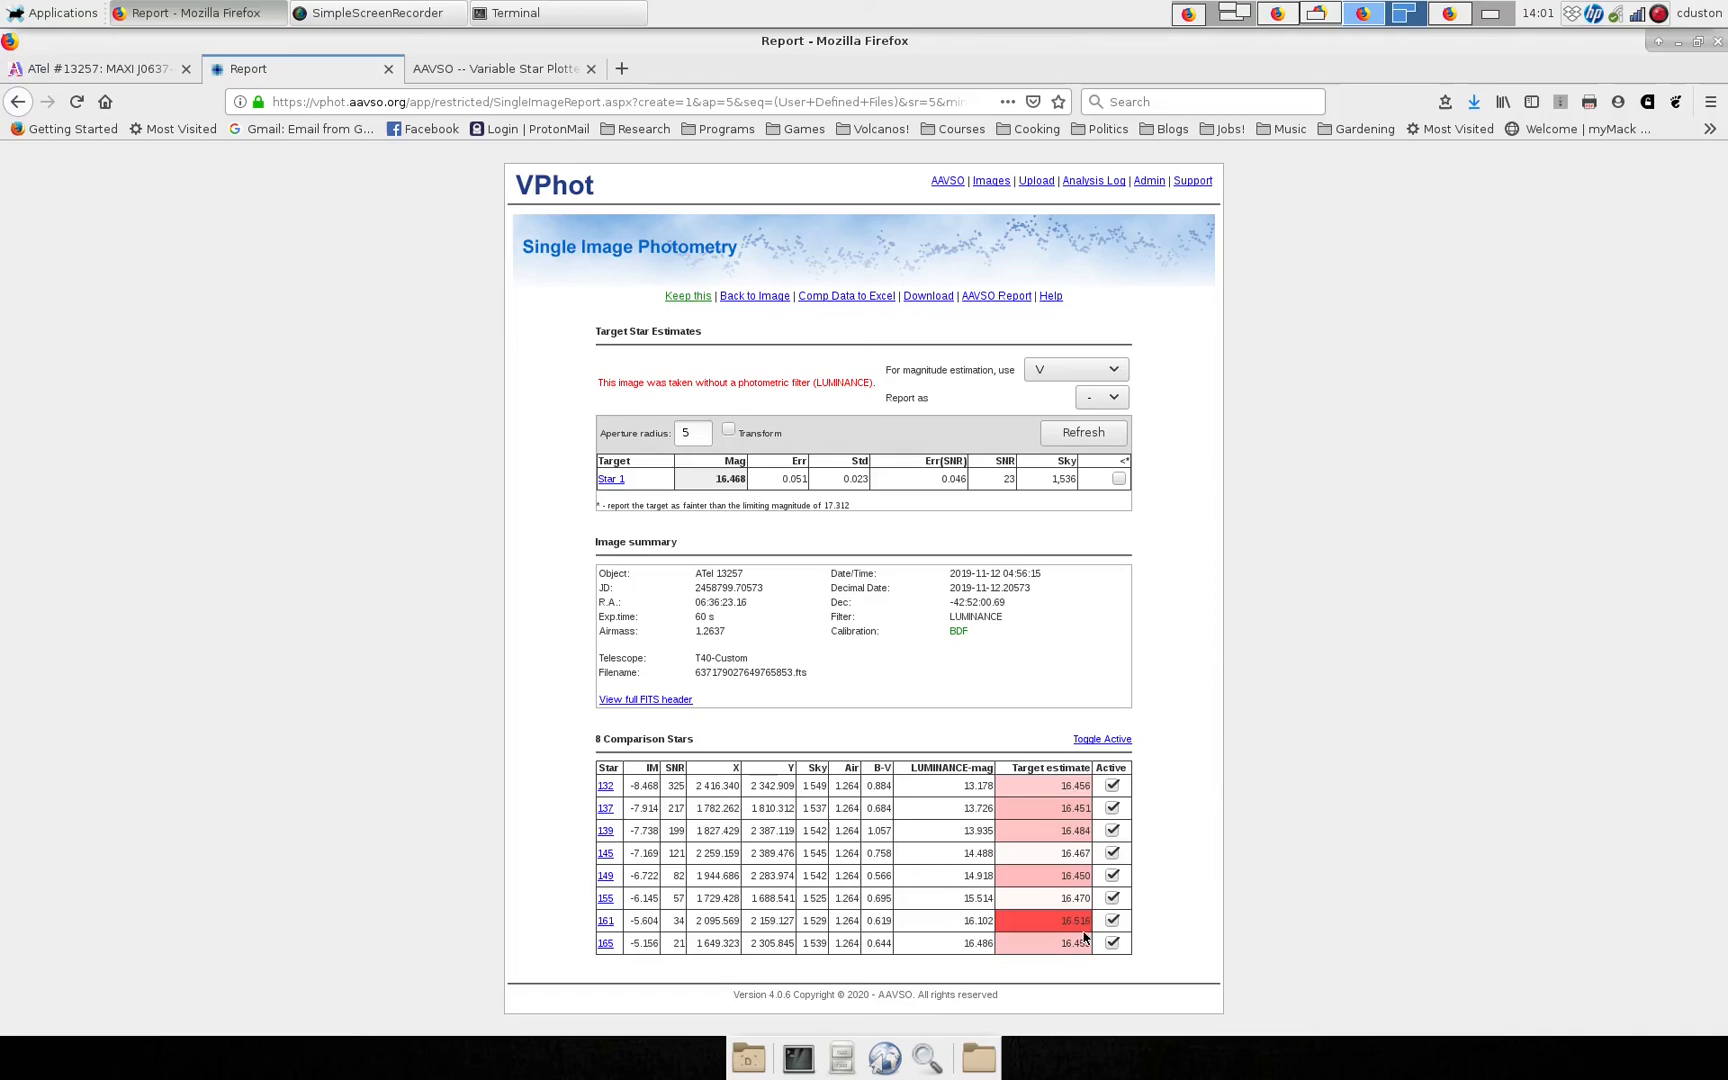
pyautogui.moveTo(978, 942)
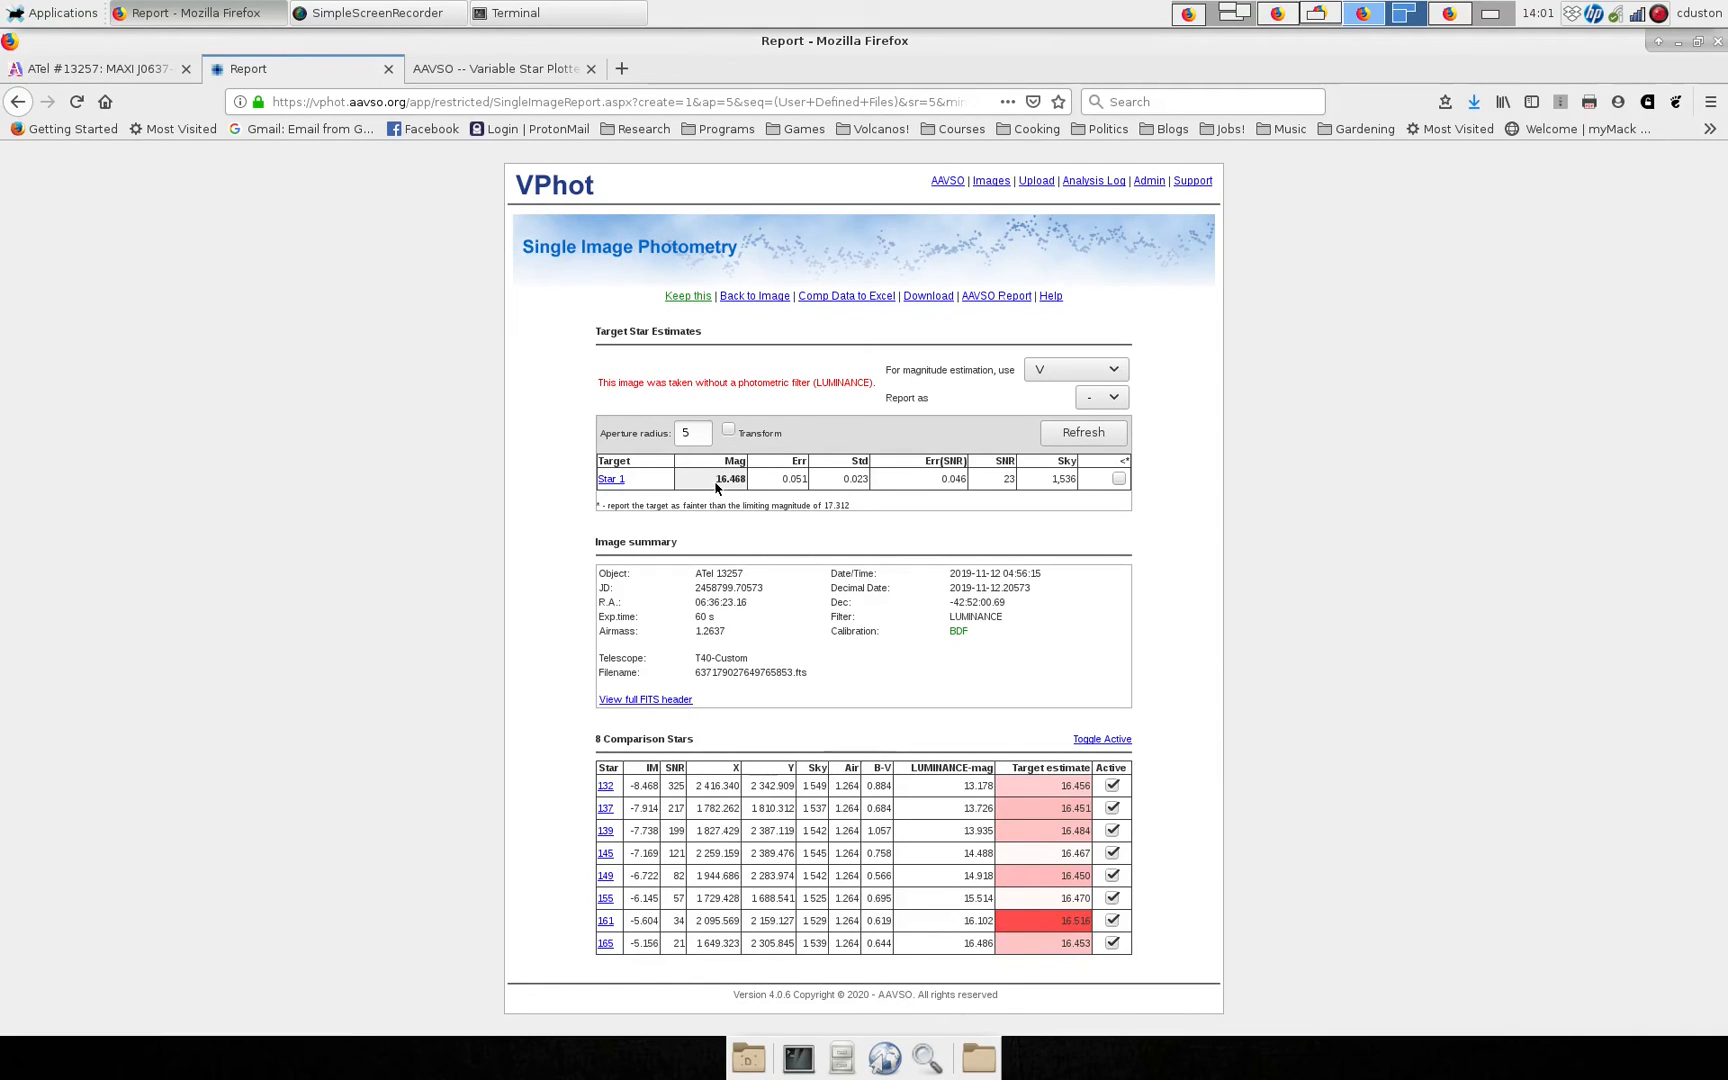
pyautogui.moveTo(750, 514)
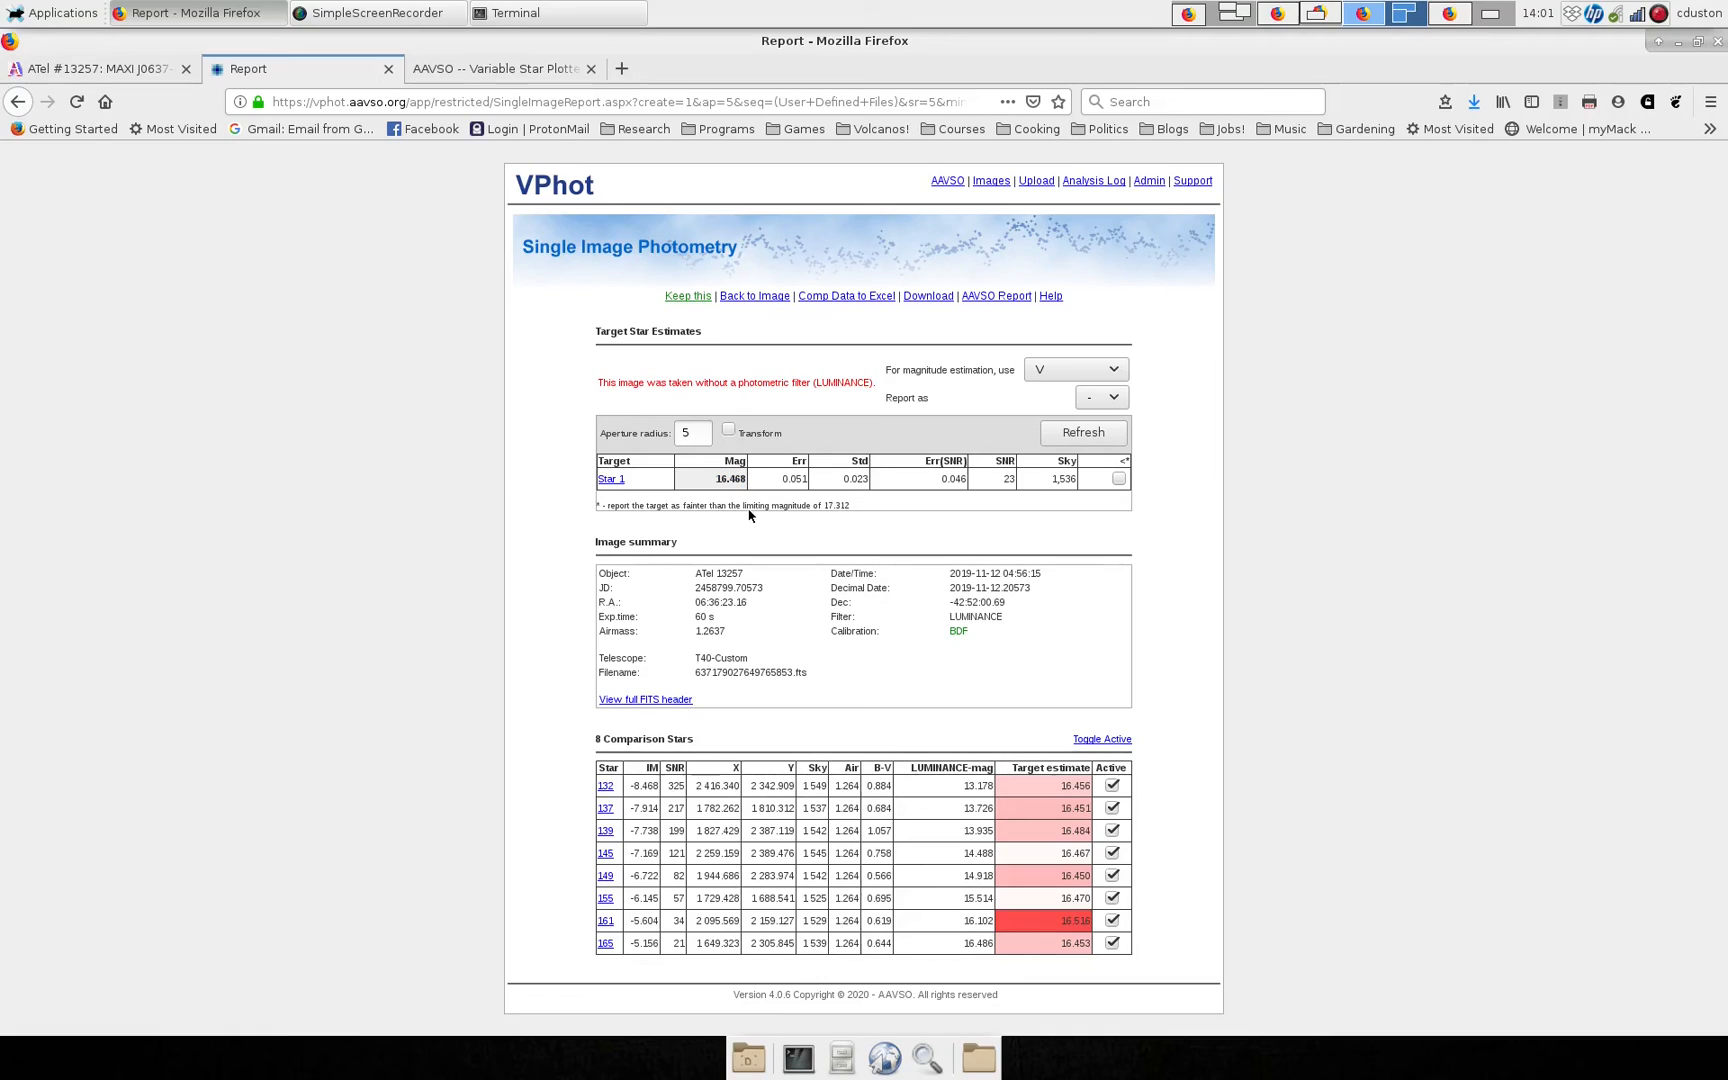
pyautogui.moveTo(1202, 686)
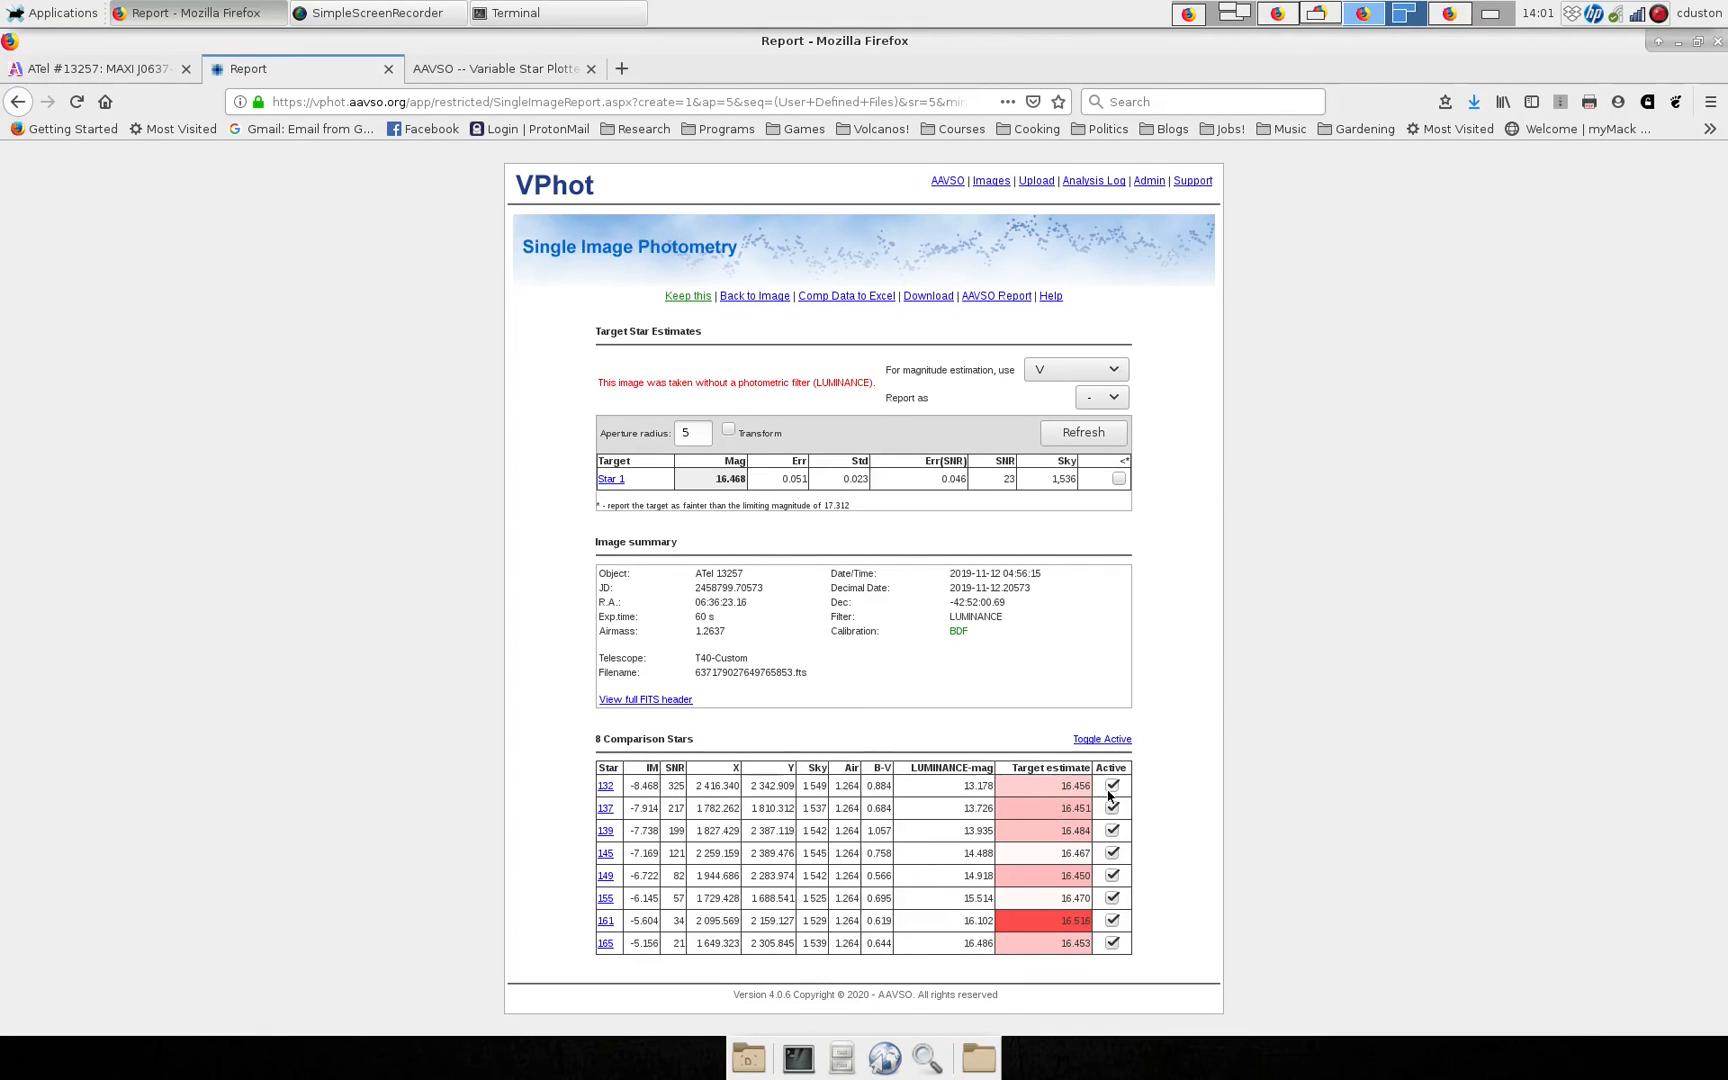
# Deactivate comparison stars 132, 161 and 165 and recompute, giving target magnitude 16.464.
pyautogui.click(1112, 784)
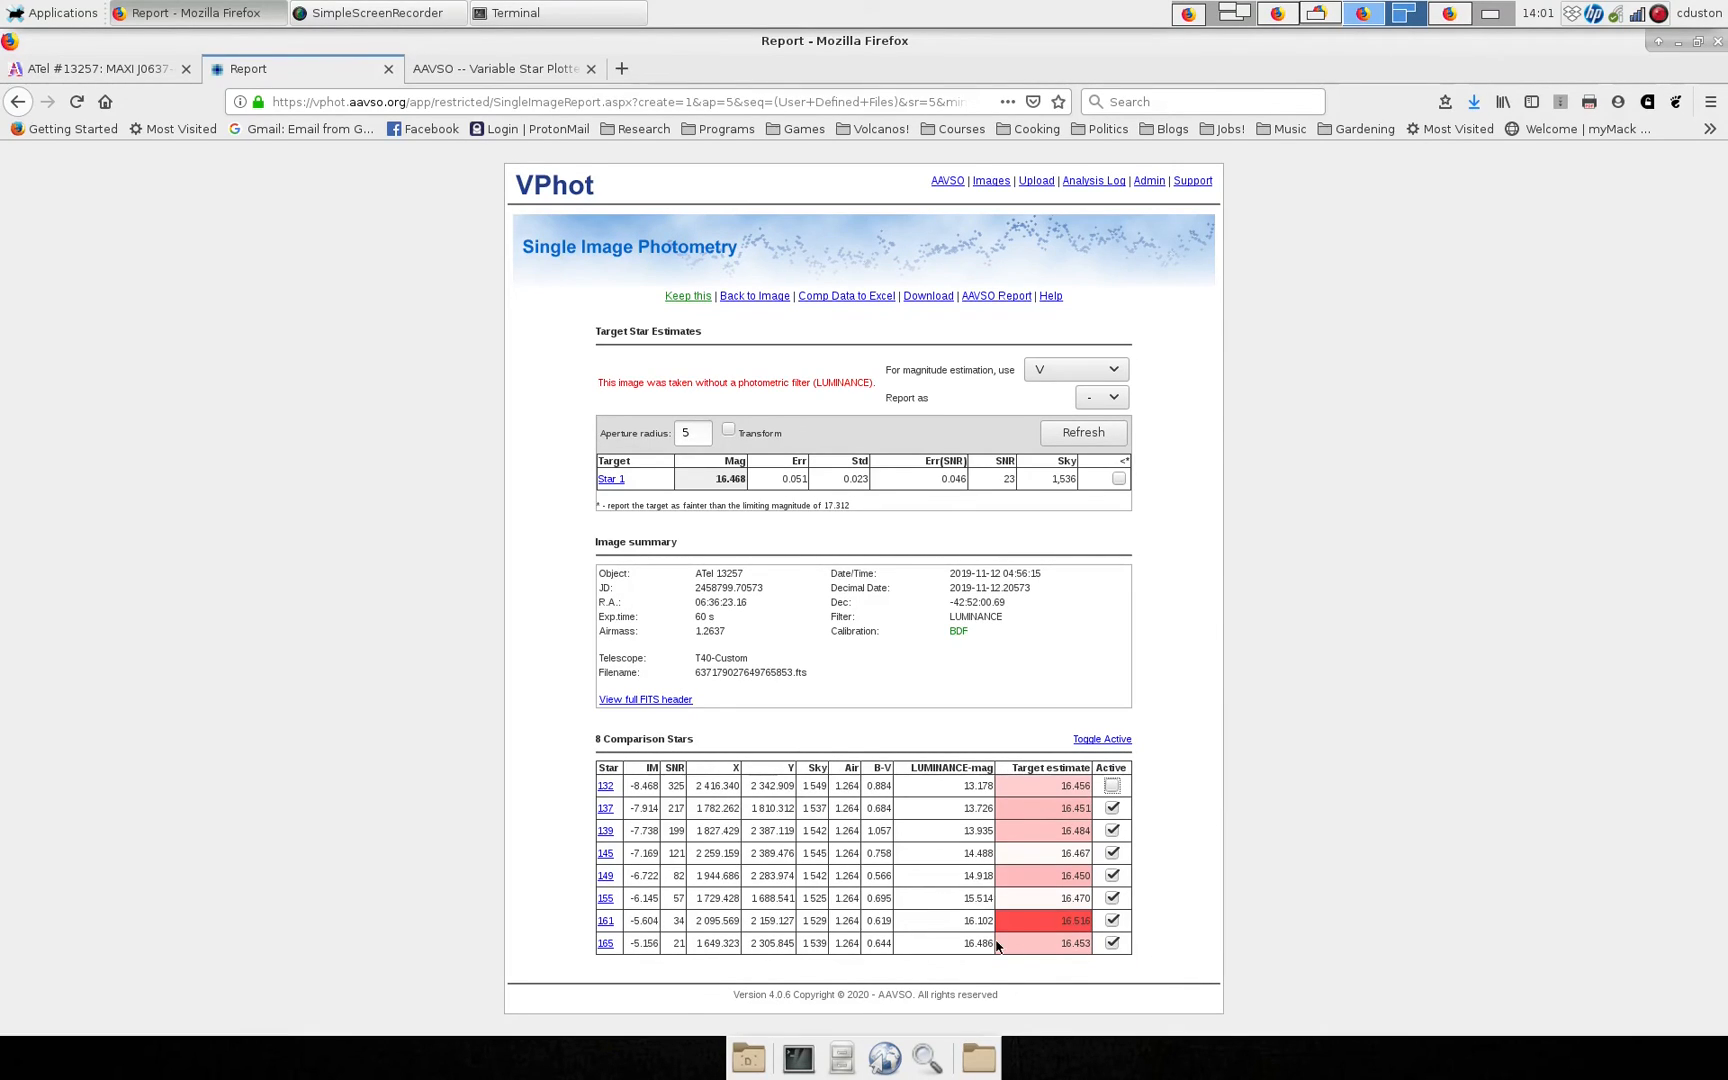
pyautogui.moveTo(676, 930)
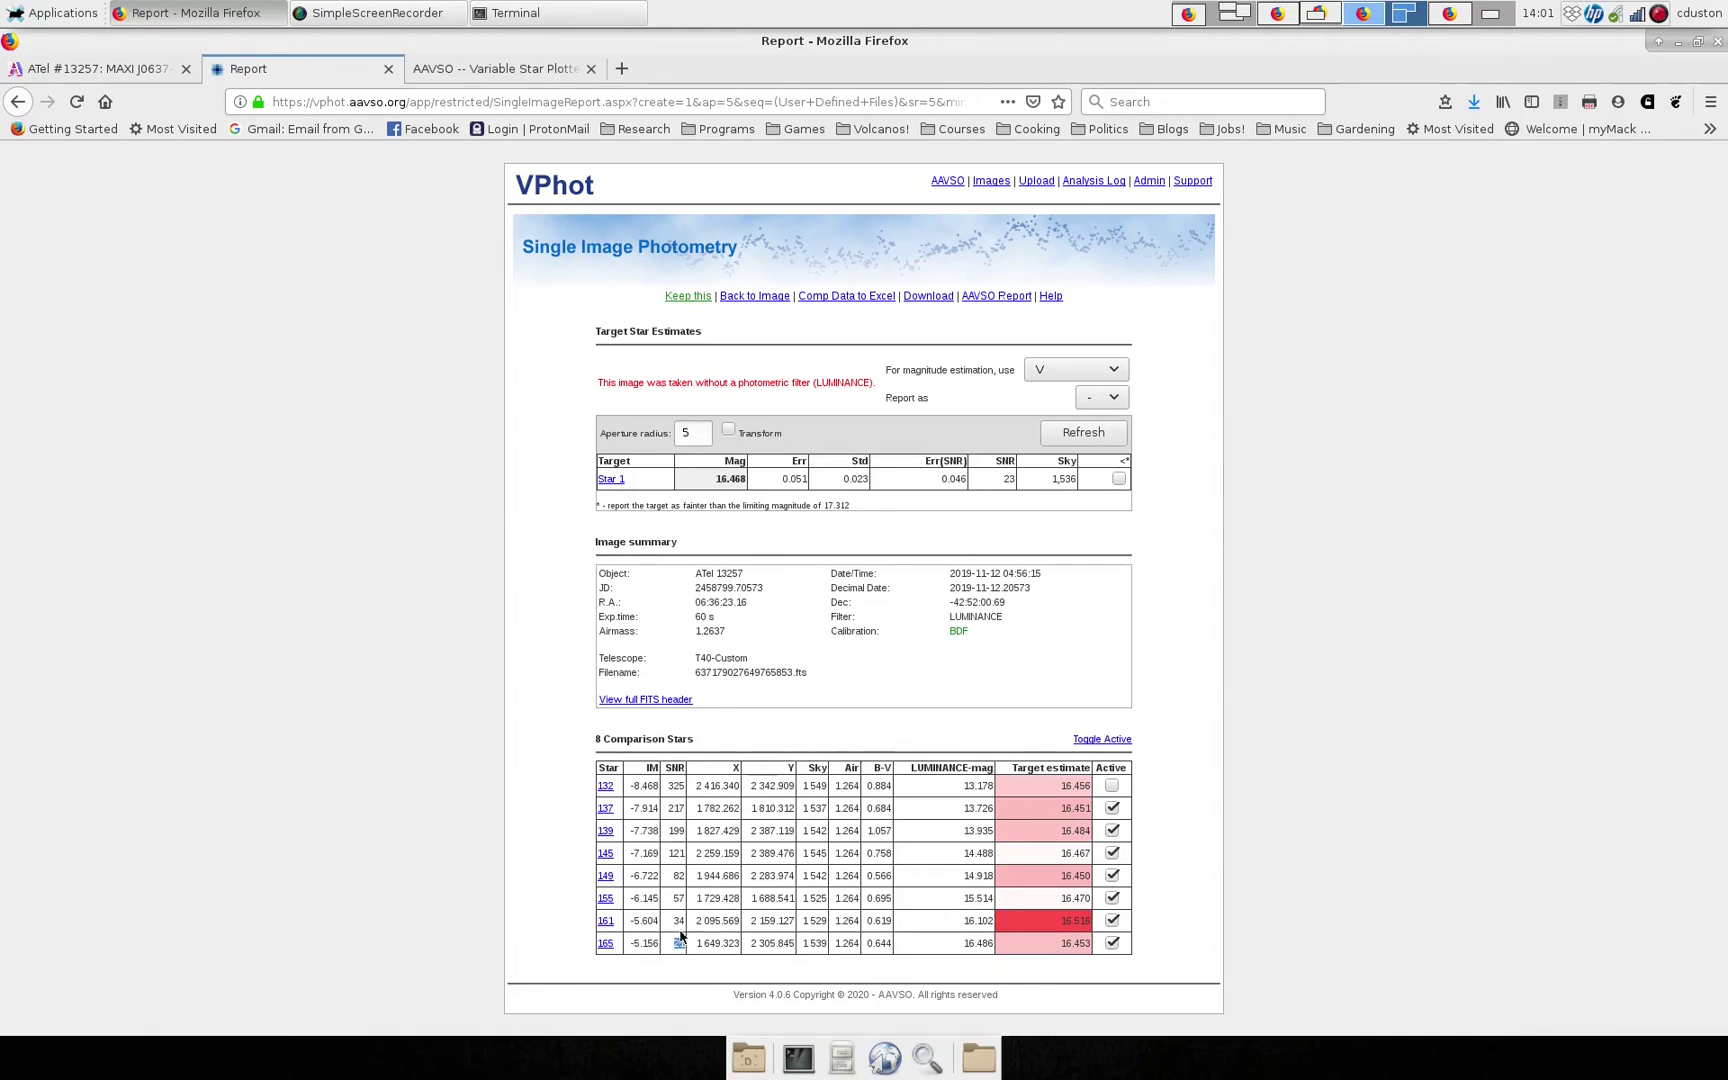
pyautogui.click(1110, 920)
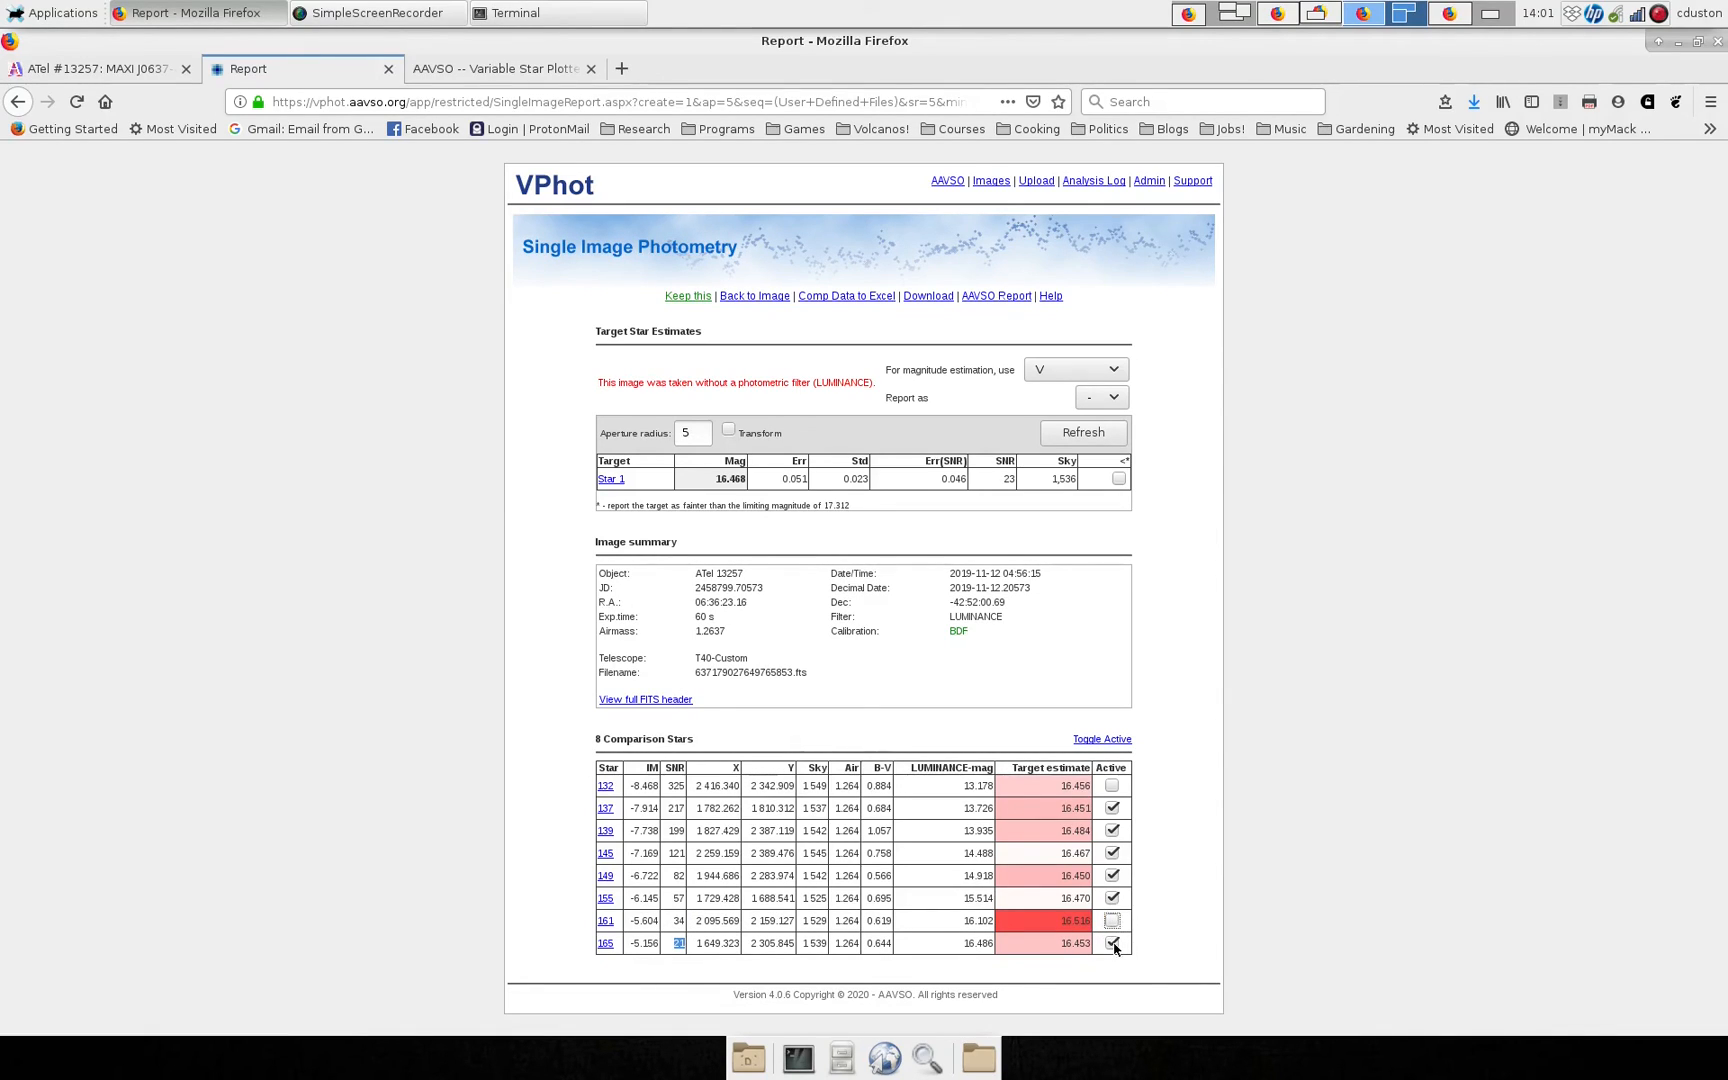
pyautogui.click(1112, 944)
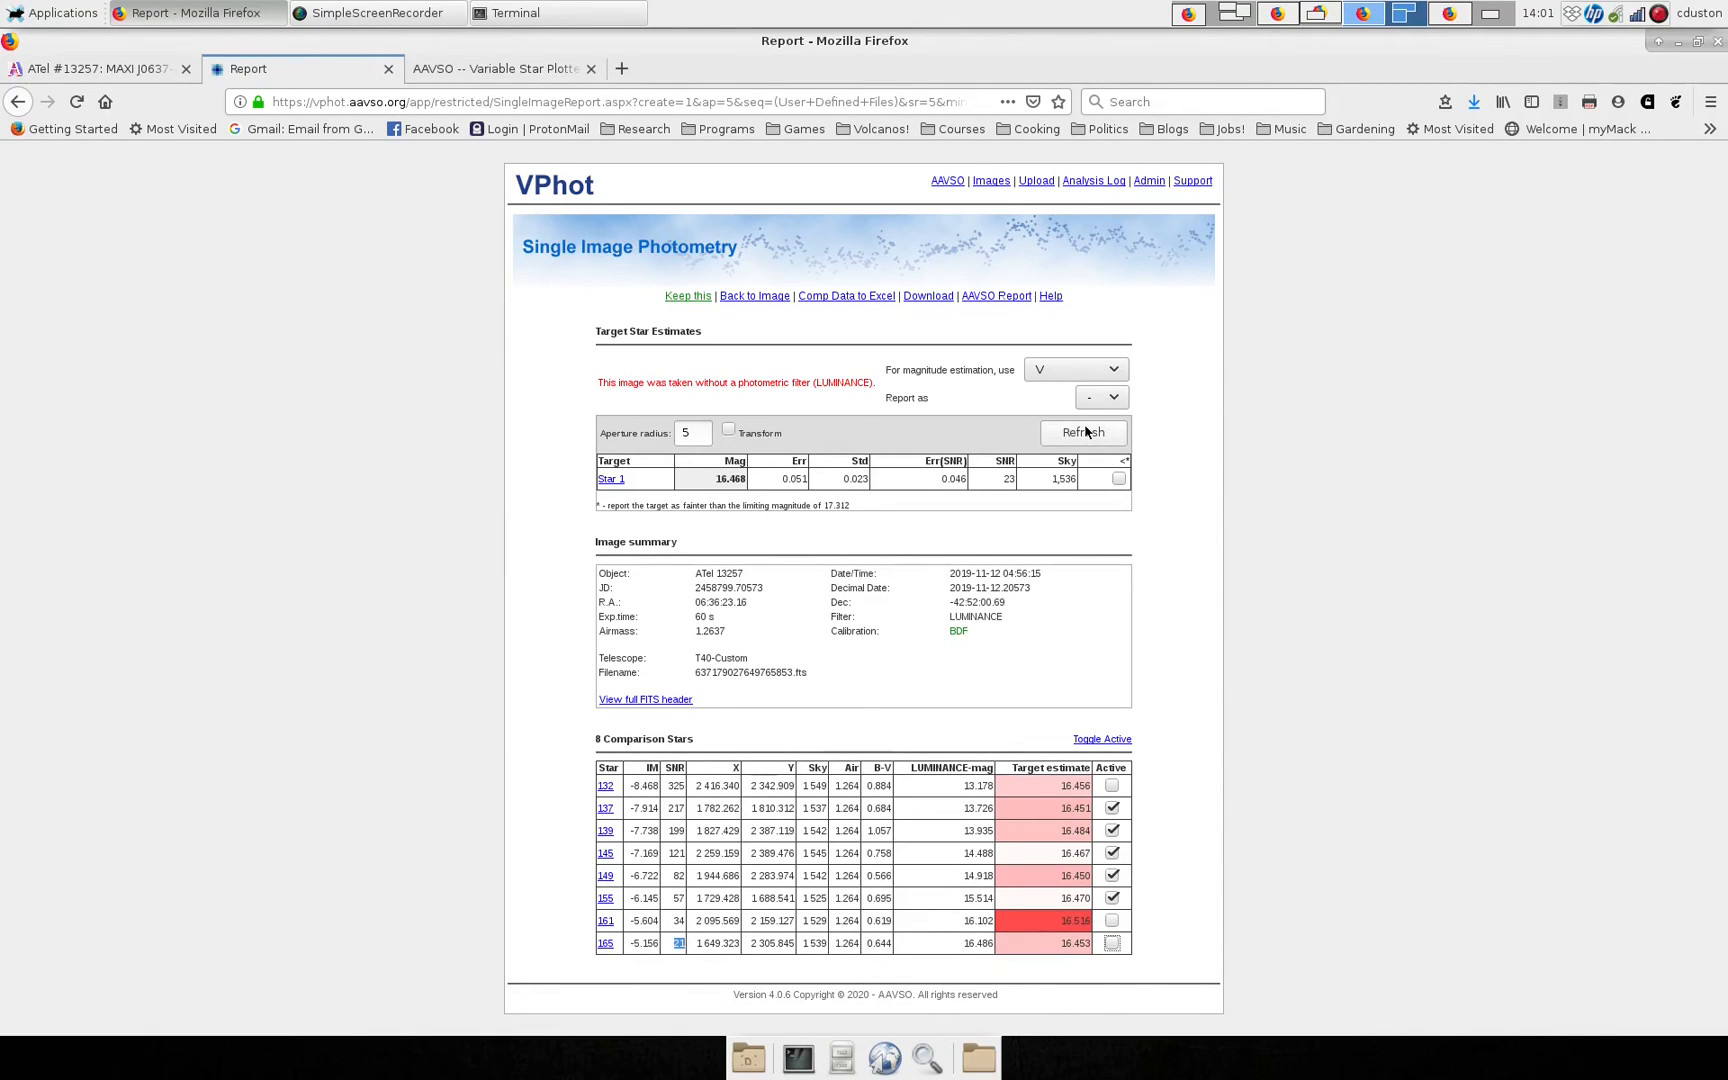
pyautogui.click(1082, 432)
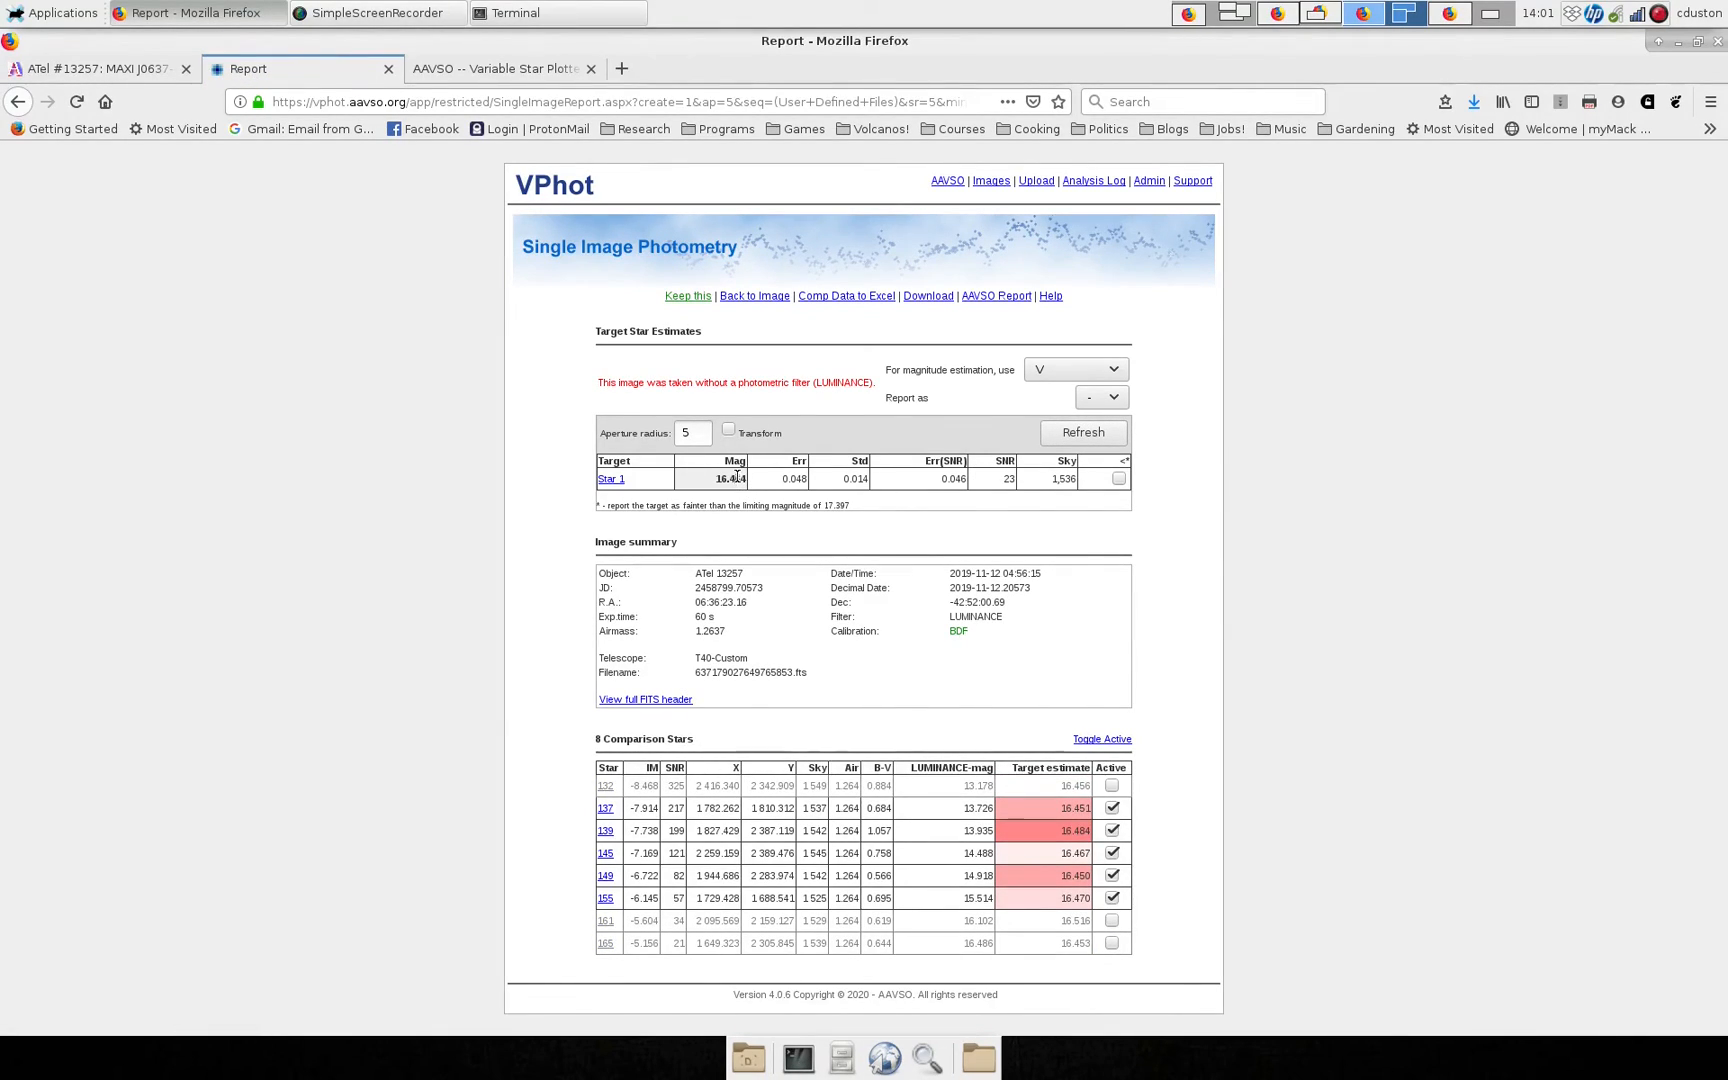
pyautogui.moveTo(1154, 844)
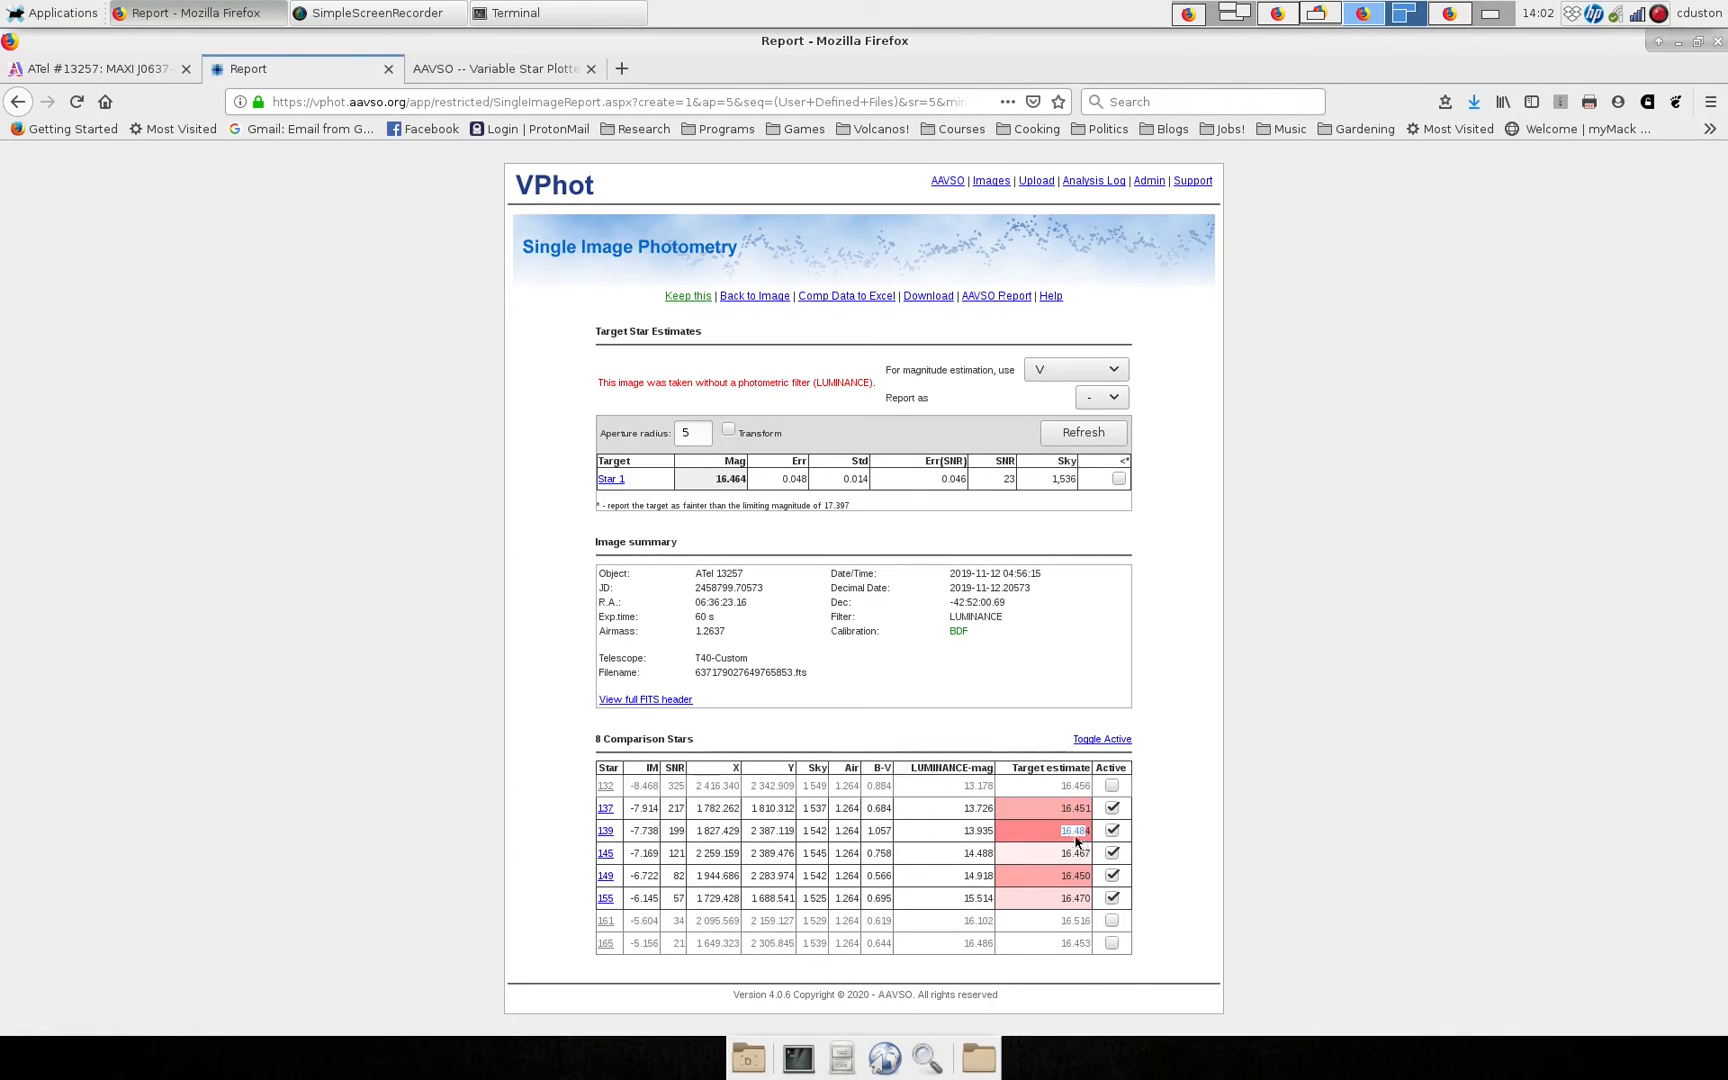
pyautogui.moveTo(772, 504)
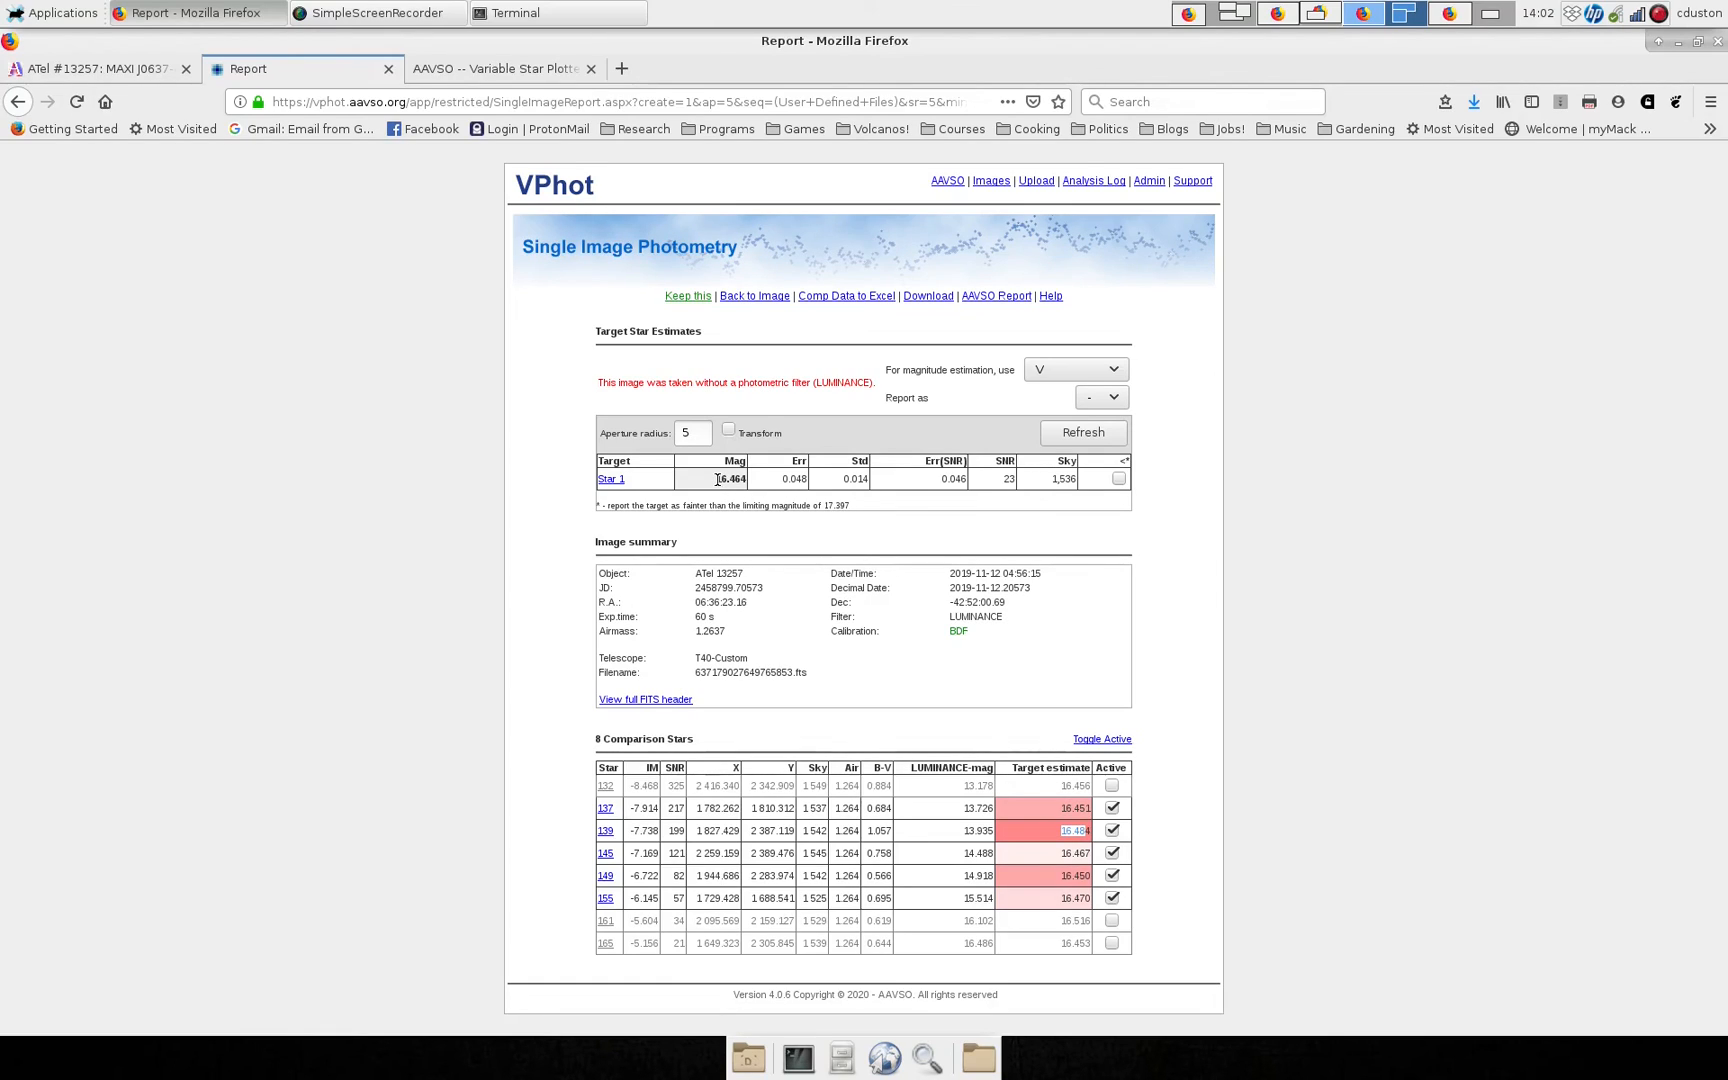
pyautogui.doubleClick(728, 478)
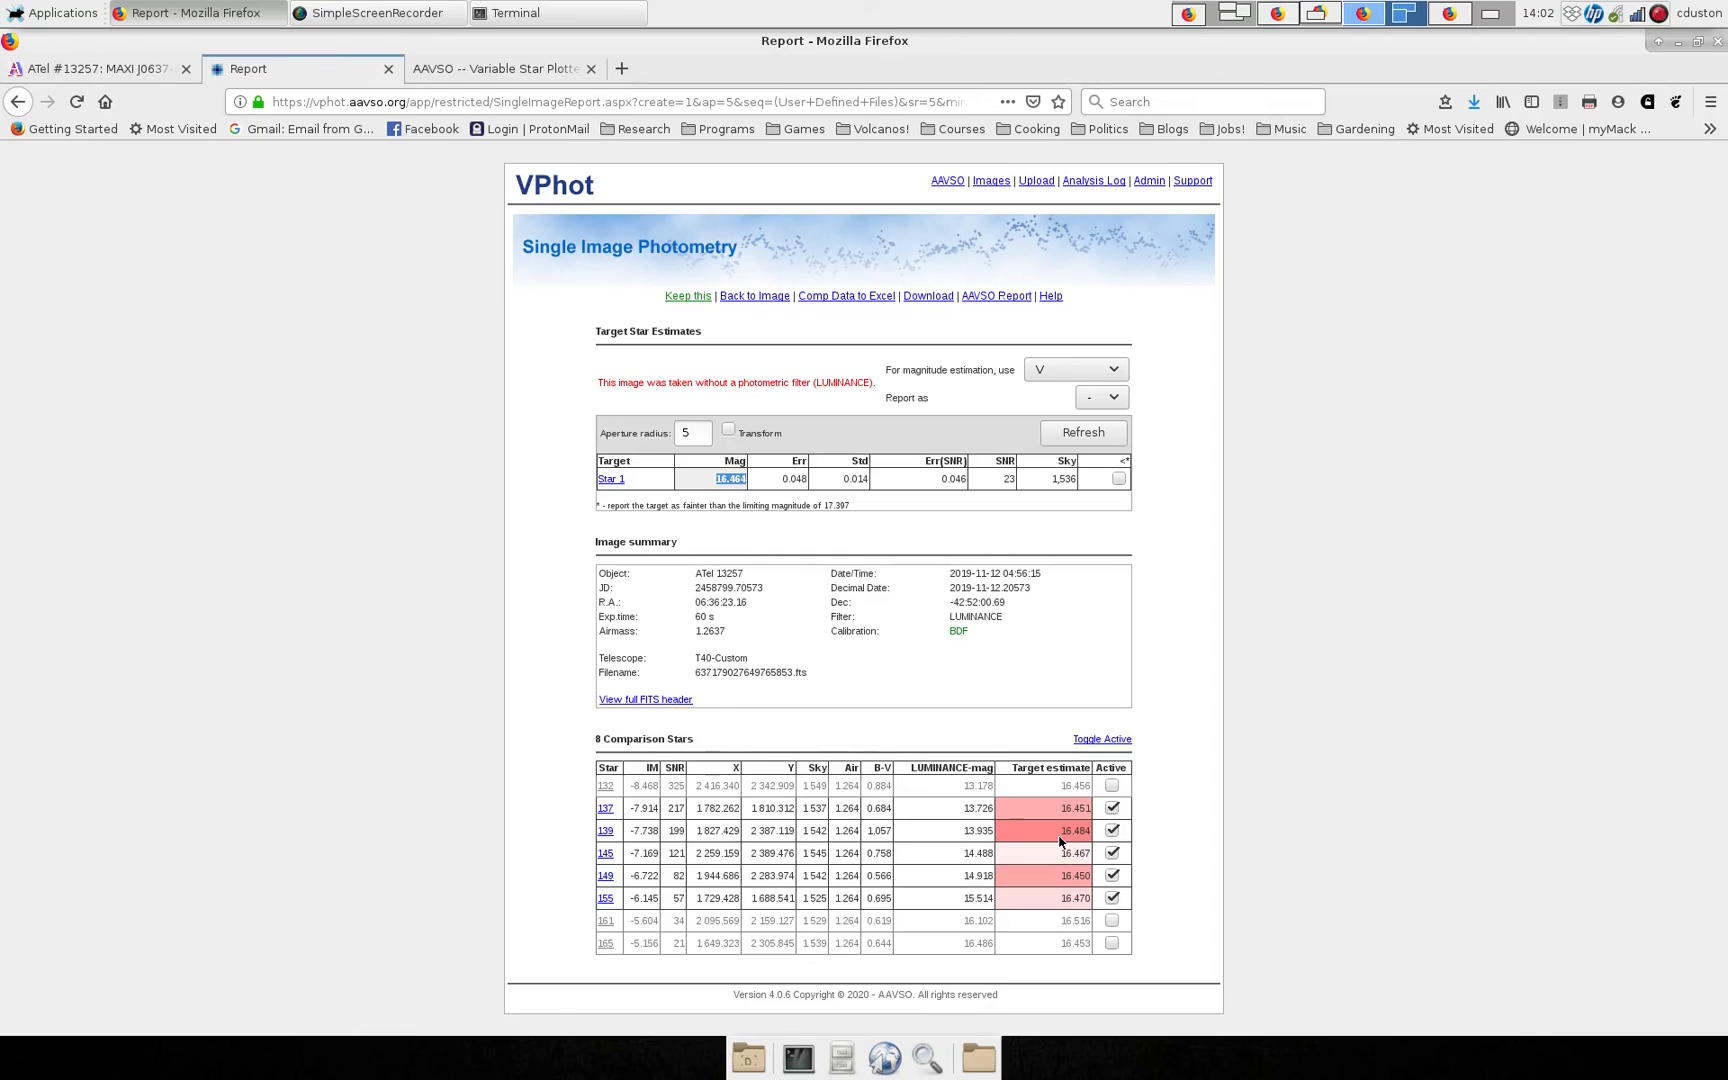
# Toggle comparison star 139 off and back on and confirm the target magnitude stays 16.464.
pyautogui.click(1110, 830)
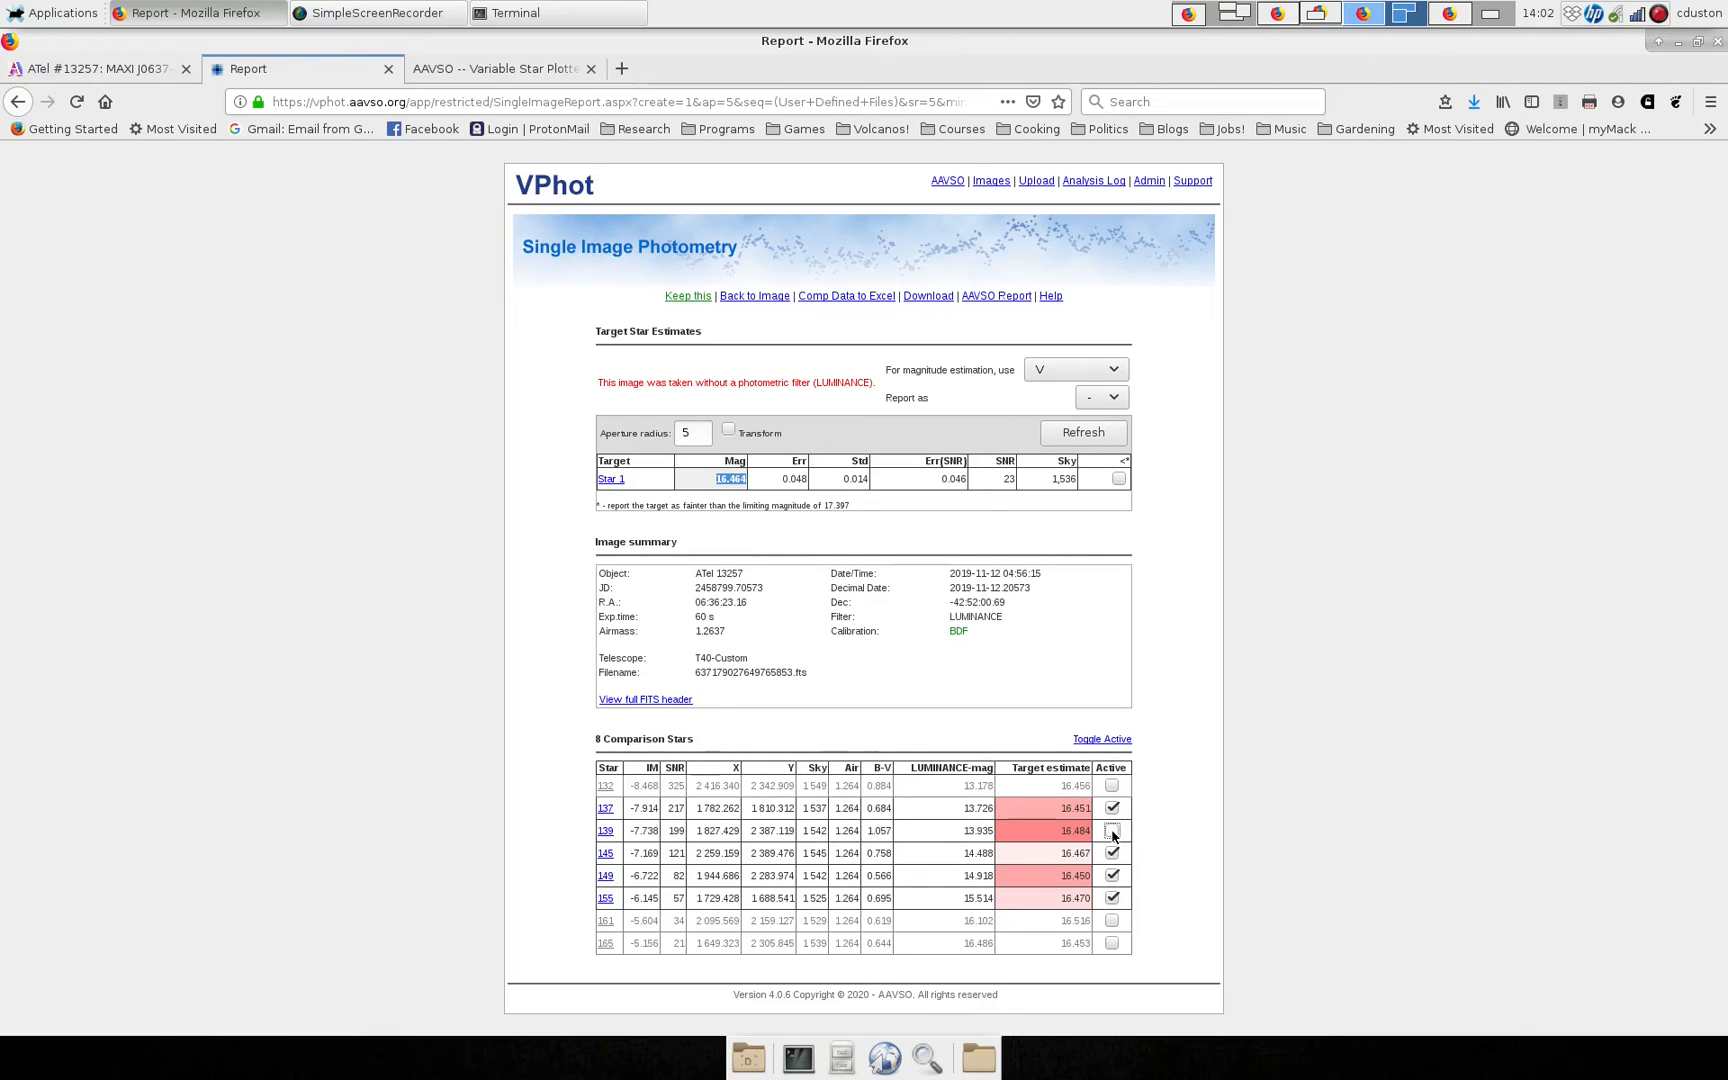
pyautogui.click(1112, 830)
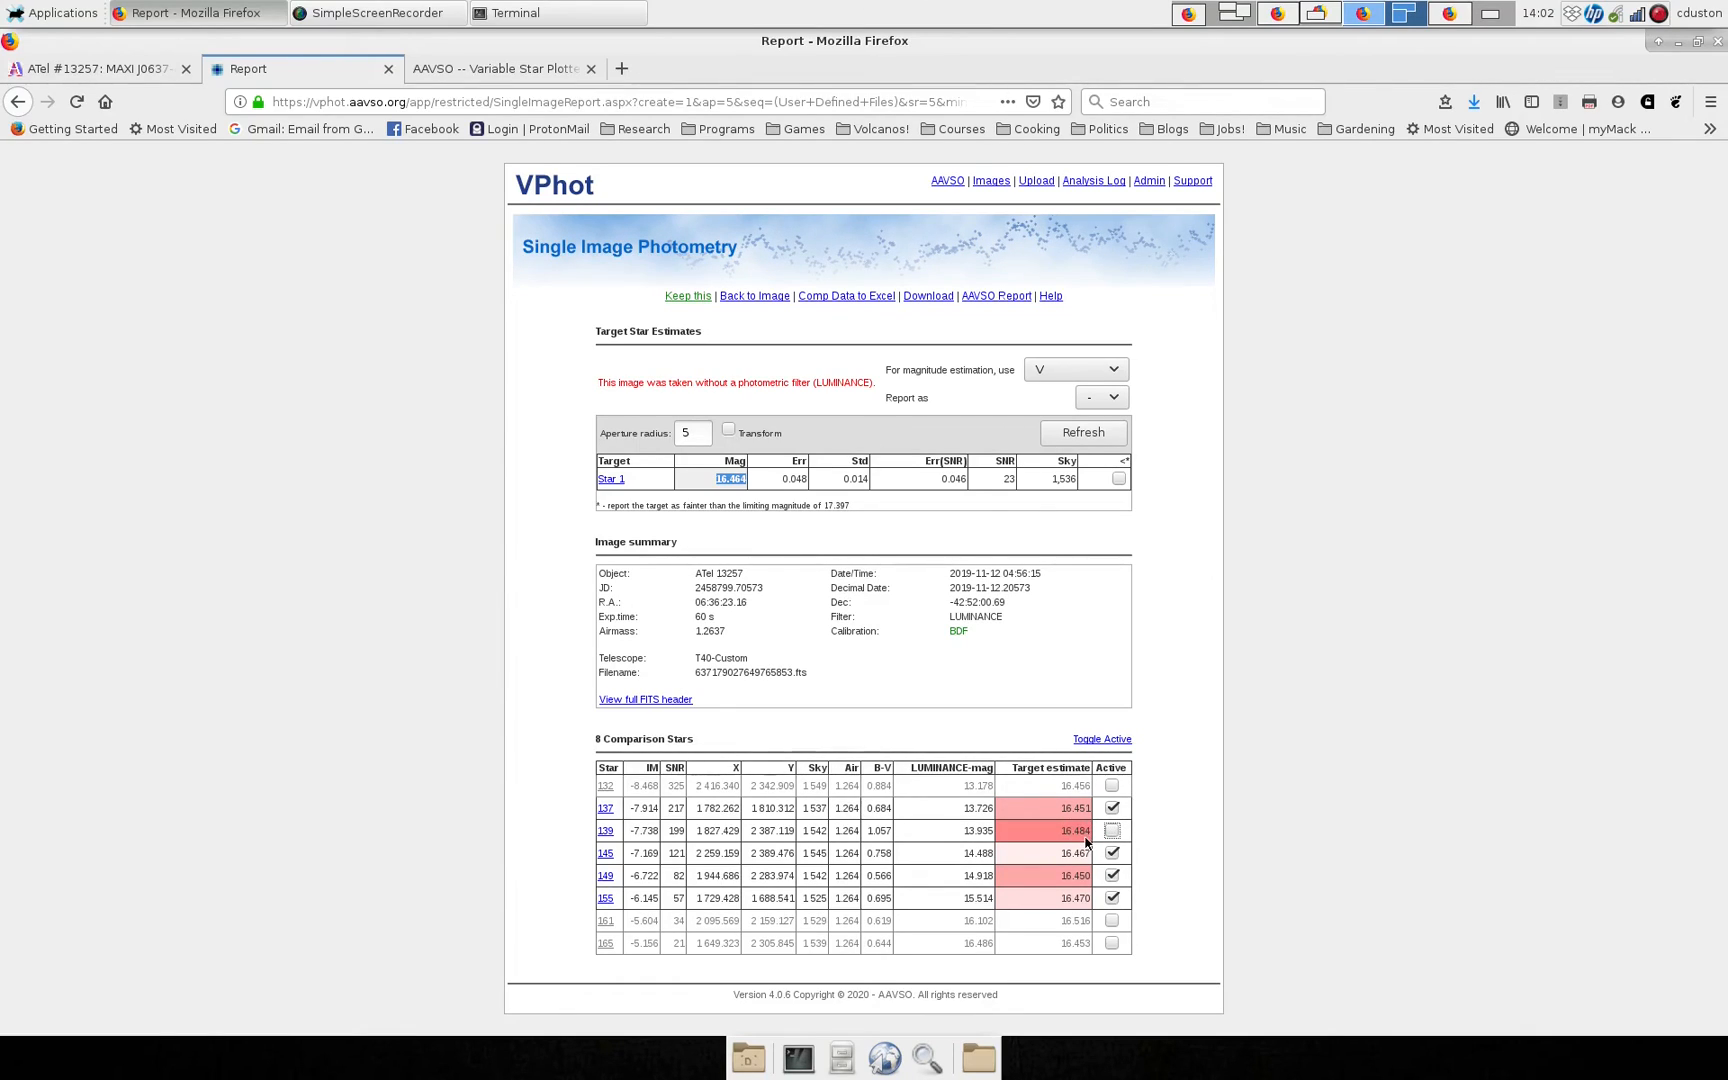
pyautogui.click(1112, 830)
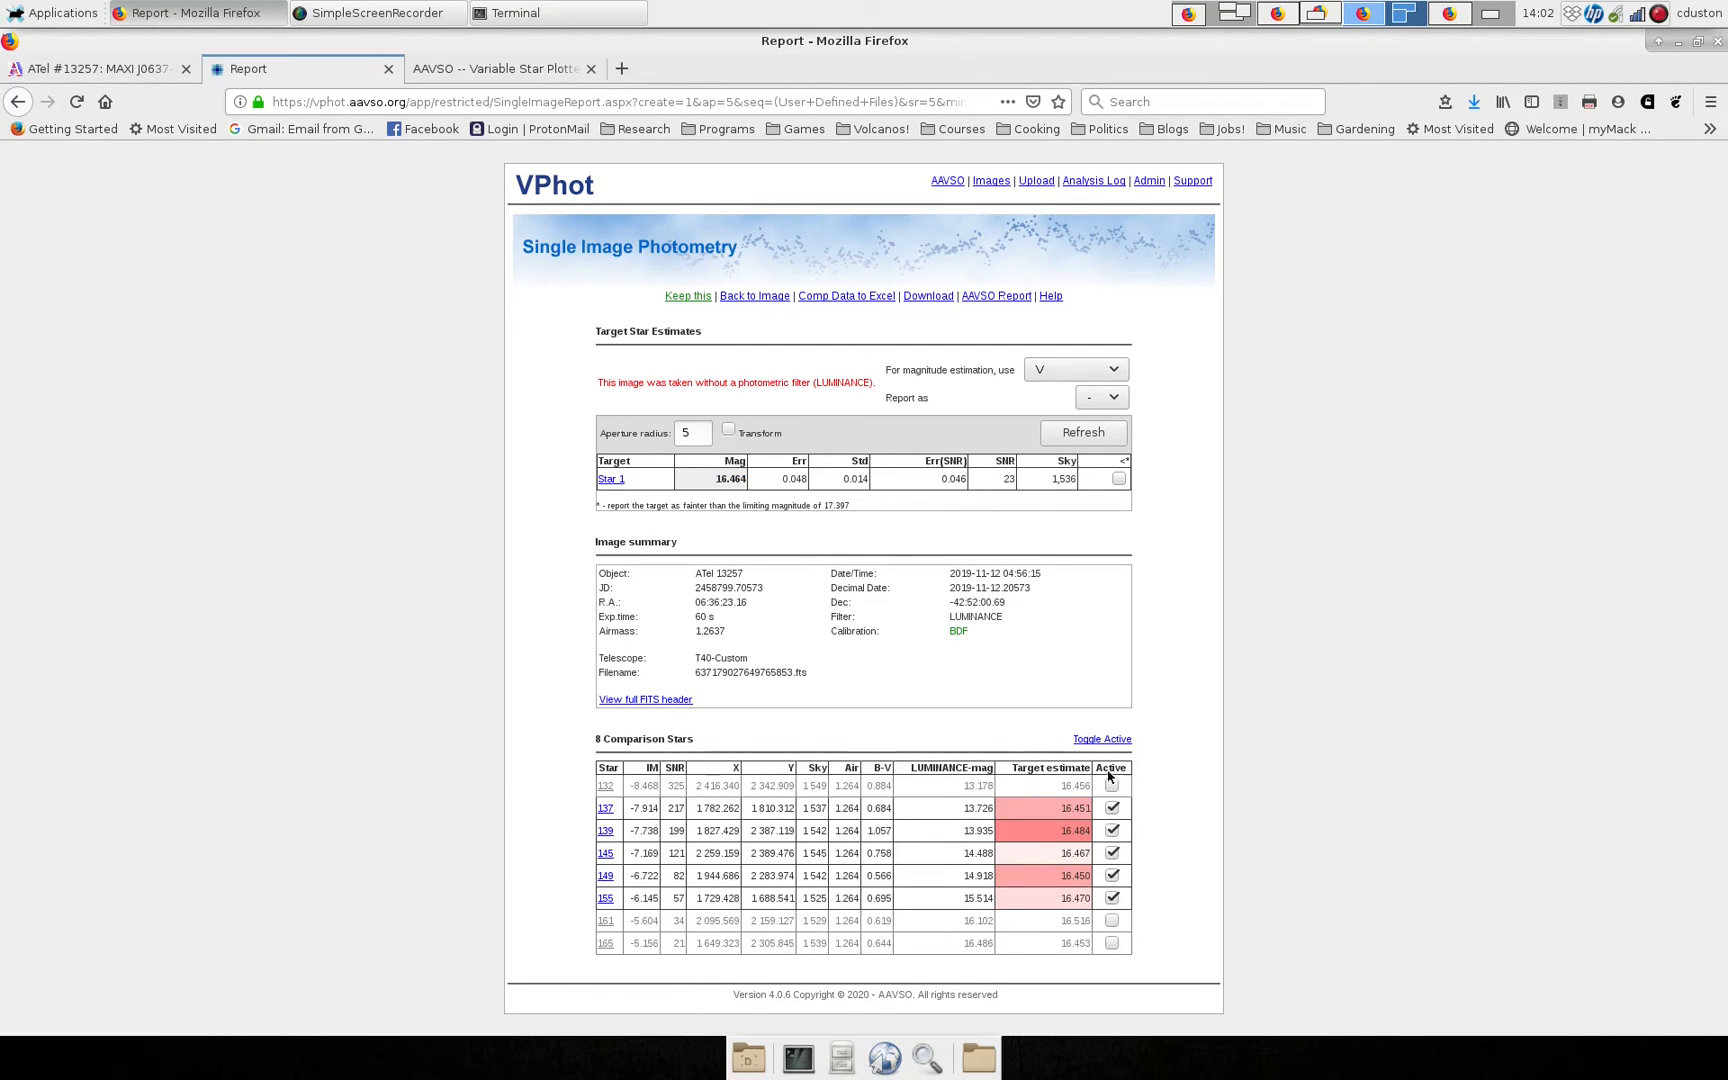
pyautogui.moveTo(606, 784)
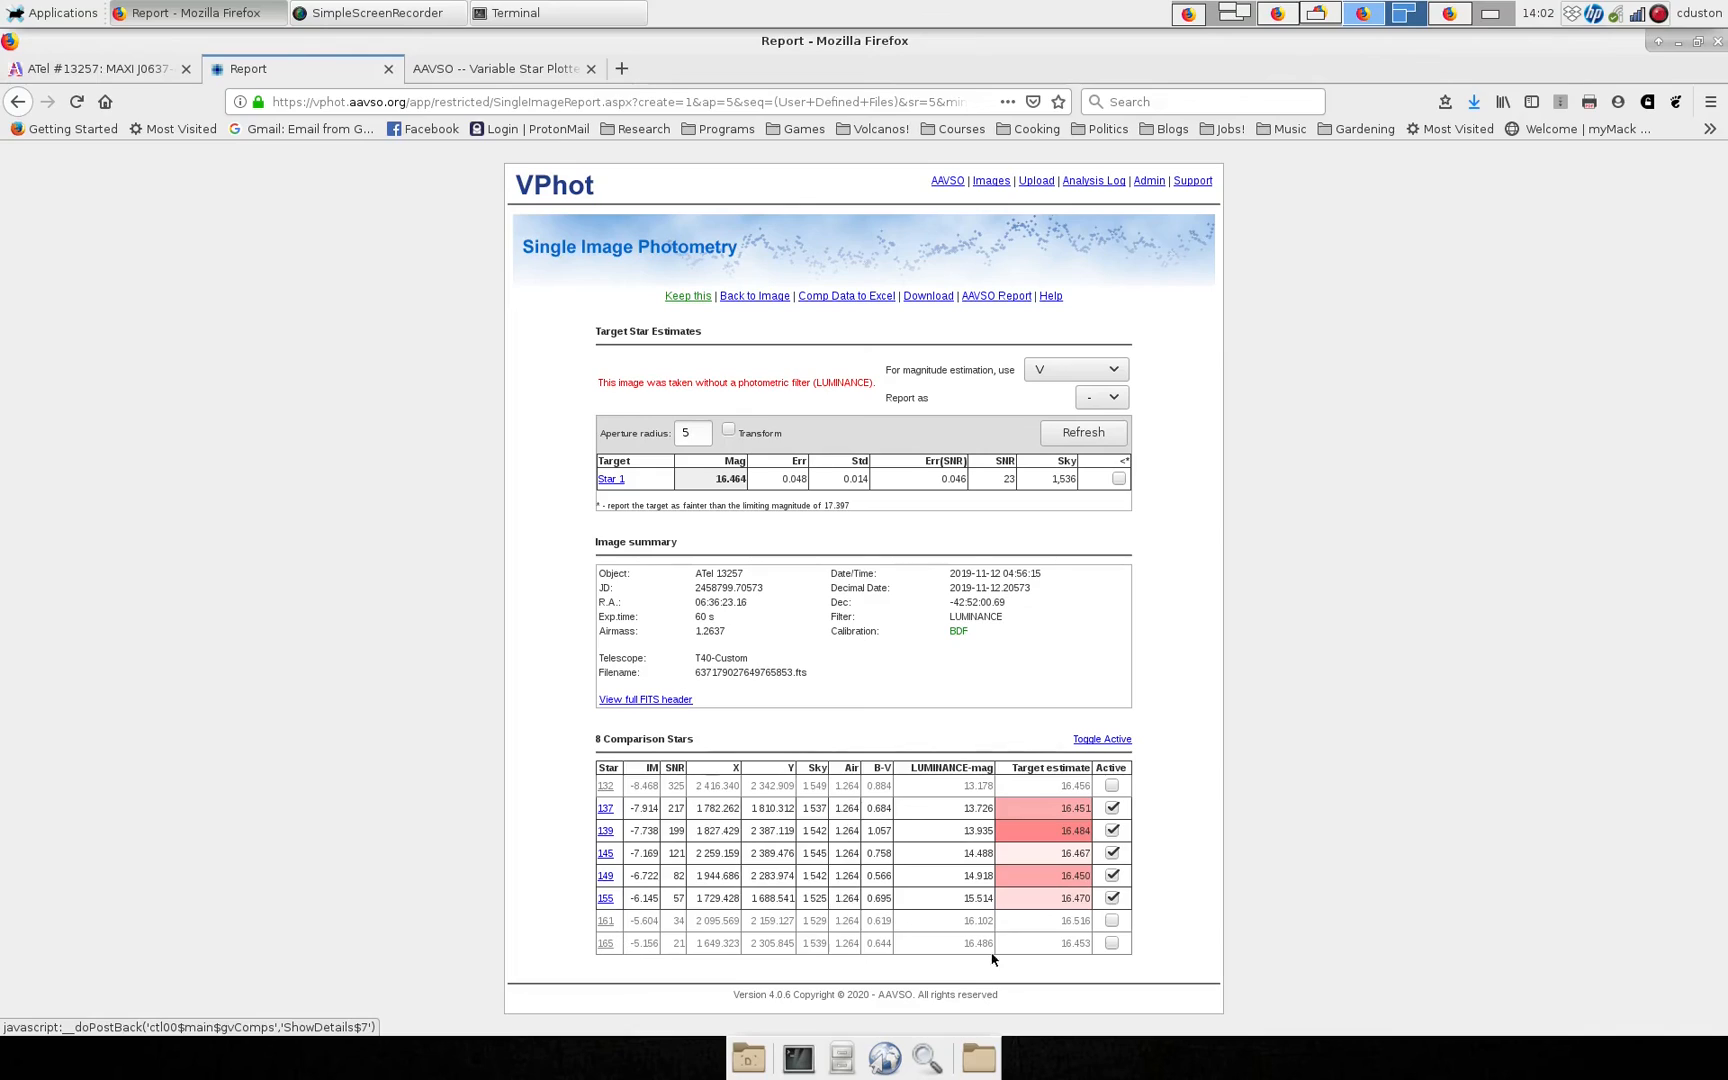
pyautogui.moveTo(670, 920)
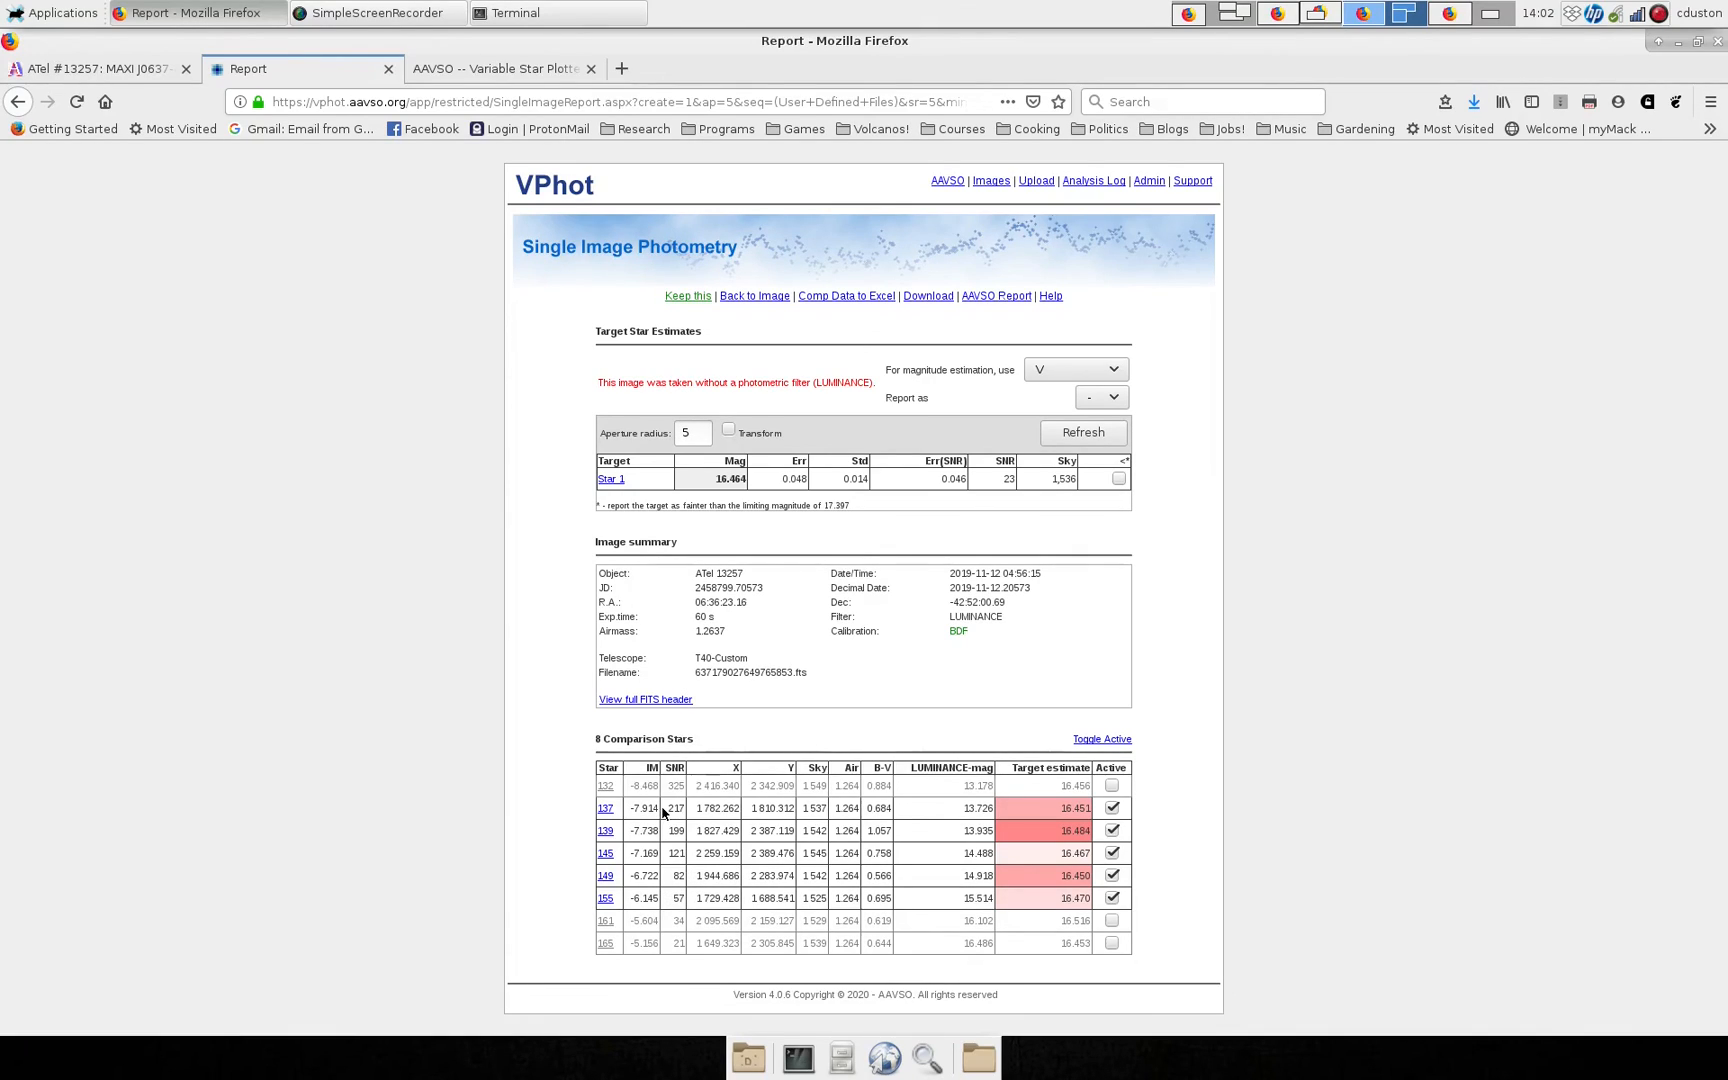
pyautogui.click(1110, 808)
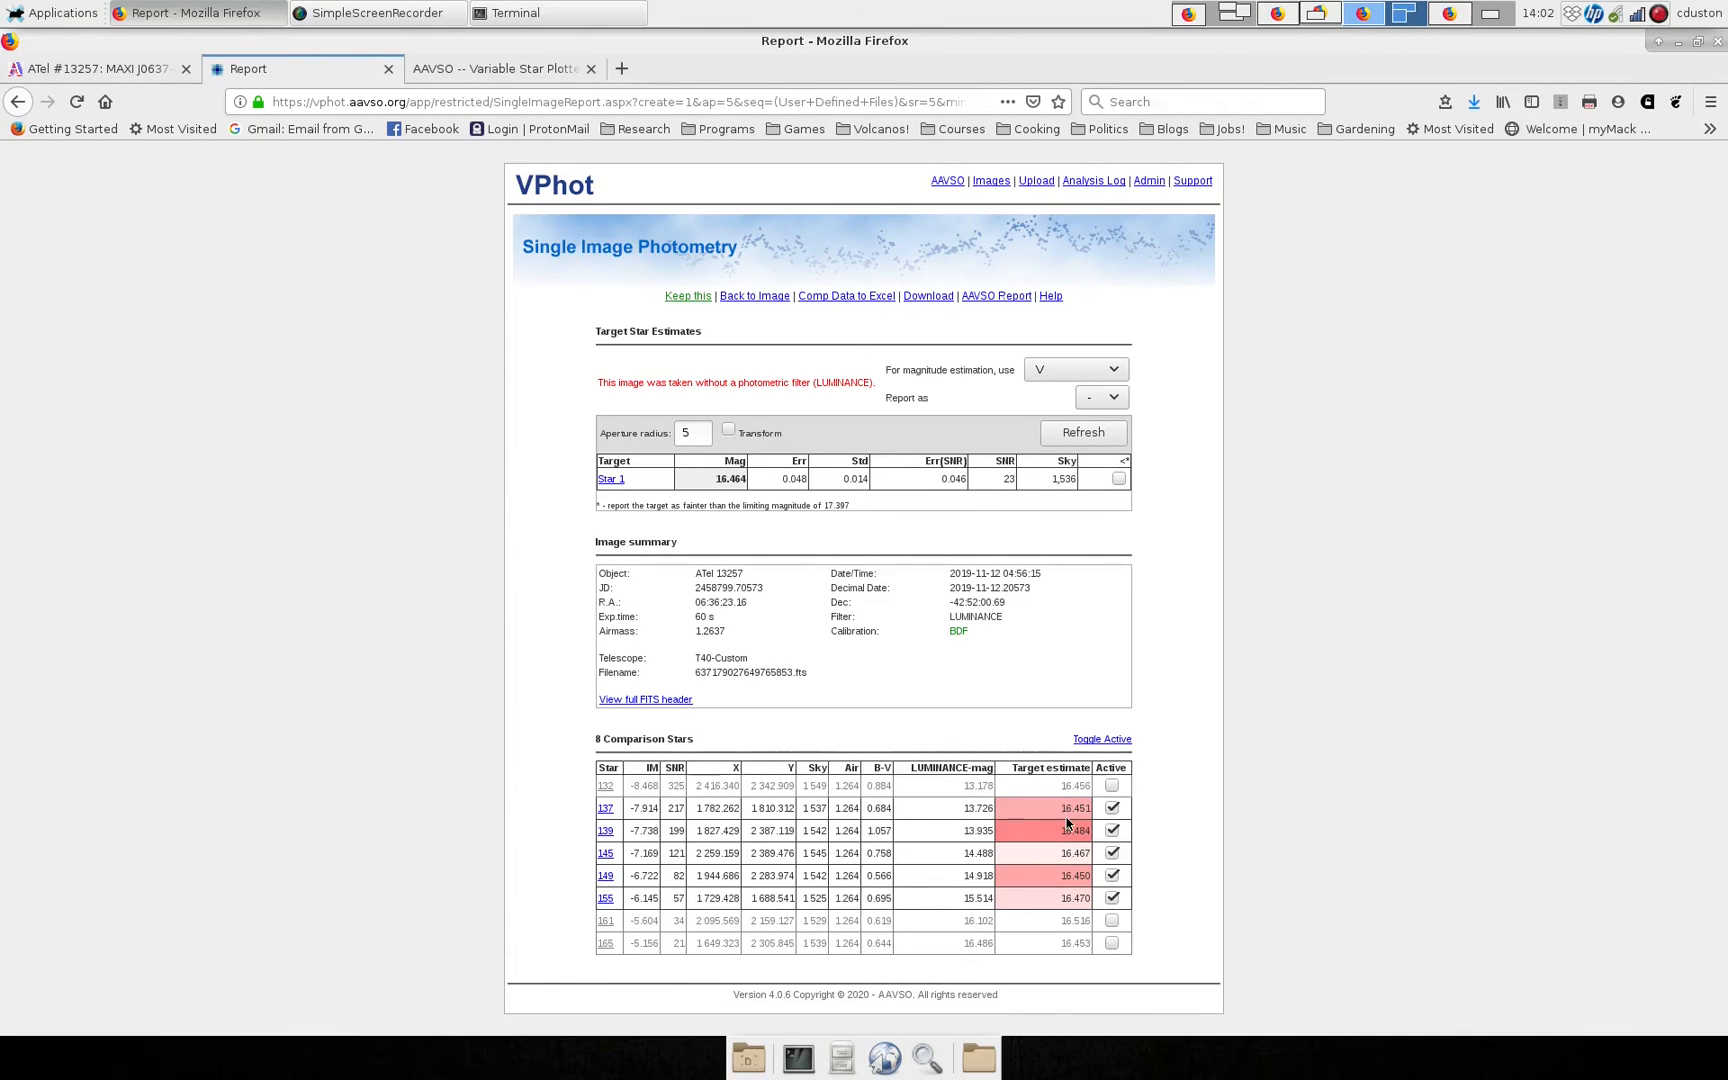
pyautogui.moveTo(1058, 910)
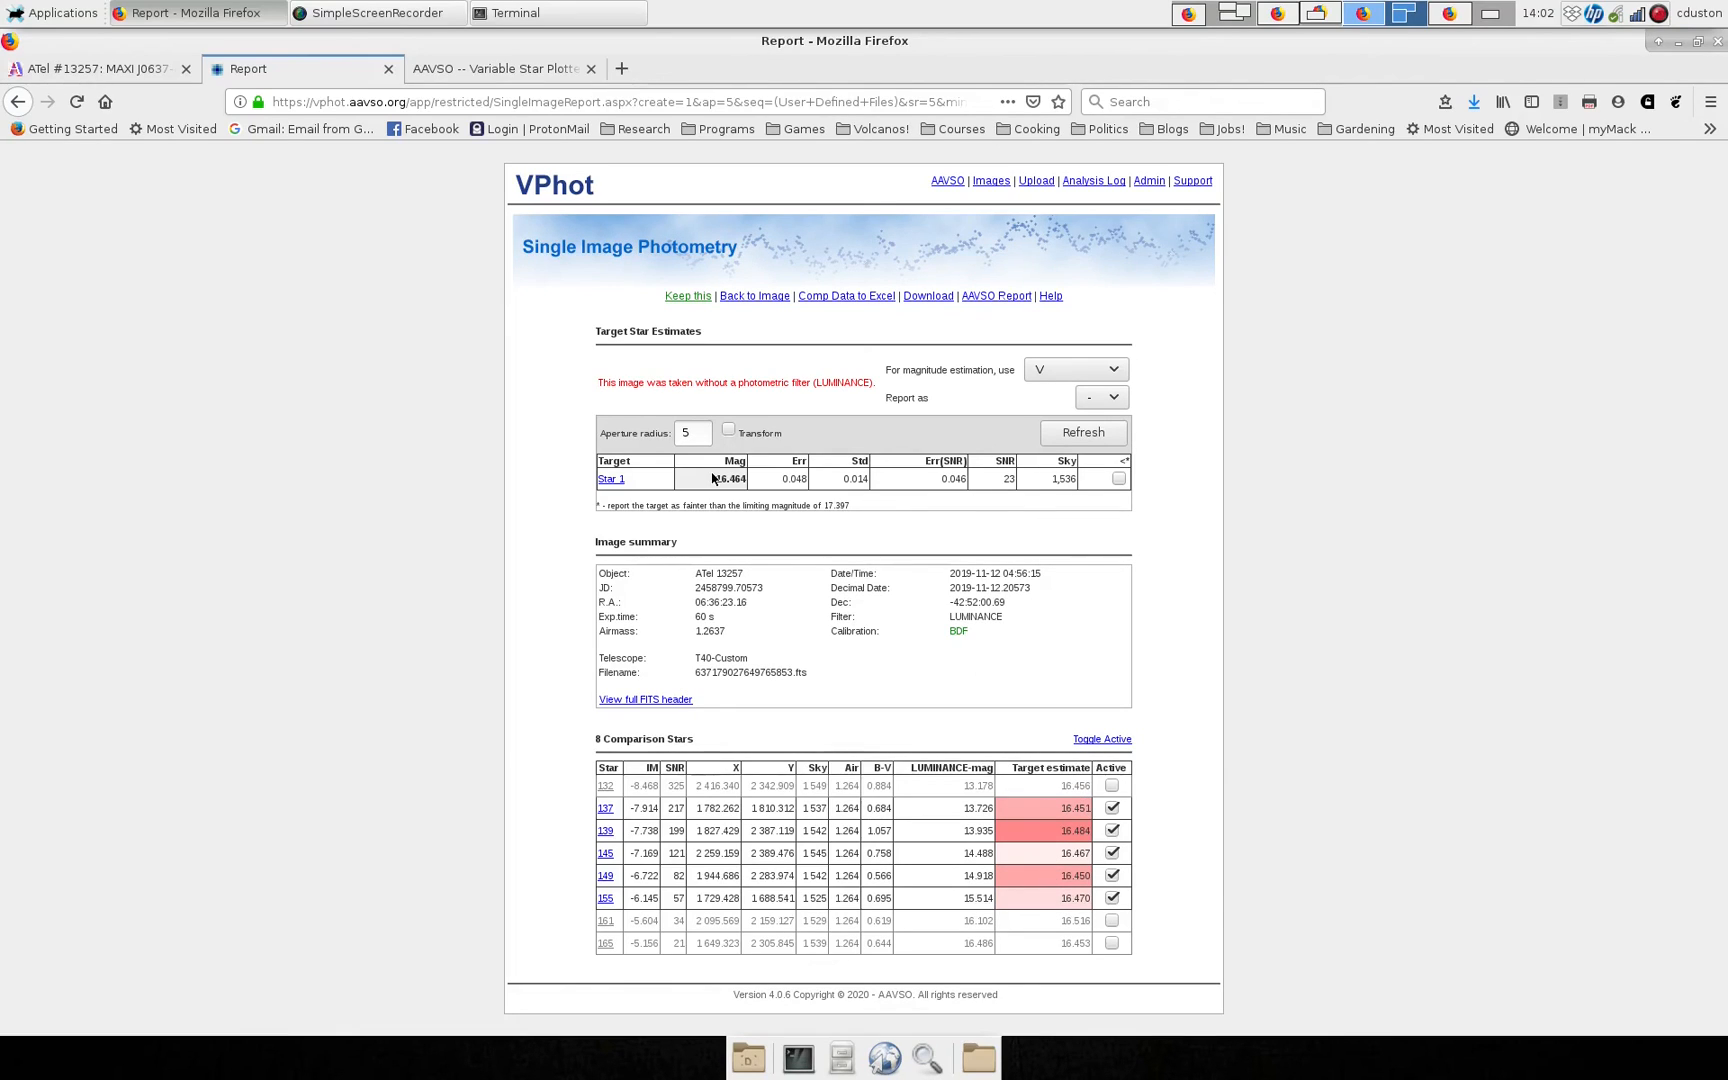
pyautogui.doubleClick(718, 478)
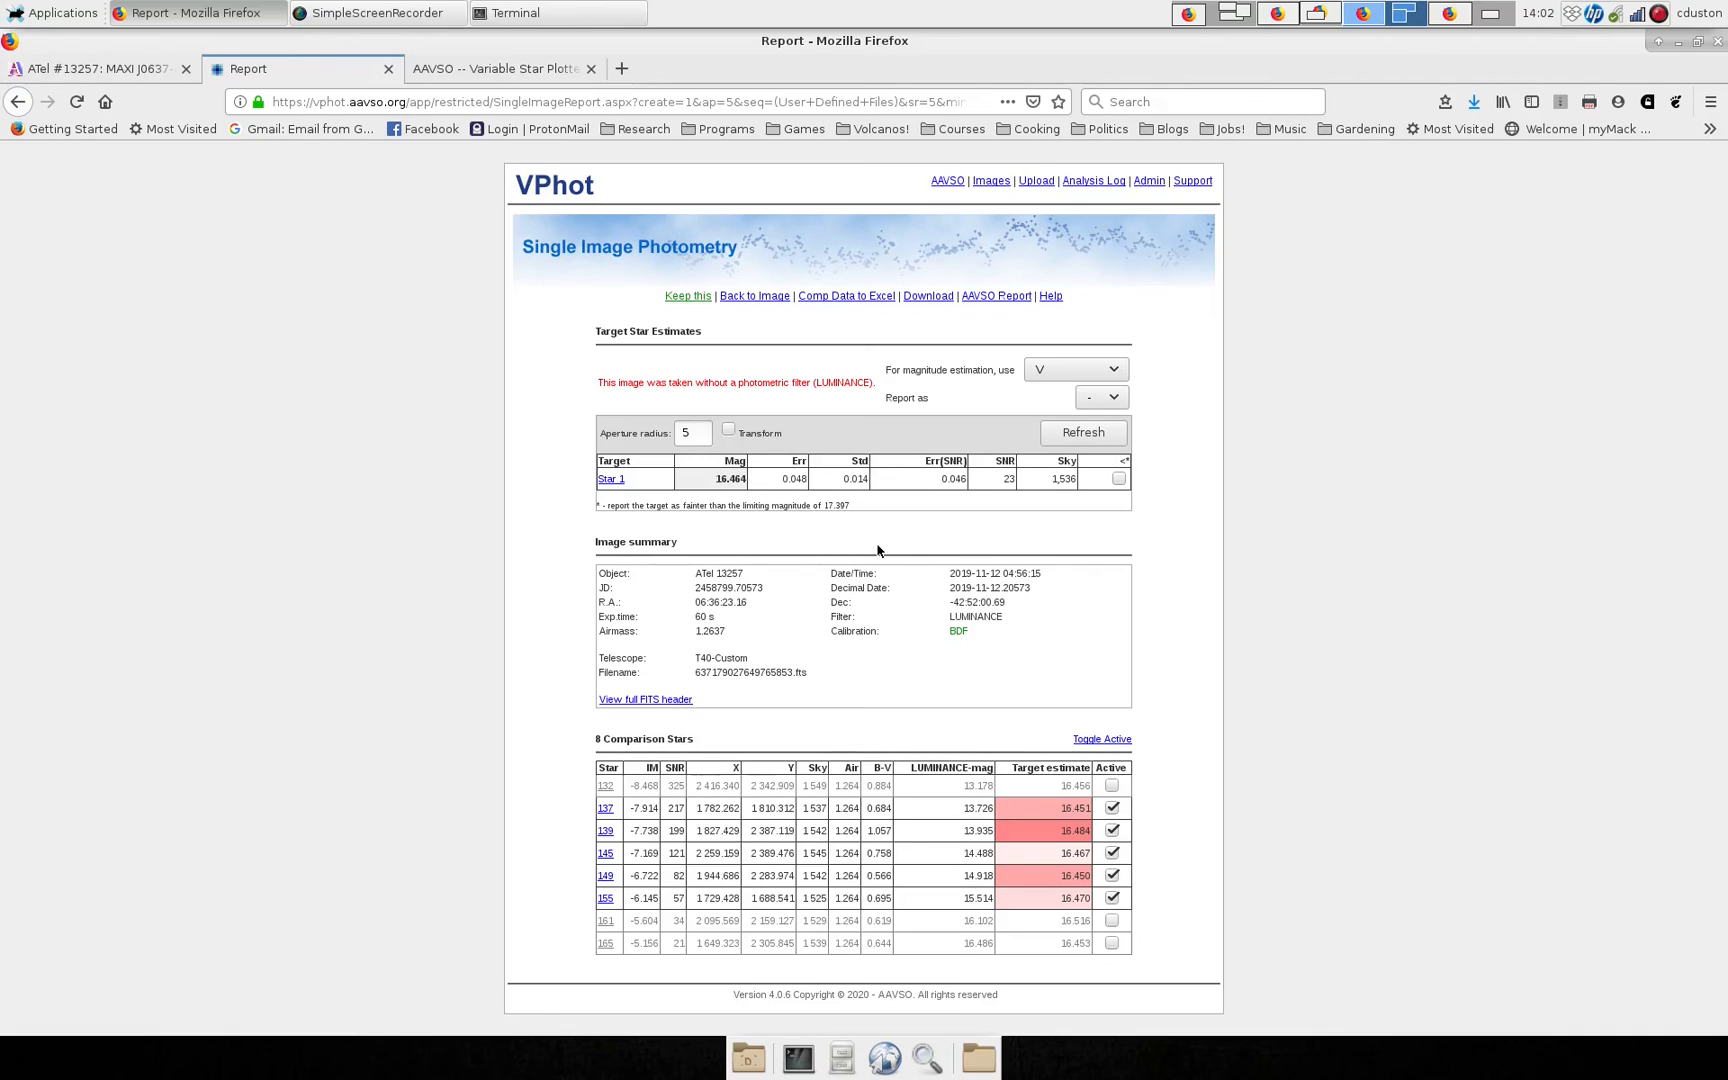
pyautogui.moveTo(1168, 540)
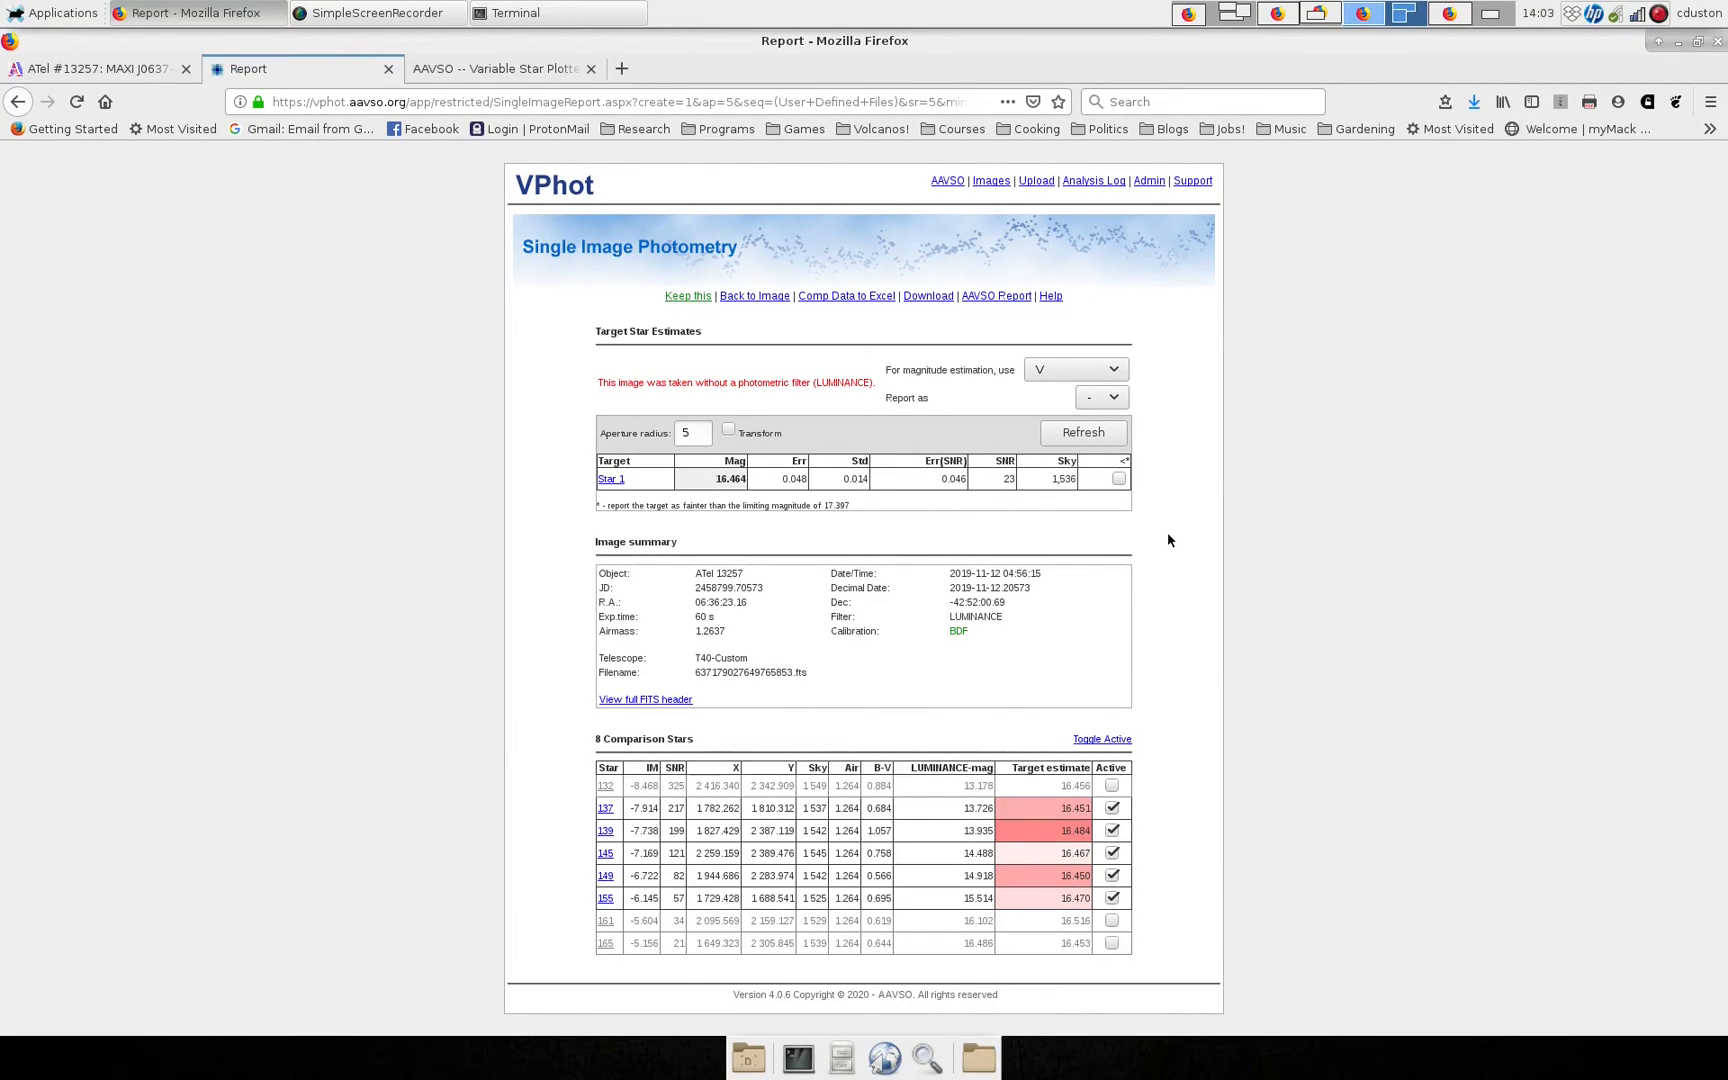
pyautogui.moveTo(1002, 480)
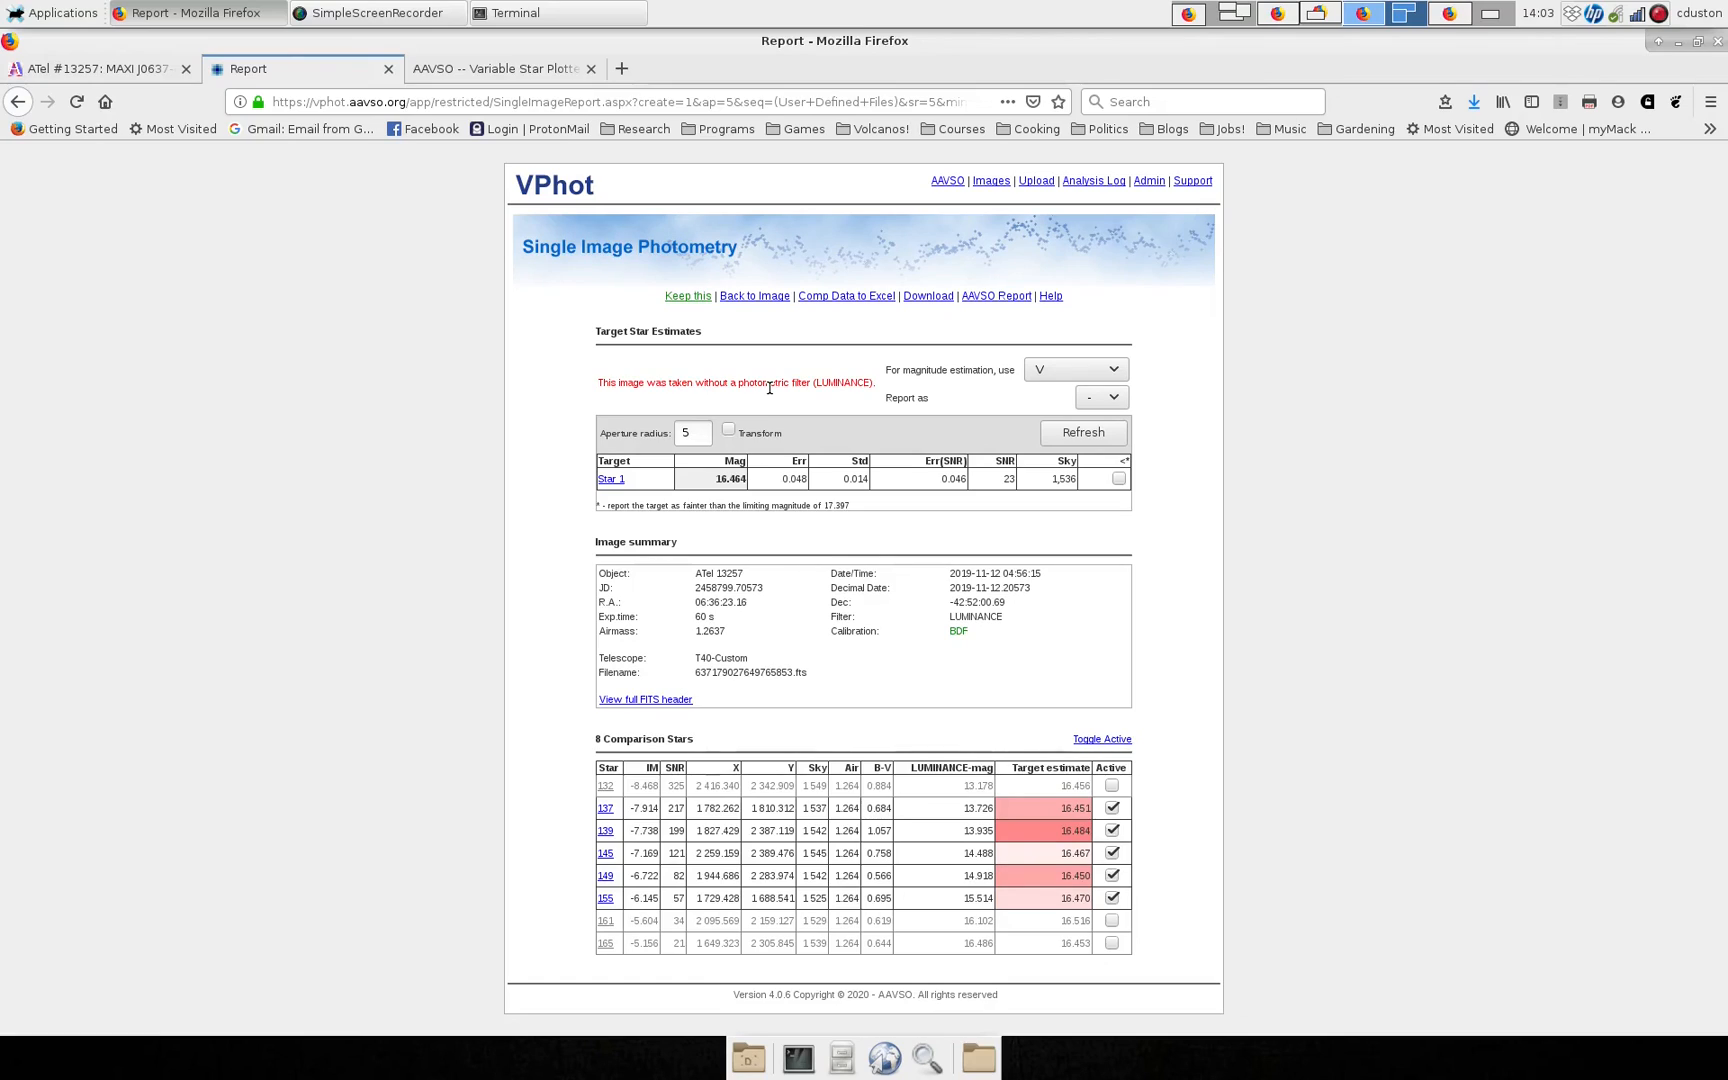
pyautogui.moveTo(906, 398)
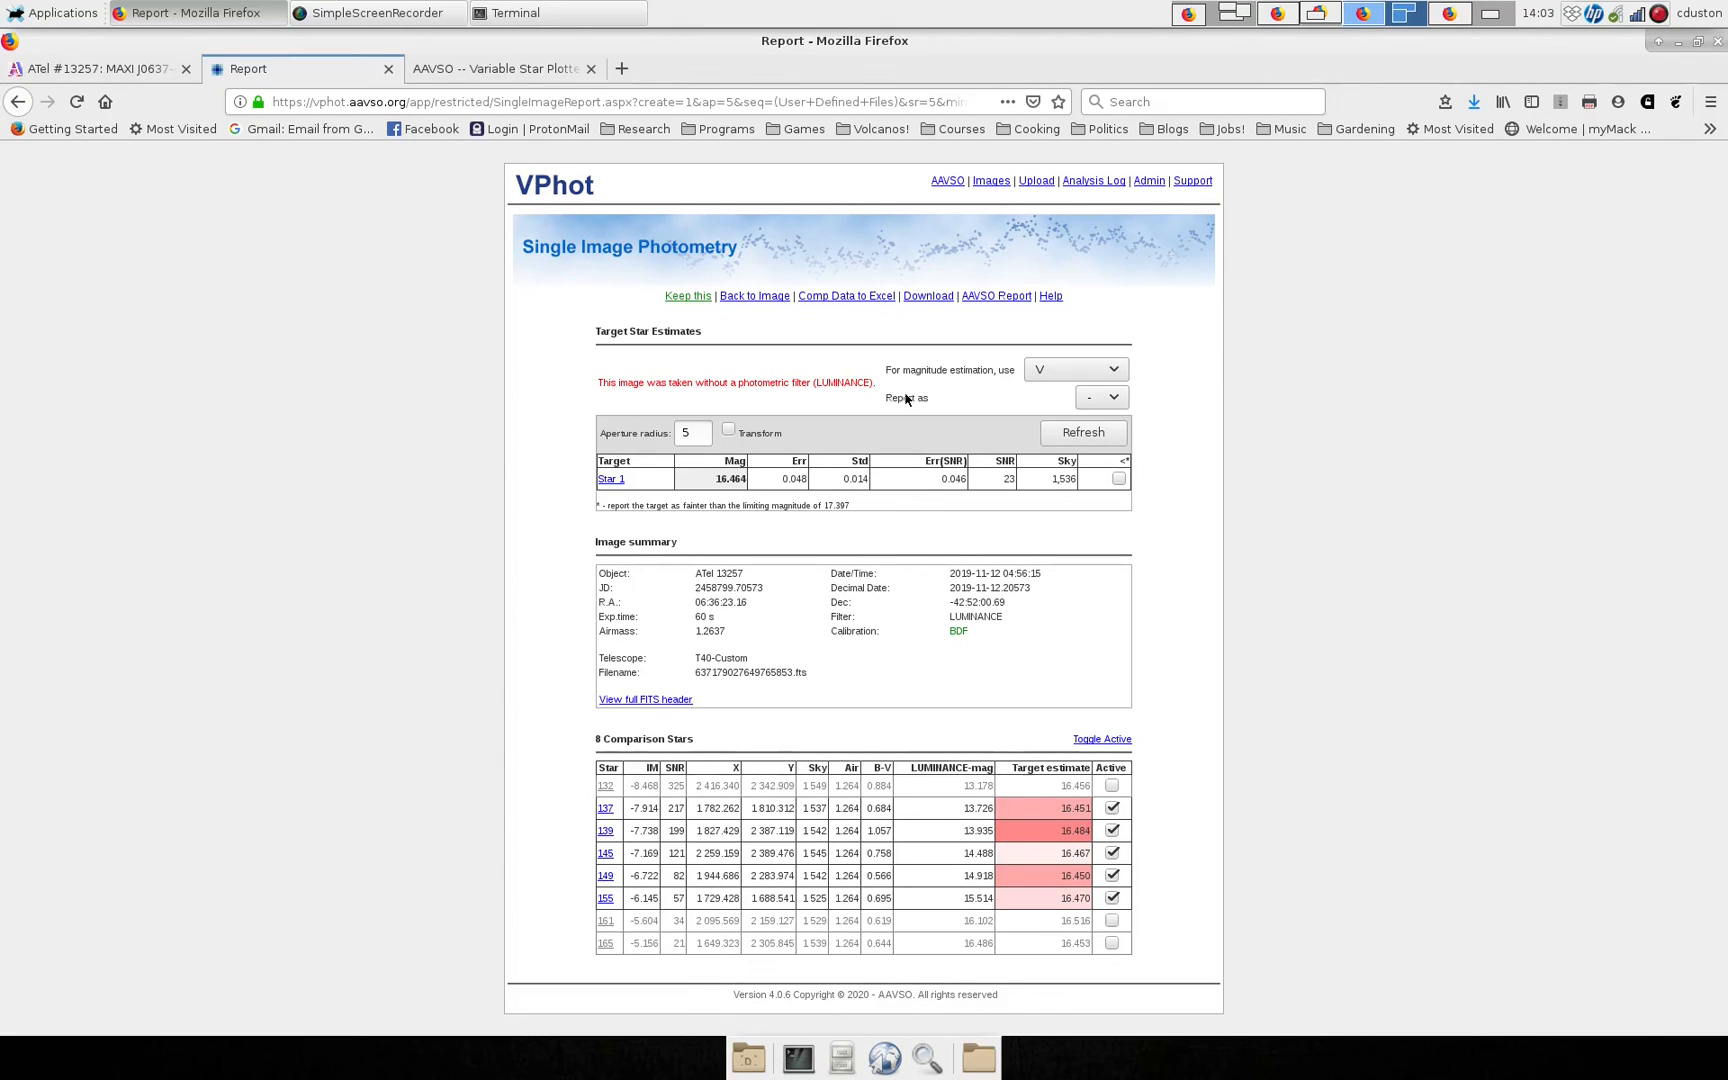
pyautogui.moveTo(1002, 220)
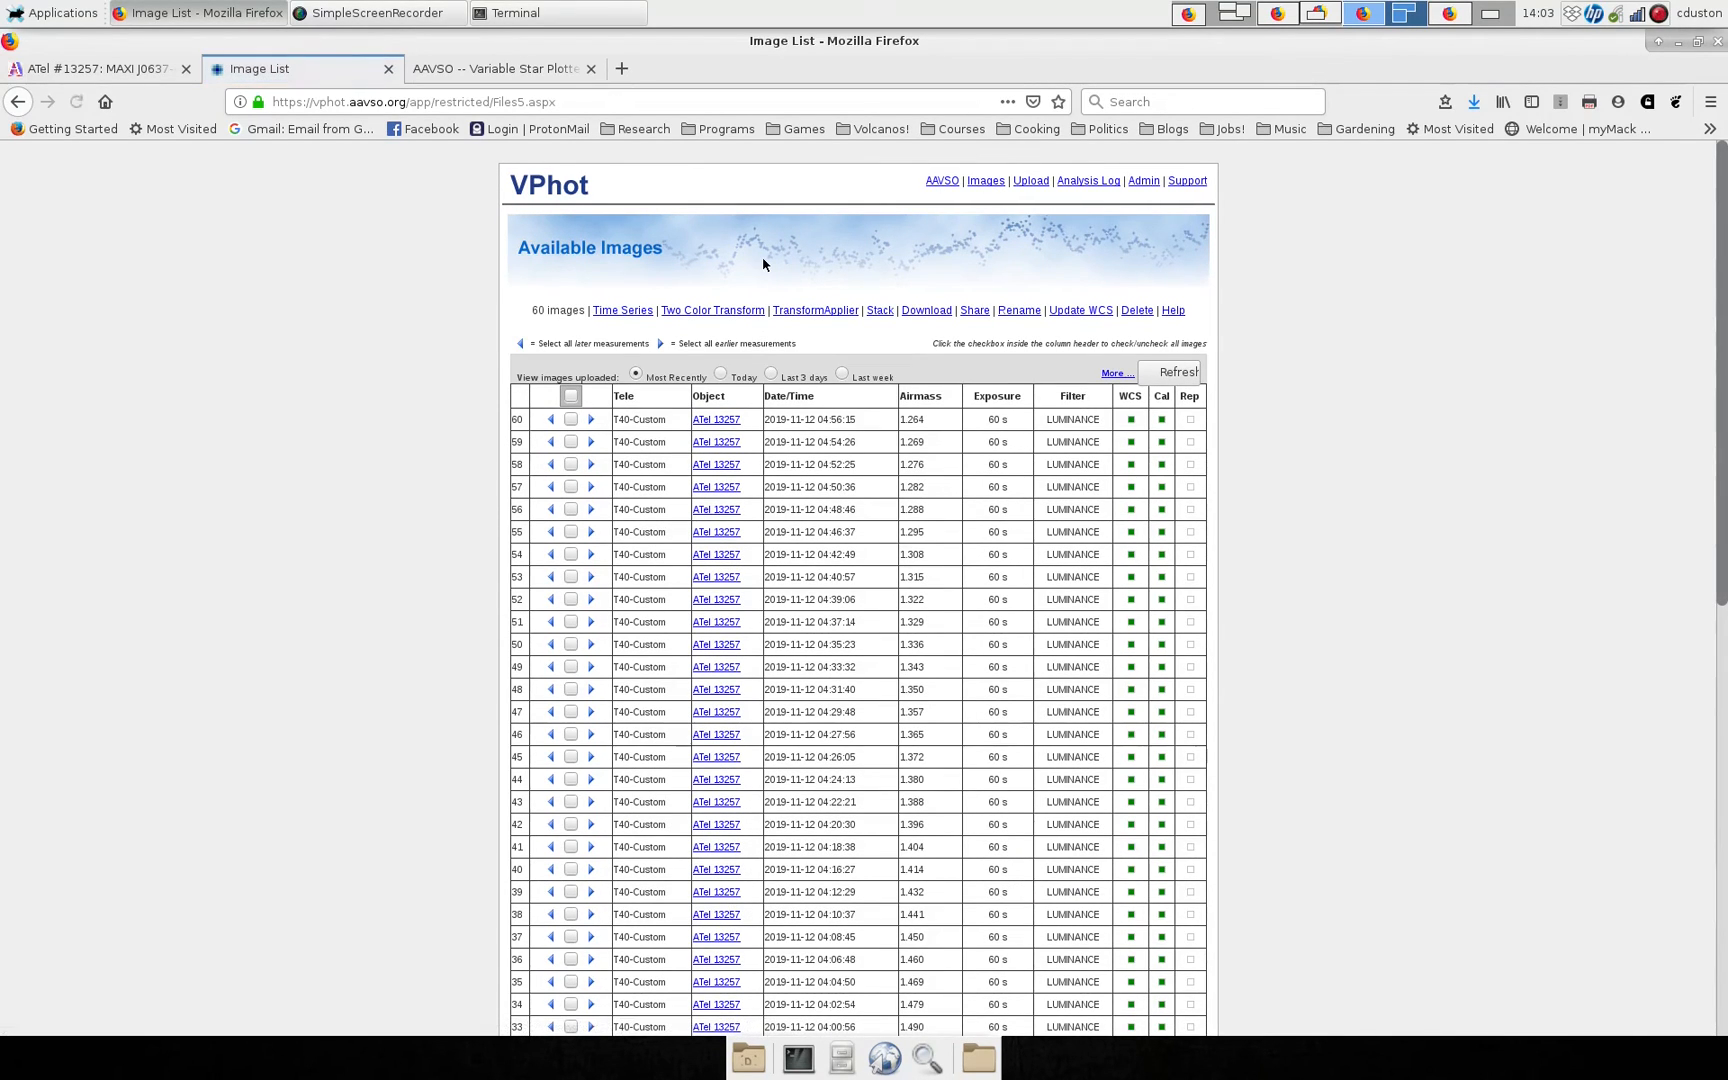
# Leave the report for the Images list showing the 60 ATel 13257 images with time-series options.
pyautogui.click(622, 310)
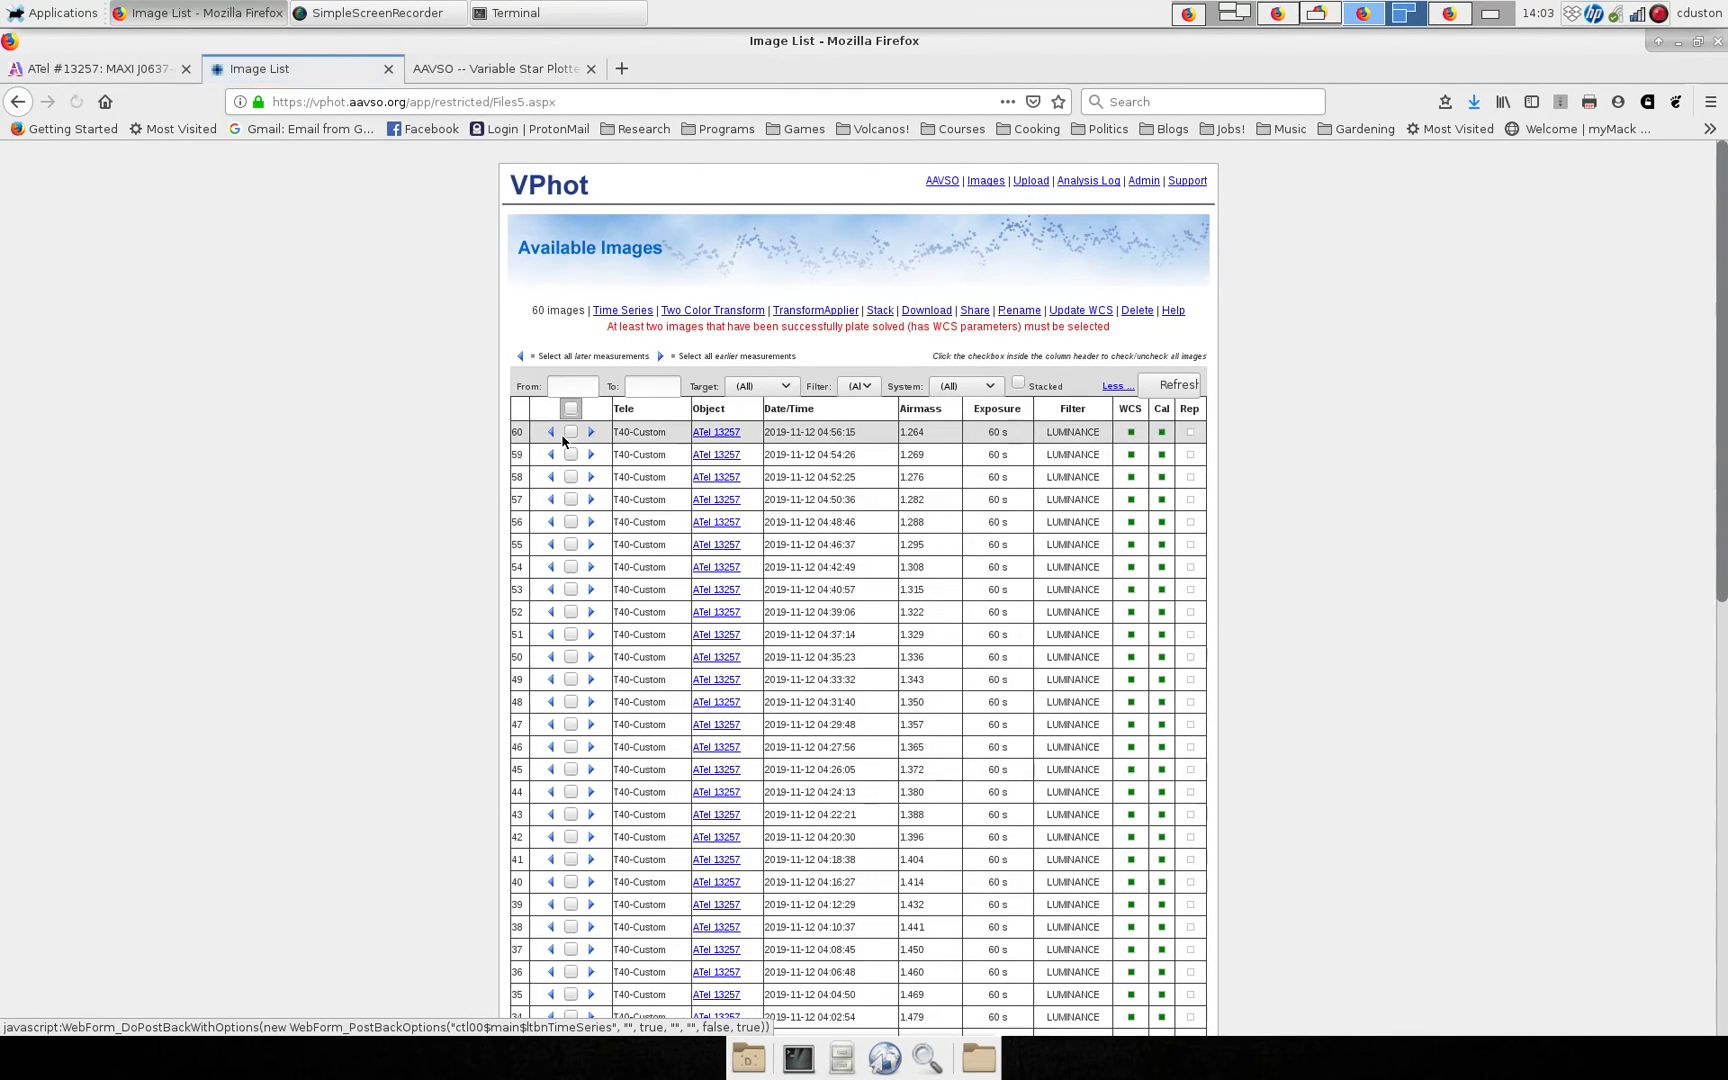